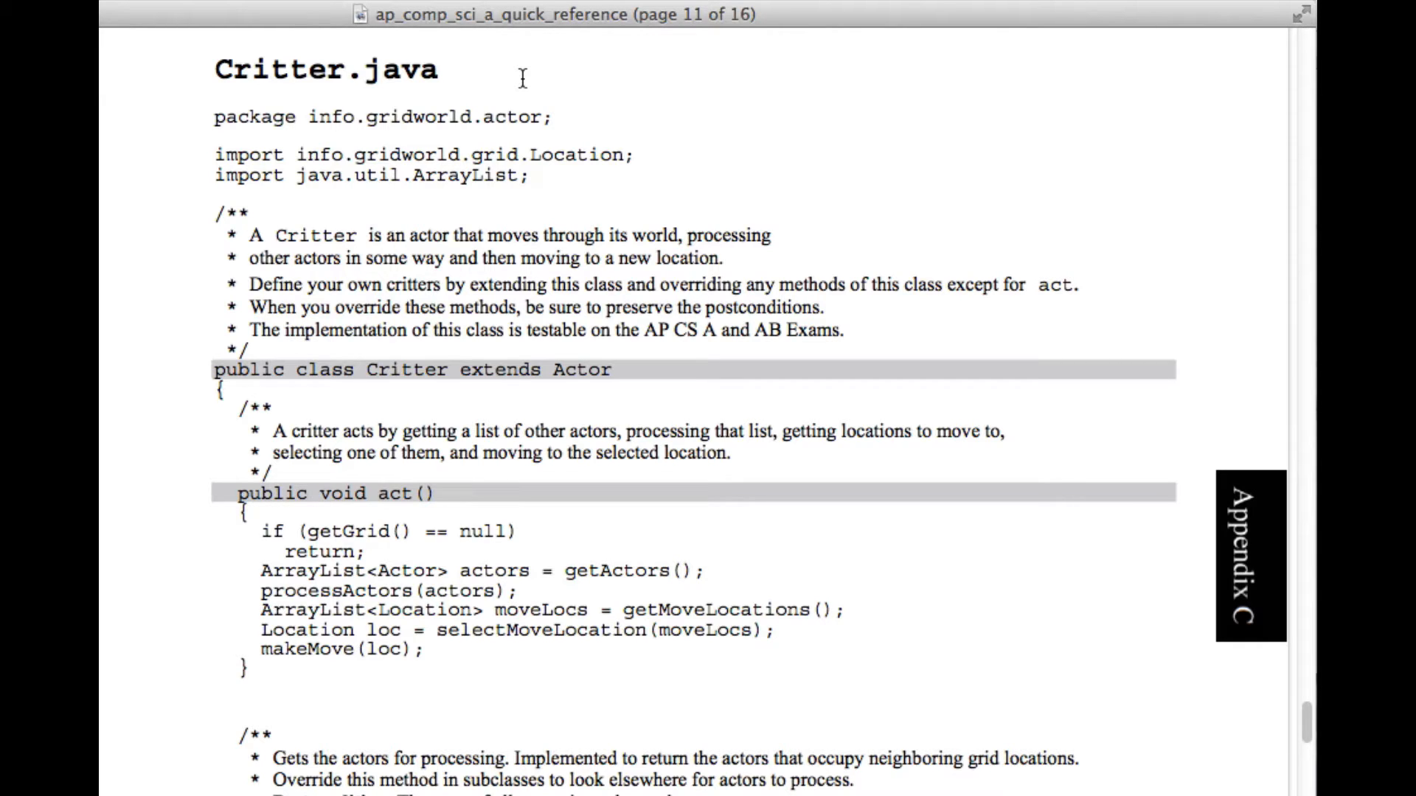
mouse_move(478, 74)
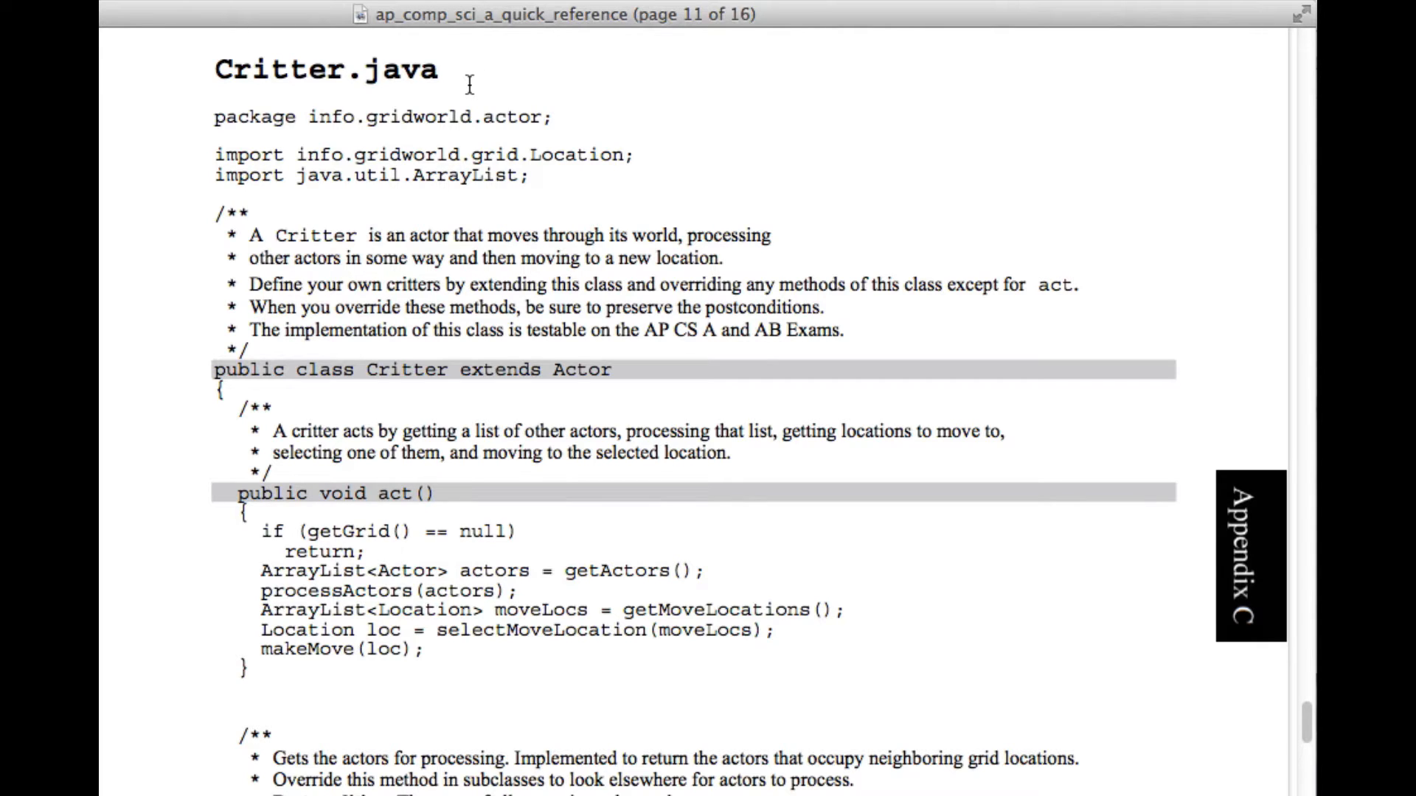
mouse_move(447, 186)
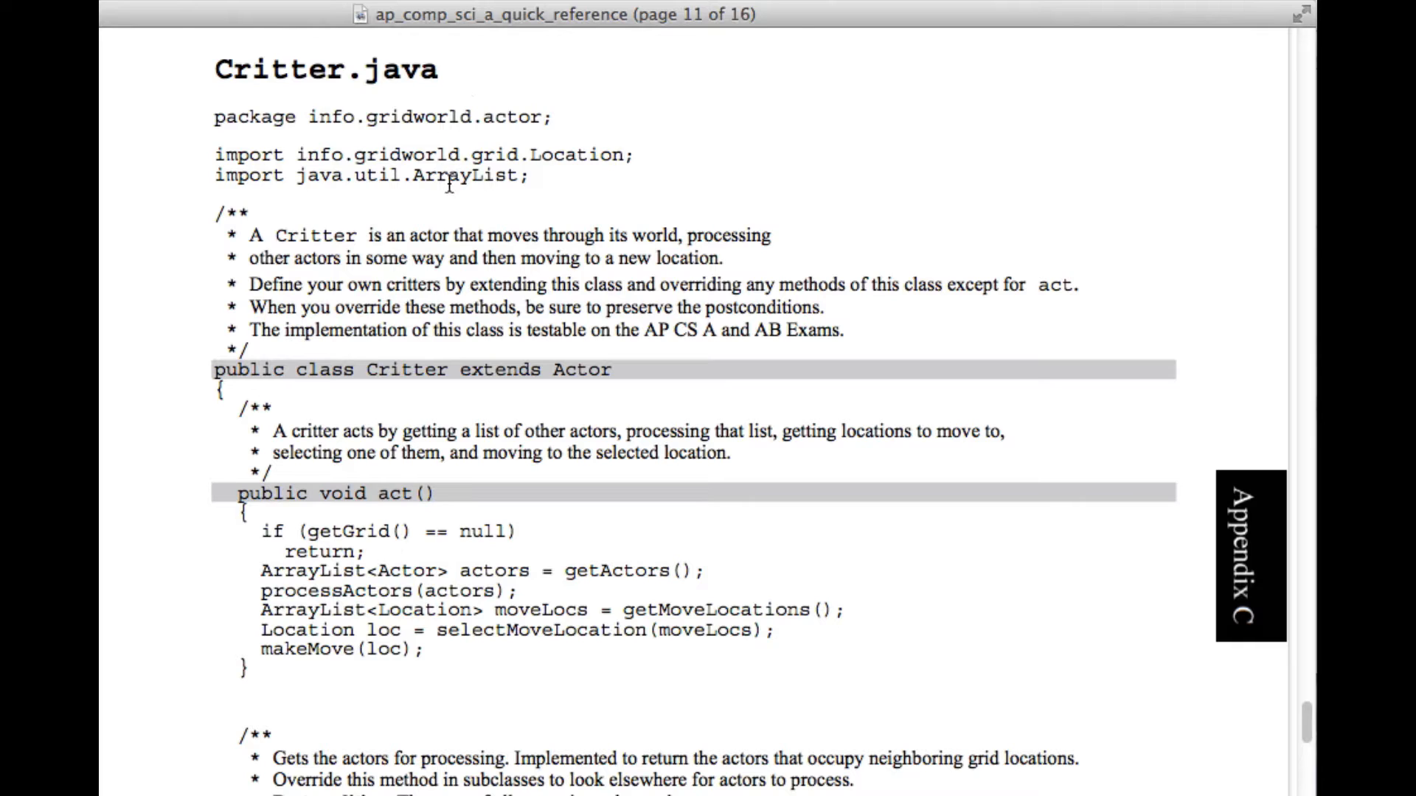
mouse_move(464, 255)
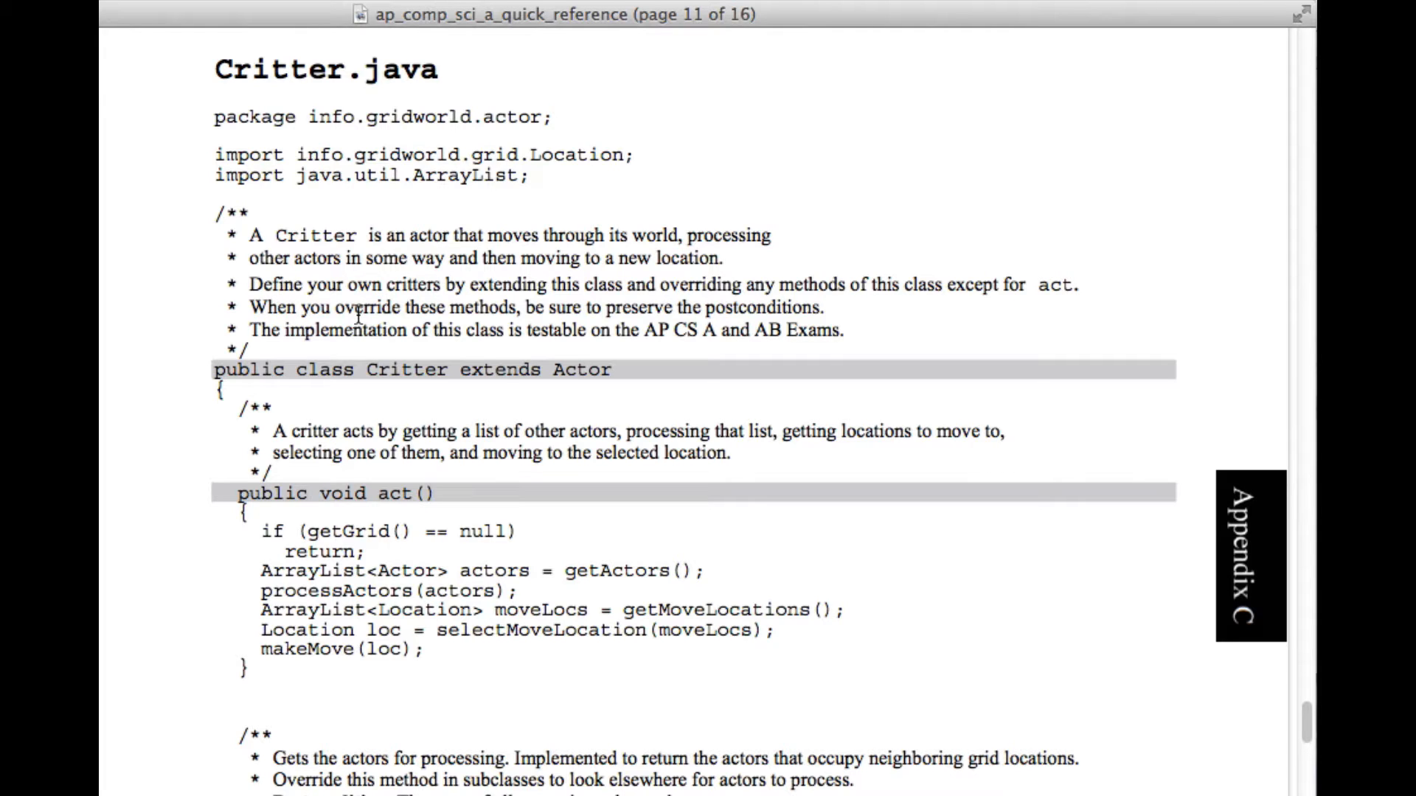
mouse_move(406, 329)
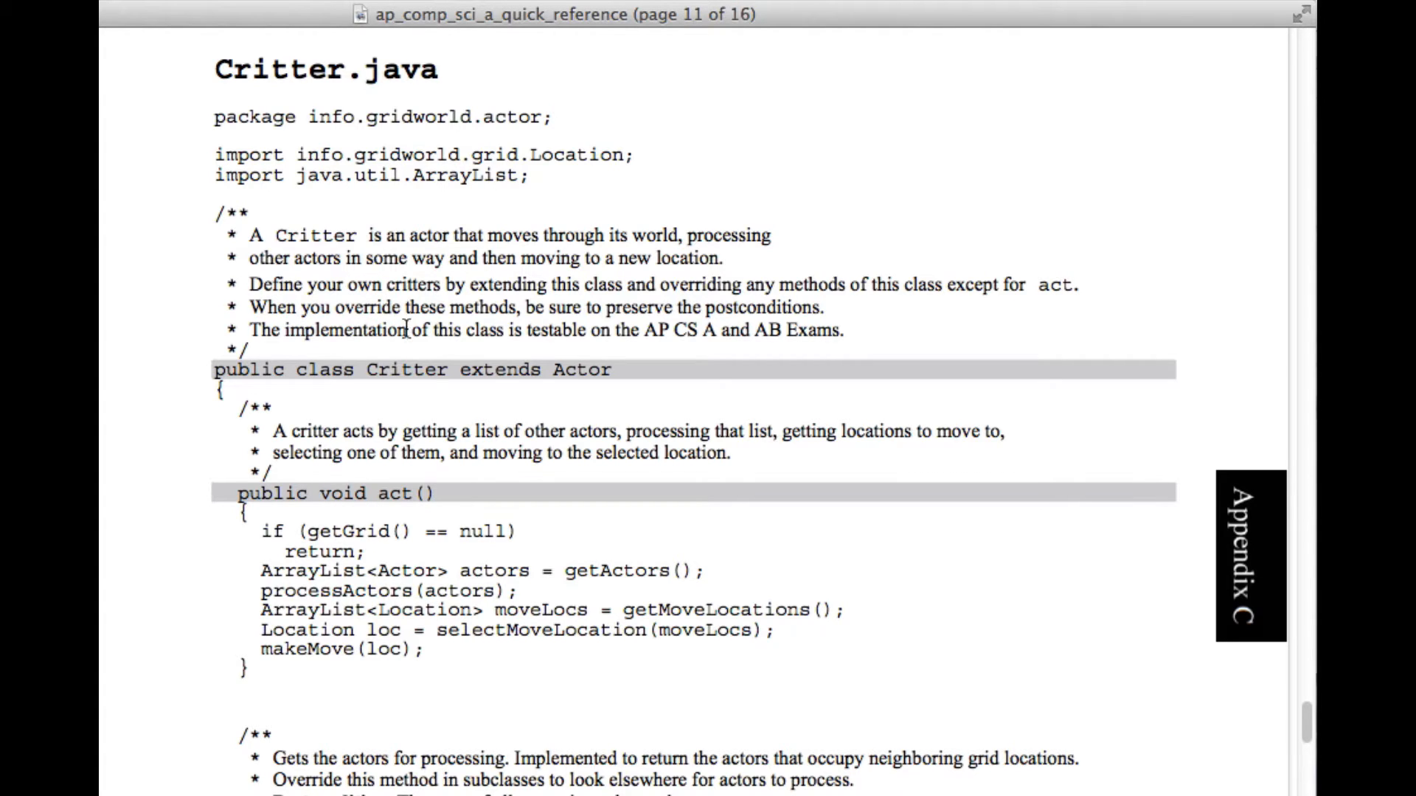
mouse_move(460, 294)
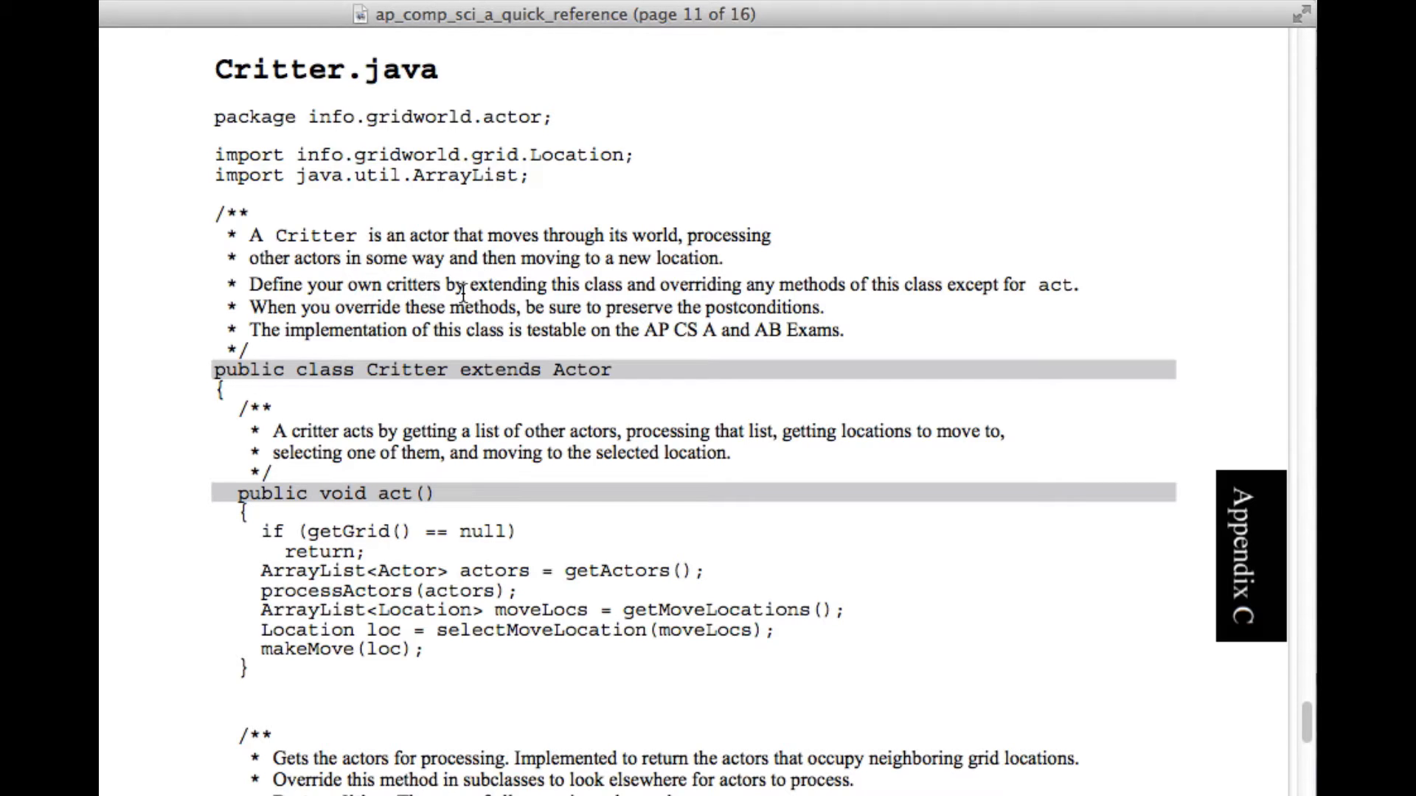
mouse_move(970, 288)
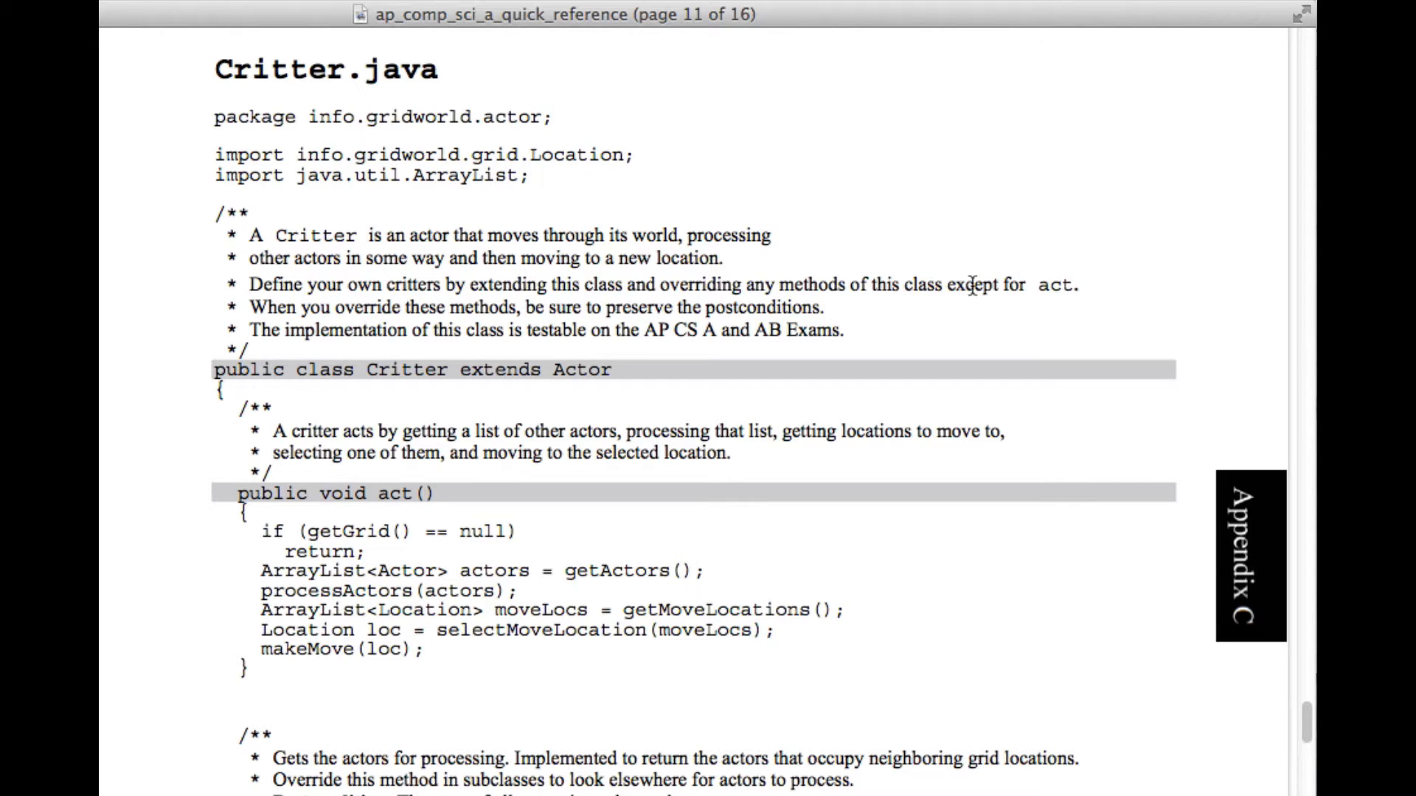
- Review the act comment and getActors call, then select the CrabRunner class in the critters project
drag(943, 285, 1075, 284)
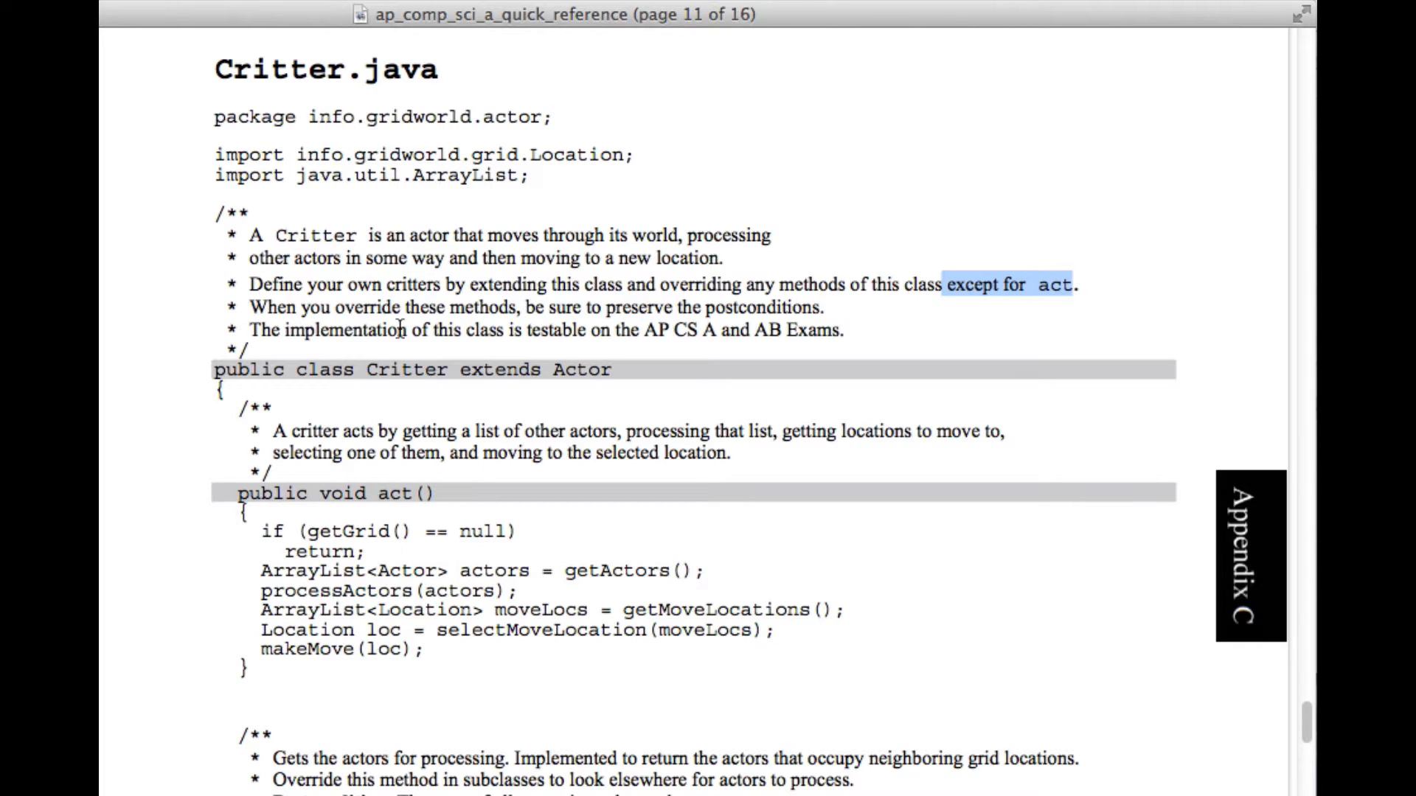
mouse_move(835, 320)
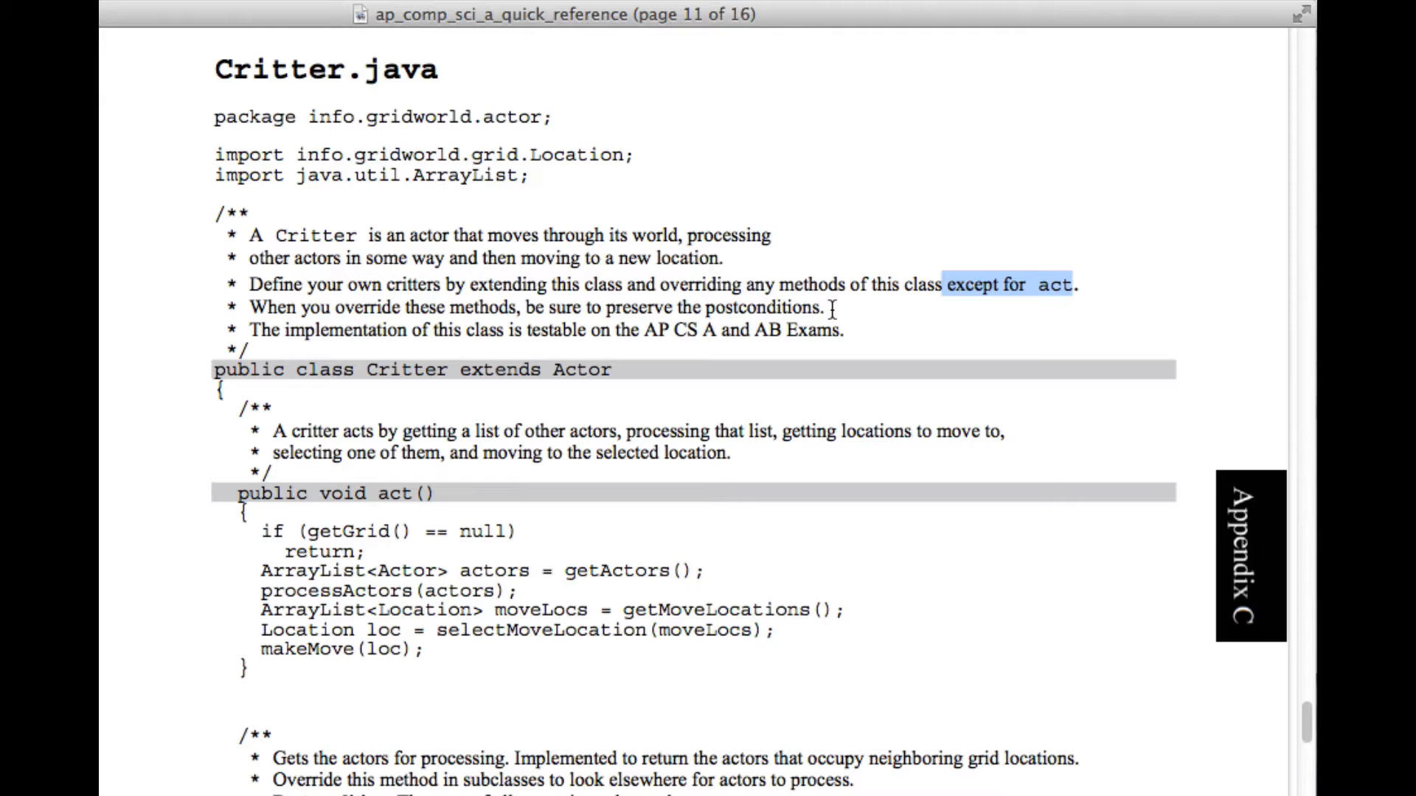
mouse_move(570, 565)
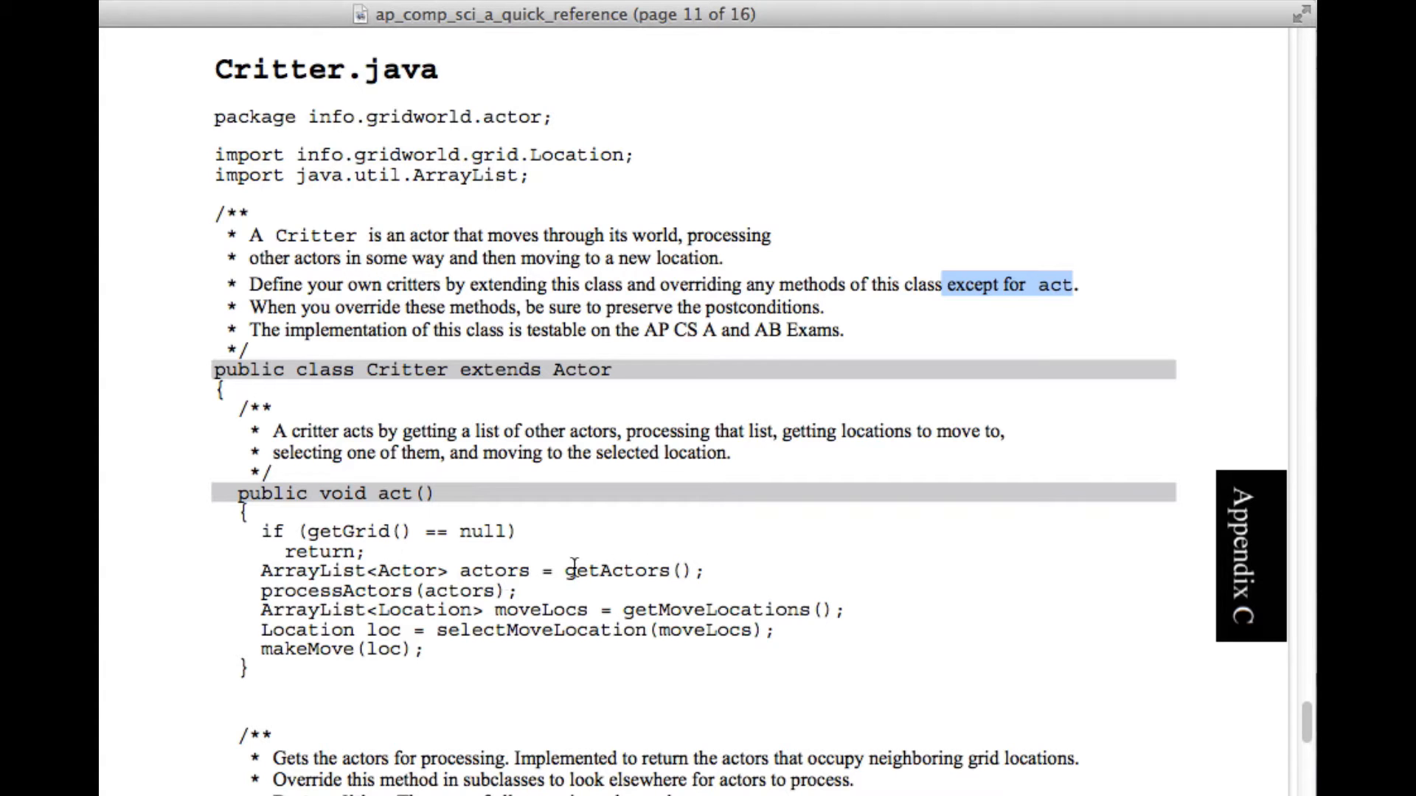
mouse_move(677, 570)
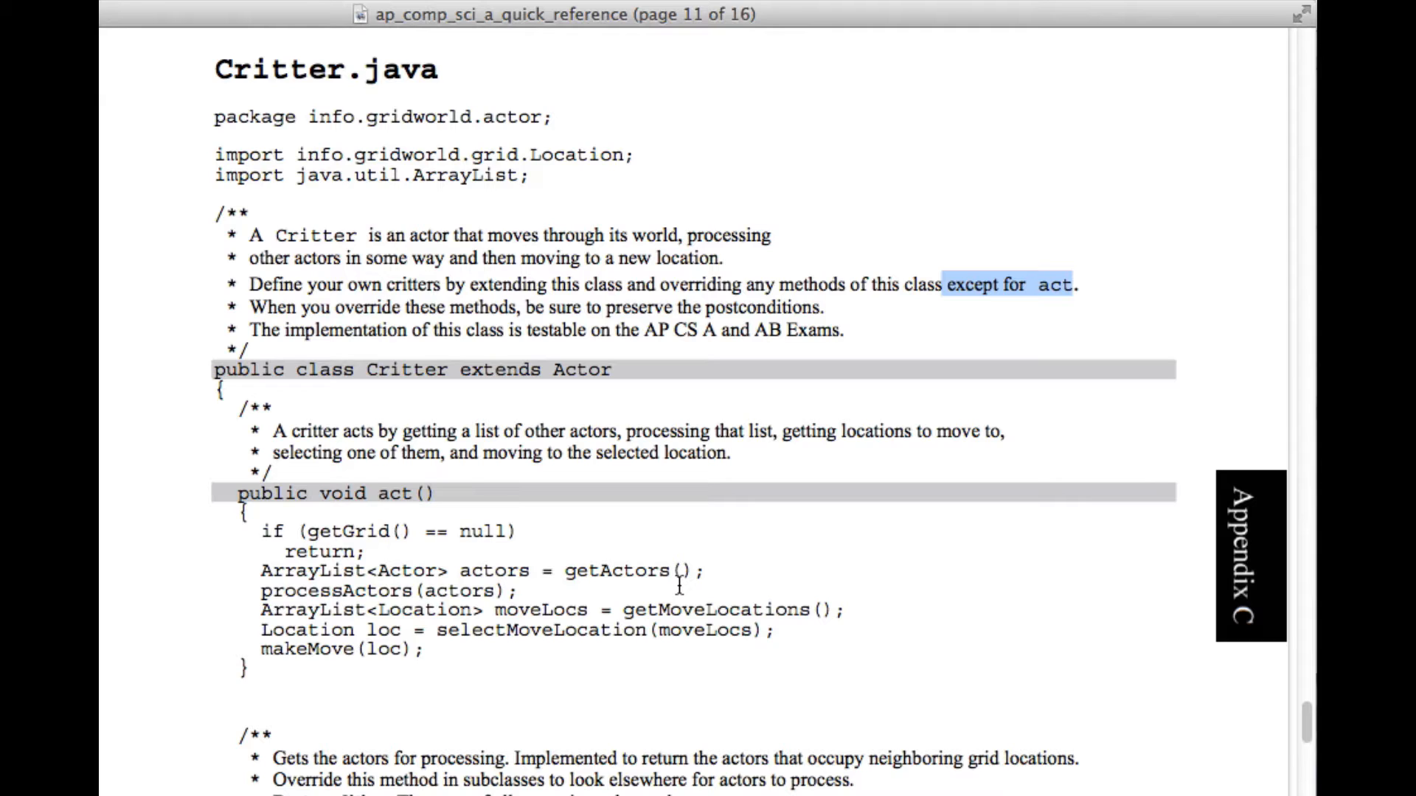
mouse_move(808, 307)
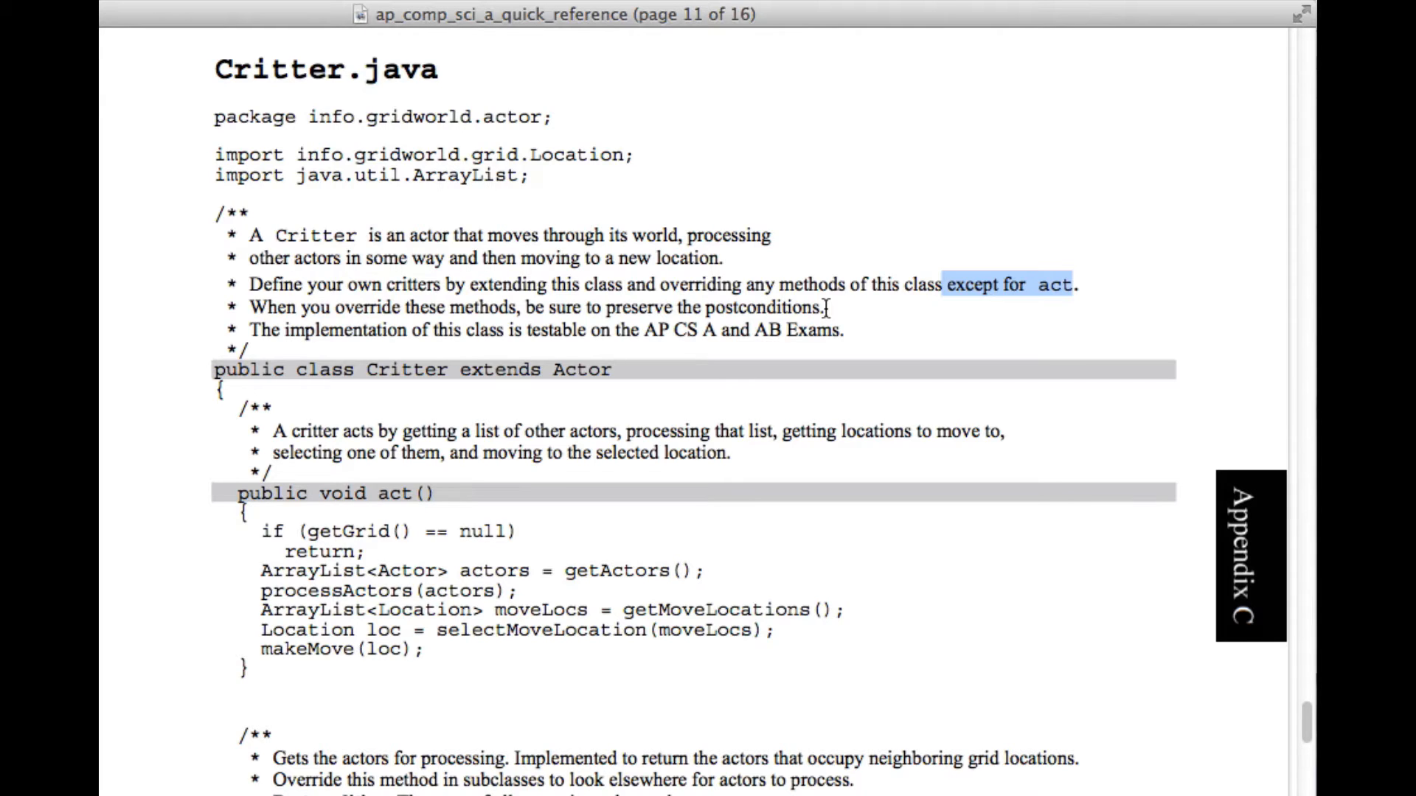
mouse_move(311, 329)
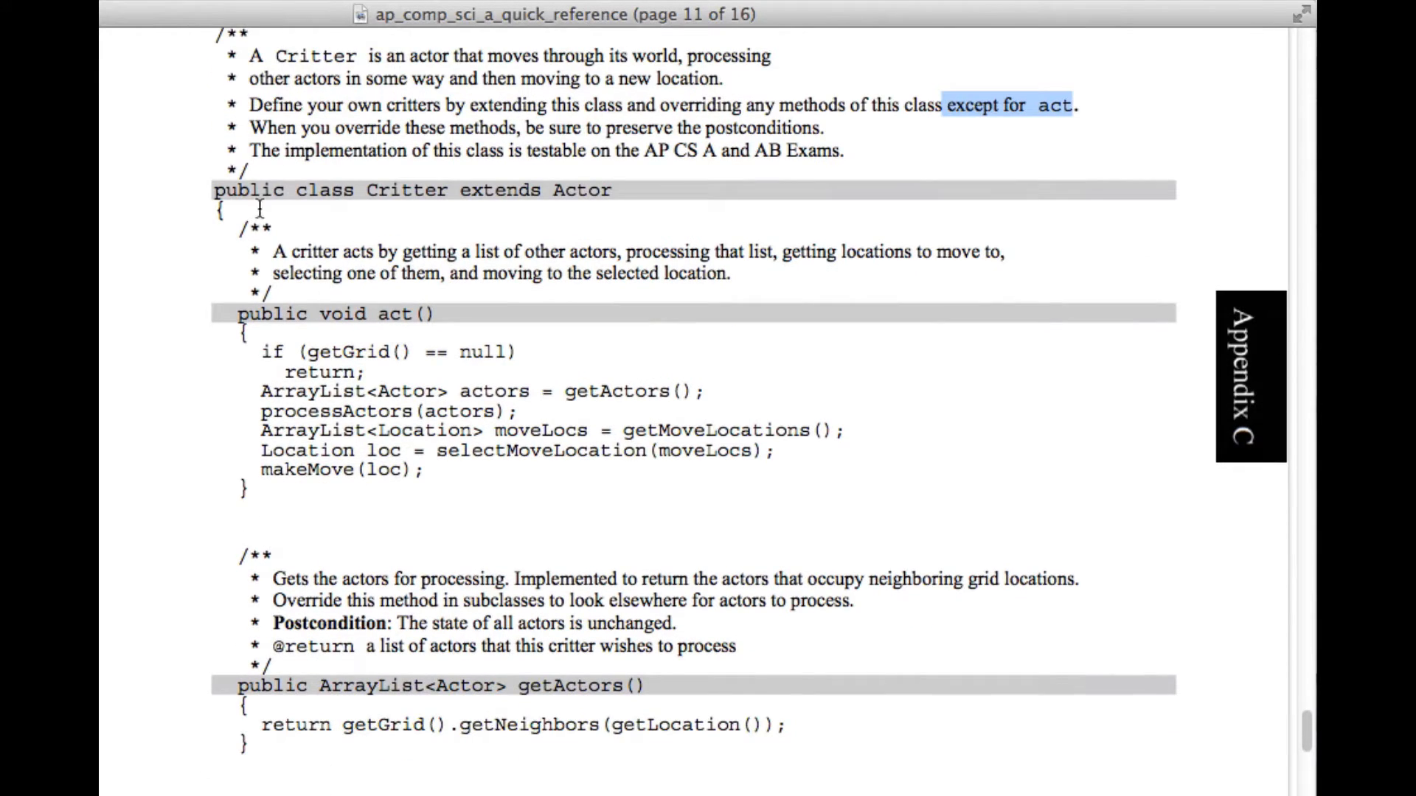
mouse_move(683, 208)
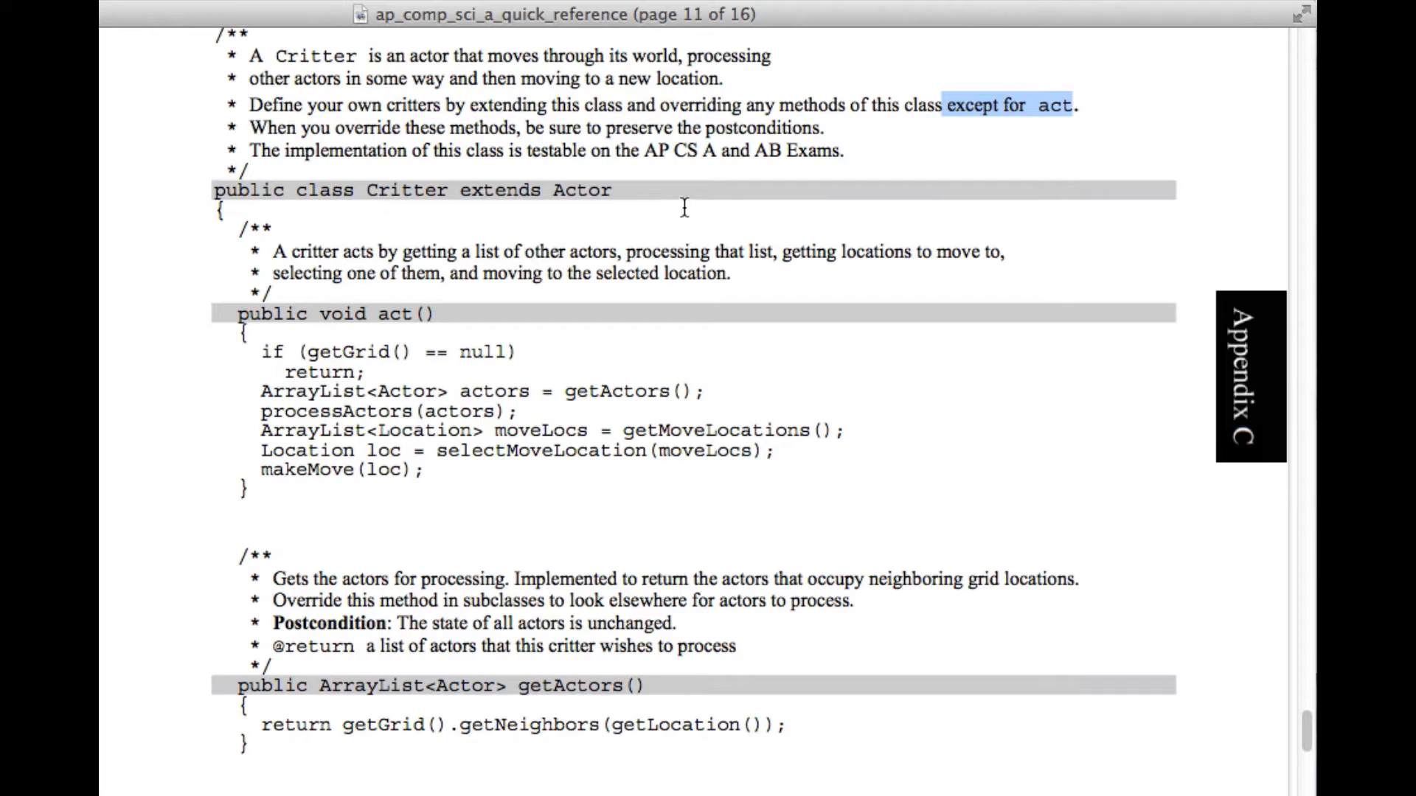
mouse_move(609, 299)
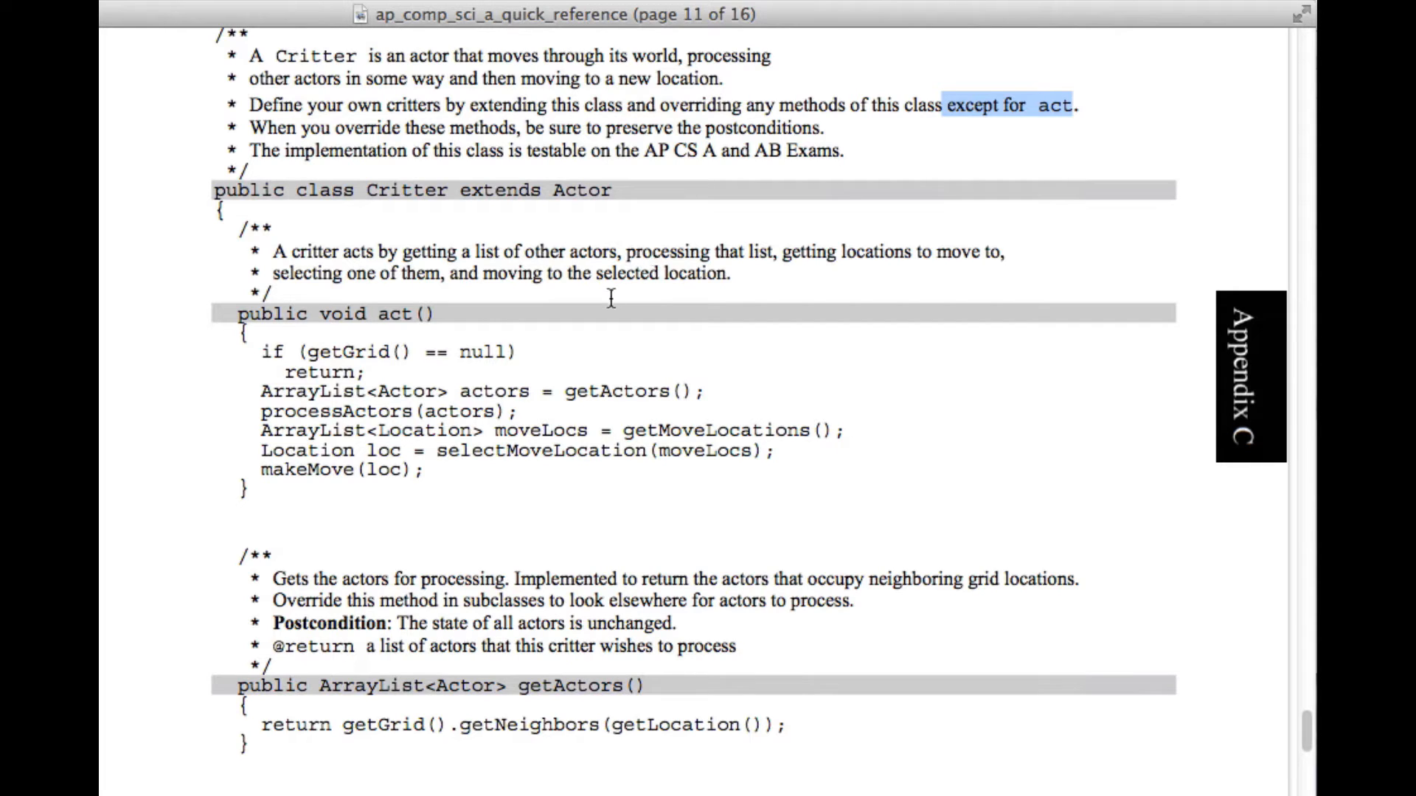
mouse_move(621, 287)
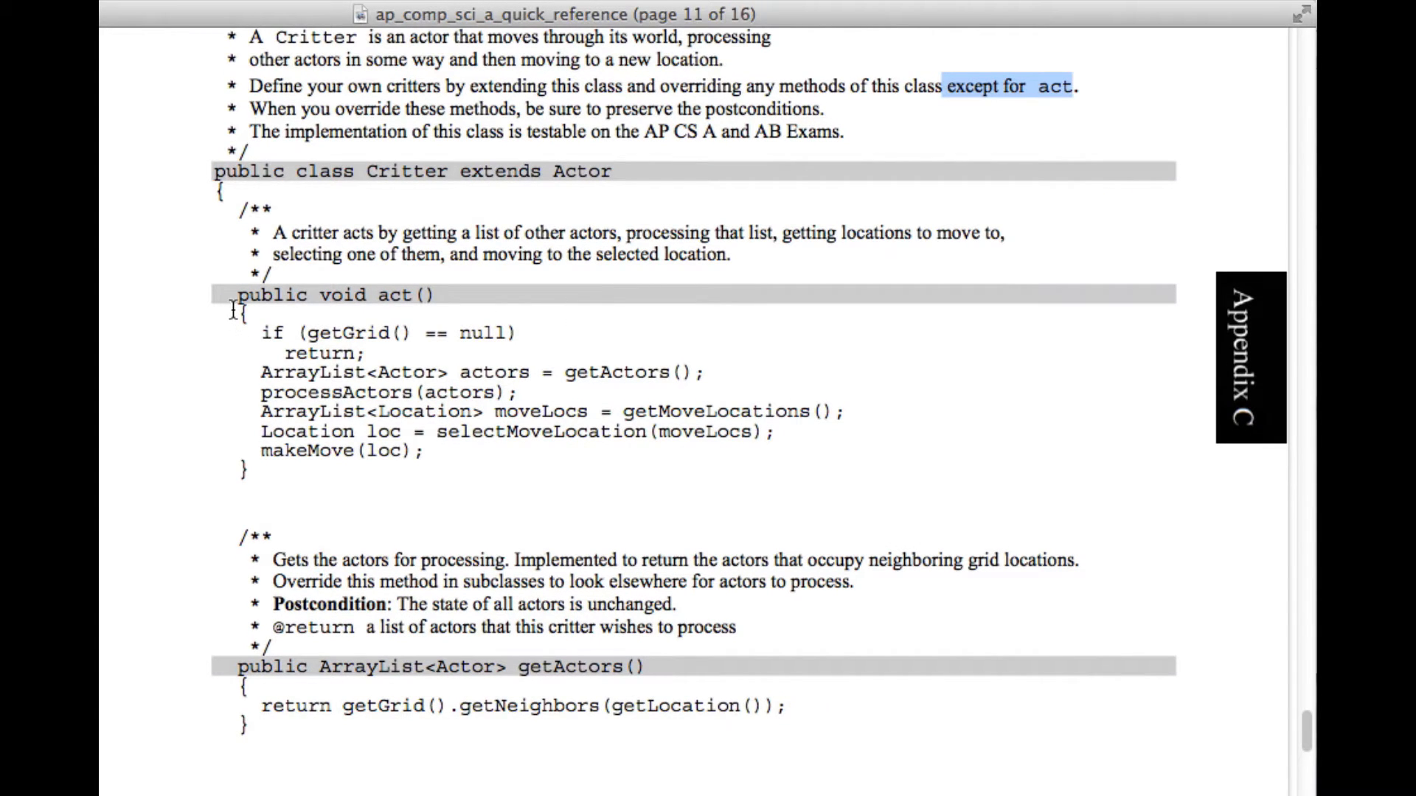
mouse_move(439, 329)
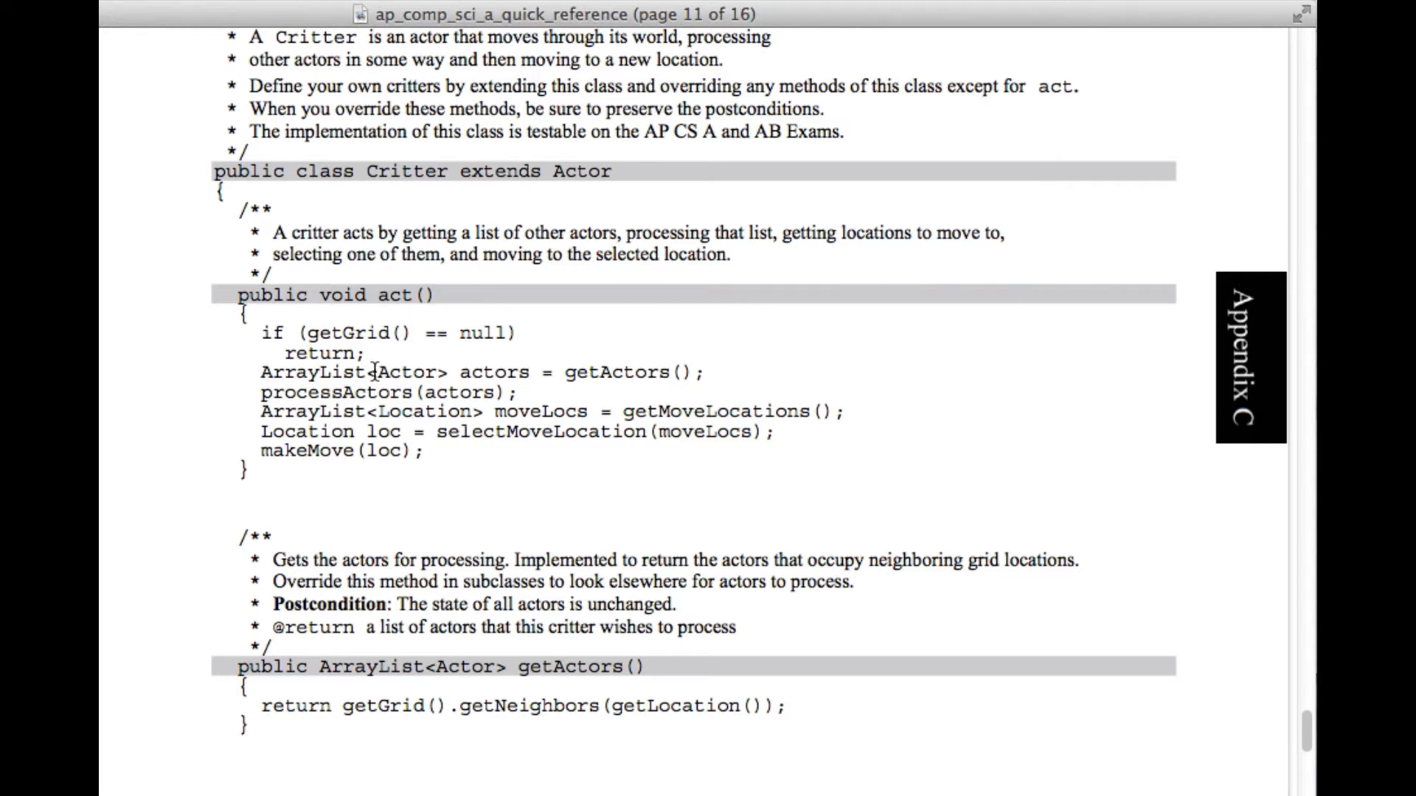
mouse_move(452, 382)
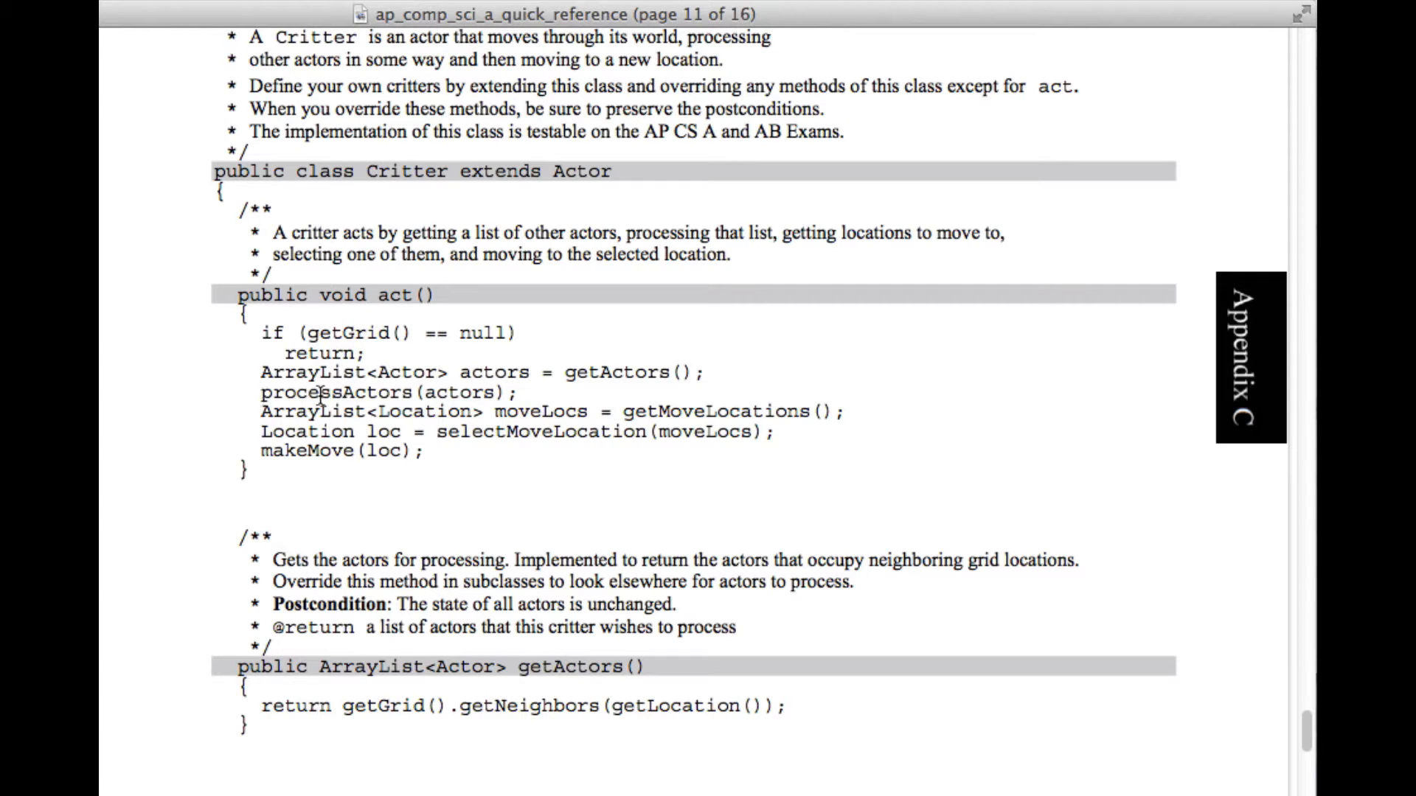
mouse_move(316, 421)
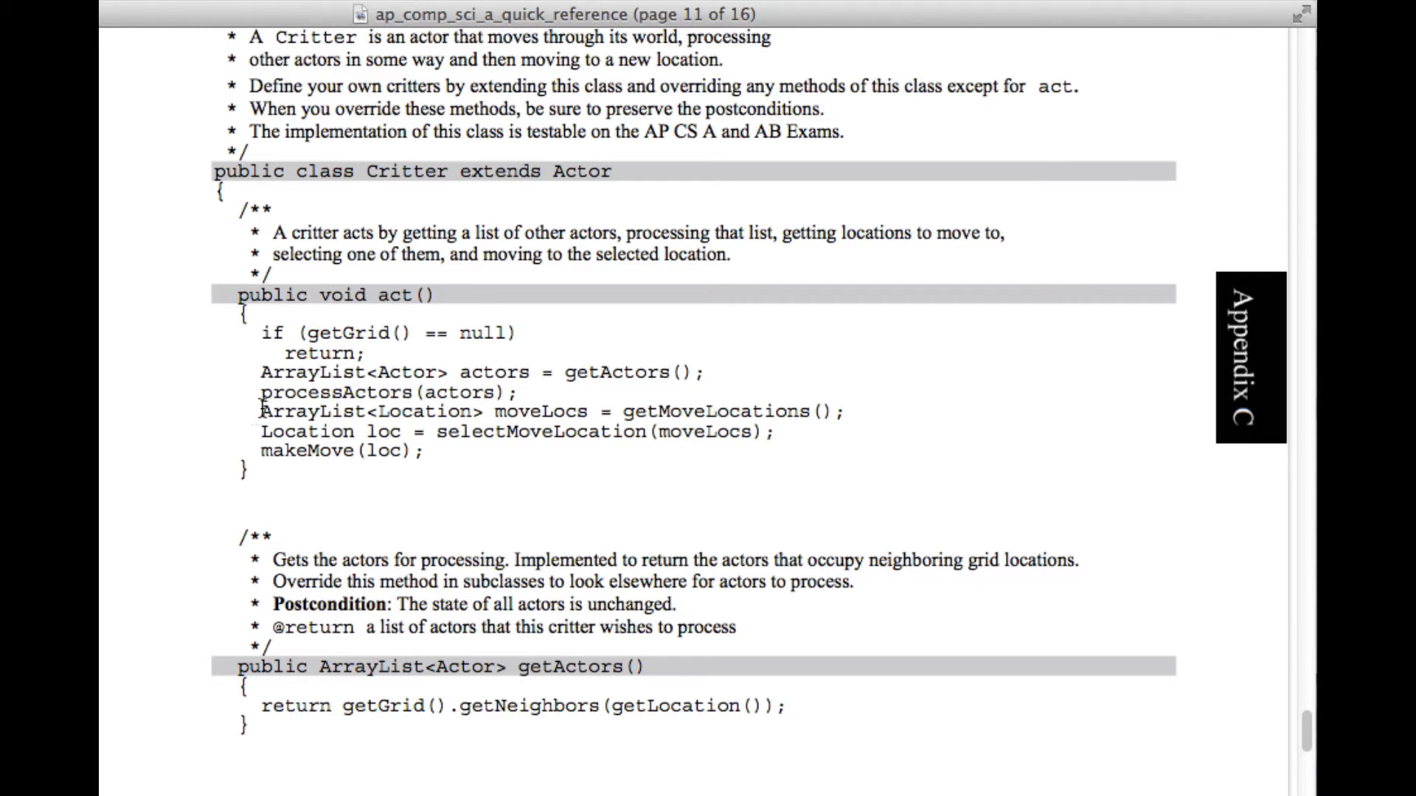
mouse_move(257, 412)
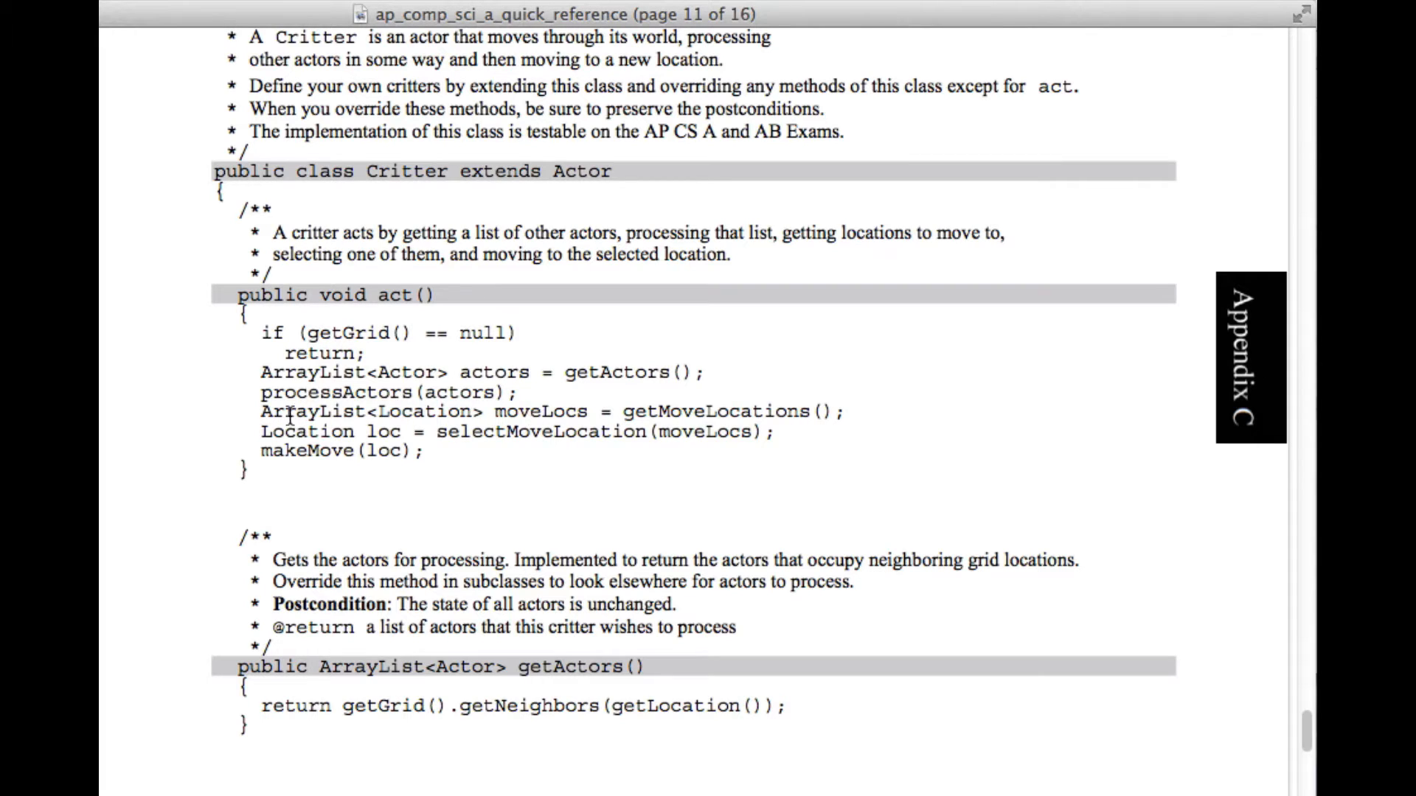
mouse_move(528, 420)
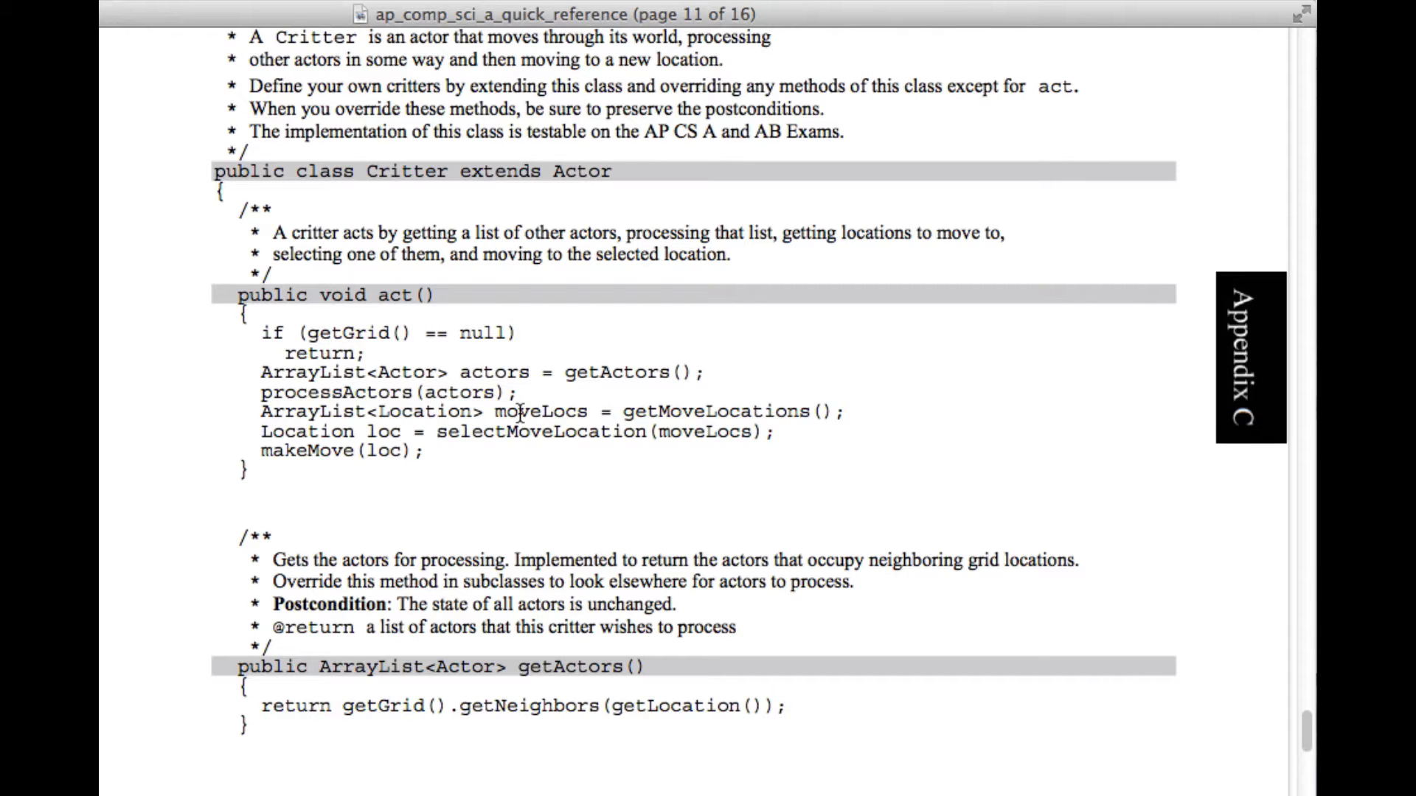
scroll(down, 3)
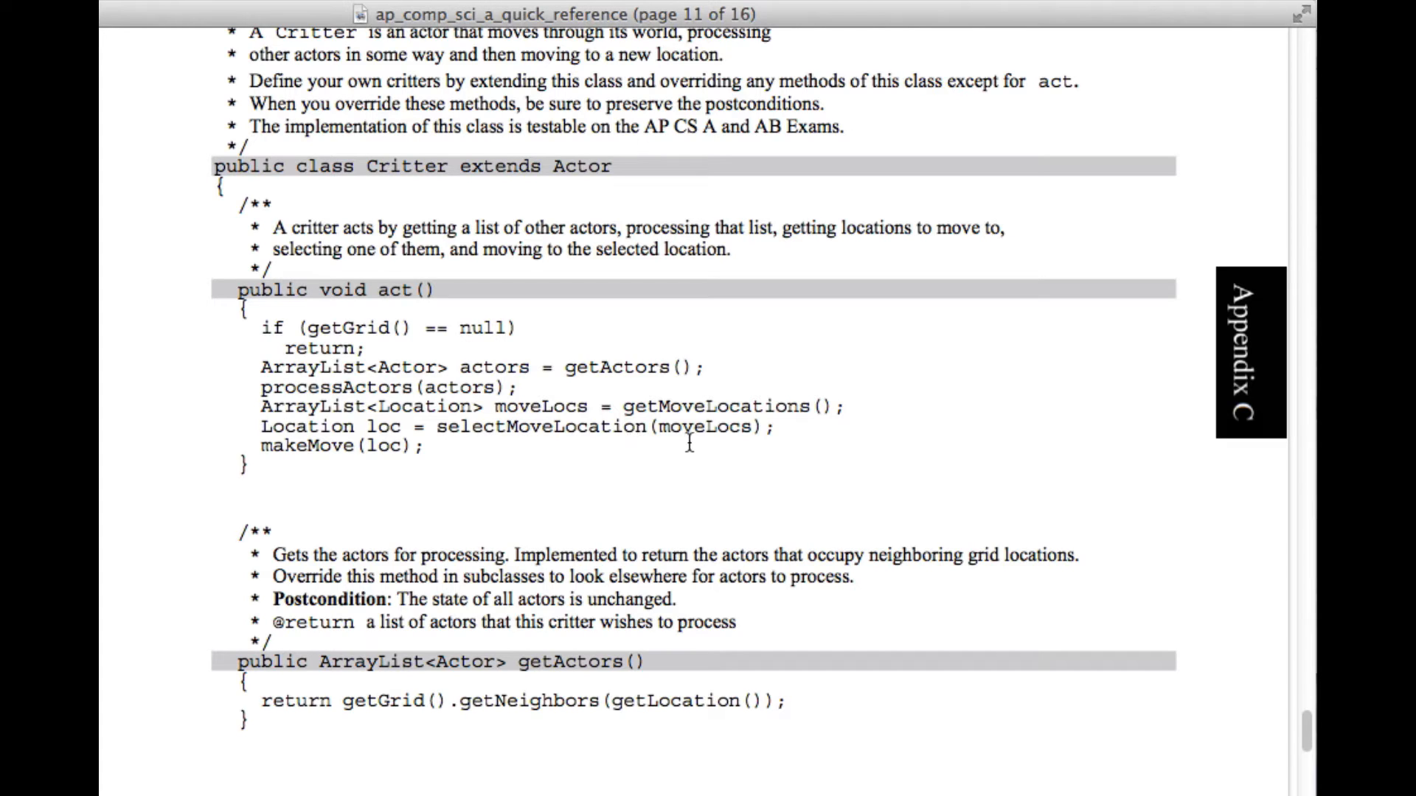
mouse_move(303, 459)
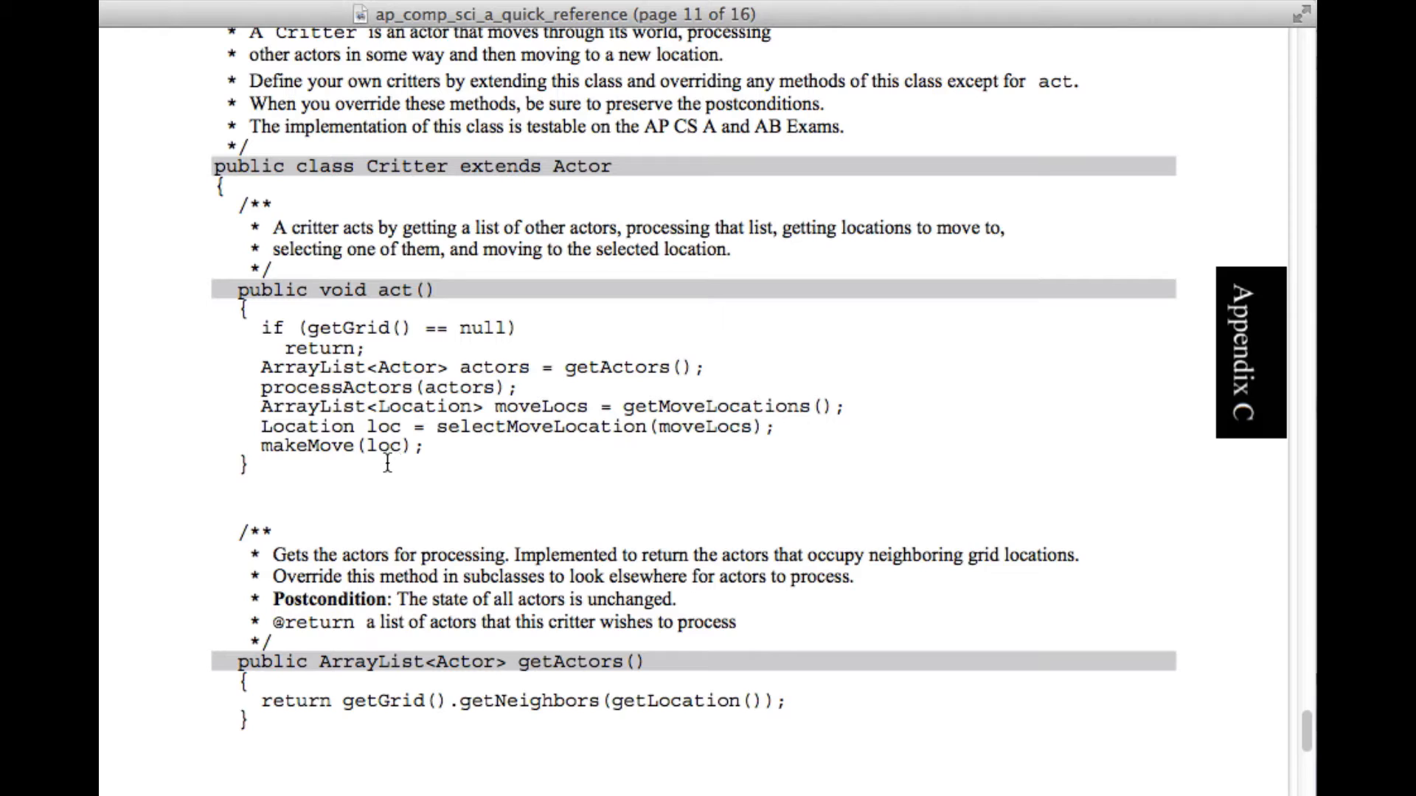
mouse_move(646, 442)
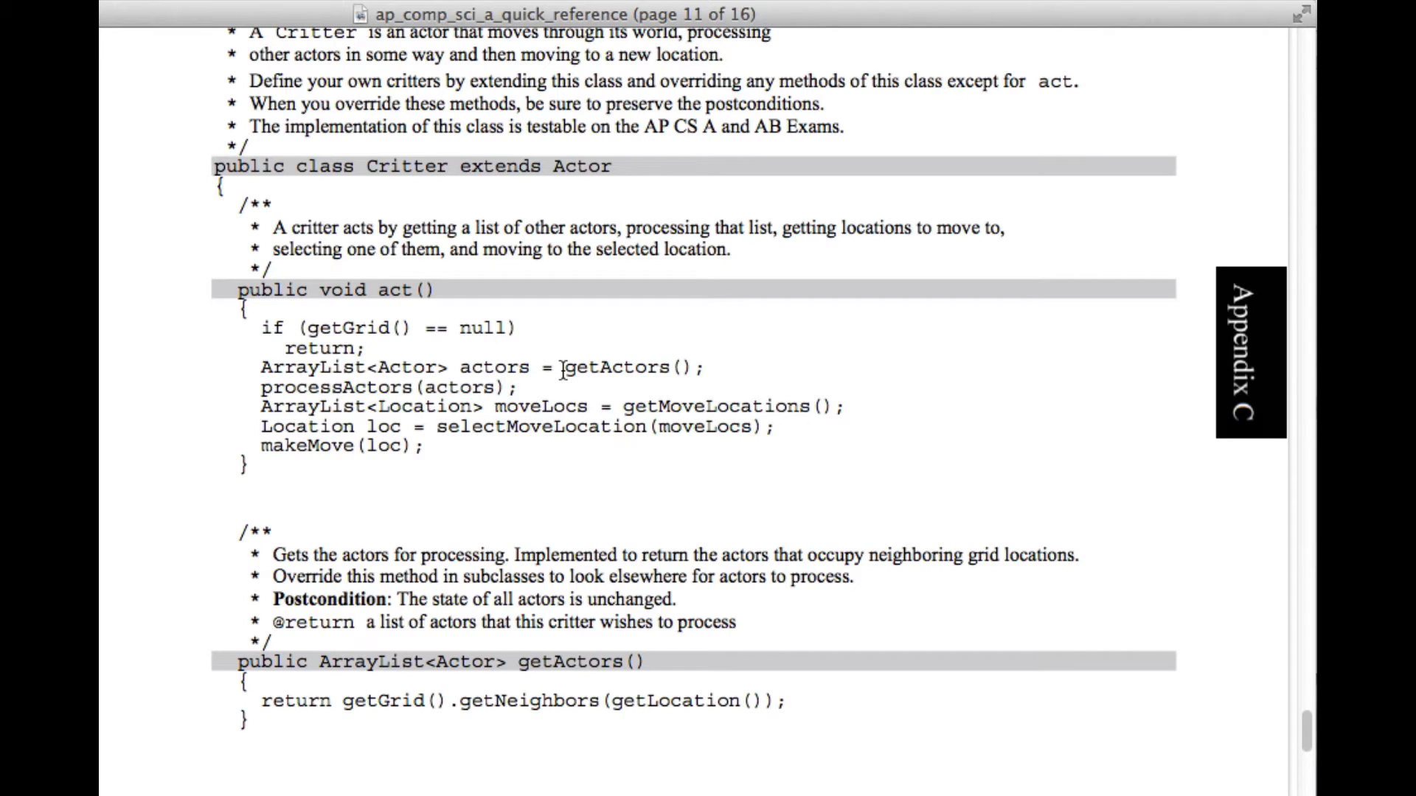
double_click(616, 368)
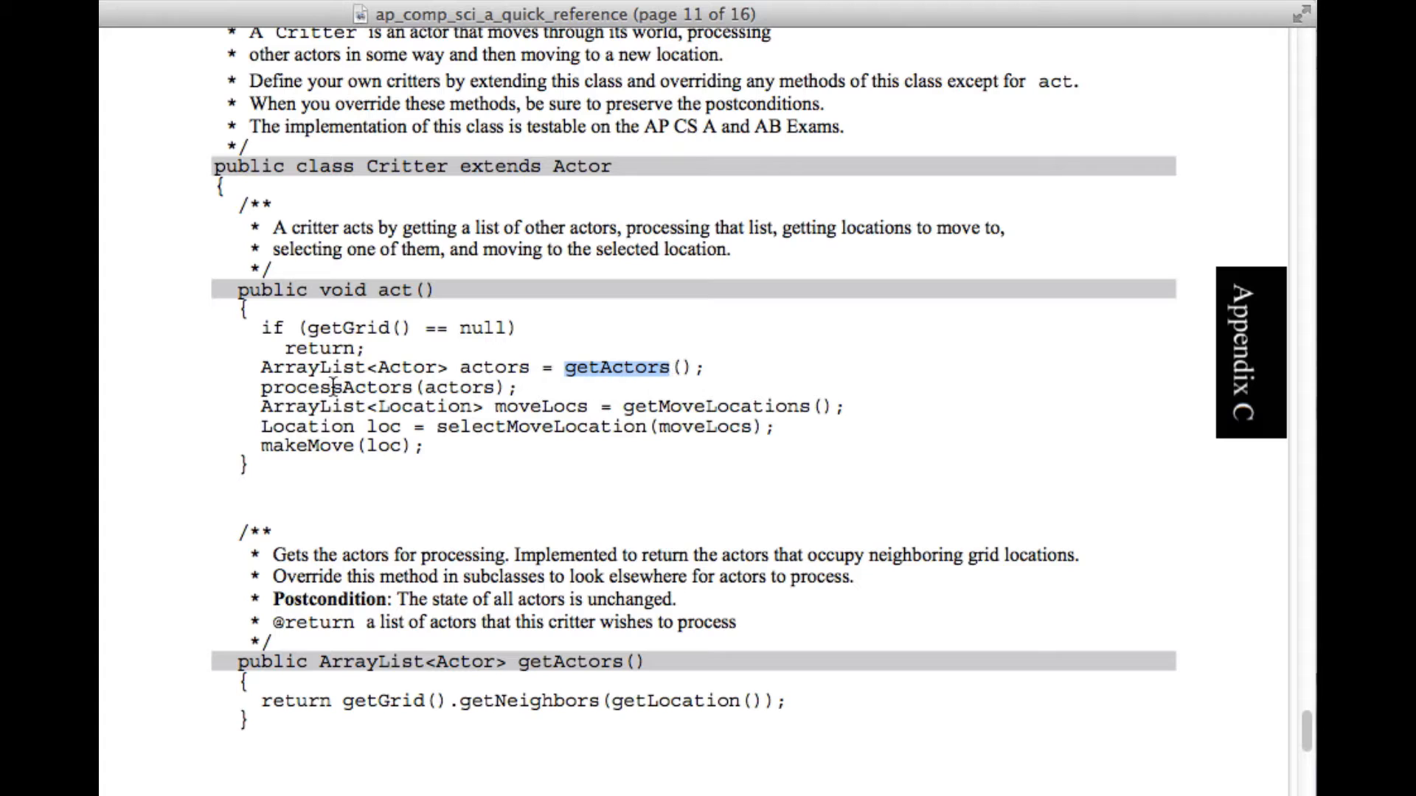
mouse_move(621, 420)
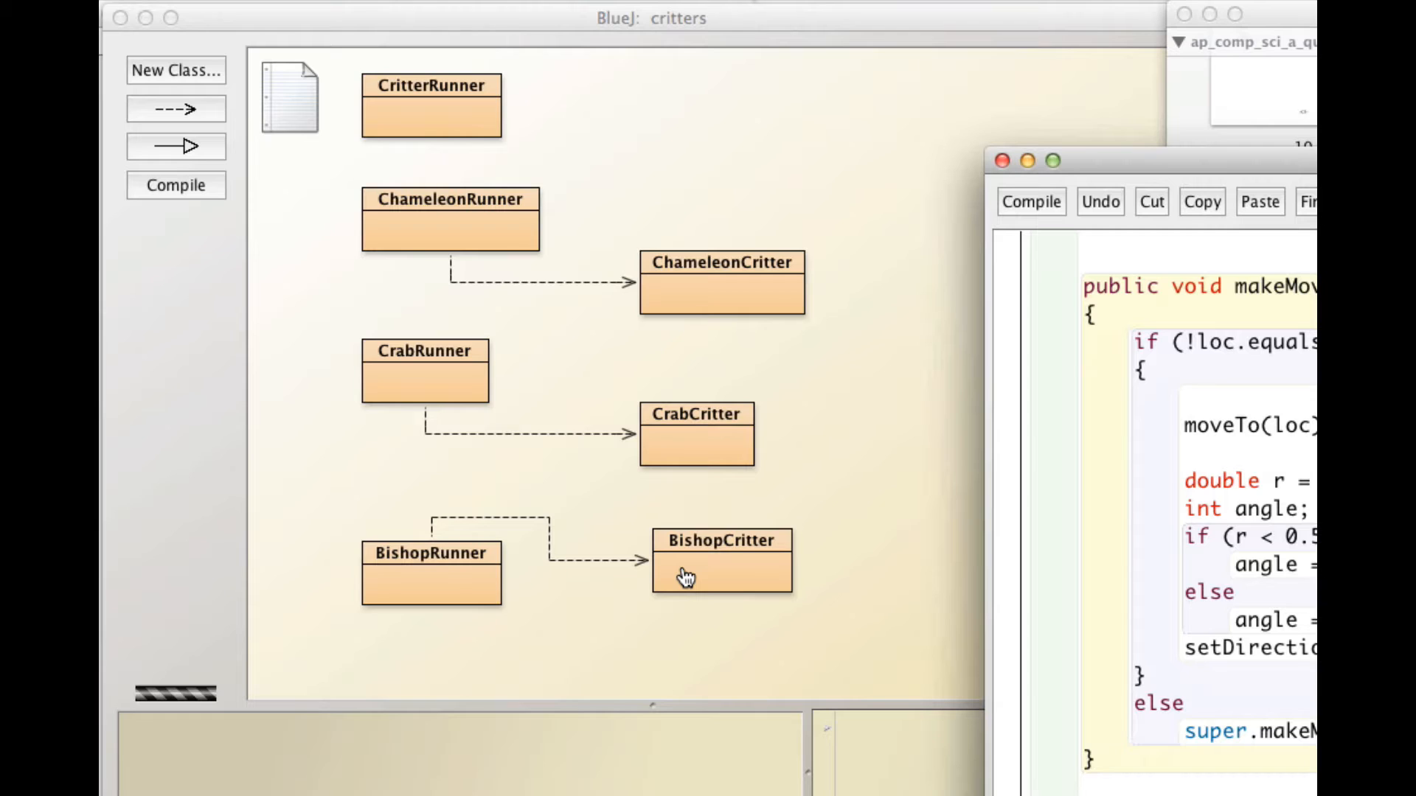
mouse_move(686, 562)
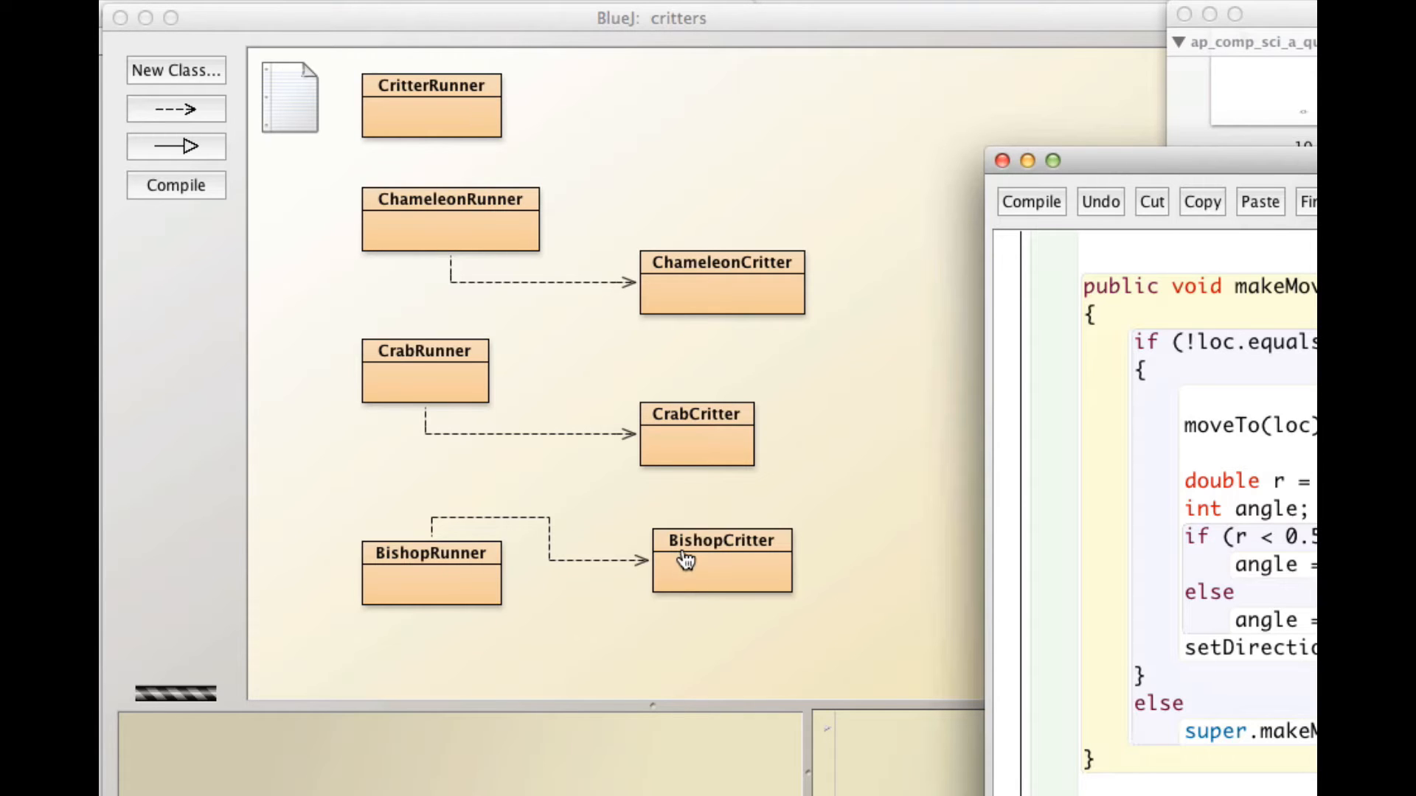
mouse_move(695, 562)
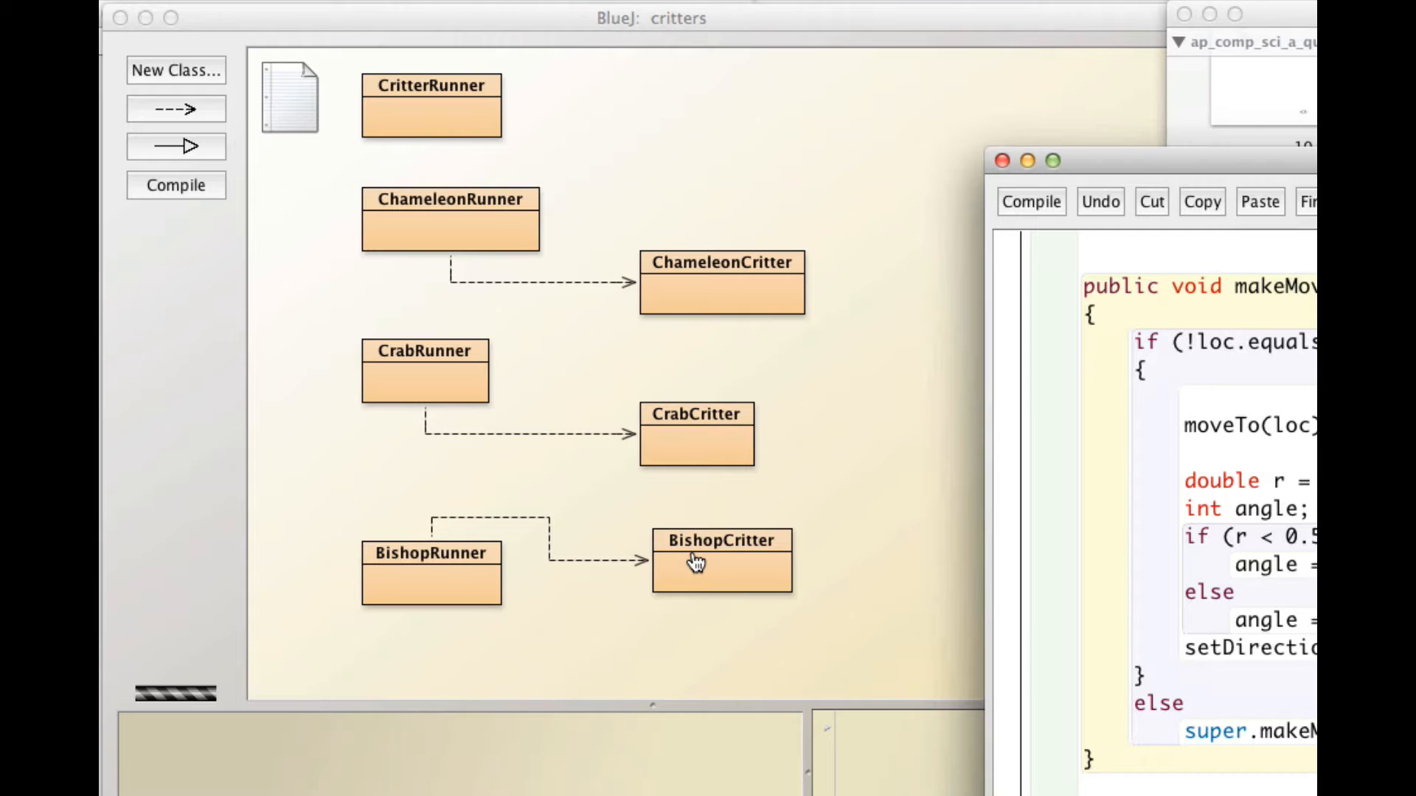
mouse_move(689, 459)
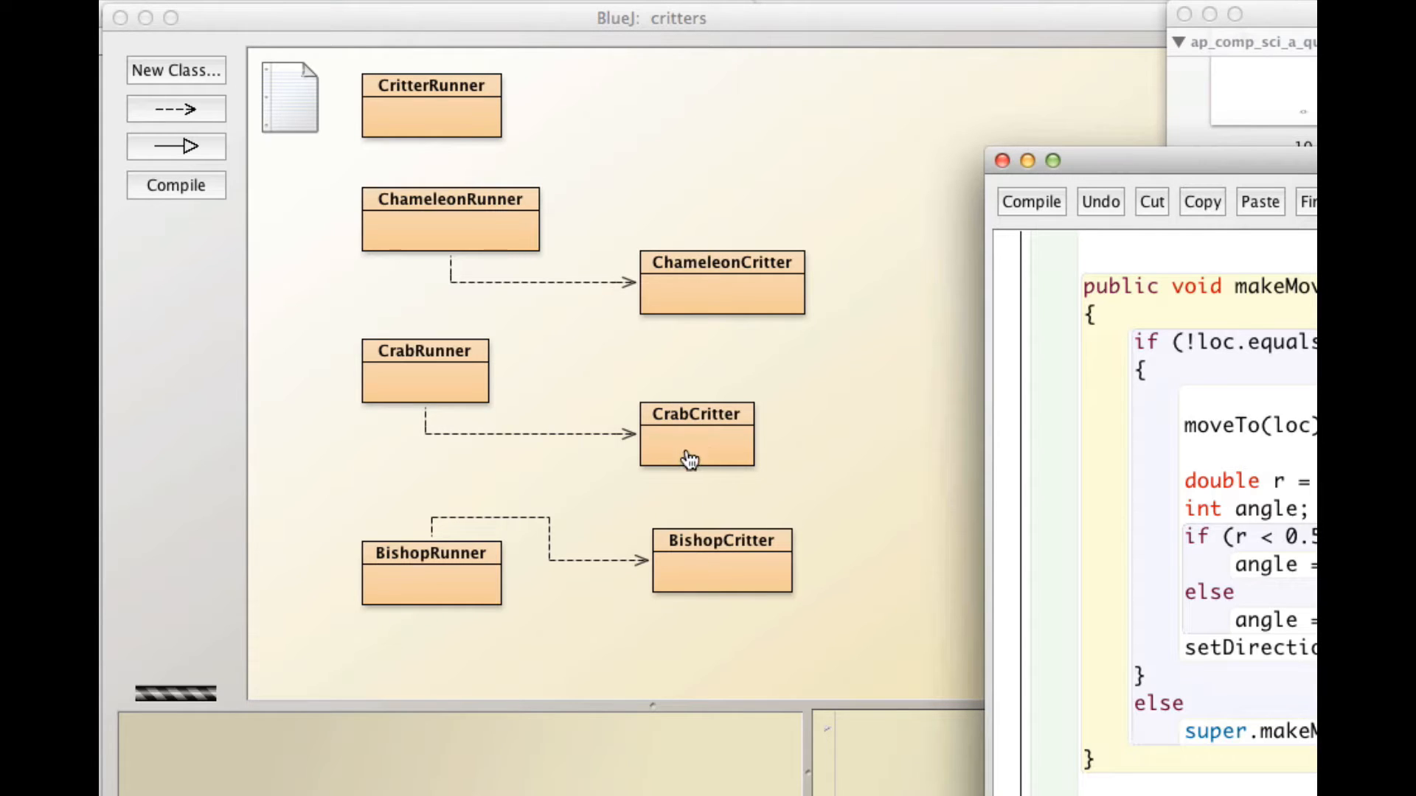
mouse_move(686, 531)
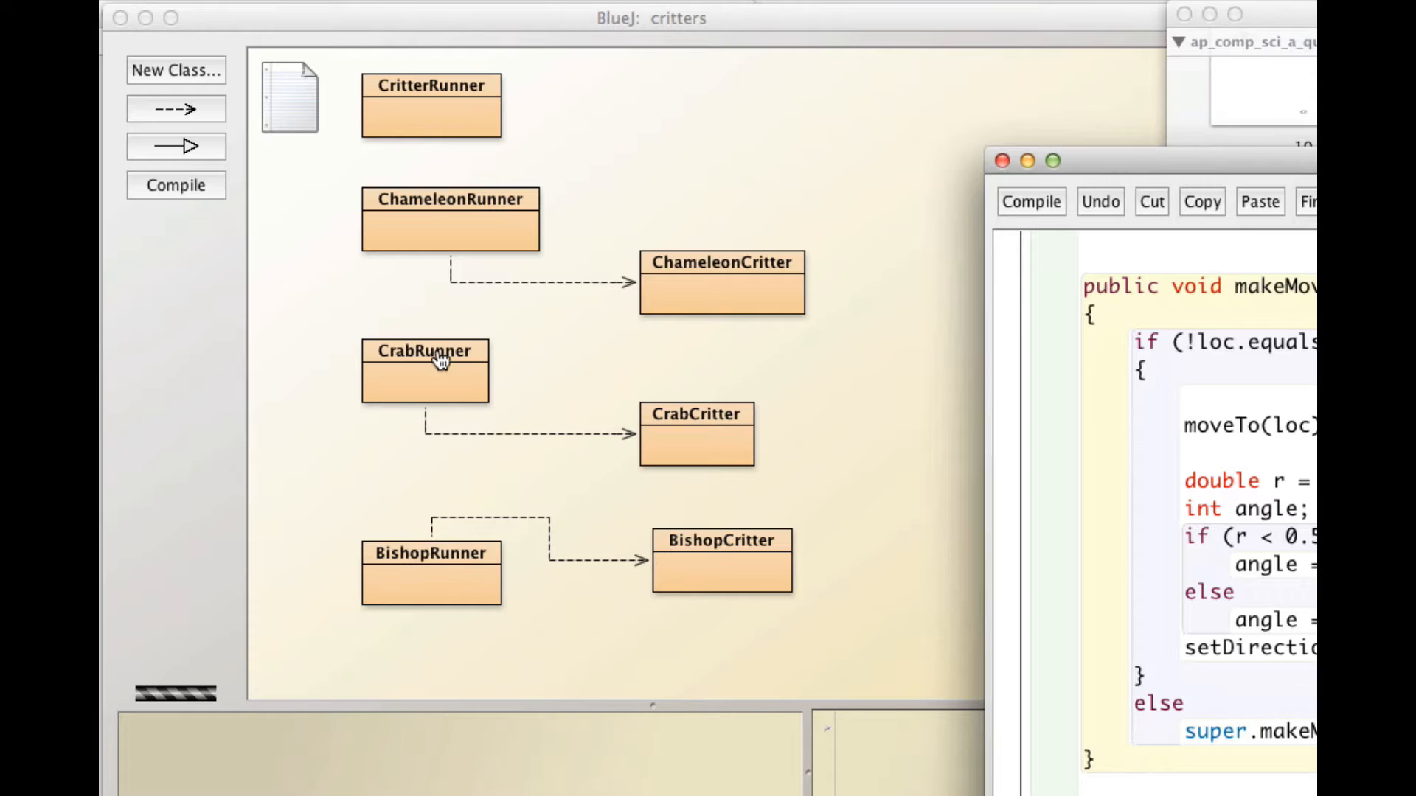
mouse_move(423, 380)
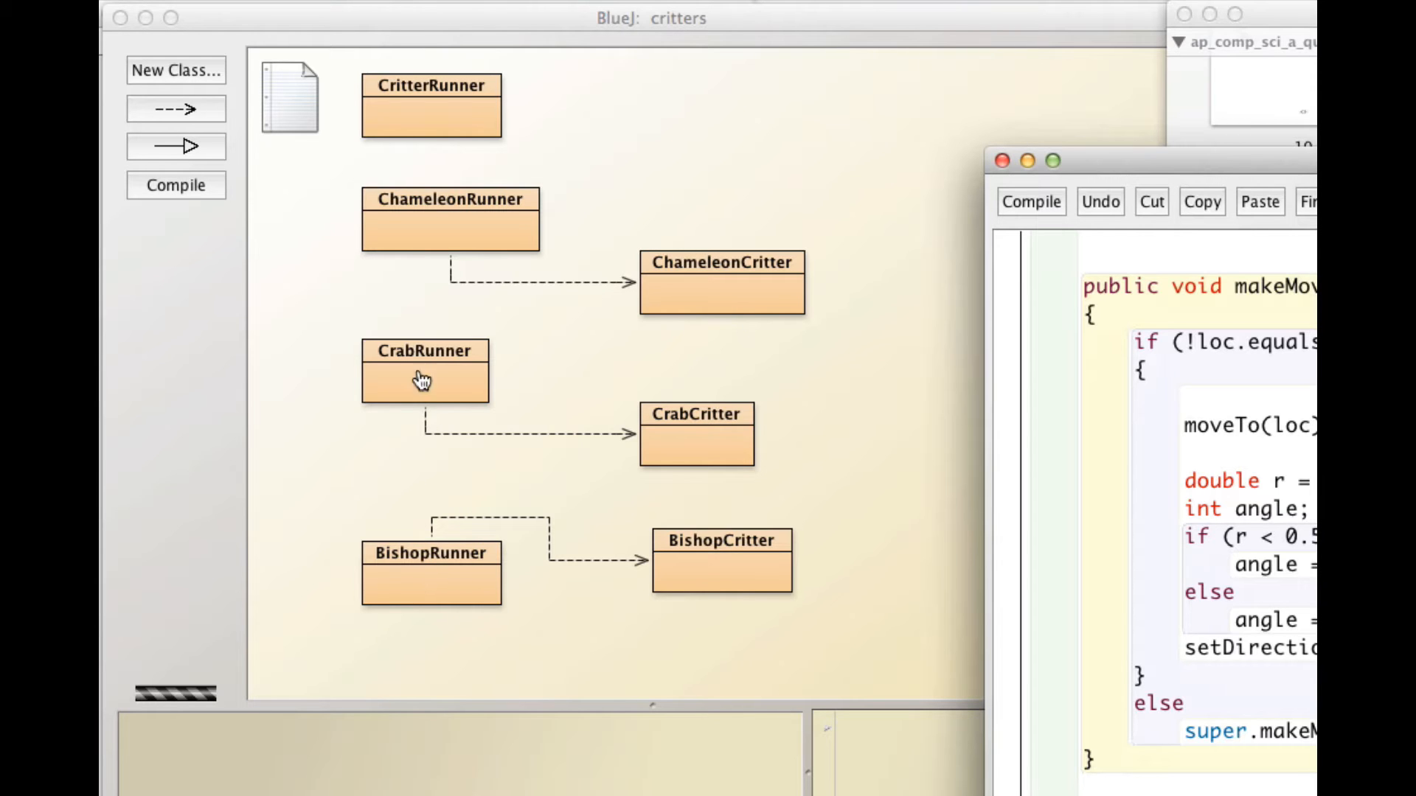
click(425, 373)
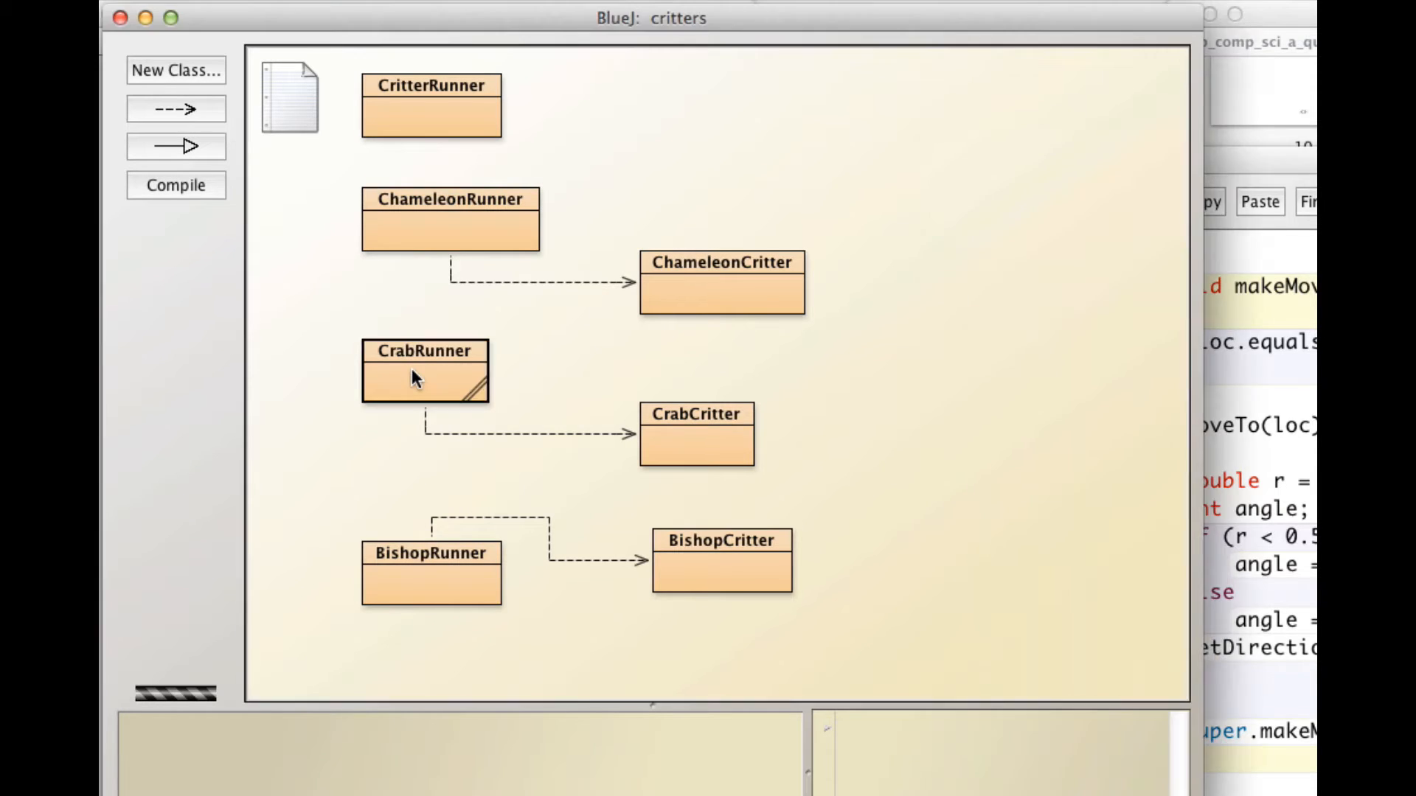
- Open the CrabRunner source showing its main method adding rocks, flowers, bugs and CrabCritters
double_click(424, 372)
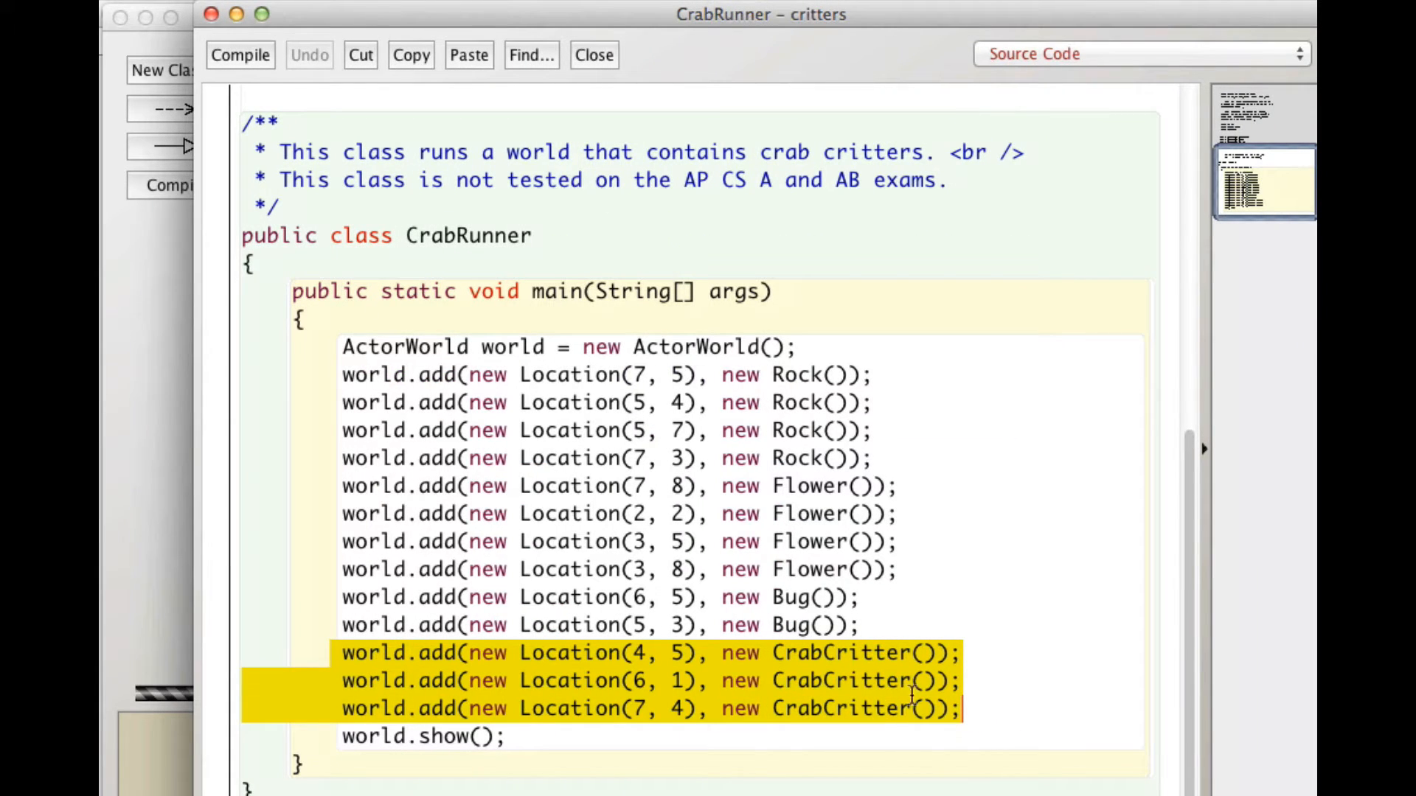
mouse_move(719, 754)
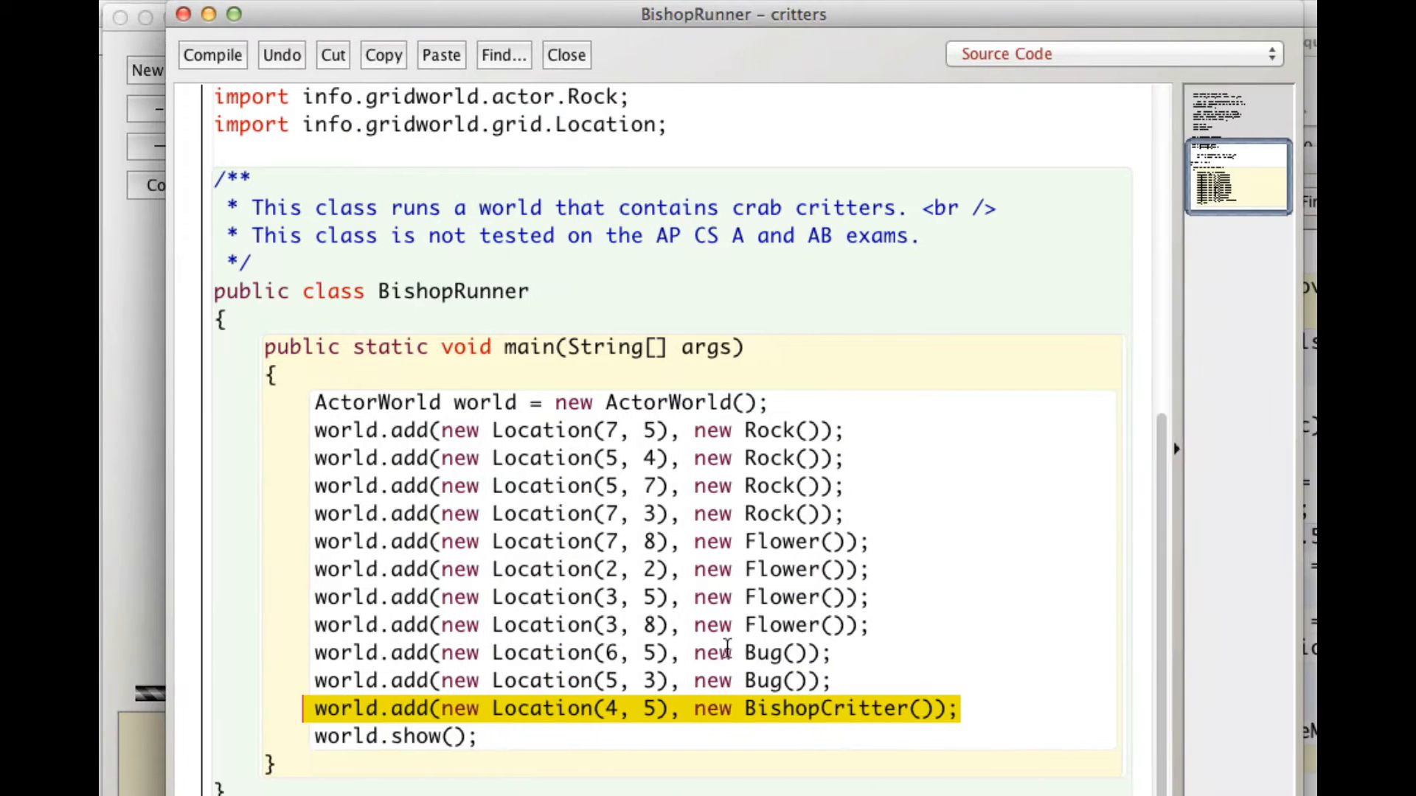
mouse_move(907, 750)
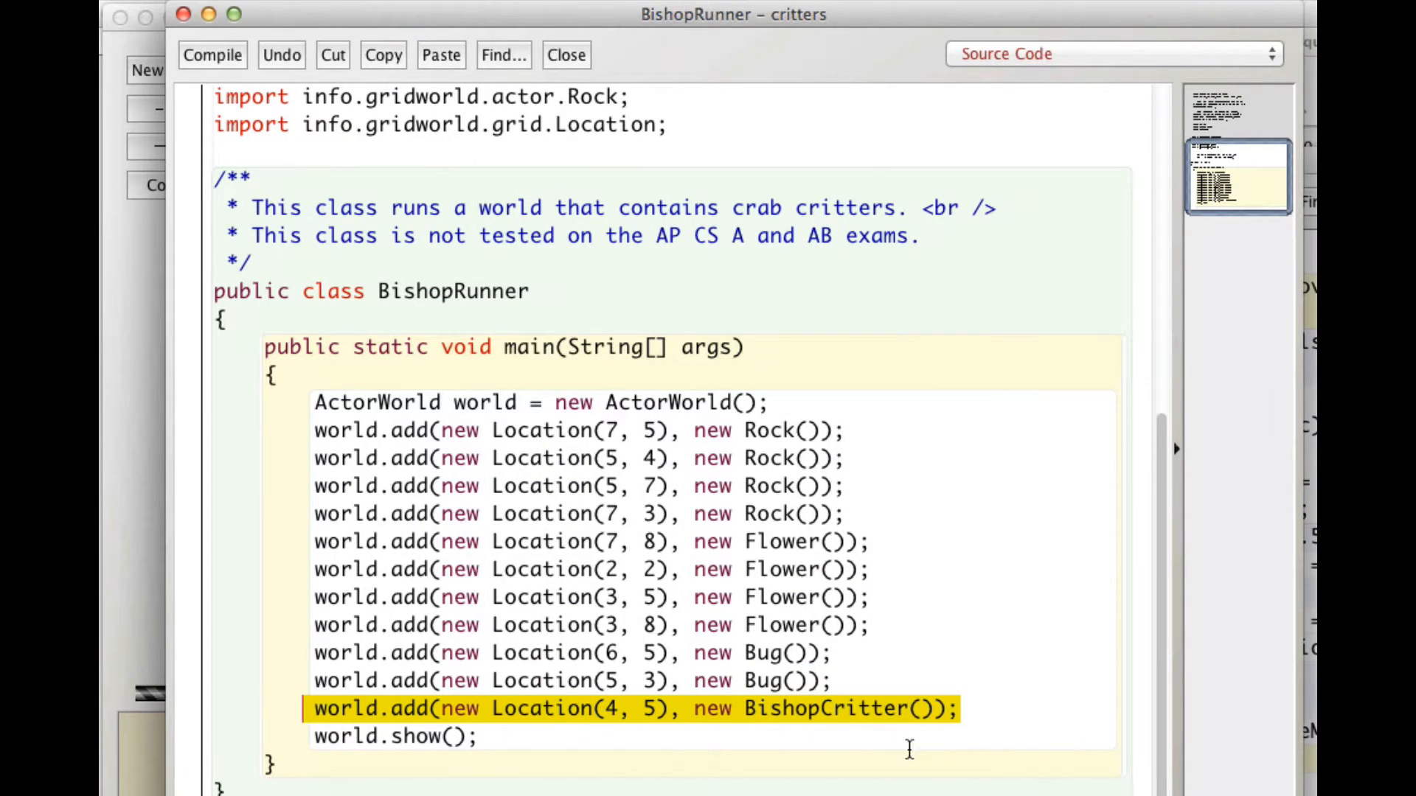
mouse_move(739, 658)
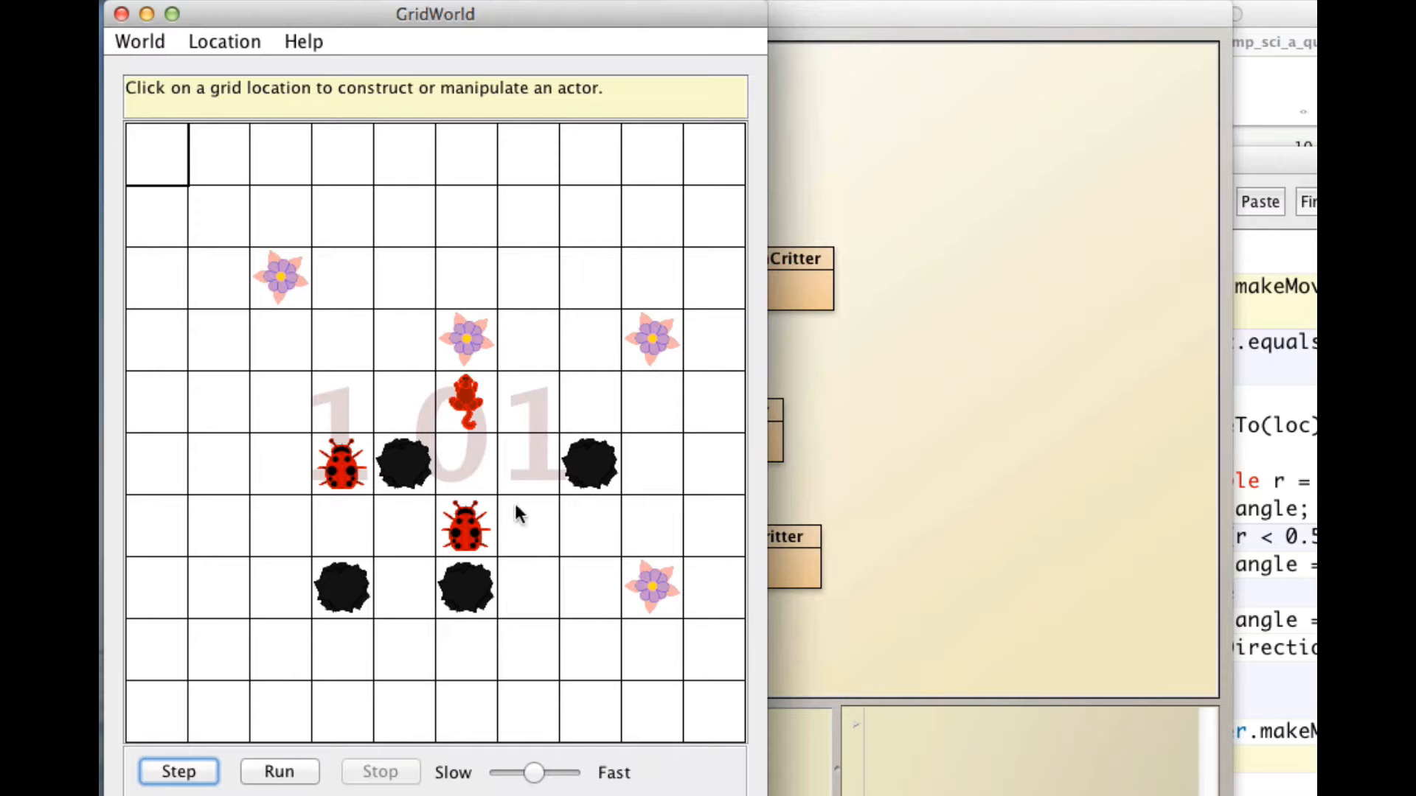
mouse_move(468, 401)
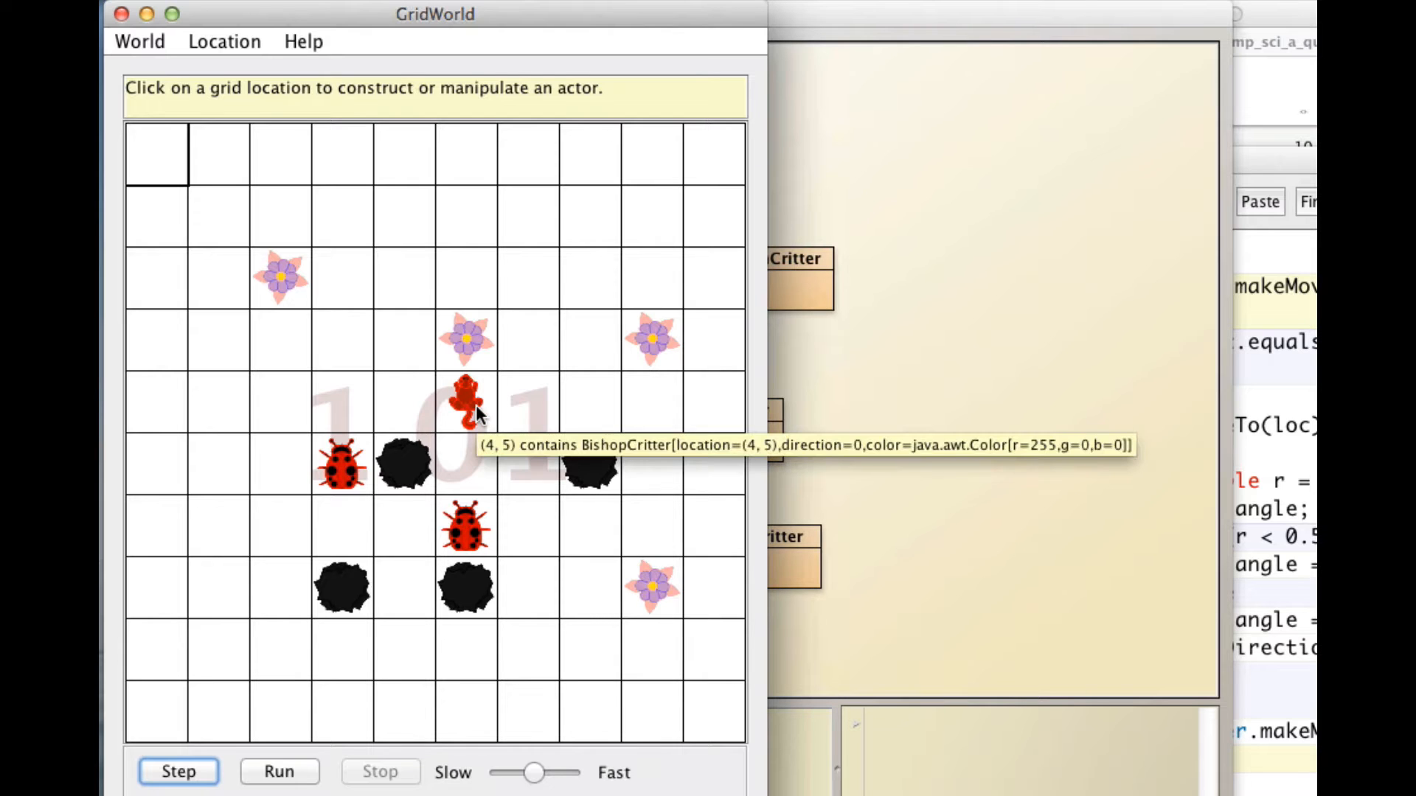
mouse_move(469, 409)
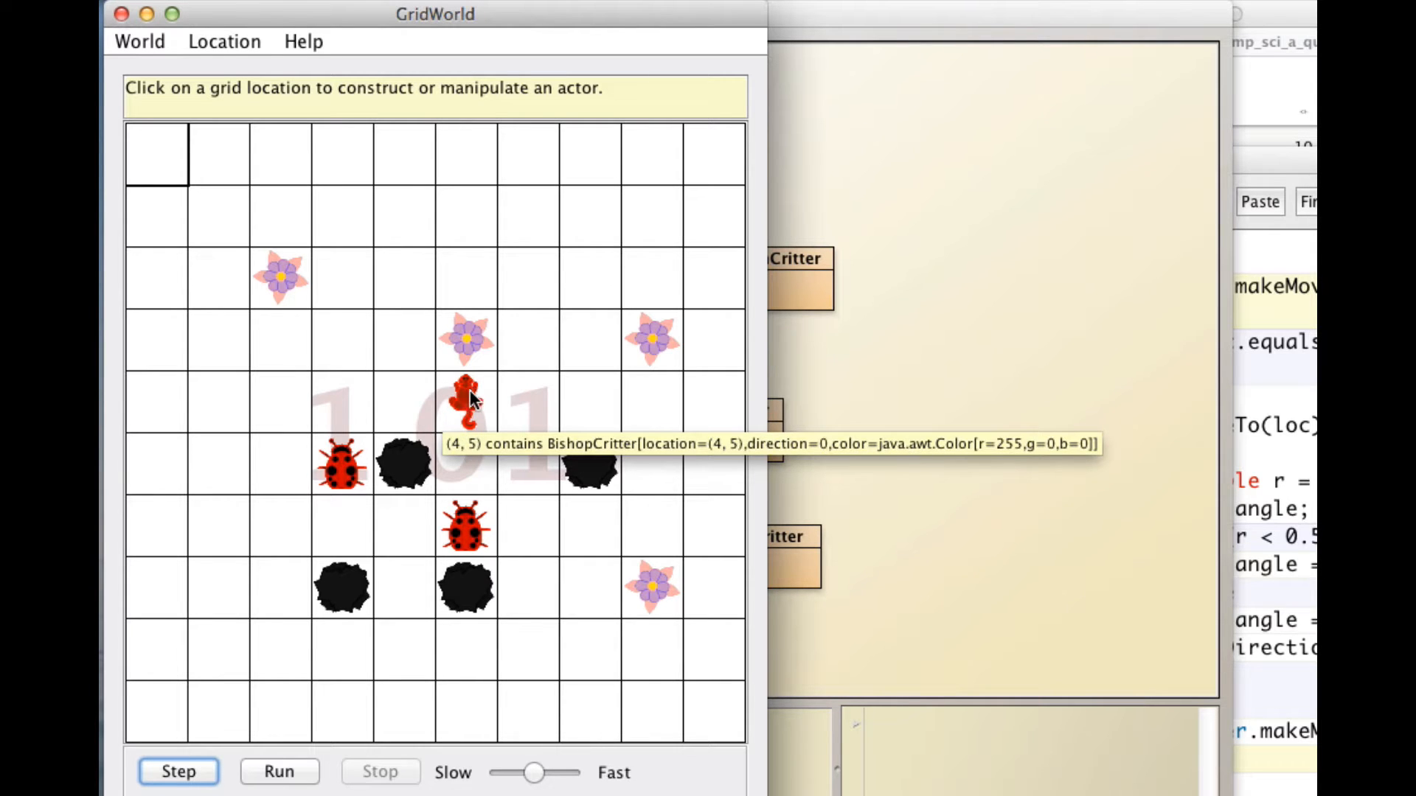
mouse_move(668, 162)
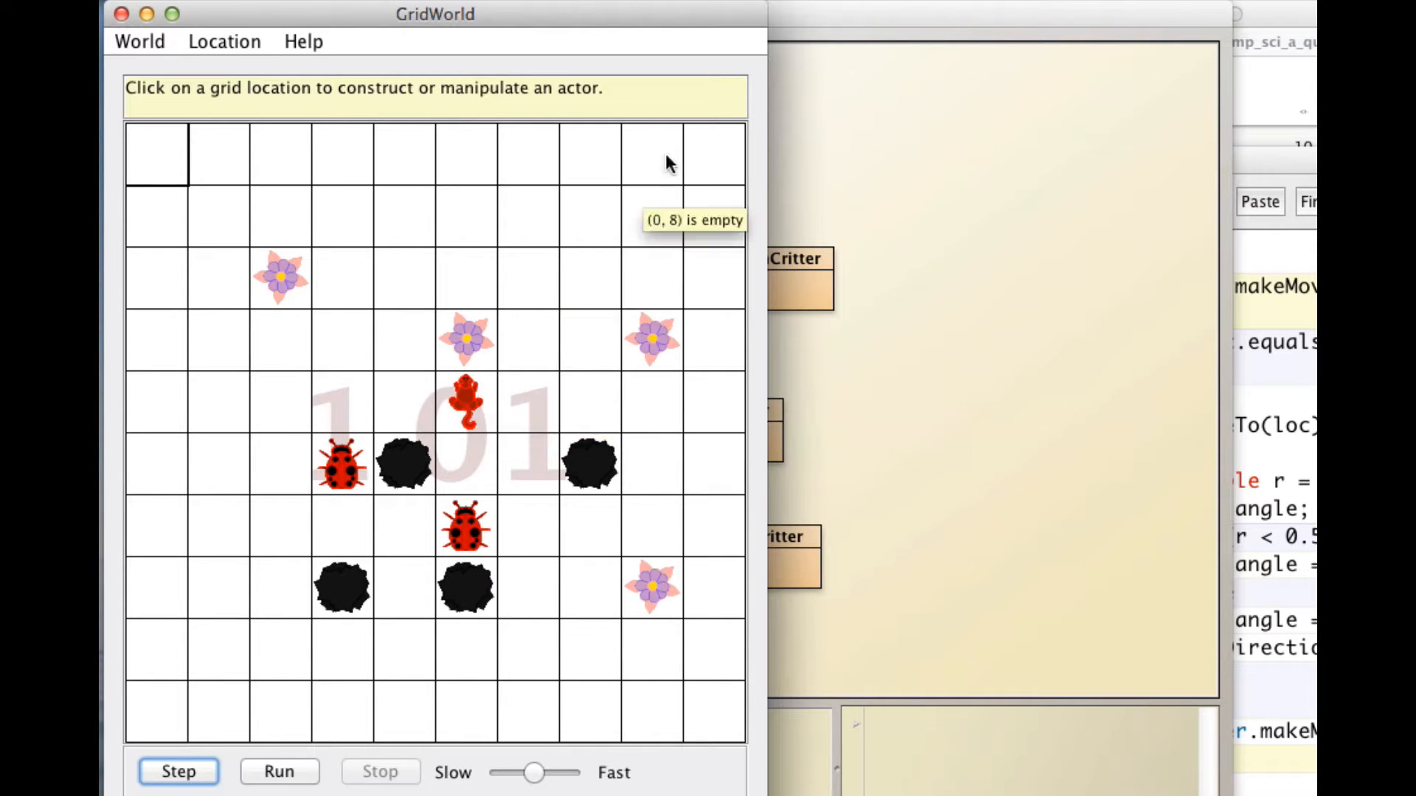
mouse_move(618, 262)
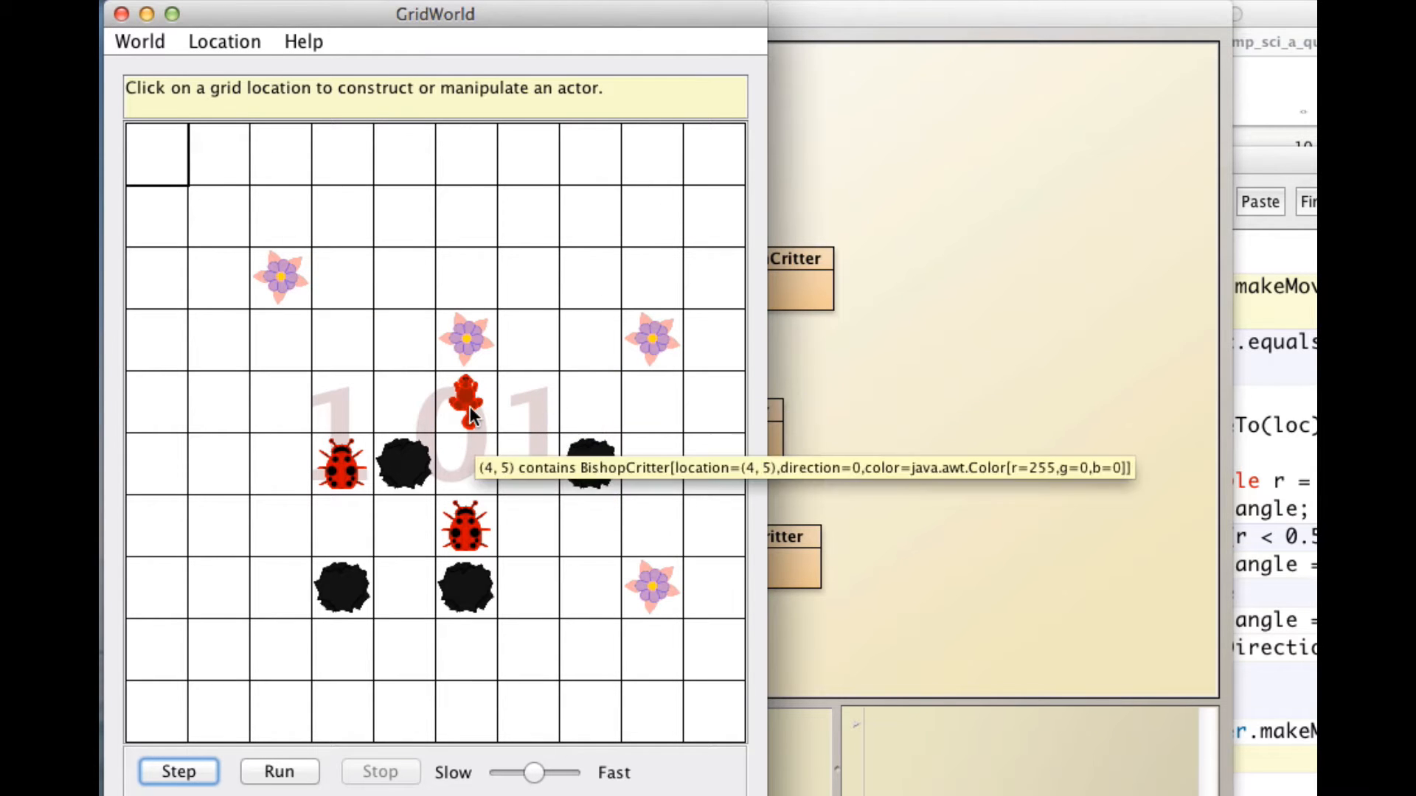
mouse_move(204, 618)
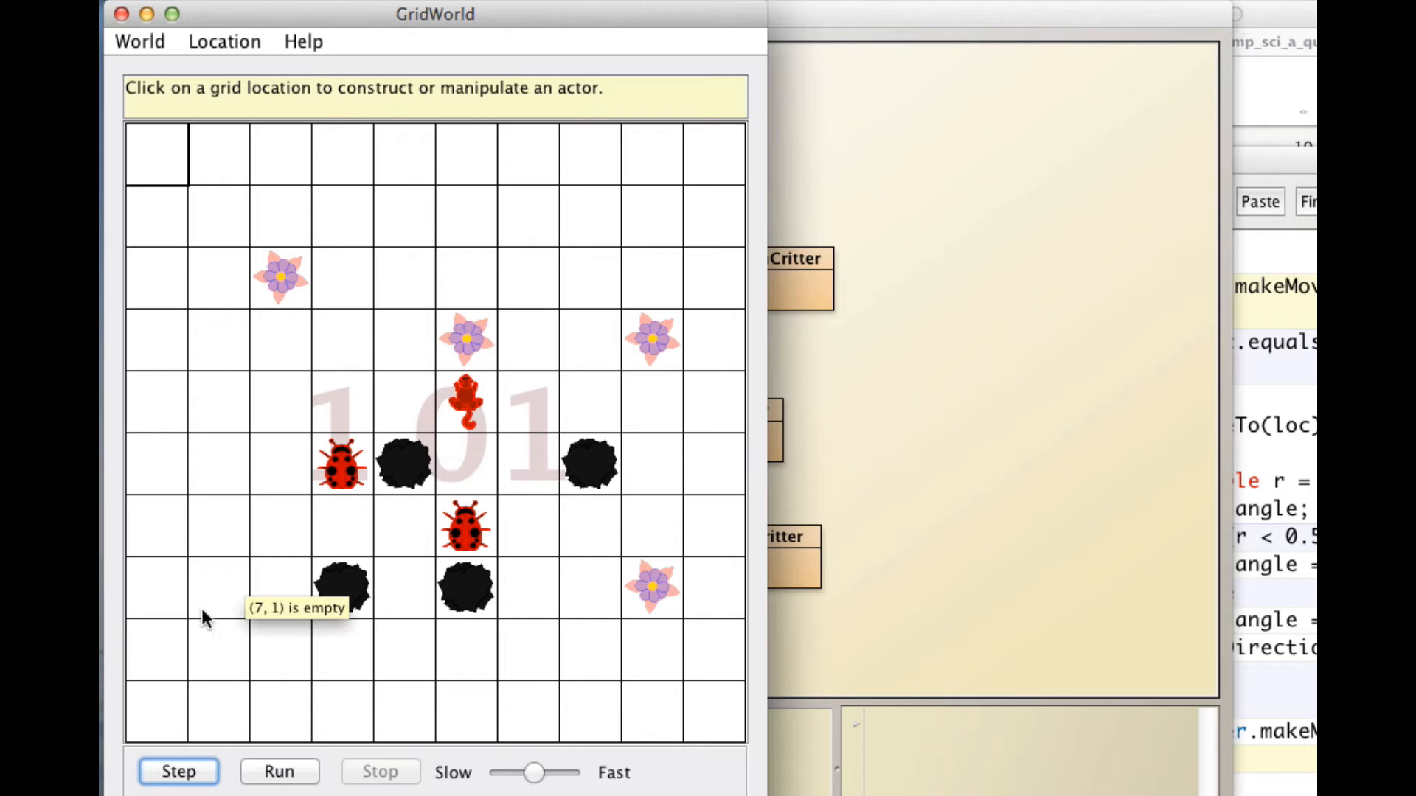
- Step the BishopRunner world five times so the red BishopCritter jumps diagonally among bugs and flowers
click(177, 772)
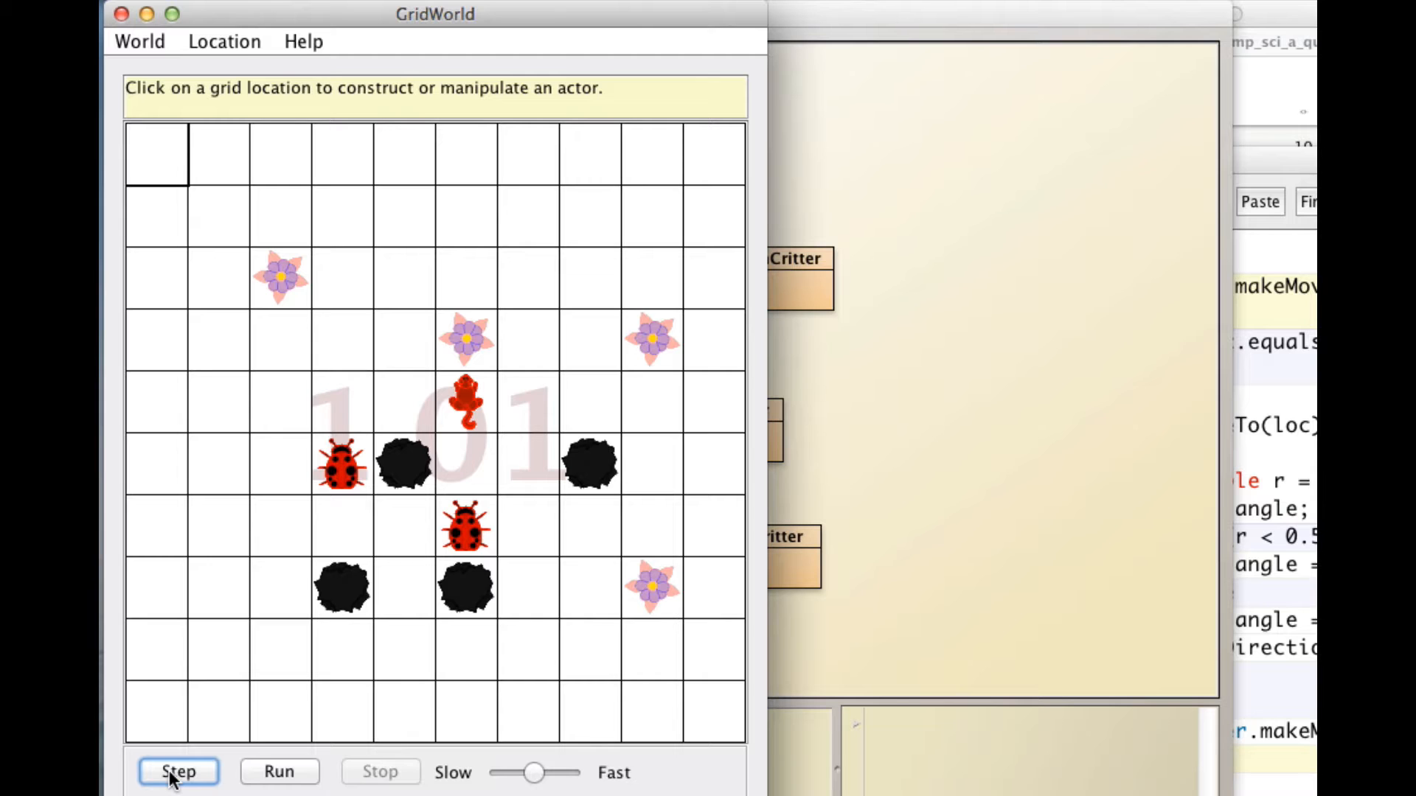
click(178, 772)
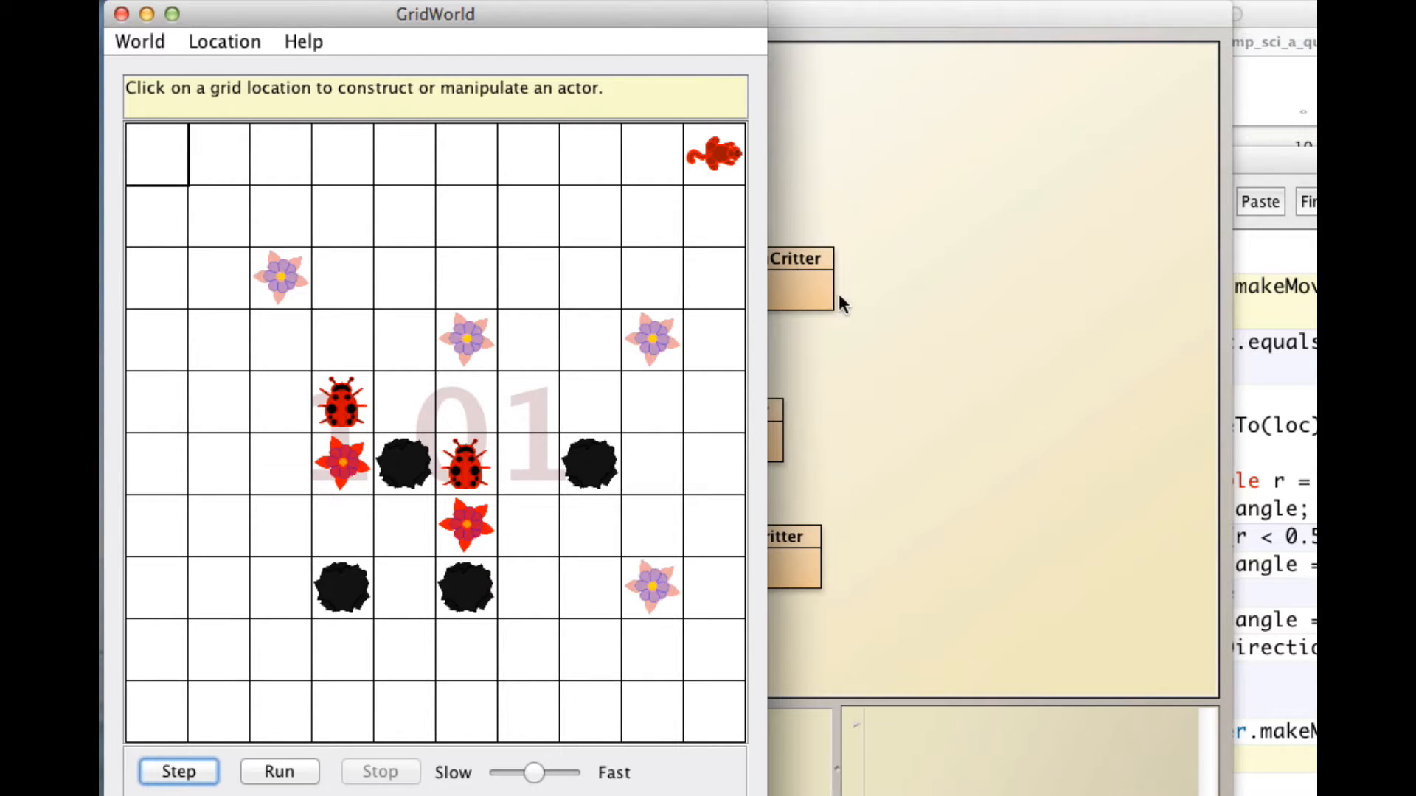
mouse_move(723, 163)
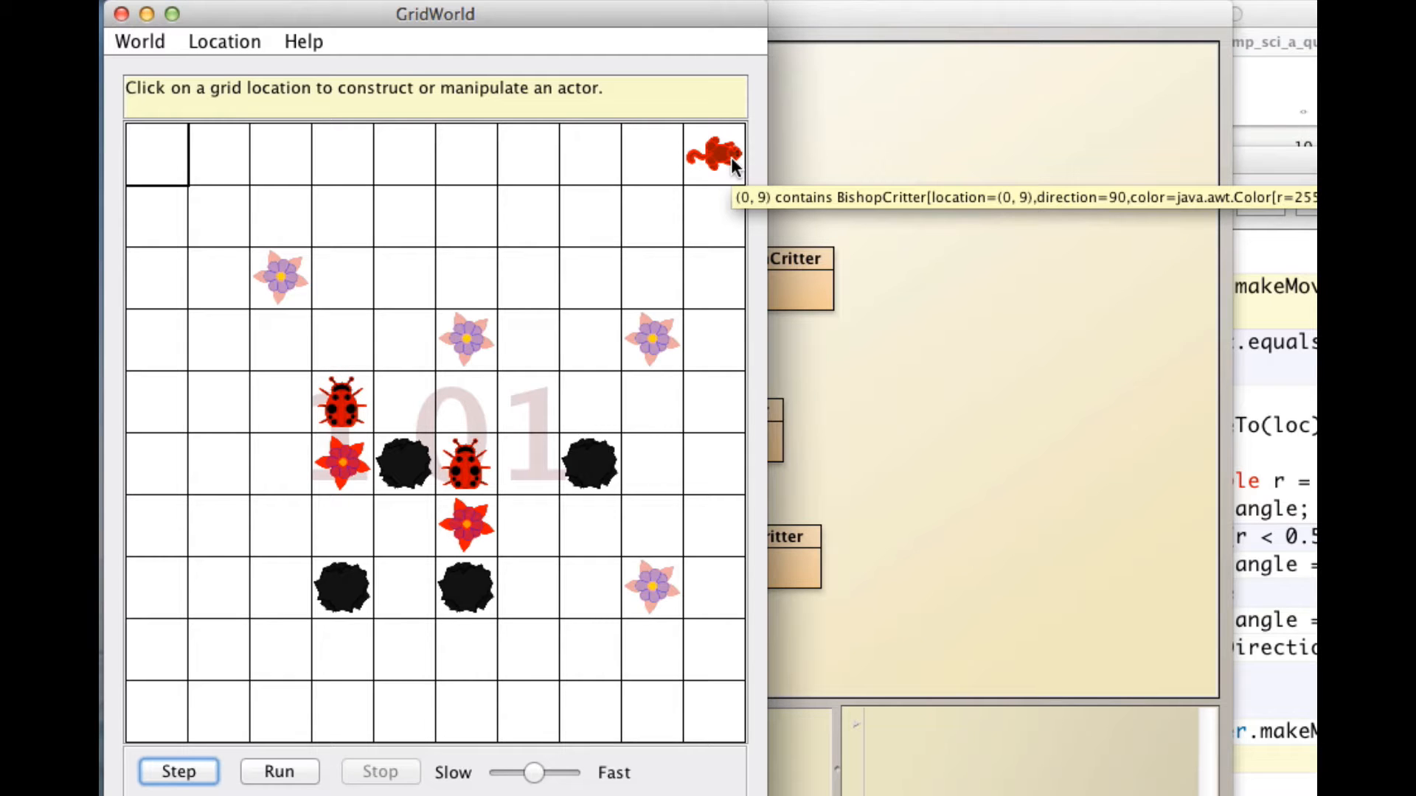
mouse_move(190, 742)
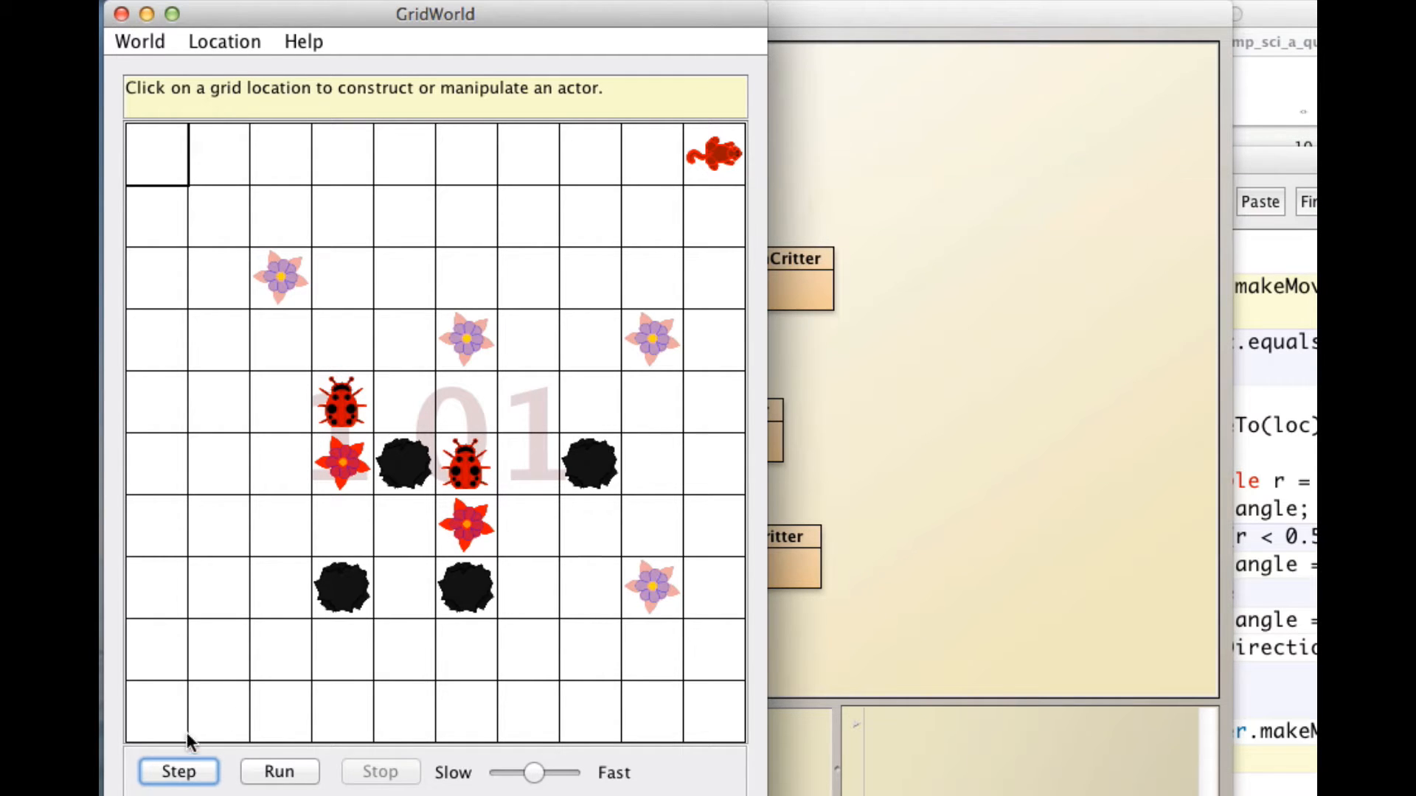
click(178, 772)
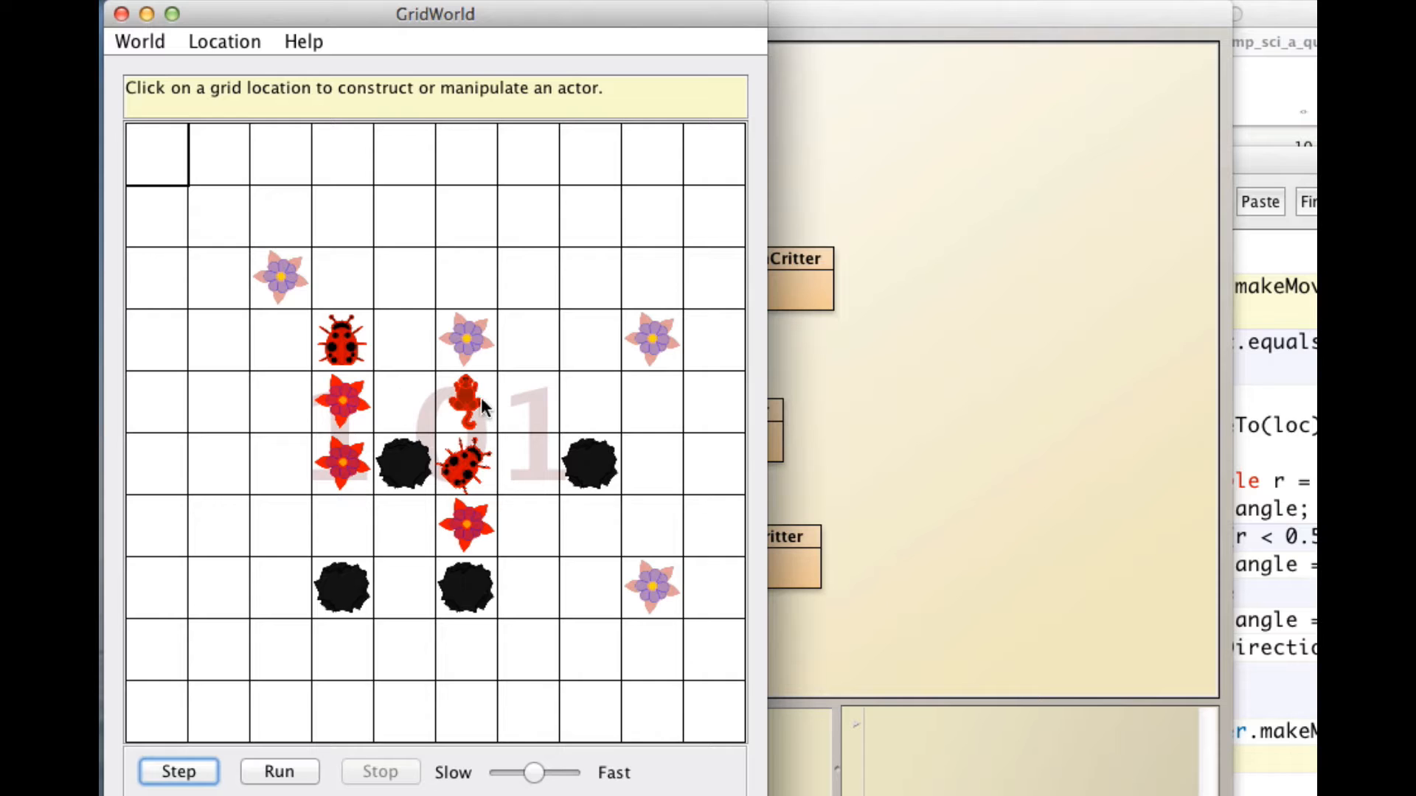
click(179, 772)
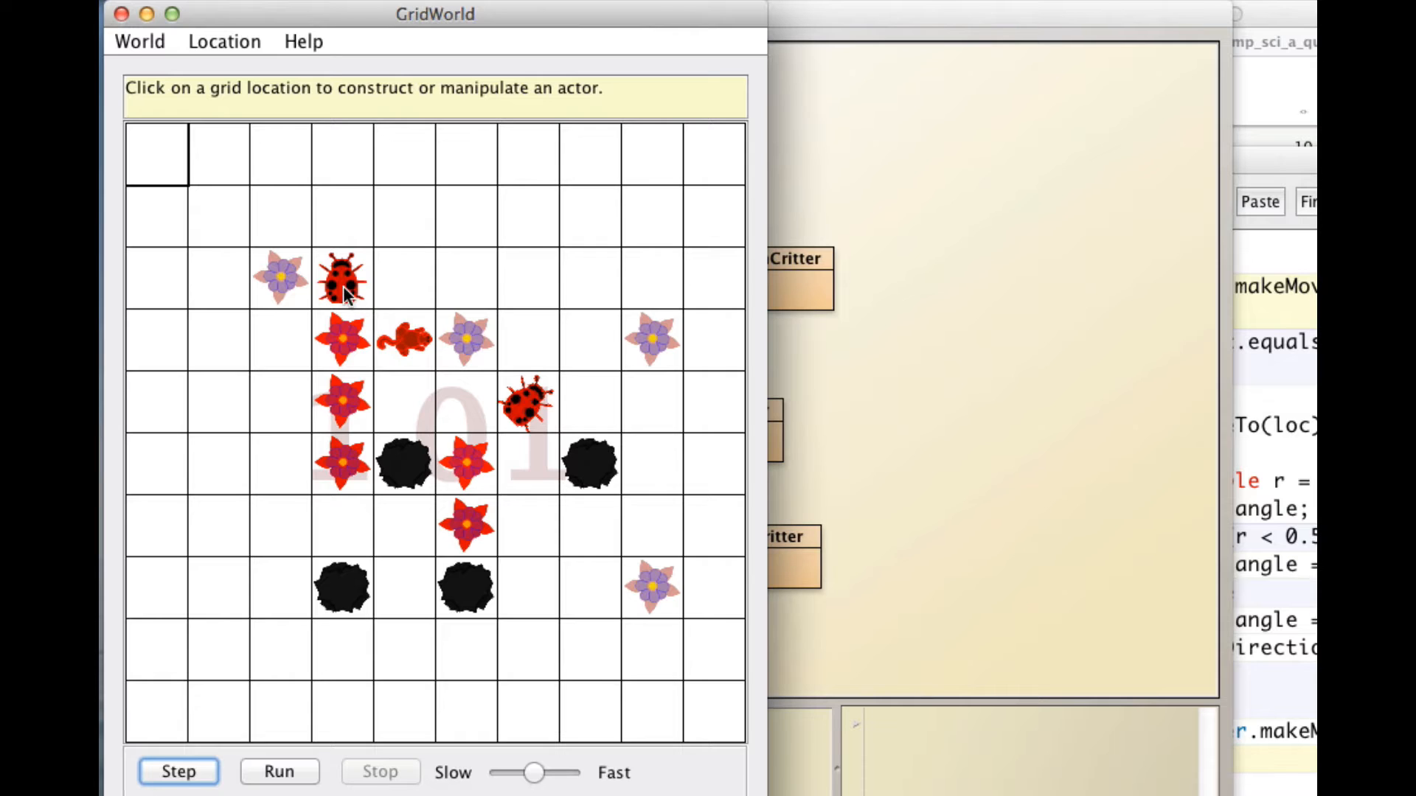
click(179, 771)
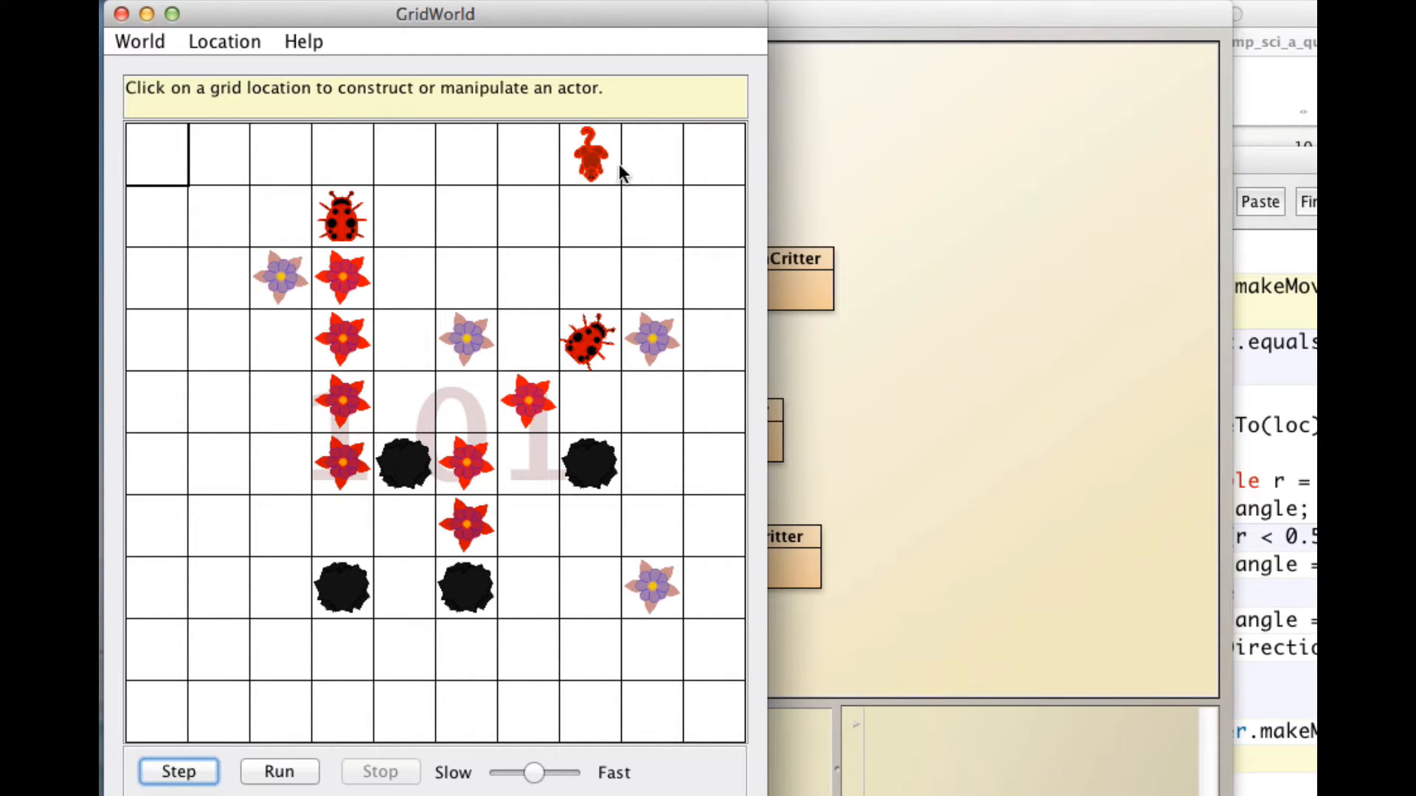
mouse_move(604, 201)
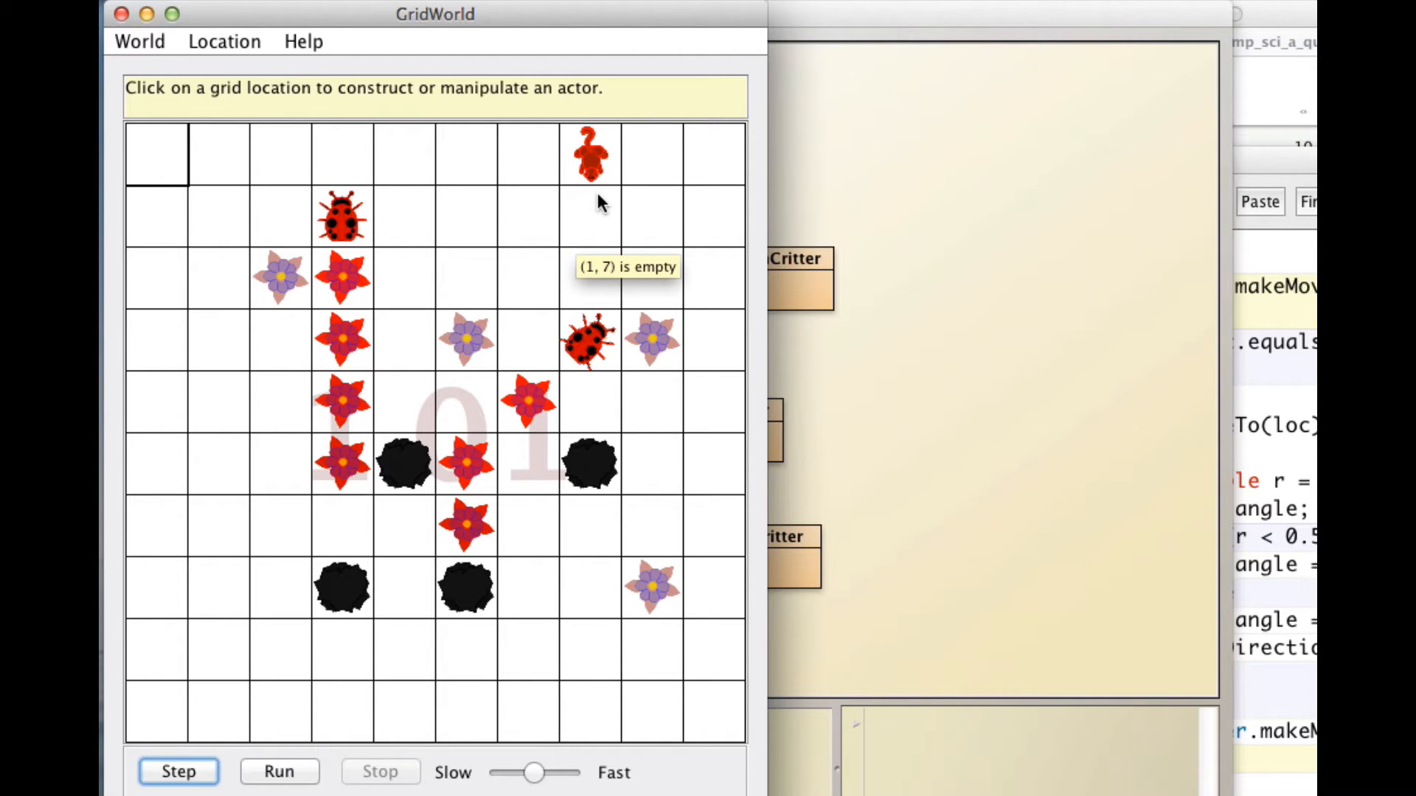
mouse_move(576, 217)
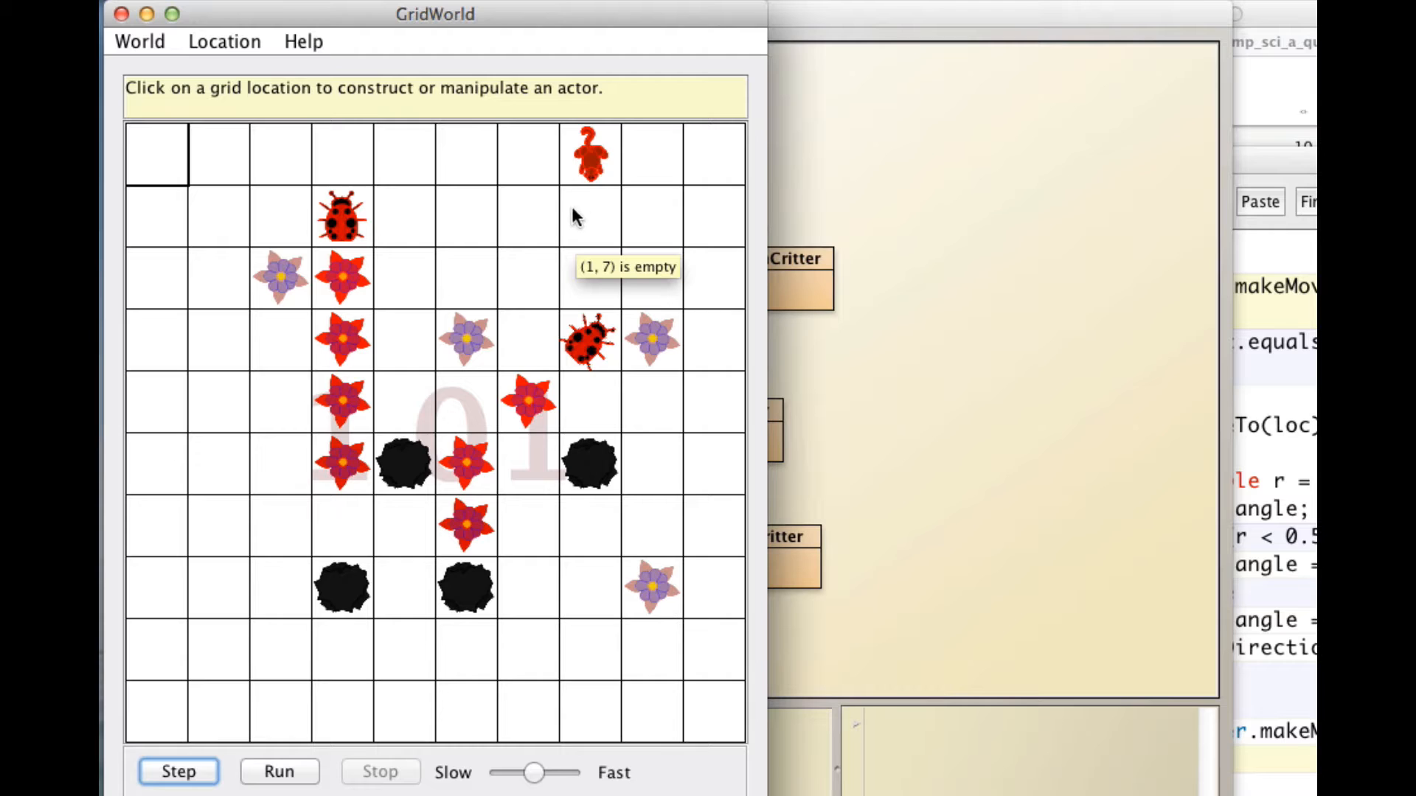
mouse_move(126, 520)
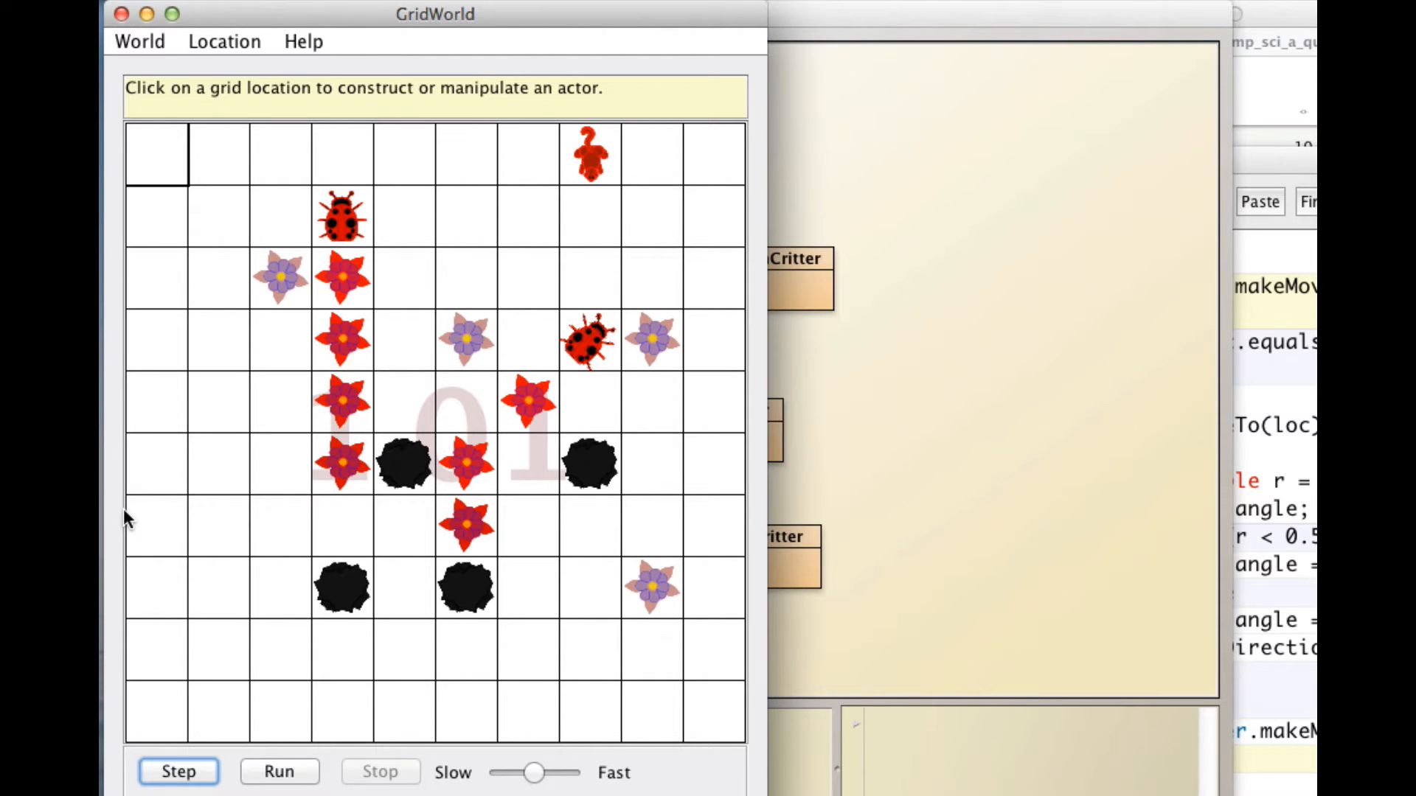
mouse_move(947, 595)
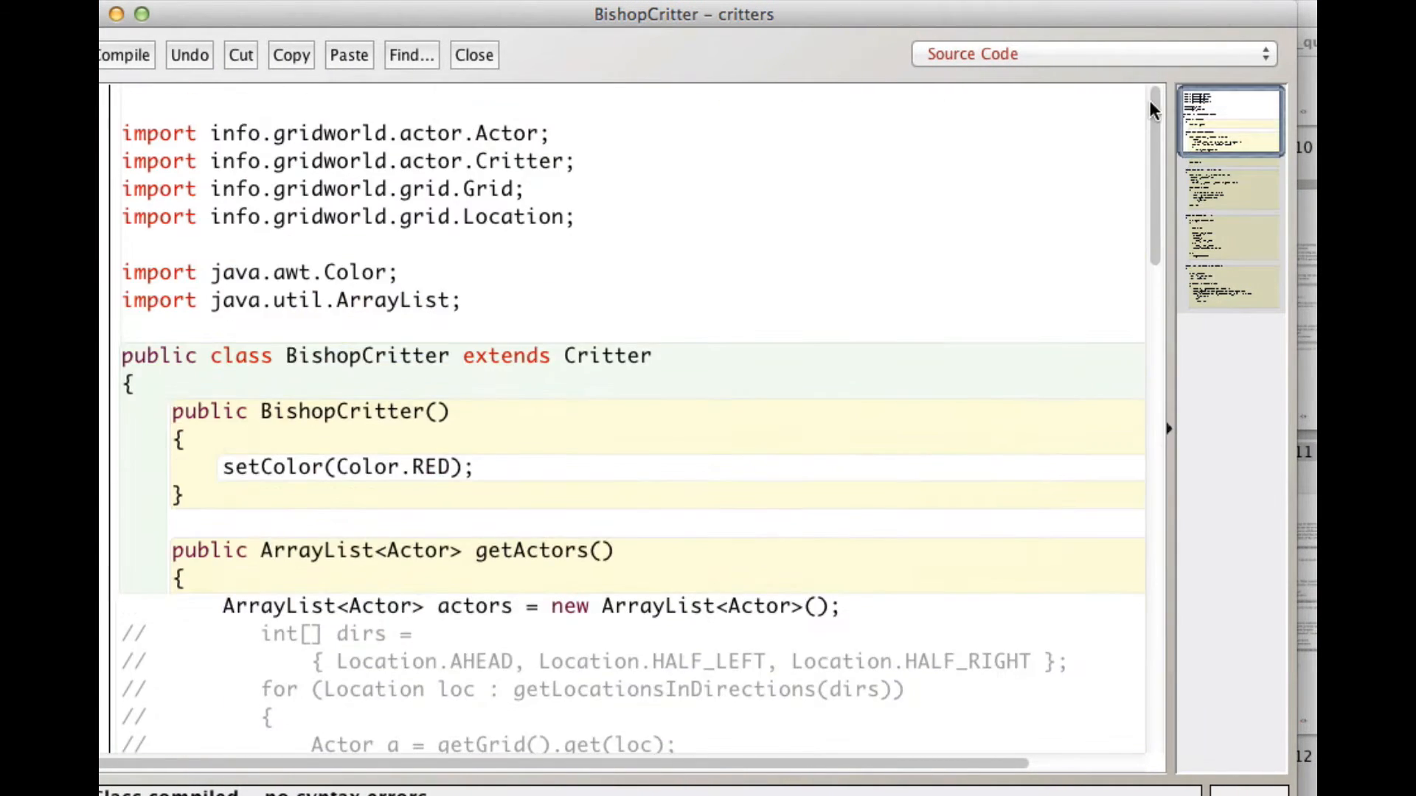
mouse_move(1107, 172)
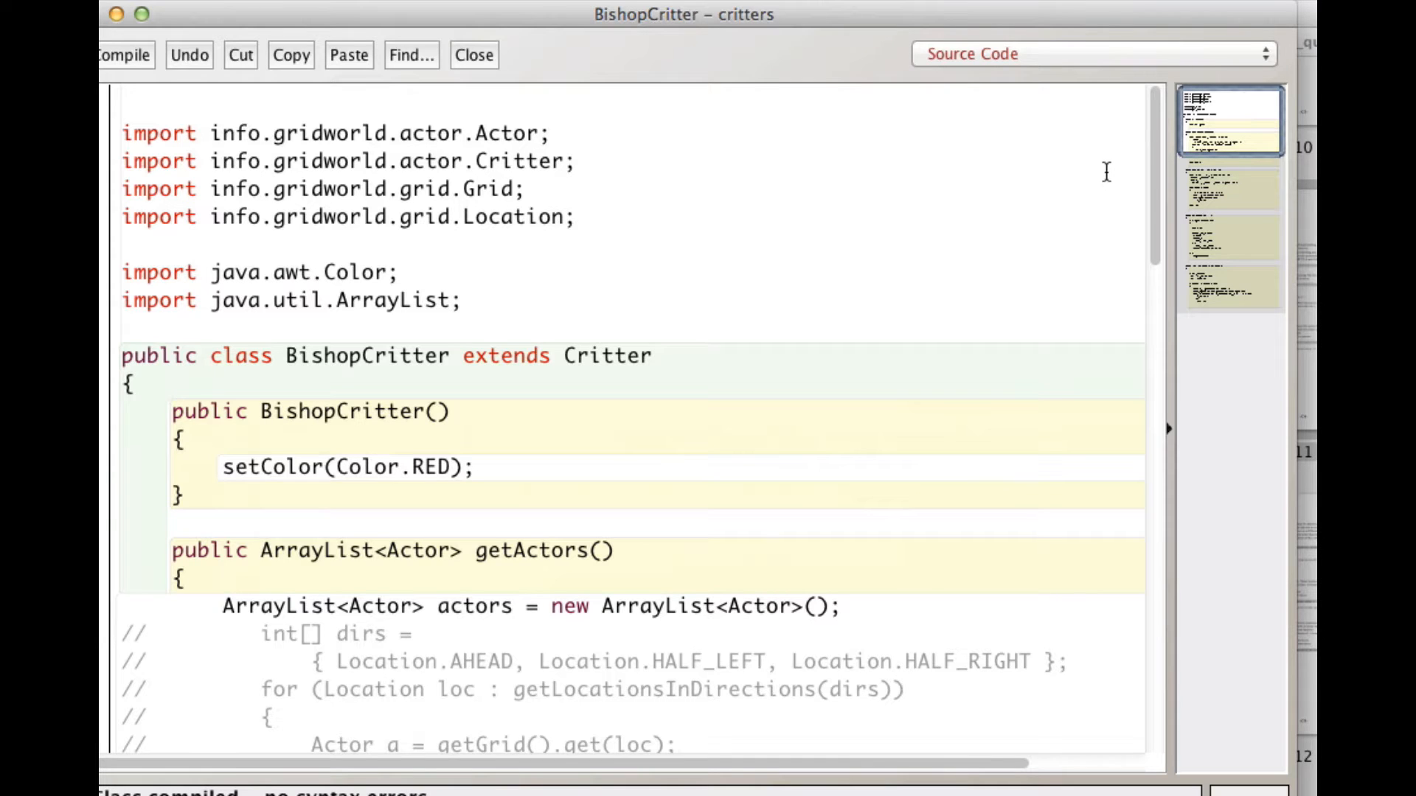
mouse_move(542, 226)
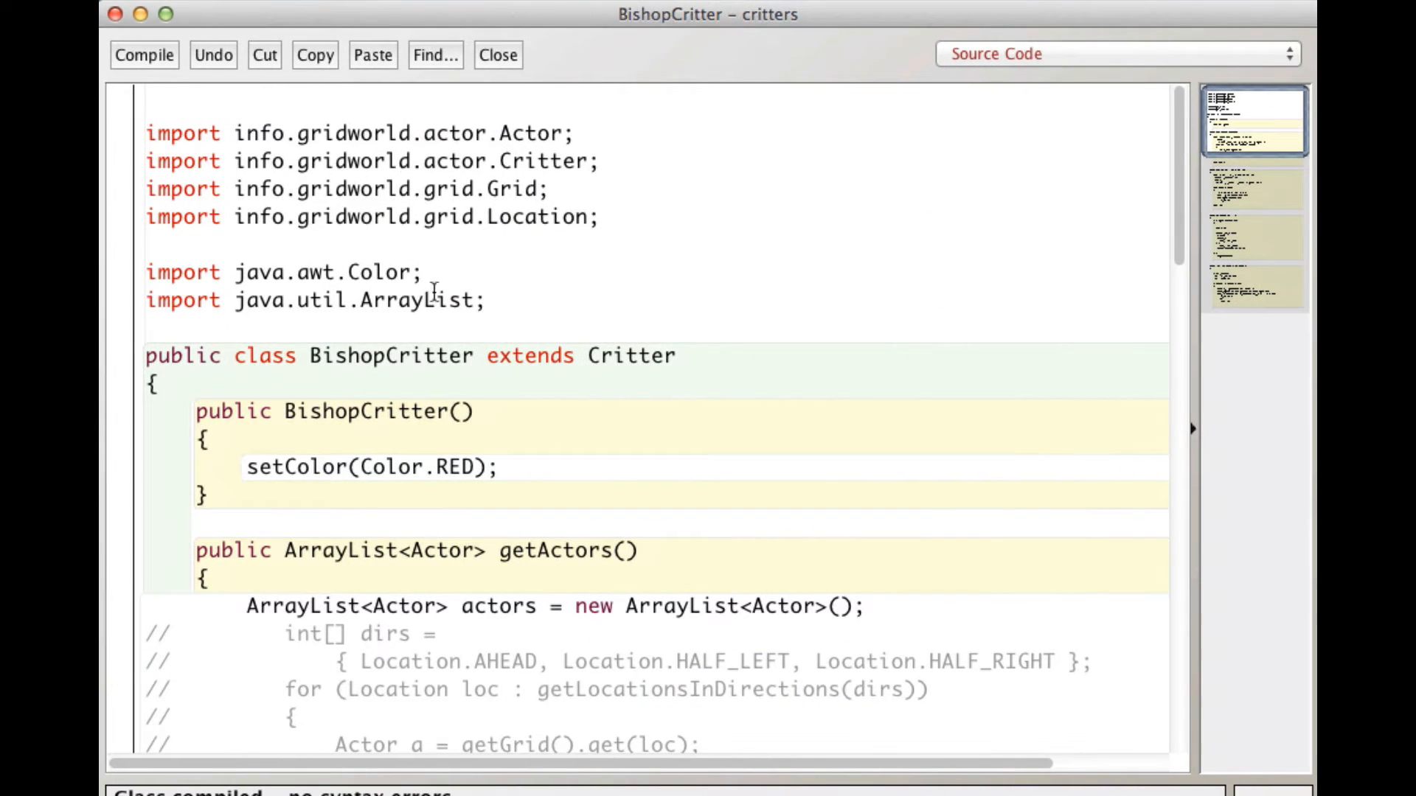
mouse_move(623, 298)
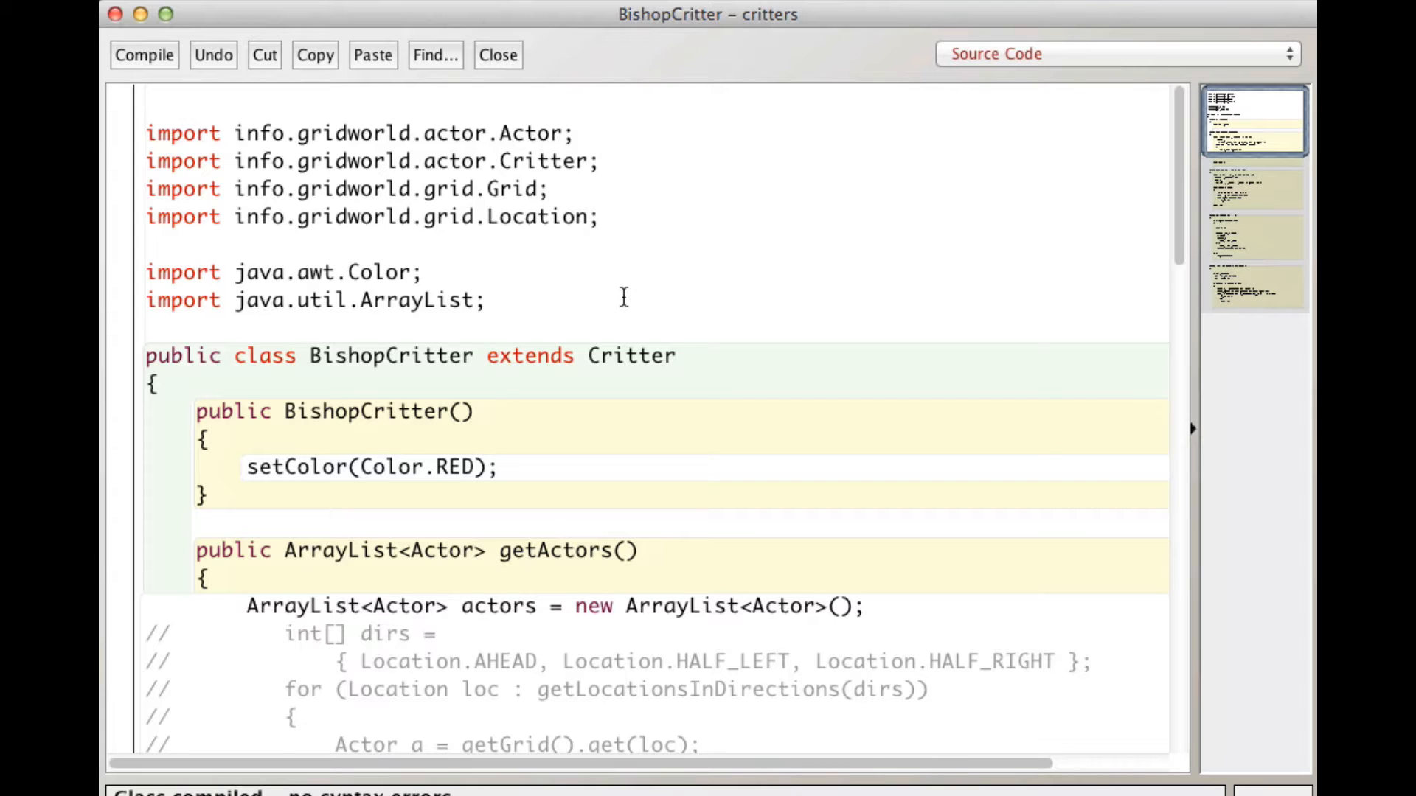
- Scroll through the BishopCritter constructor and its getActors method with the old lines commented out
scroll(down, 3)
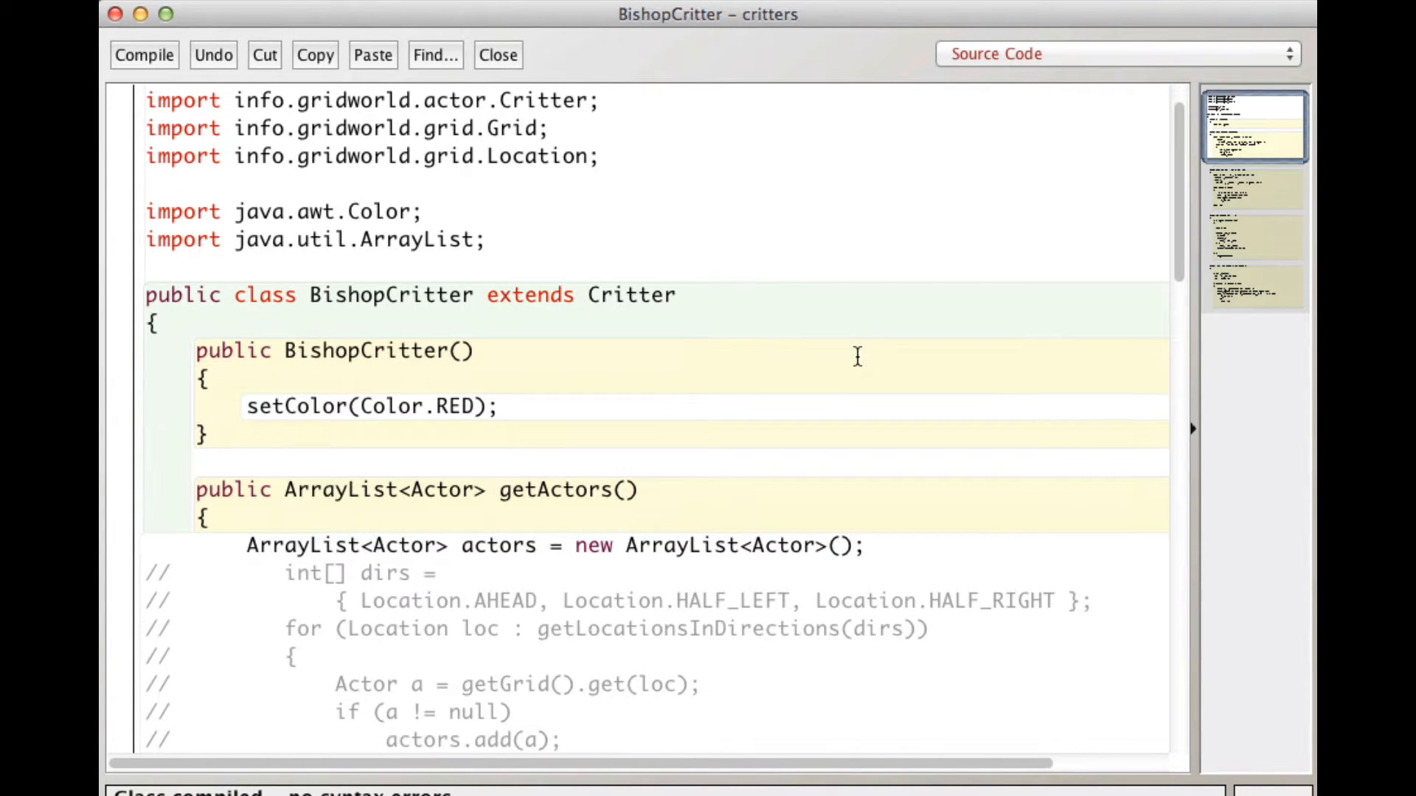
scroll(down, 3)
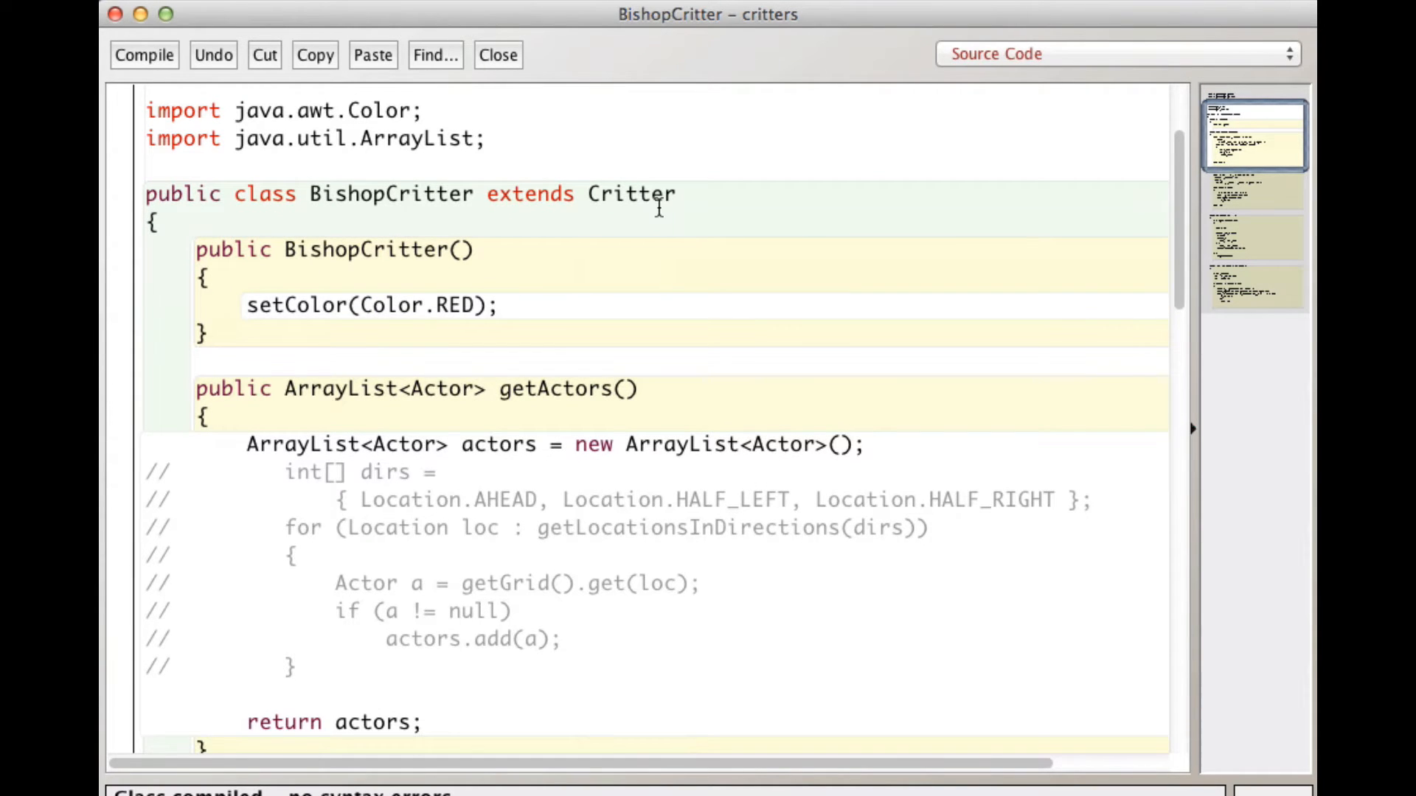
scroll(down, 3)
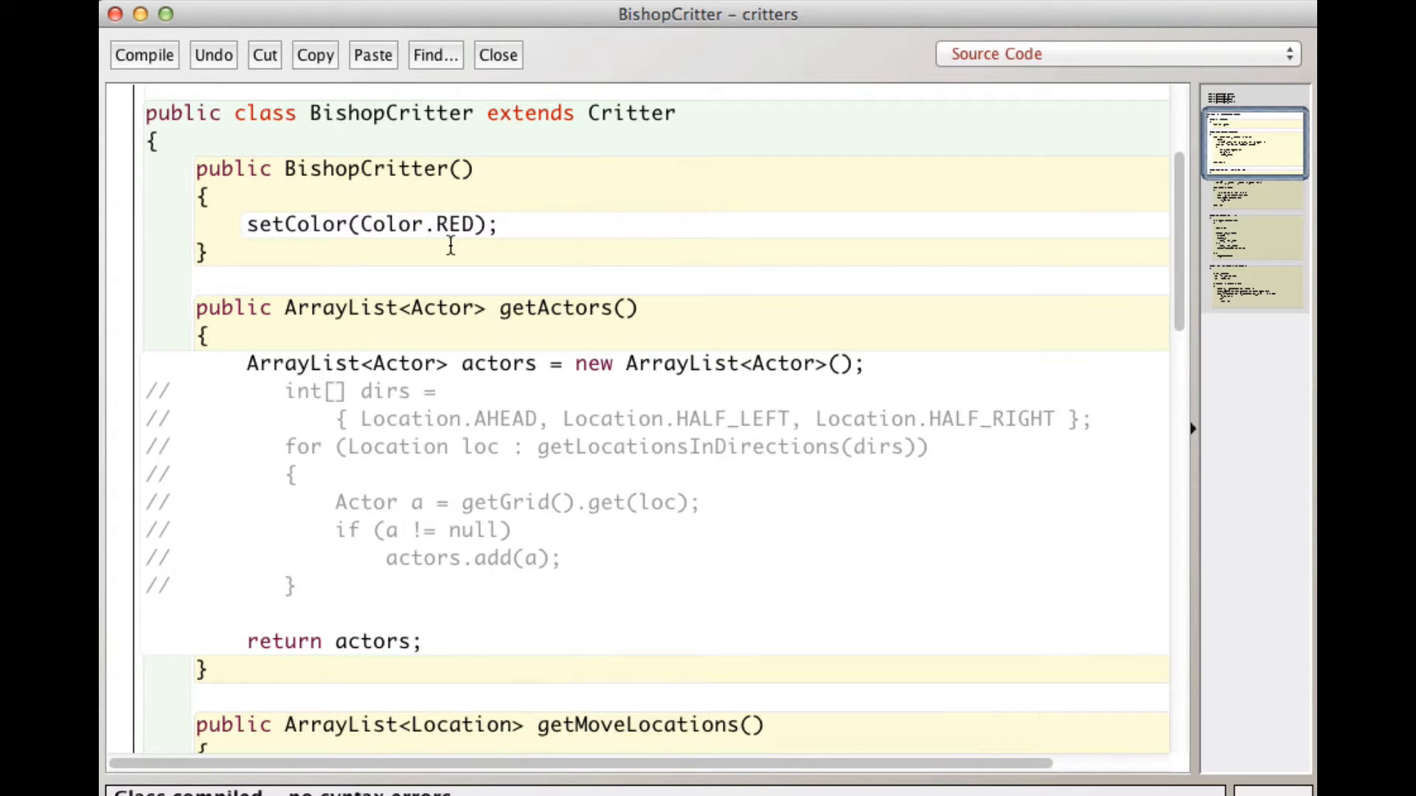
scroll(down, 3)
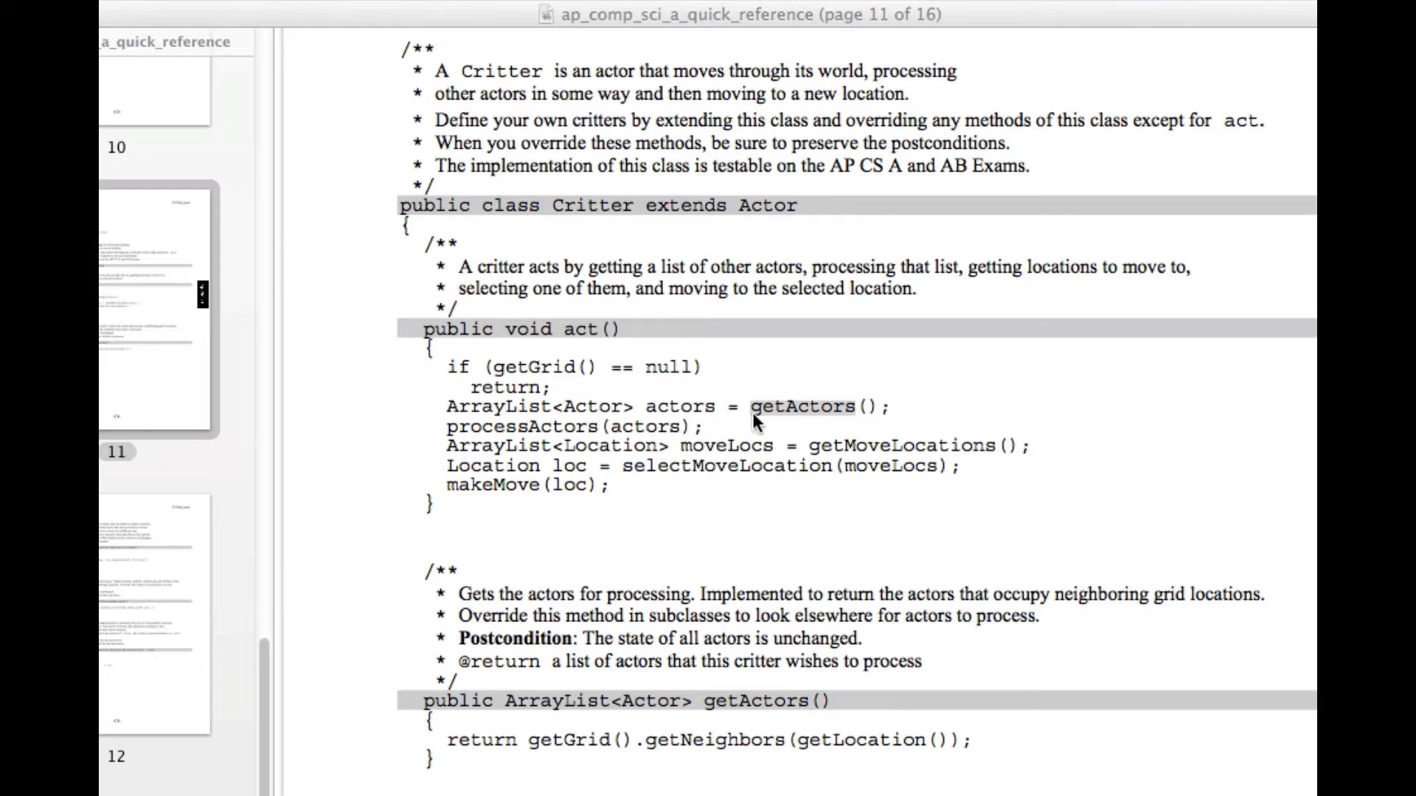
mouse_move(556, 388)
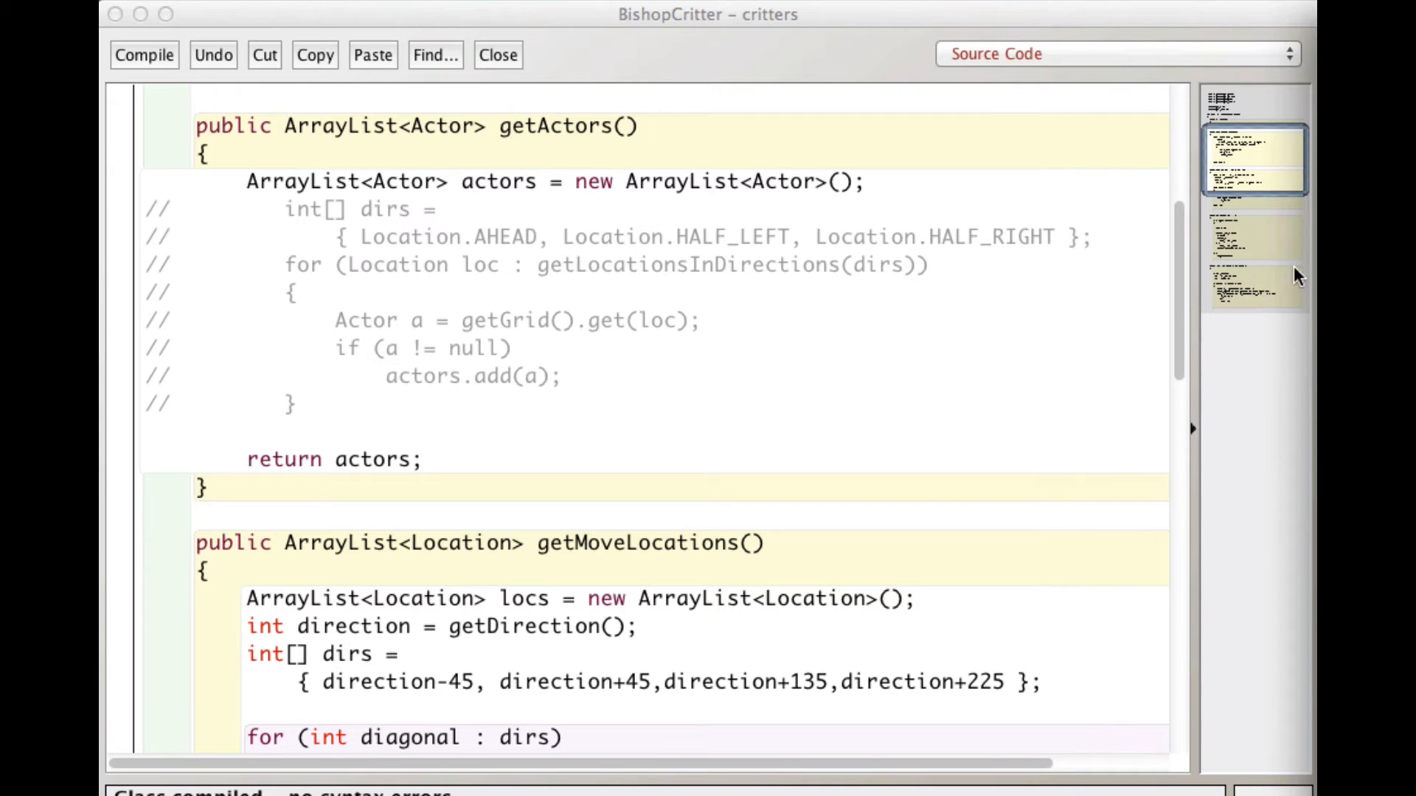
mouse_move(1136, 316)
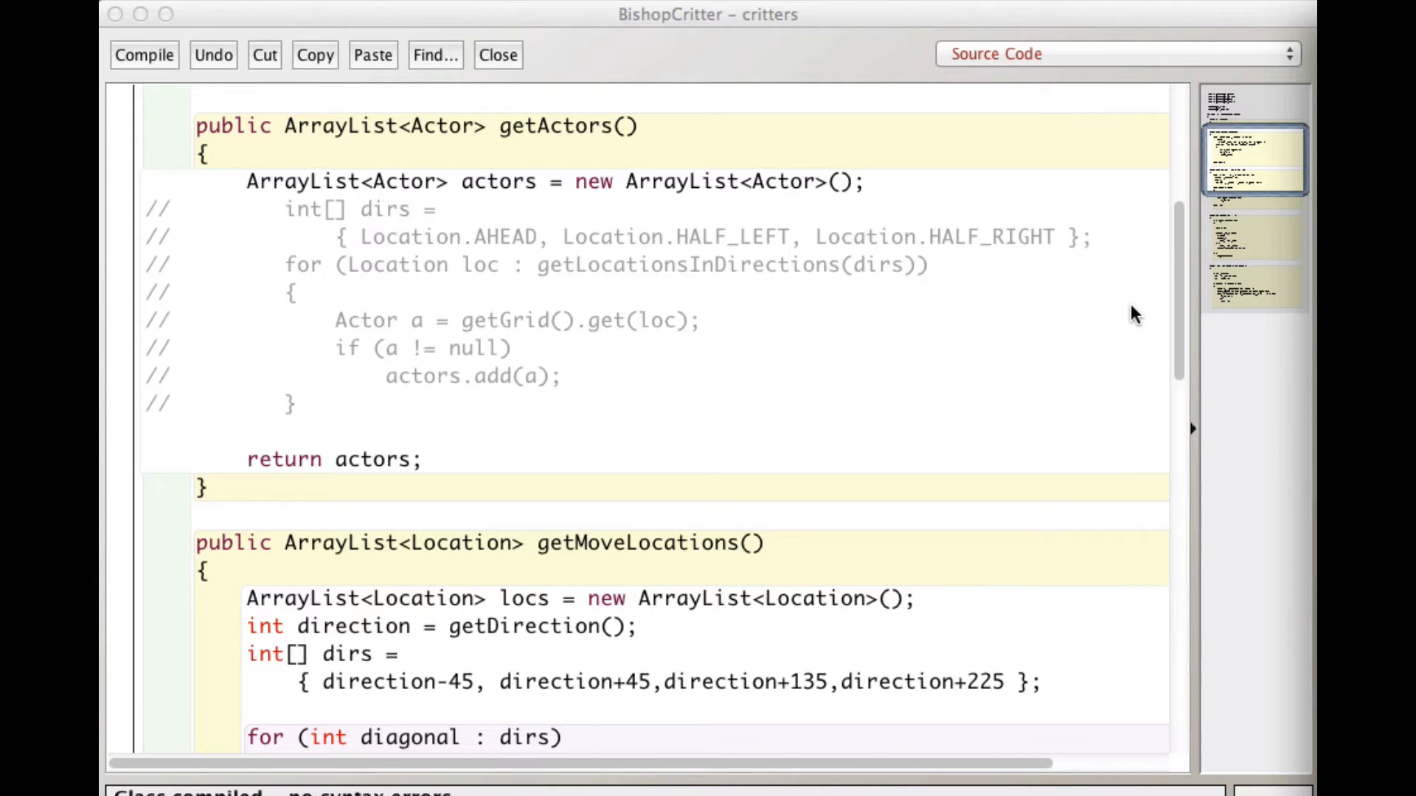
mouse_move(944, 324)
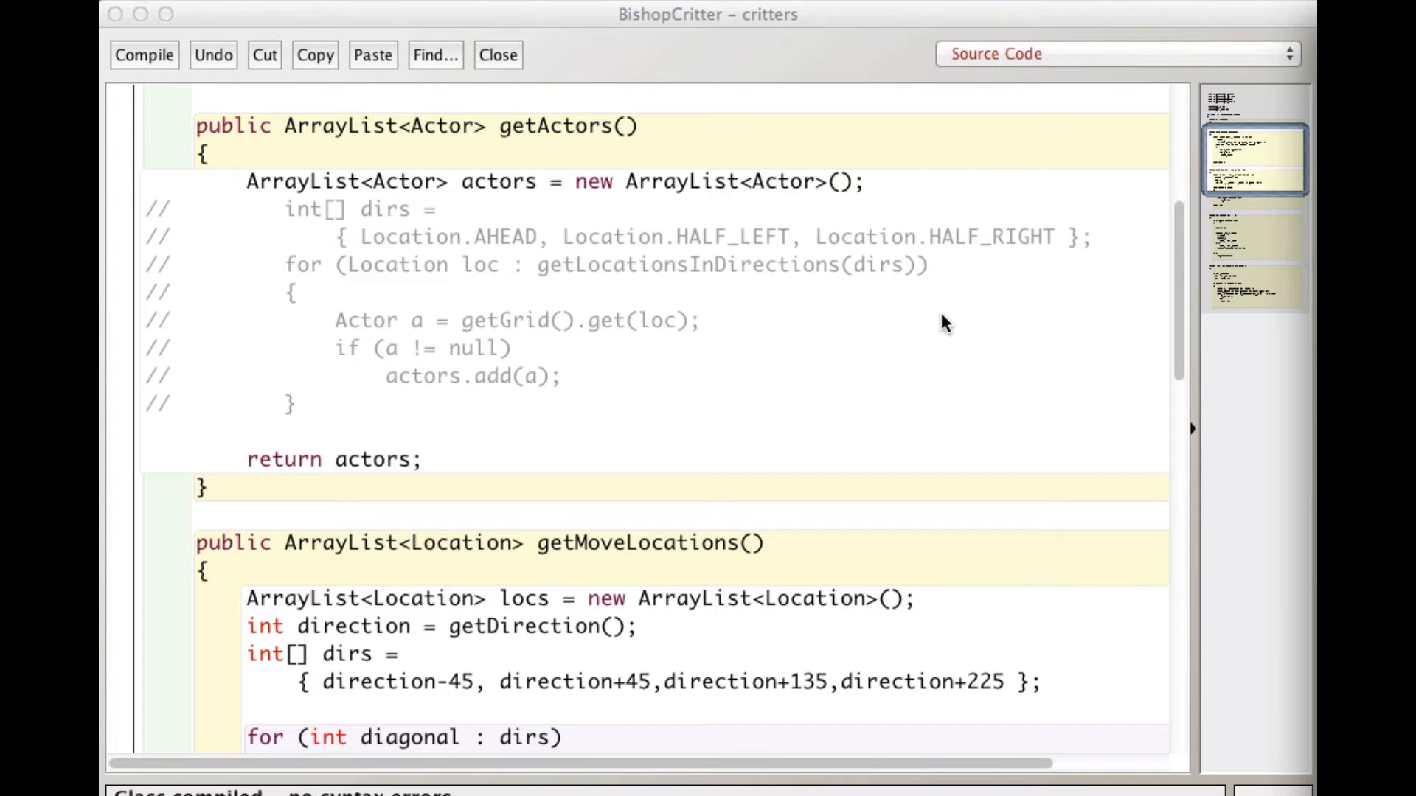
mouse_move(578, 136)
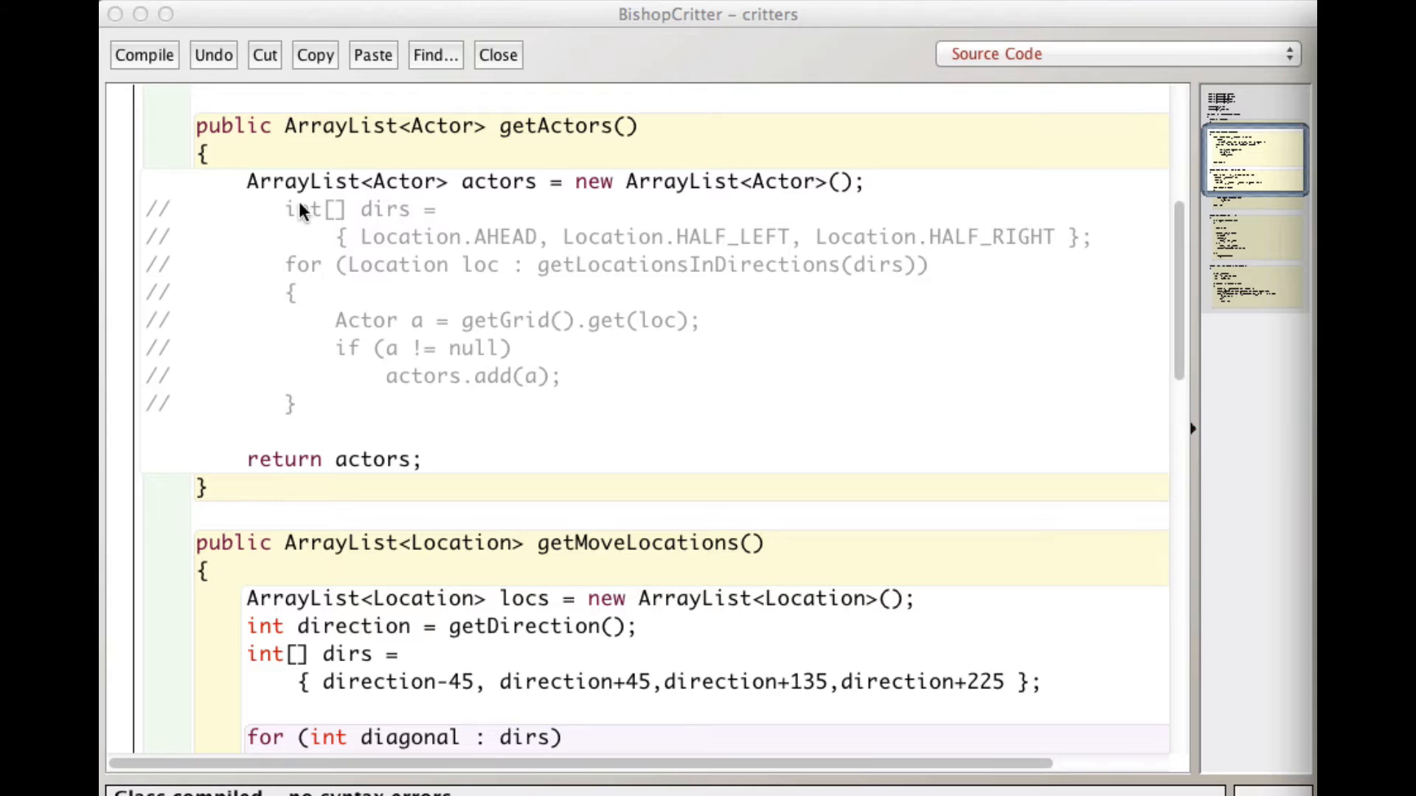
mouse_move(651, 102)
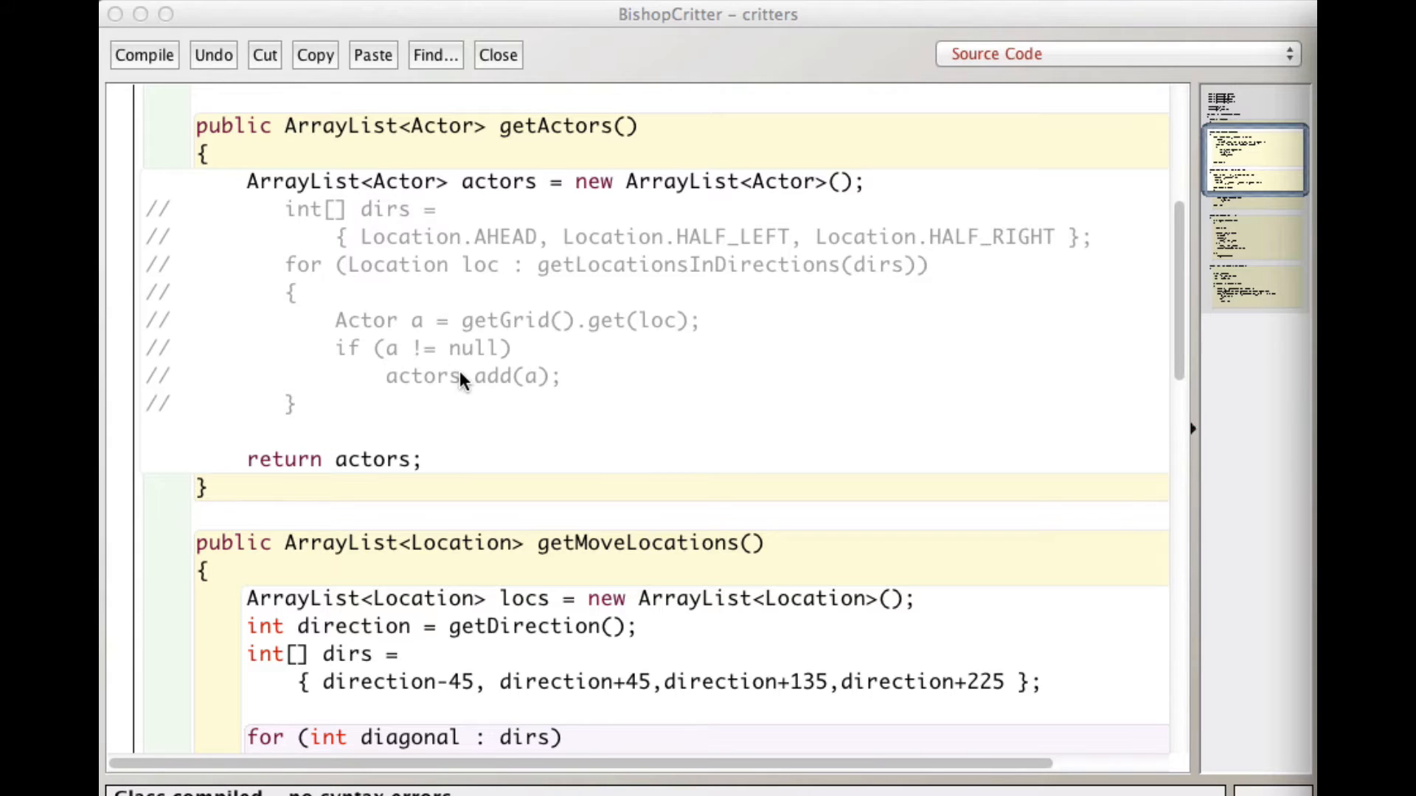
mouse_move(582, 144)
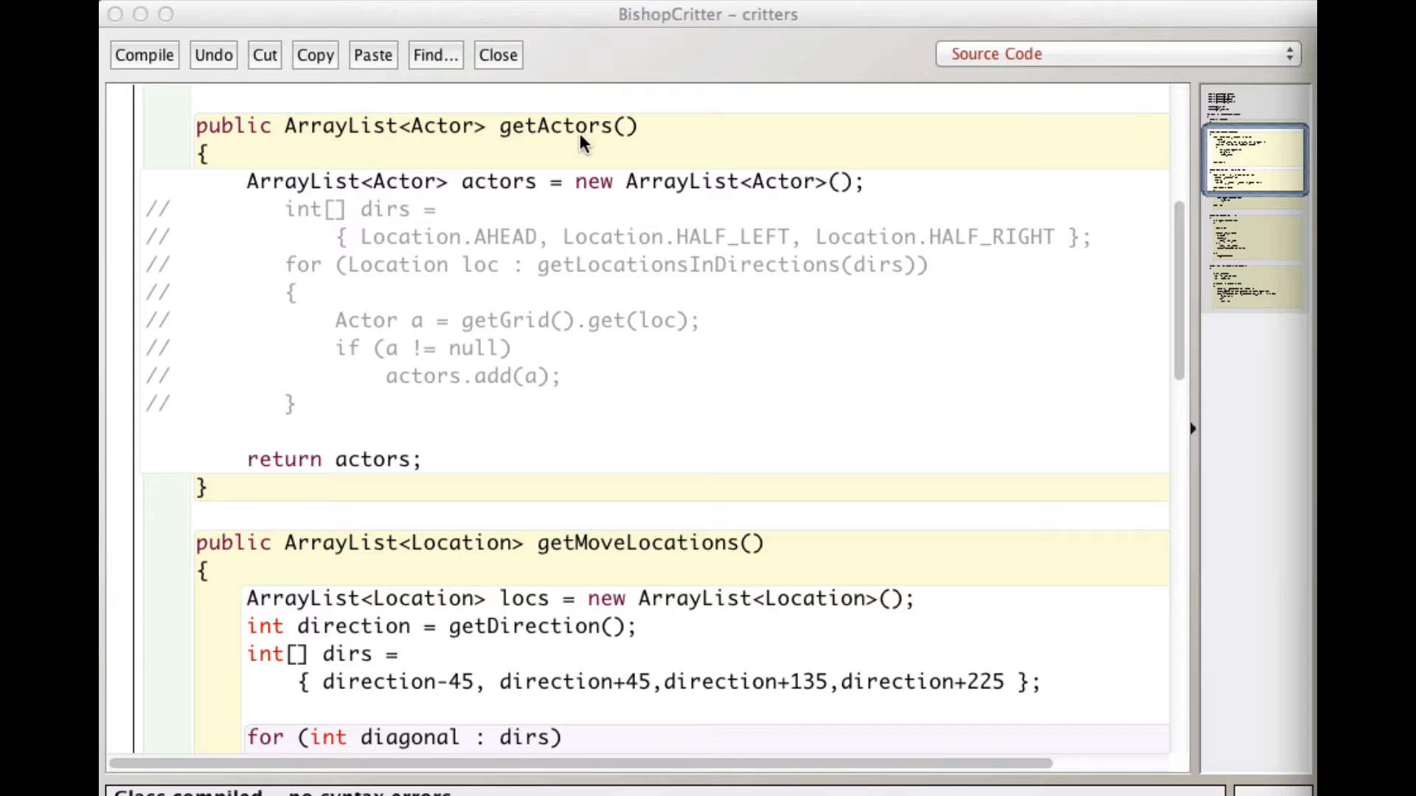
mouse_move(565, 137)
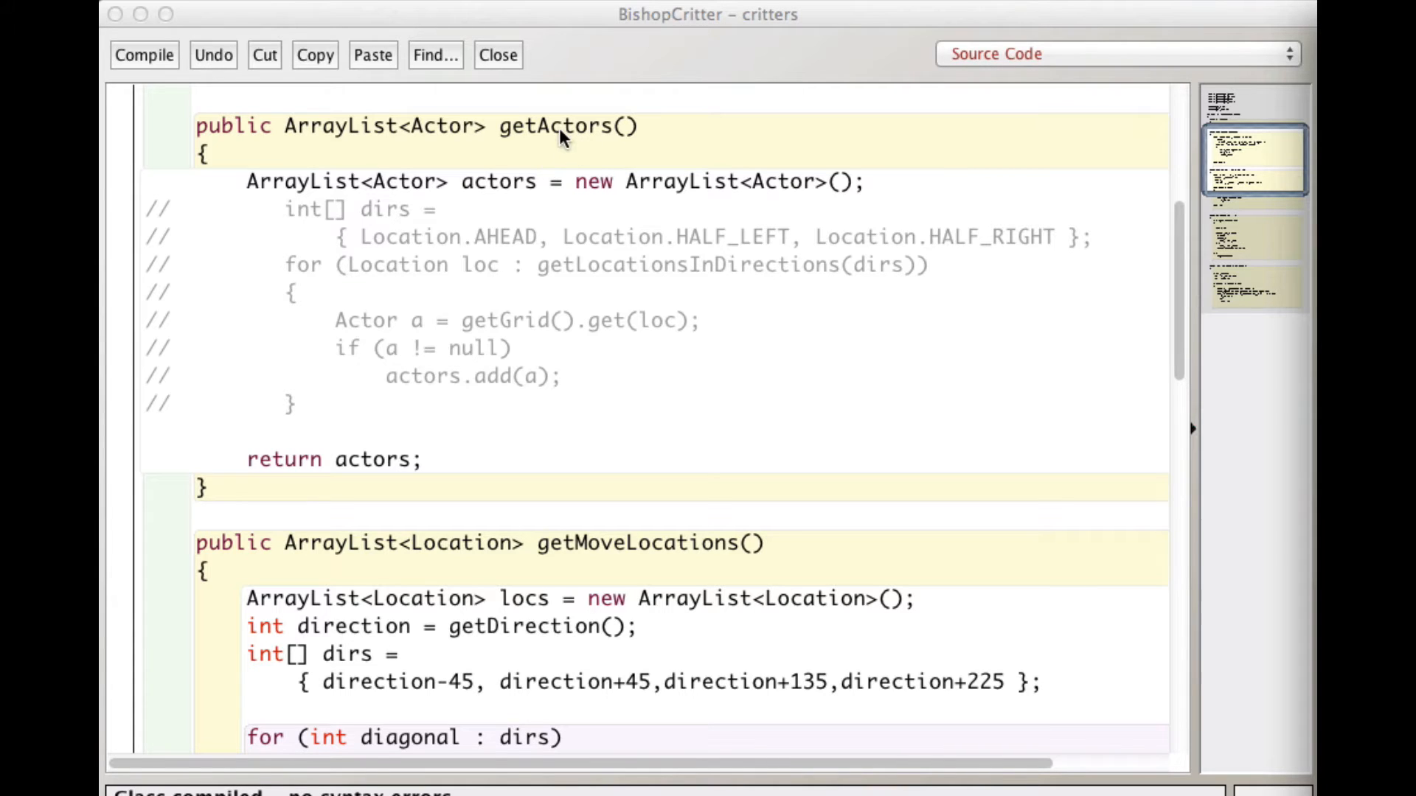
mouse_move(324, 378)
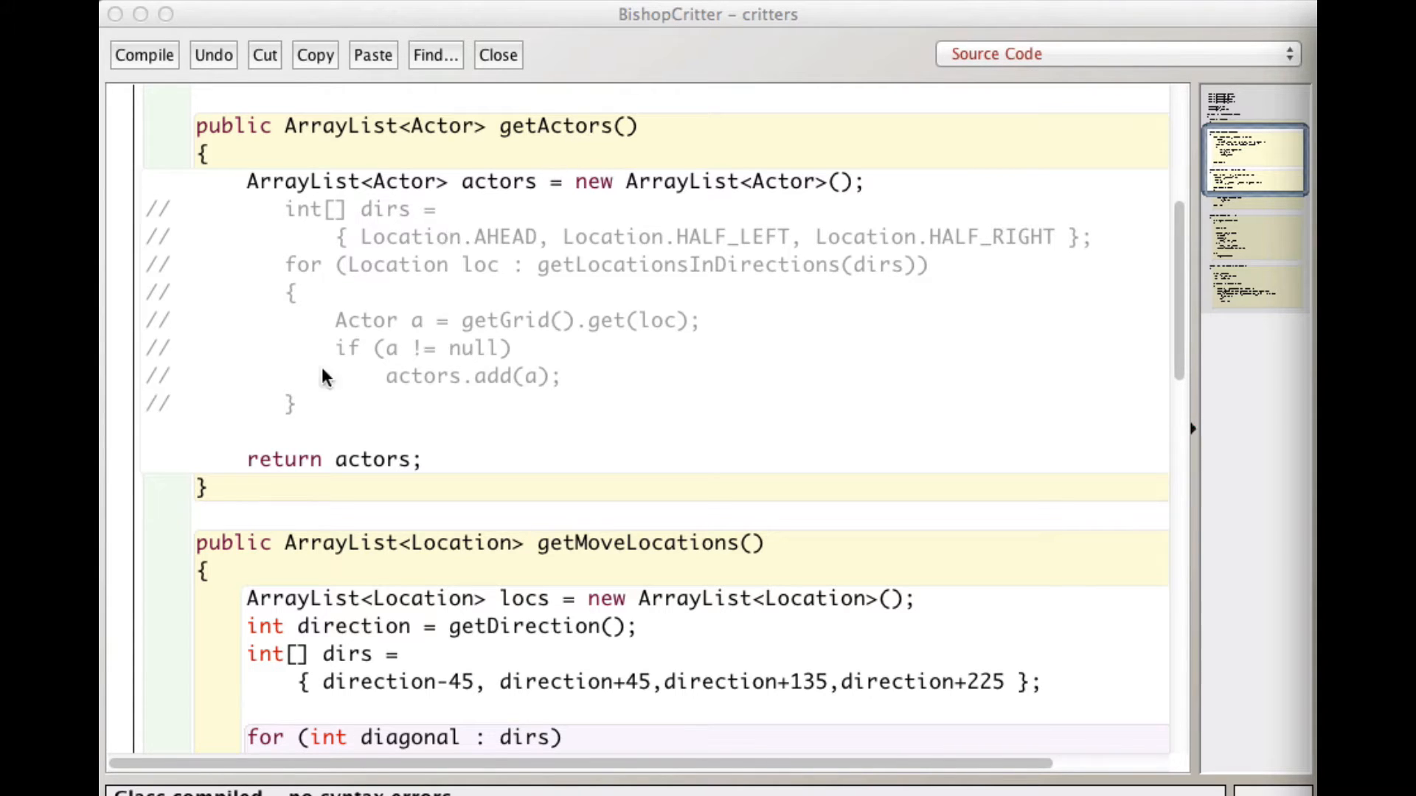
mouse_move(432, 476)
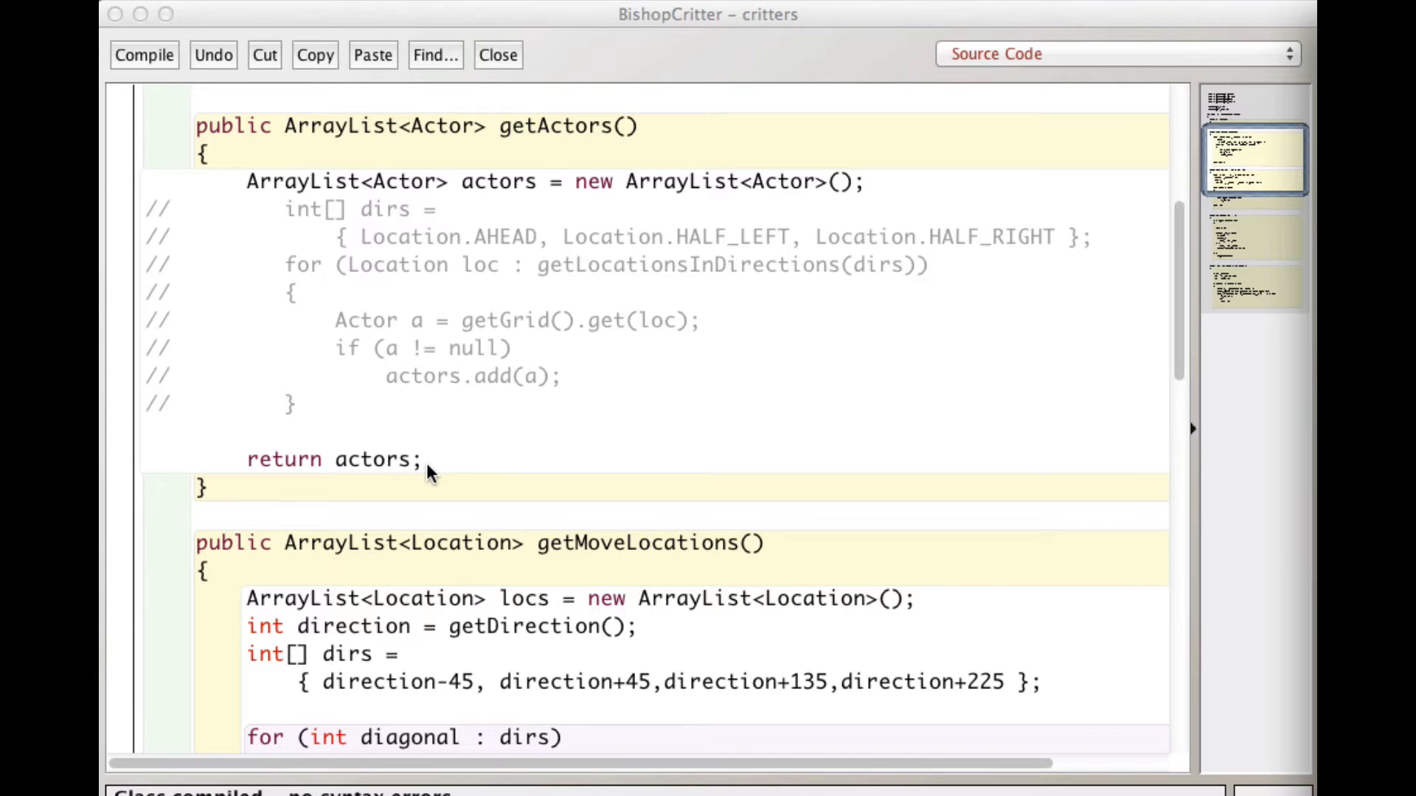
mouse_move(373, 382)
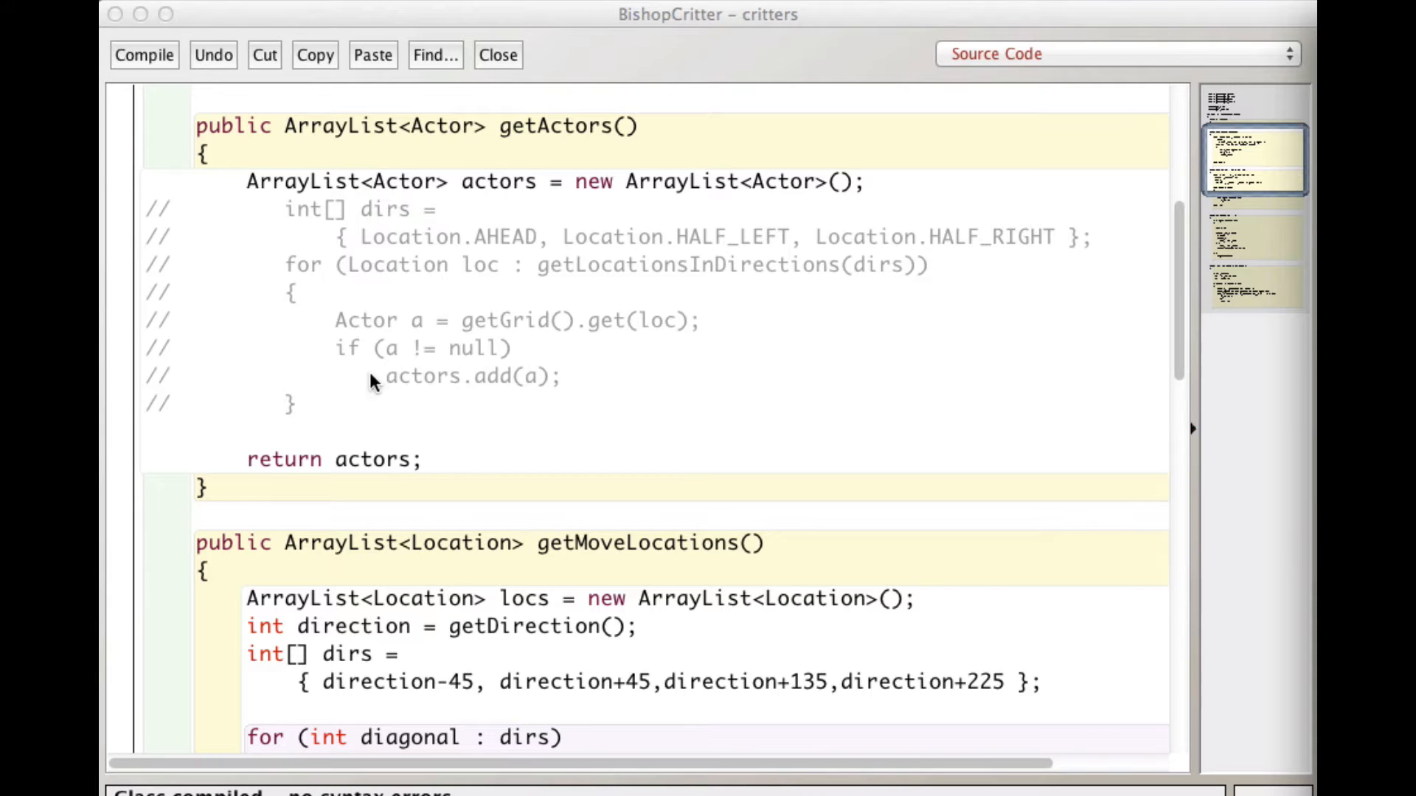
mouse_move(332, 427)
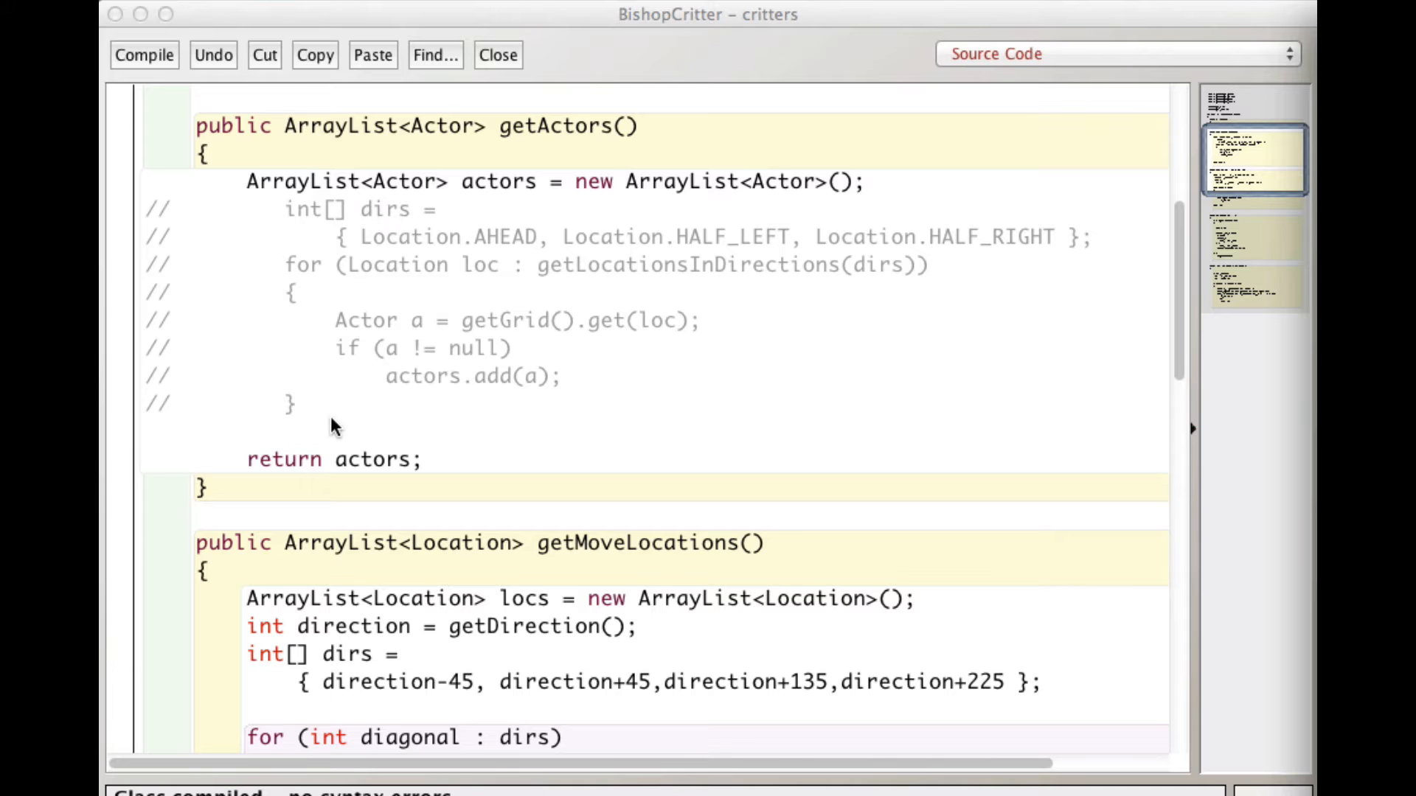
mouse_move(580, 415)
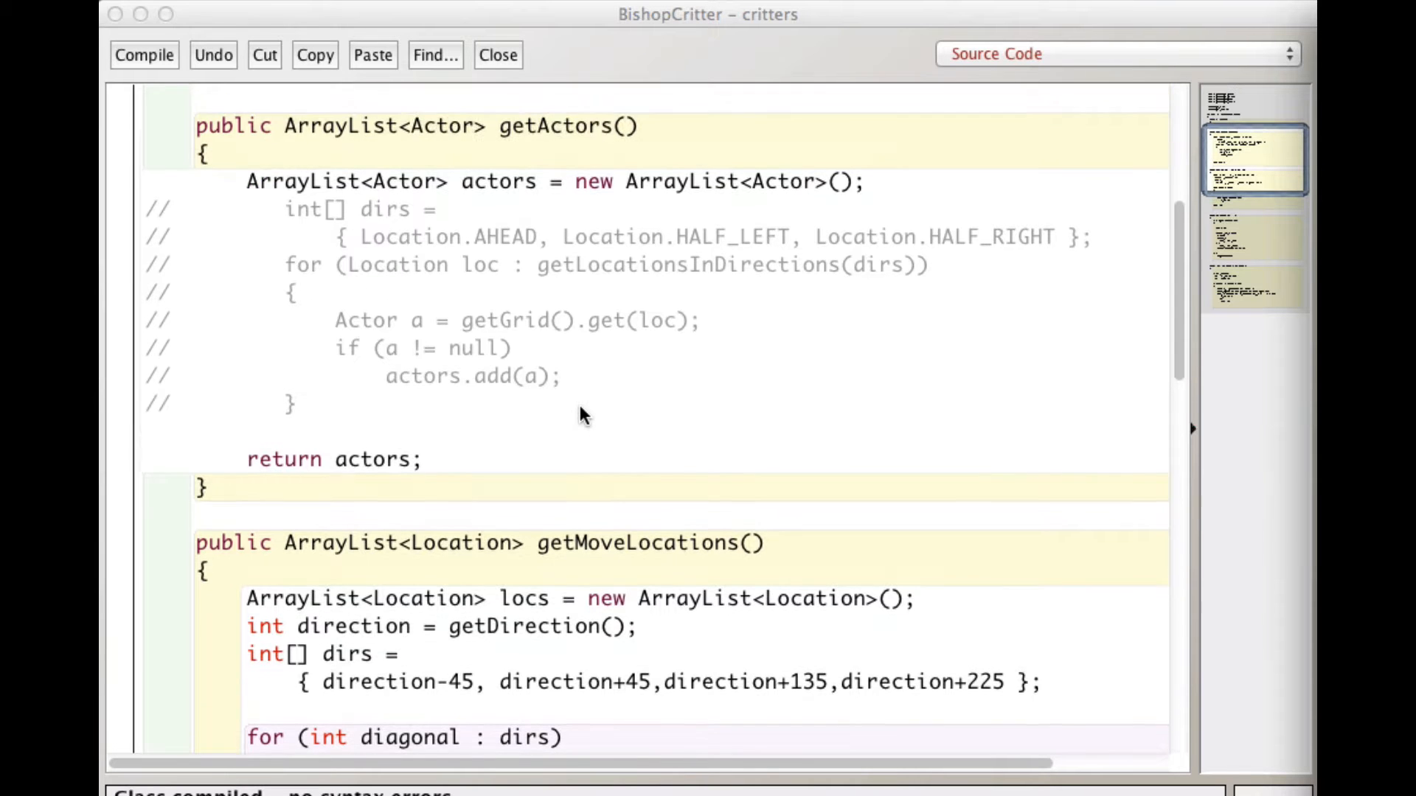
scroll(down, 3)
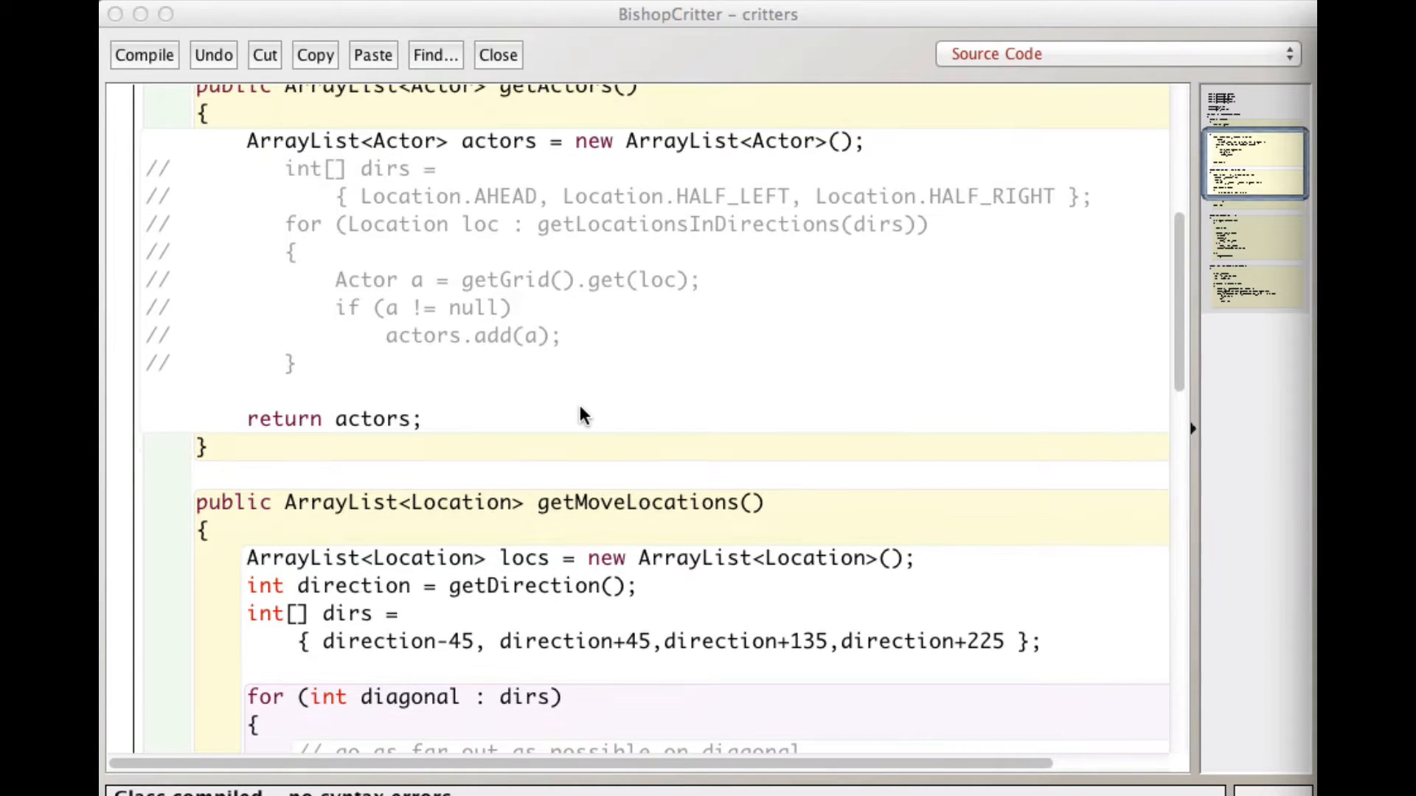
scroll(down, 3)
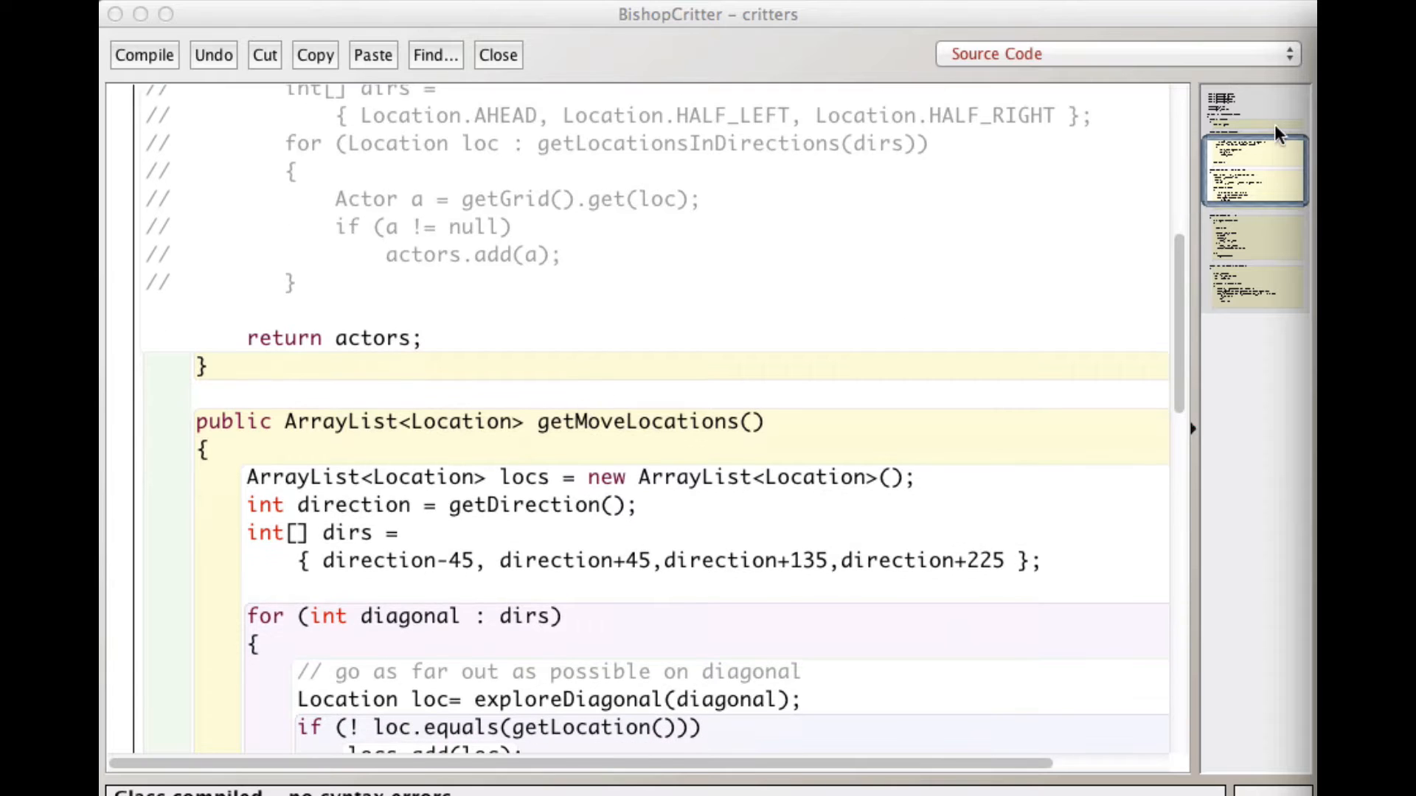
scroll(down, 3)
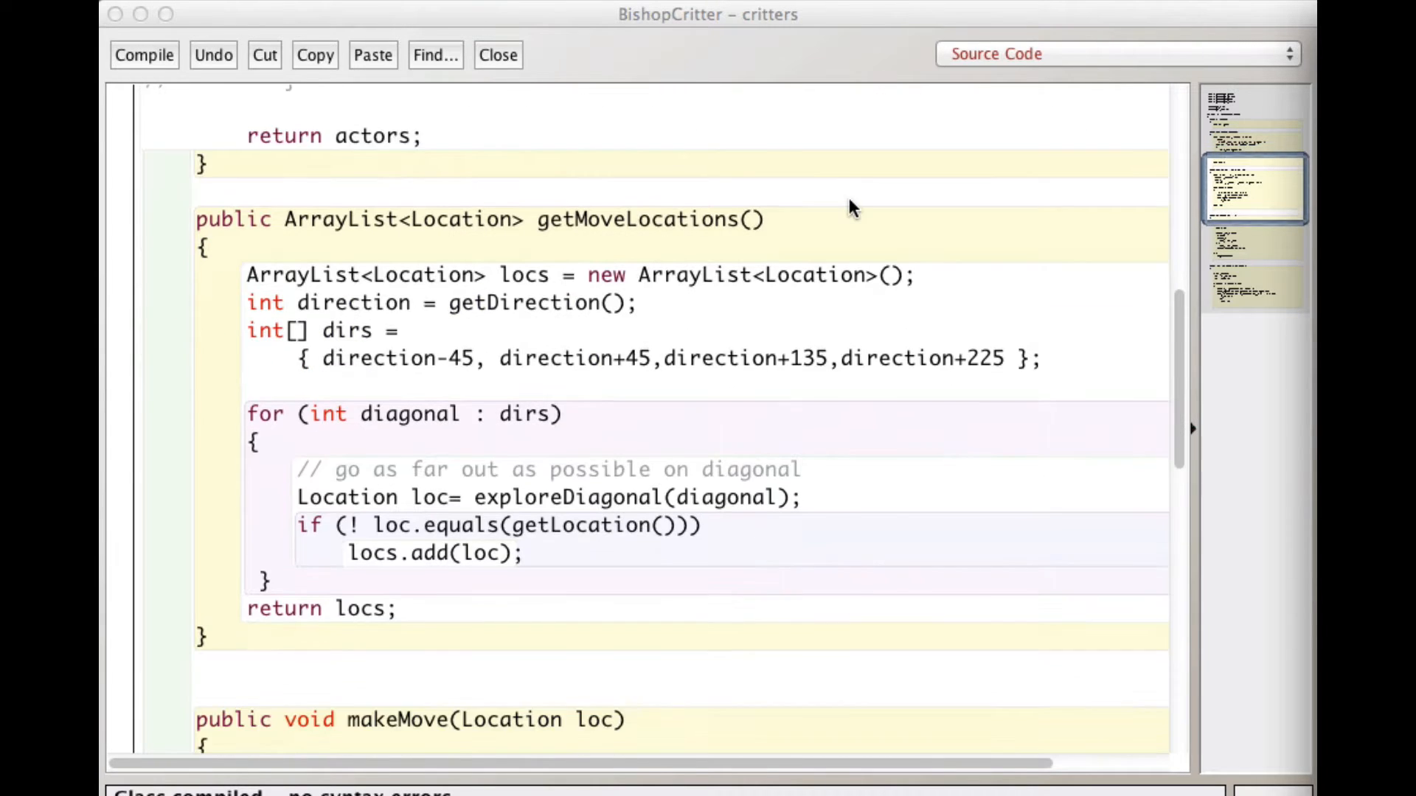
scroll(down, 3)
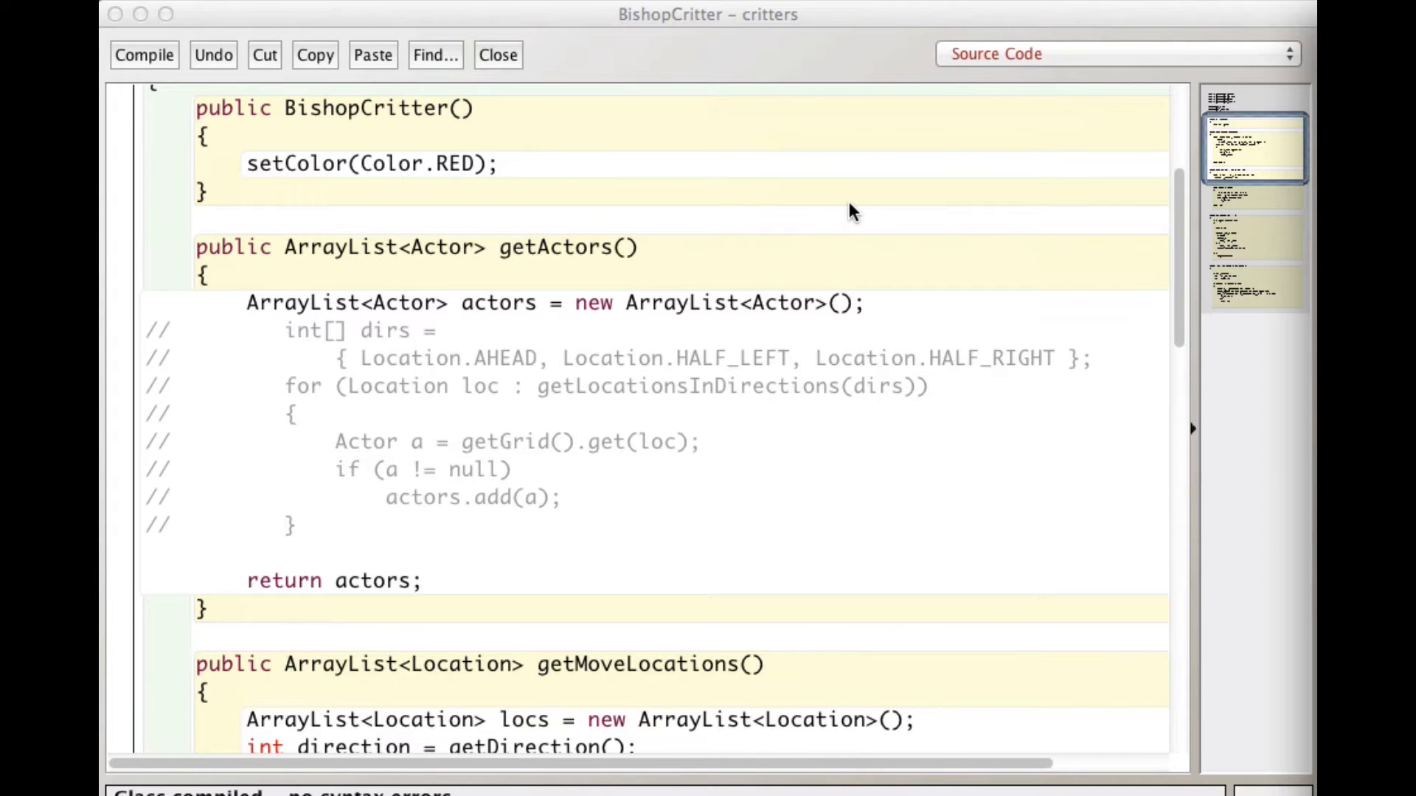
mouse_move(423, 598)
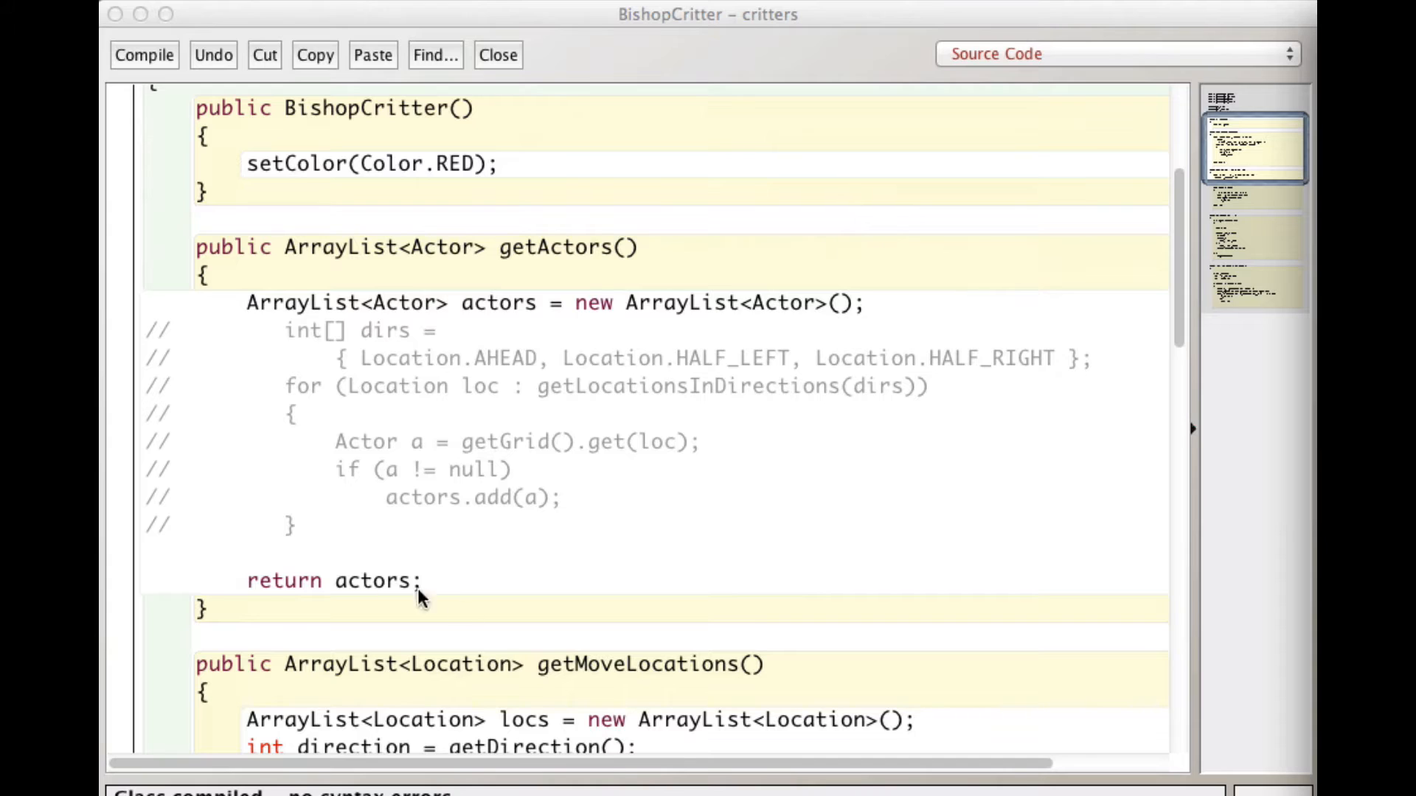
mouse_move(212, 618)
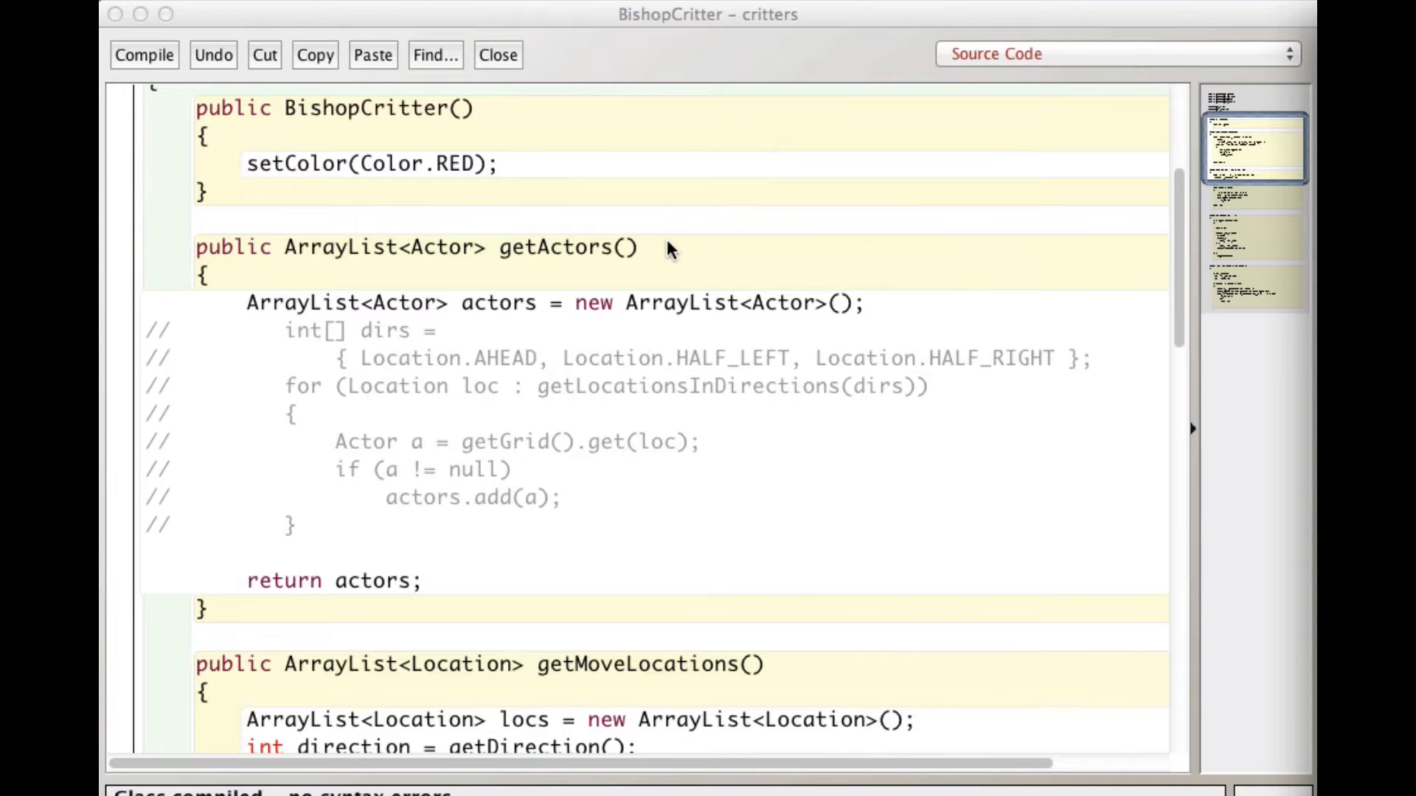
scroll(down, 3)
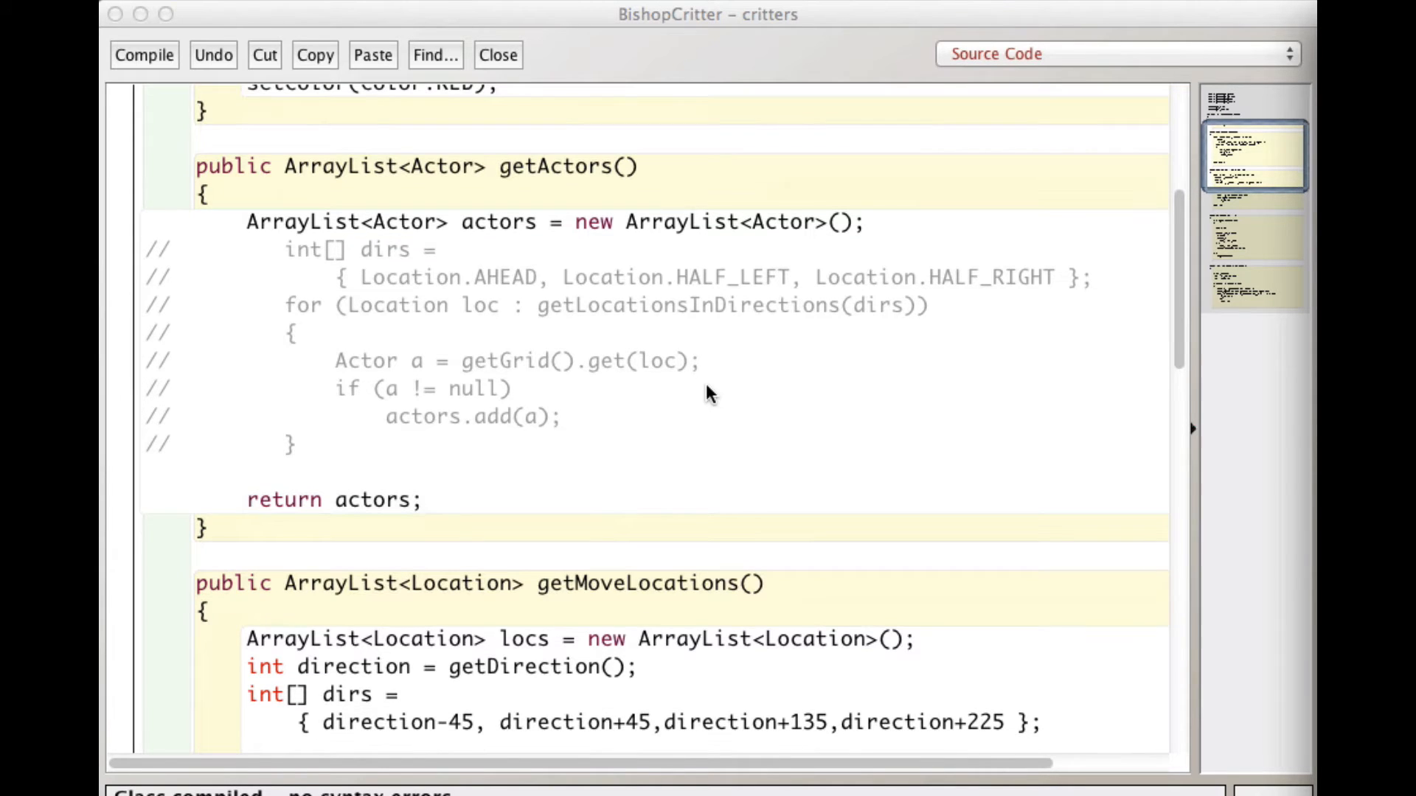
mouse_move(623, 452)
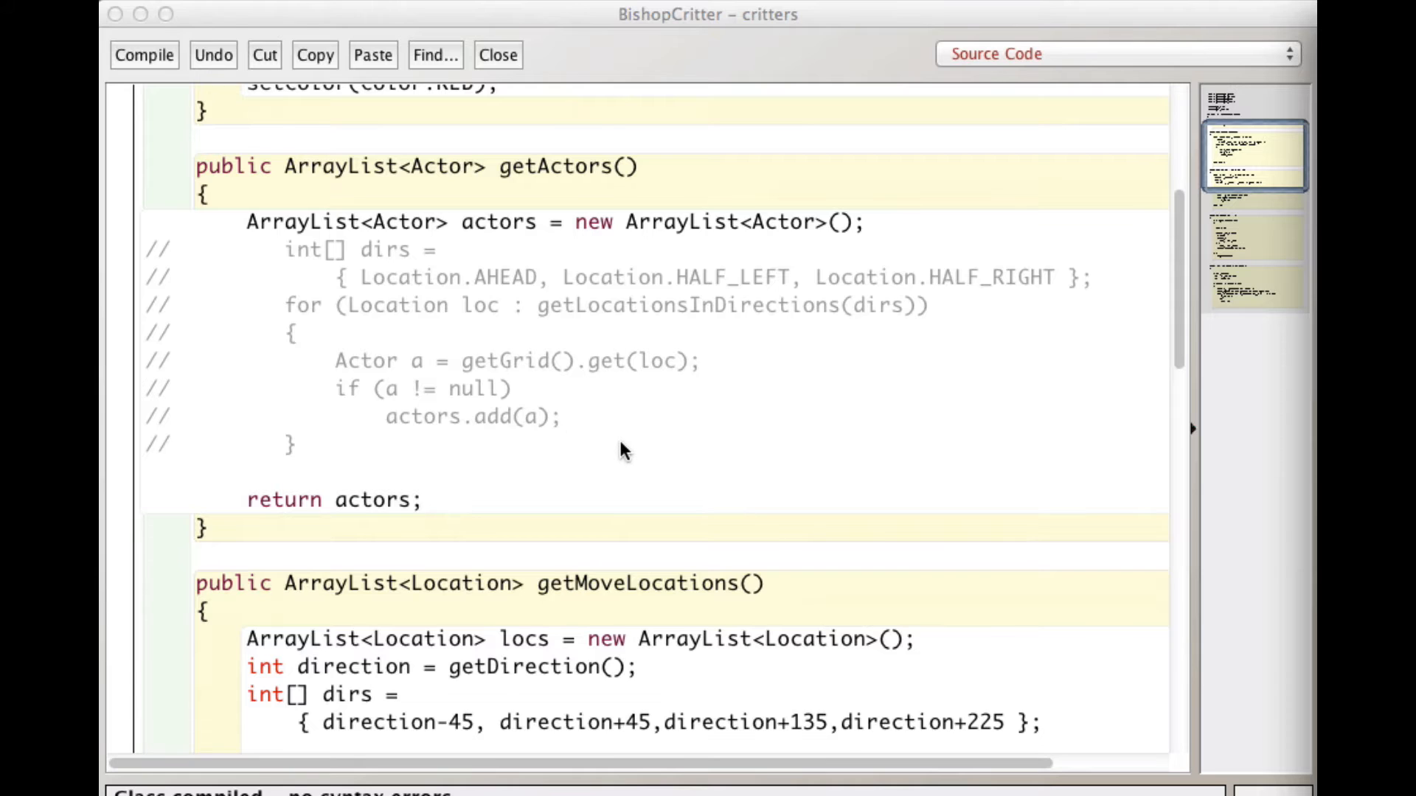
mouse_move(664, 191)
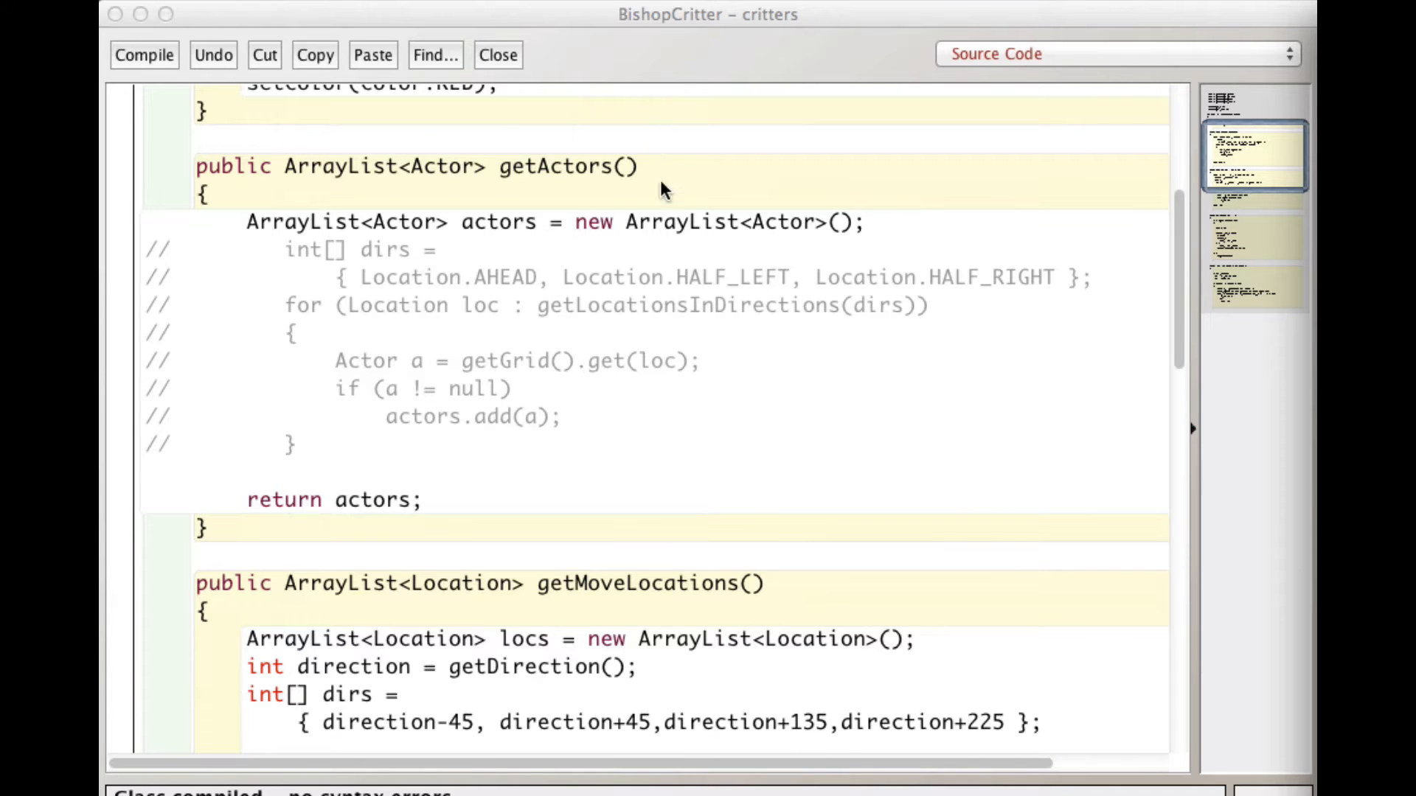
scroll(down, 3)
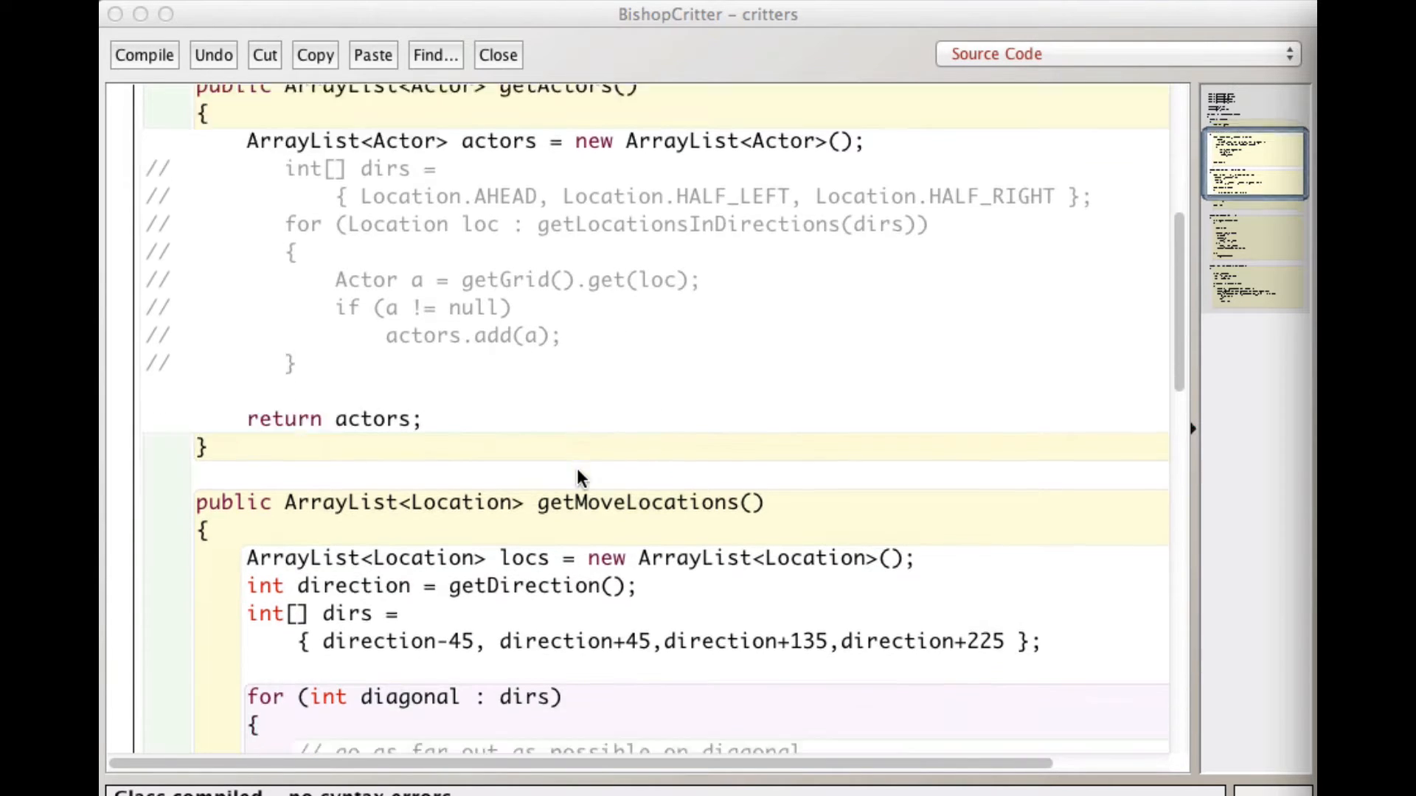
mouse_move(510, 140)
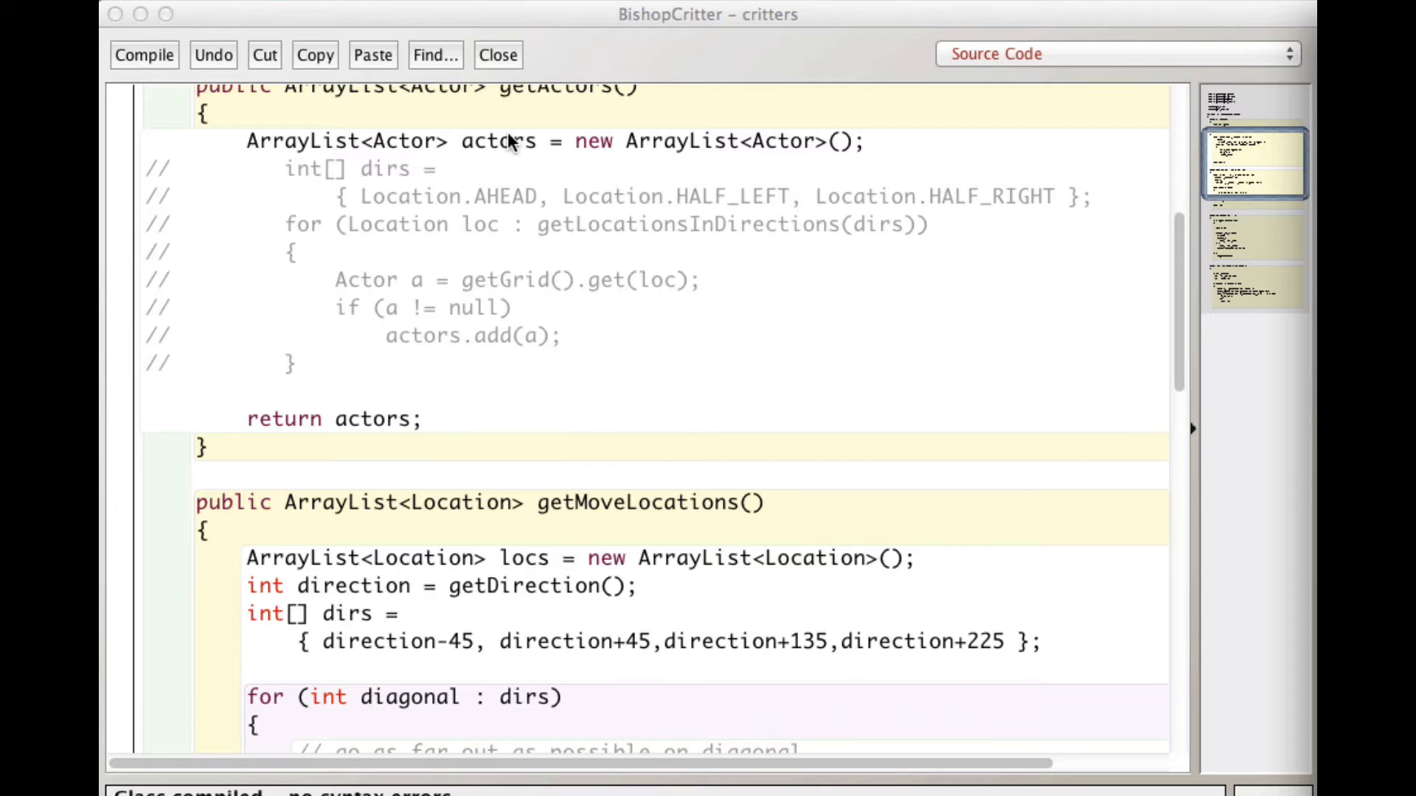
scroll(down, 3)
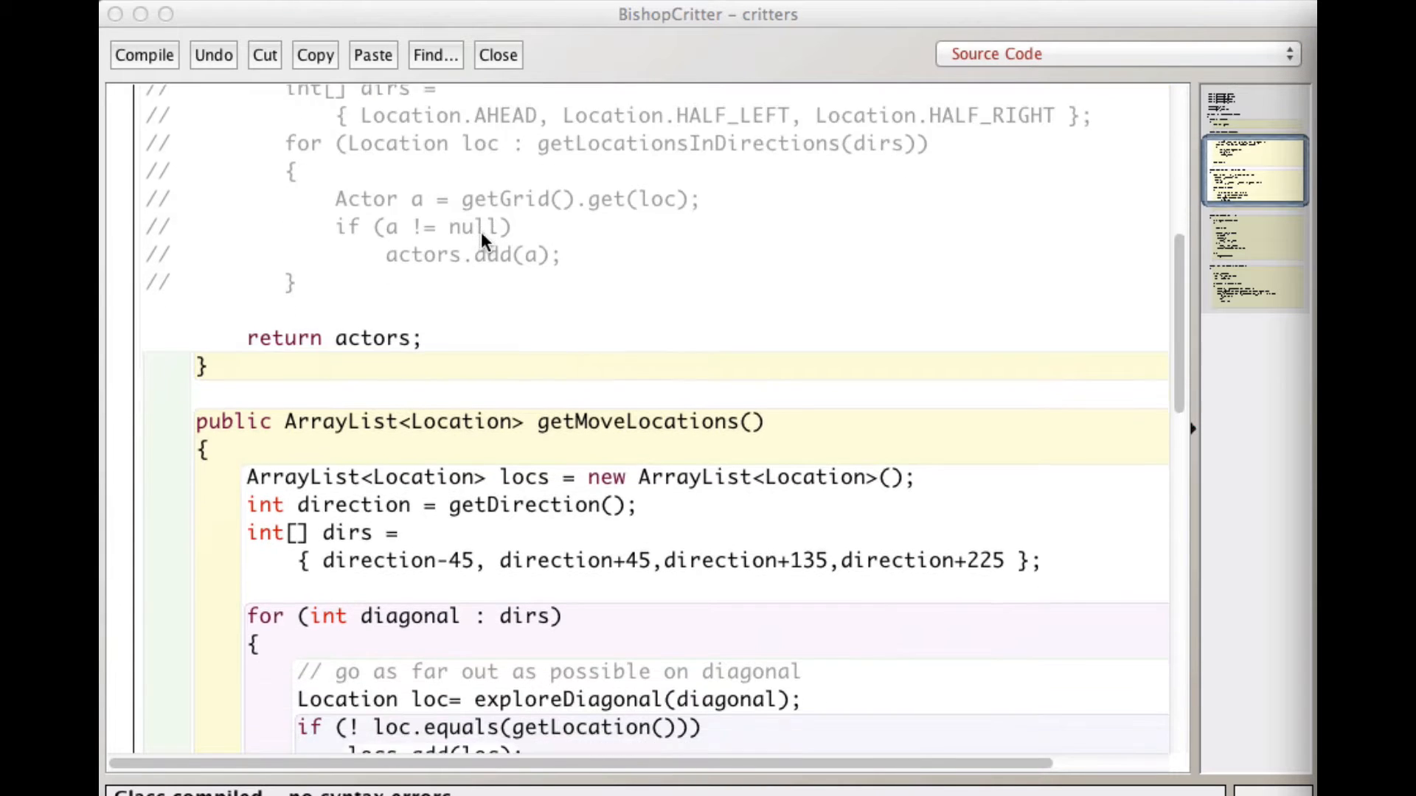
scroll(down, 3)
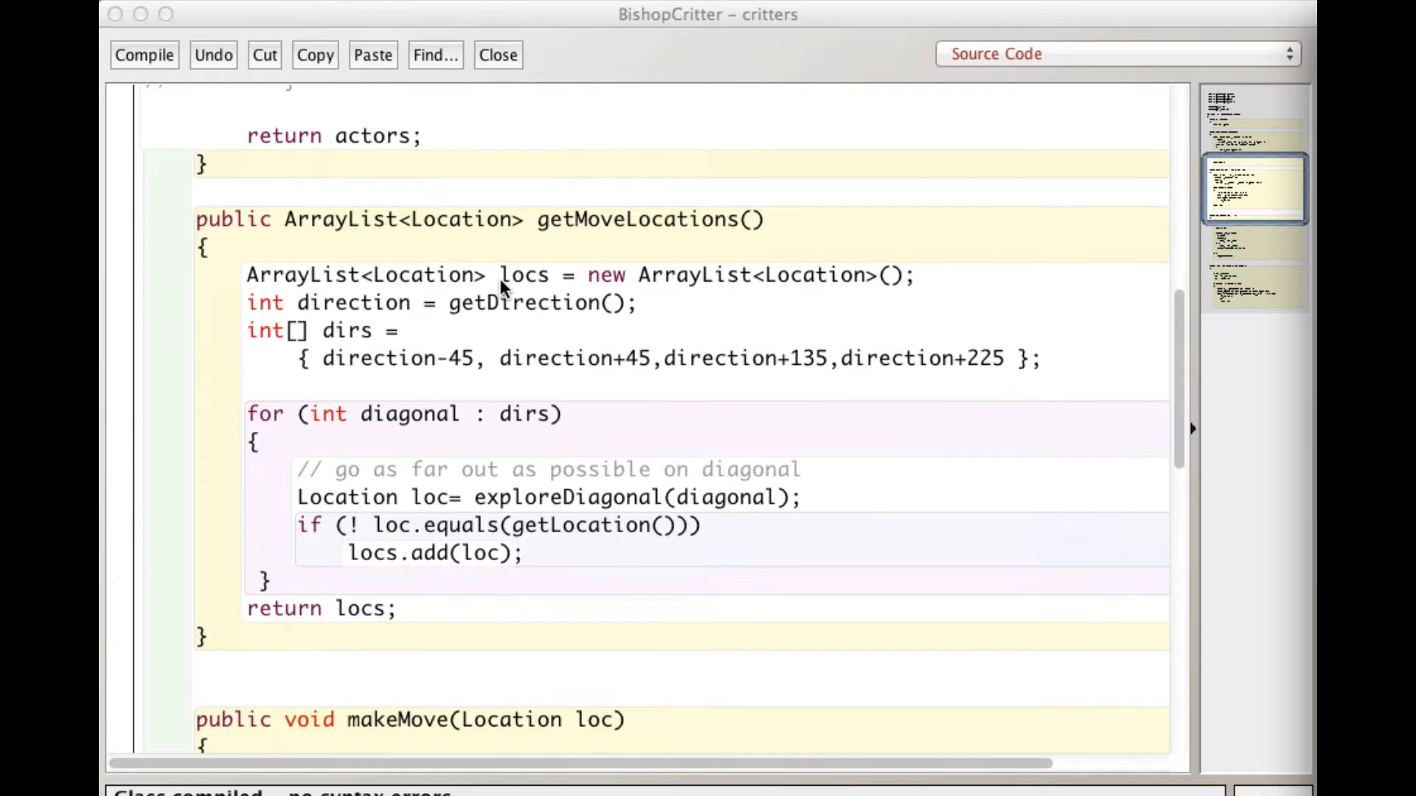
- Scroll the quick-reference Critter page to its act method and default getActors
scroll(down, 3)
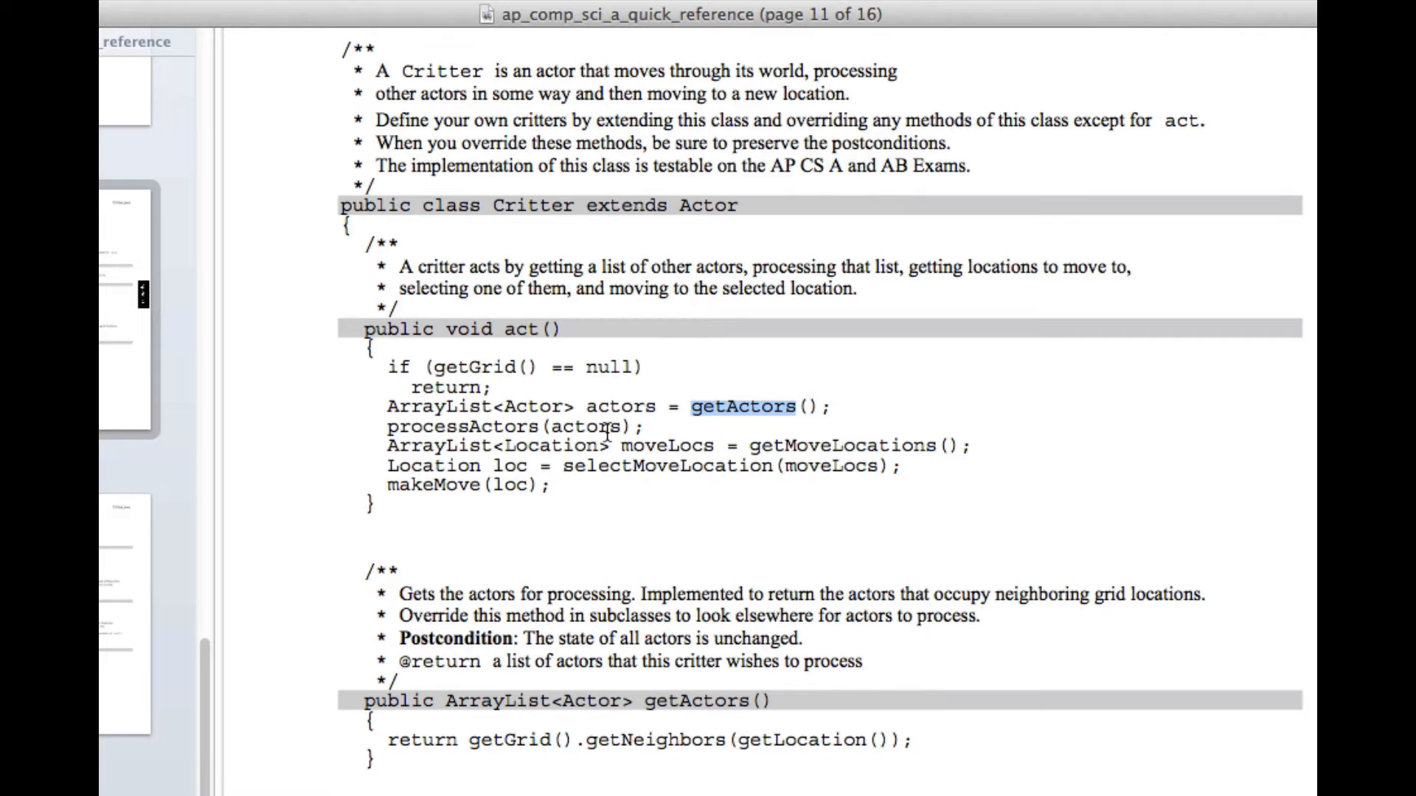
mouse_move(329, 108)
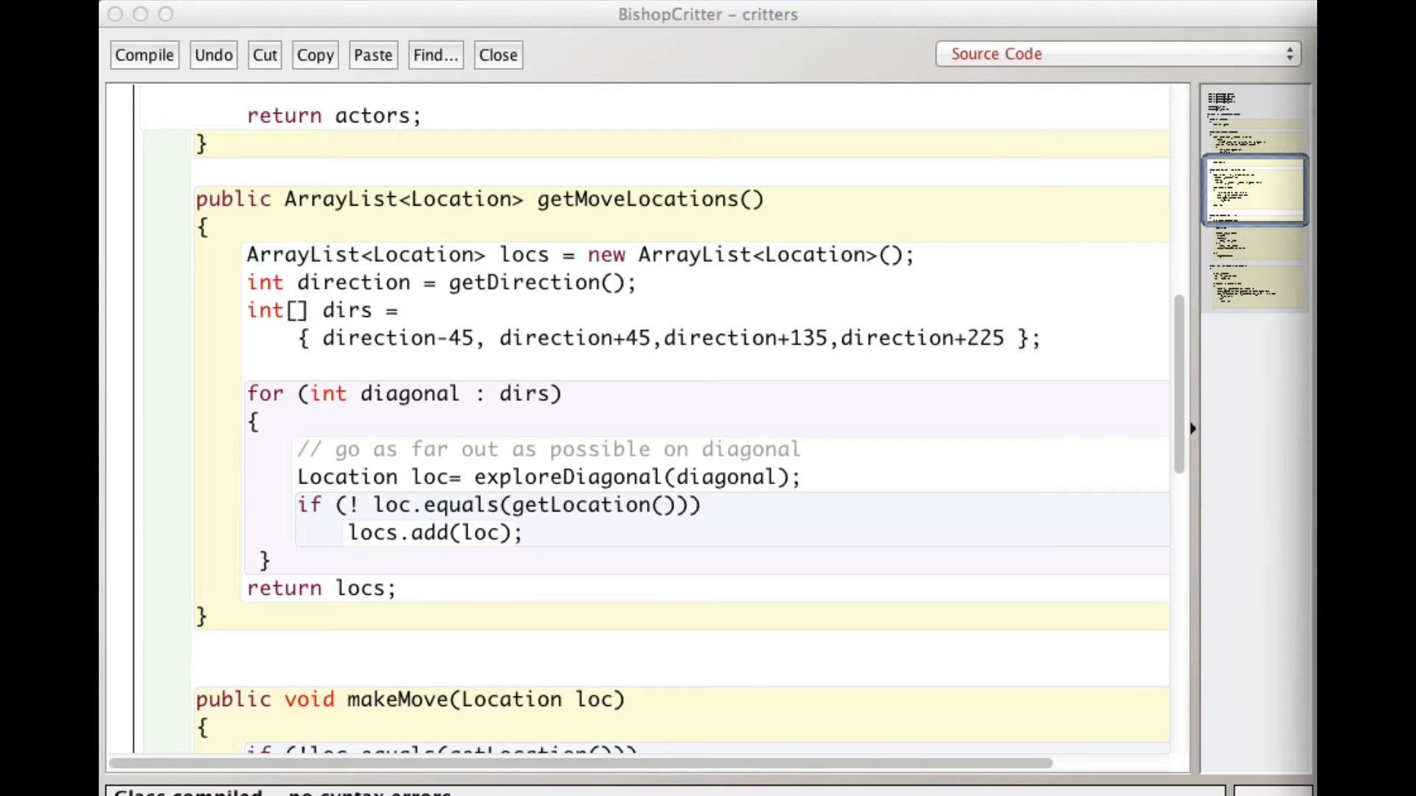
mouse_move(856, 321)
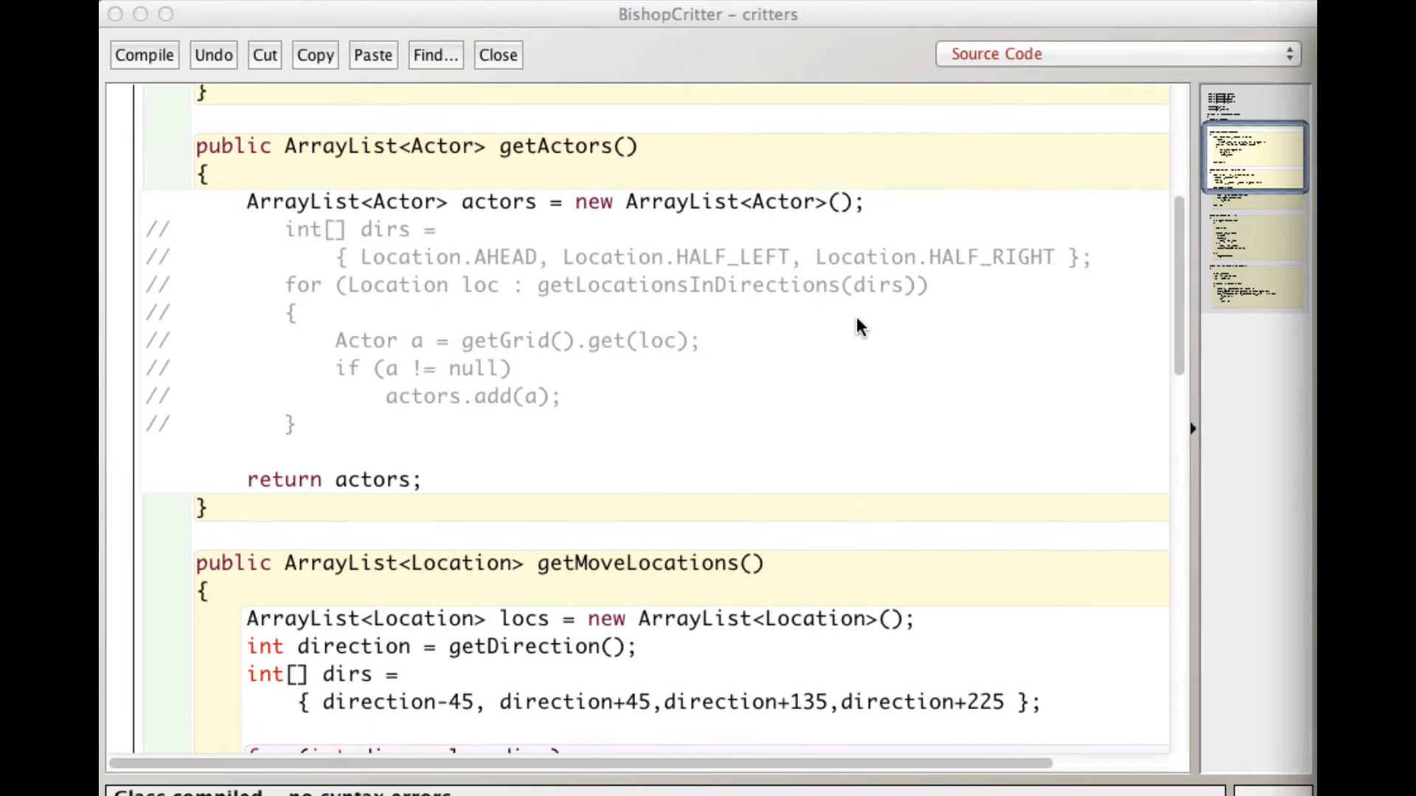
mouse_move(596, 175)
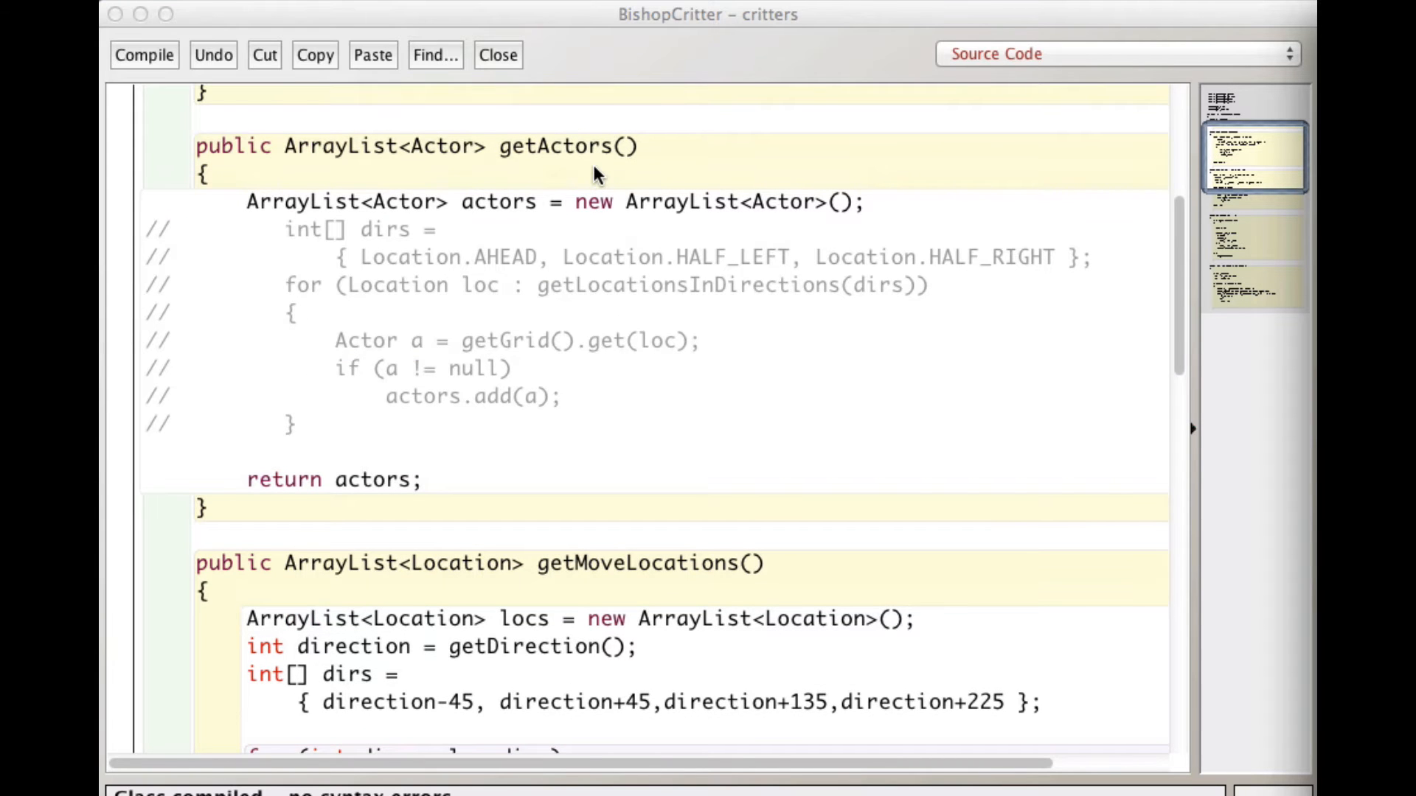
mouse_move(839, 412)
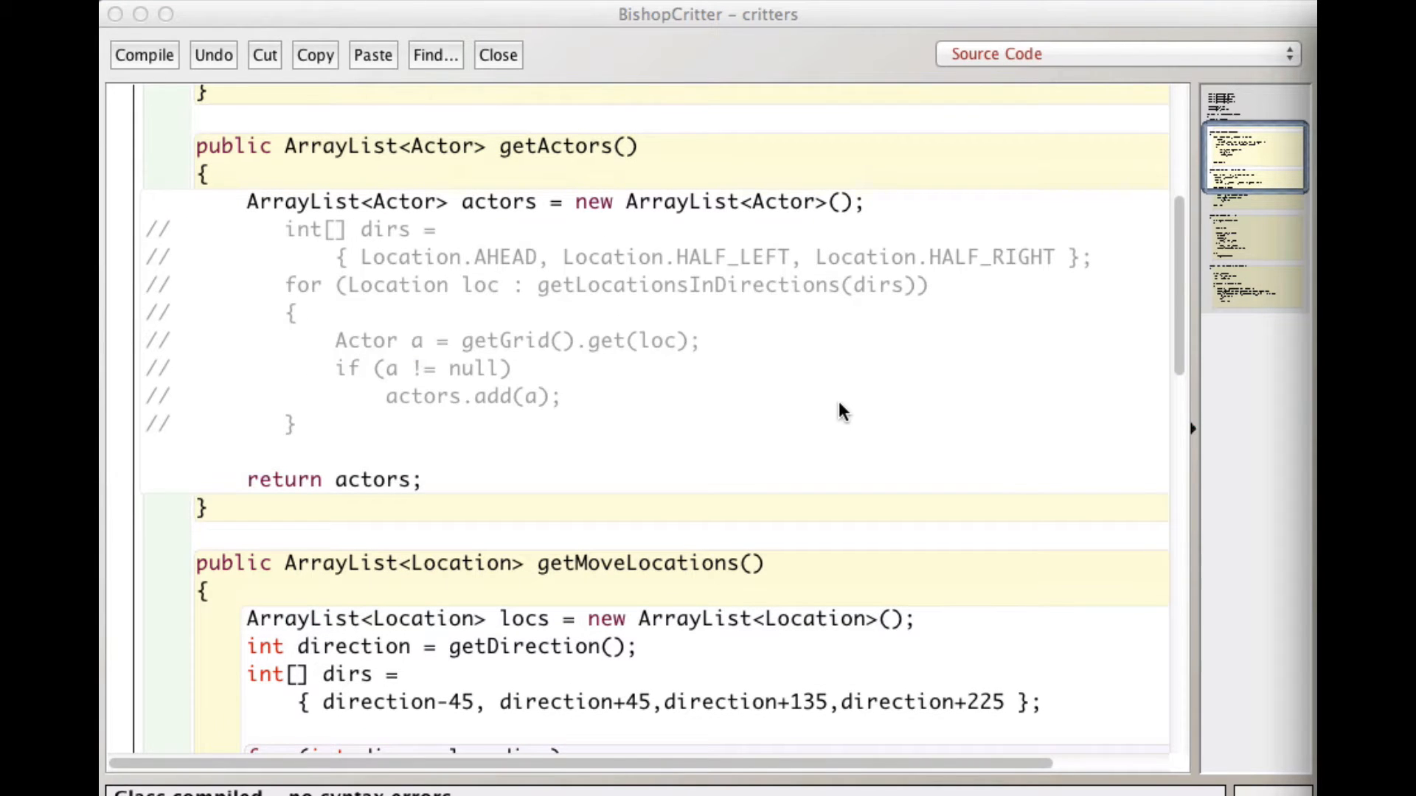
- Scroll BishopCritter down to getMoveLocations with its four diagonal dirs offsets and exploreDiagonal loop
scroll(down, 3)
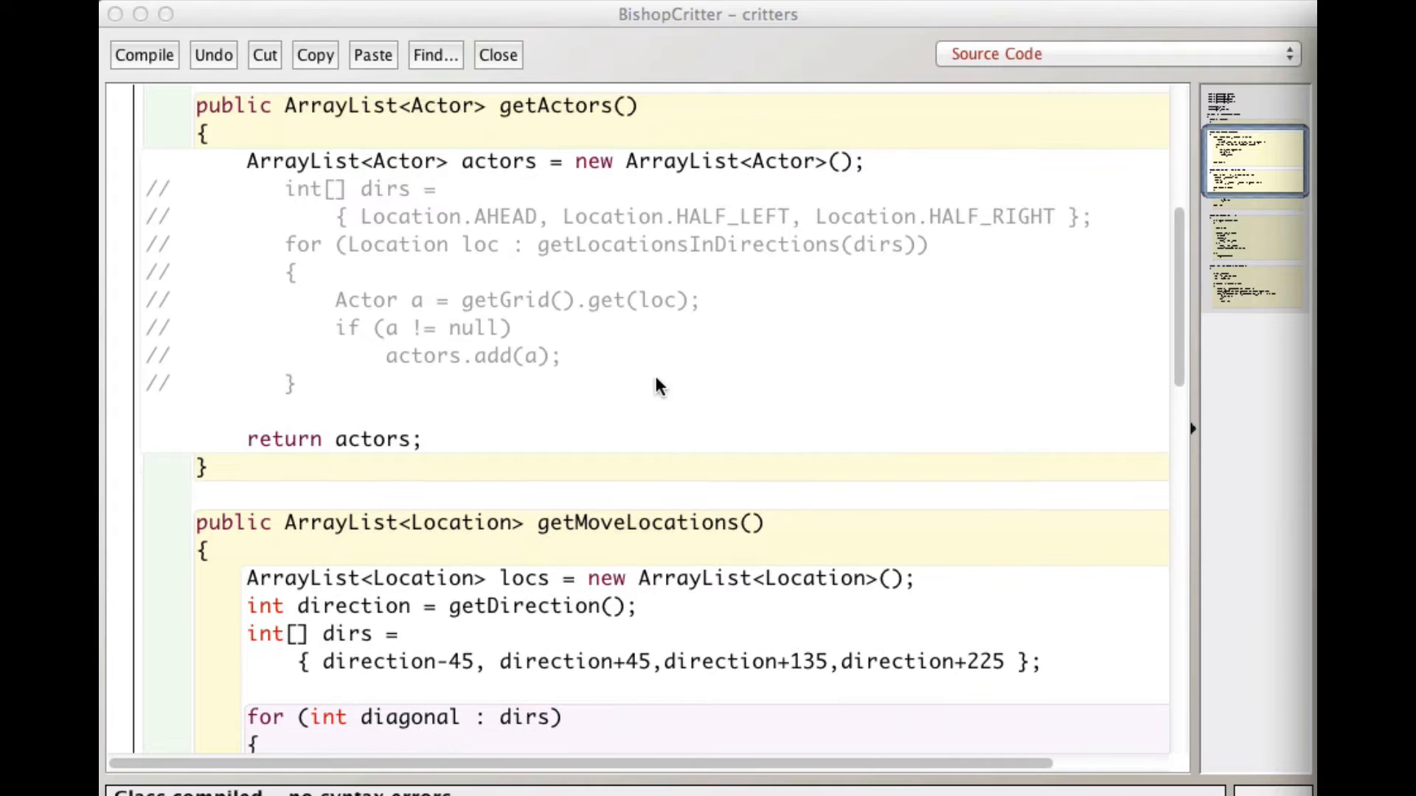
mouse_move(678, 357)
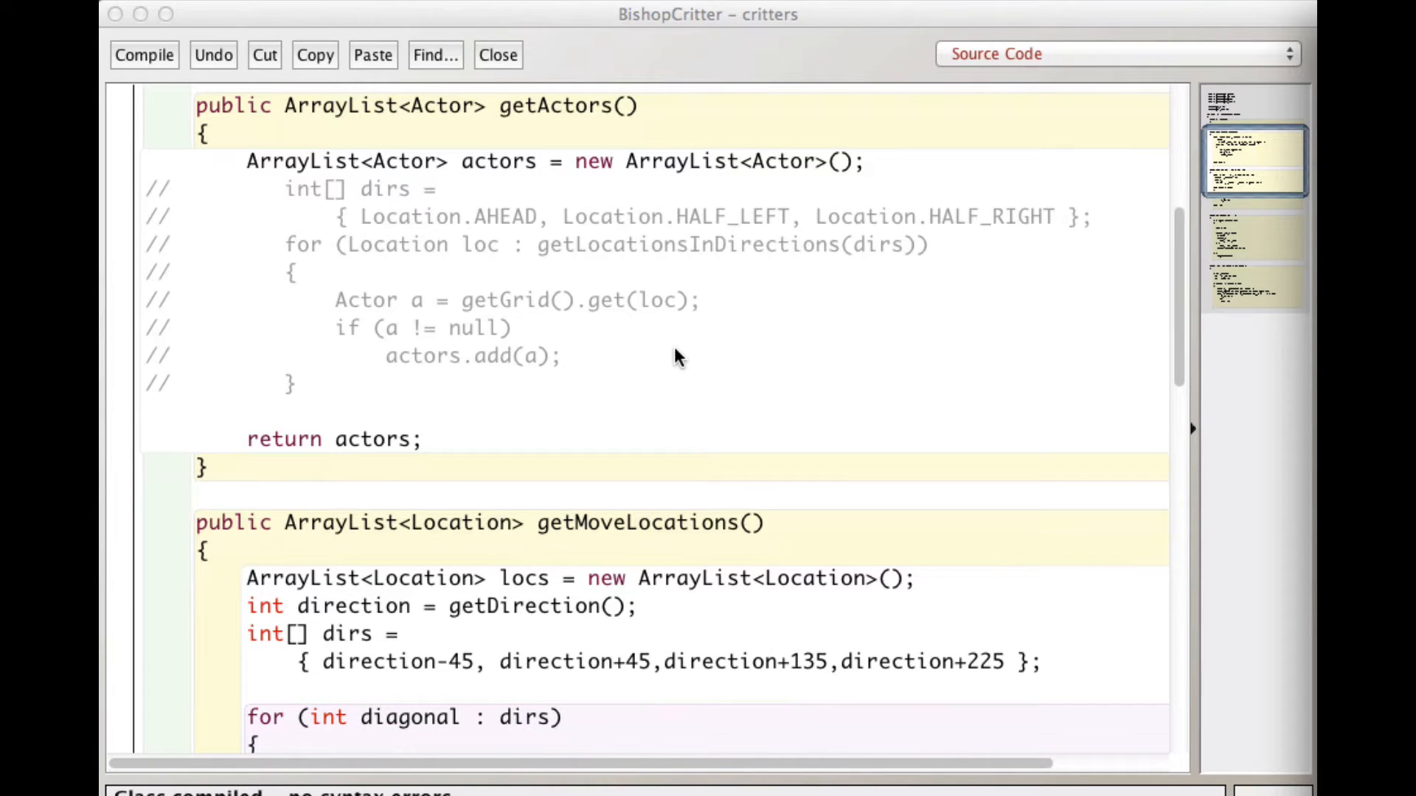
scroll(down, 3)
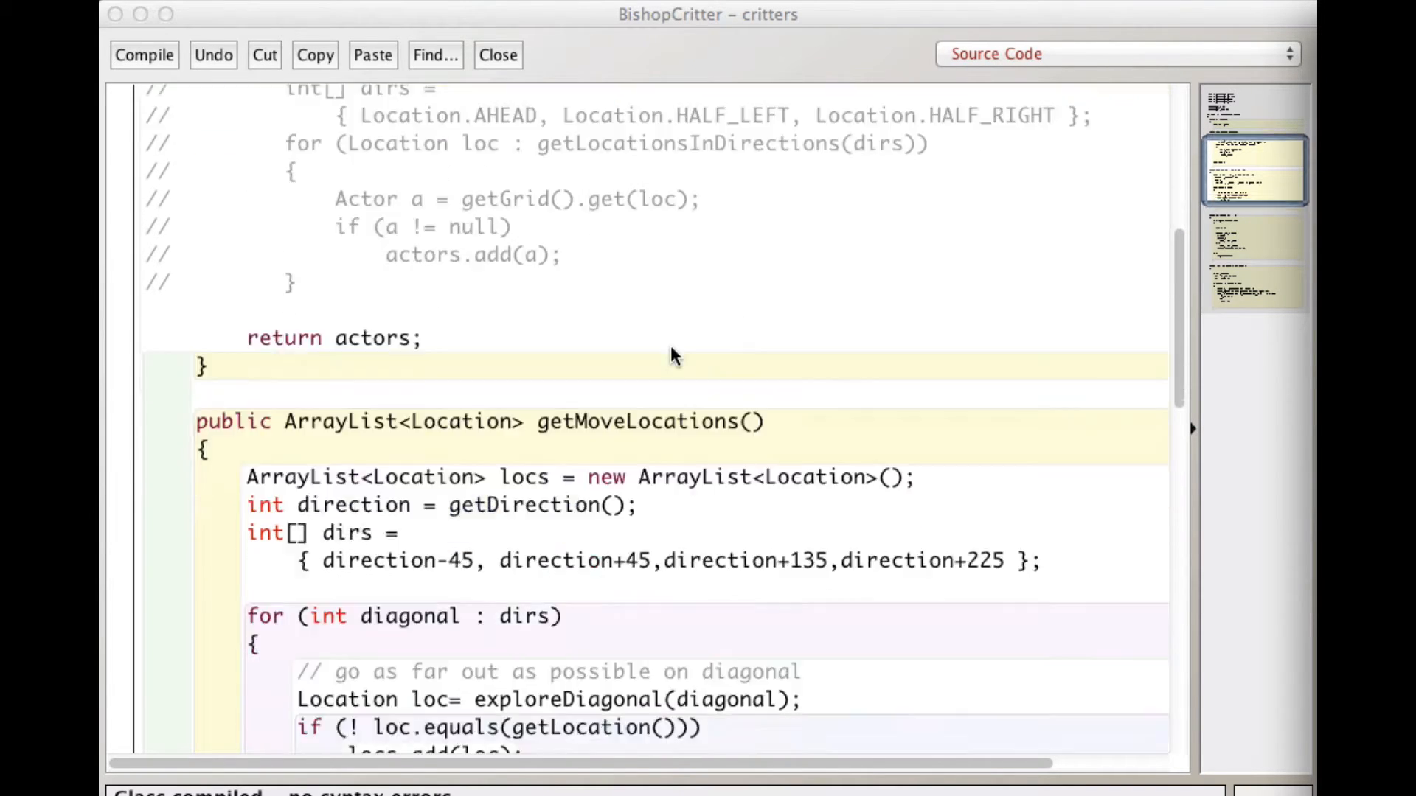
scroll(down, 3)
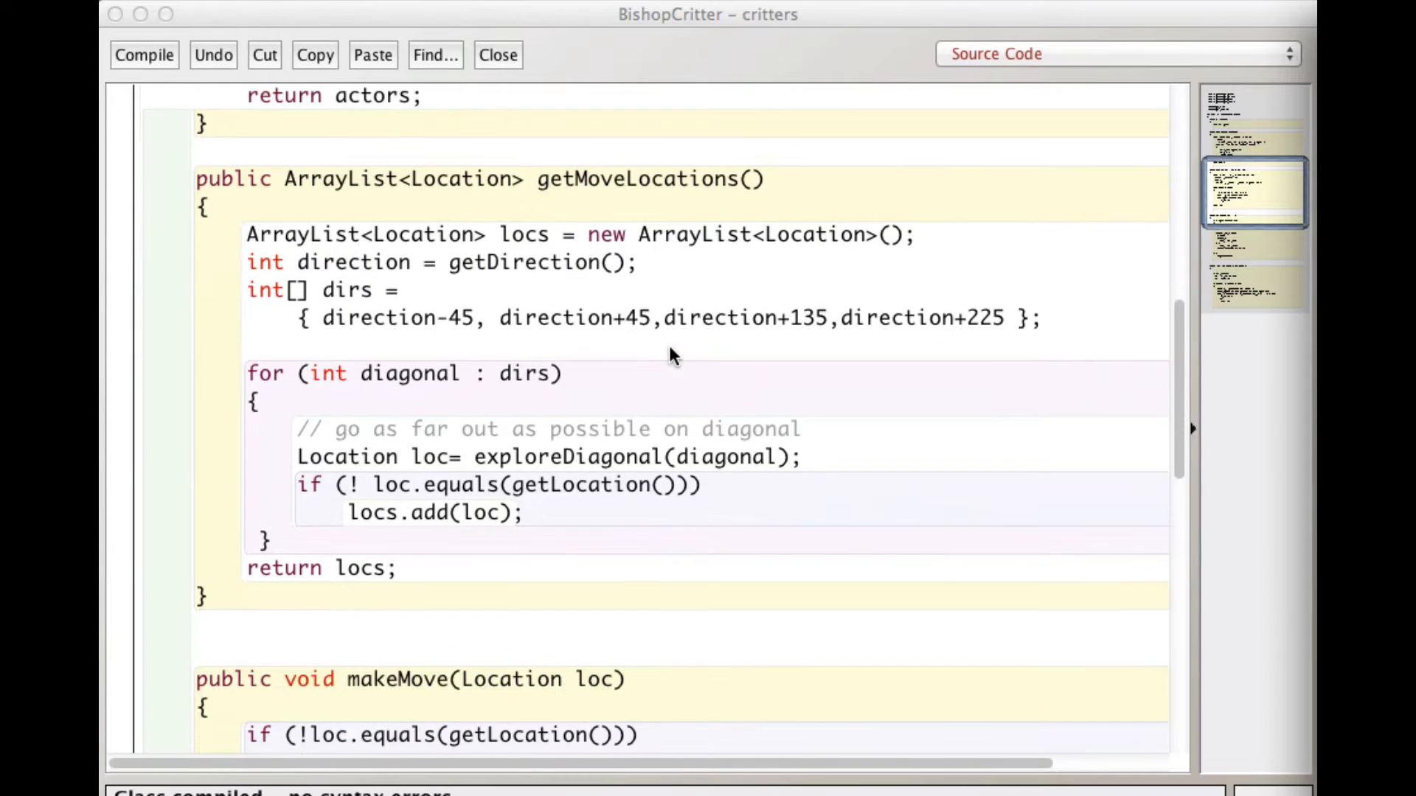
scroll(down, 3)
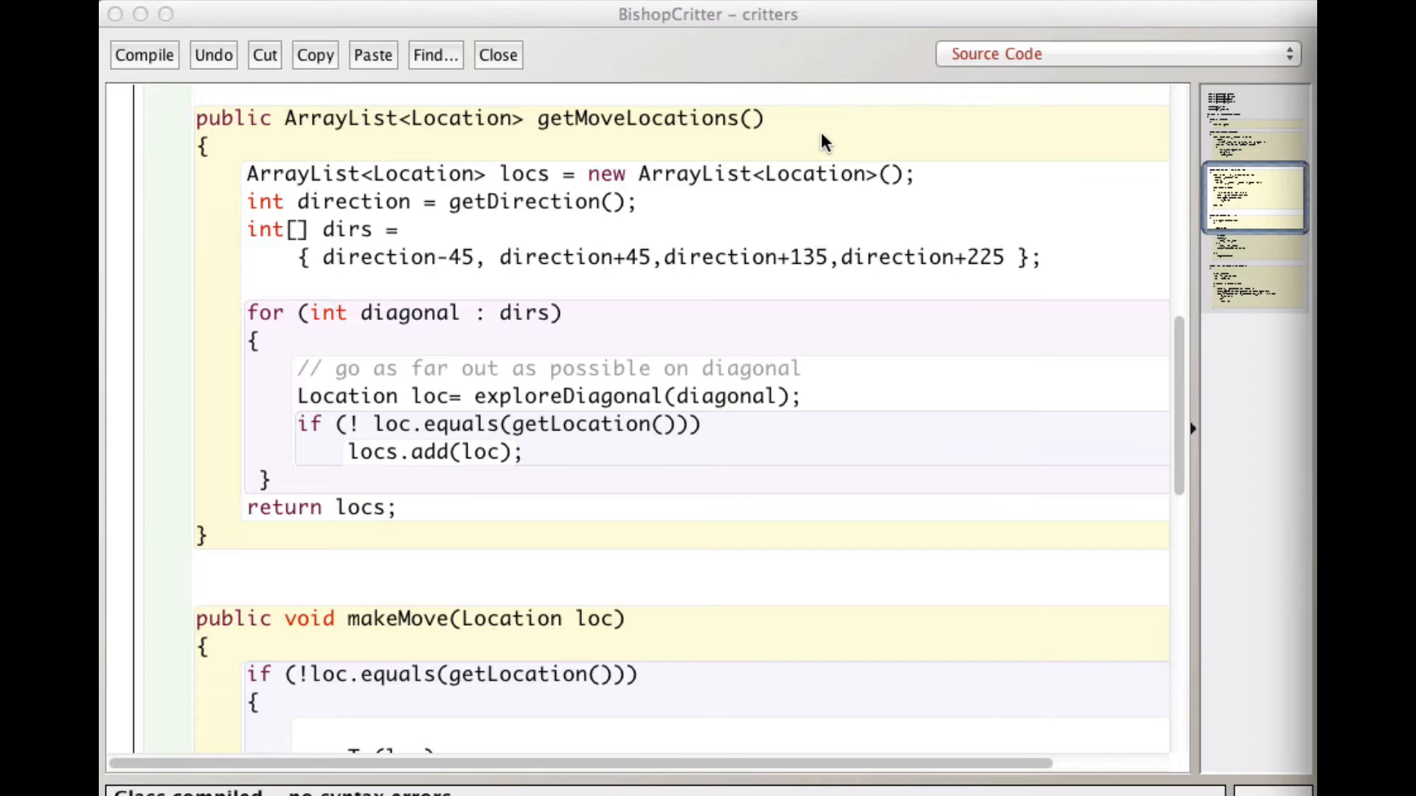
mouse_move(736, 226)
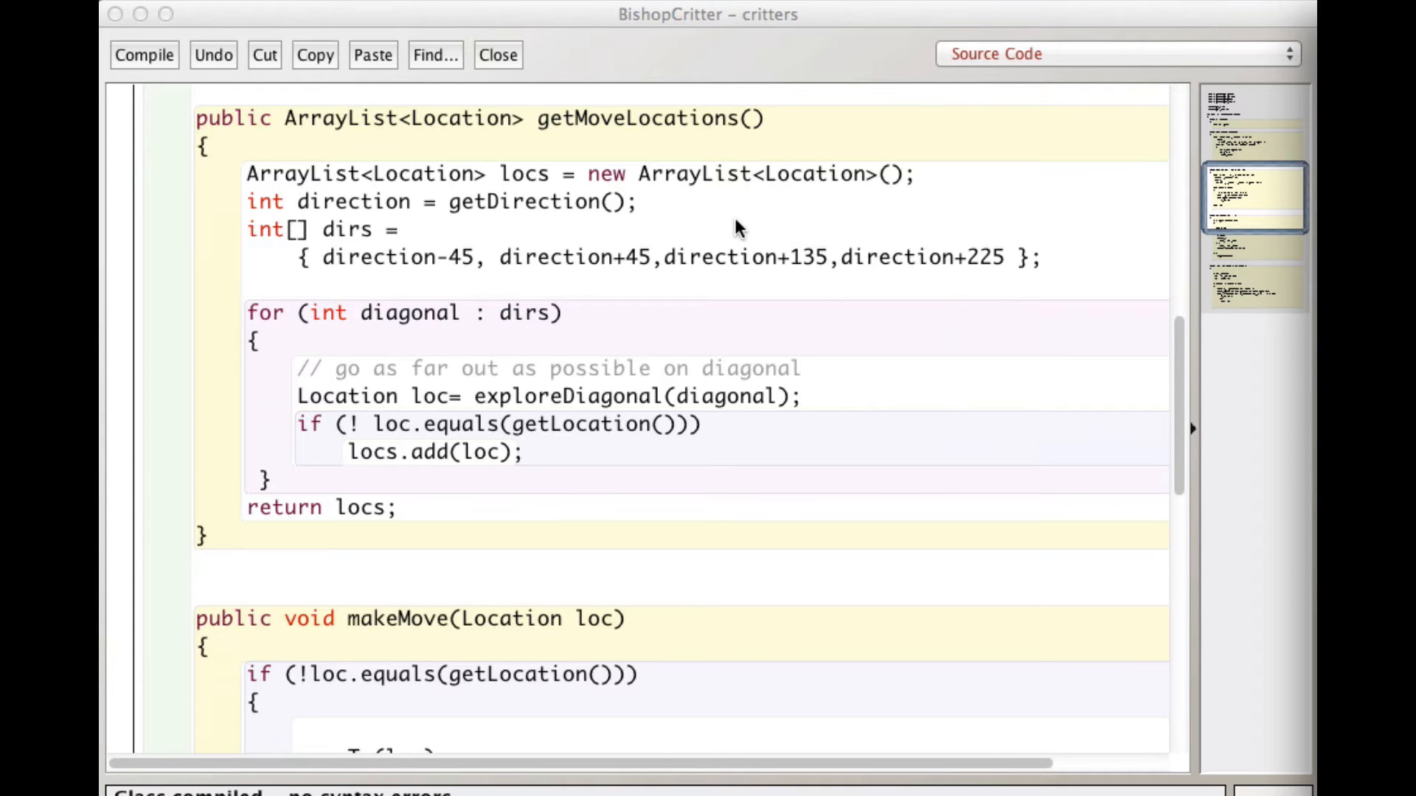
mouse_move(731, 142)
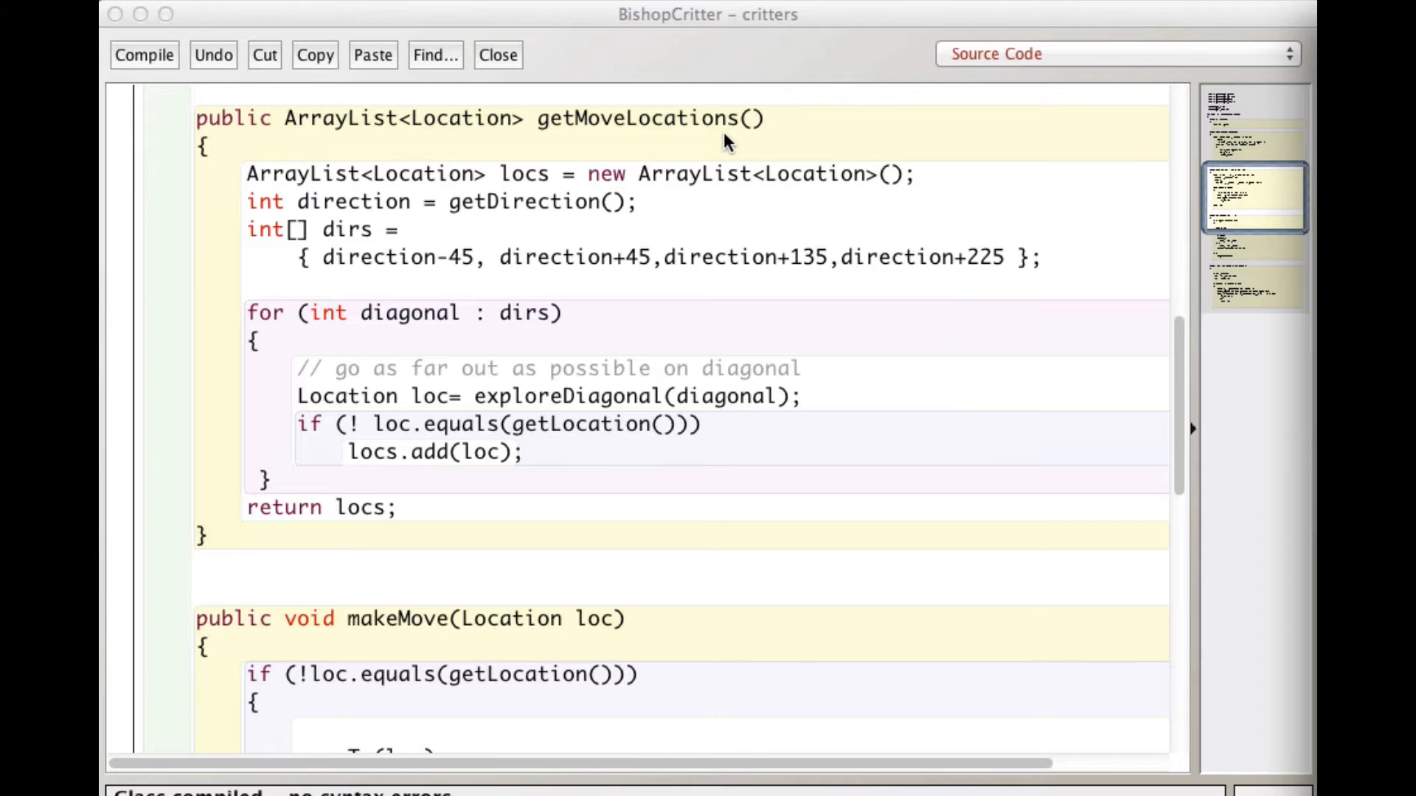
mouse_move(677, 203)
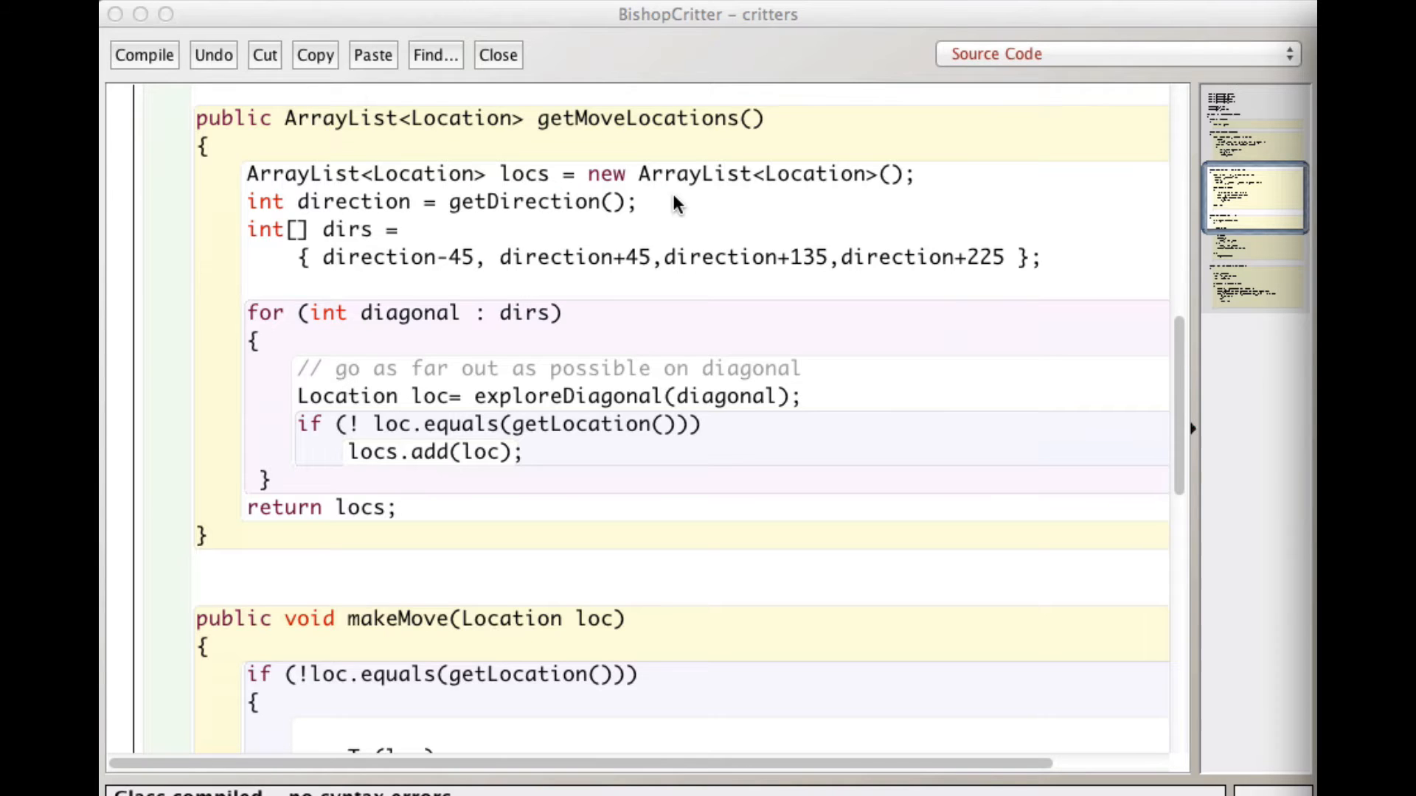
mouse_move(731, 239)
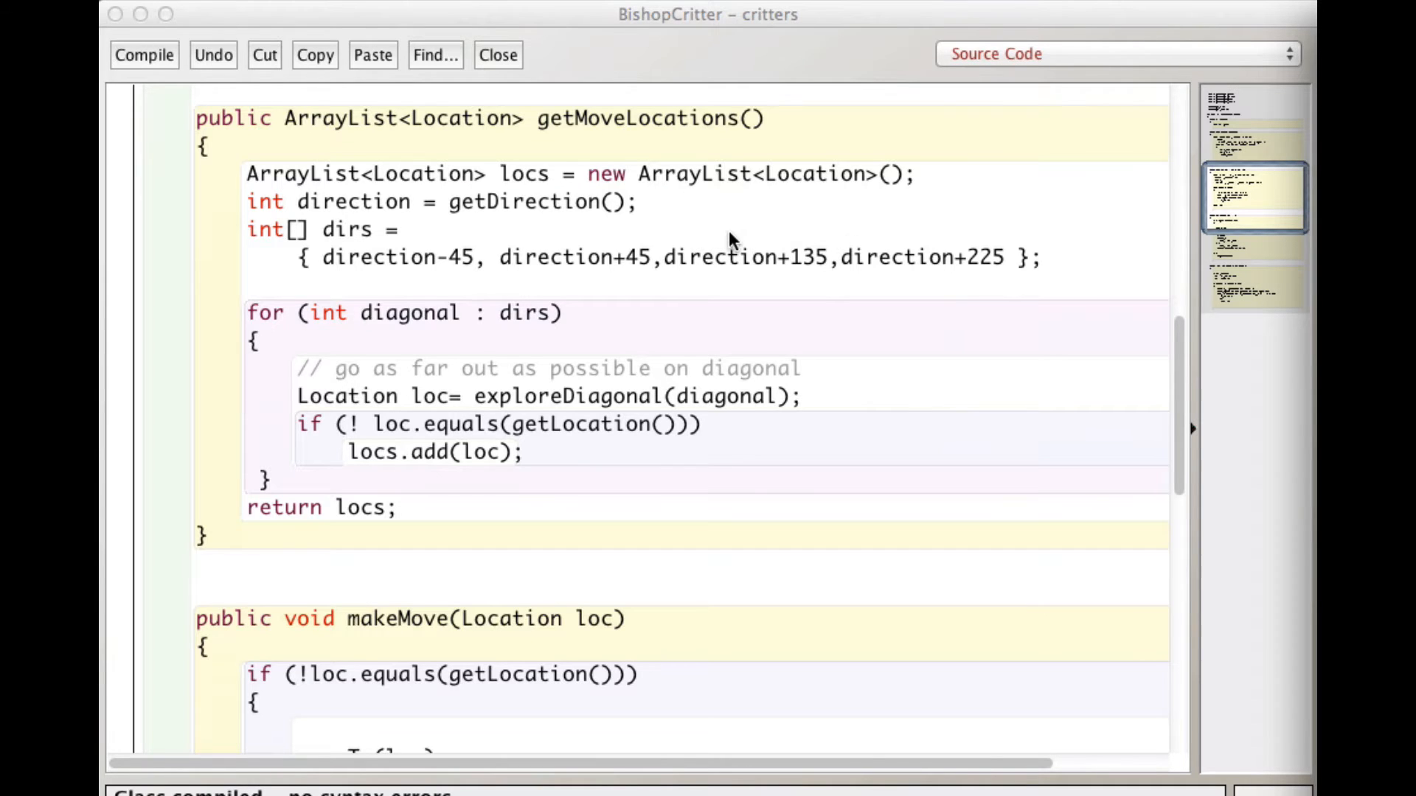
mouse_move(420, 180)
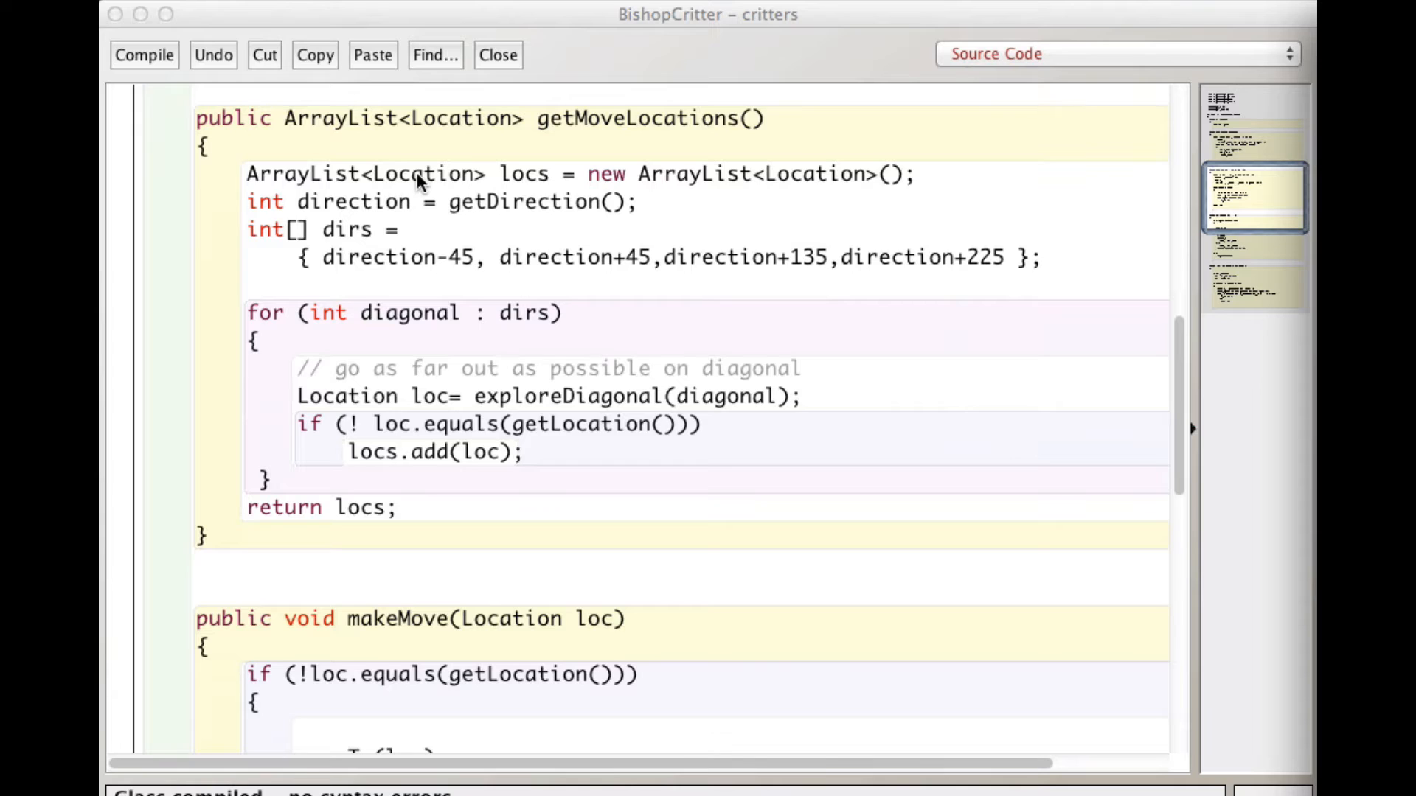
mouse_move(366, 195)
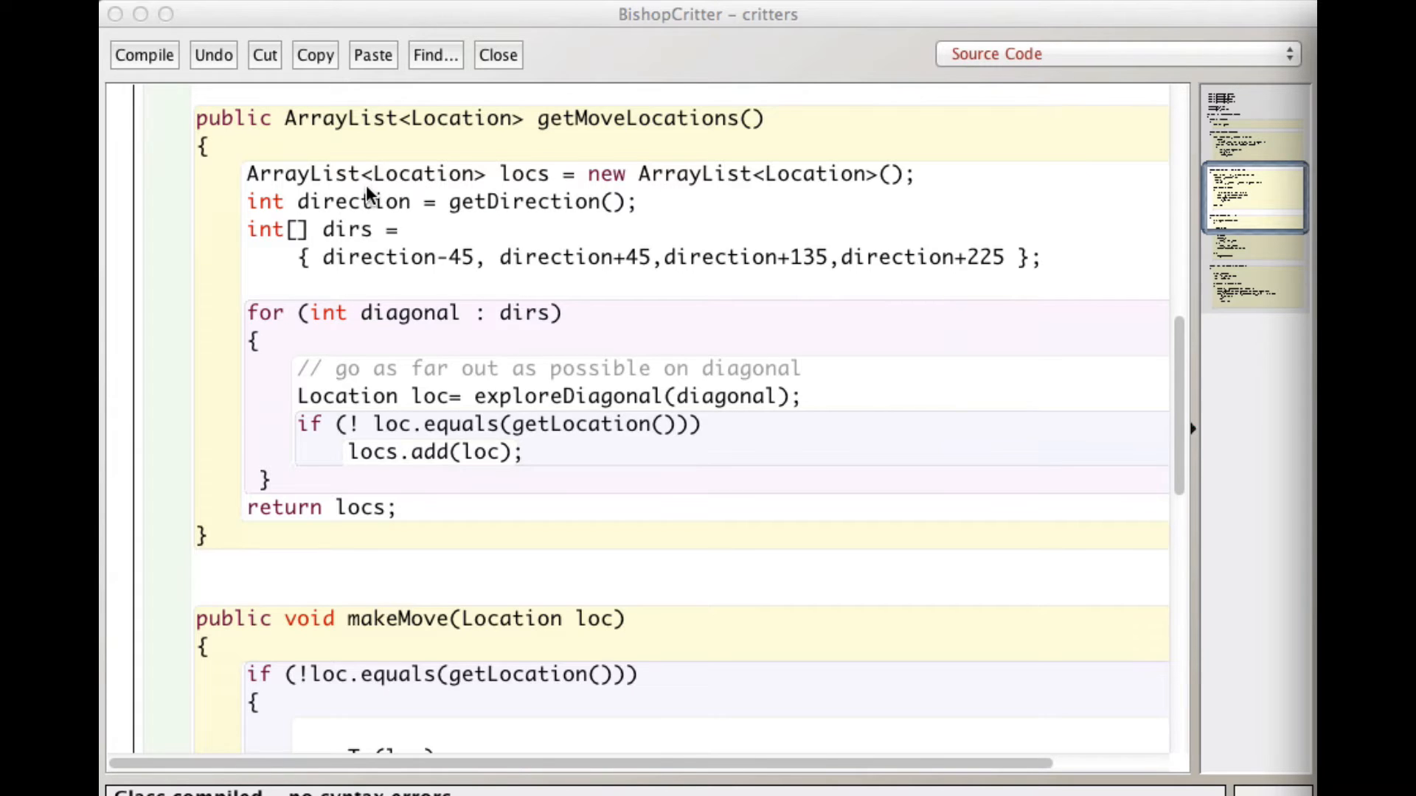
mouse_move(344, 186)
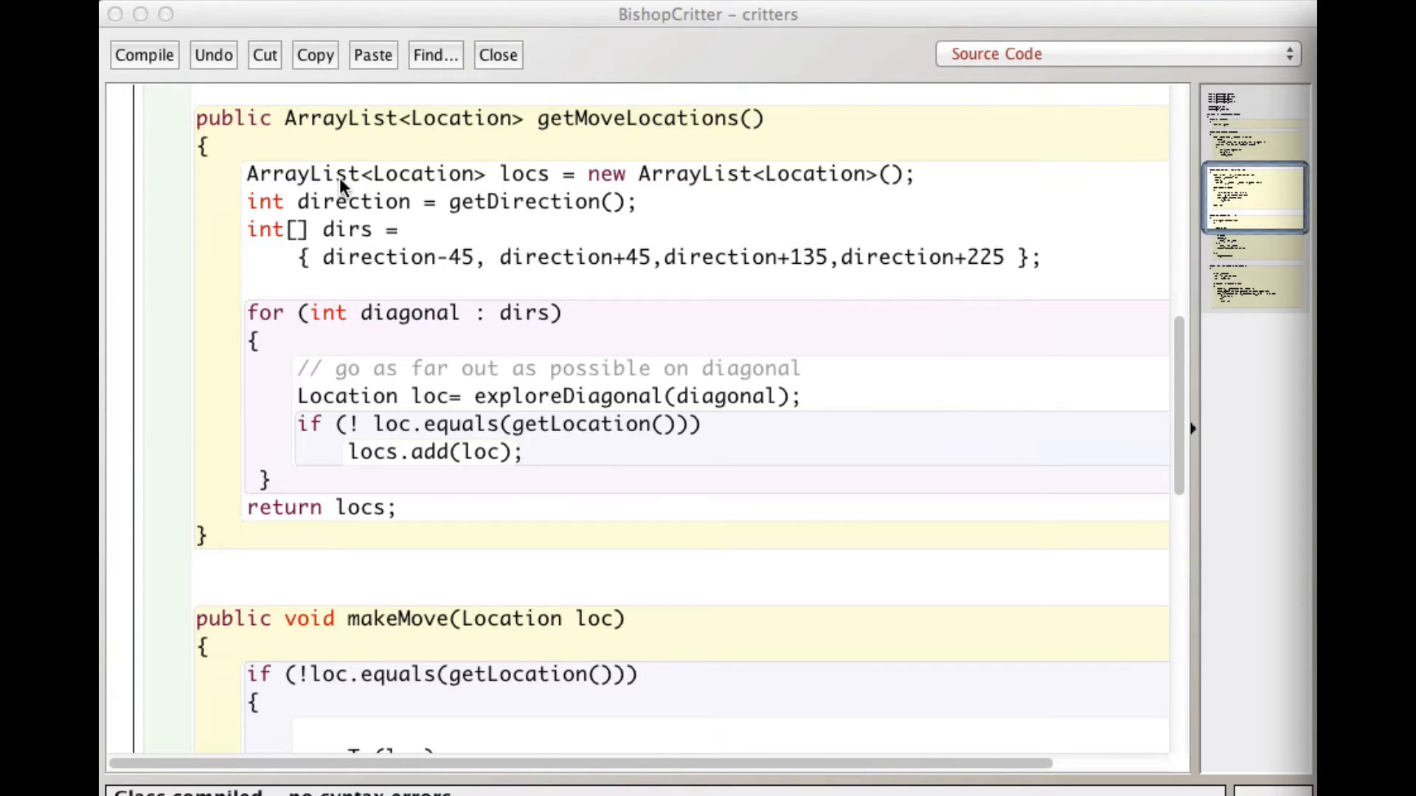
mouse_move(541, 190)
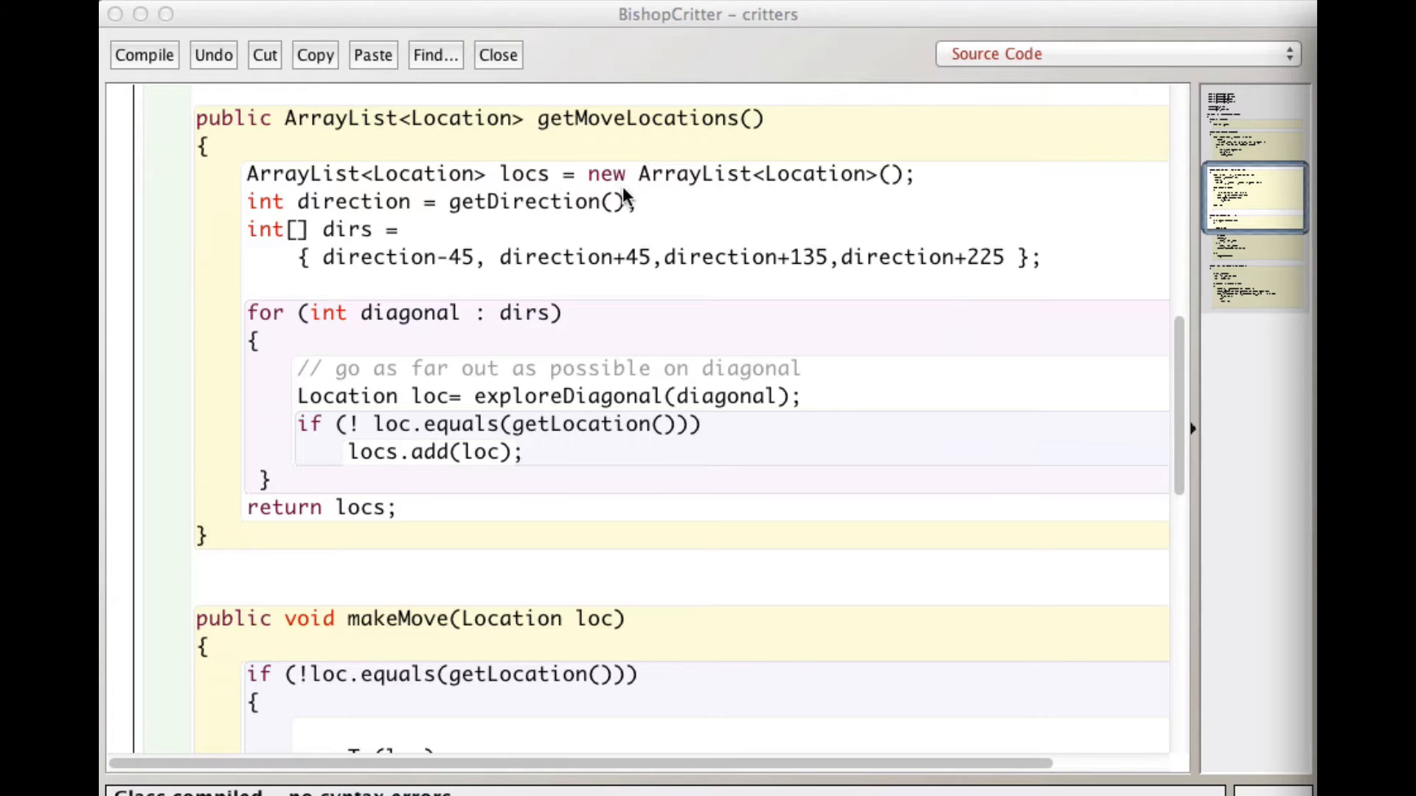
scroll(down, 3)
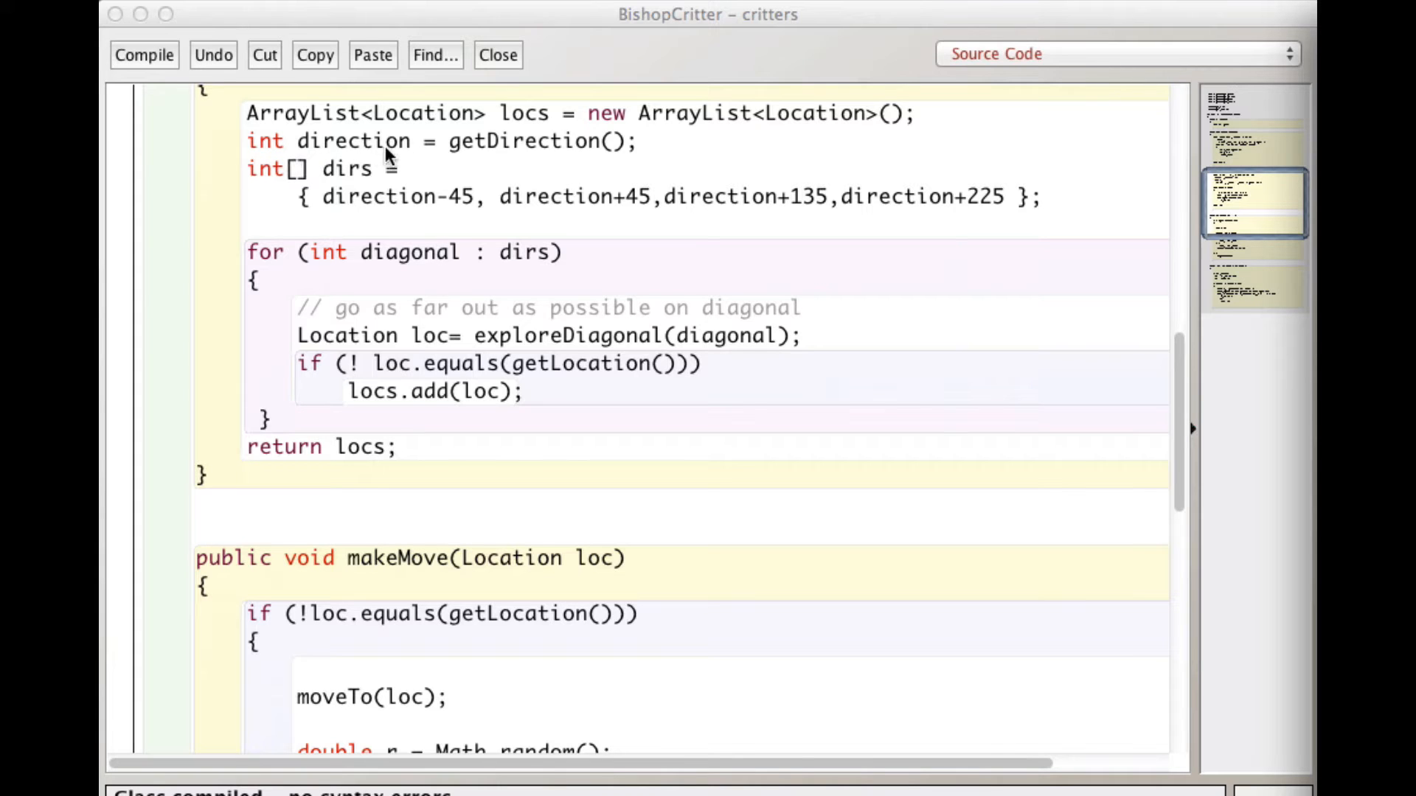
mouse_move(361, 162)
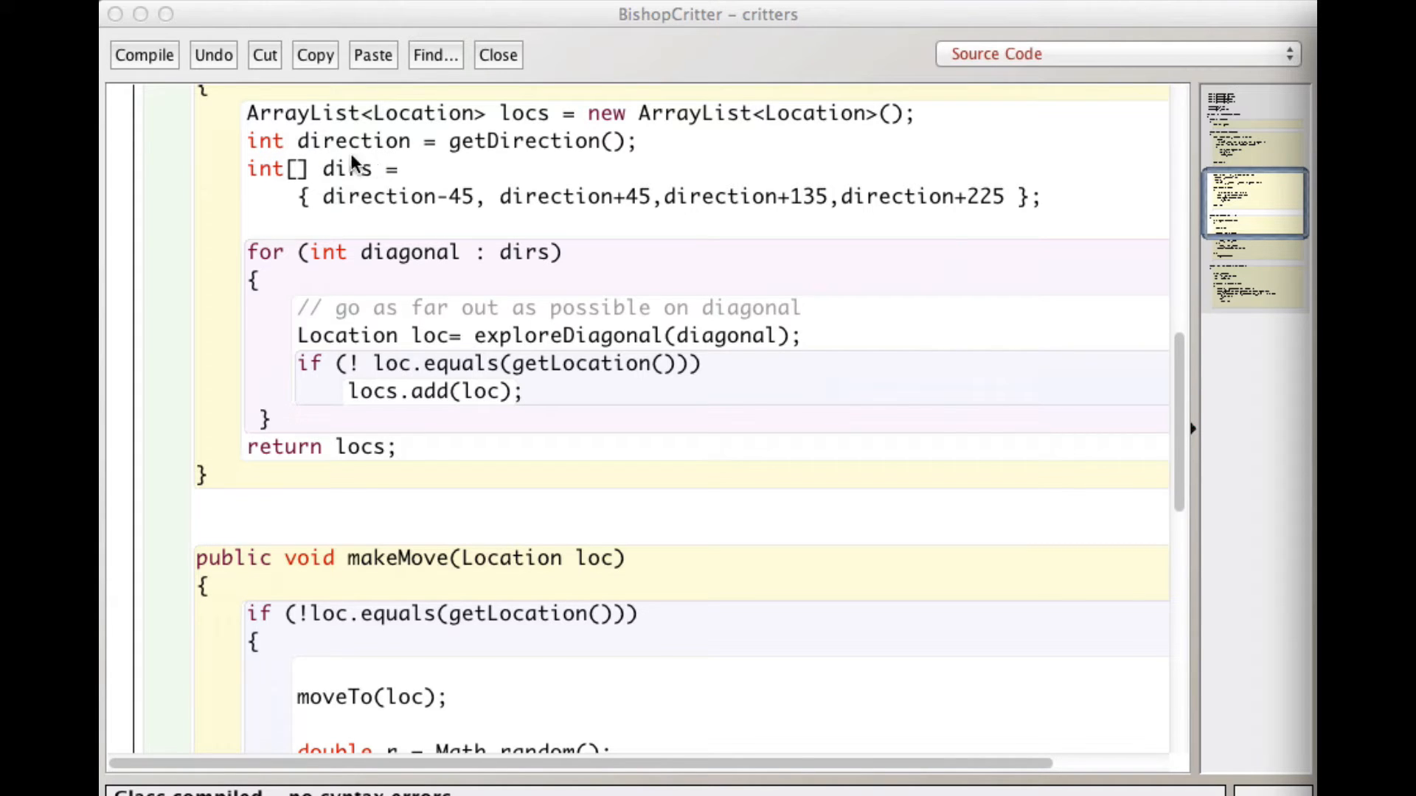
mouse_move(366, 162)
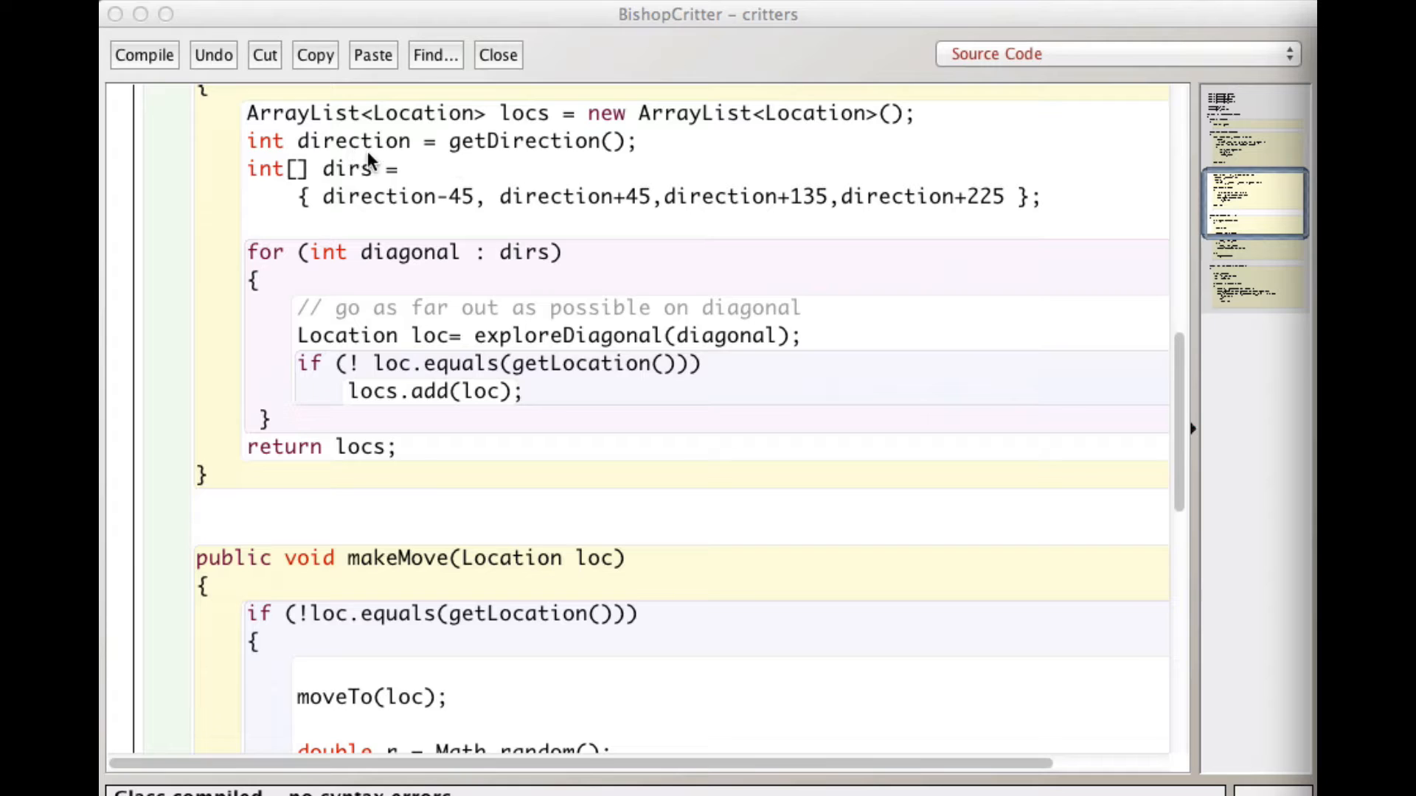
mouse_move(579, 153)
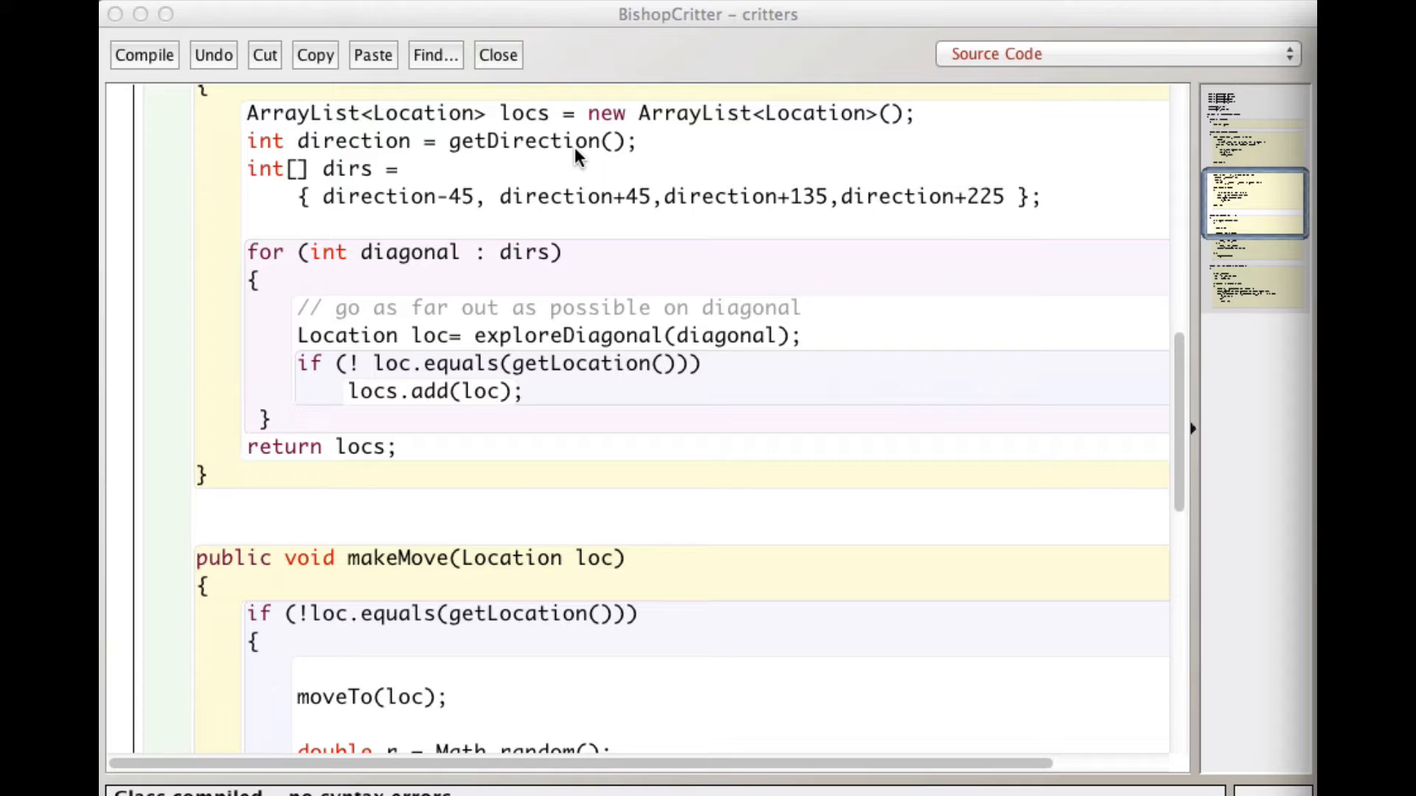
mouse_move(329, 195)
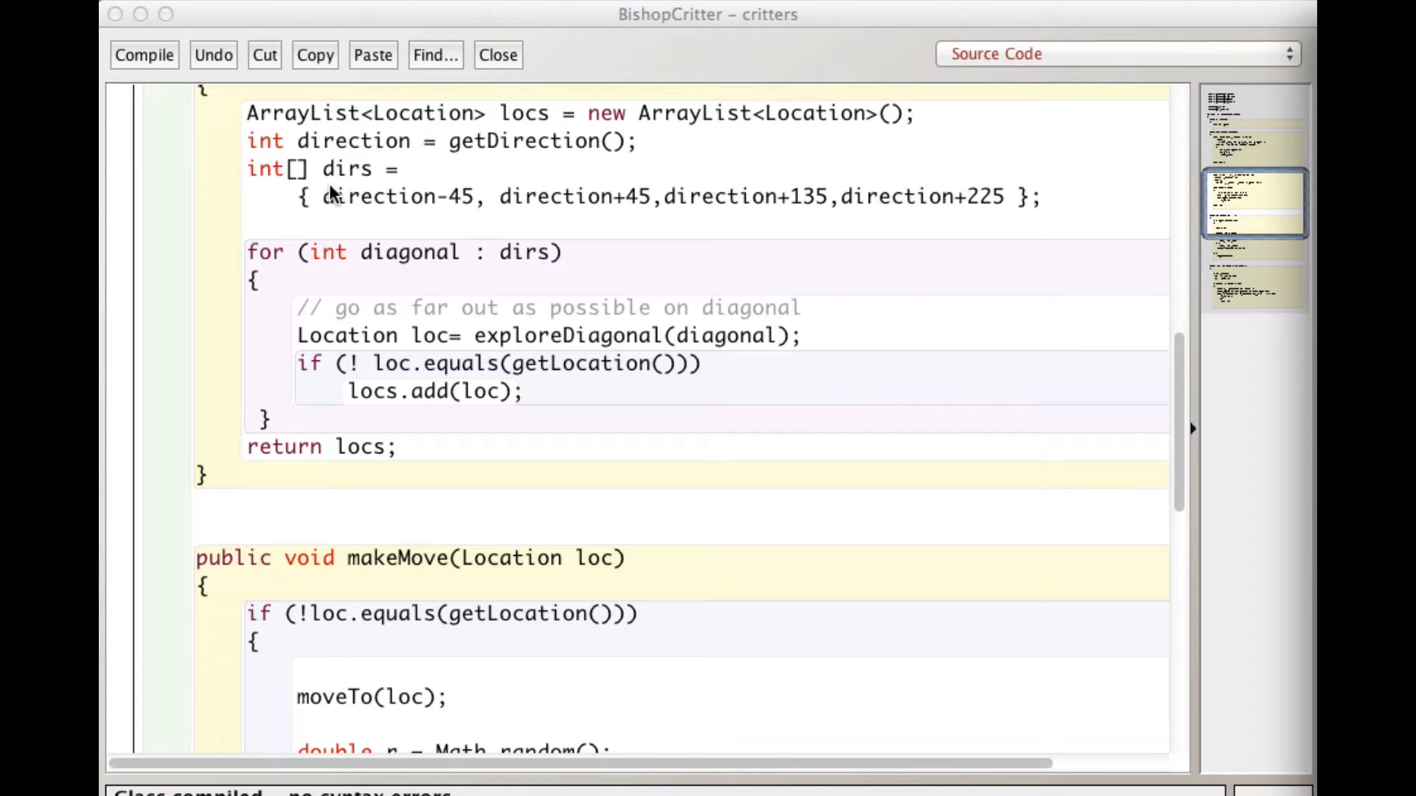
scroll(down, 3)
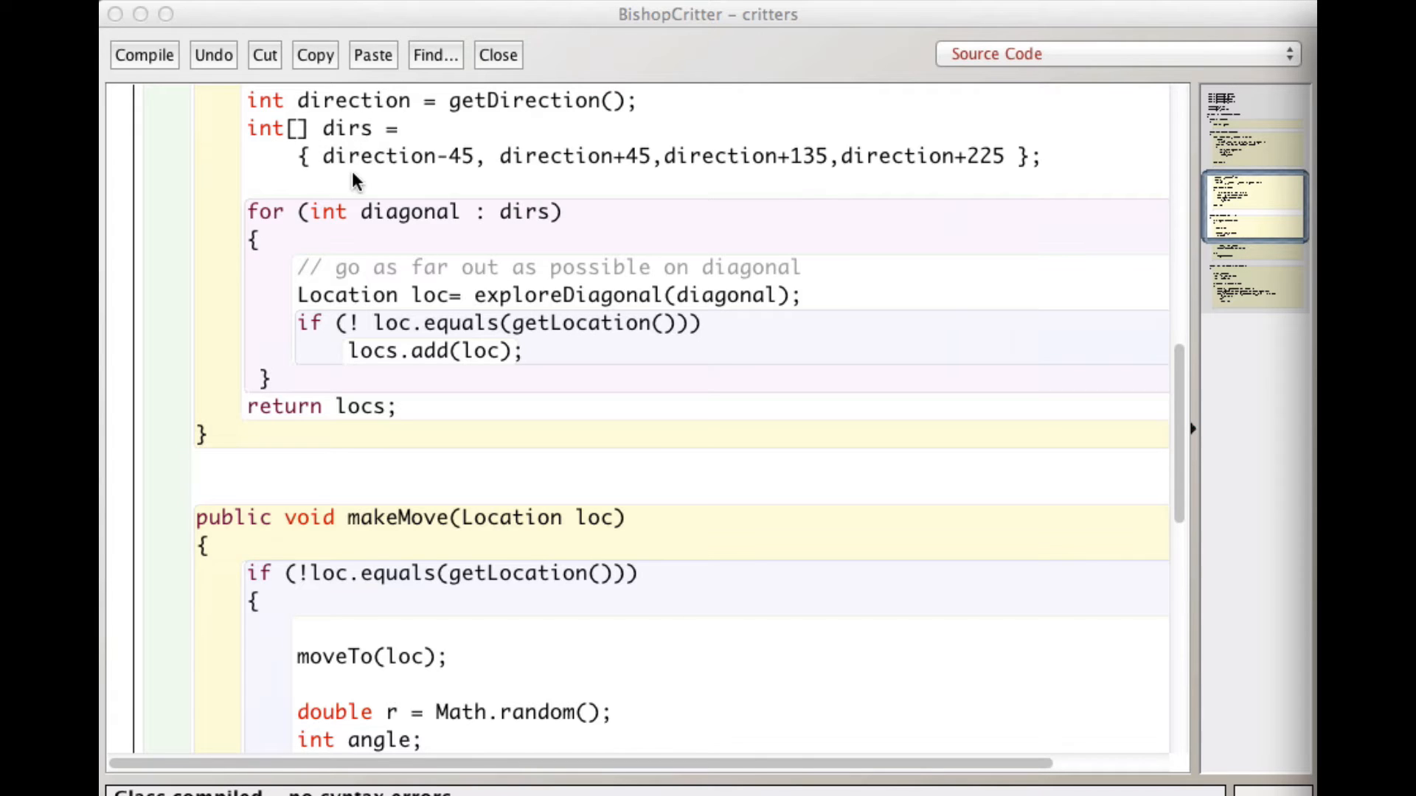
mouse_move(339, 171)
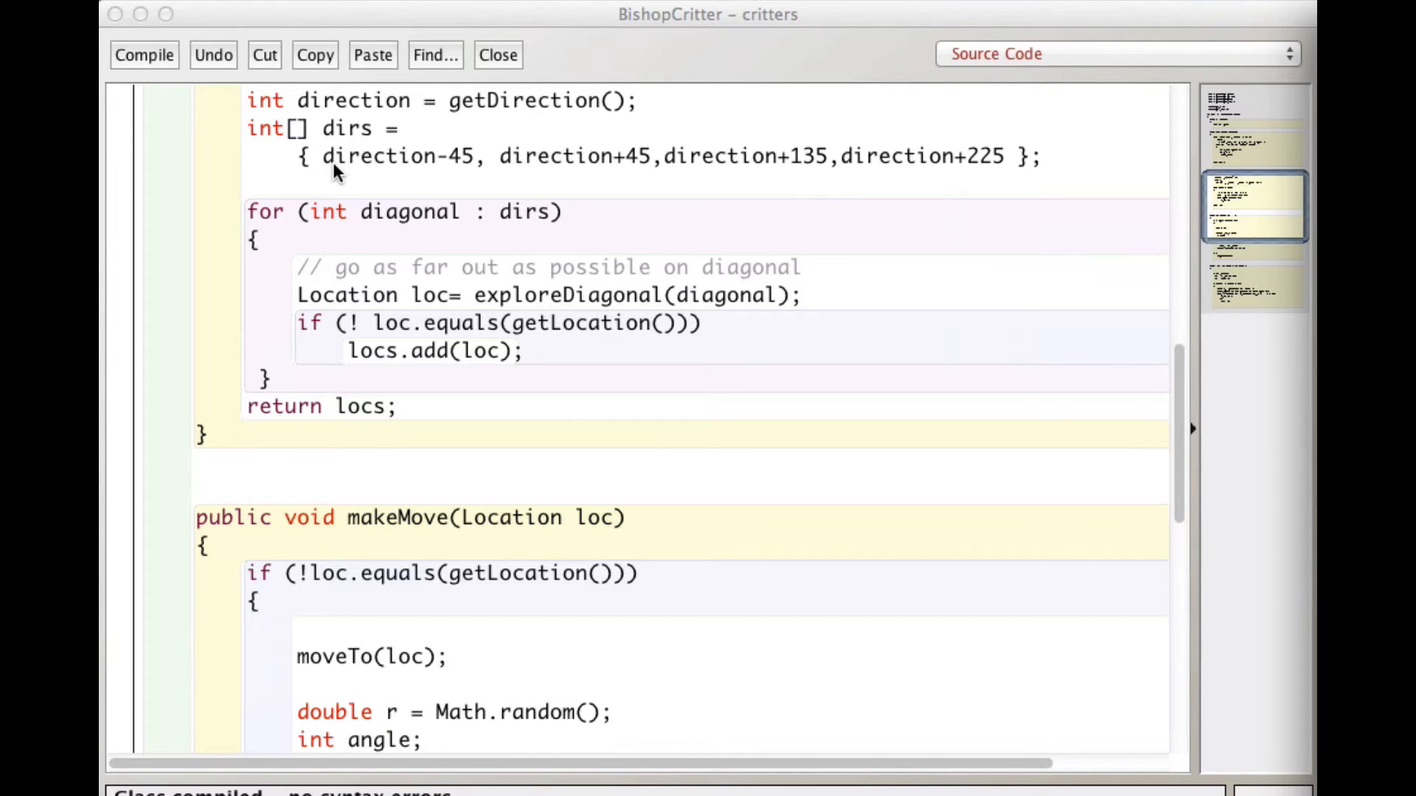
mouse_move(401, 176)
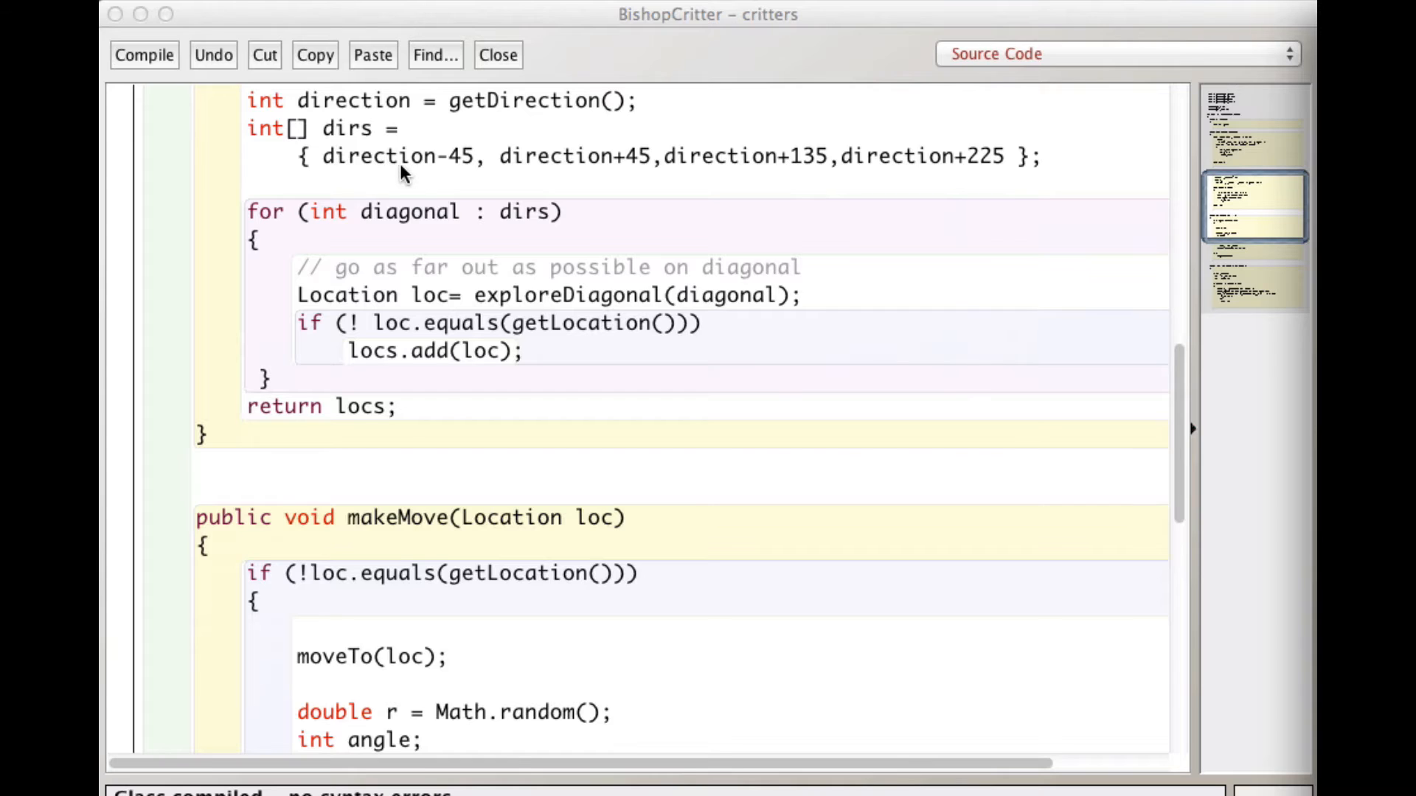
mouse_move(473, 171)
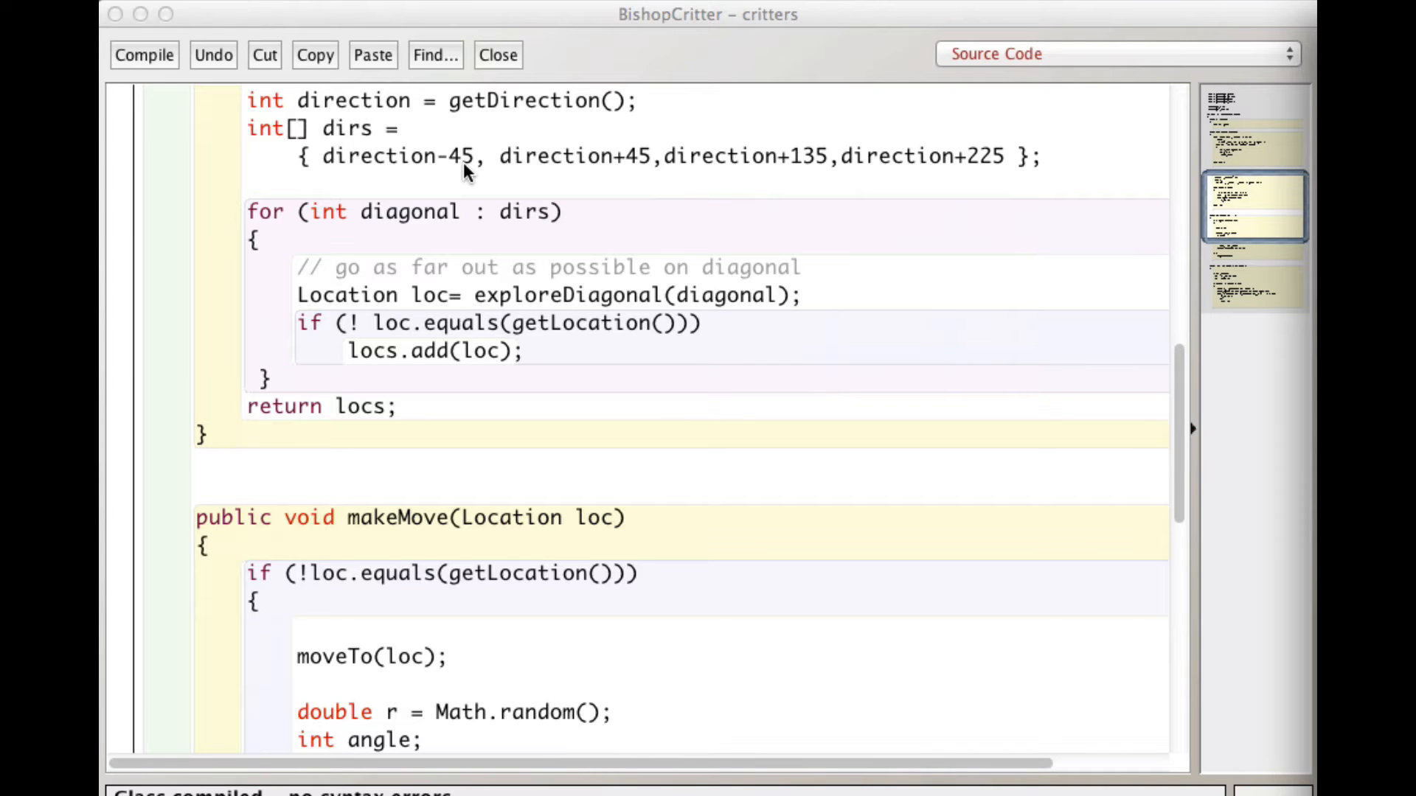
mouse_move(562, 174)
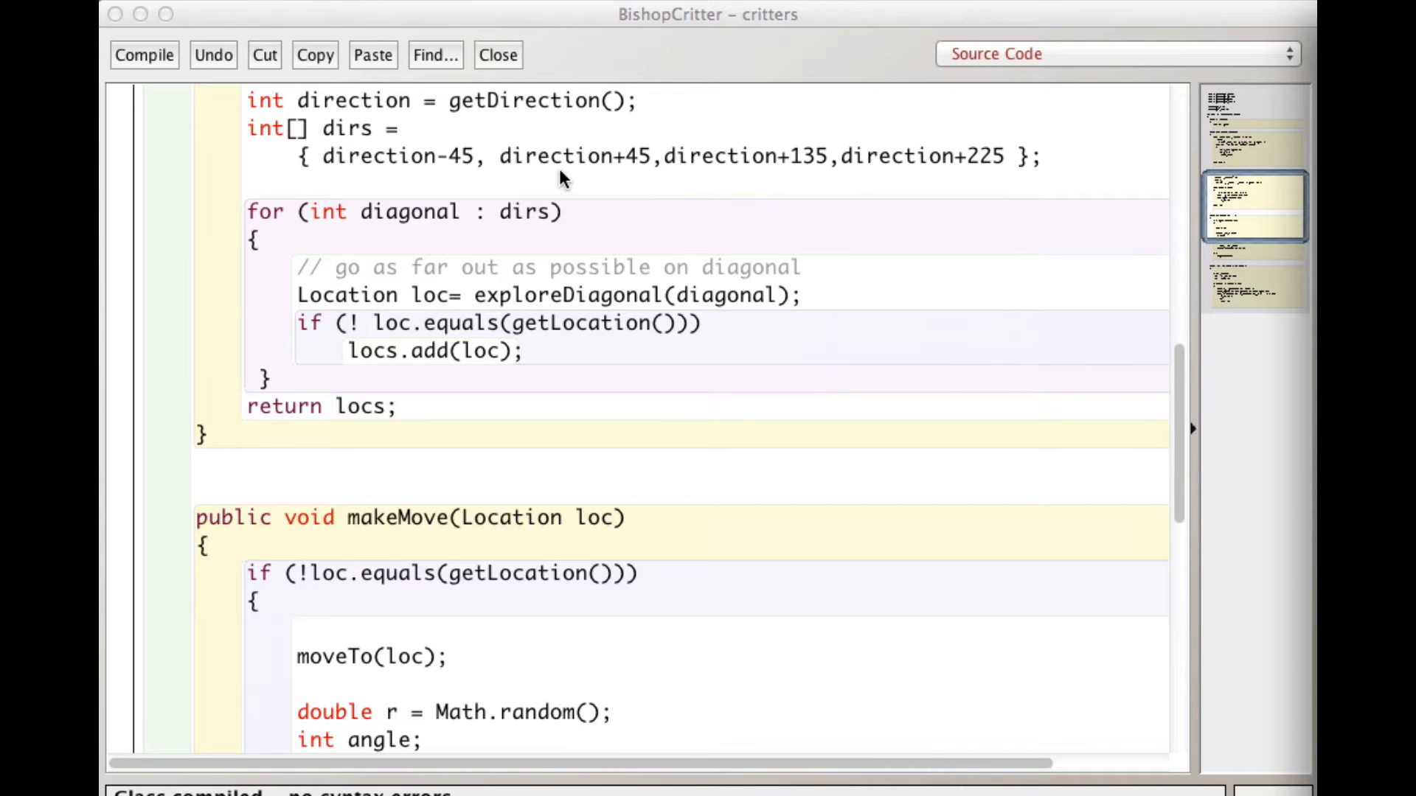
mouse_move(690, 174)
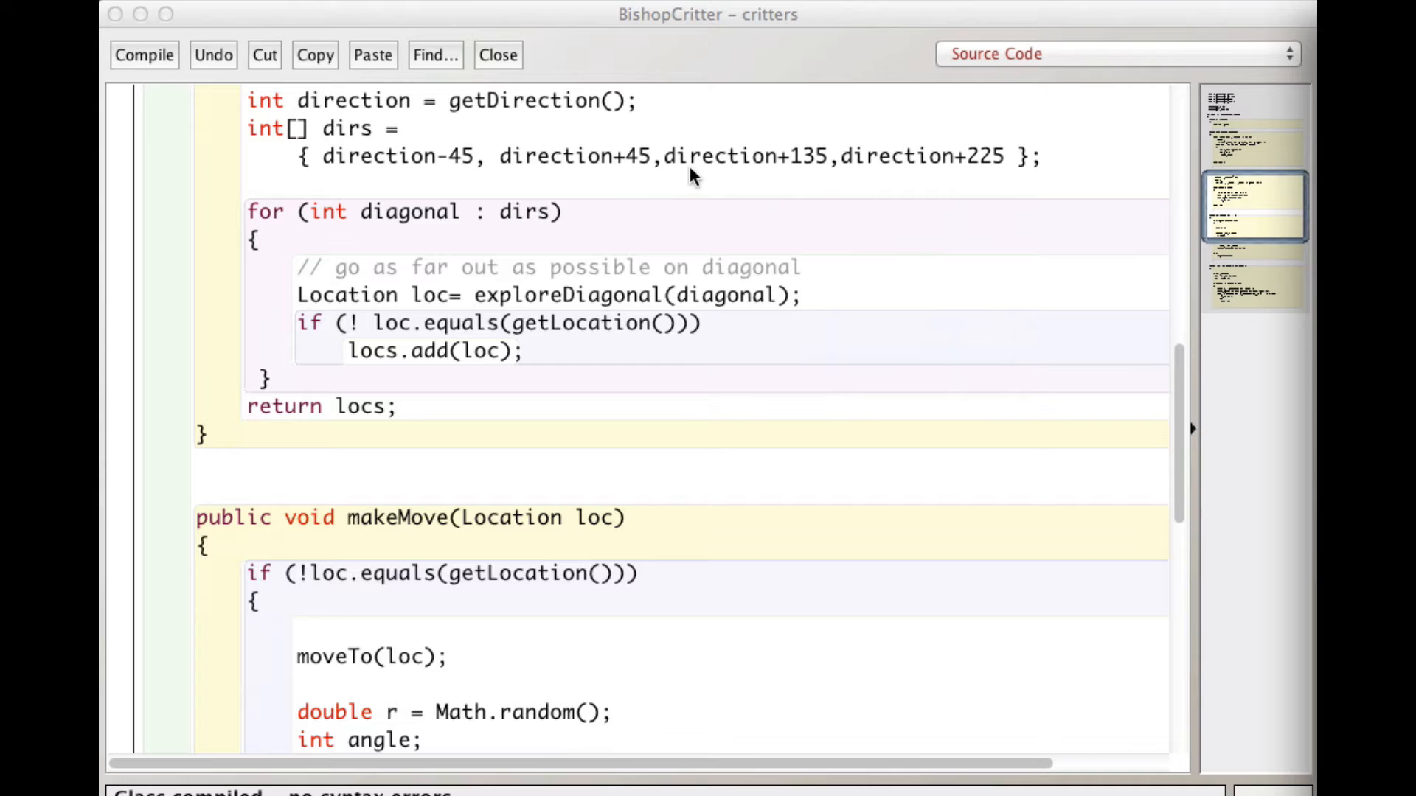
mouse_move(767, 174)
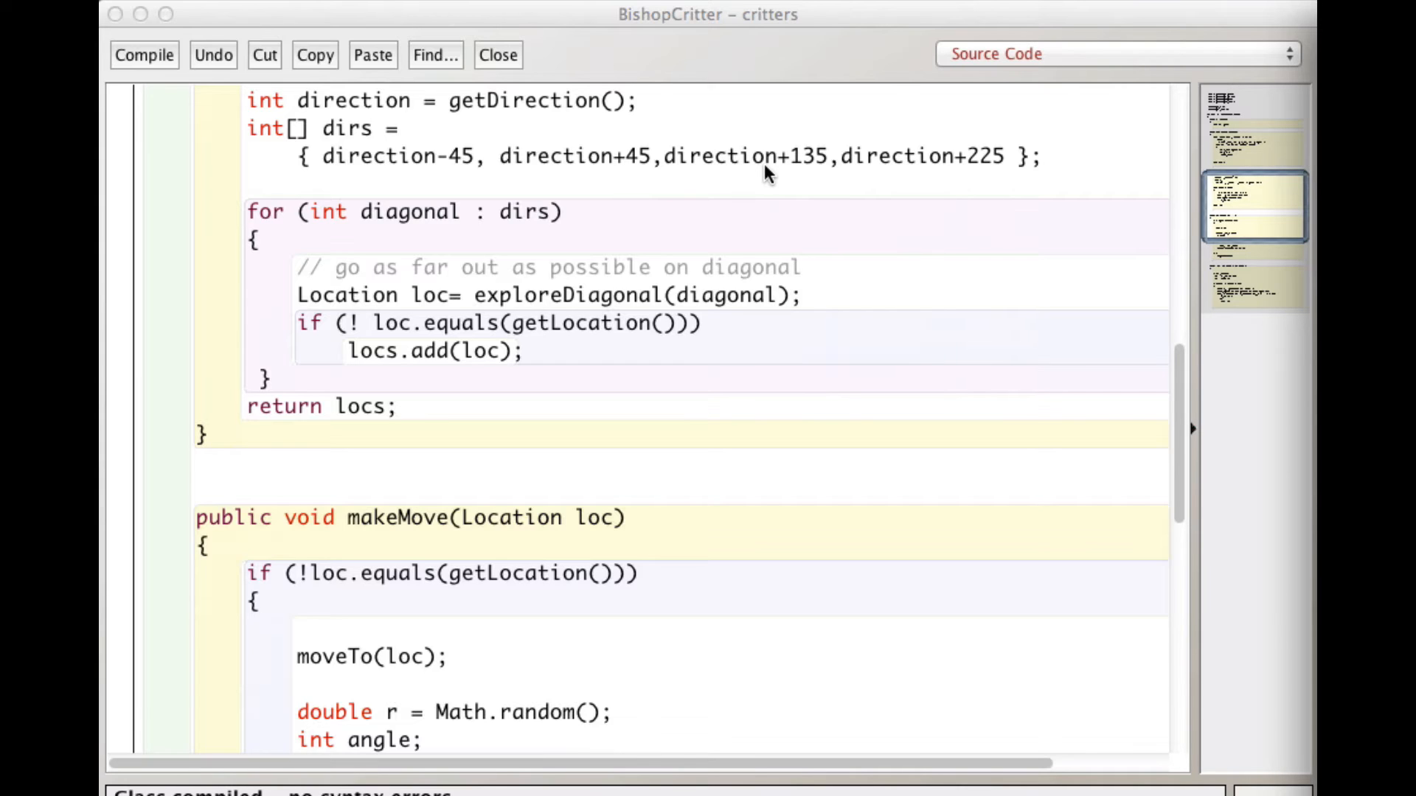
mouse_move(866, 182)
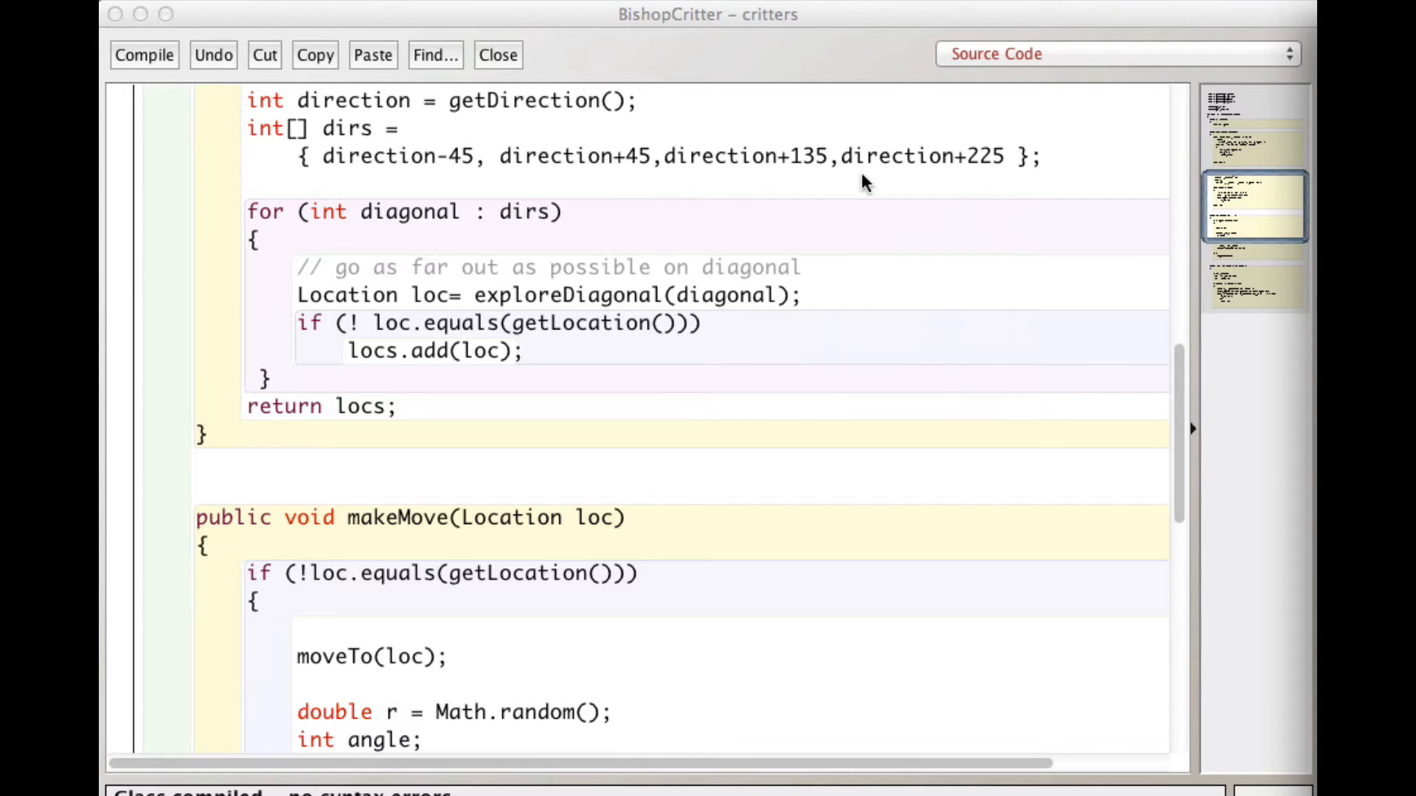
mouse_move(885, 199)
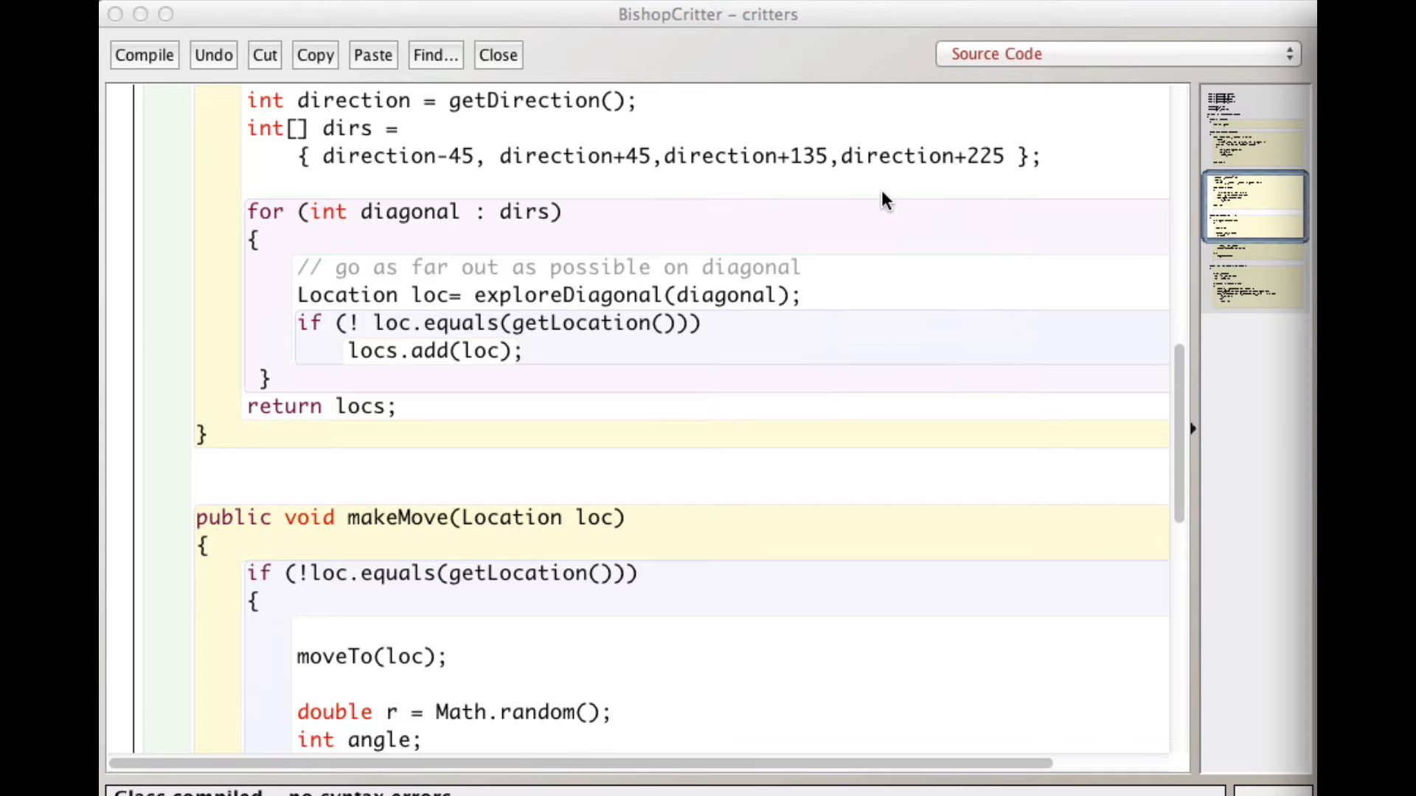
scroll(down, 3)
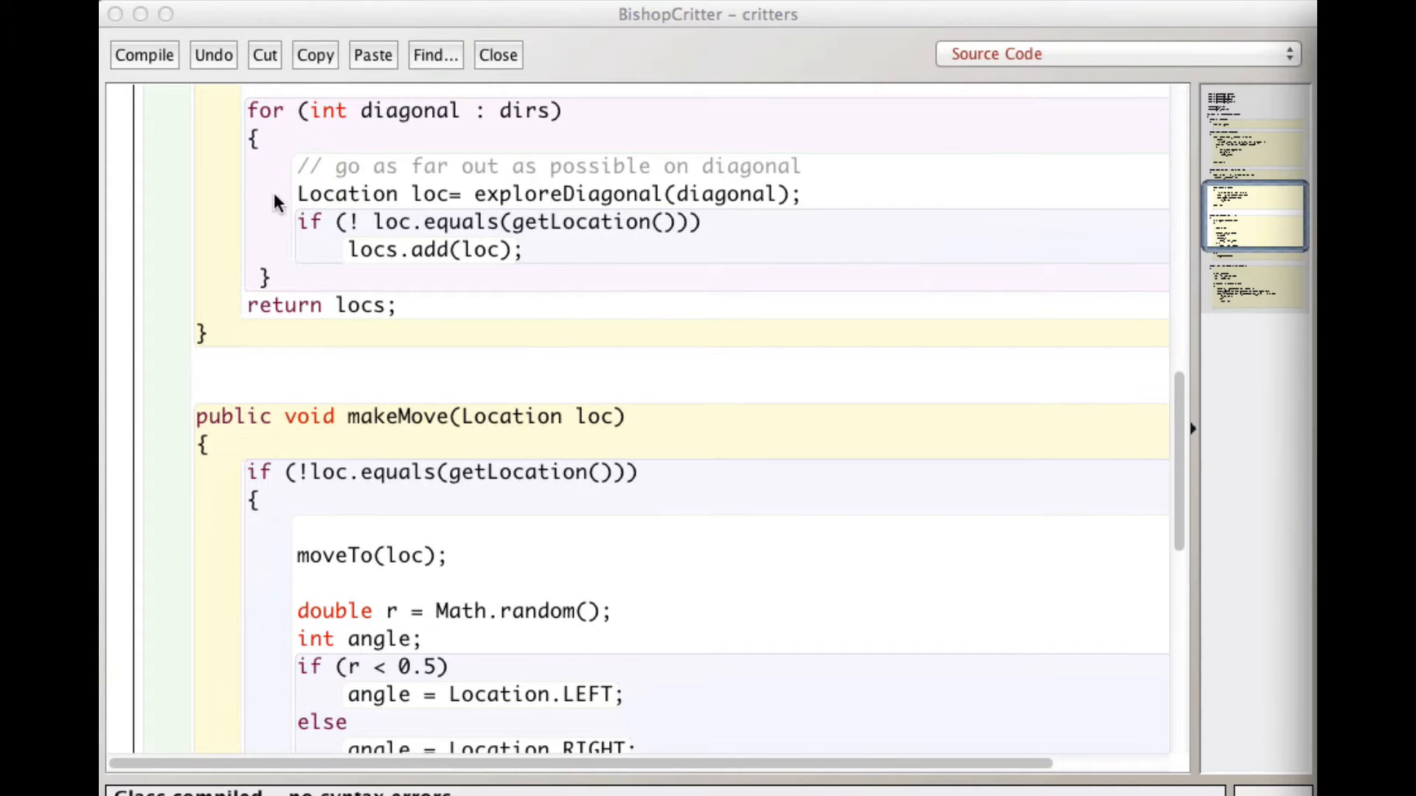
mouse_move(429, 131)
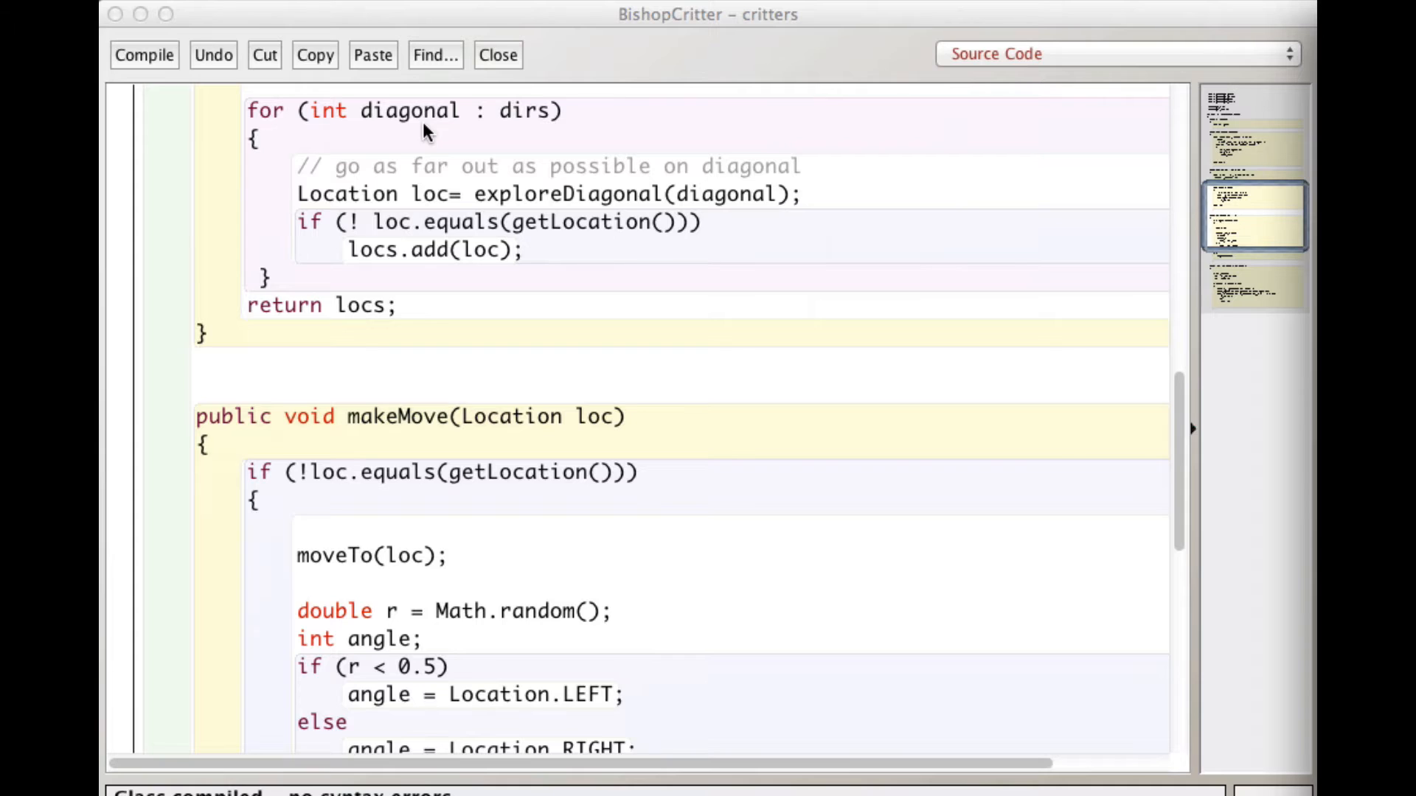
mouse_move(408, 123)
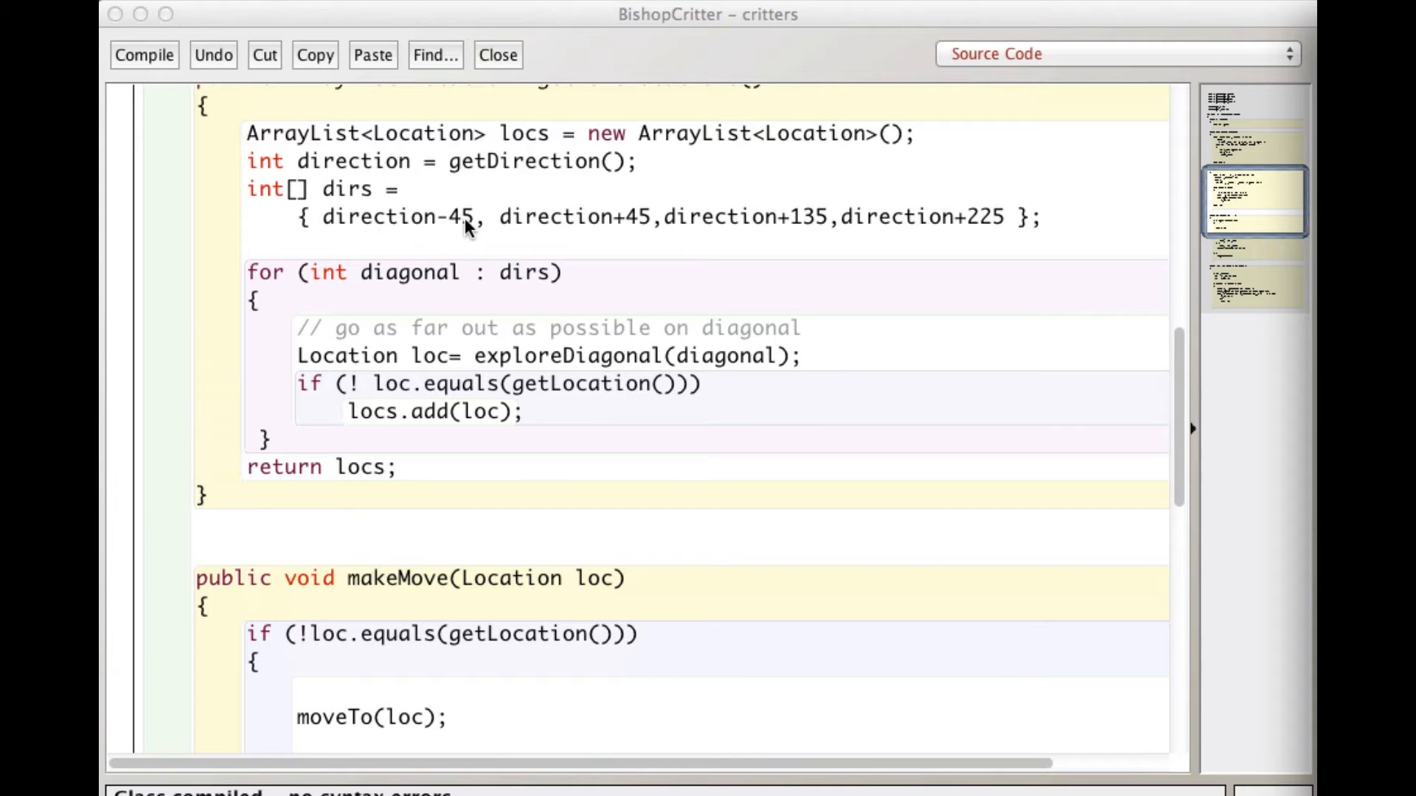
mouse_move(365, 230)
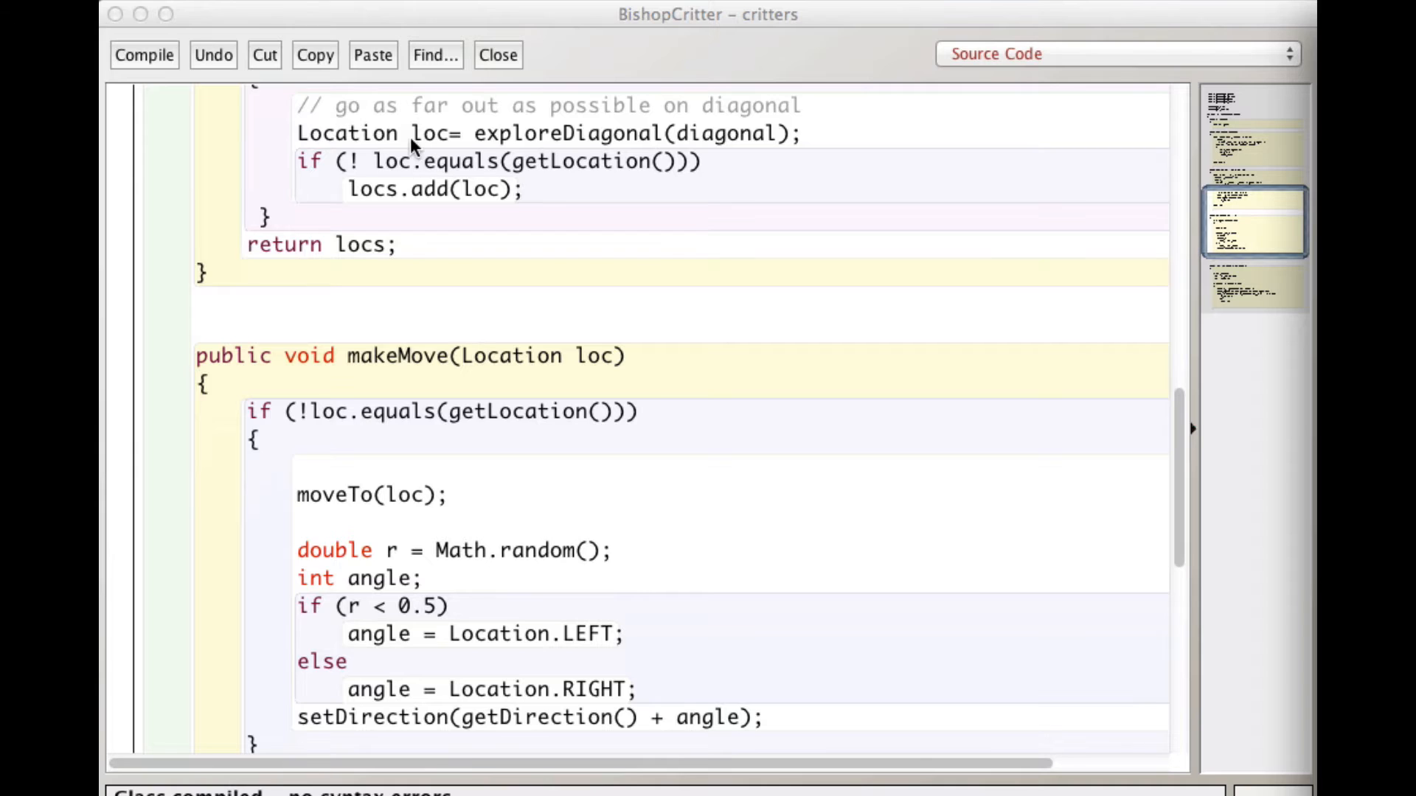
mouse_move(546, 111)
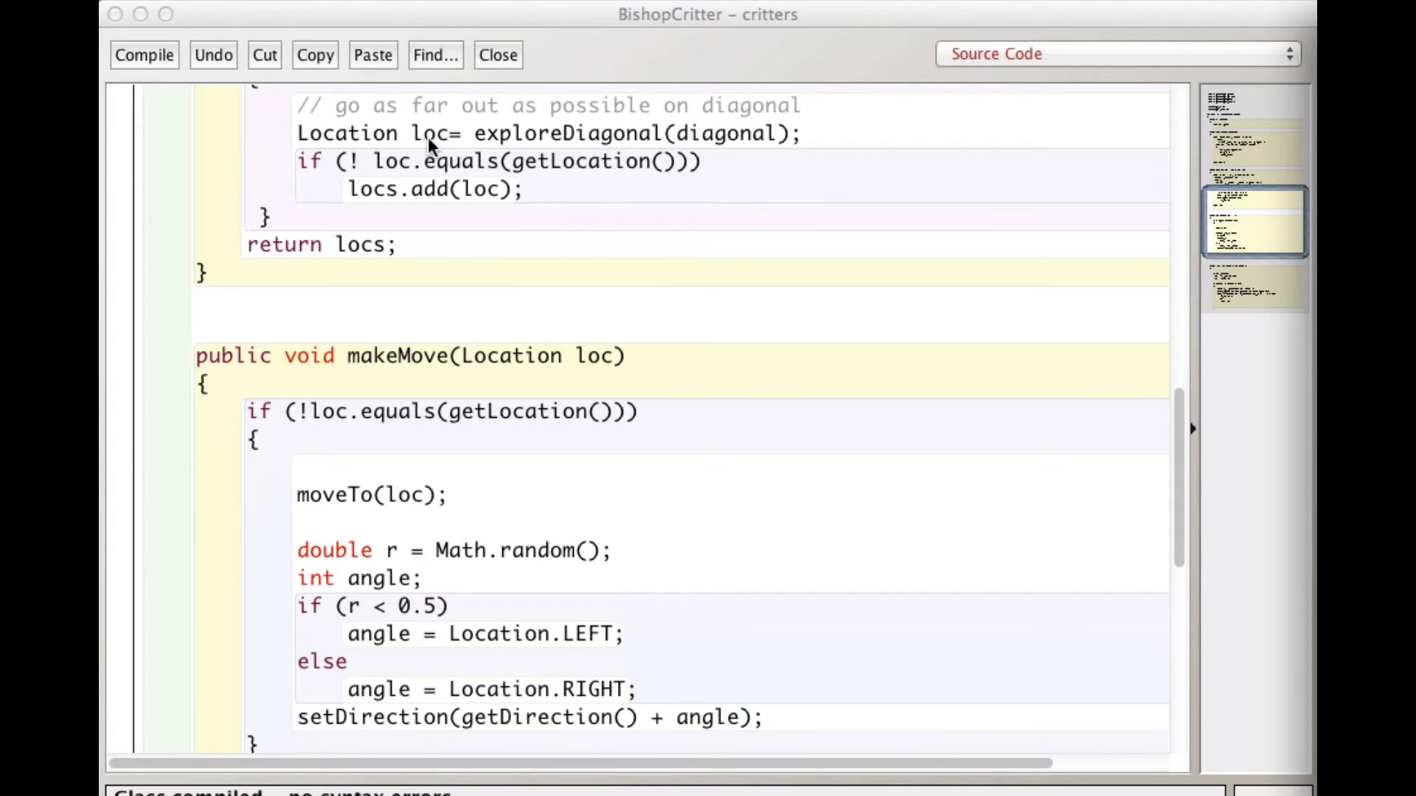
mouse_move(443, 152)
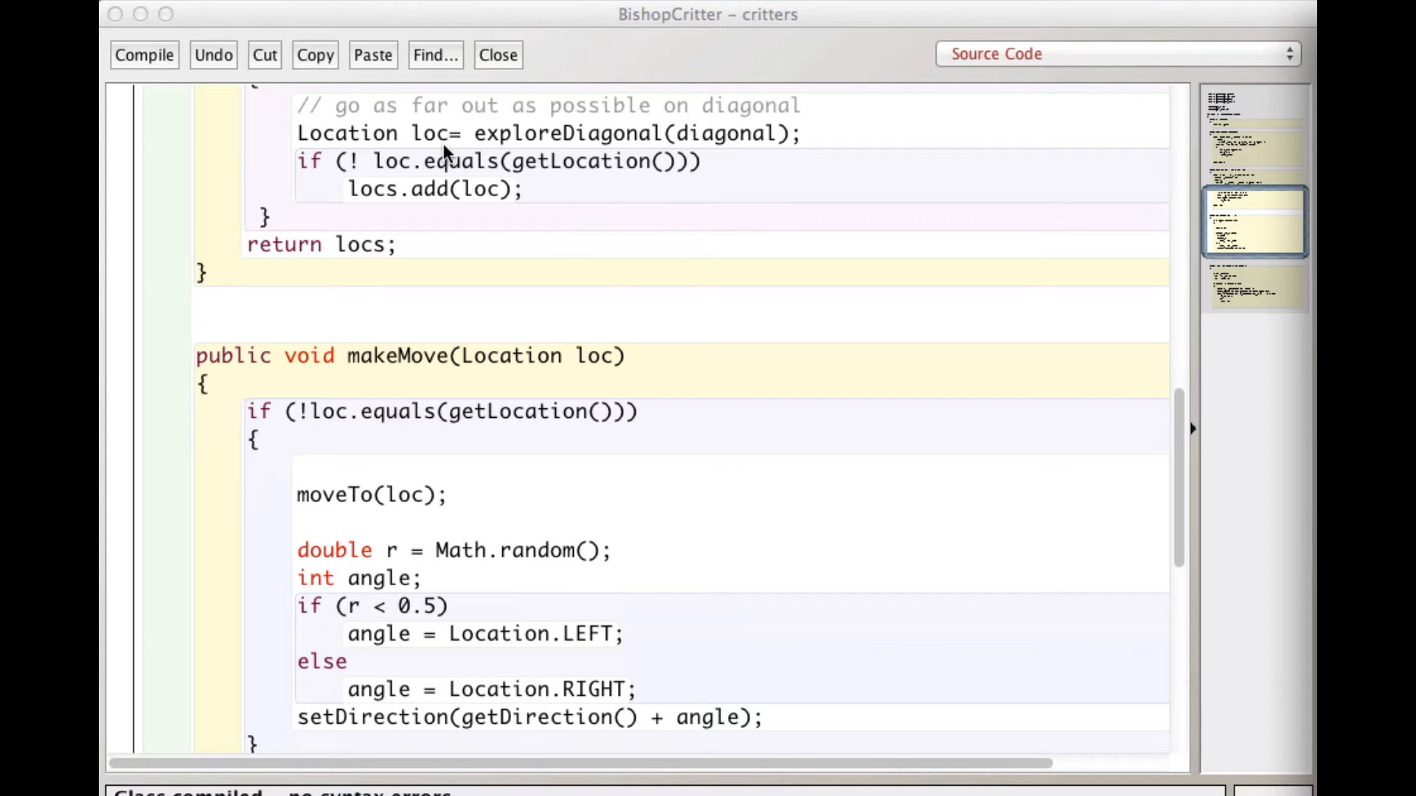
mouse_move(655, 149)
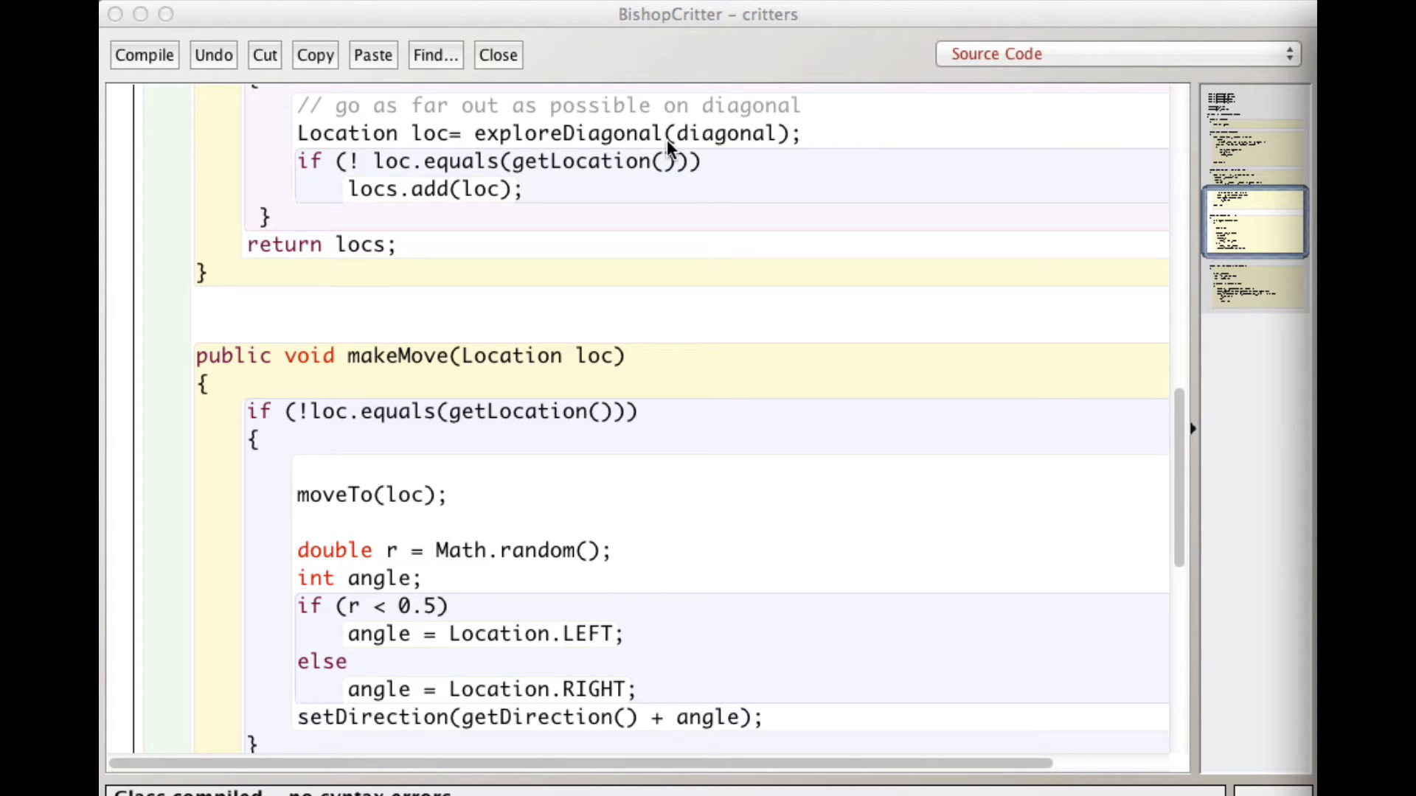
mouse_move(723, 148)
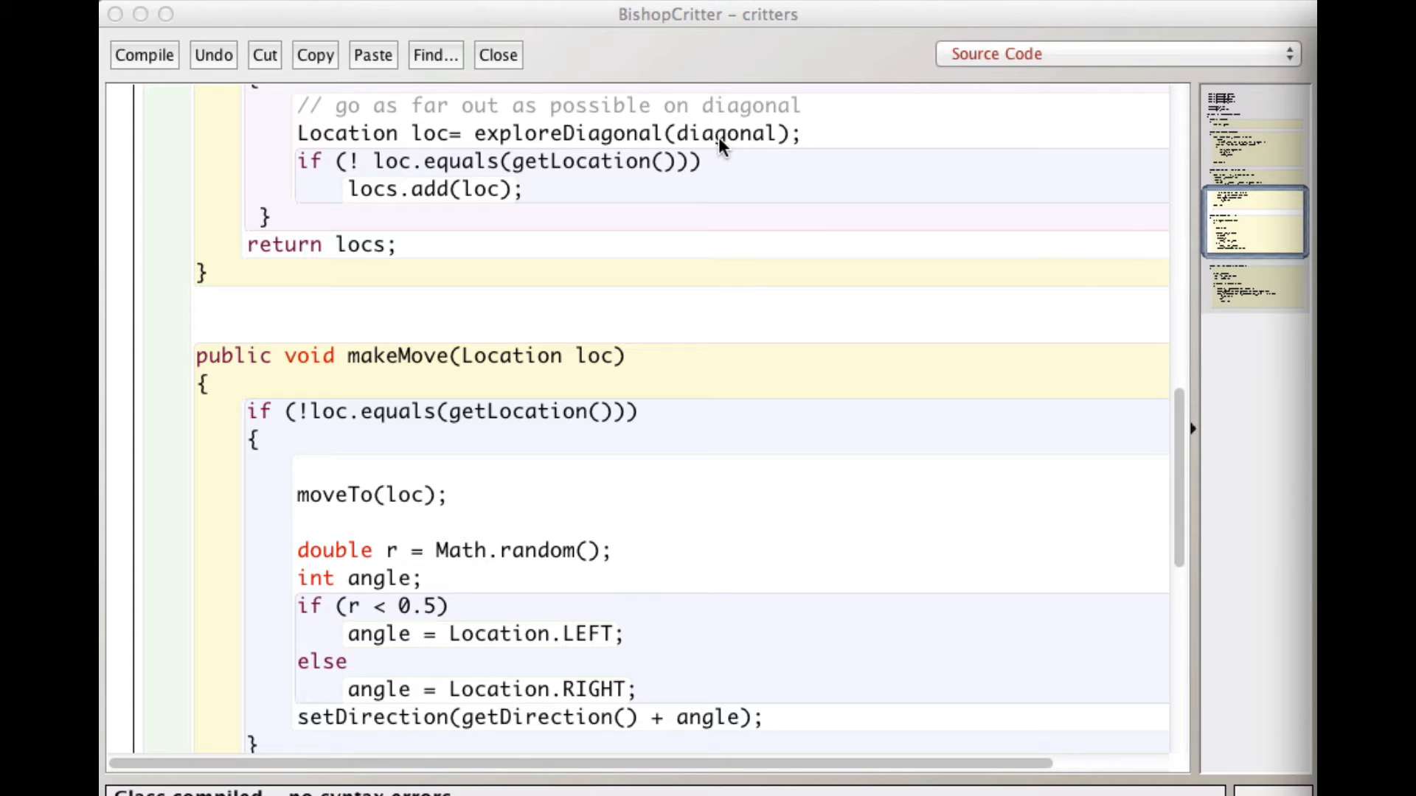
mouse_move(763, 150)
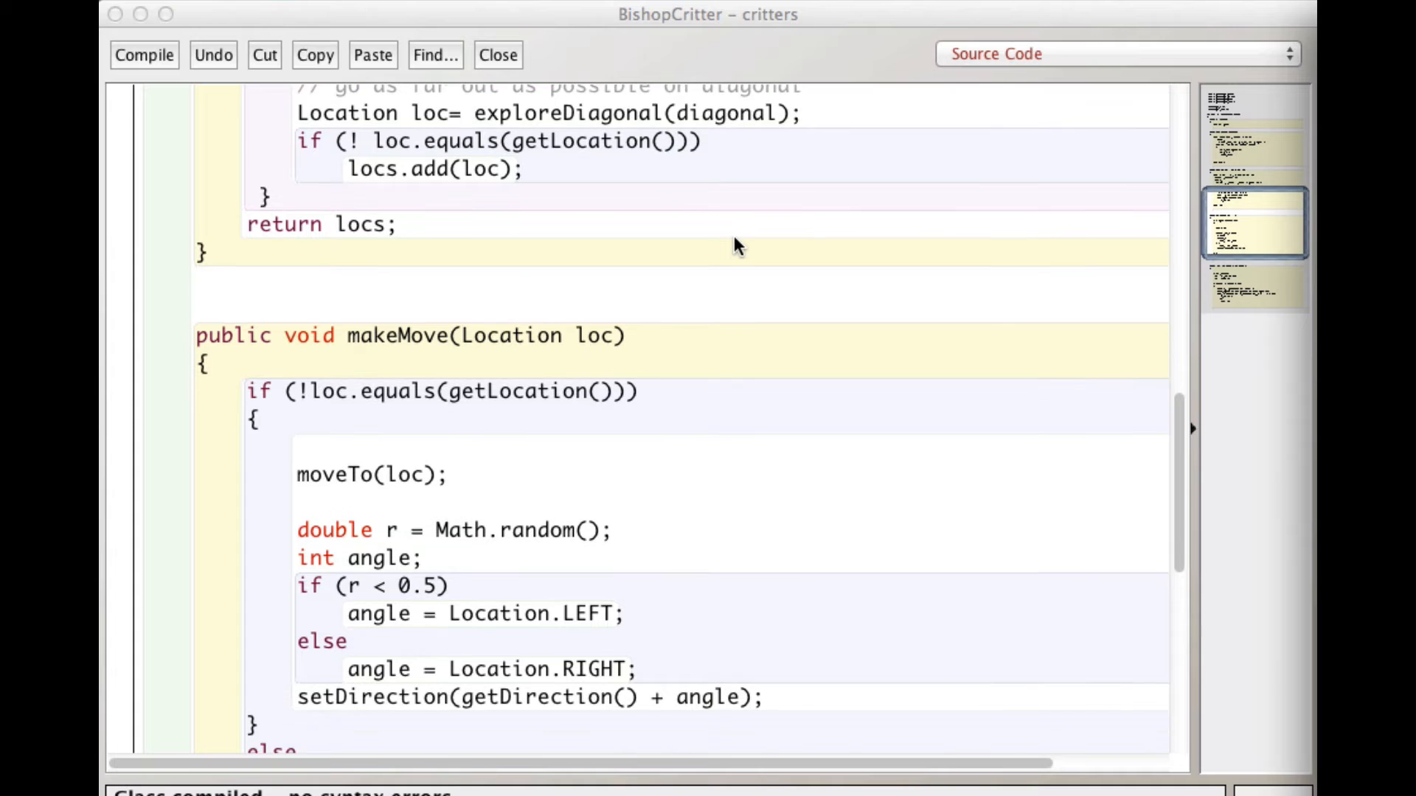
scroll(down, 3)
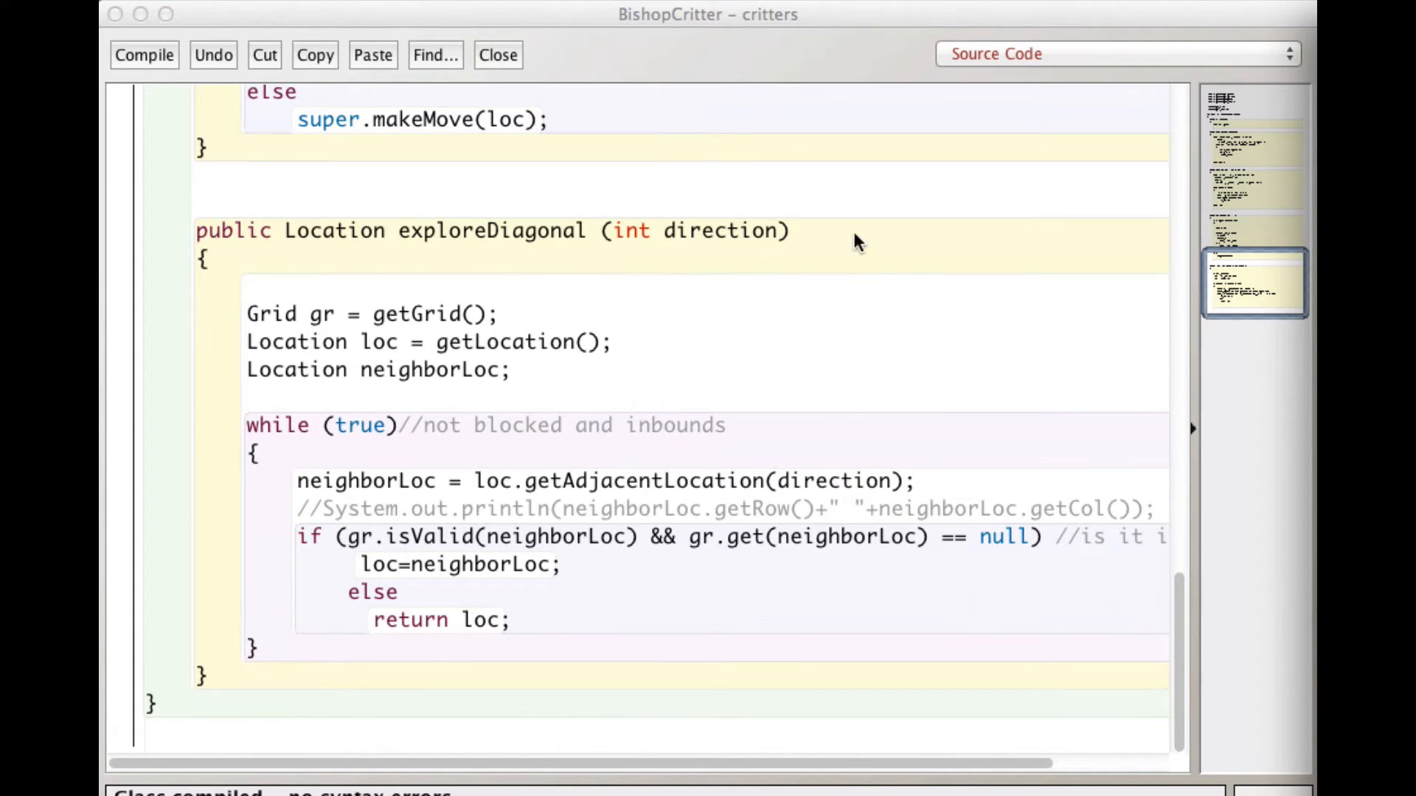
mouse_move(455, 341)
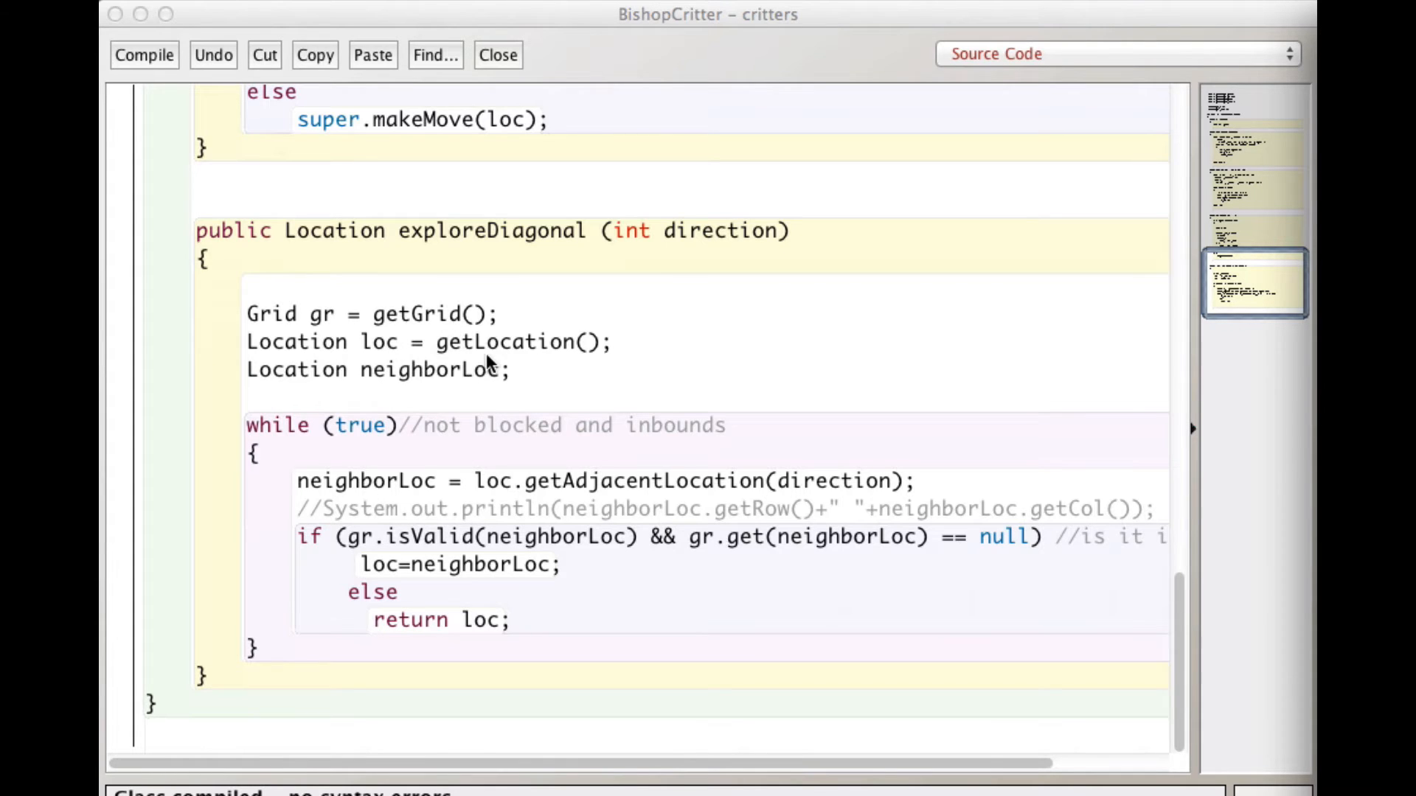
mouse_move(386, 353)
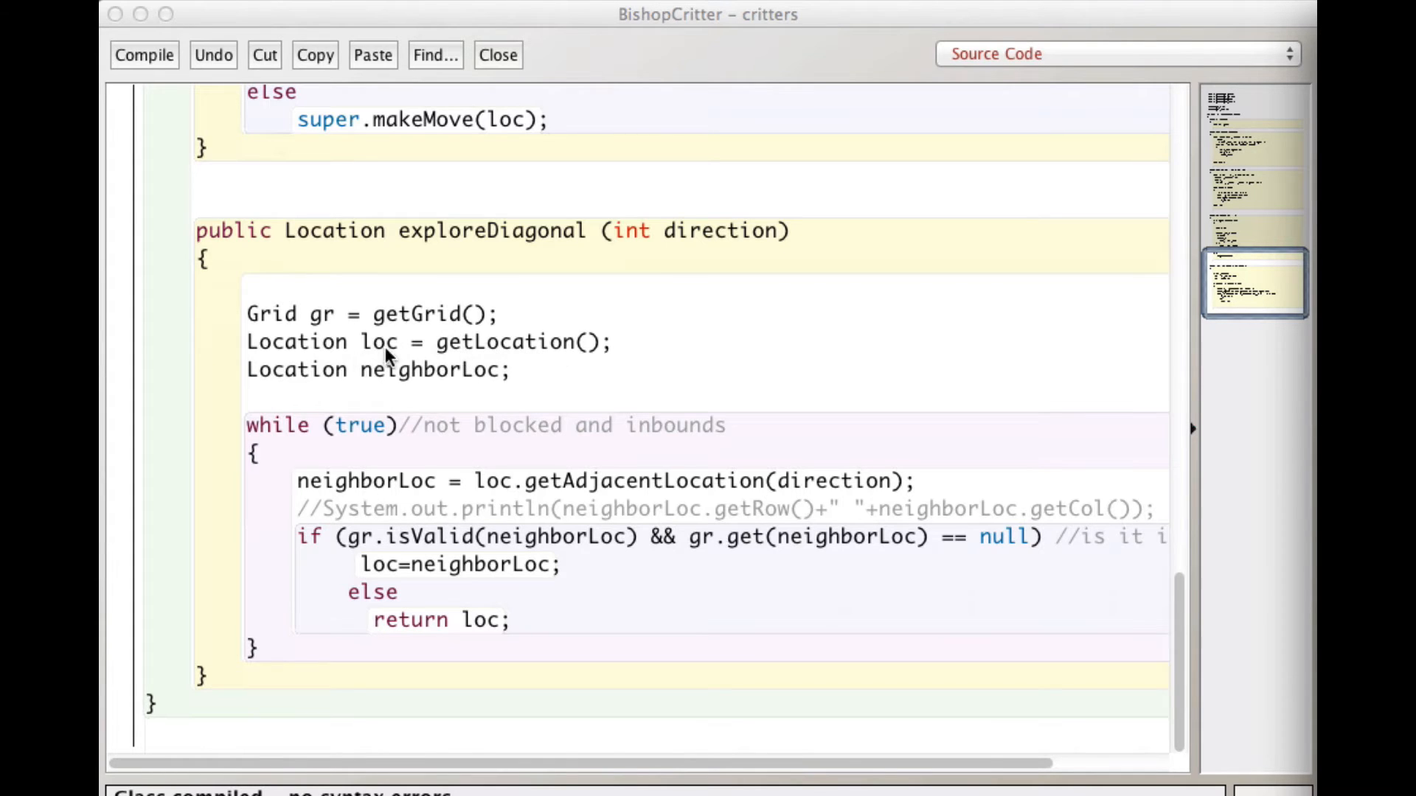
mouse_move(443, 388)
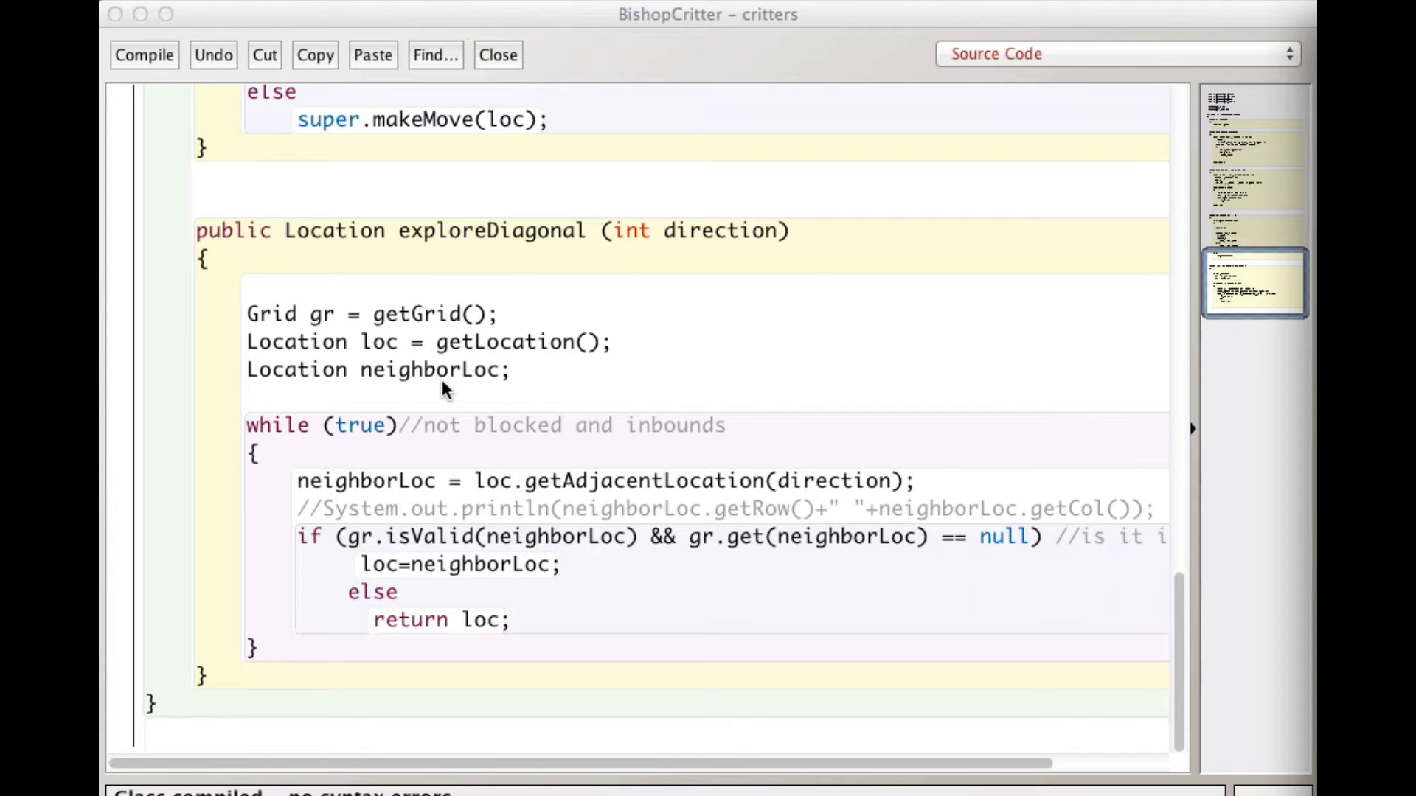
mouse_move(501, 392)
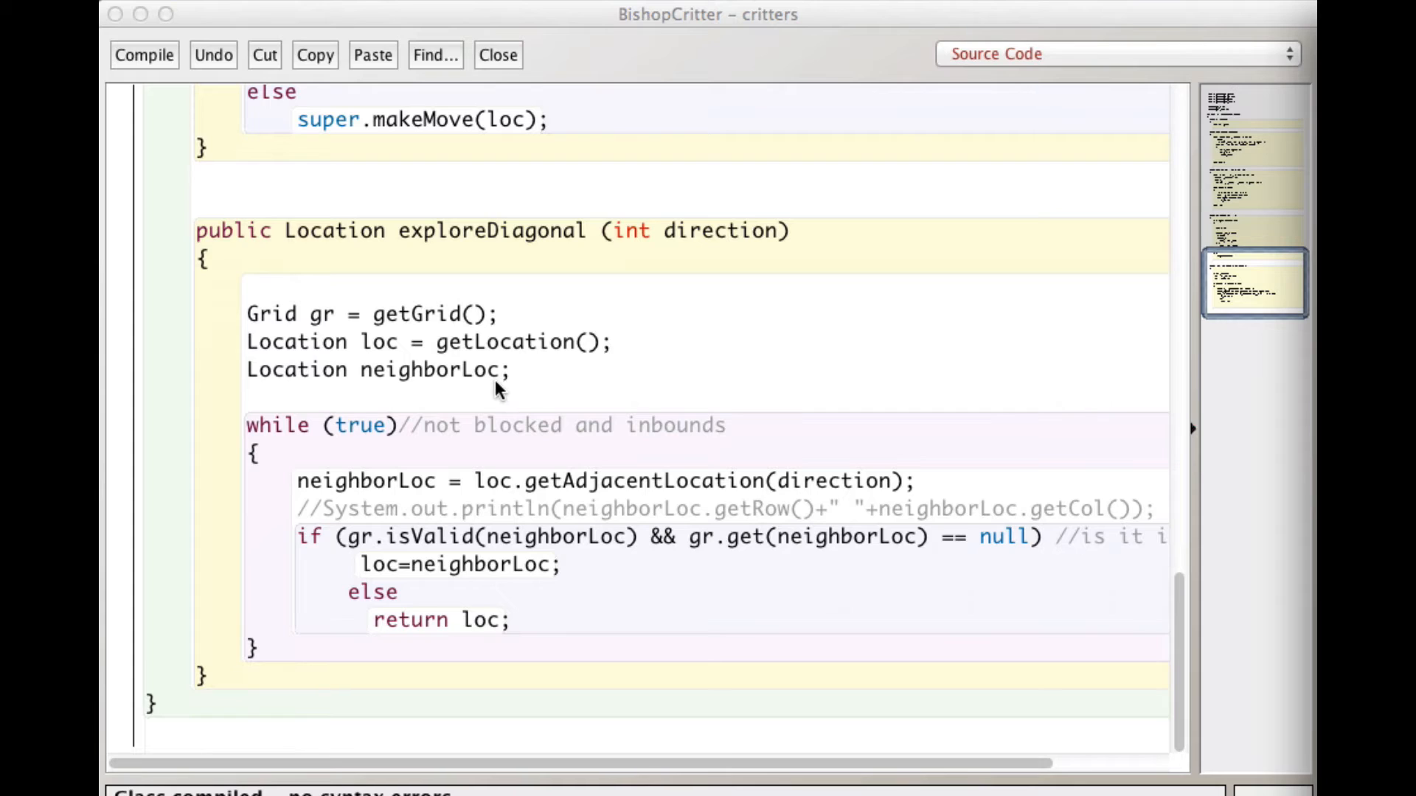
mouse_move(288, 438)
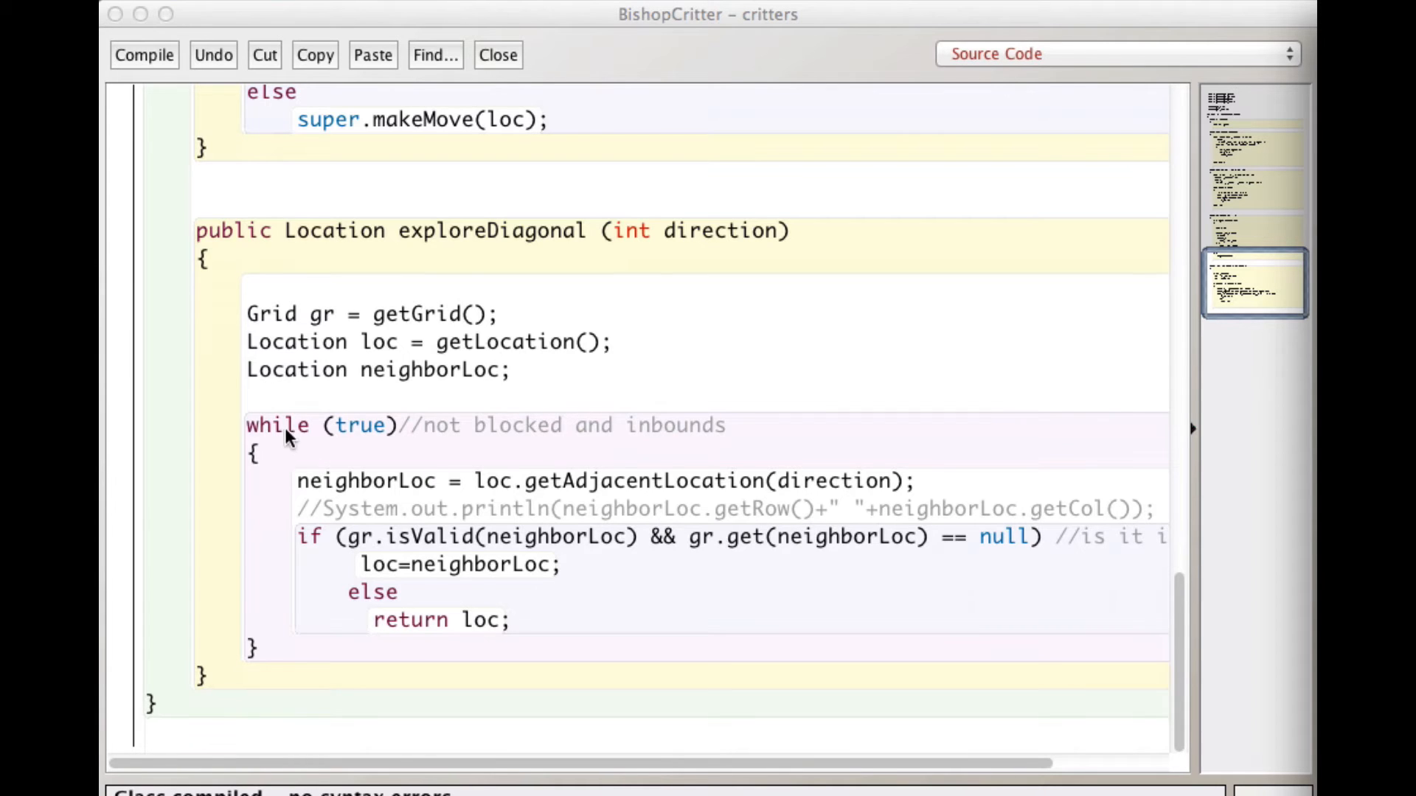
mouse_move(388, 442)
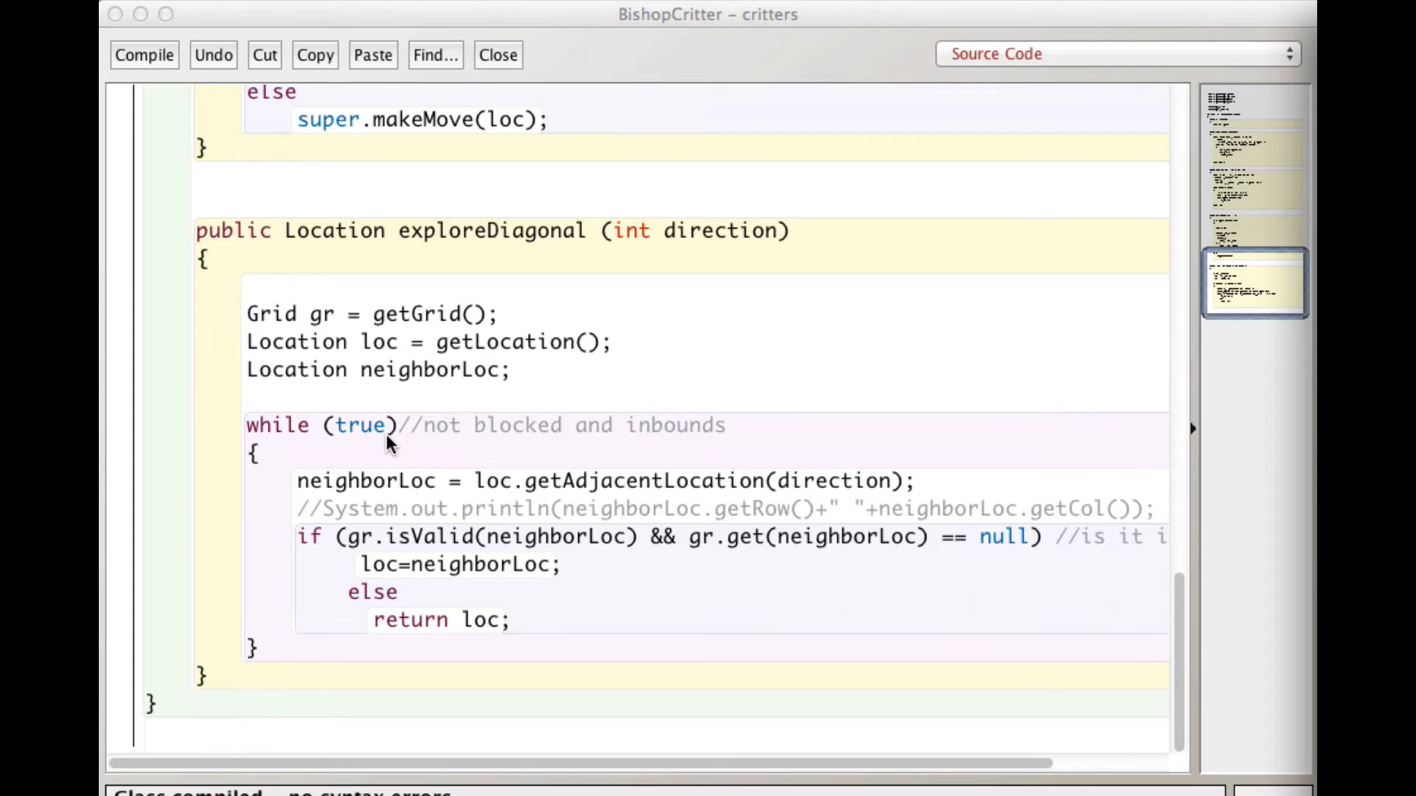
mouse_move(360, 441)
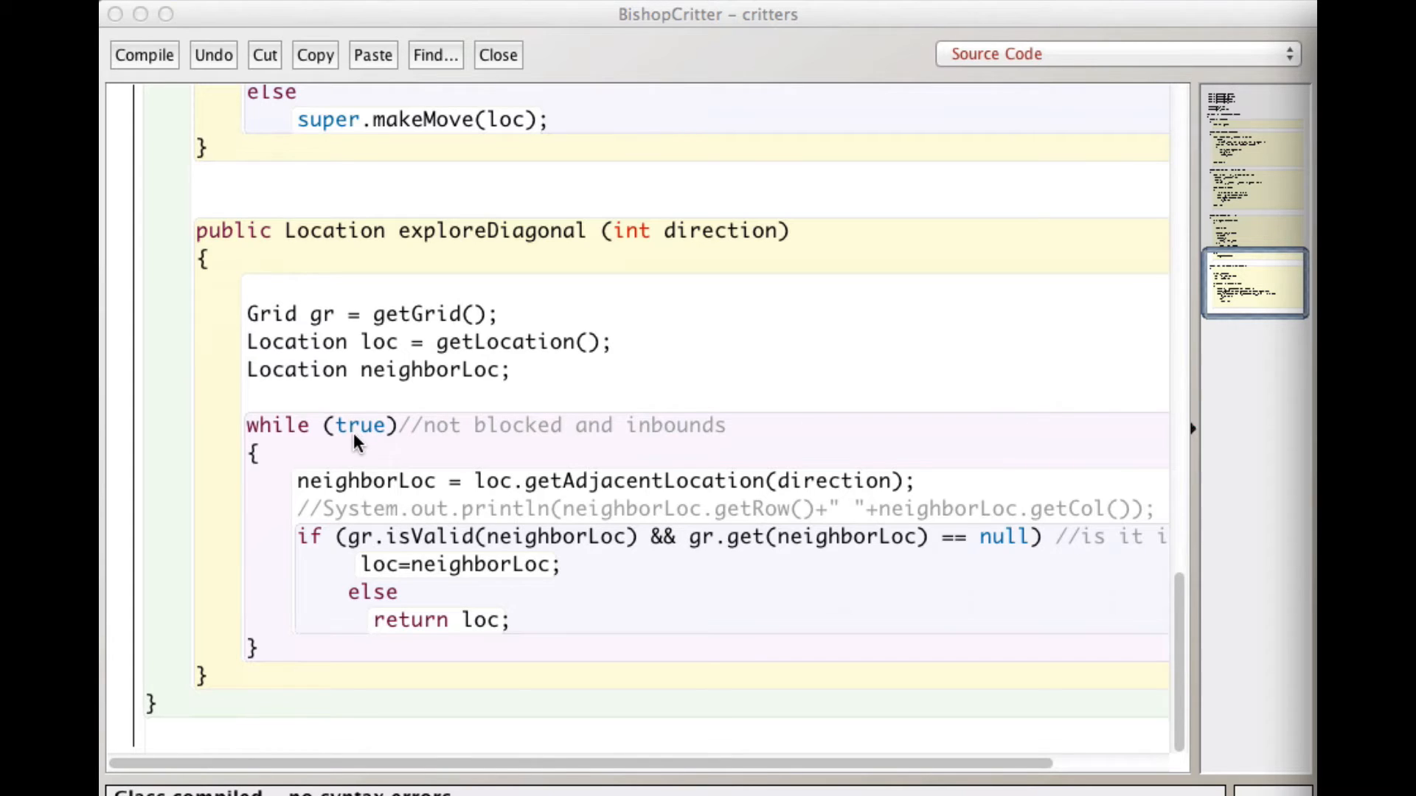
mouse_move(375, 441)
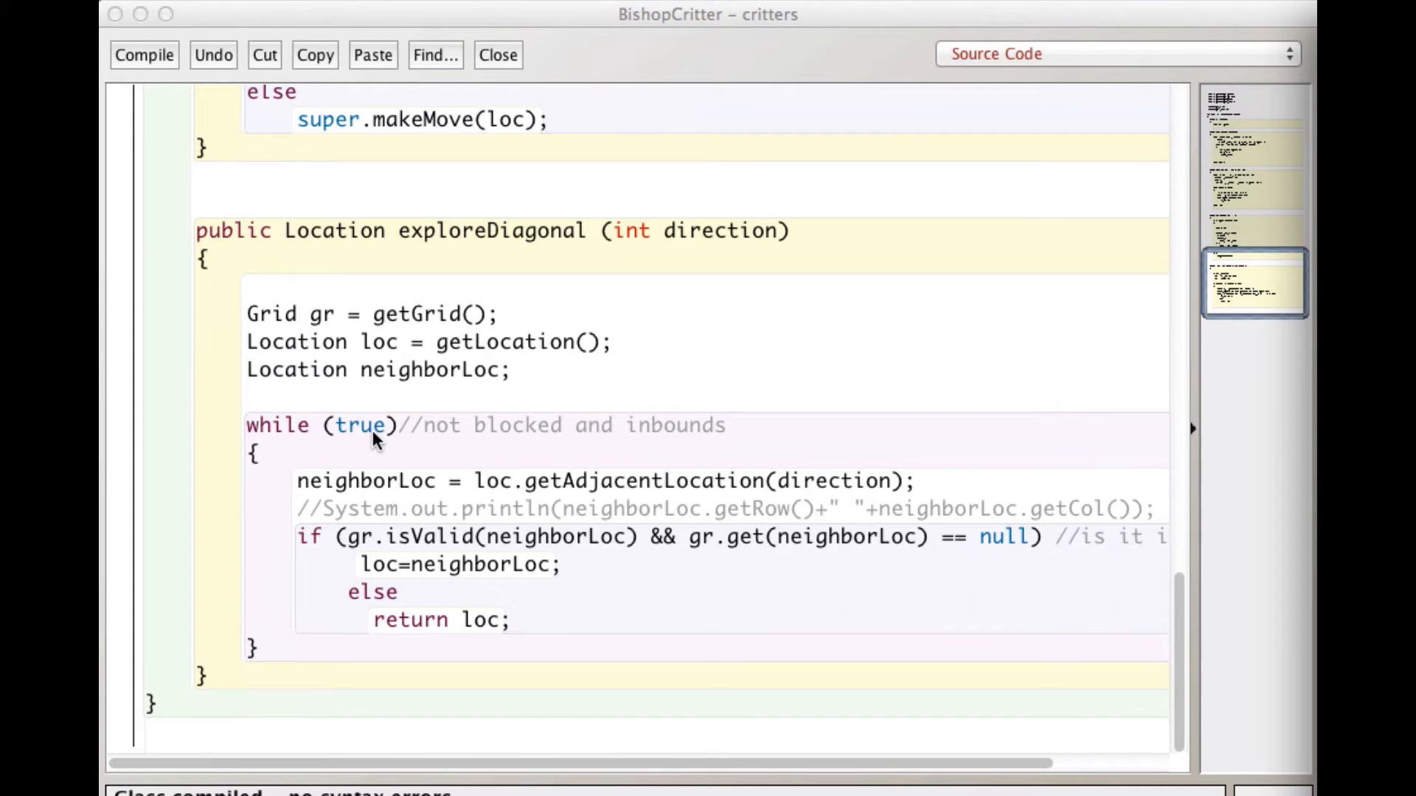
mouse_move(377, 444)
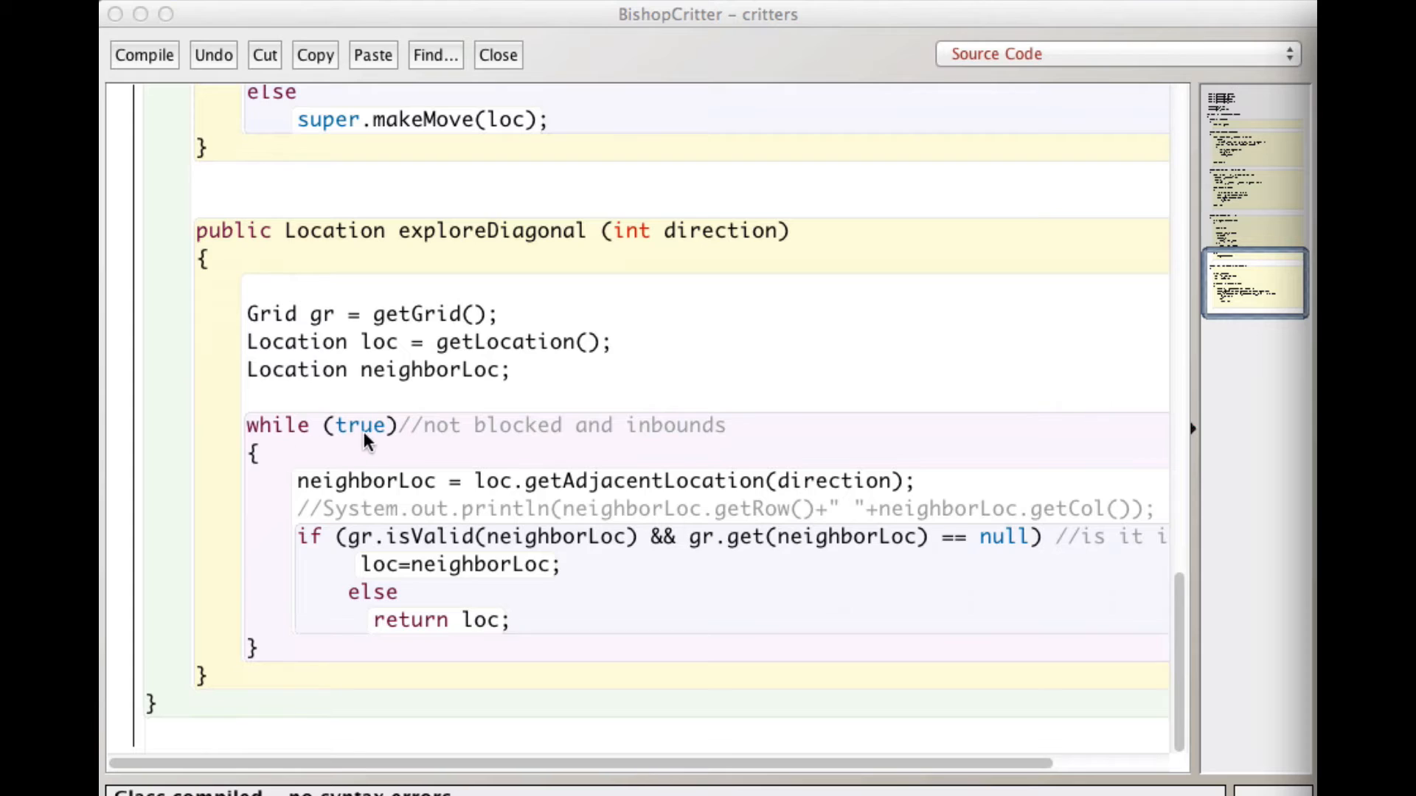
mouse_move(374, 442)
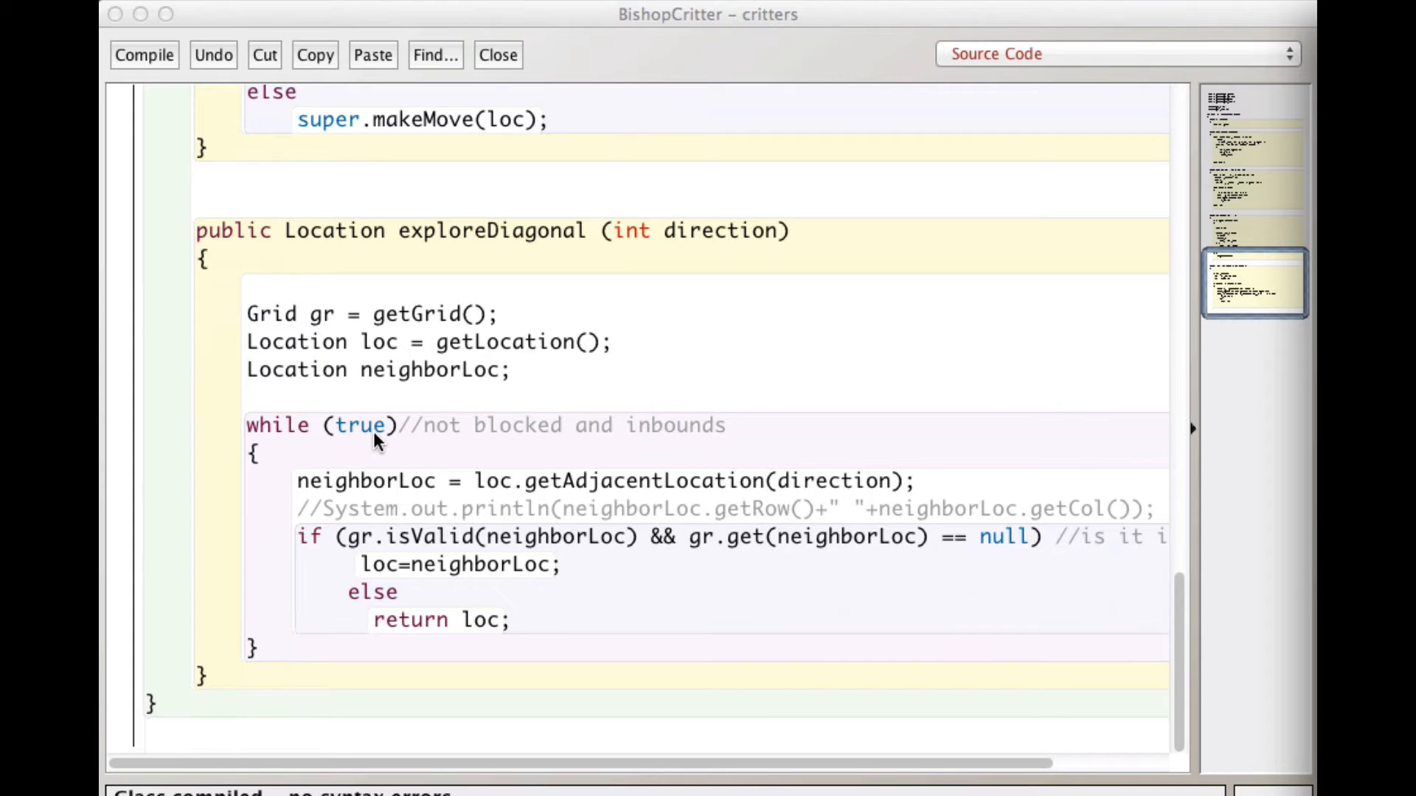
mouse_move(366, 447)
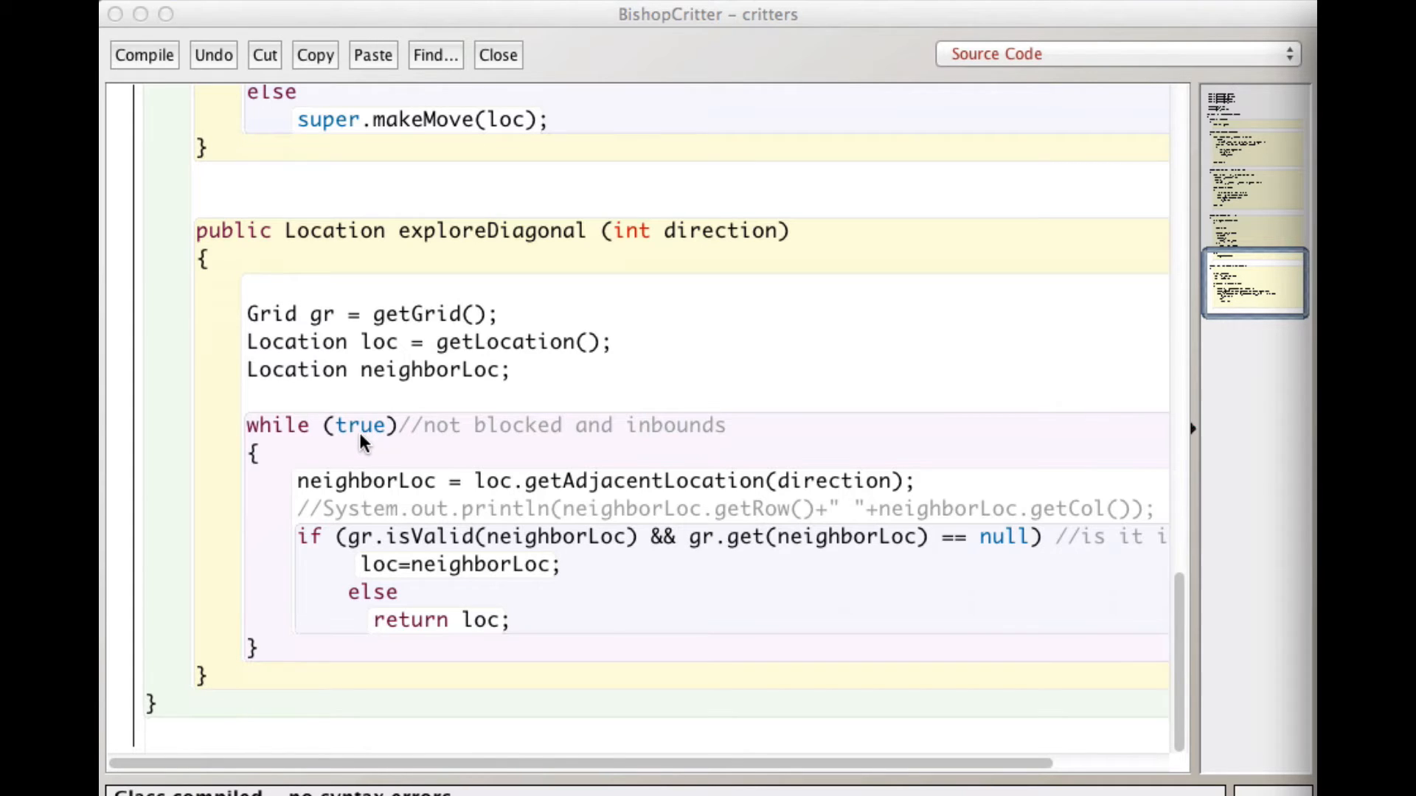
mouse_move(388, 438)
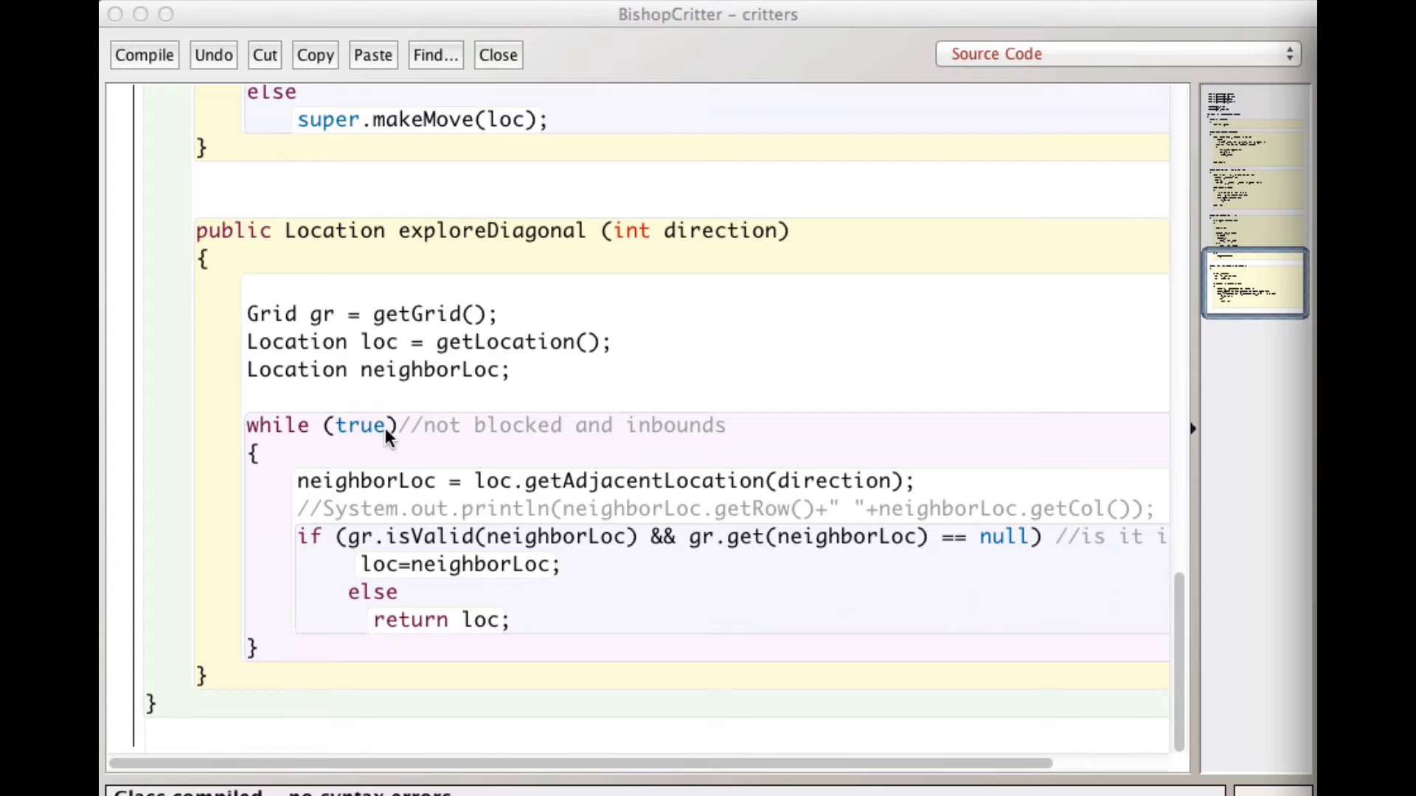
mouse_move(354, 609)
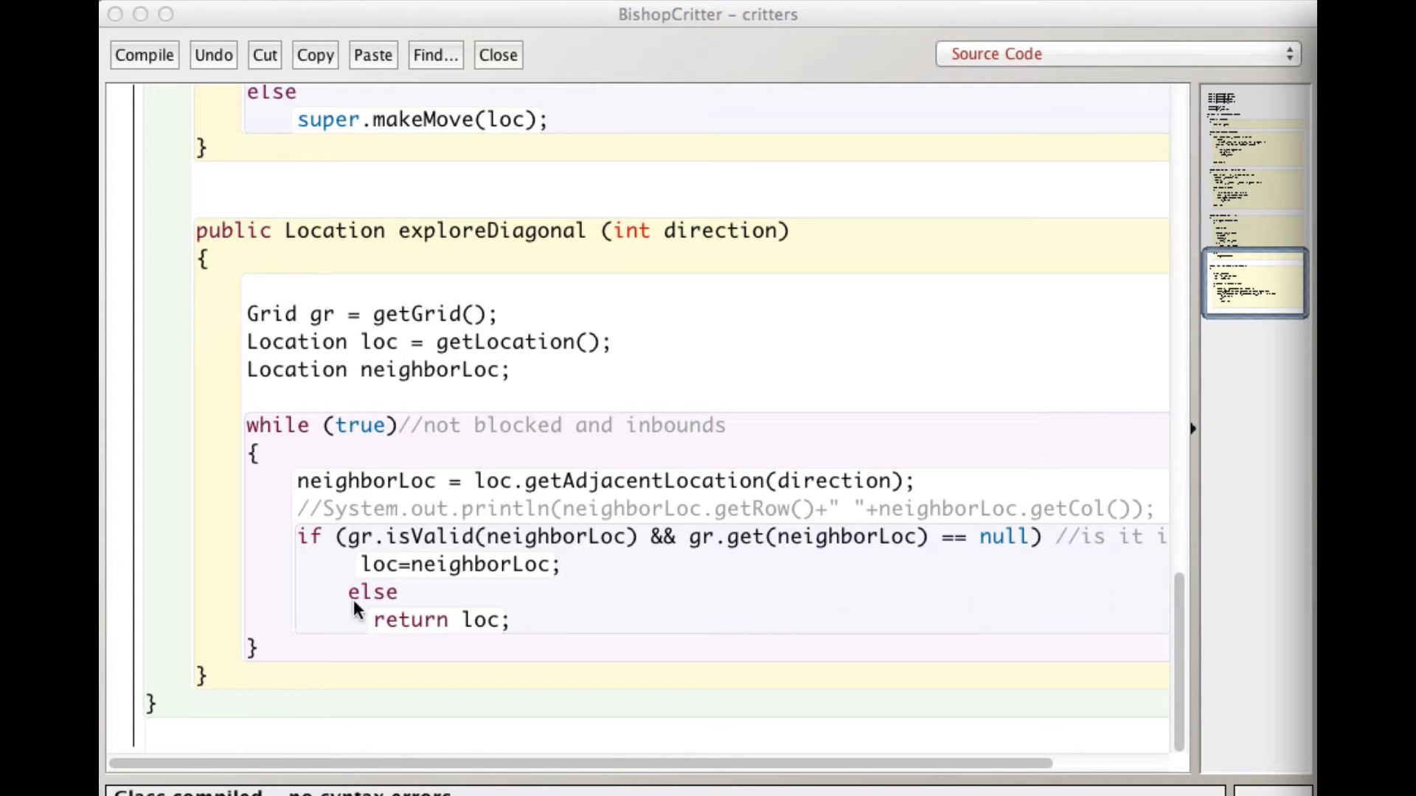
mouse_move(420, 438)
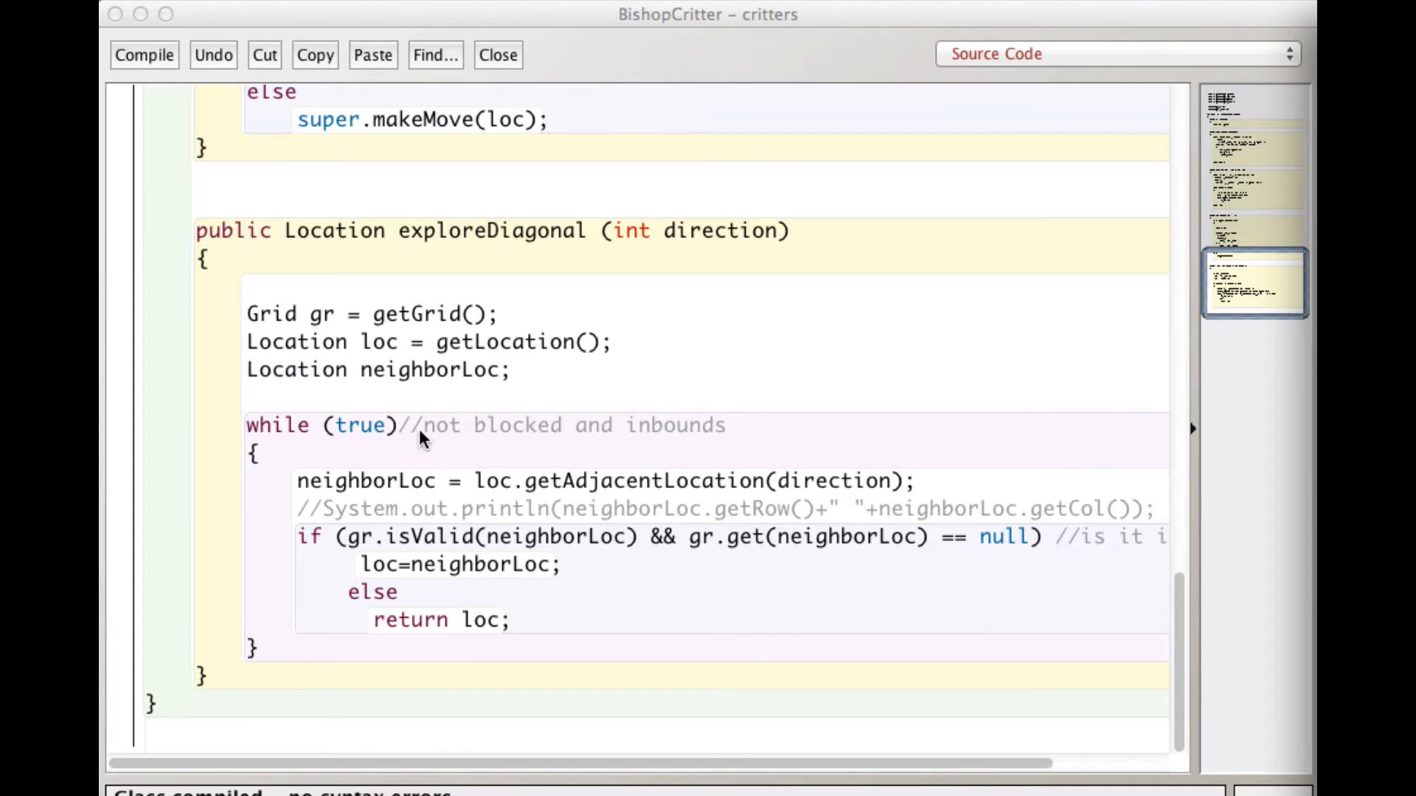
mouse_move(503, 440)
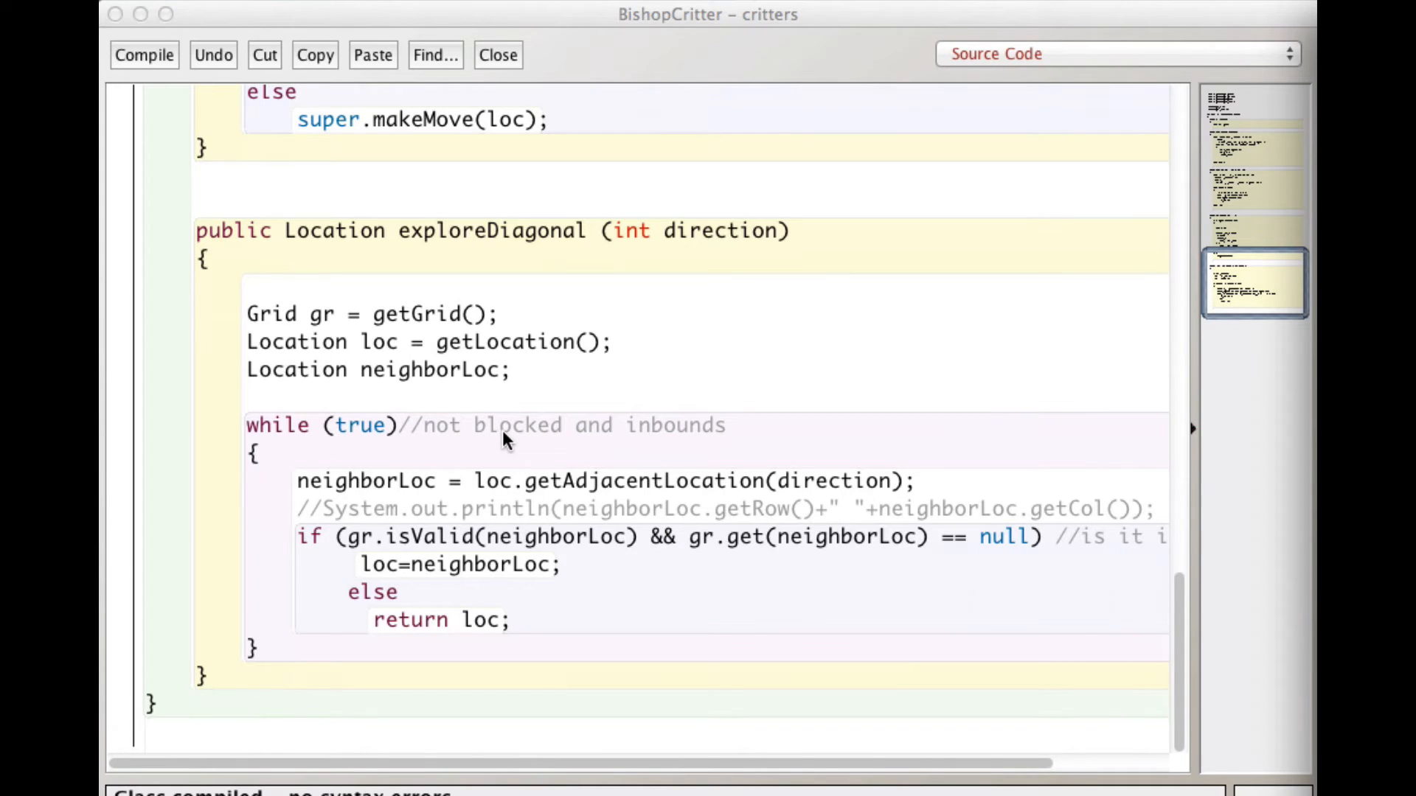
mouse_move(672, 447)
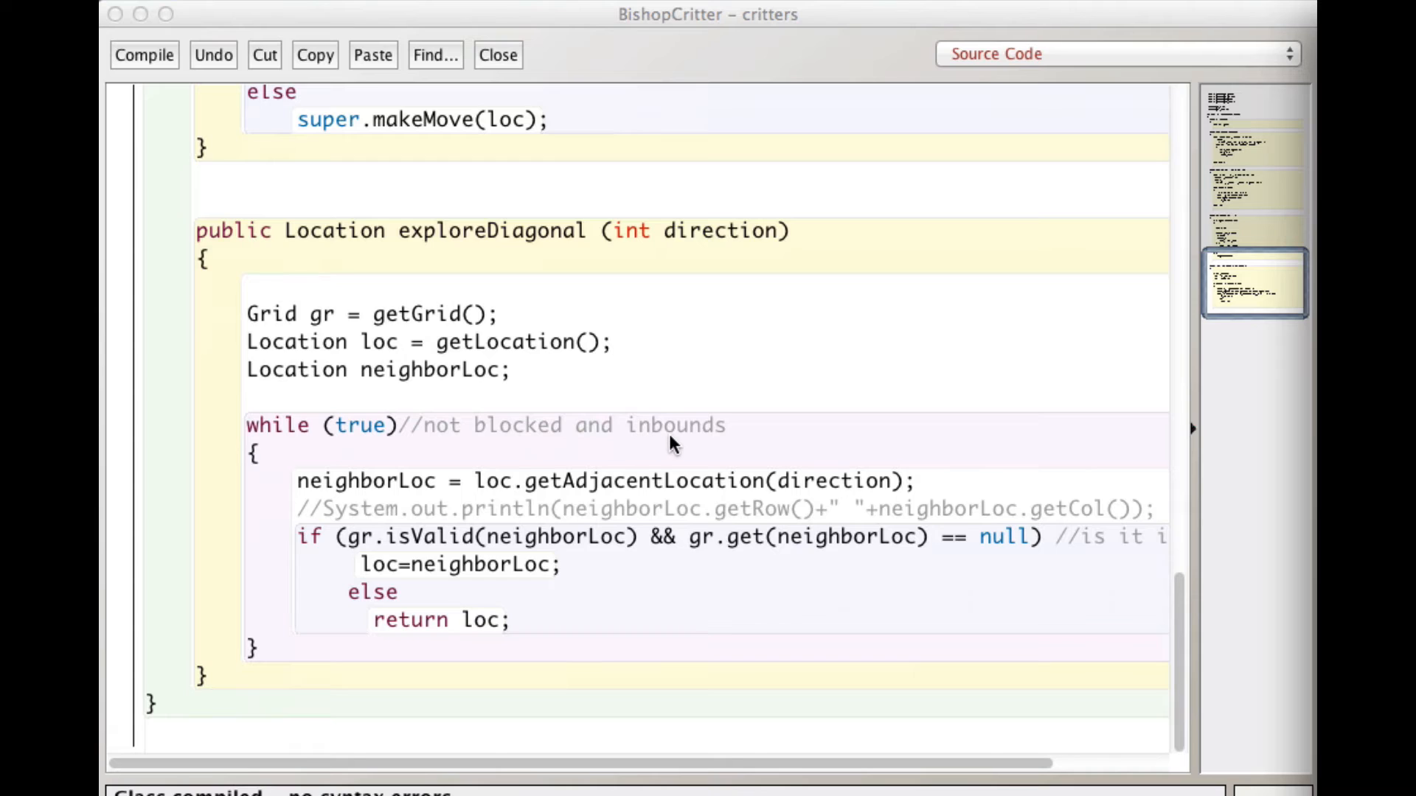
mouse_move(351, 541)
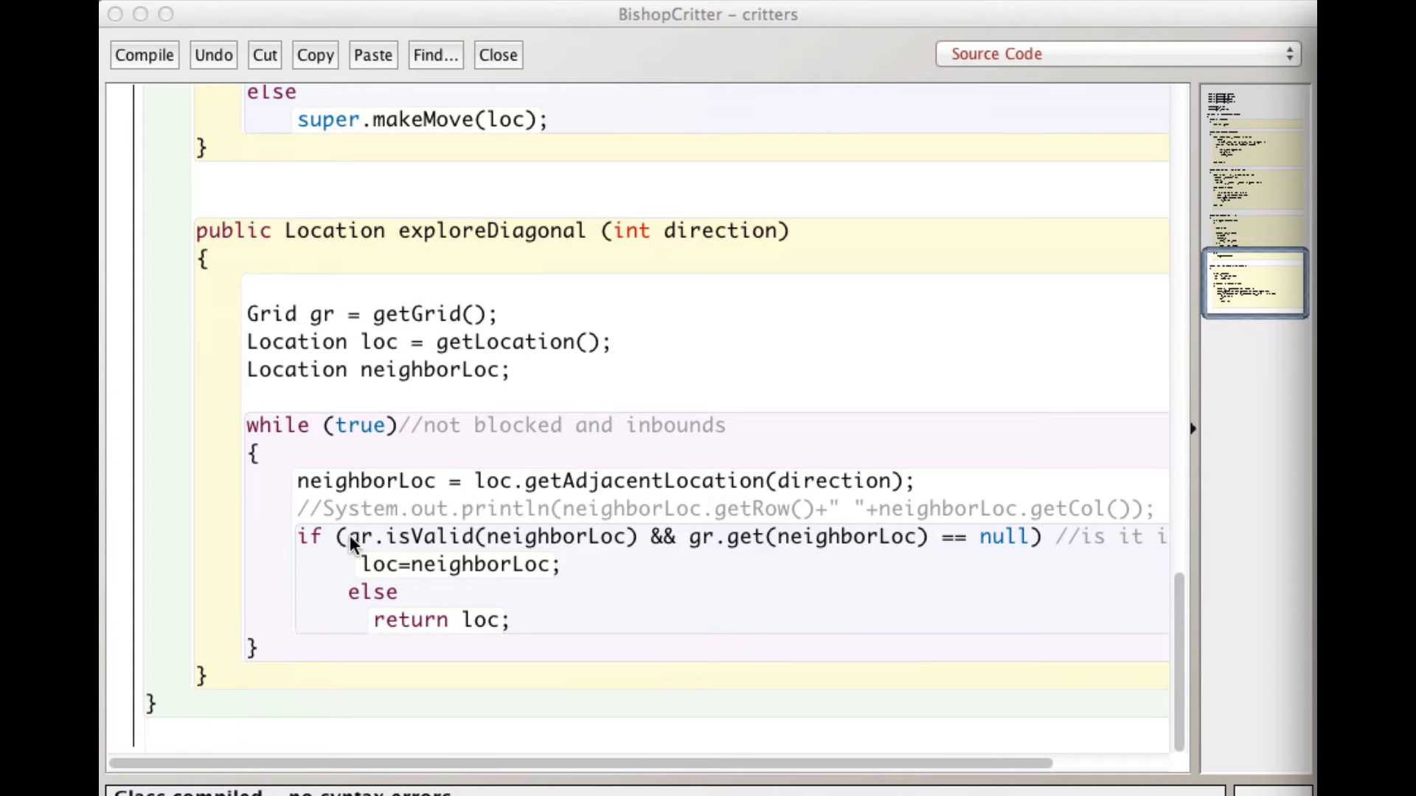
mouse_move(352, 496)
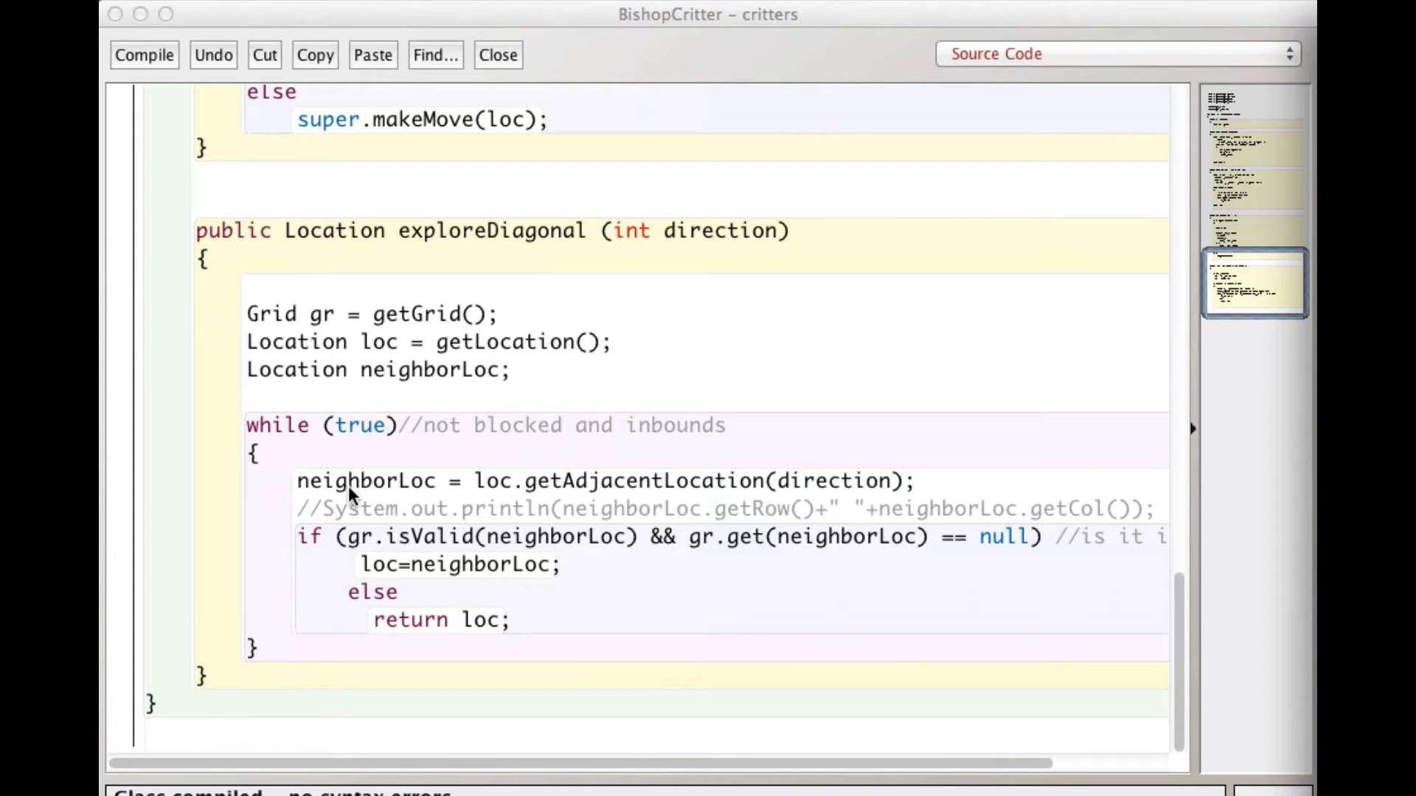
mouse_move(511, 500)
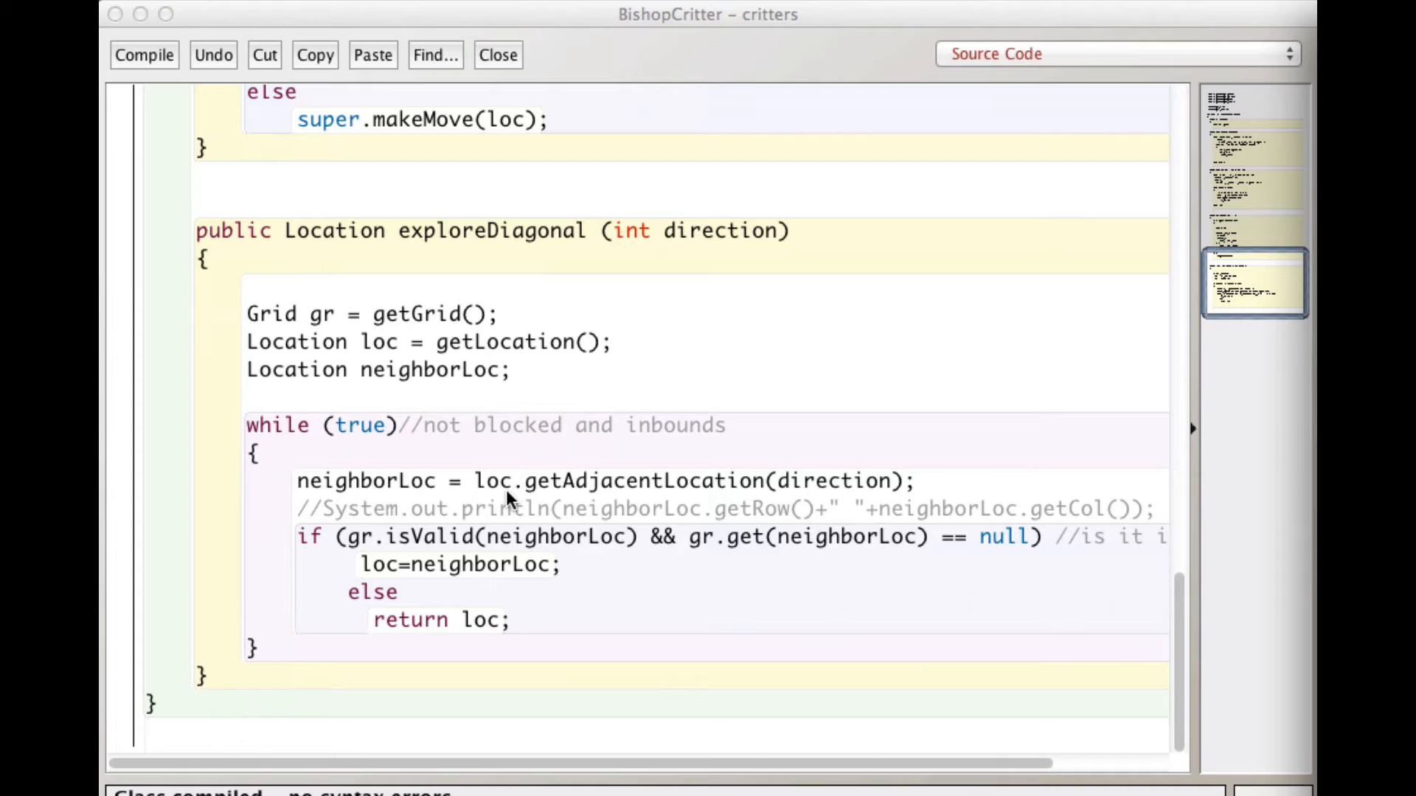
mouse_move(558, 505)
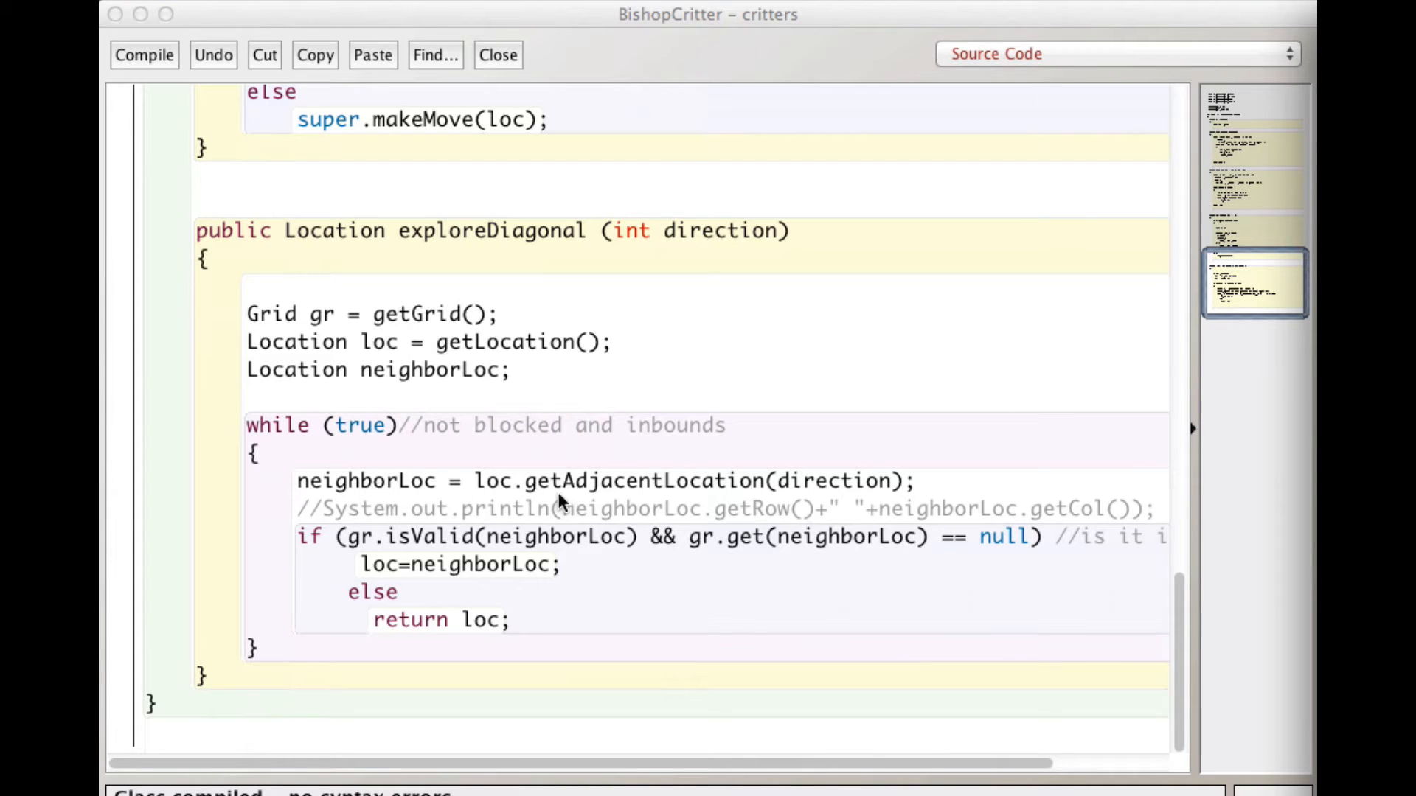
mouse_move(691, 494)
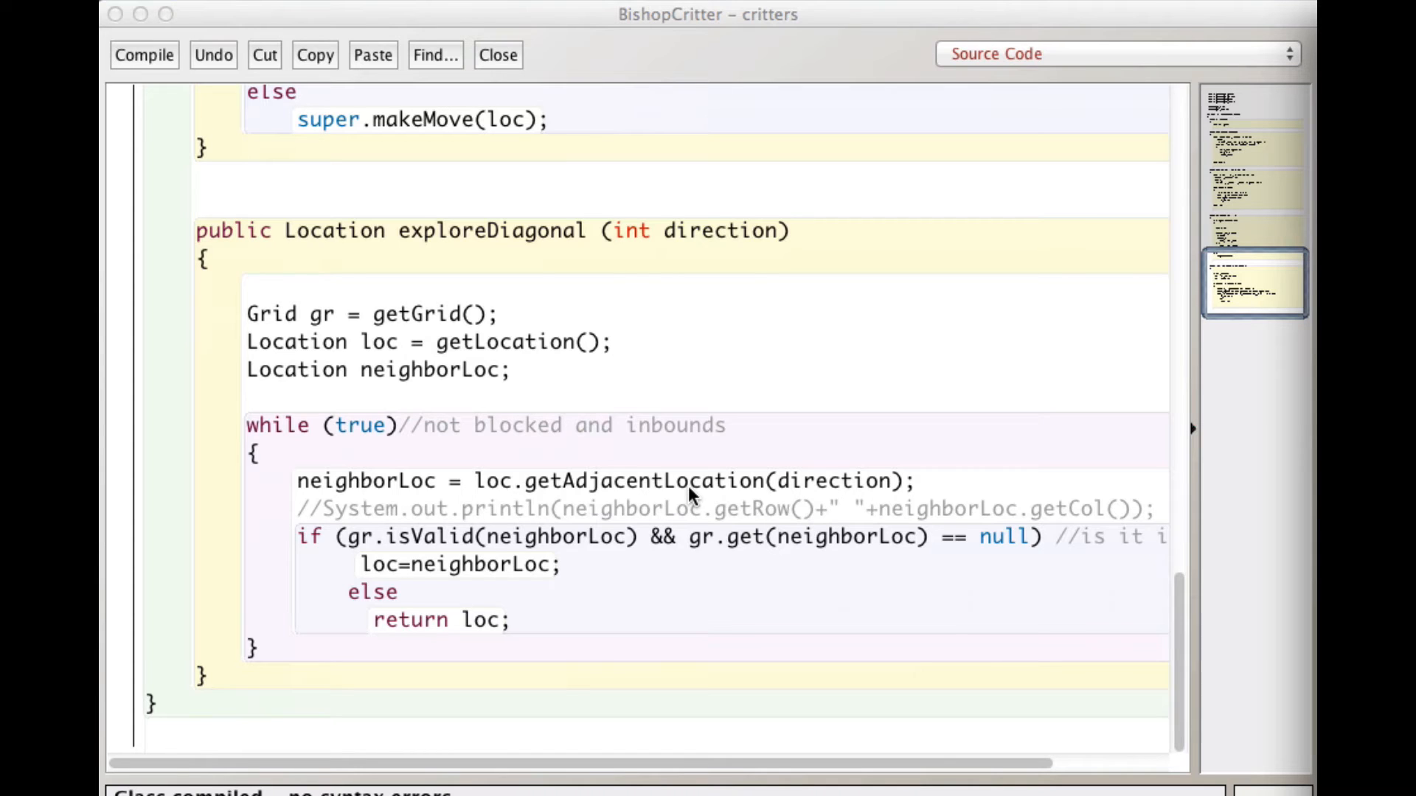
mouse_move(808, 492)
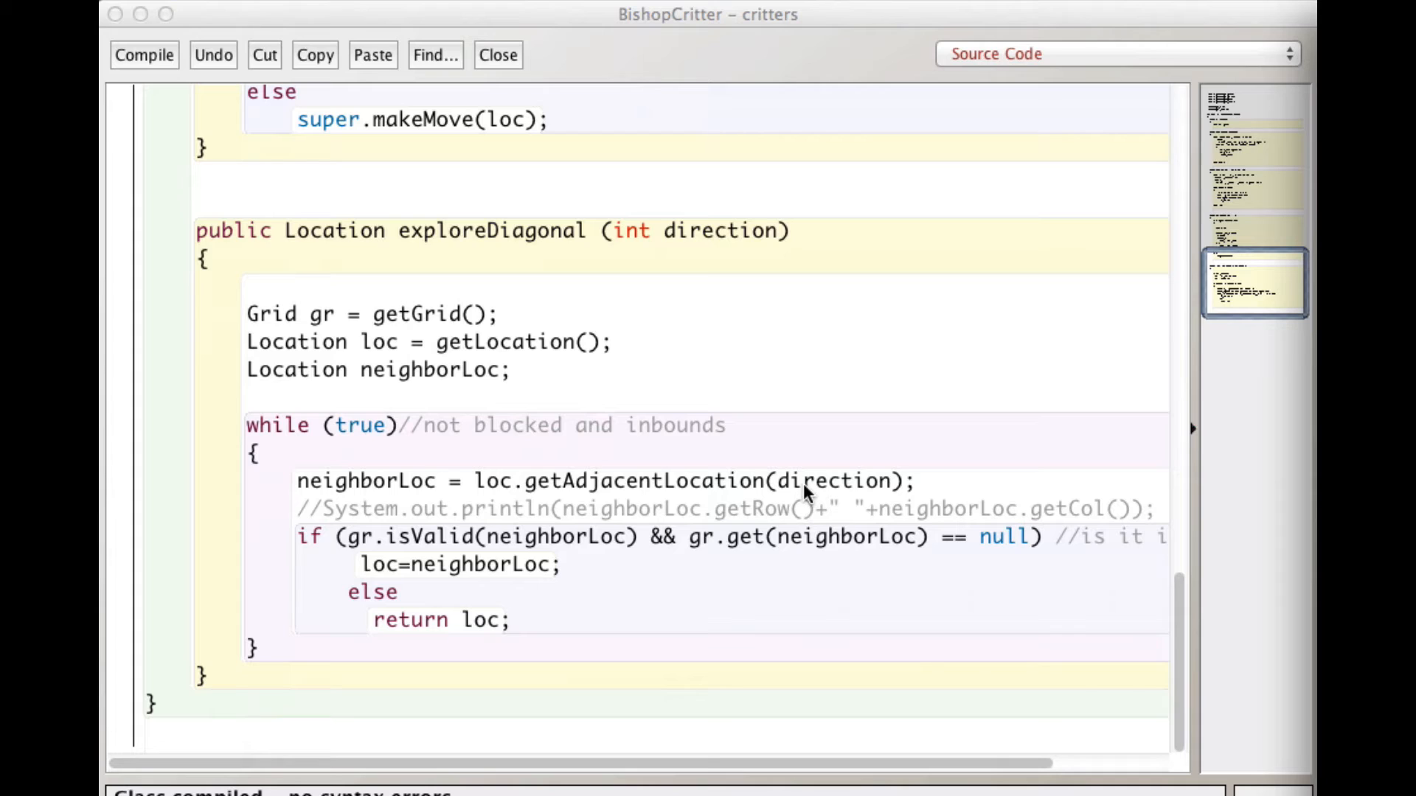
mouse_move(375, 492)
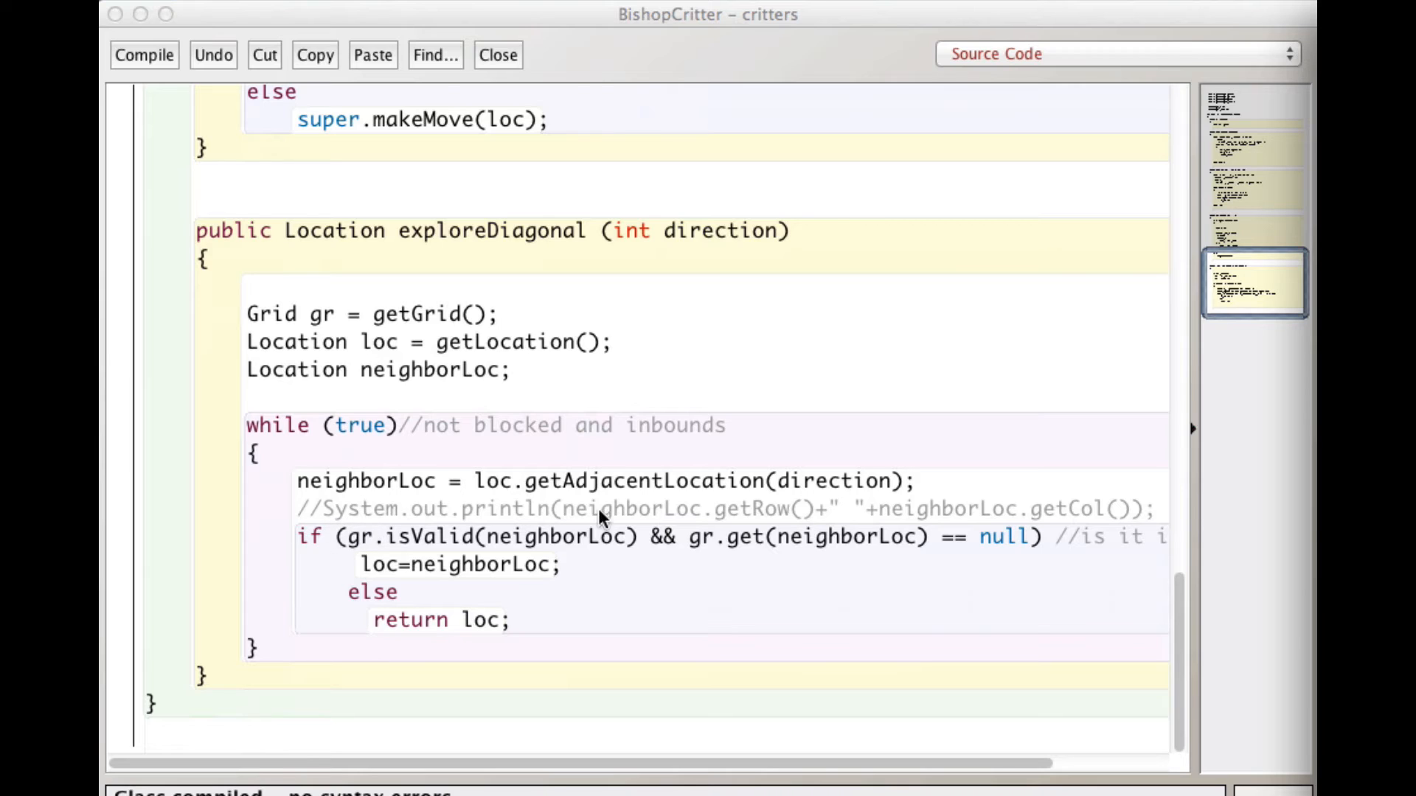
mouse_move(775, 522)
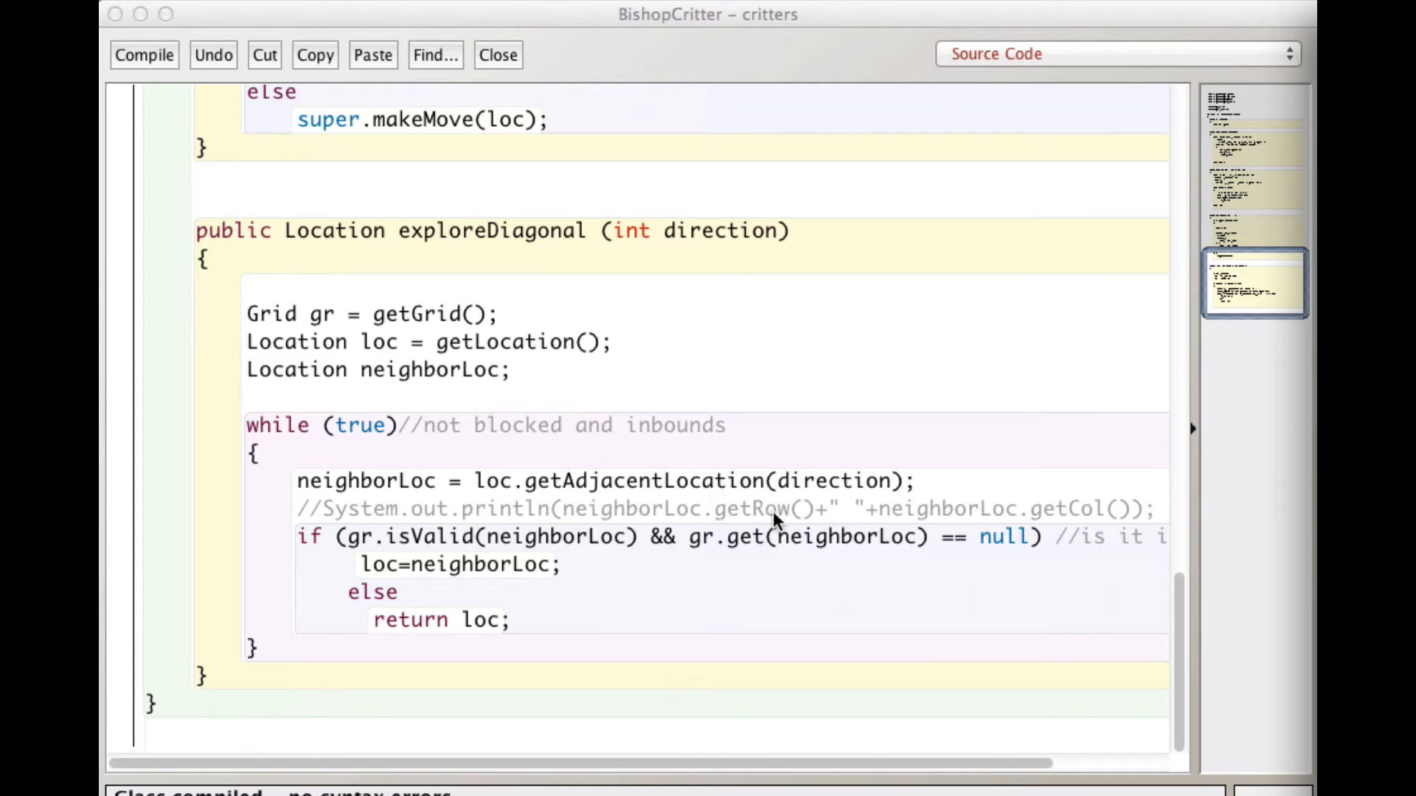
mouse_move(741, 529)
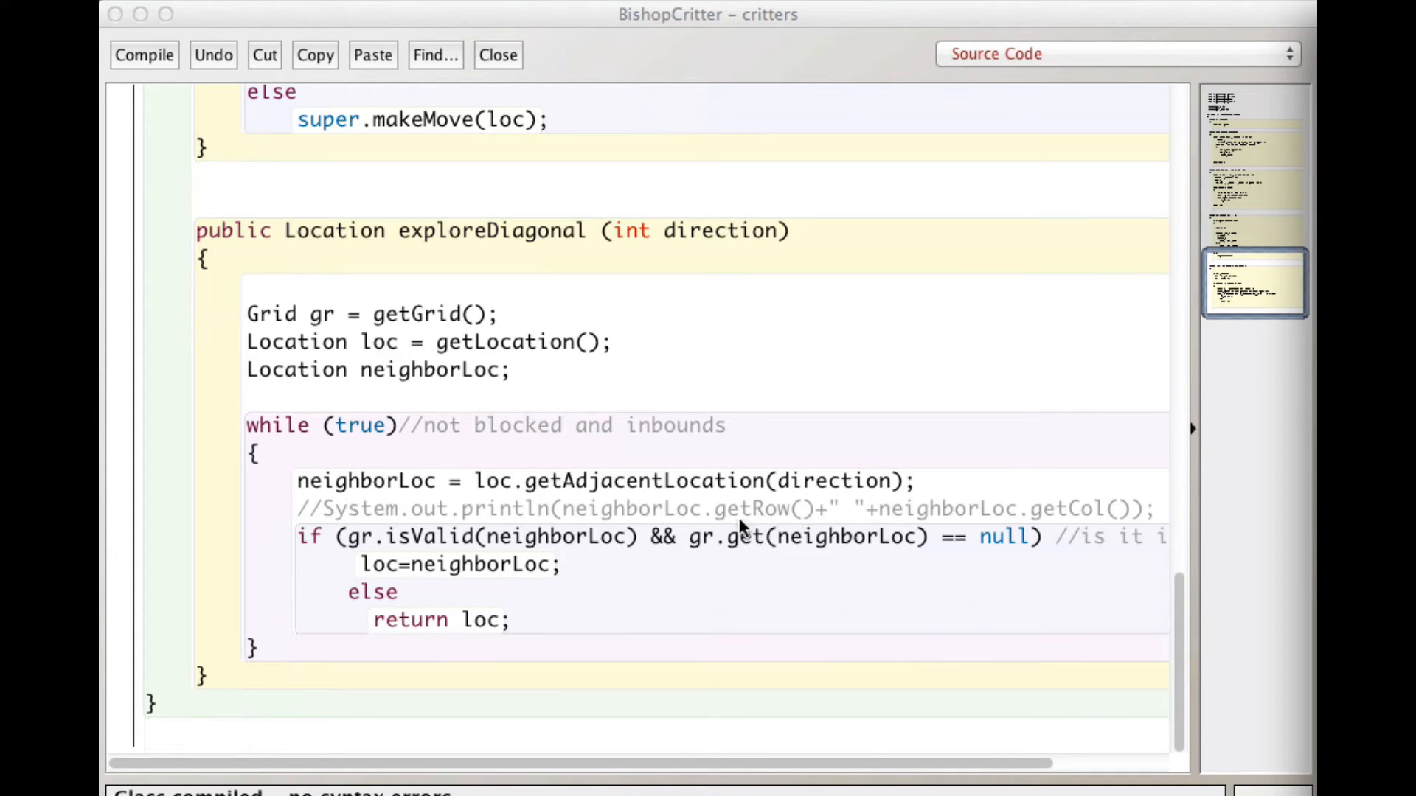
mouse_move(643, 522)
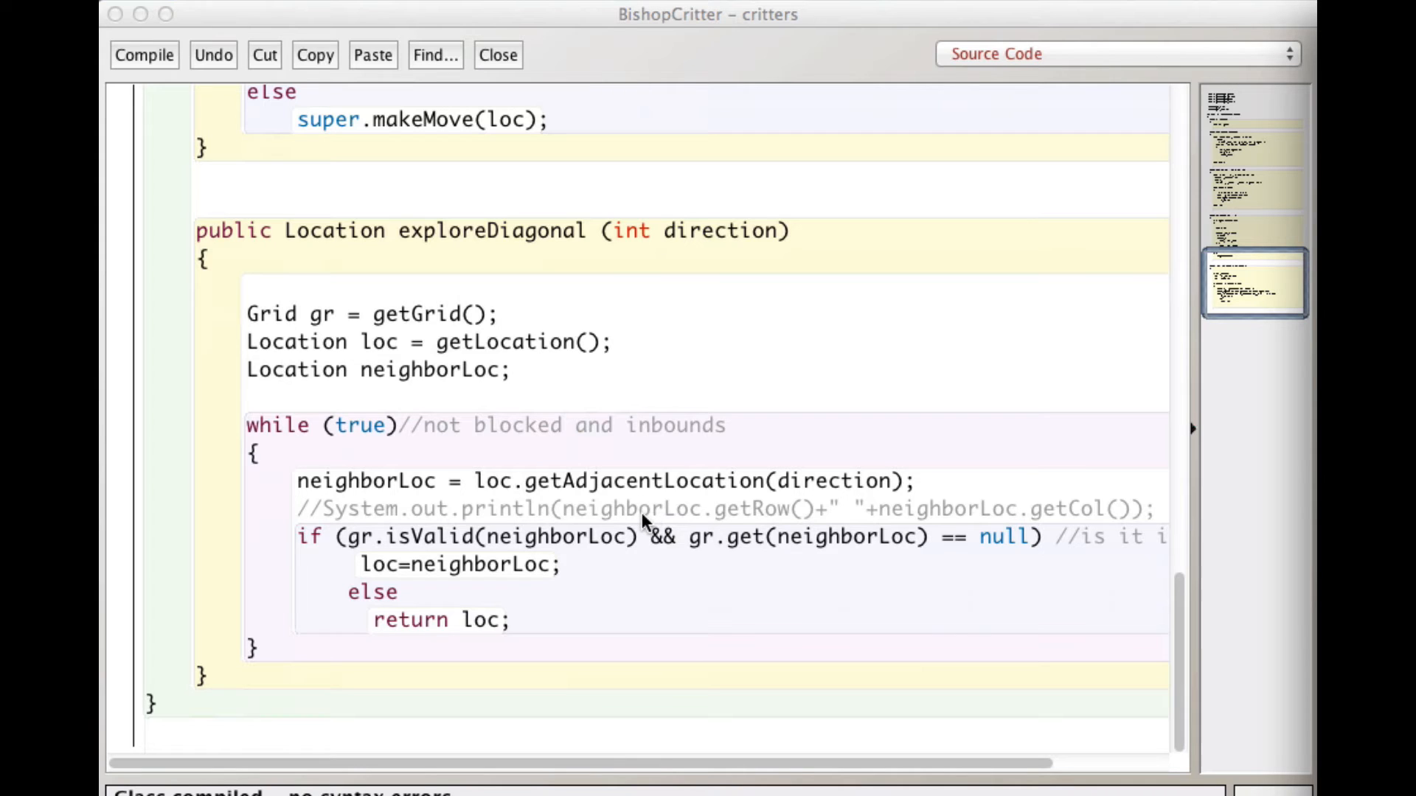
mouse_move(689, 526)
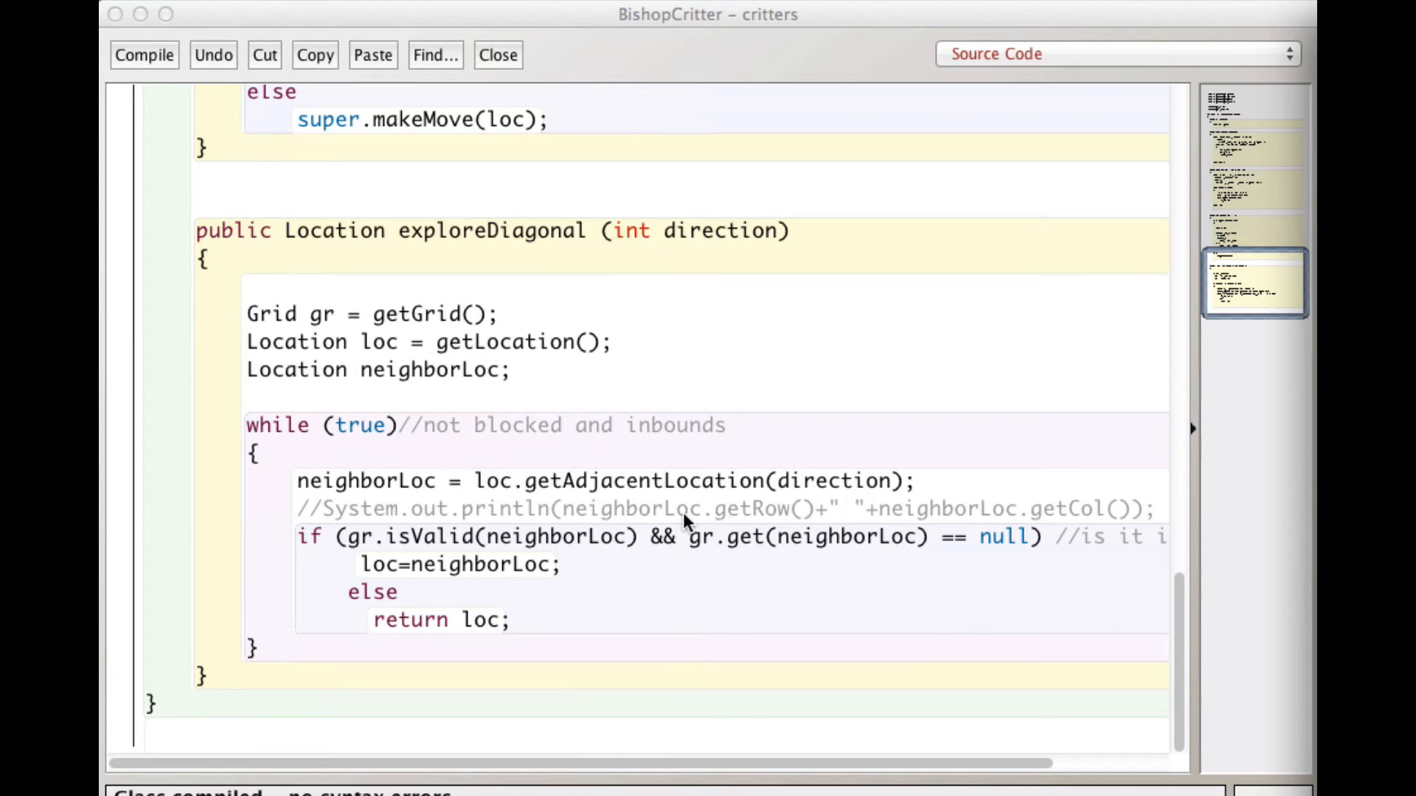
mouse_move(659, 556)
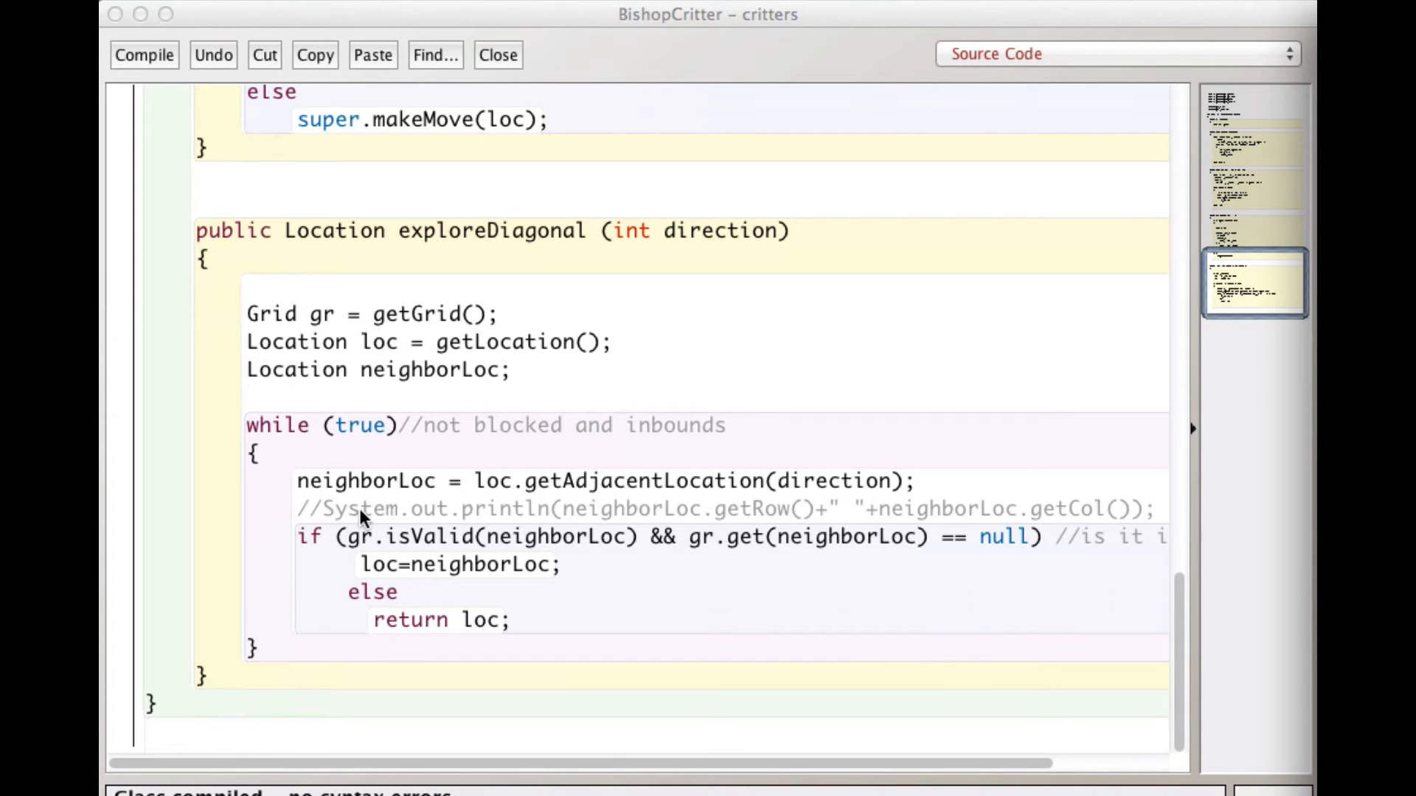
mouse_move(614, 515)
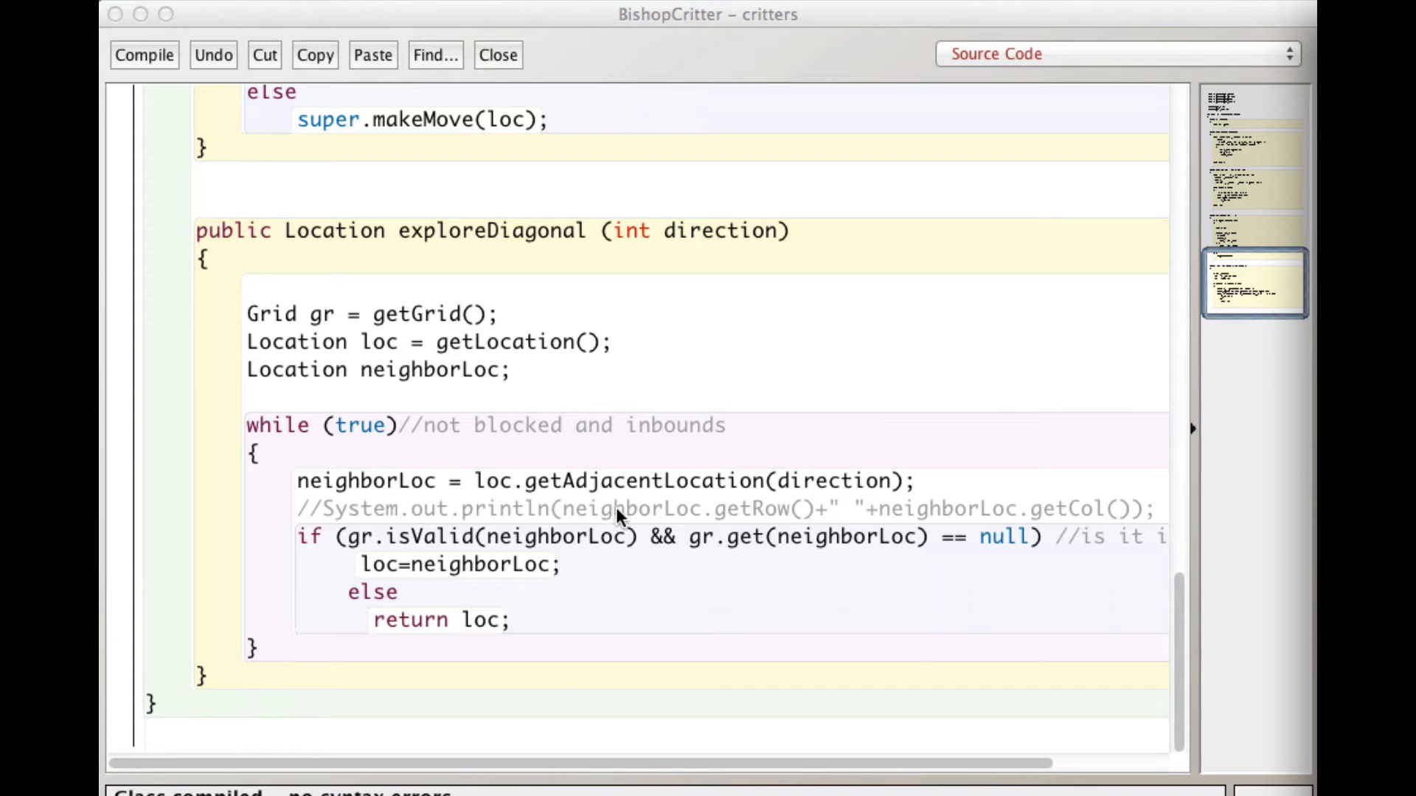
mouse_move(643, 520)
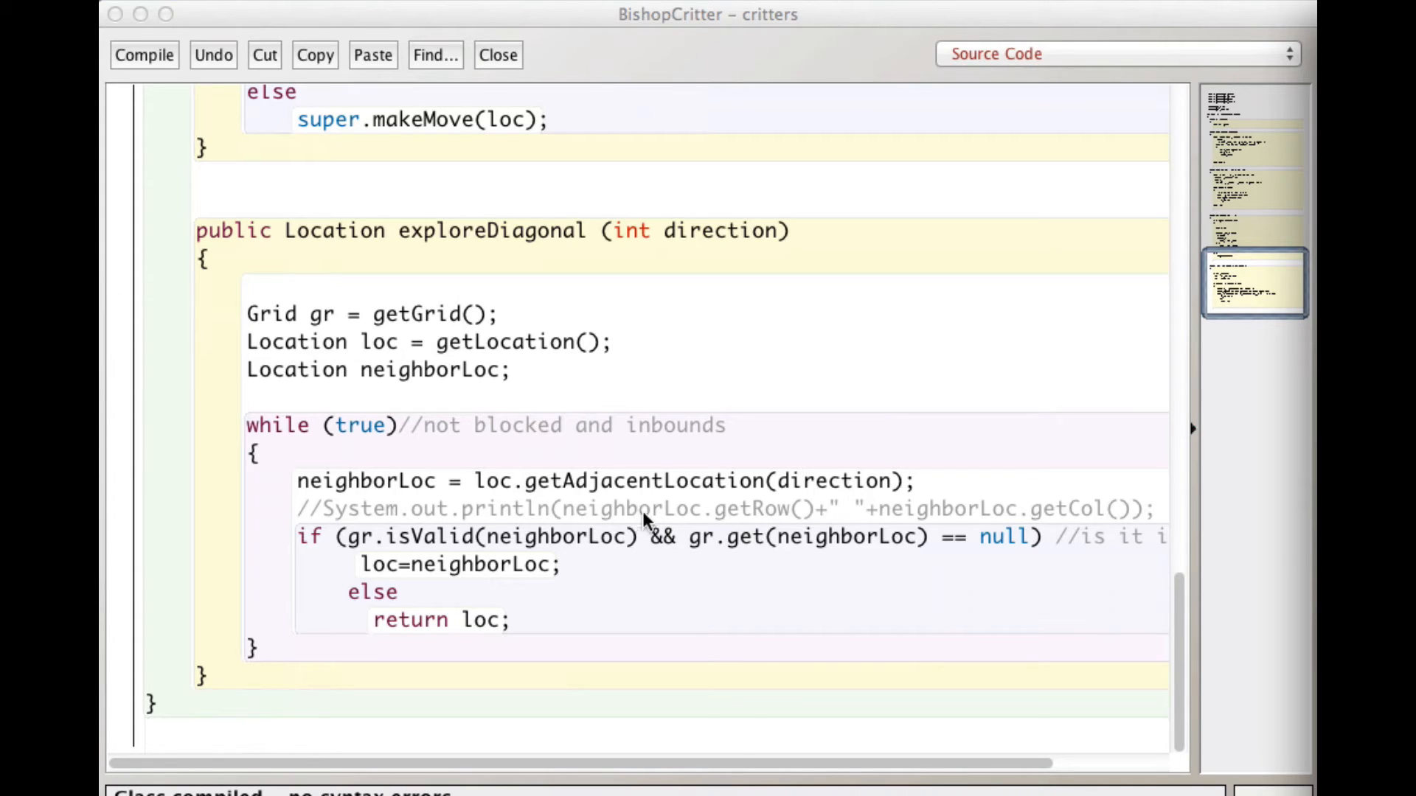
mouse_move(656, 577)
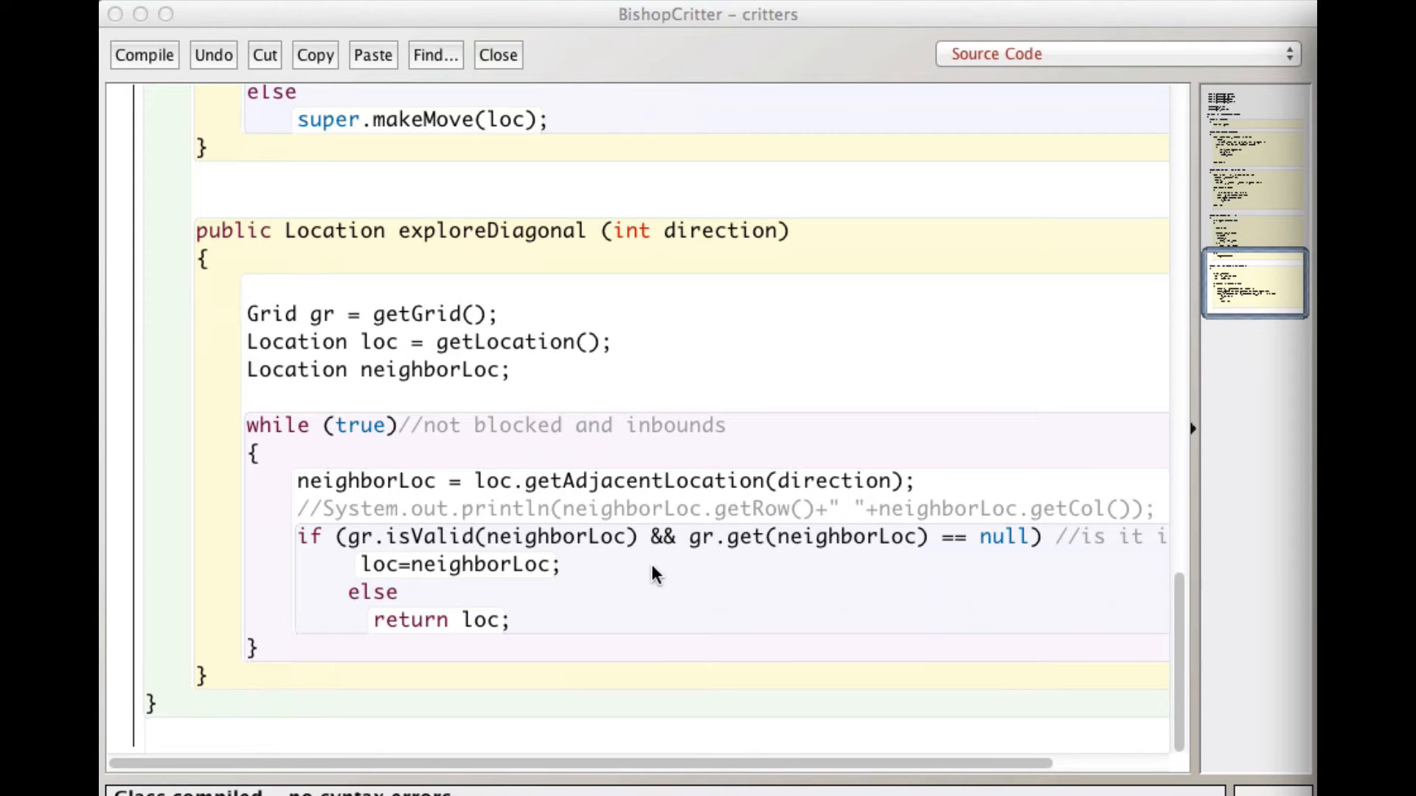
mouse_move(608, 633)
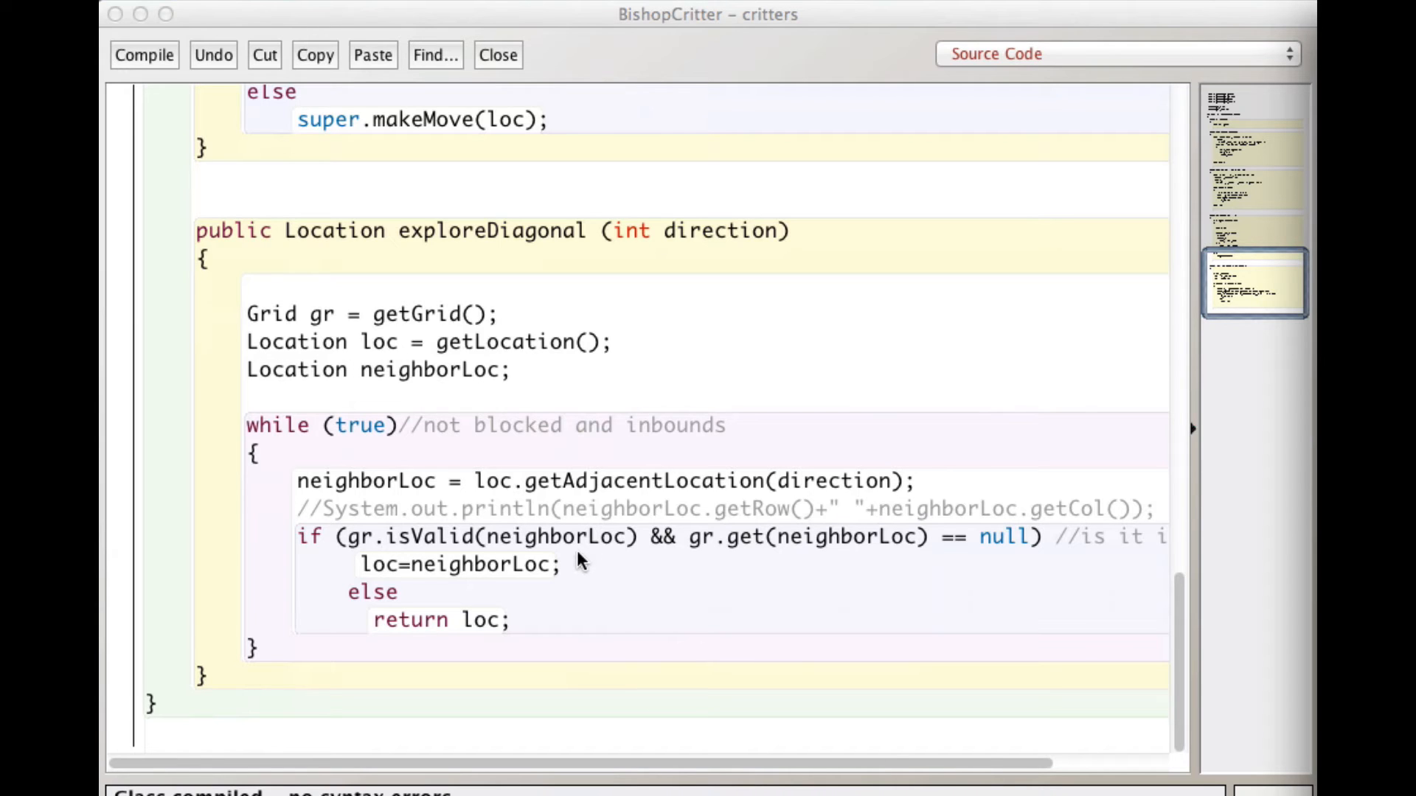
mouse_move(594, 569)
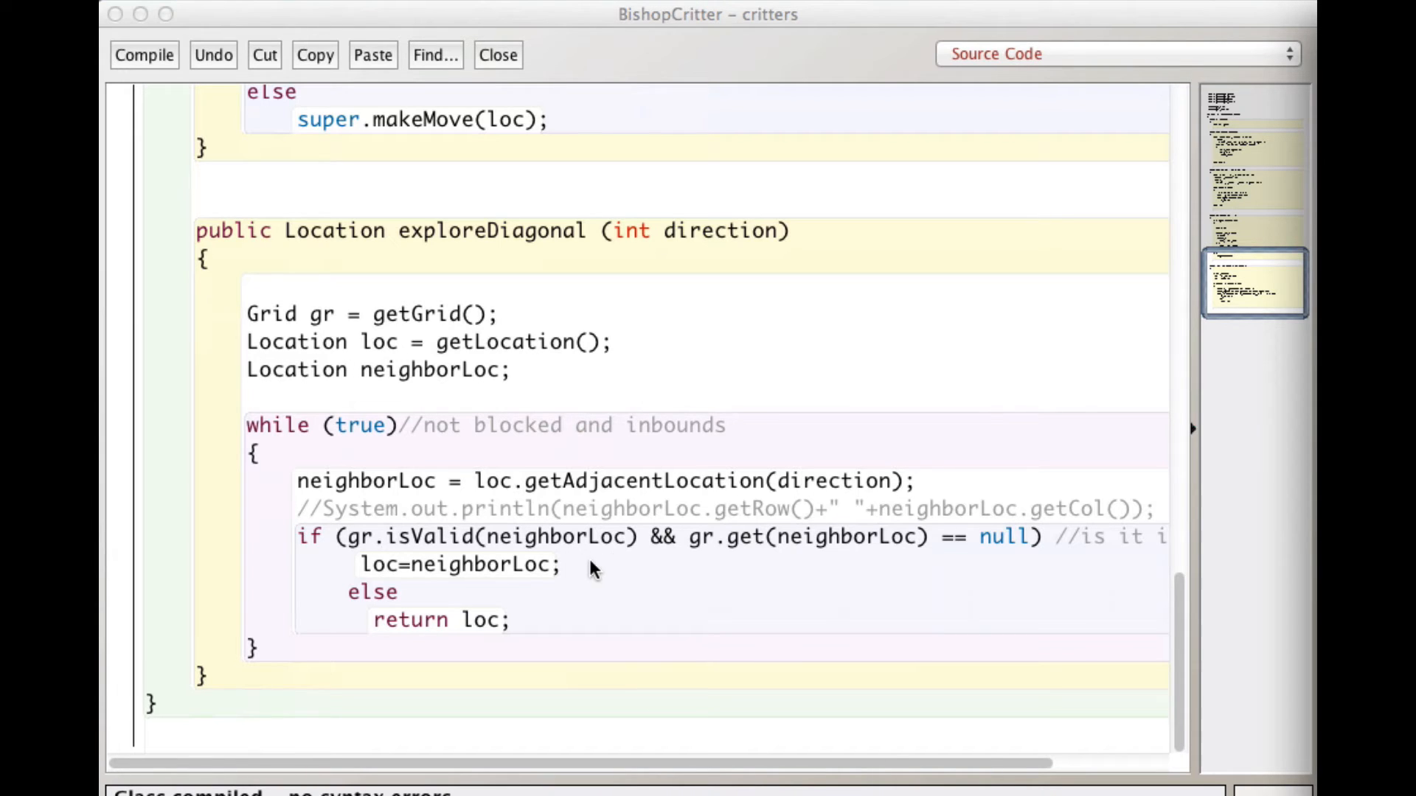
mouse_move(600, 556)
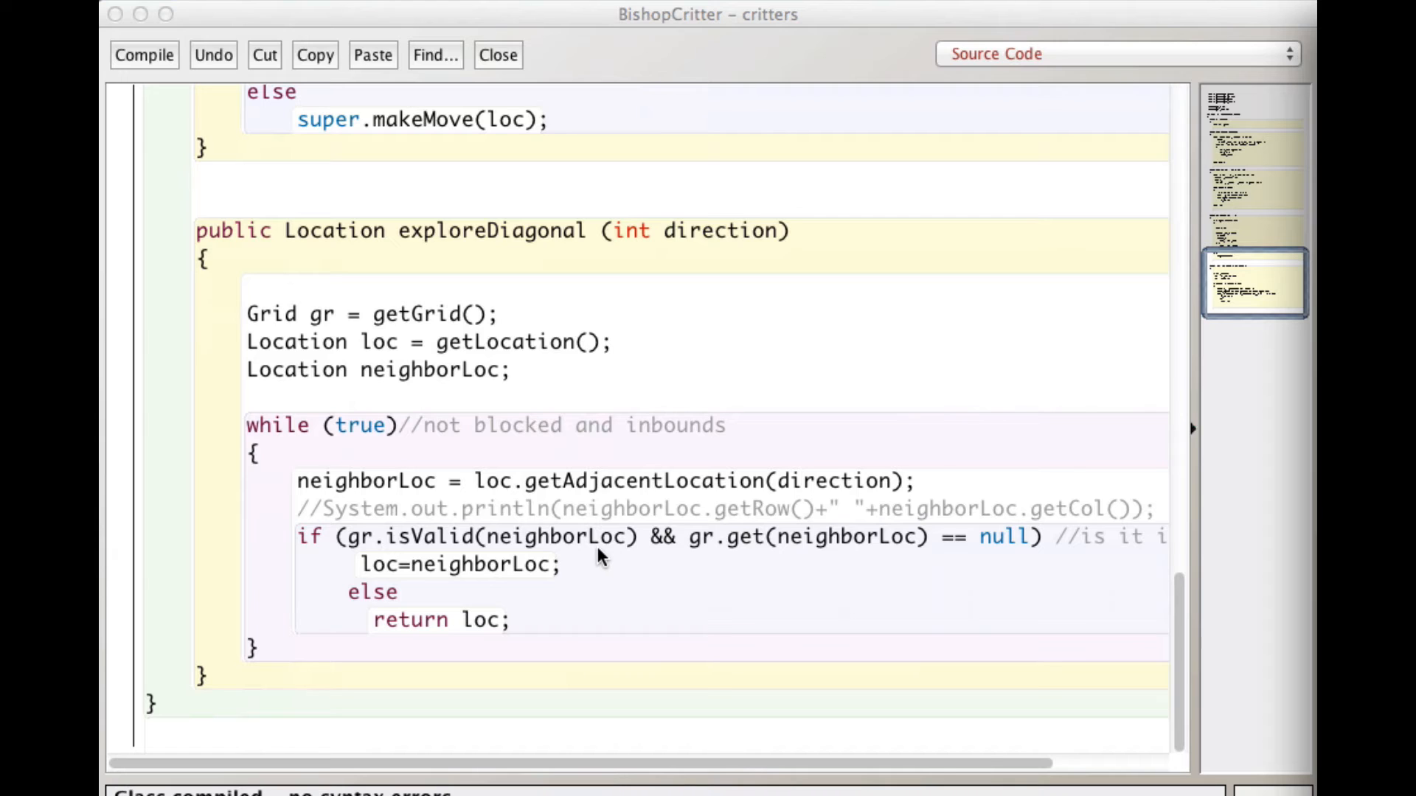
mouse_move(401, 541)
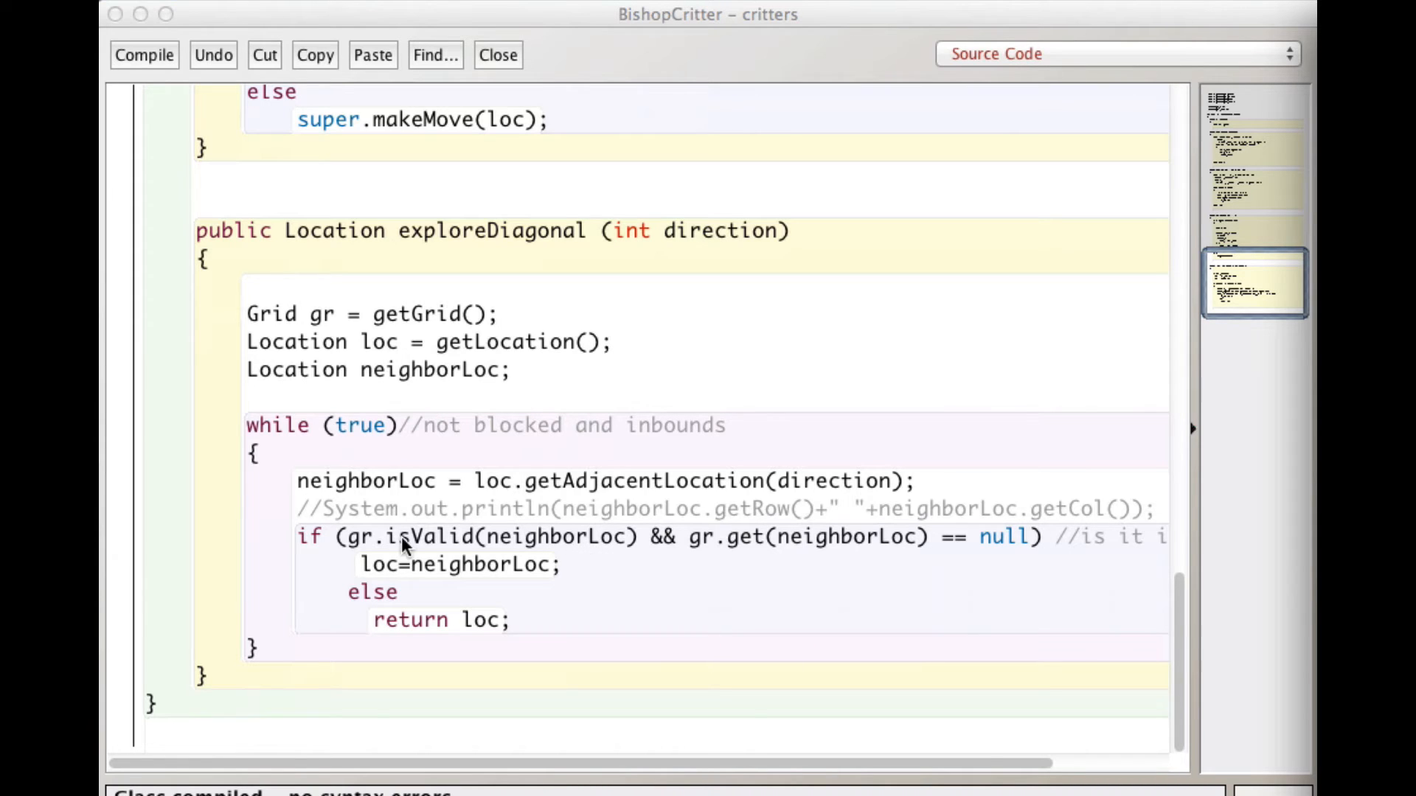
mouse_move(324, 556)
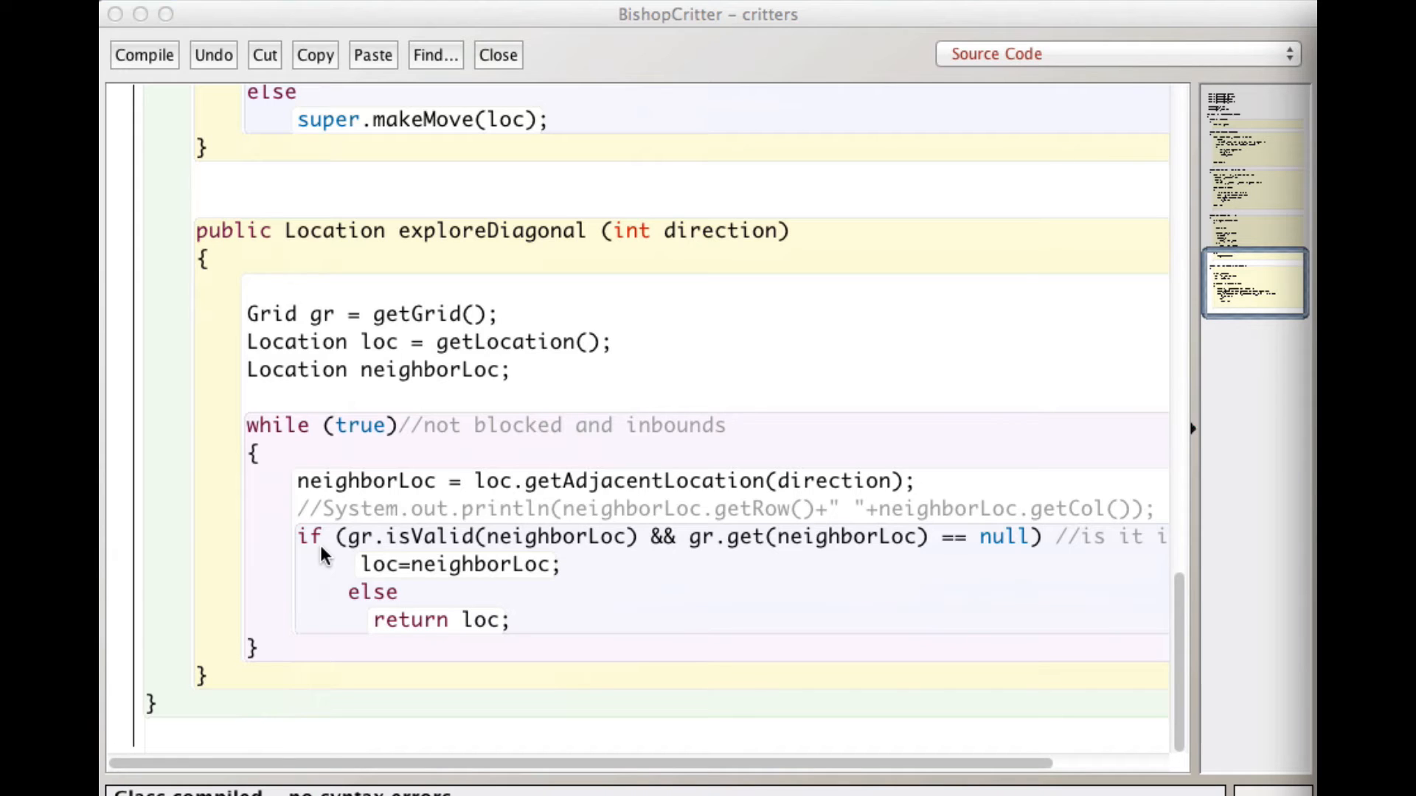
mouse_move(387, 497)
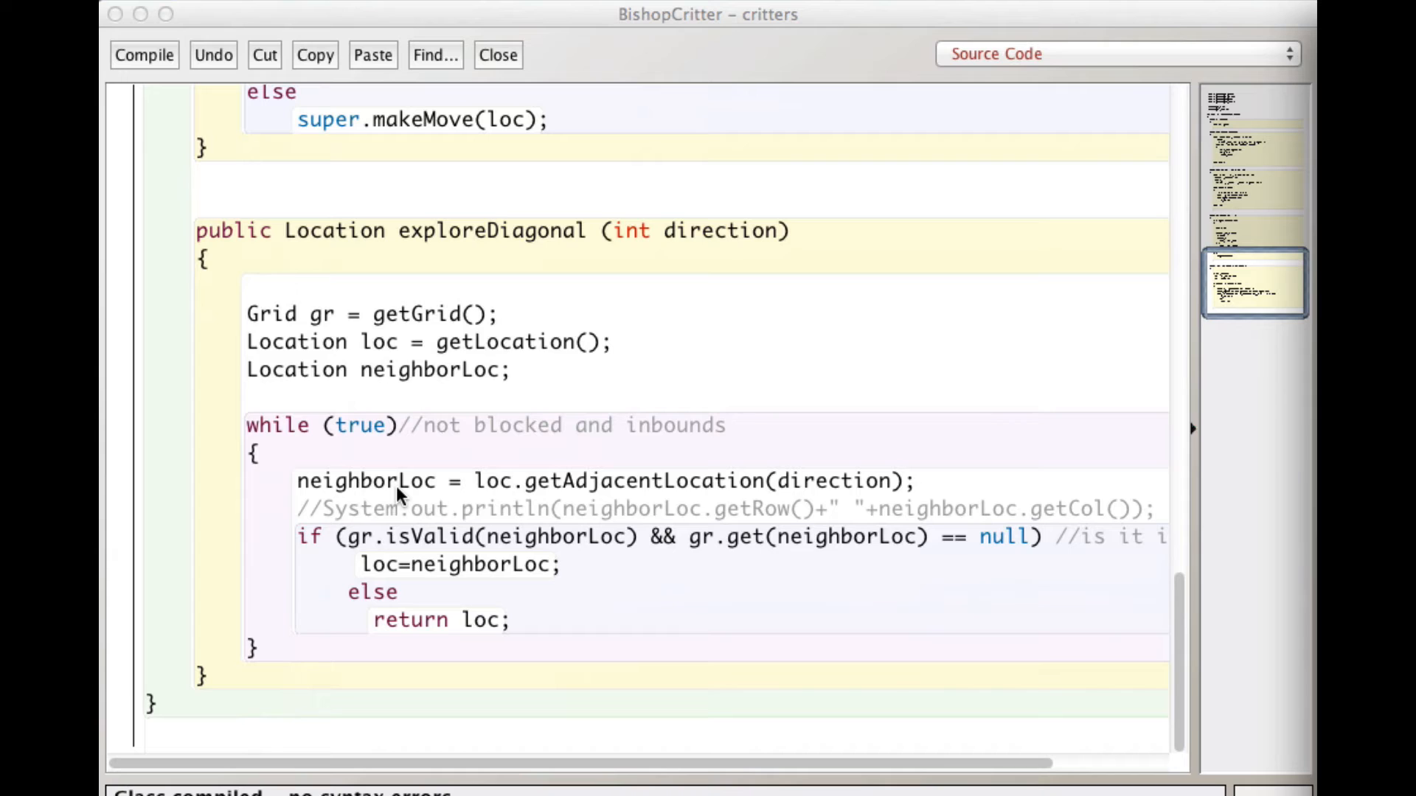
mouse_move(417, 557)
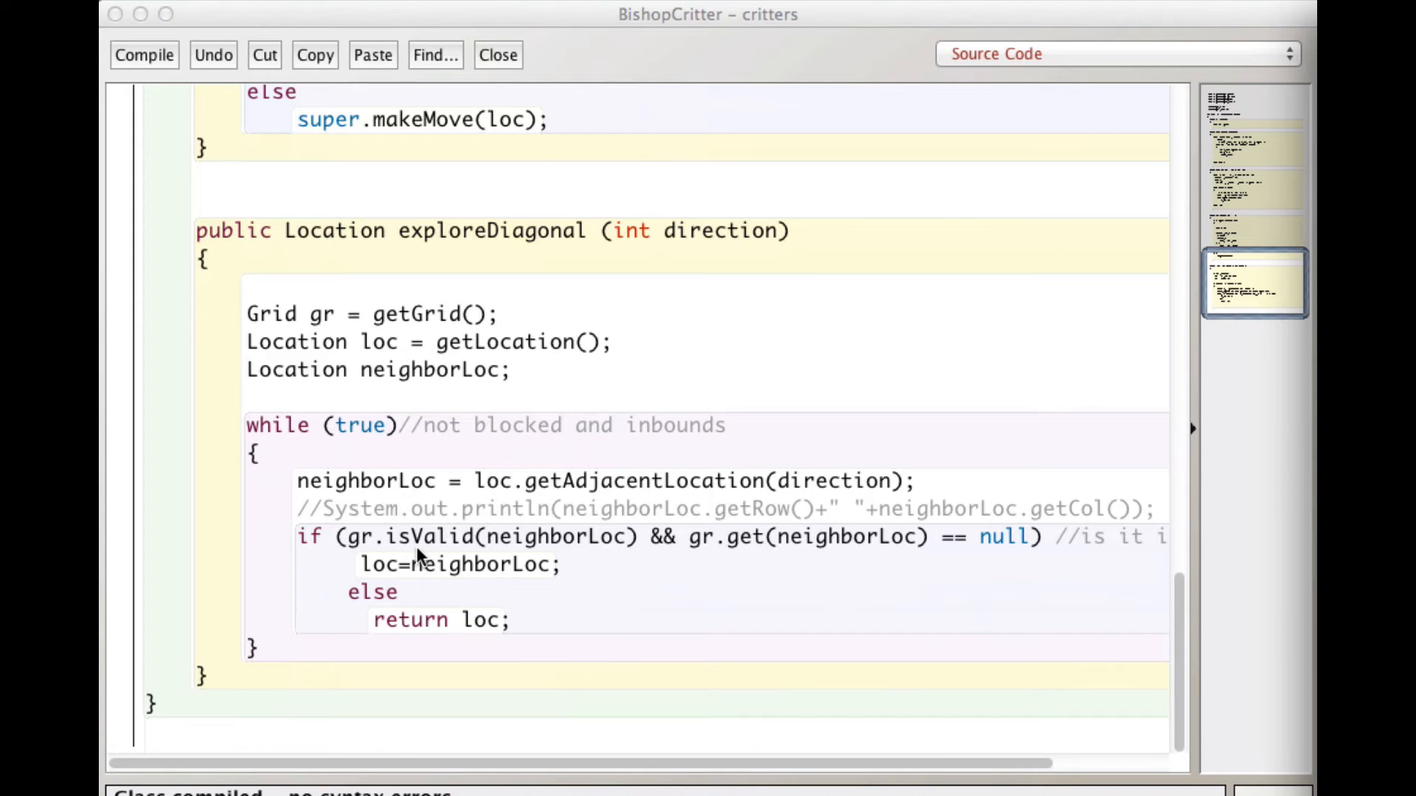
mouse_move(556, 556)
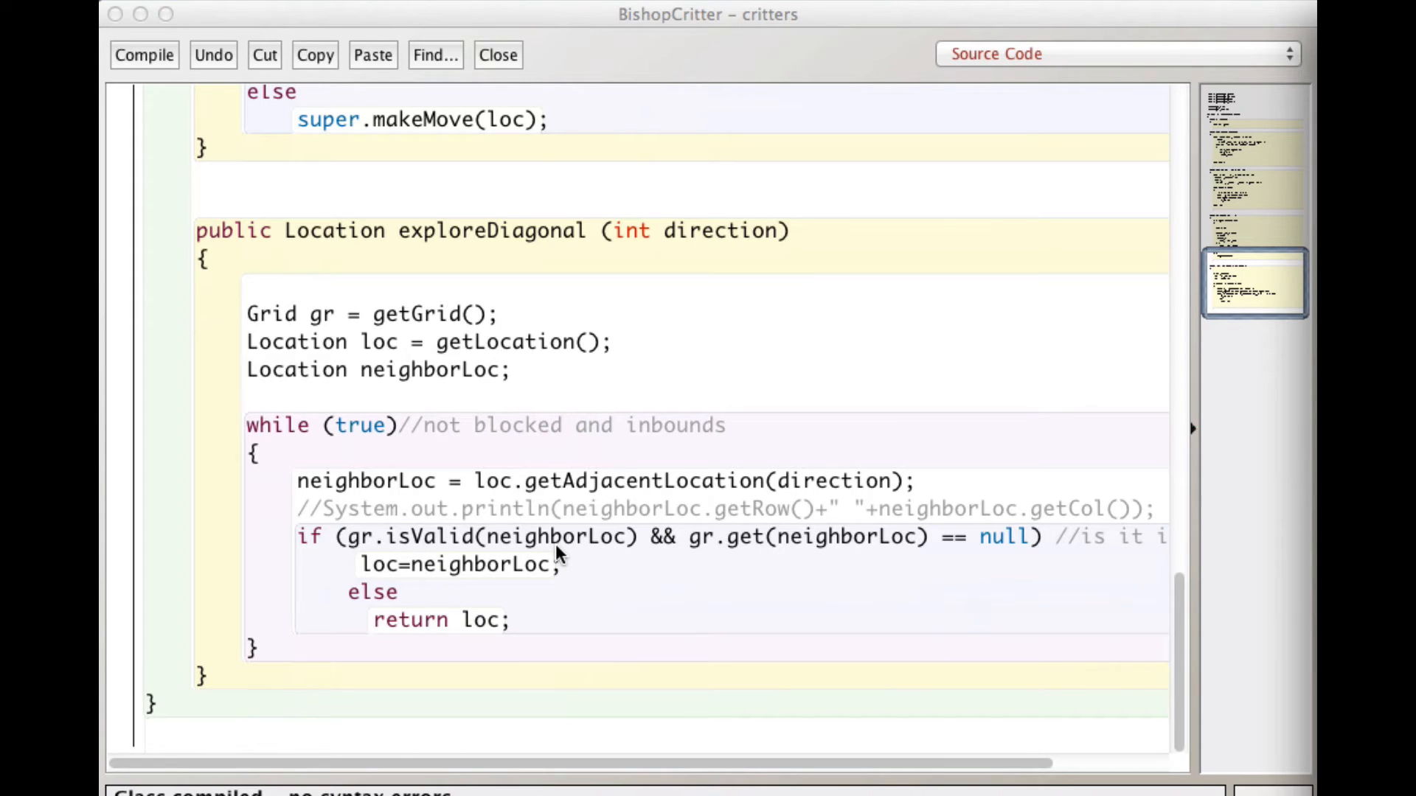
mouse_move(364, 549)
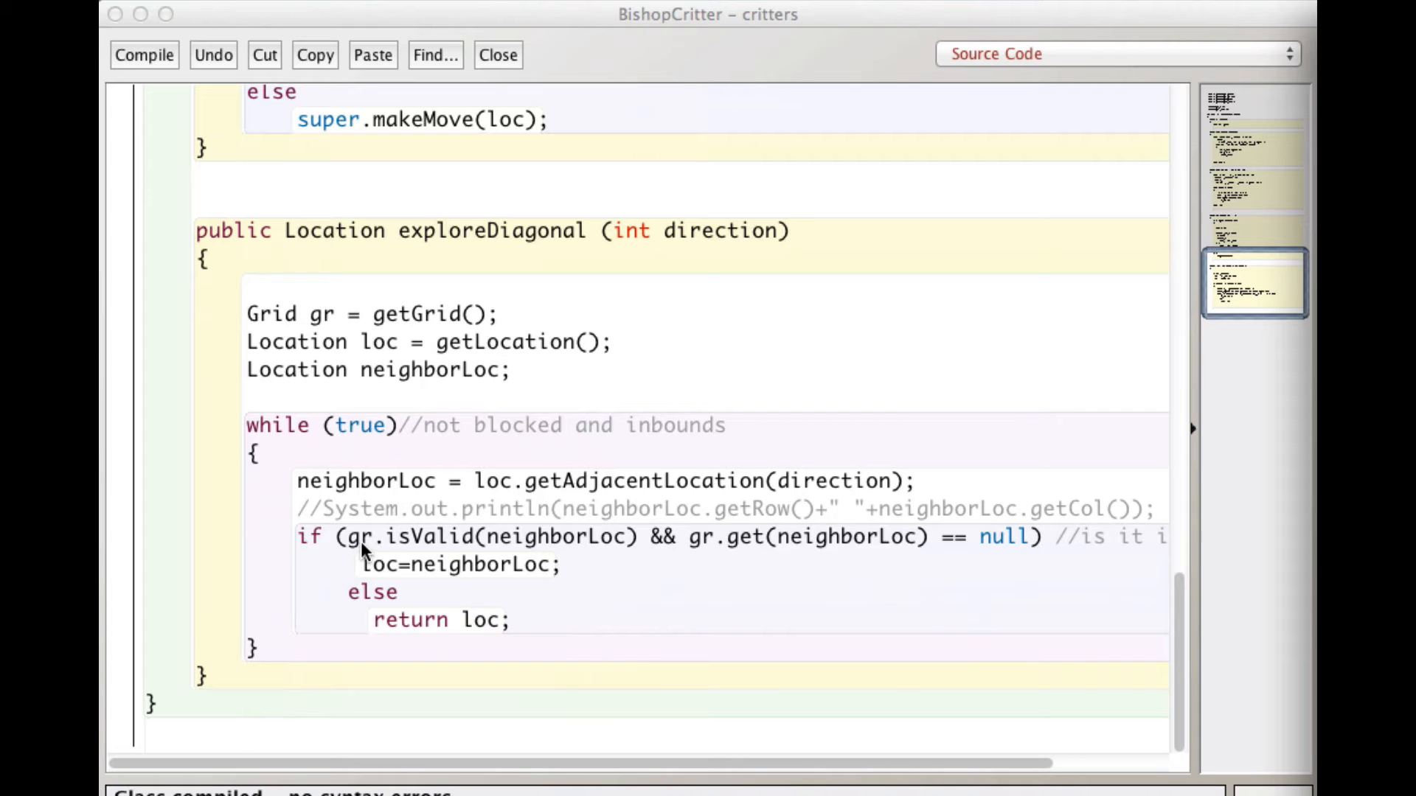
mouse_move(474, 556)
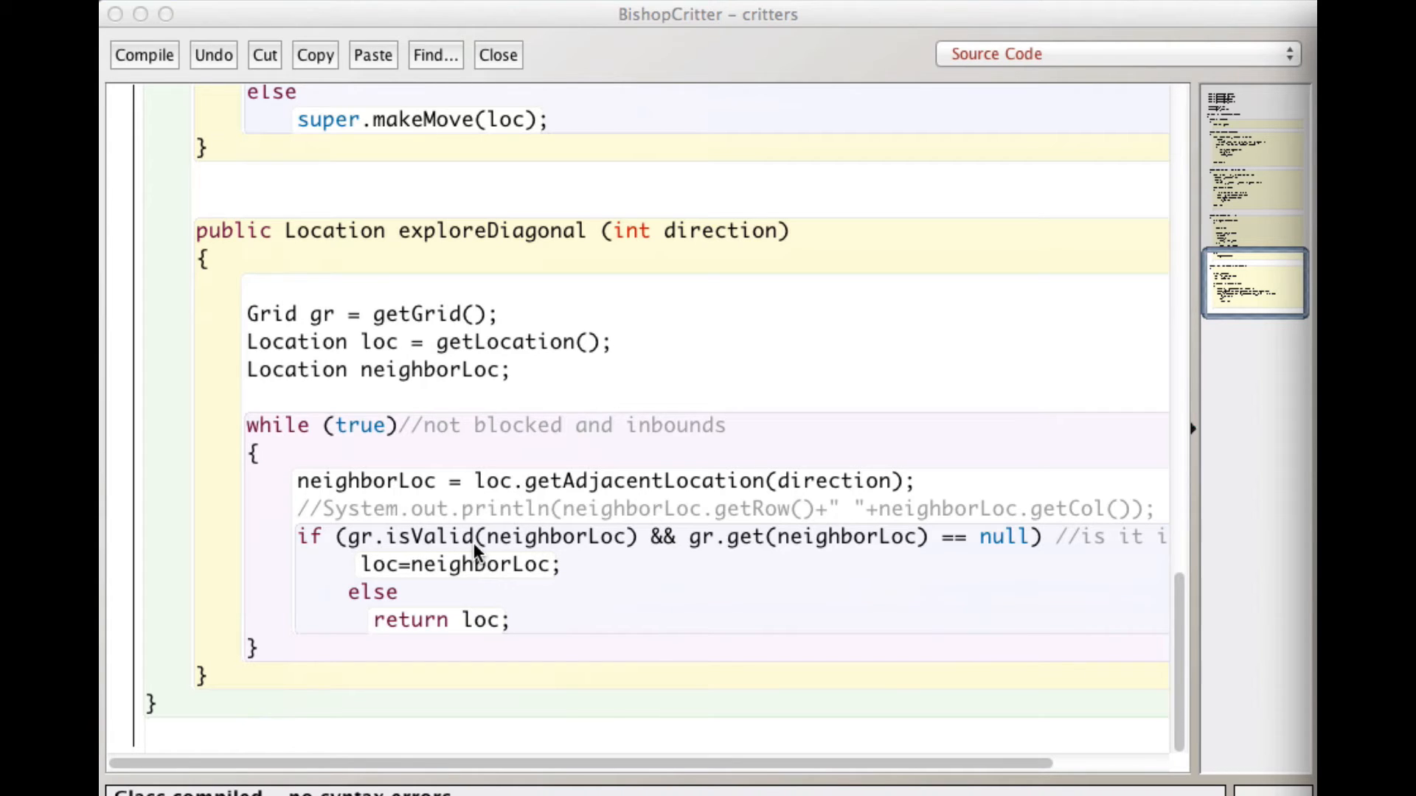
mouse_move(583, 546)
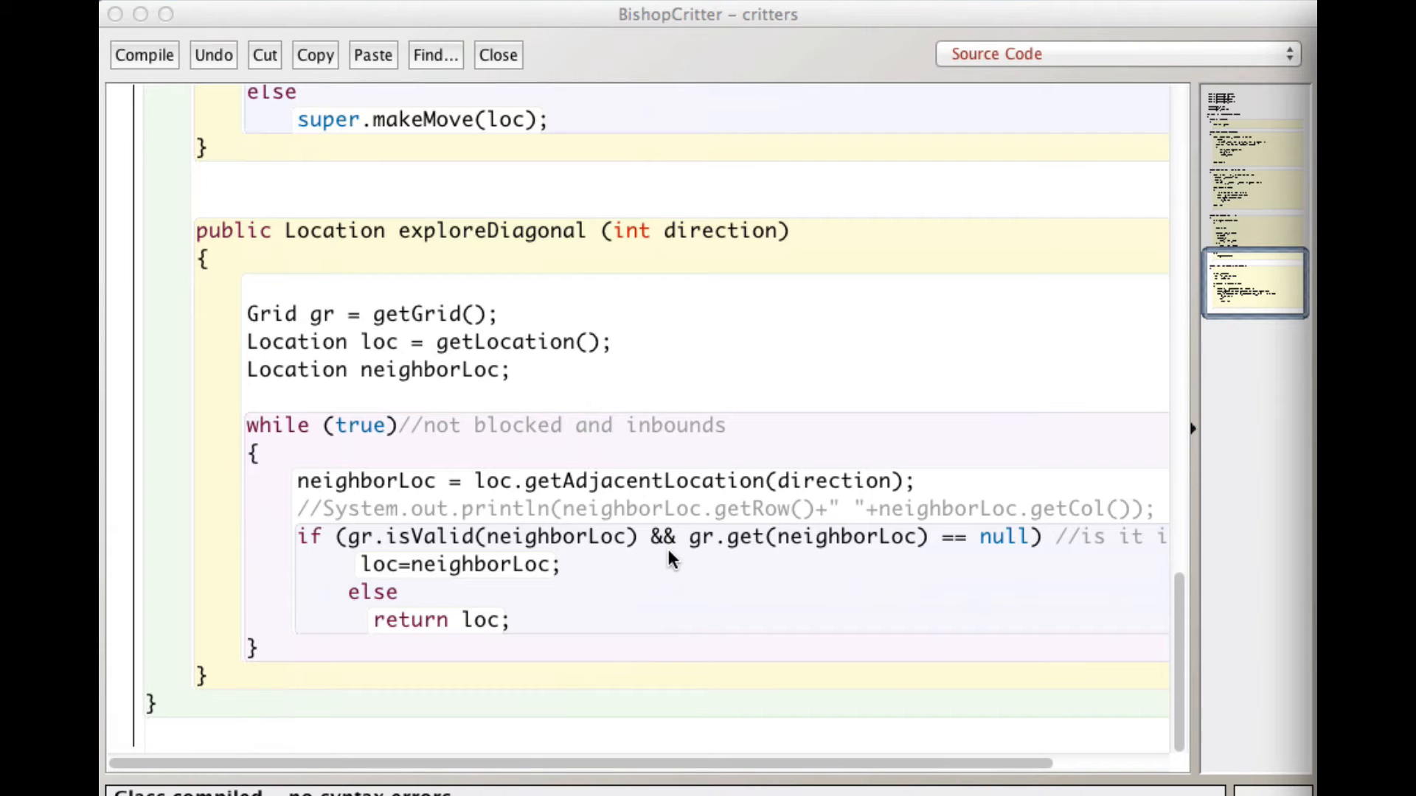
mouse_move(856, 556)
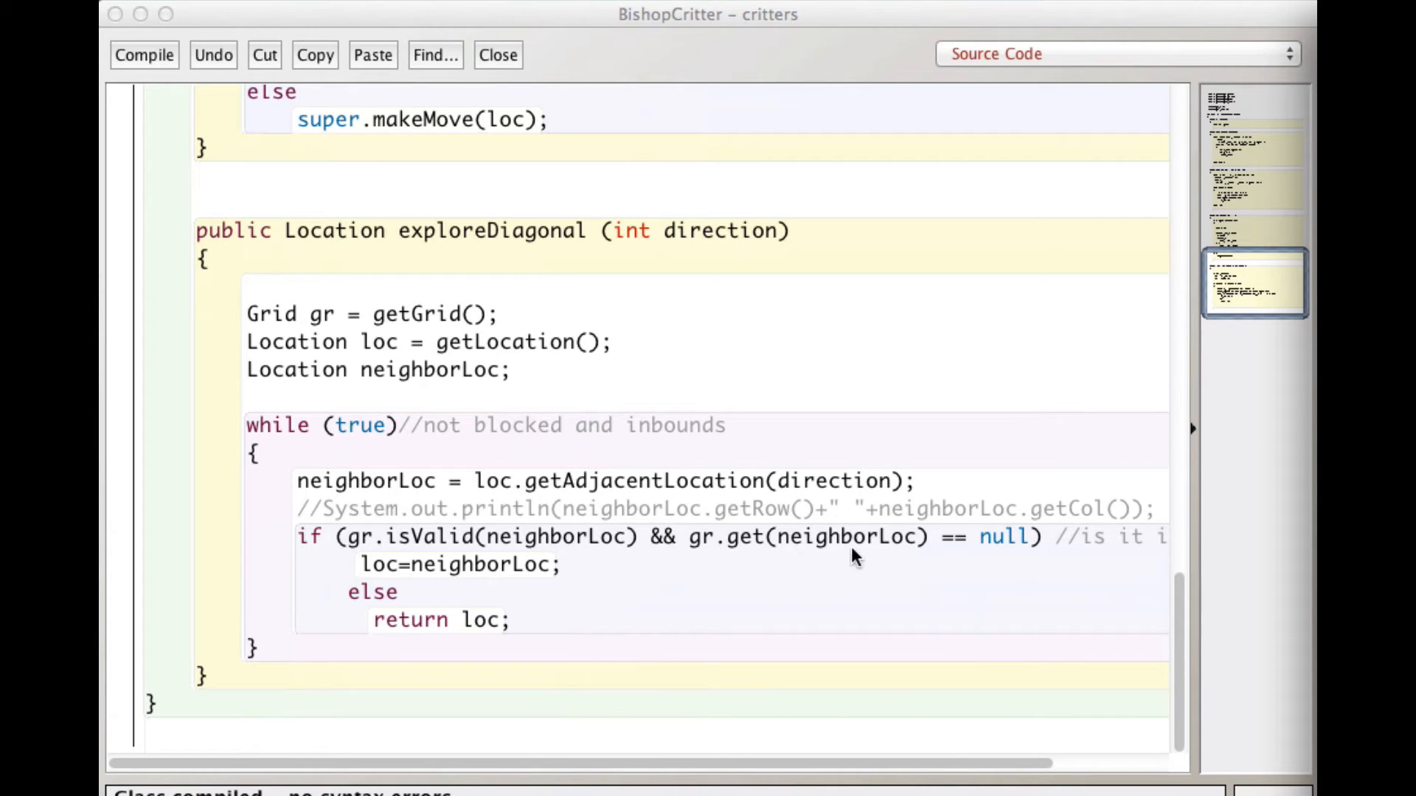
mouse_move(745, 556)
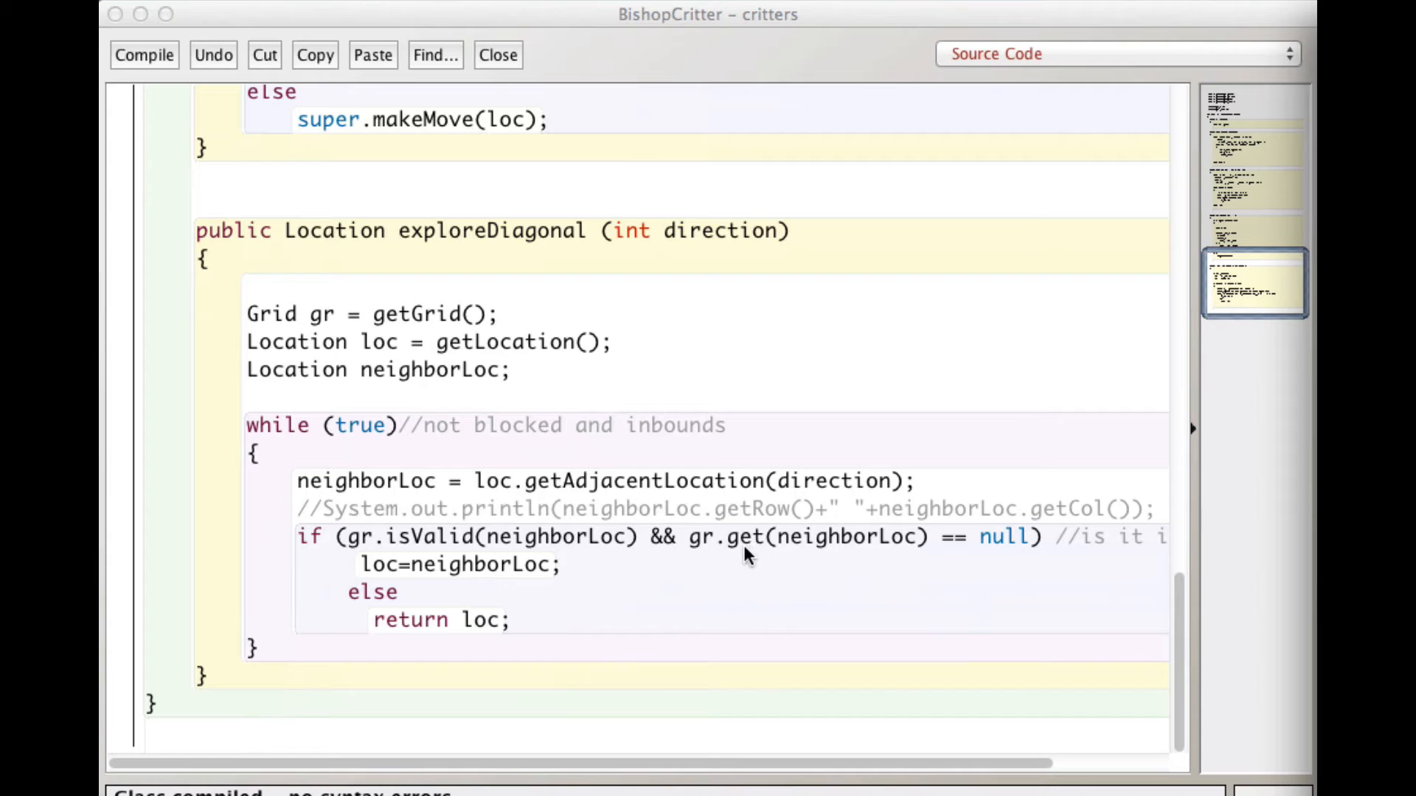
mouse_move(1004, 562)
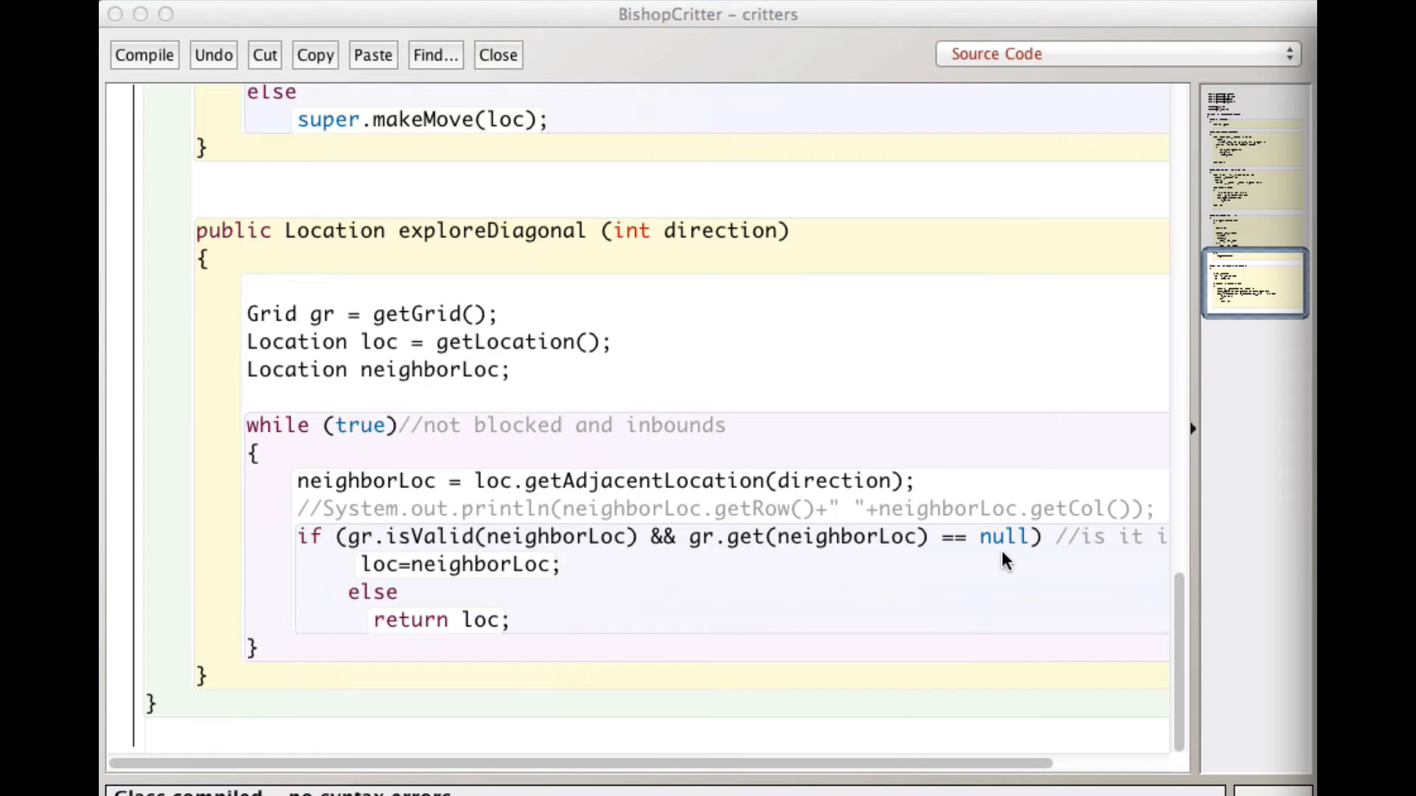
mouse_move(1009, 549)
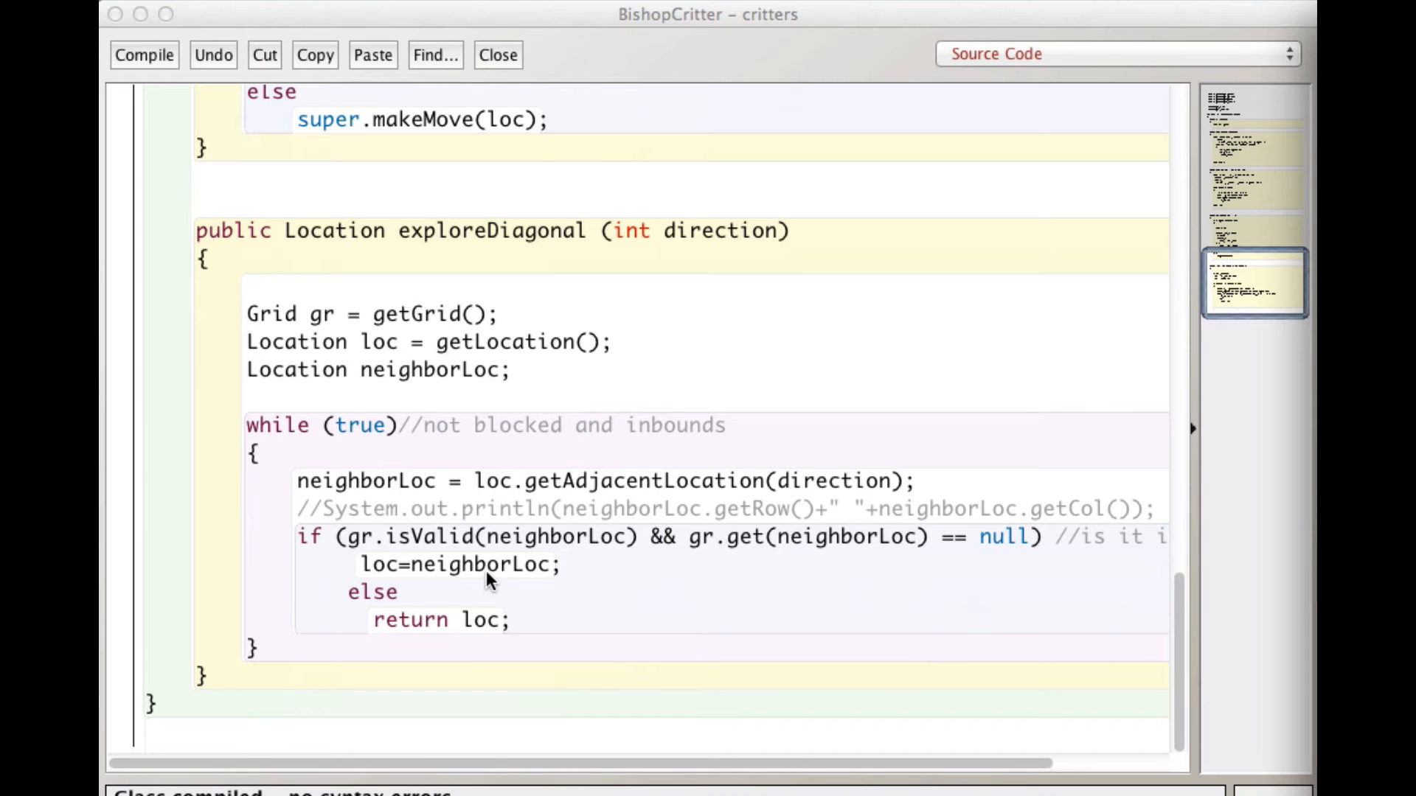
mouse_move(401, 578)
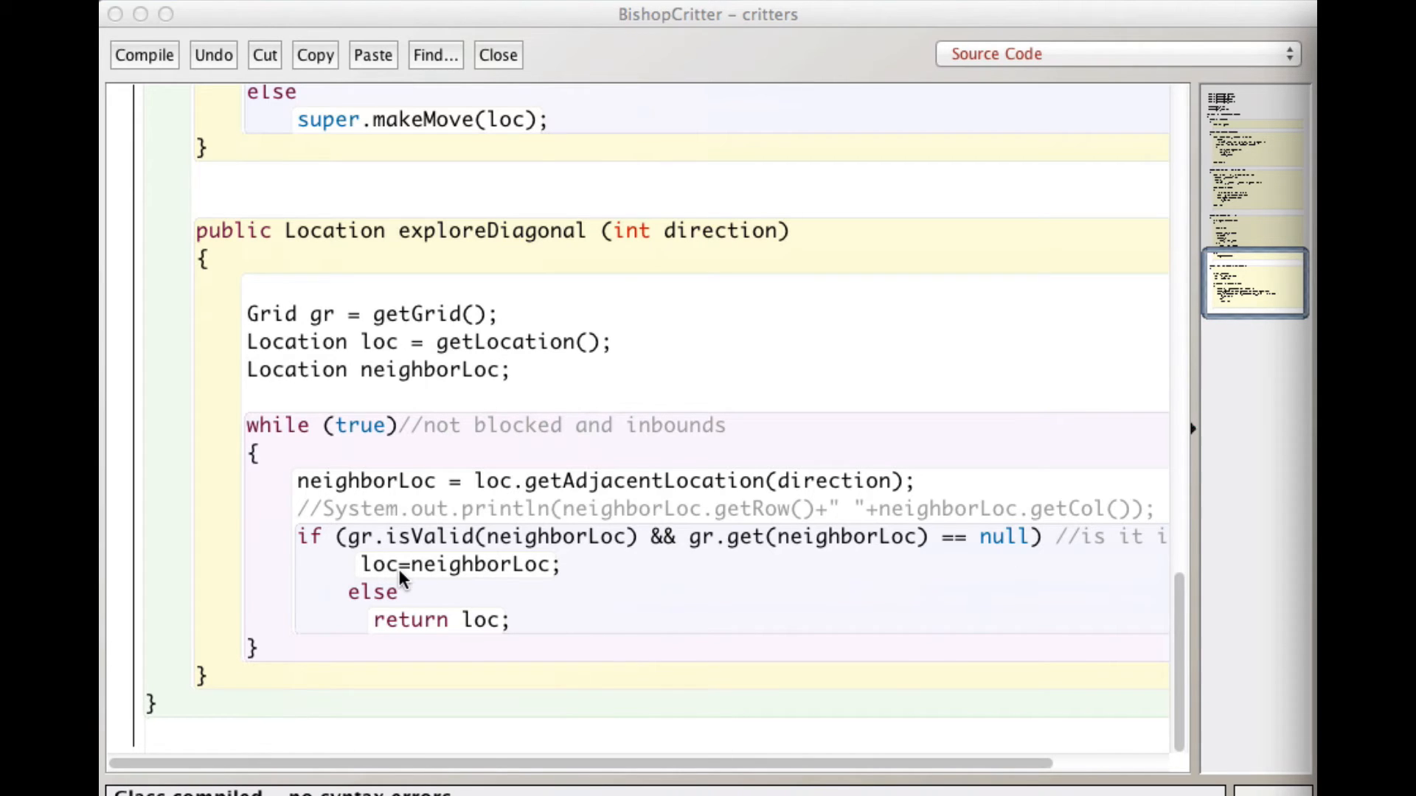
mouse_move(535, 580)
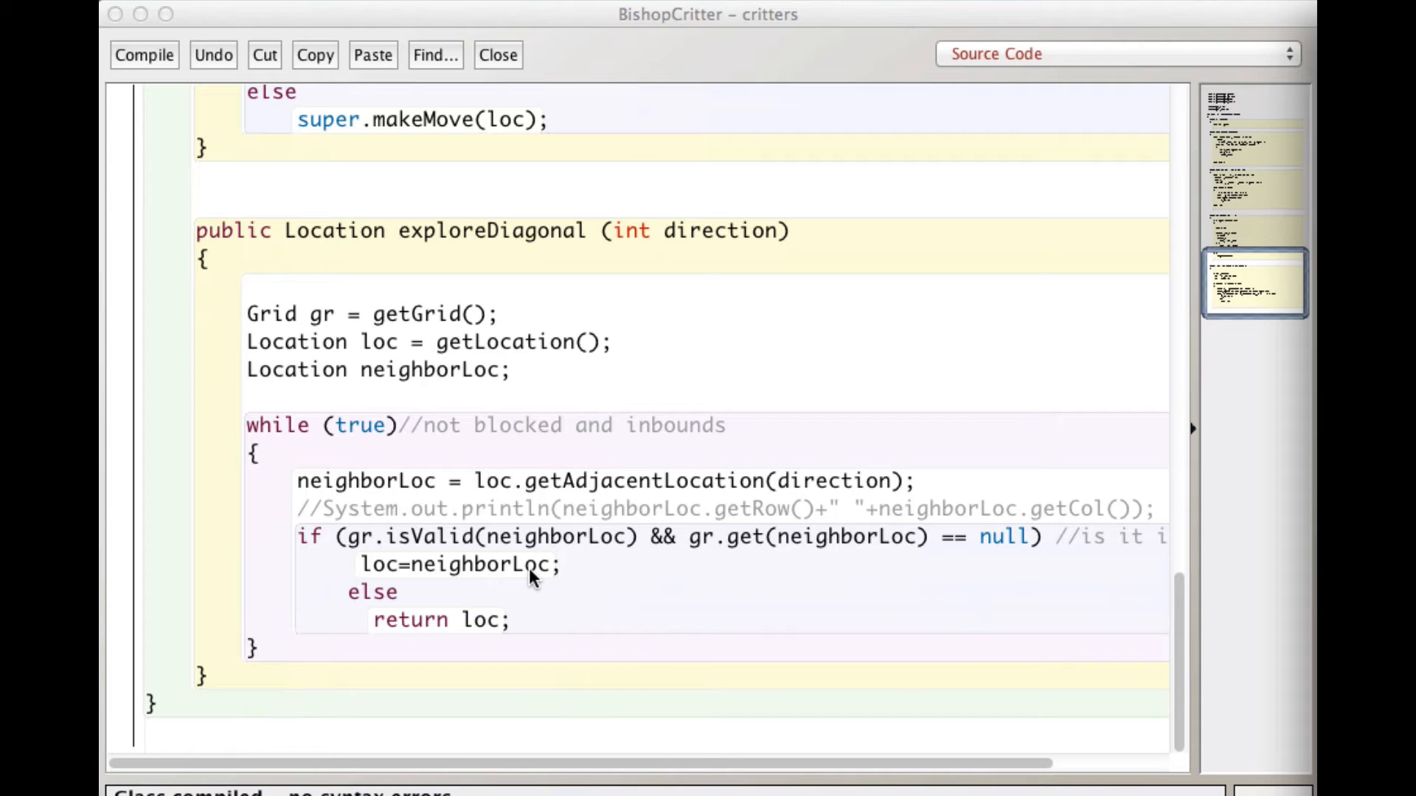
mouse_move(501, 588)
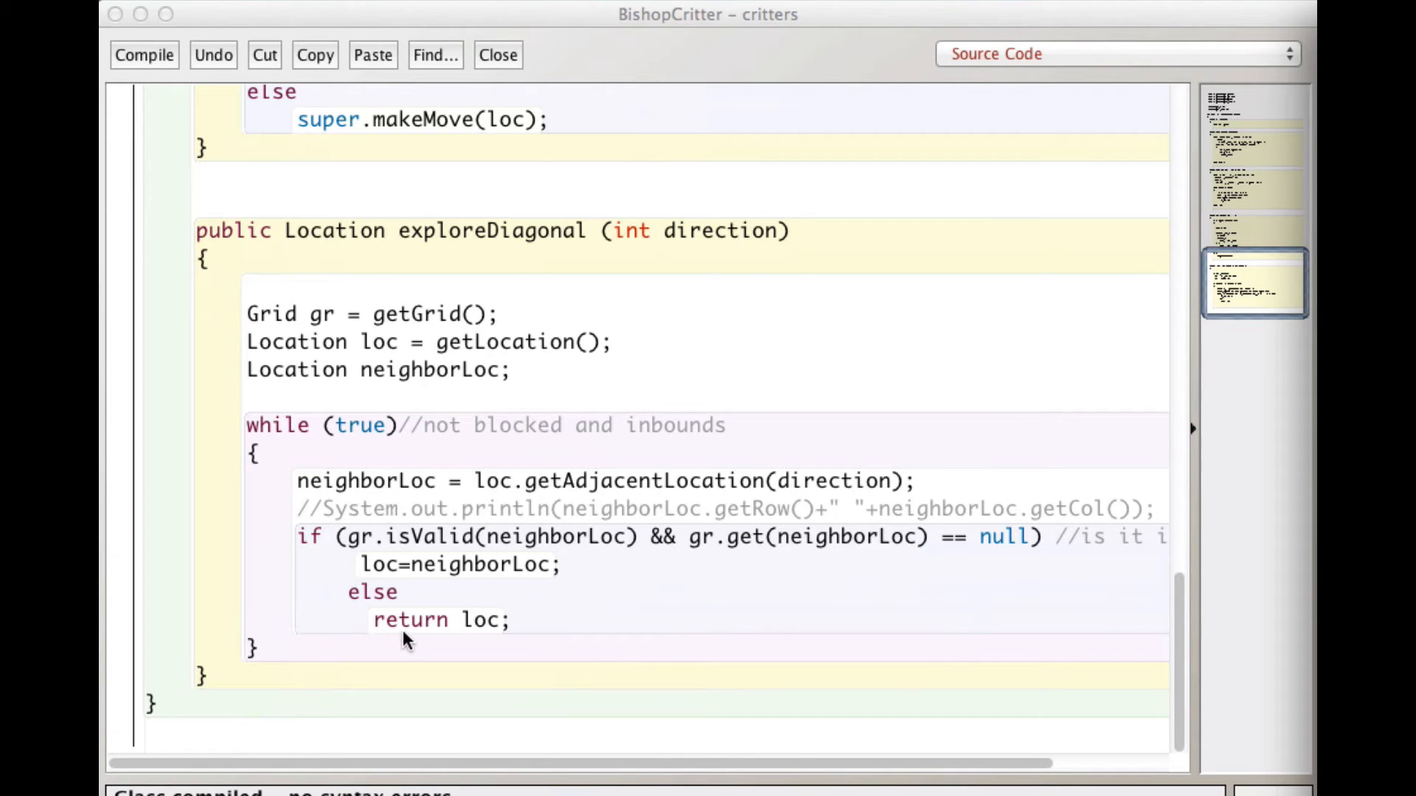
mouse_move(490, 637)
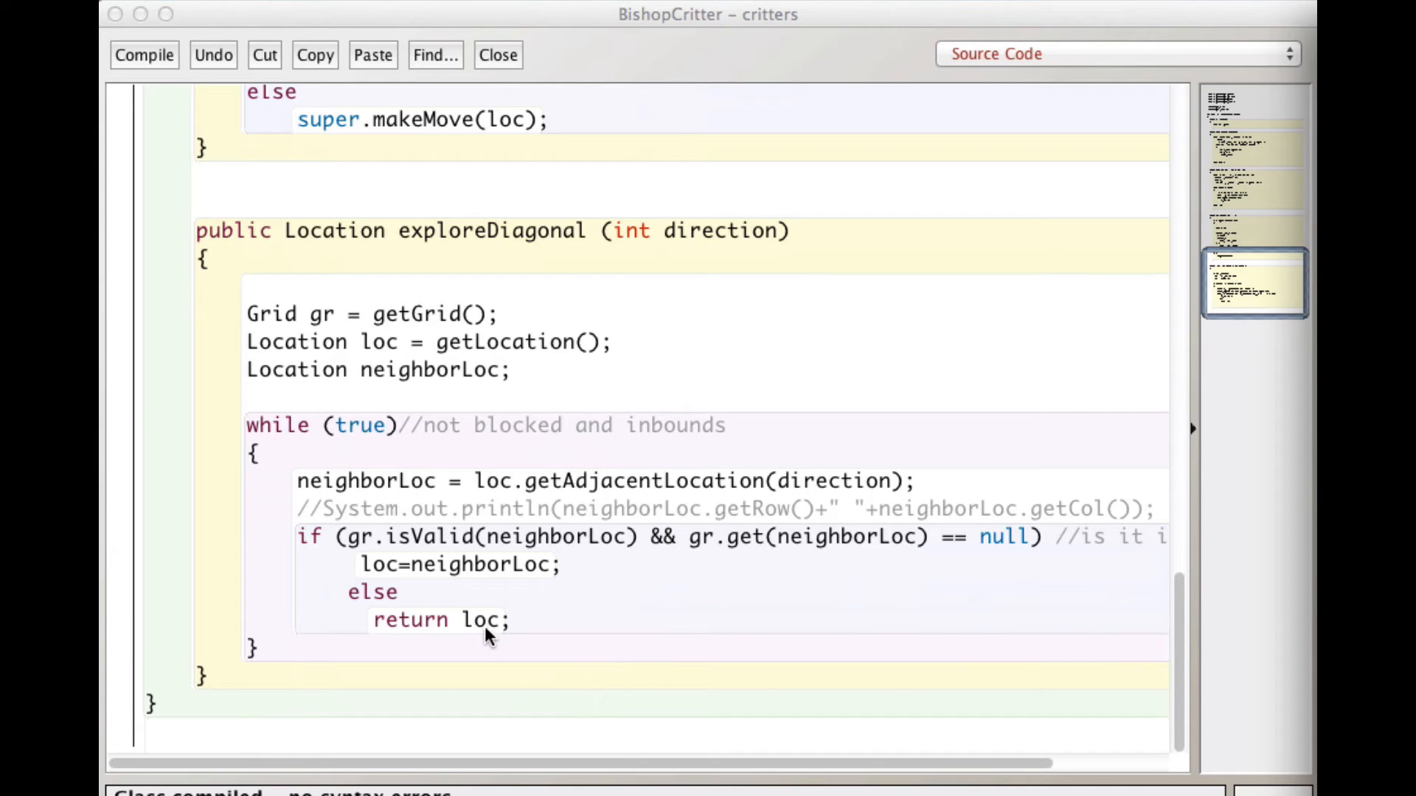
mouse_move(490, 592)
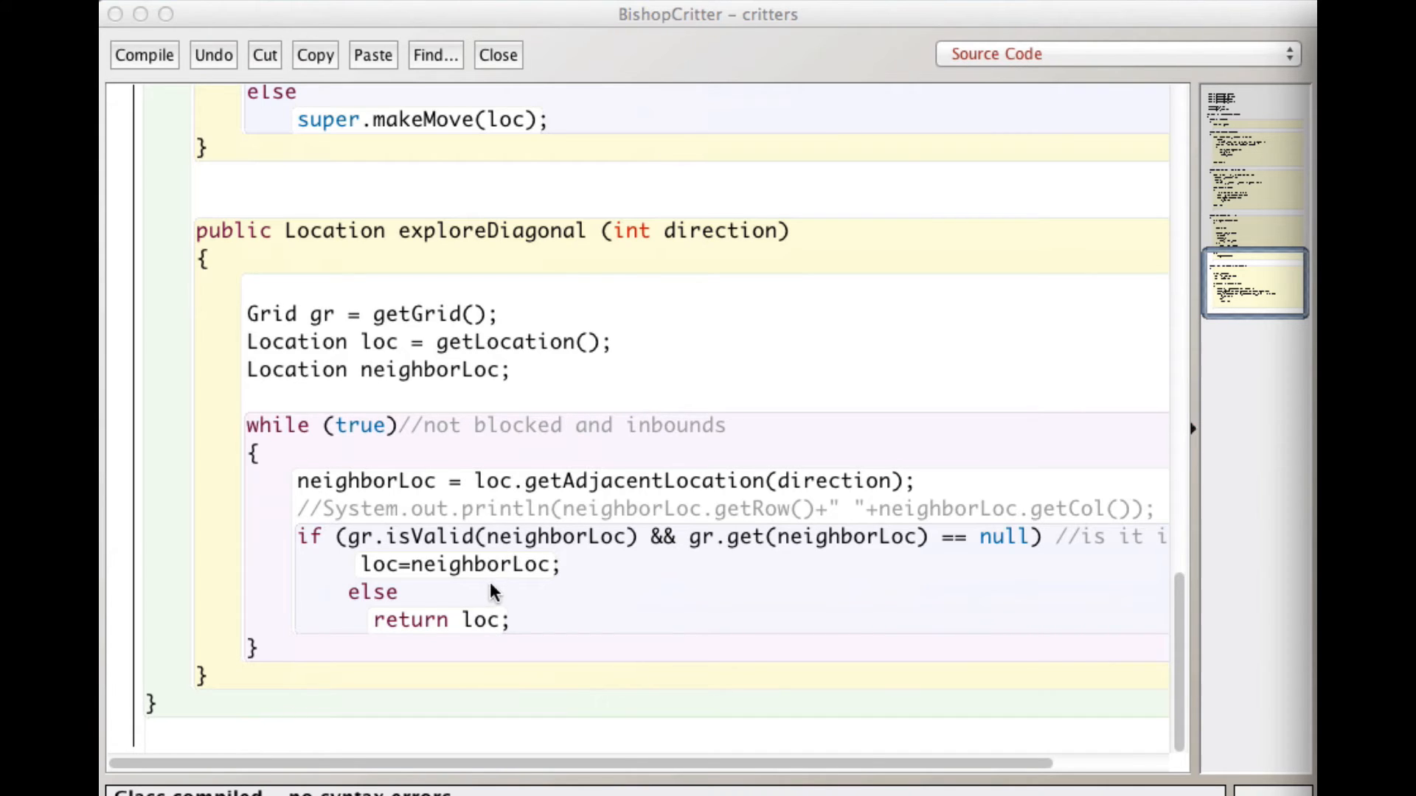
mouse_move(488, 576)
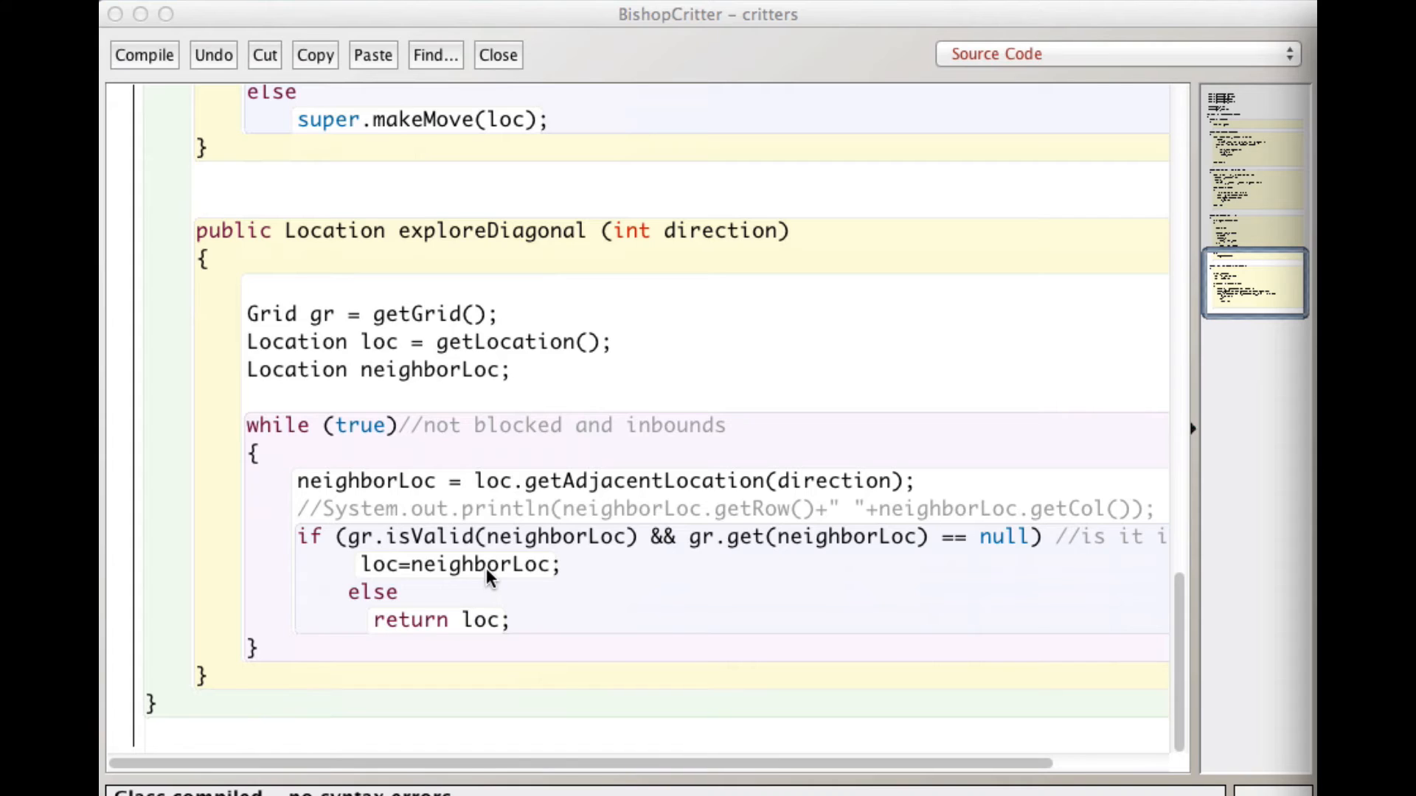
mouse_move(489, 637)
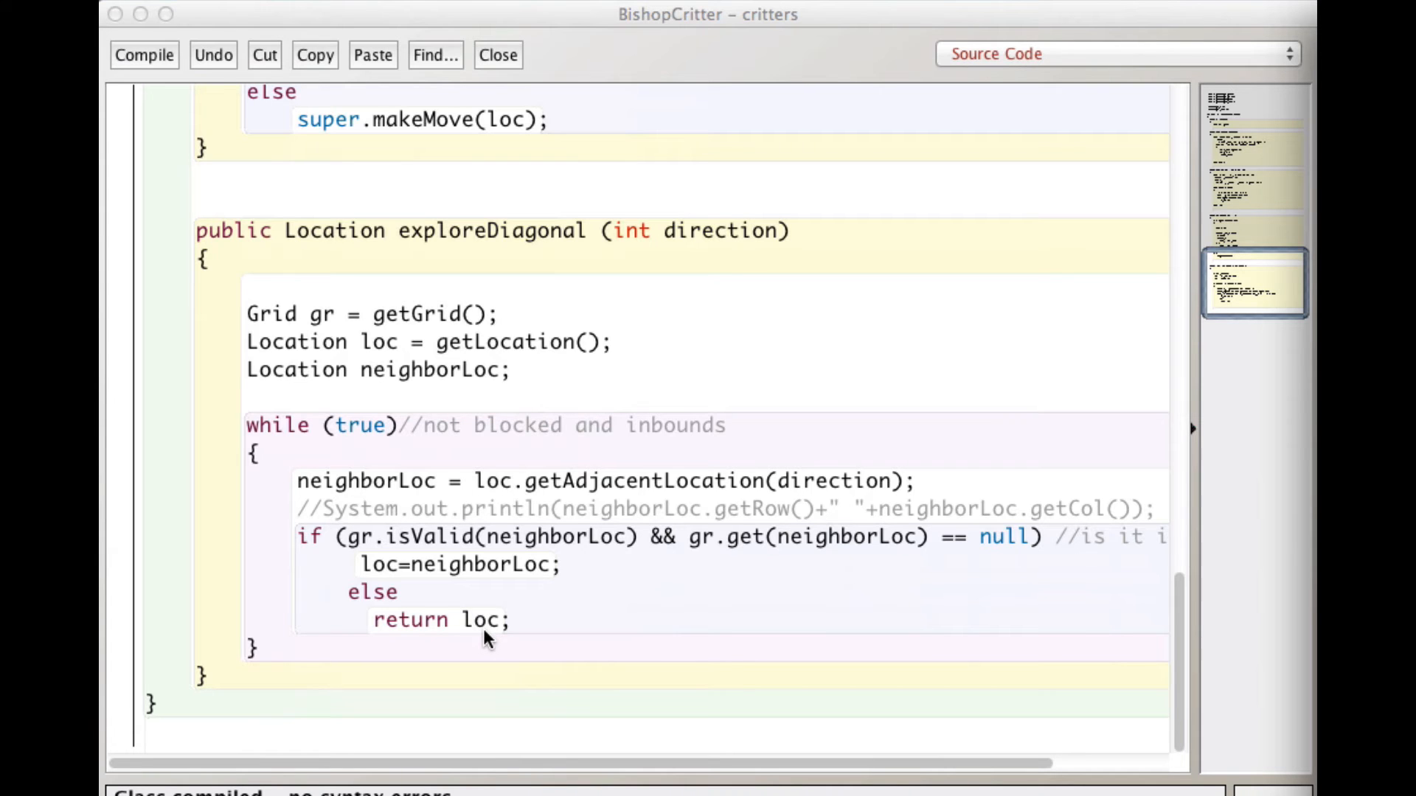
- Scroll BishopCritter to show the for loop over dirs and the start of makeMove
scroll(down, 3)
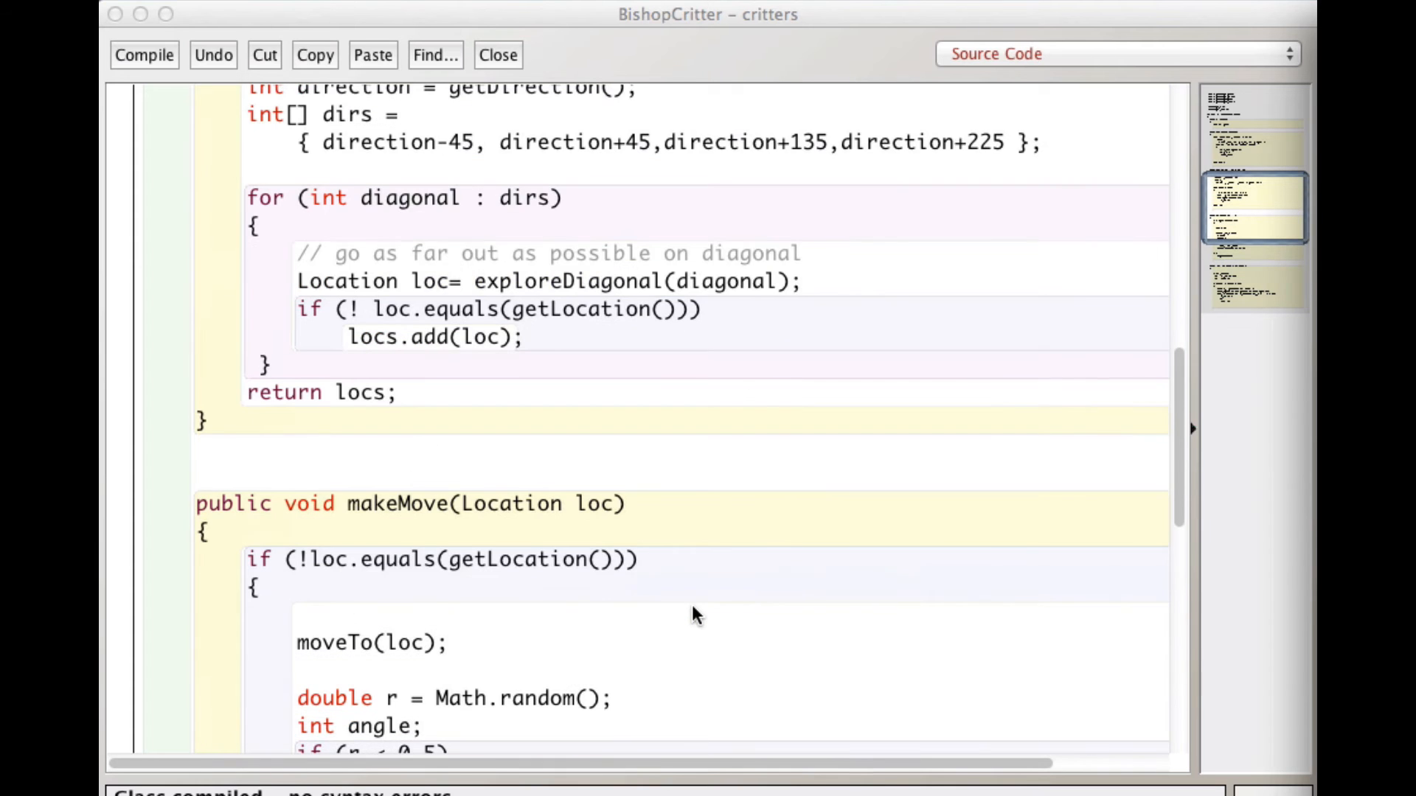
scroll(up, 3)
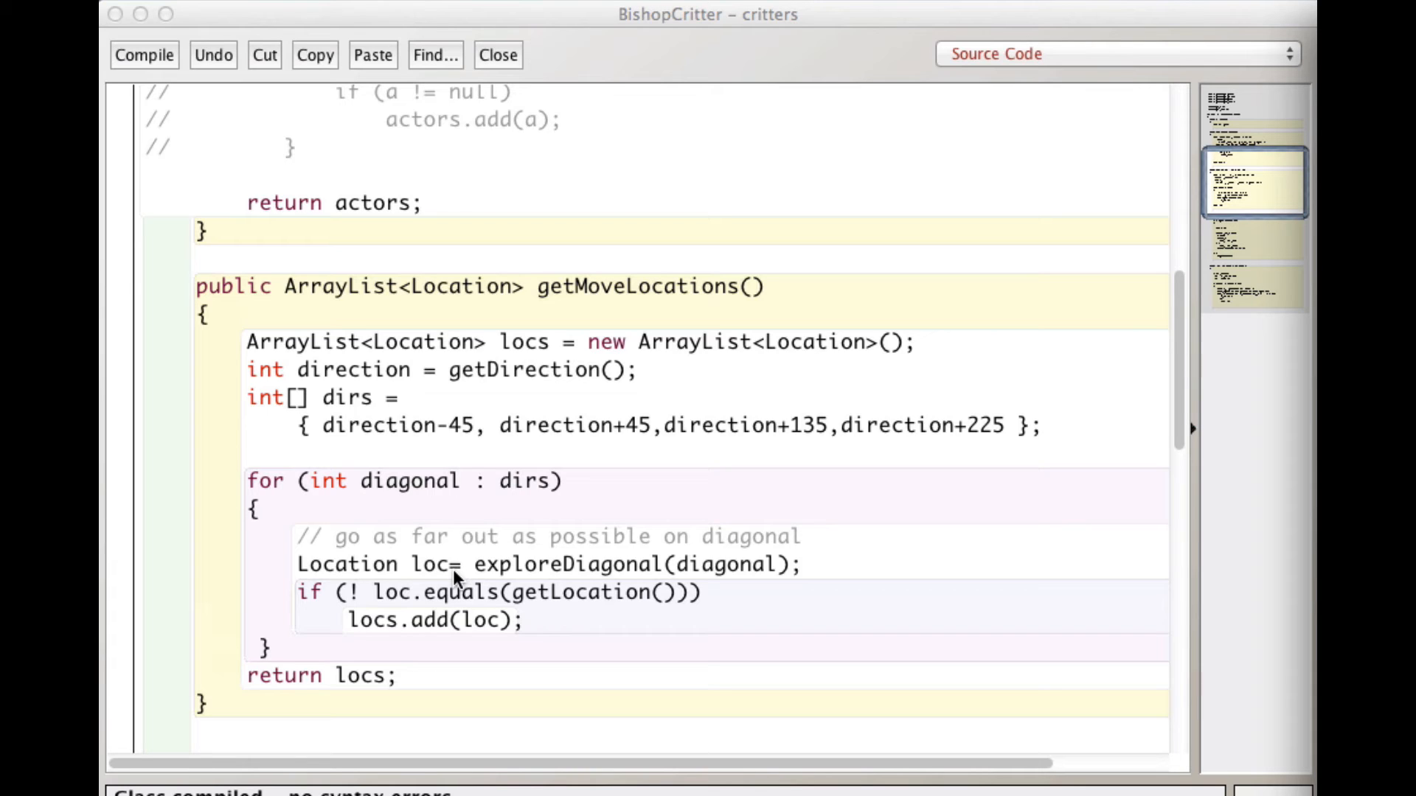
mouse_move(303, 599)
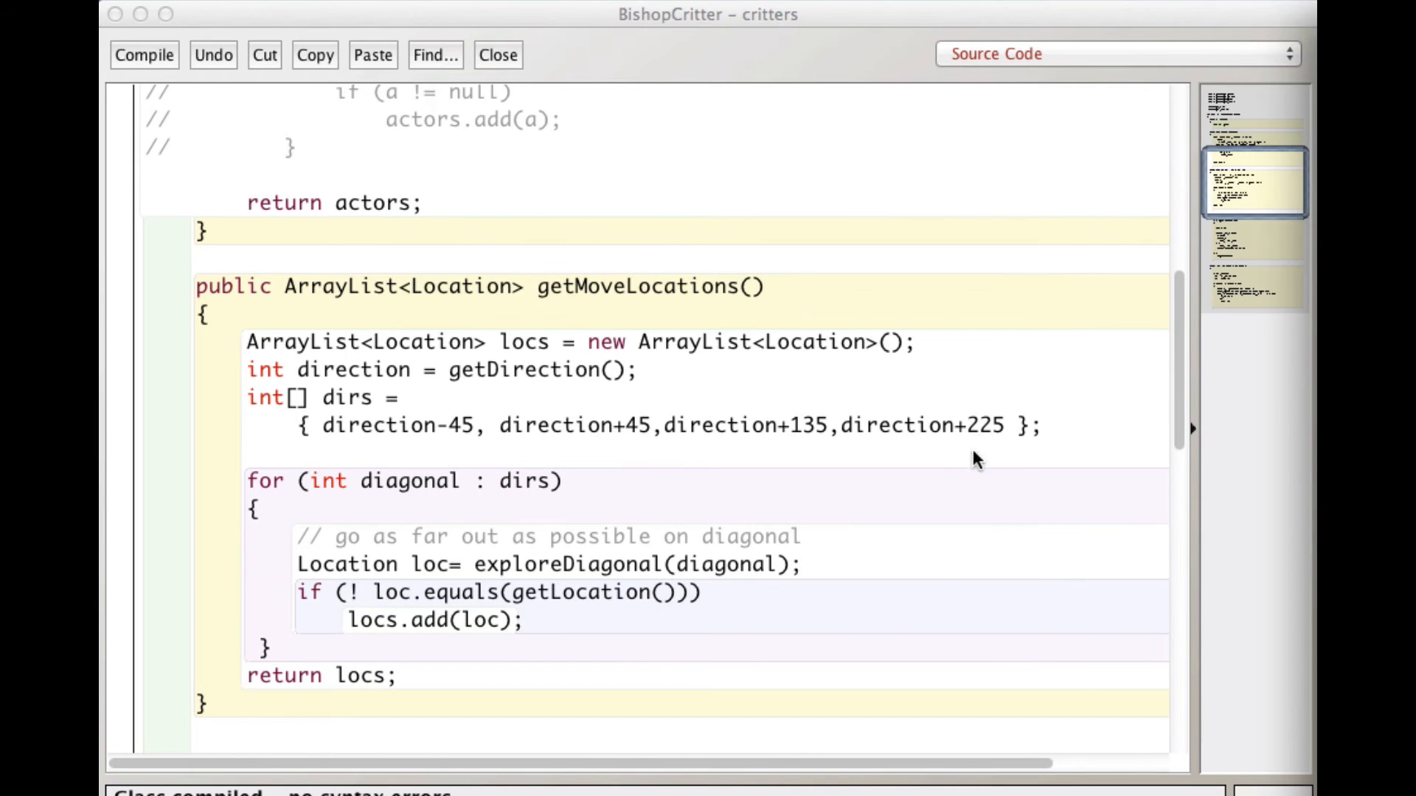
mouse_move(502, 586)
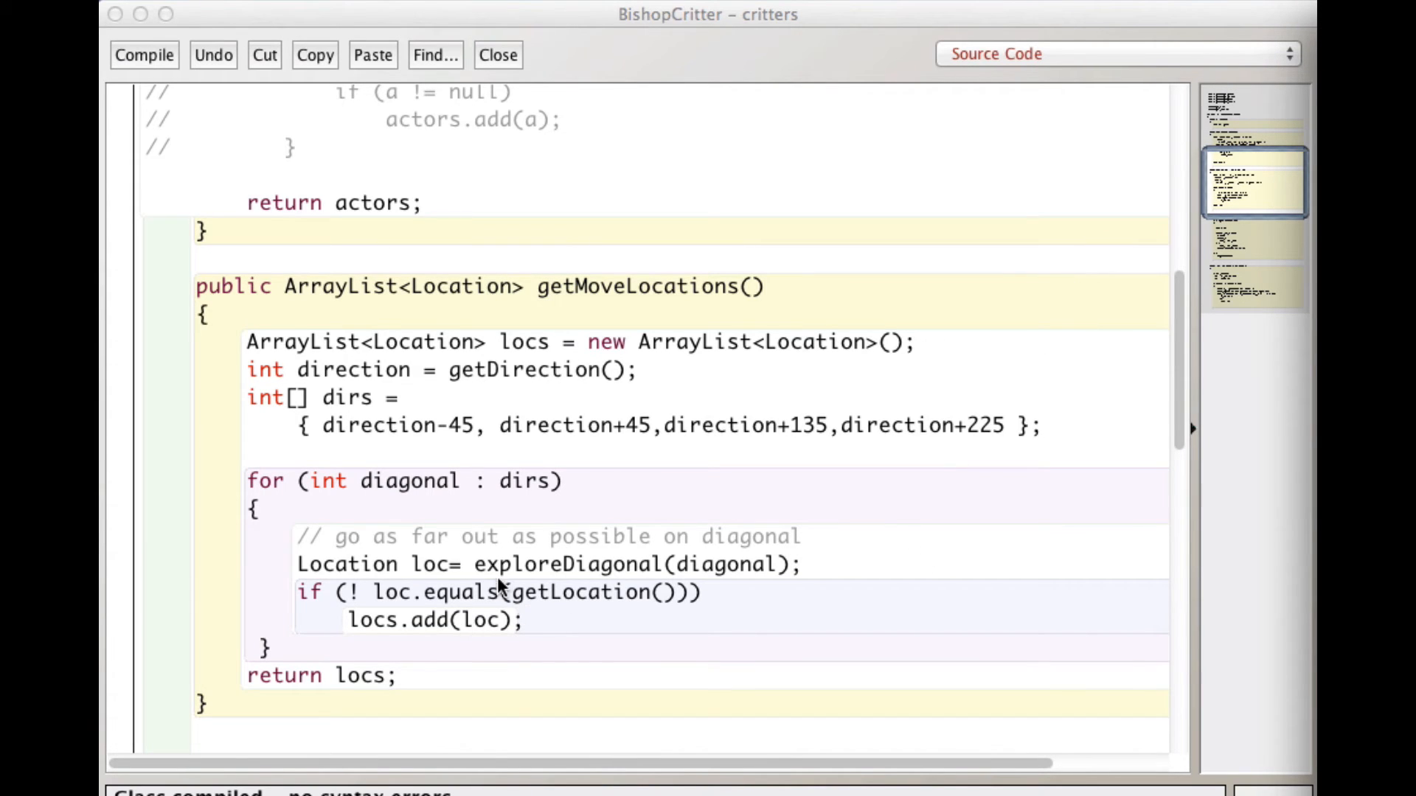
mouse_move(713, 583)
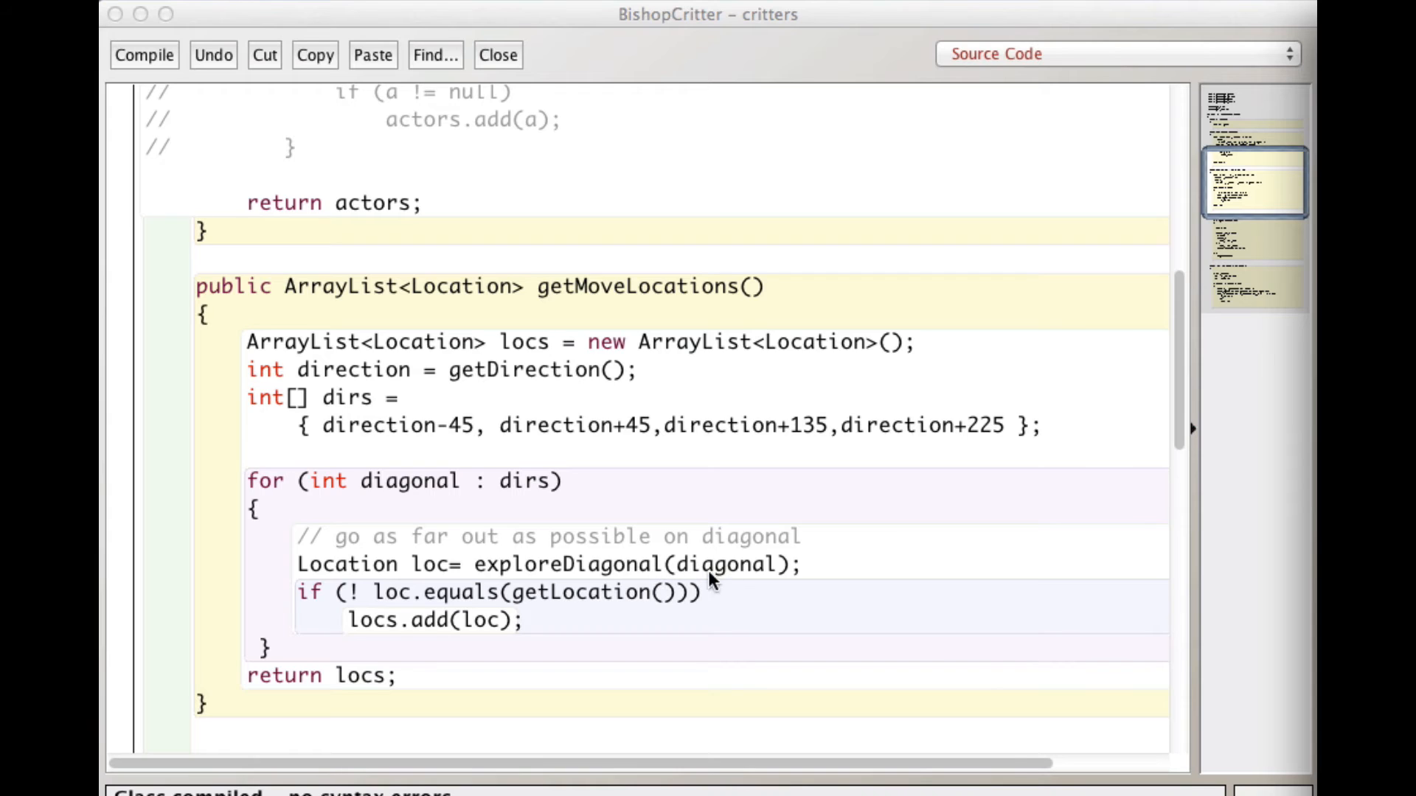
mouse_move(442, 578)
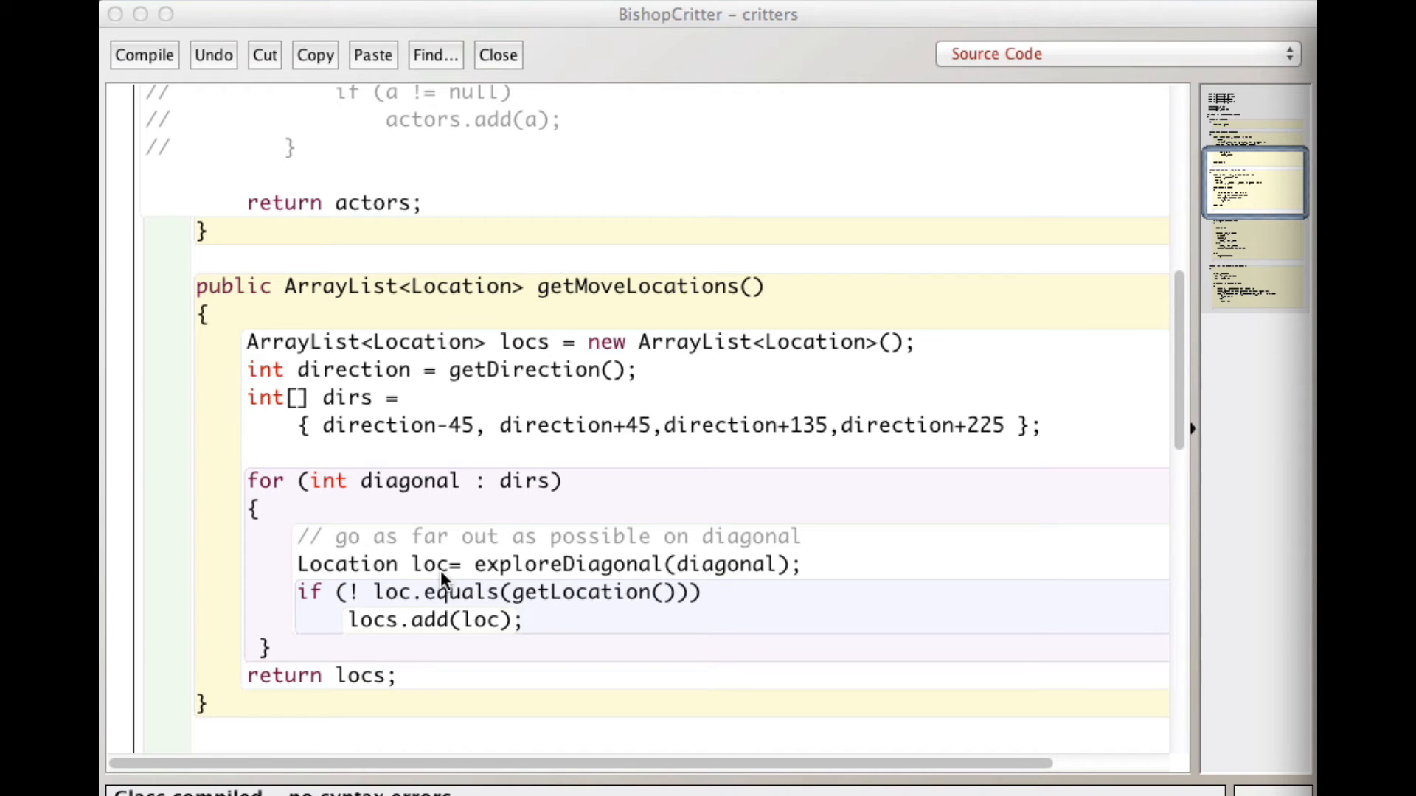
mouse_move(443, 586)
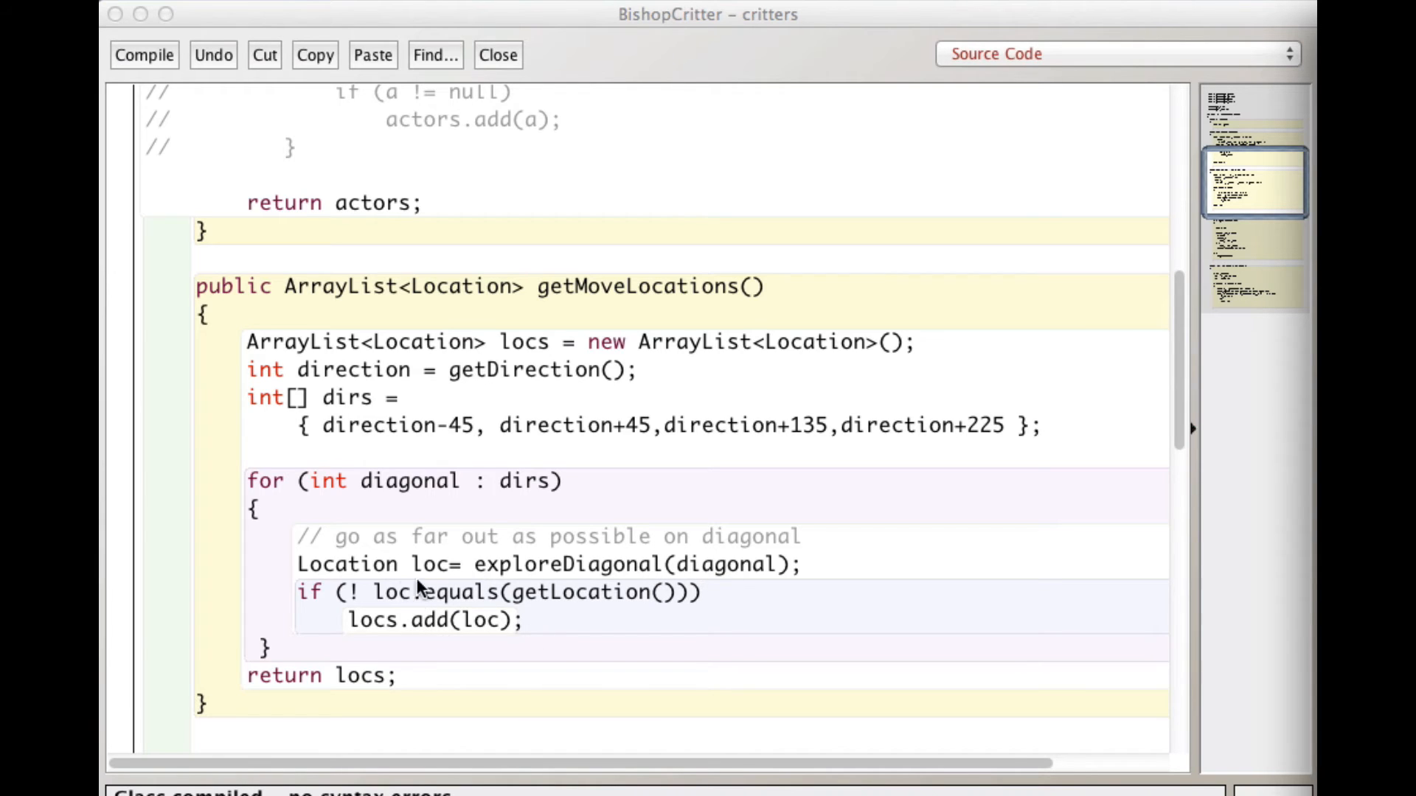
mouse_move(443, 664)
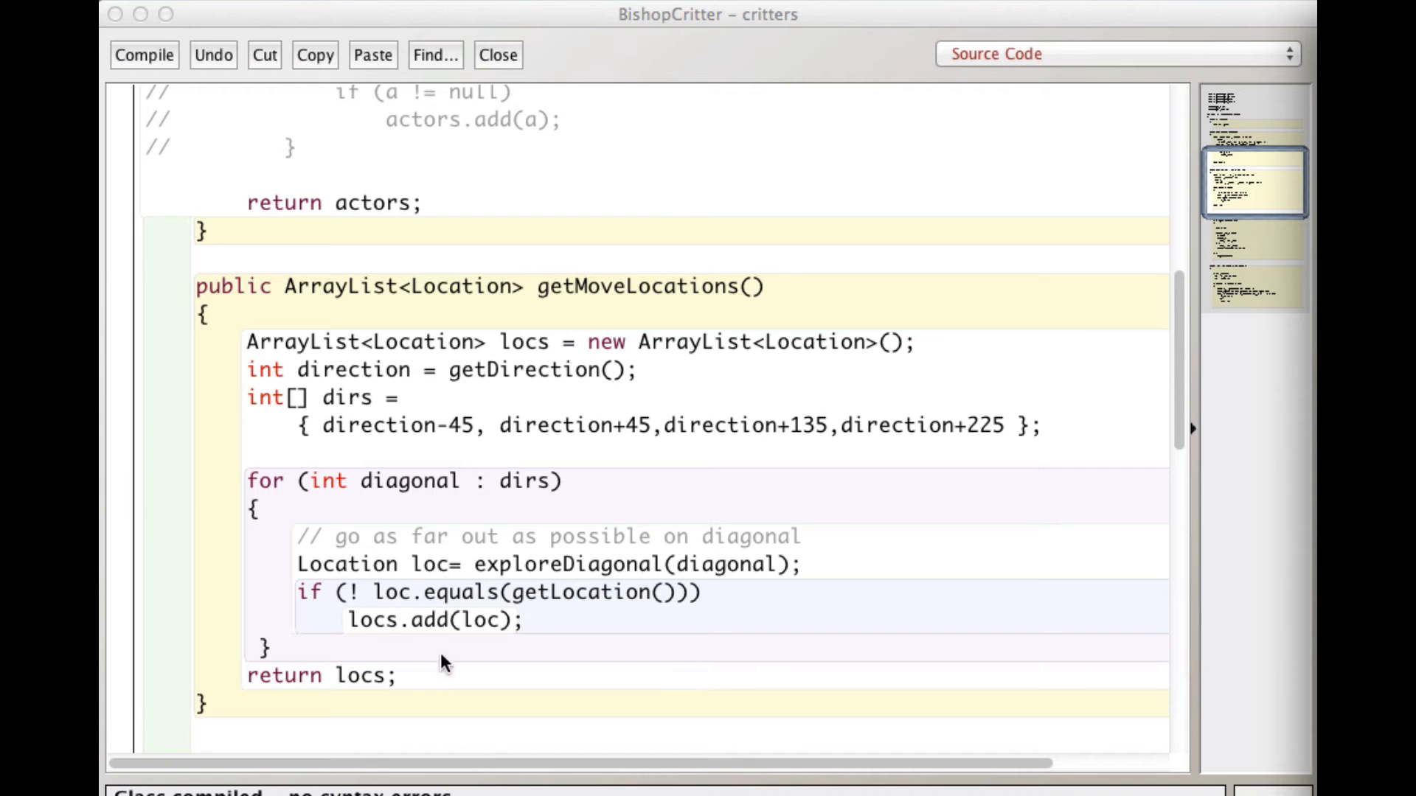
mouse_move(401, 667)
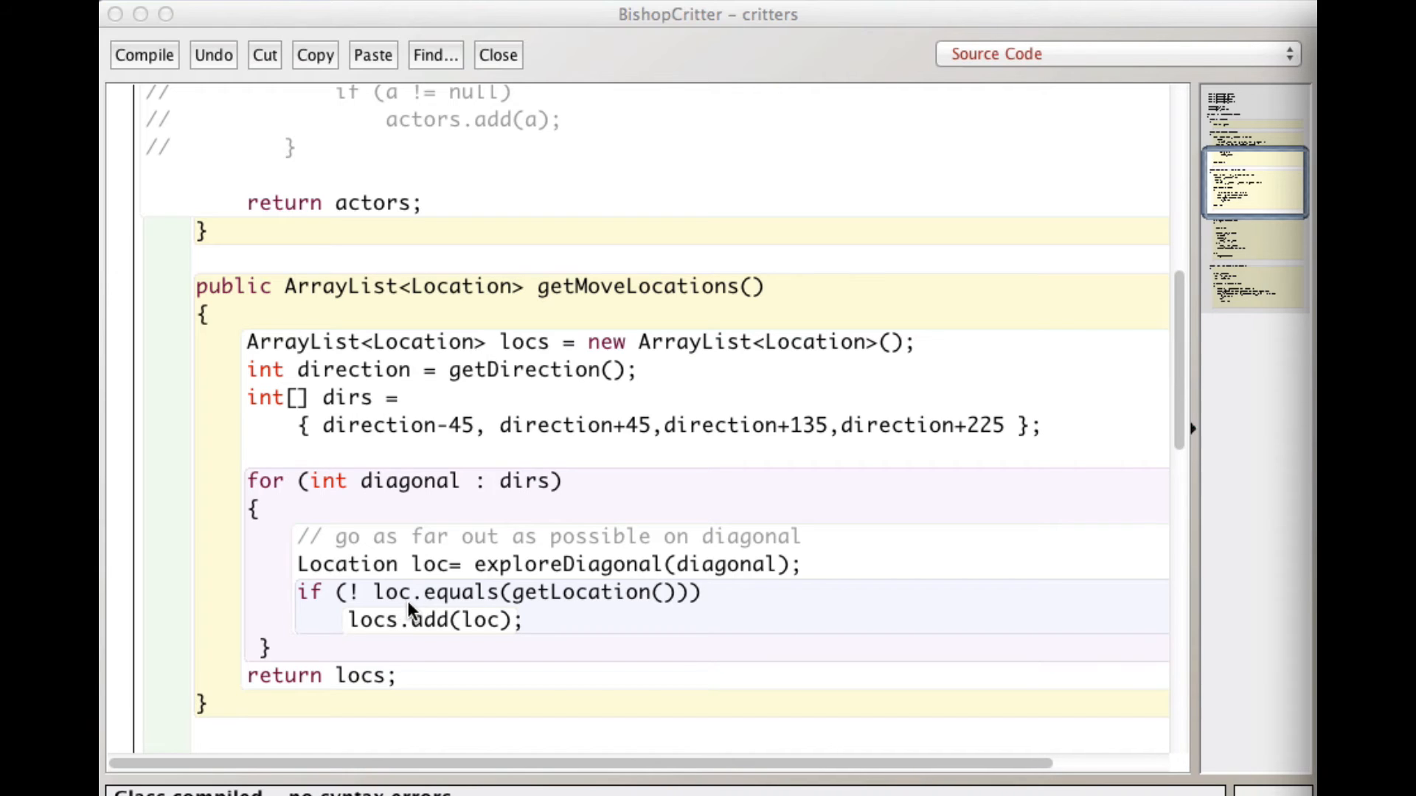
mouse_move(476, 611)
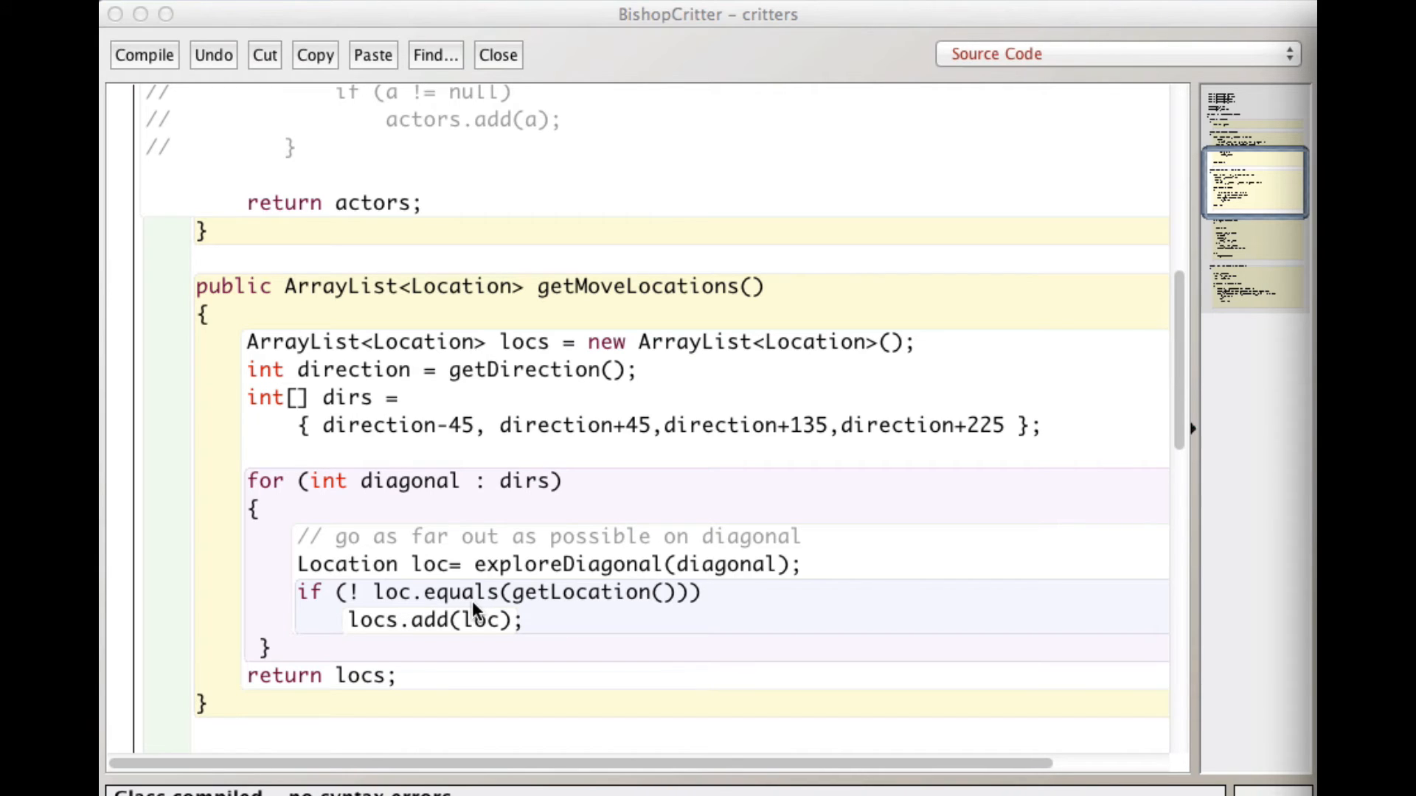
mouse_move(623, 606)
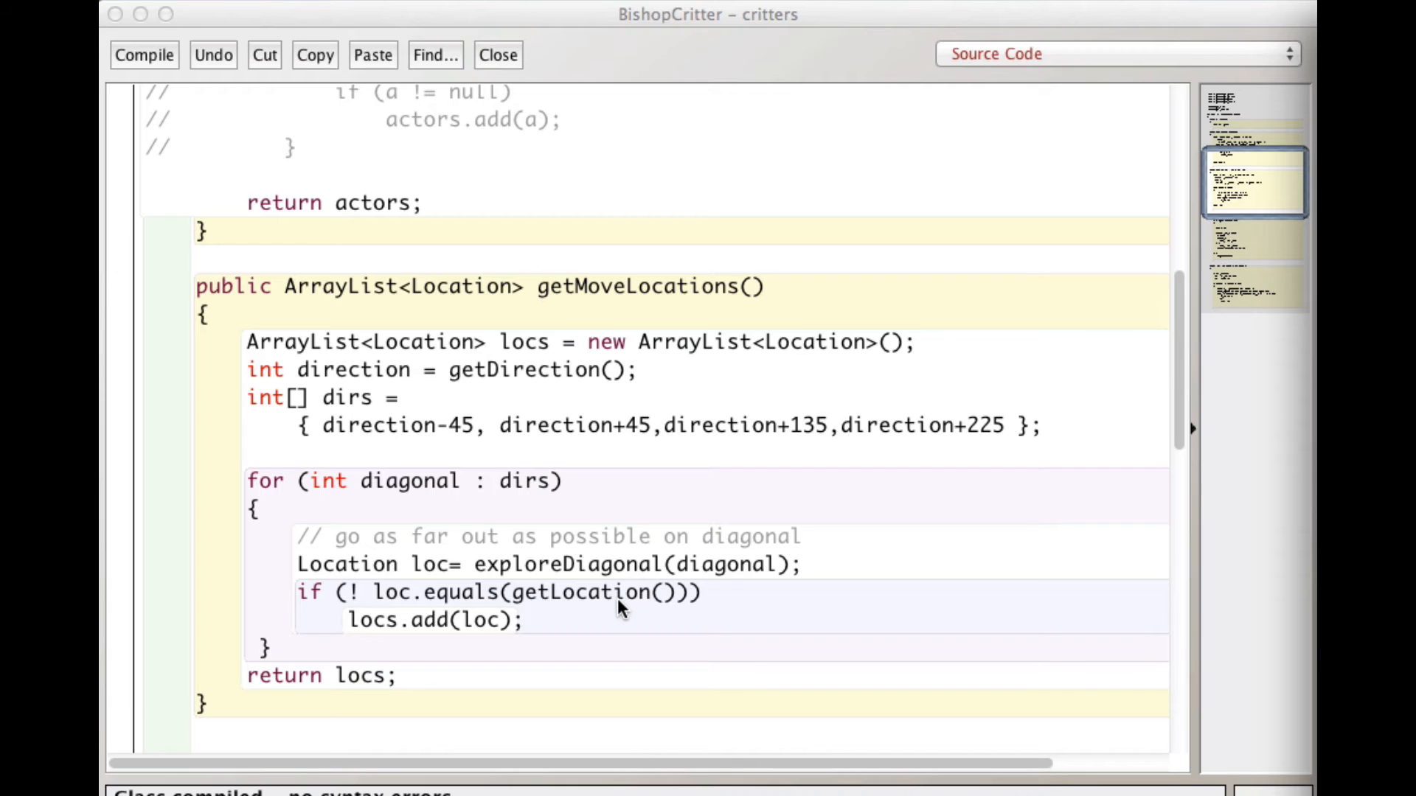
mouse_move(360, 605)
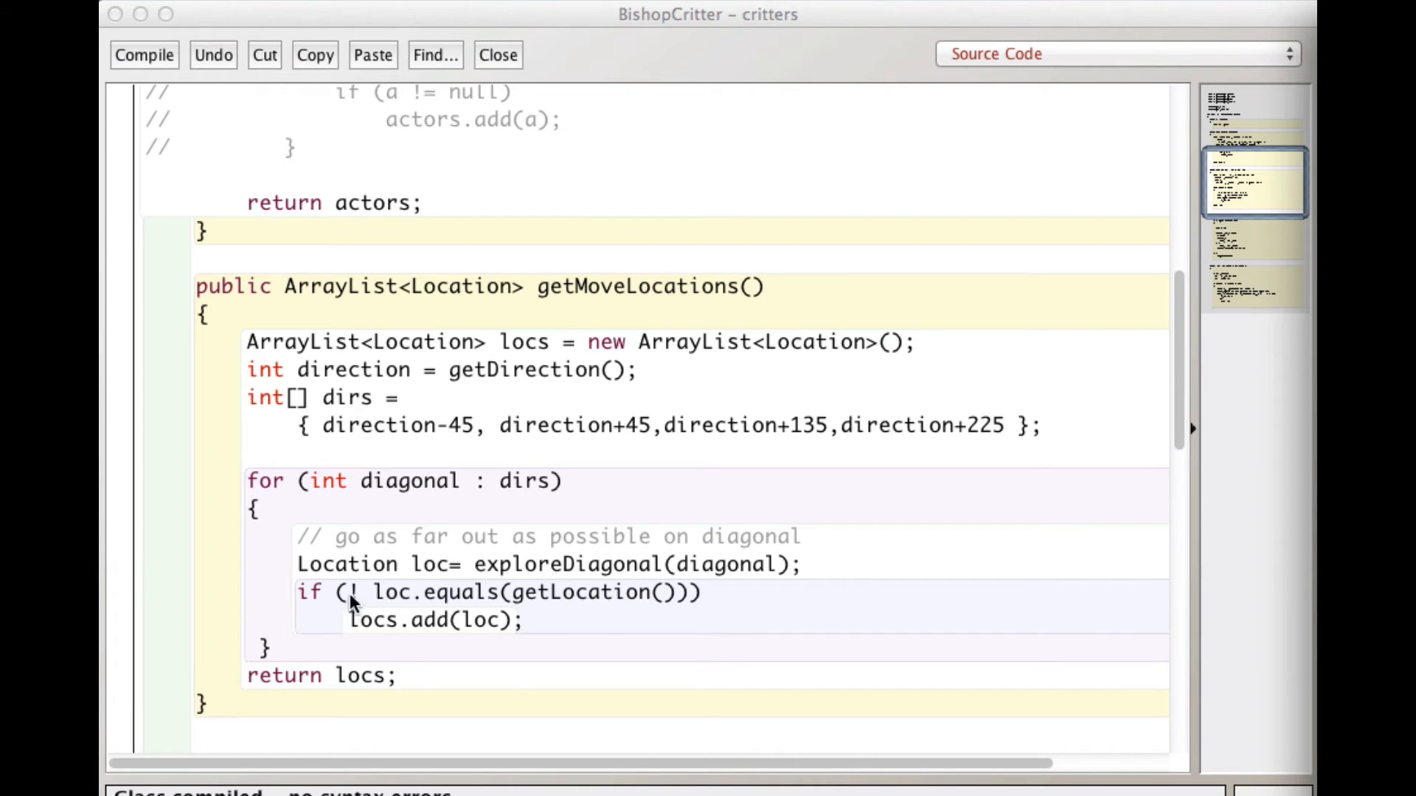
mouse_move(407, 605)
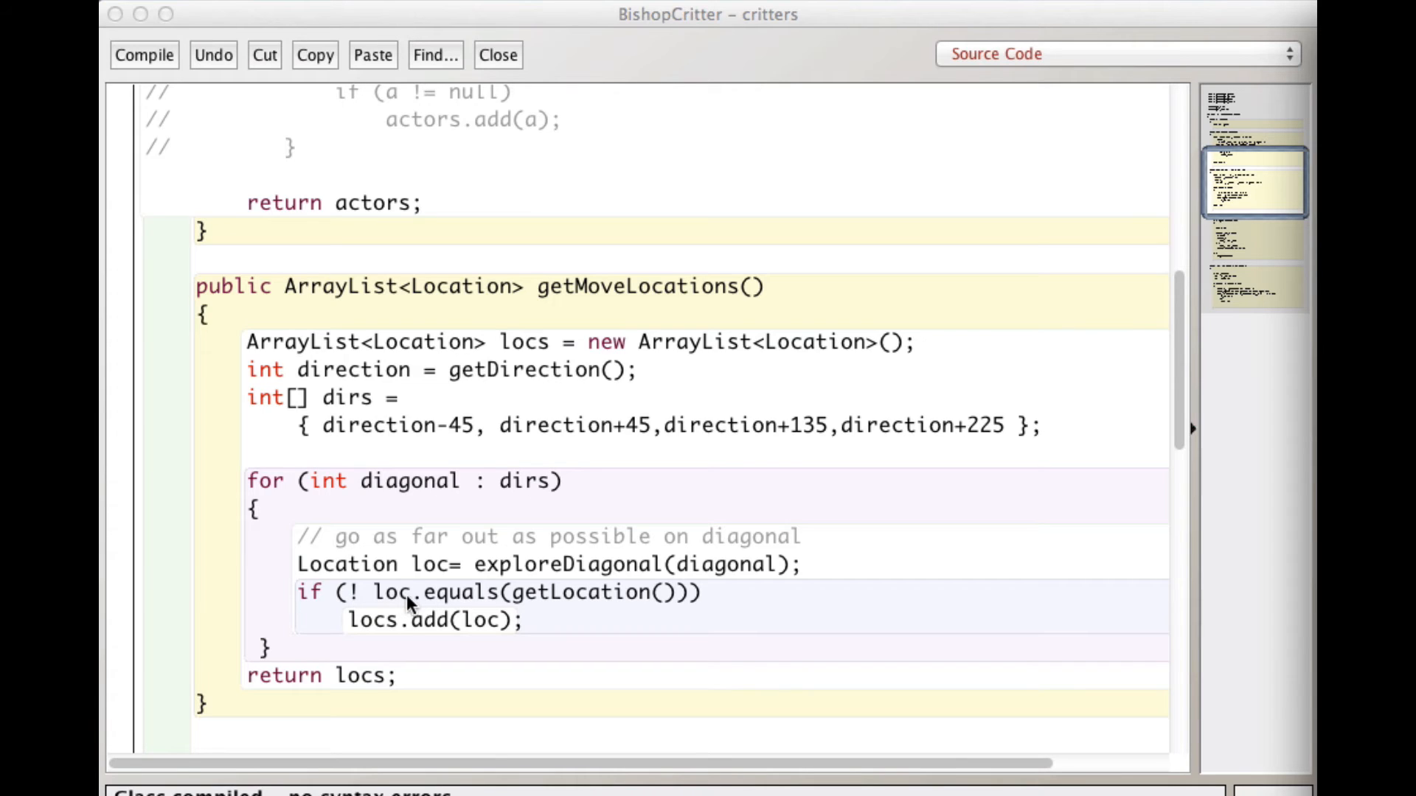
mouse_move(434, 600)
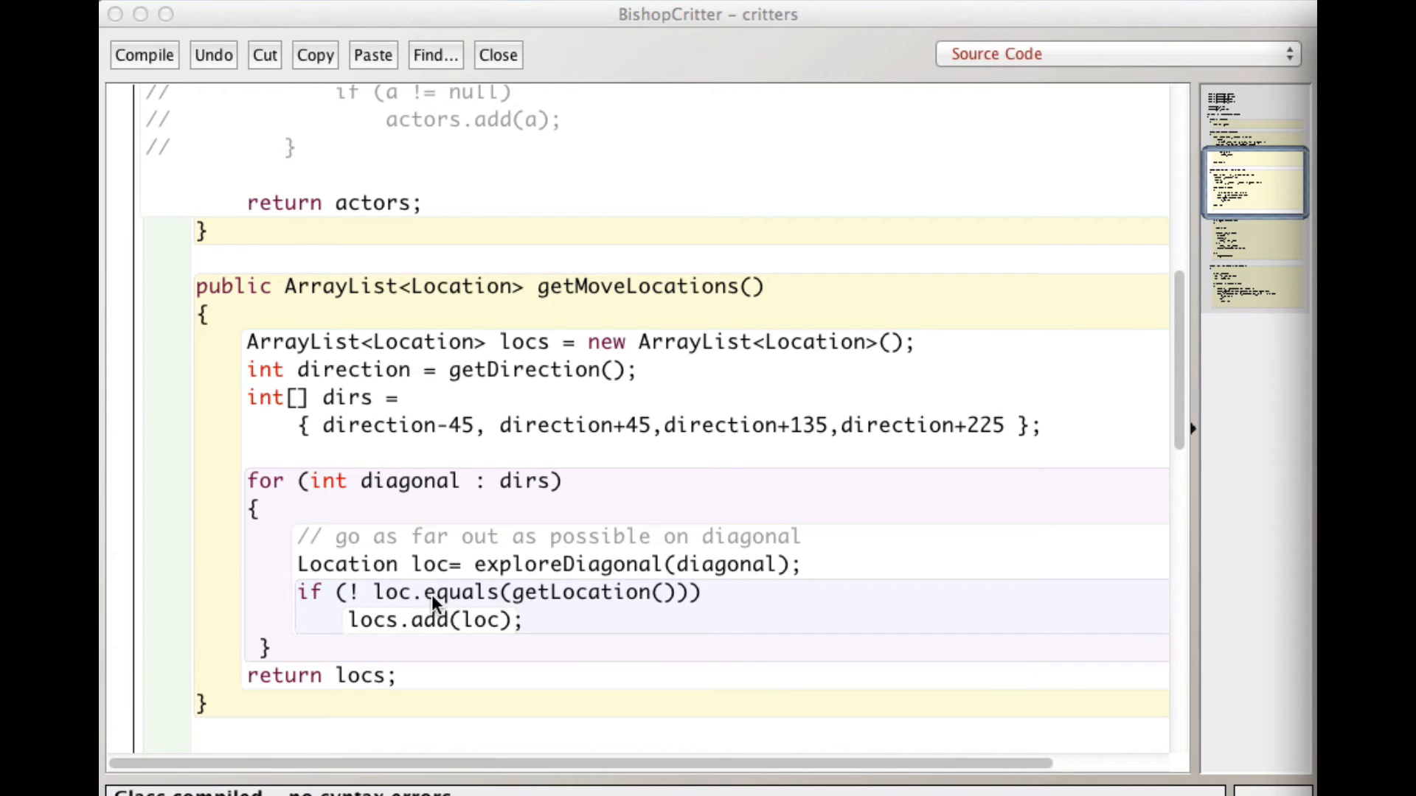
mouse_move(668, 609)
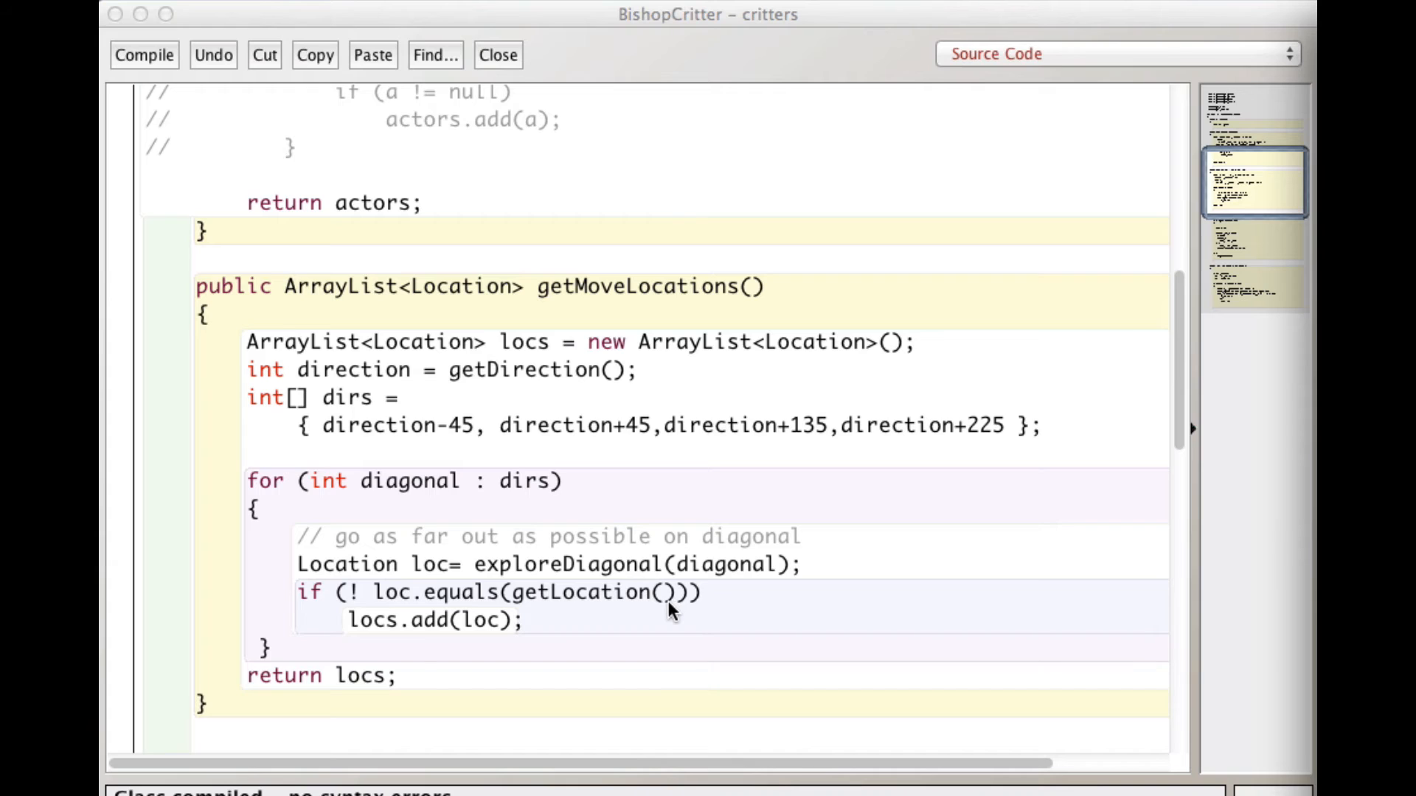
mouse_move(438, 604)
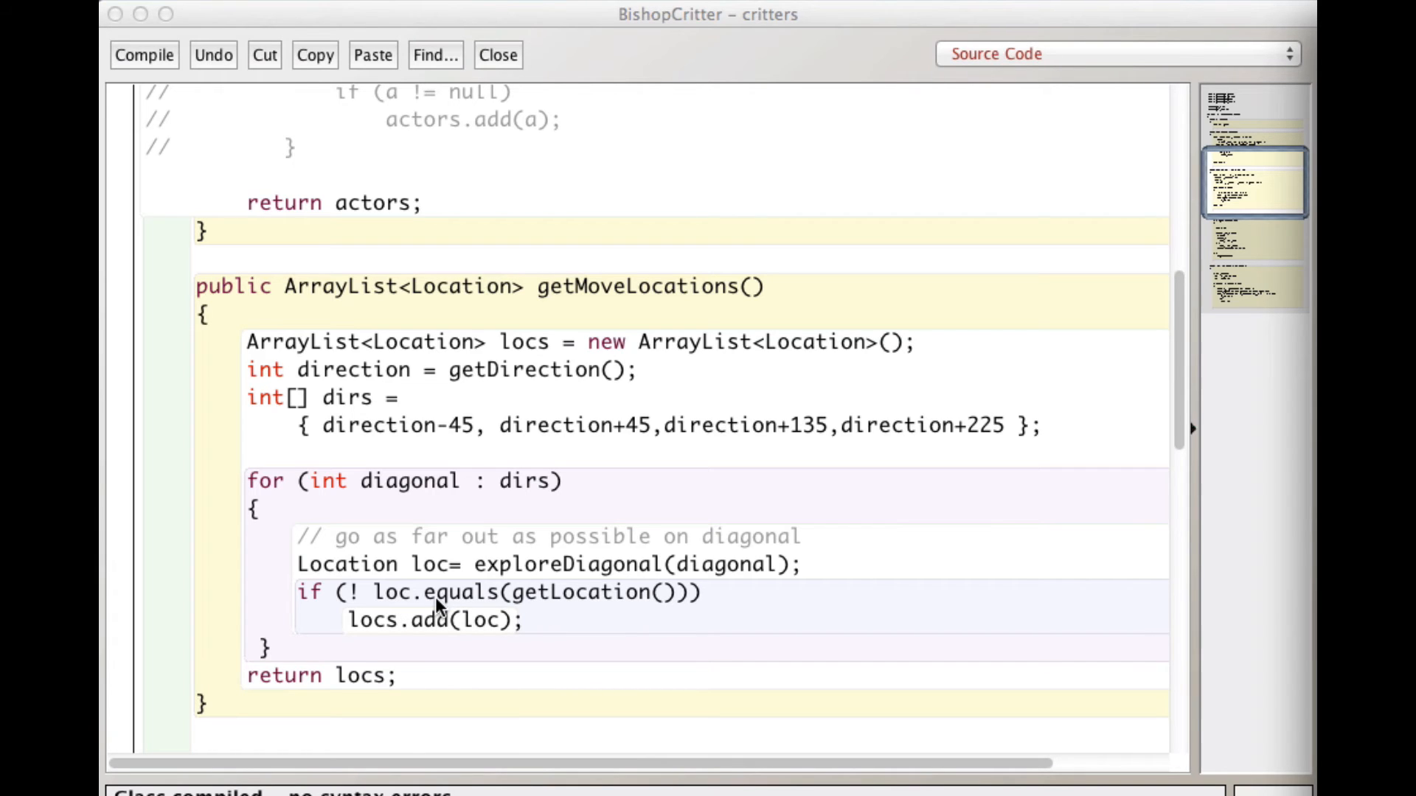
mouse_move(378, 641)
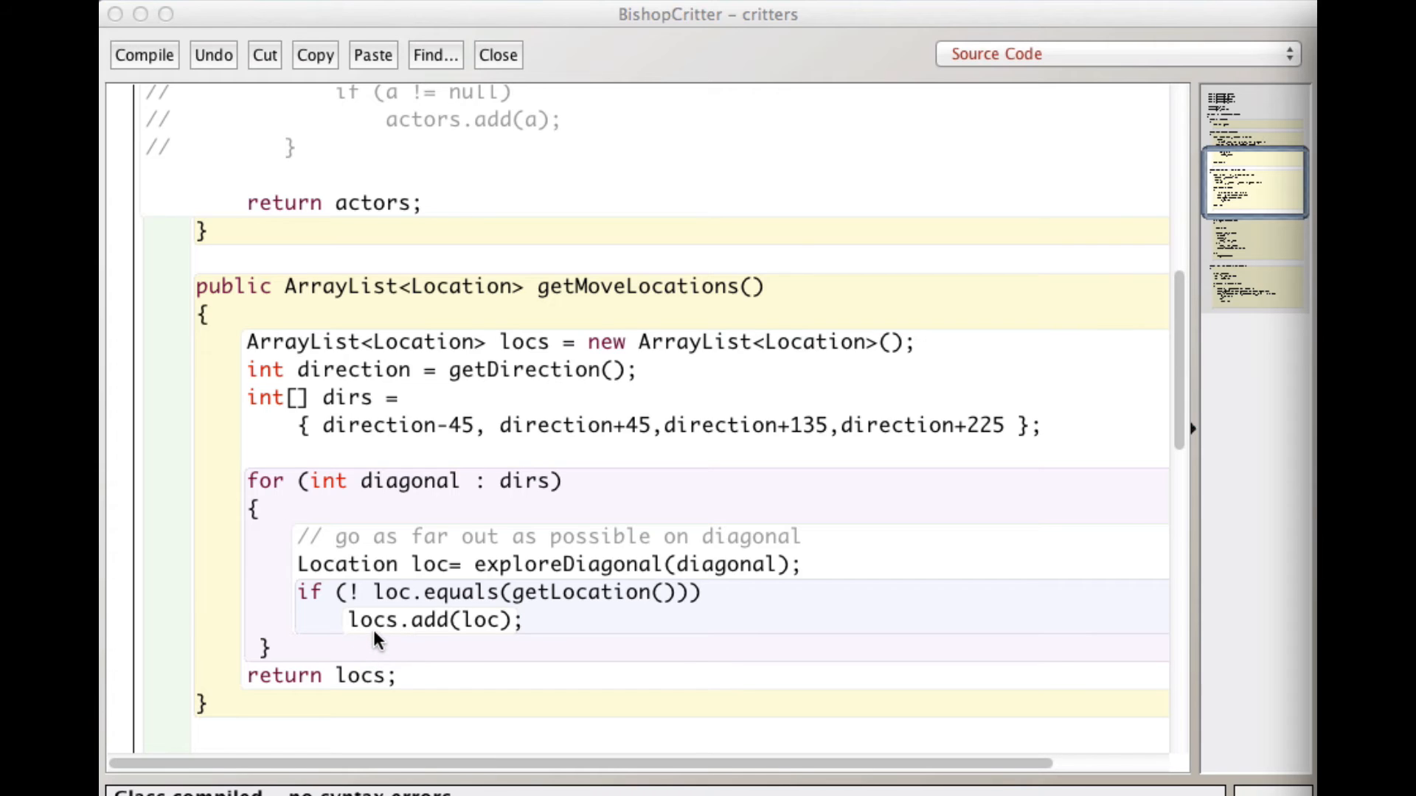
mouse_move(407, 485)
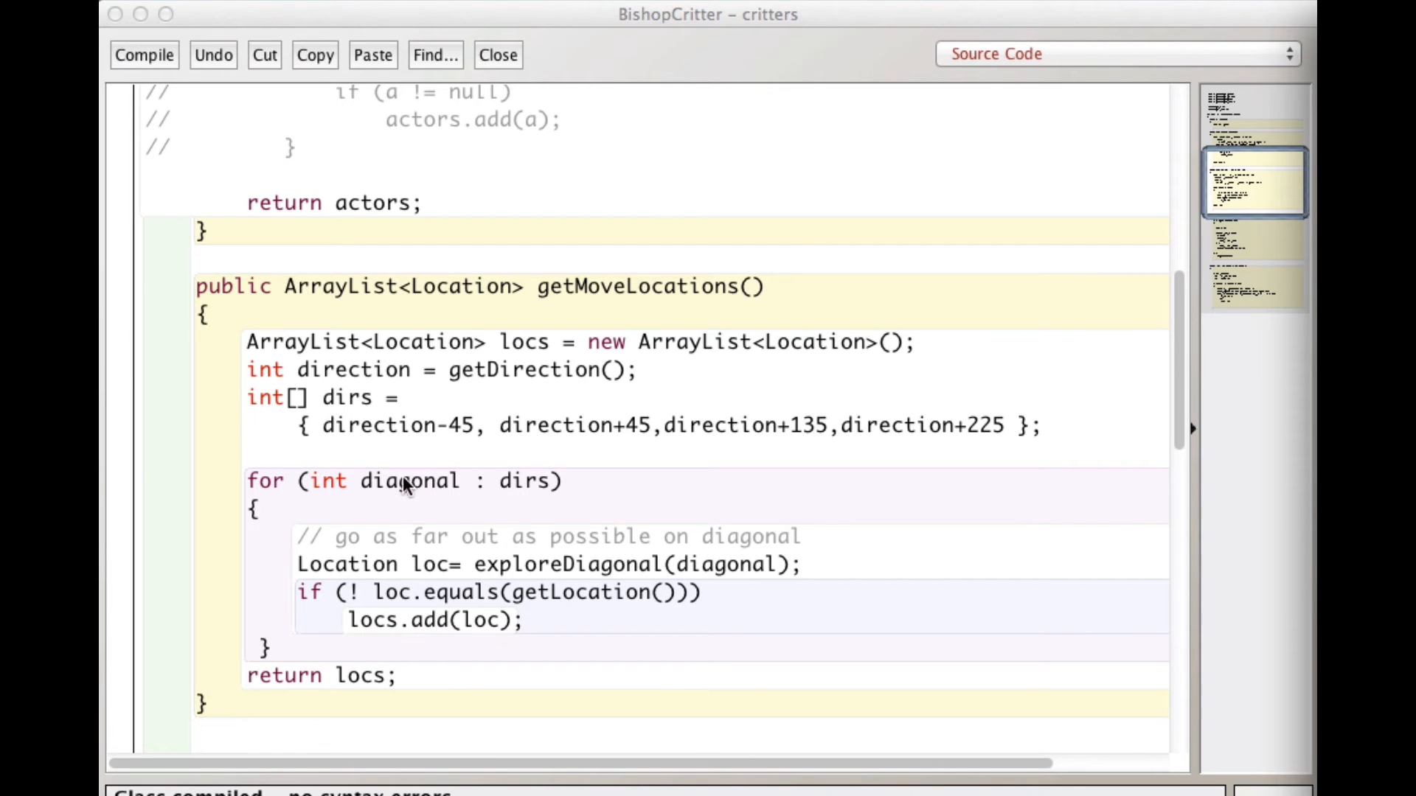
mouse_move(454, 634)
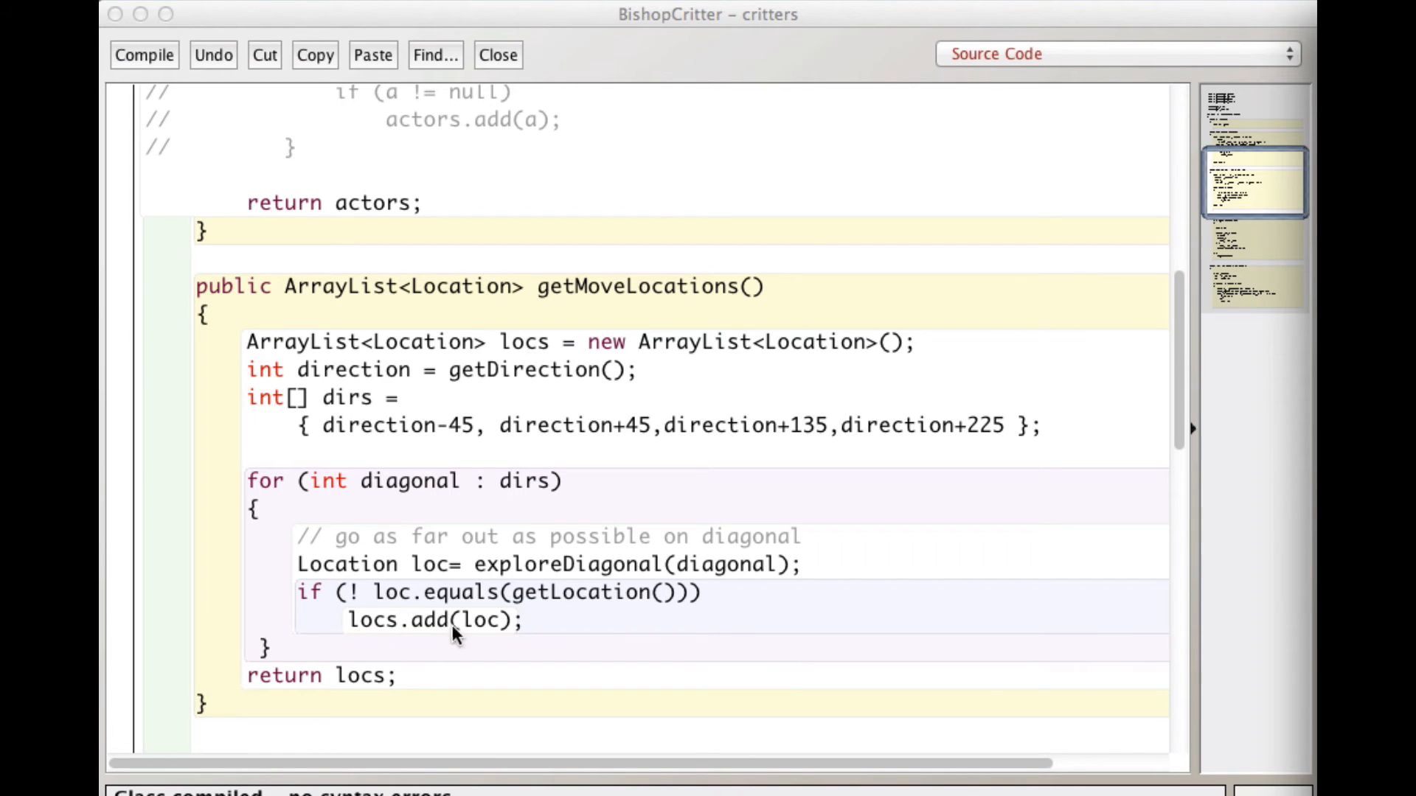
mouse_move(515, 633)
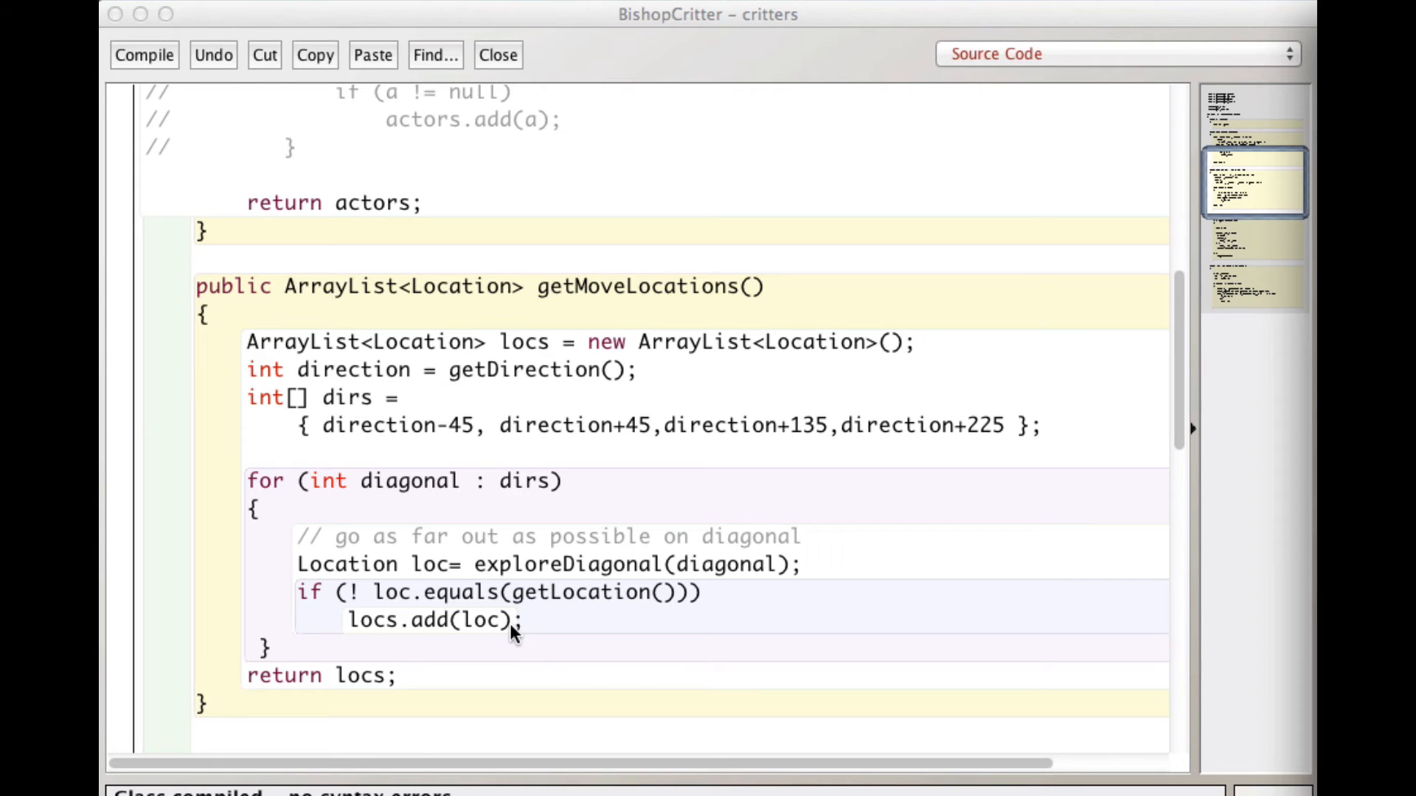
mouse_move(501, 660)
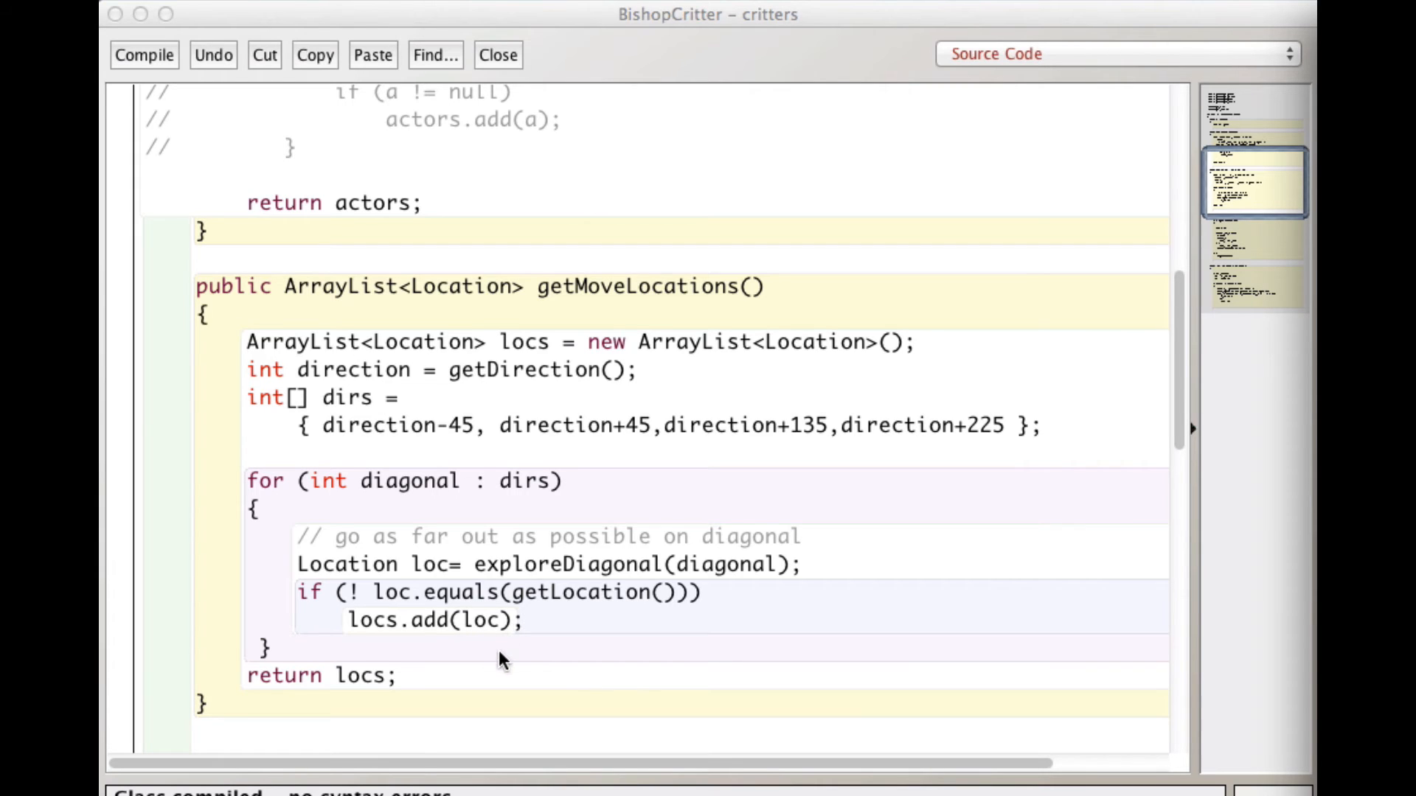
mouse_move(383, 490)
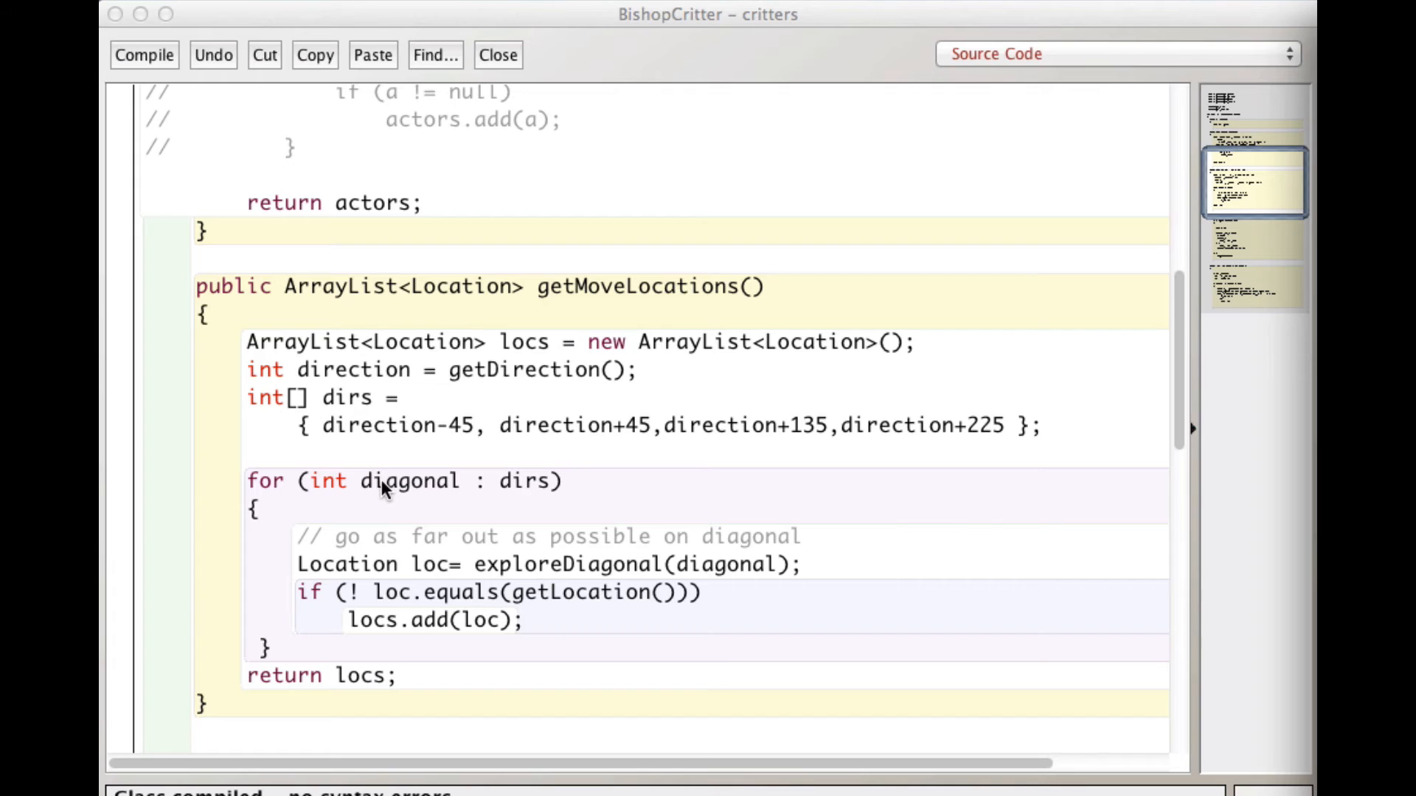
mouse_move(621, 434)
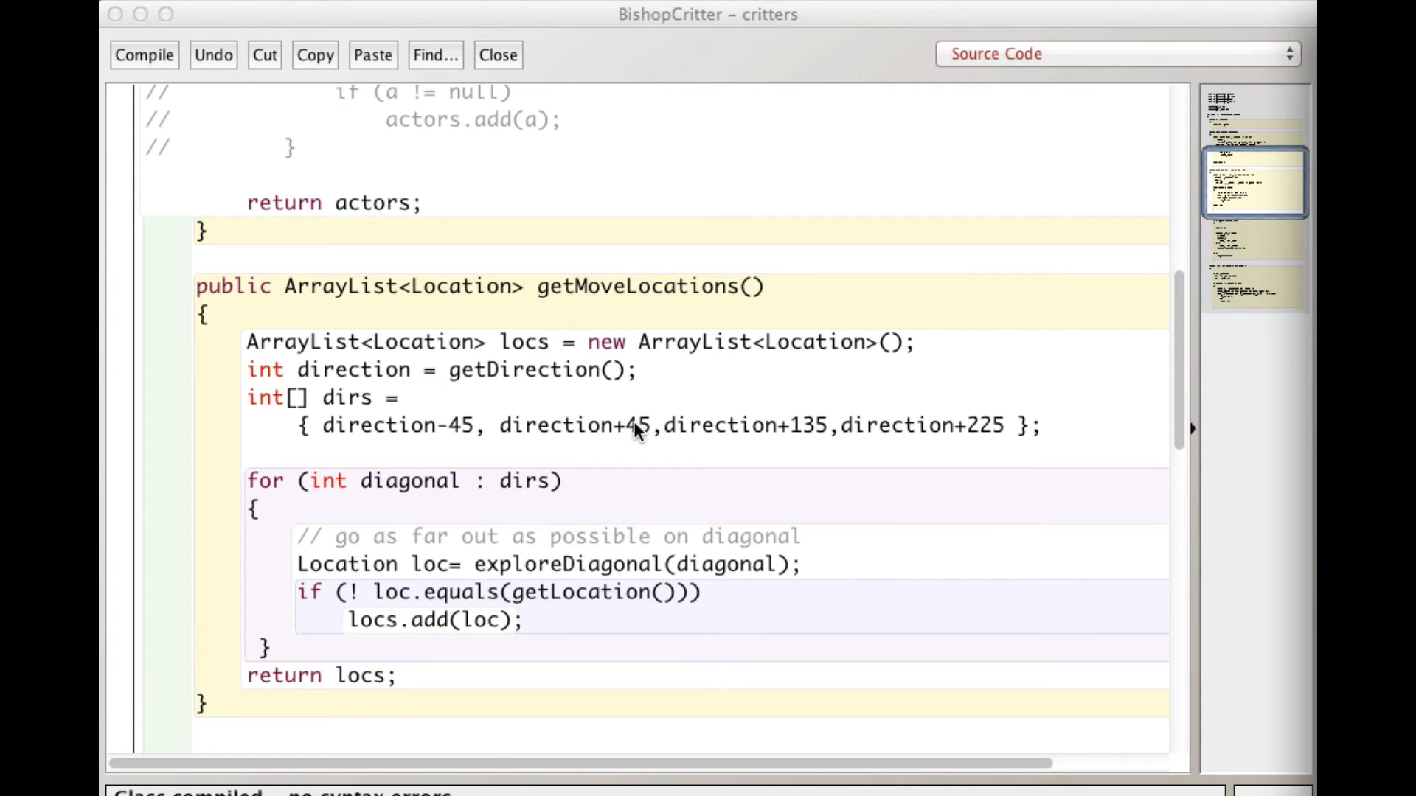
mouse_move(528, 629)
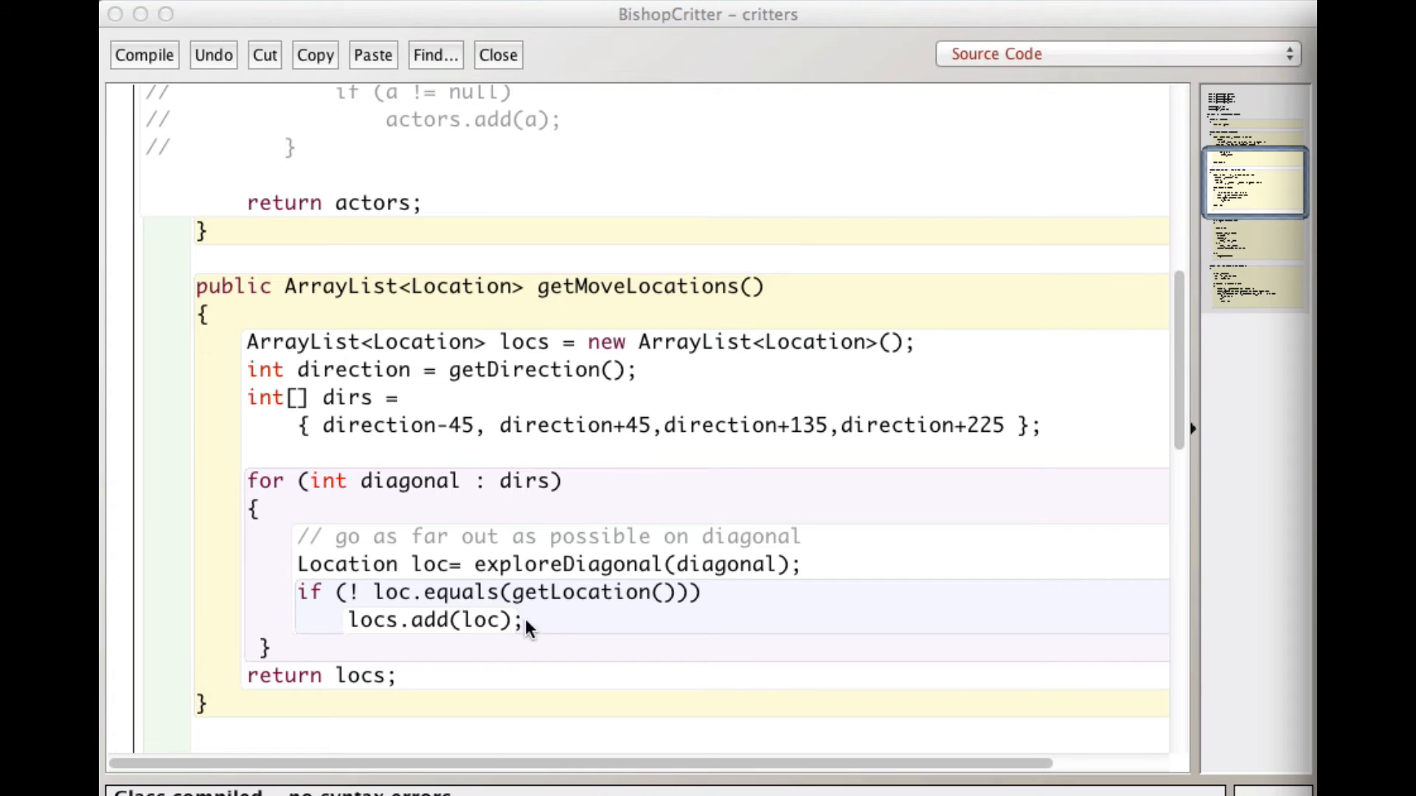
mouse_move(473, 632)
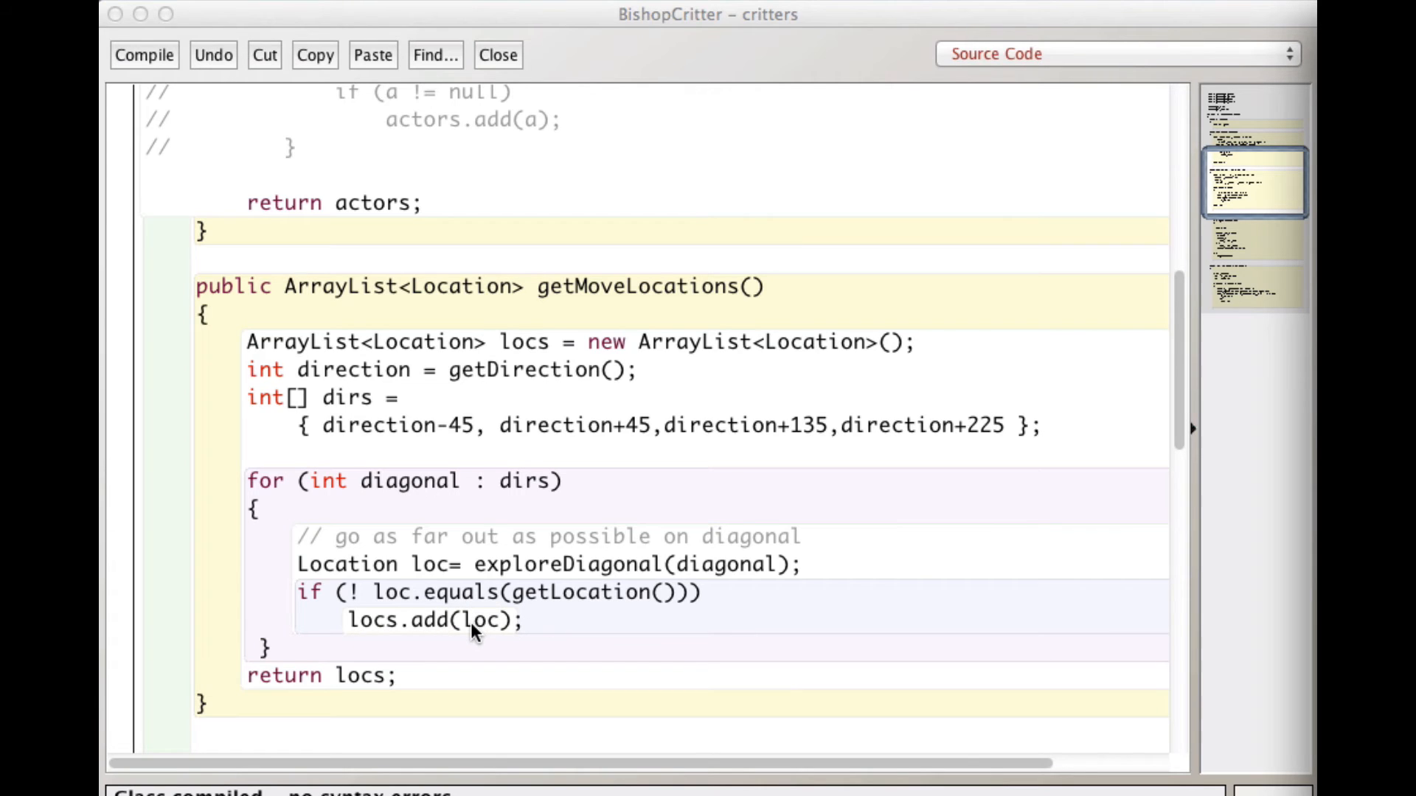
mouse_move(469, 634)
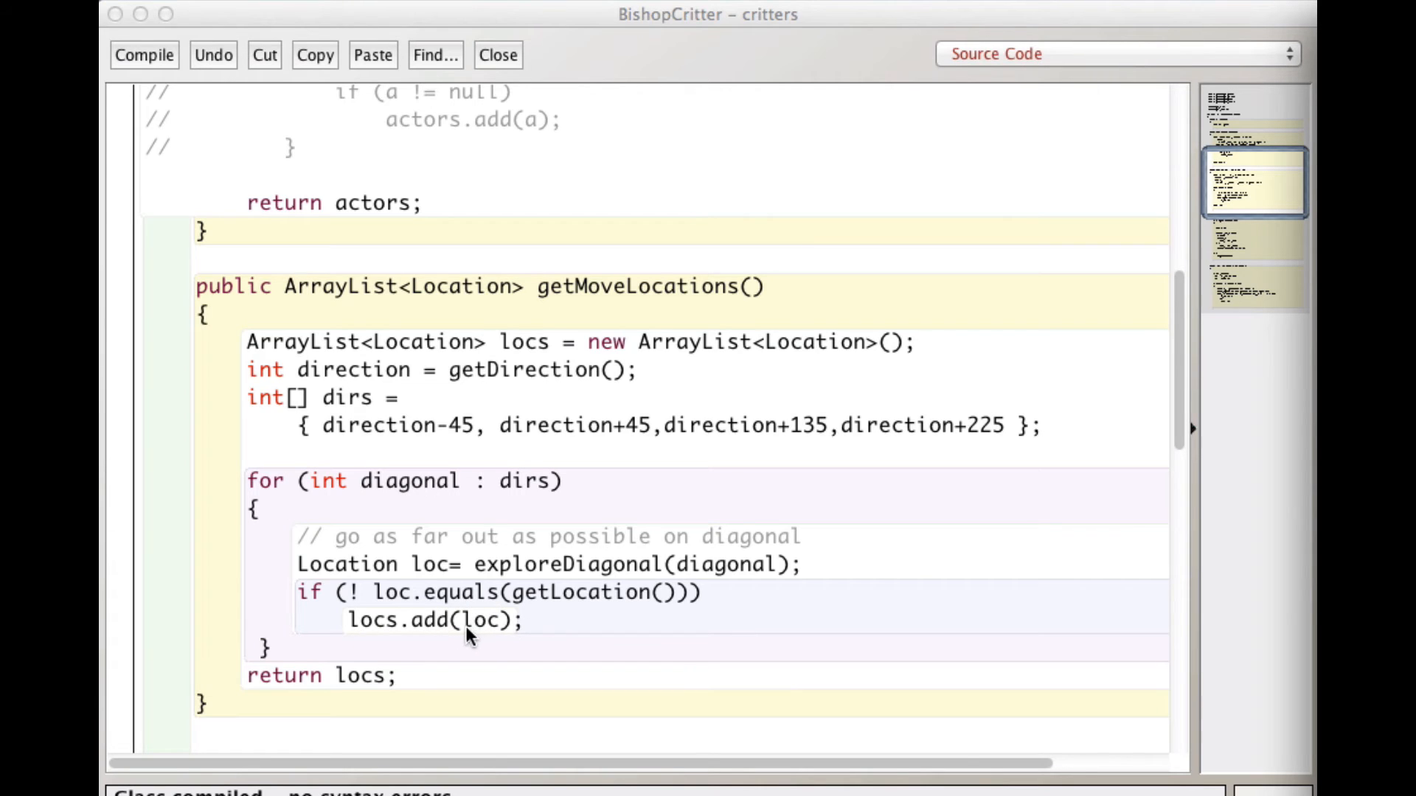
mouse_move(489, 633)
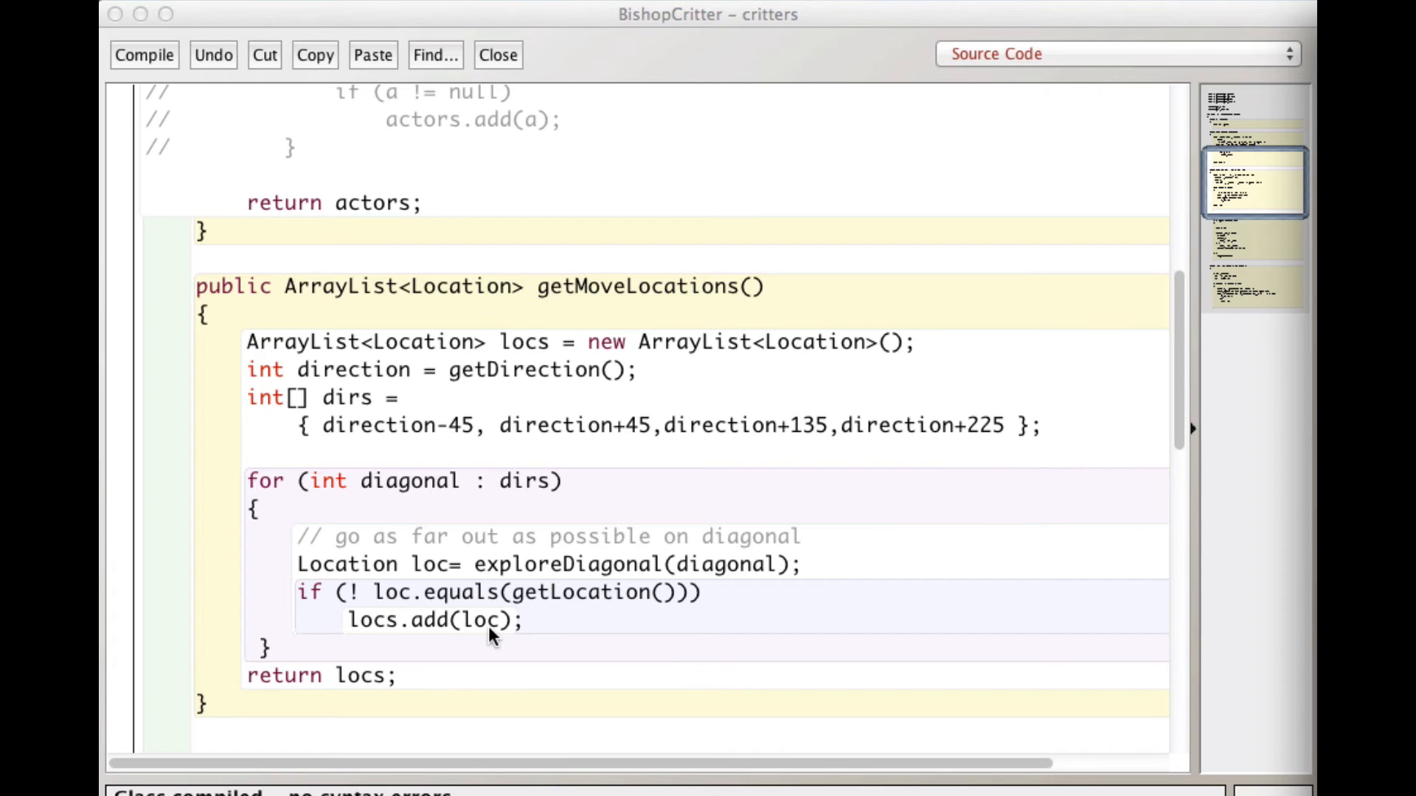
mouse_move(404, 693)
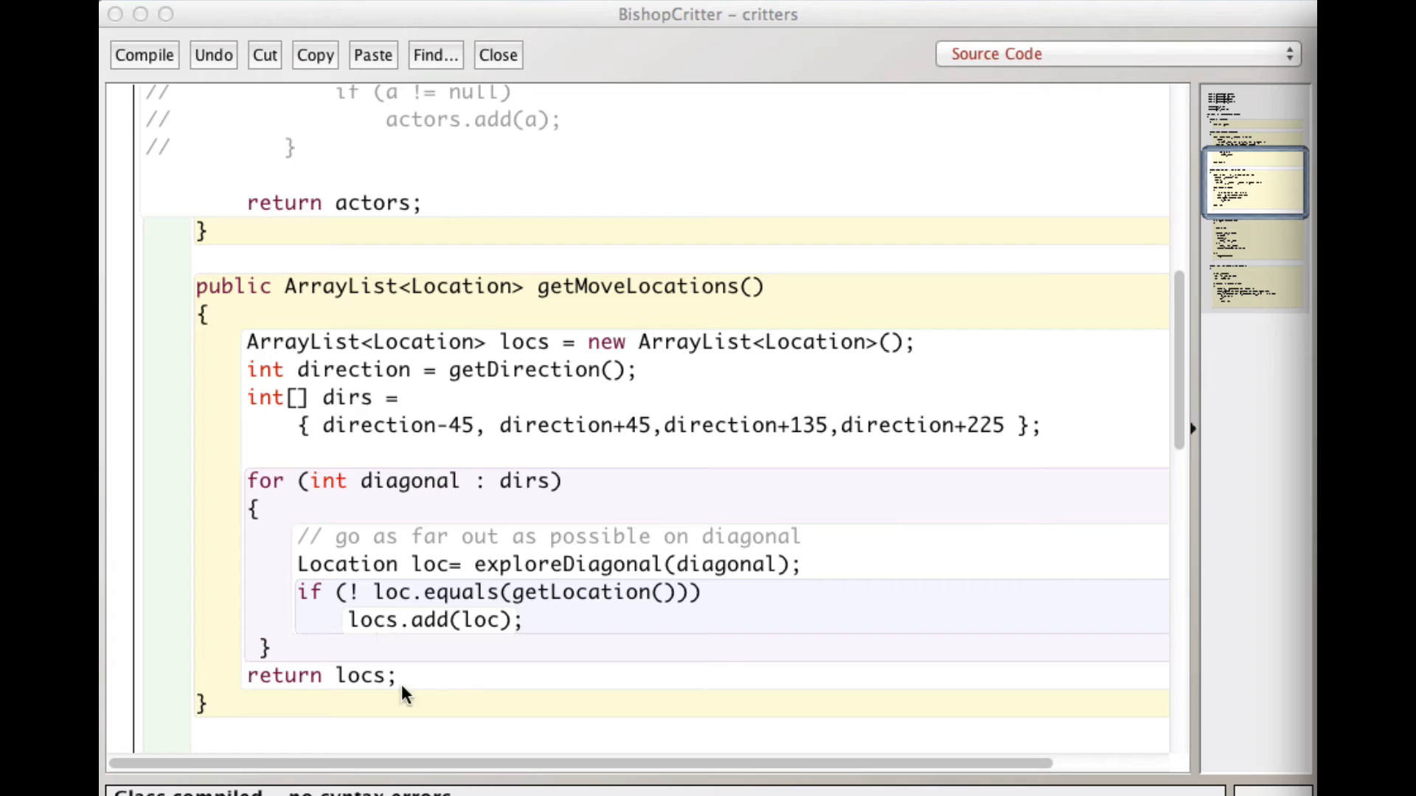
mouse_move(839, 541)
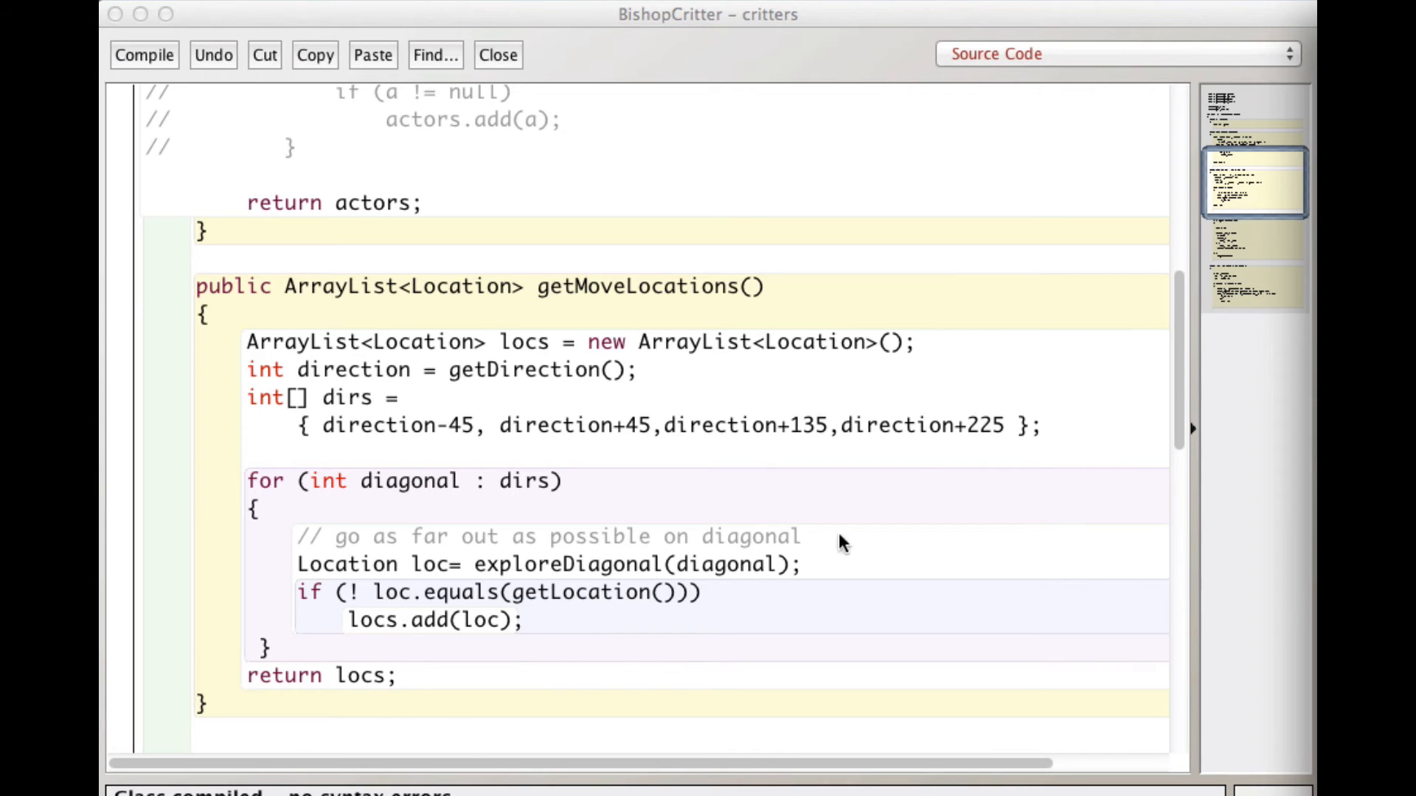
mouse_move(388, 702)
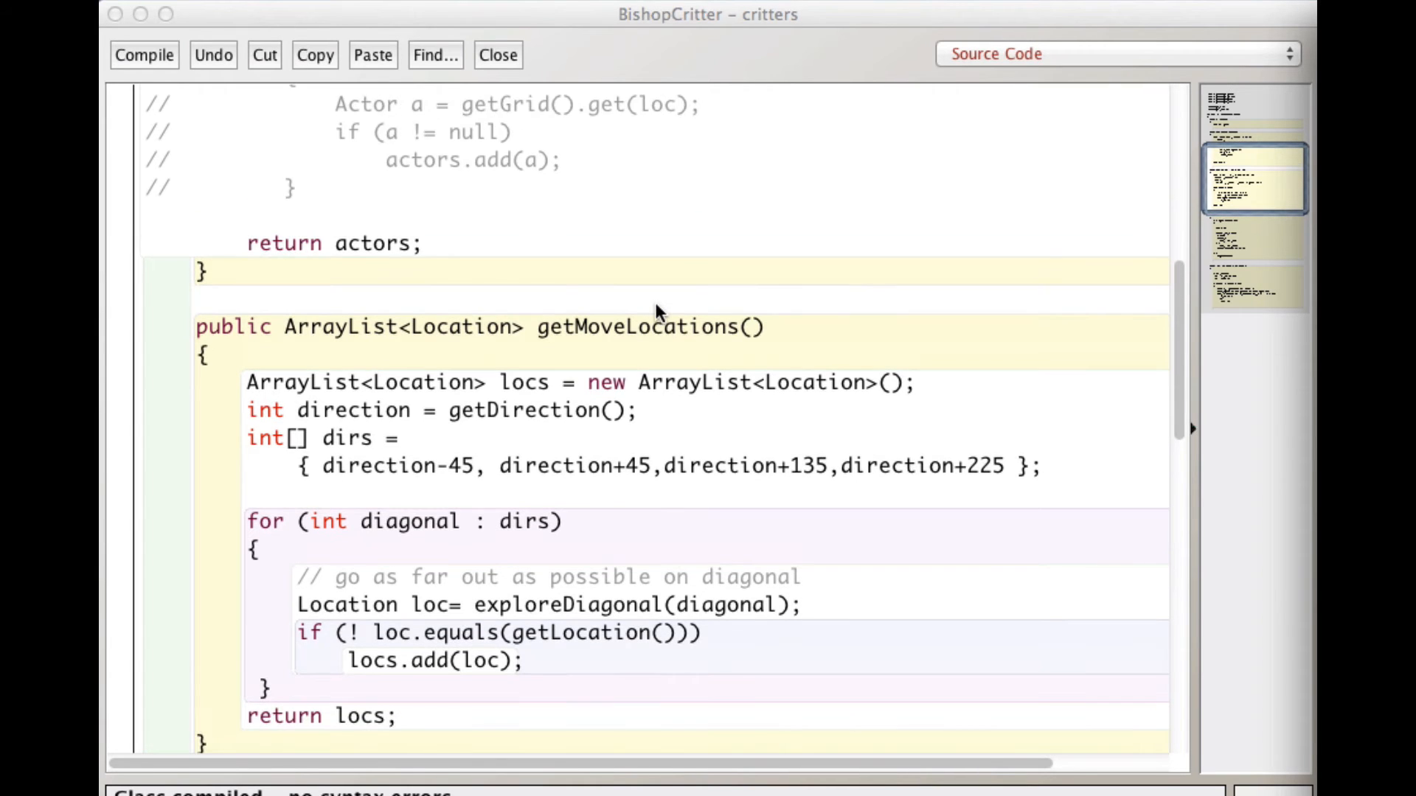
- Scroll the quick-reference page to reread the Critter act method
scroll(down, 3)
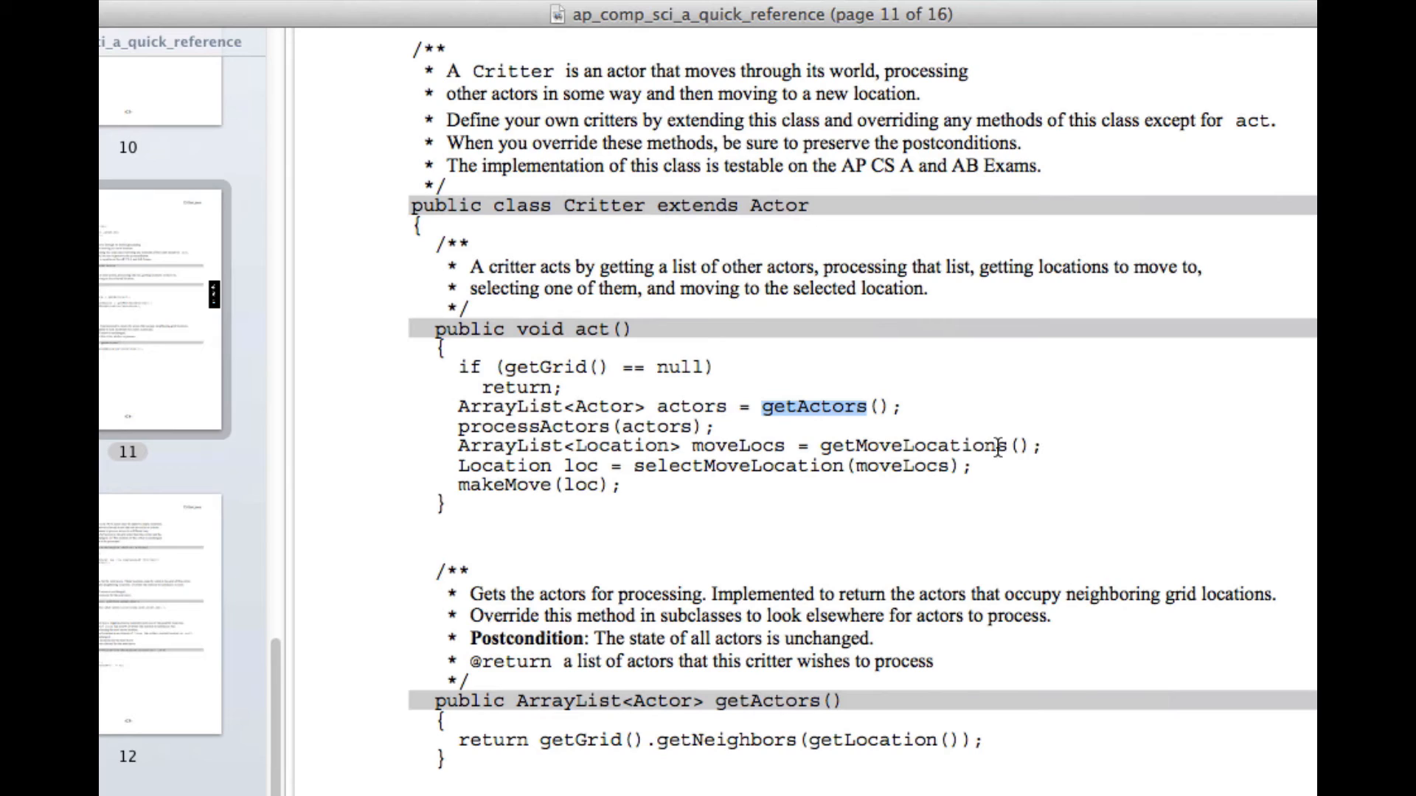
mouse_move(570, 485)
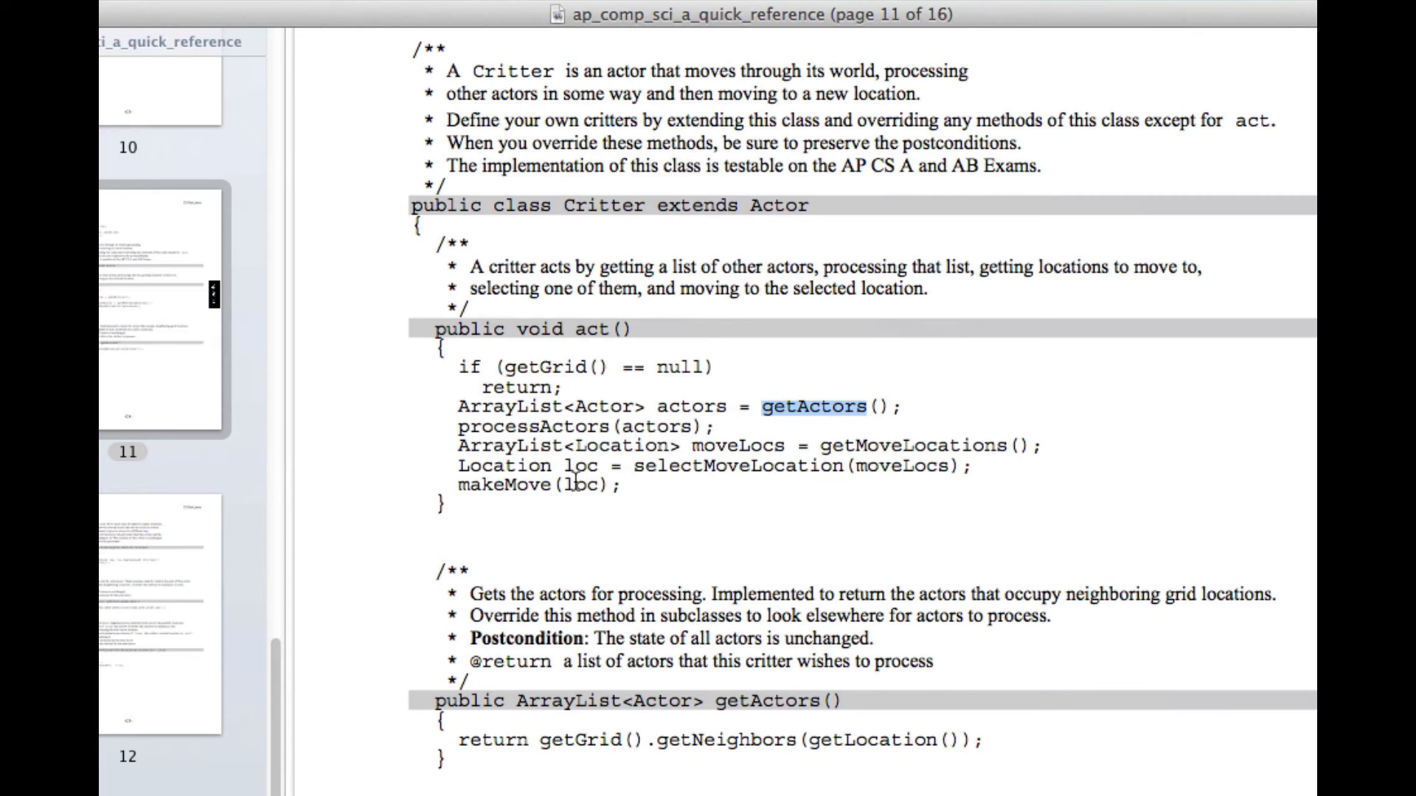
mouse_move(854, 477)
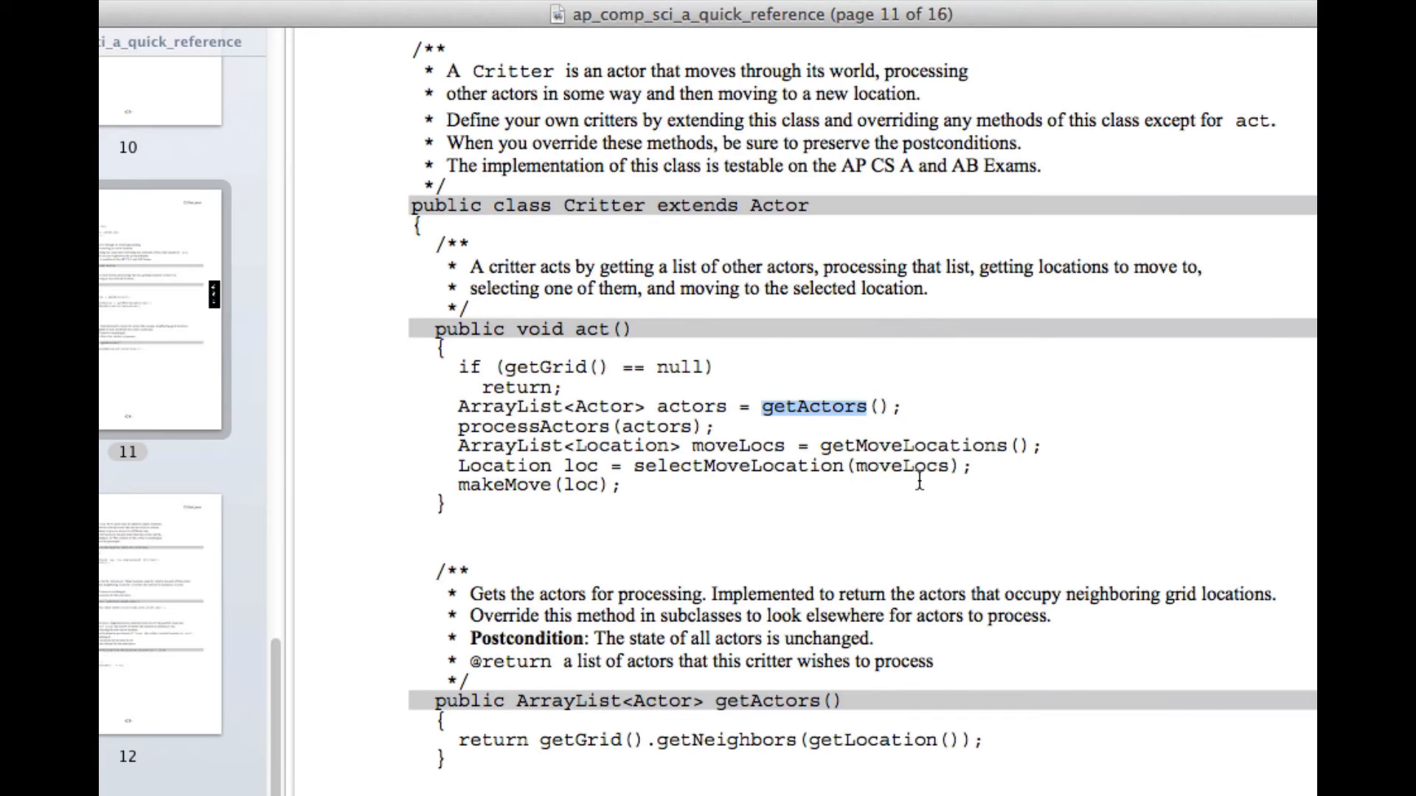
mouse_move(872, 485)
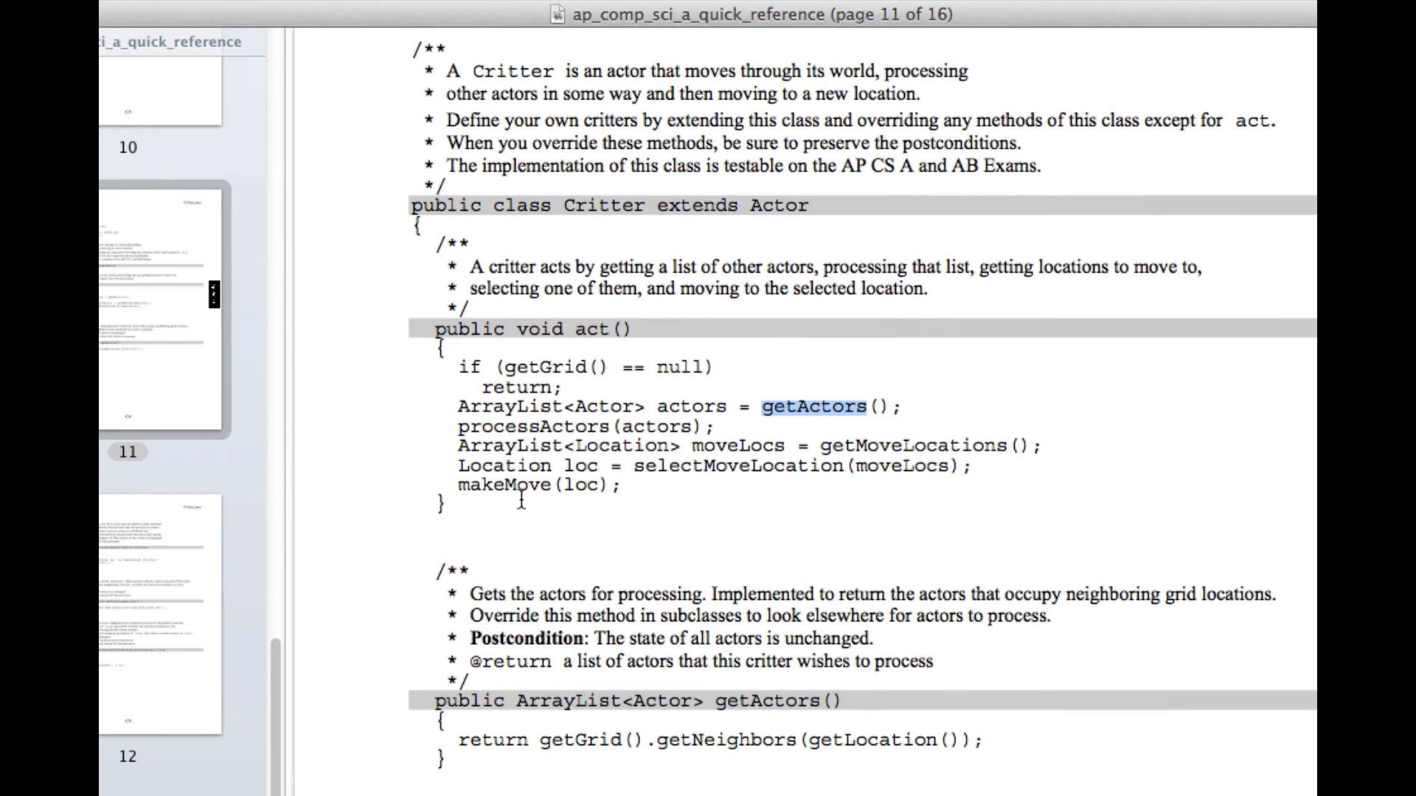
mouse_move(606, 501)
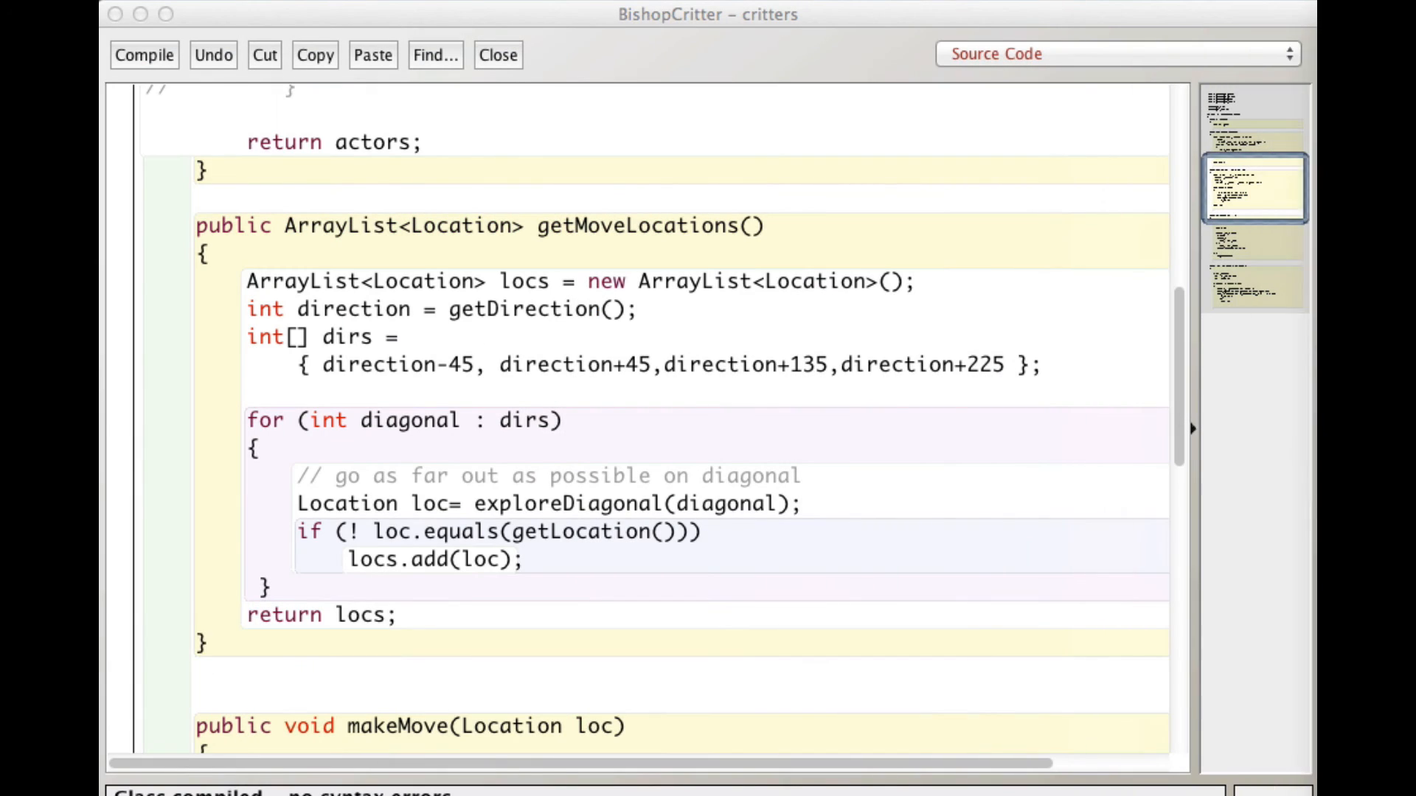
scroll(down, 3)
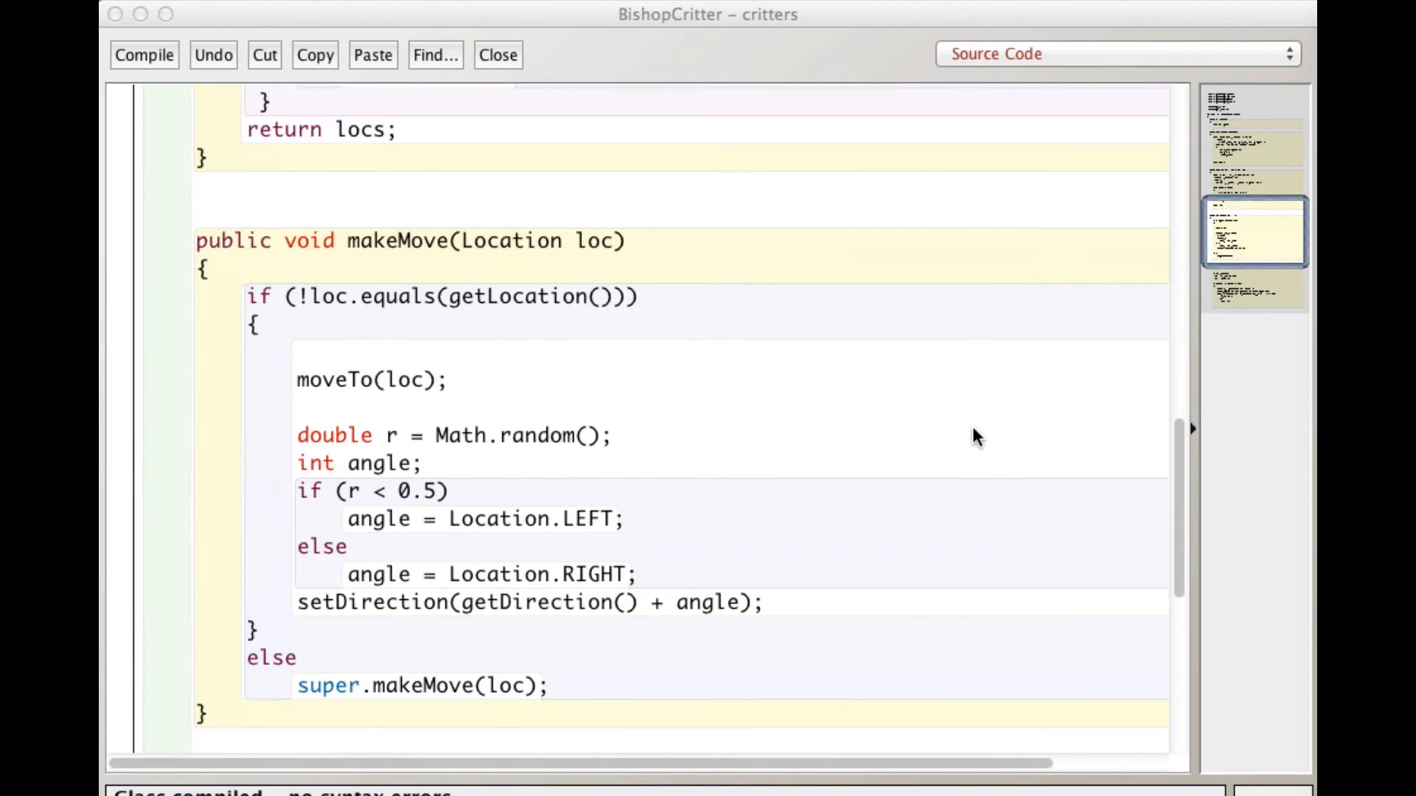
scroll(down, 3)
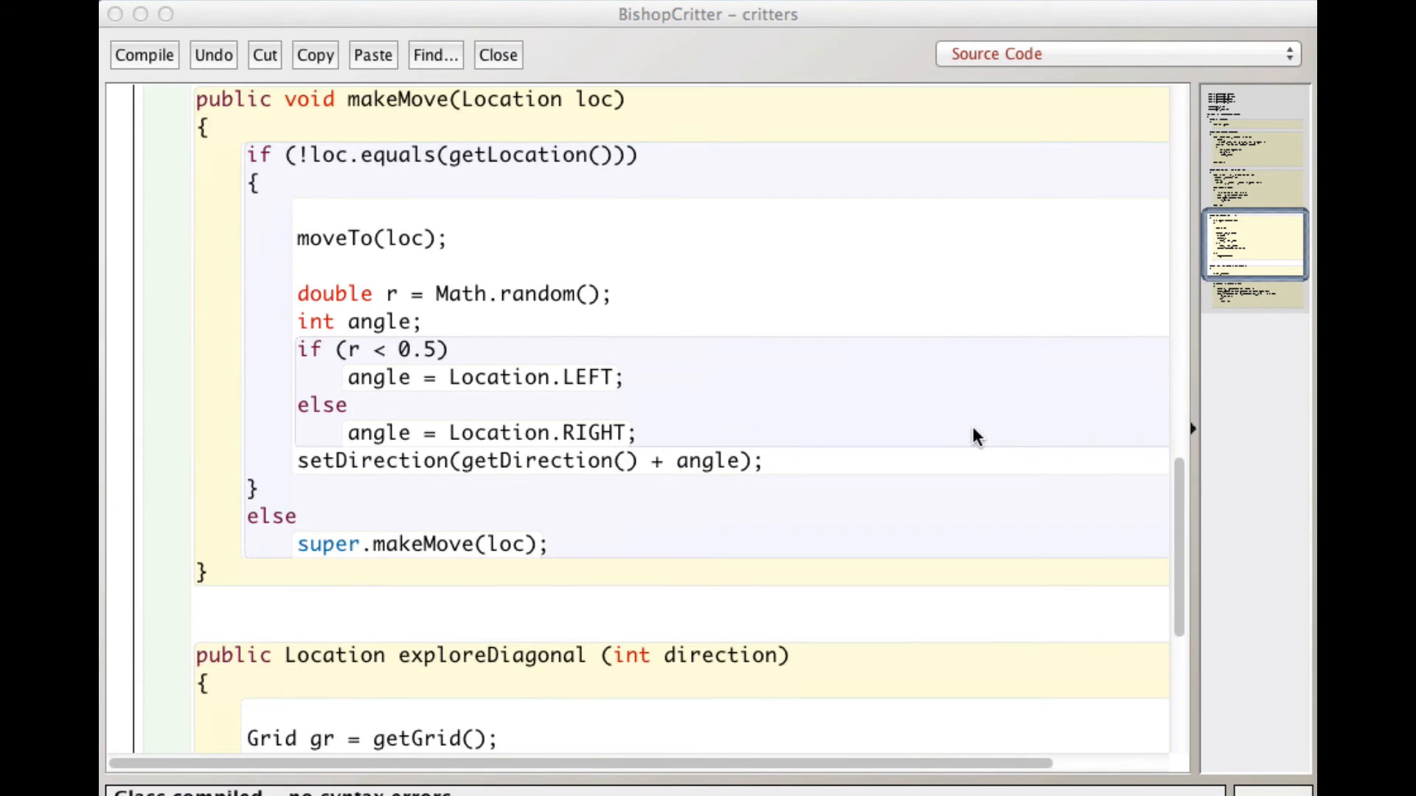
scroll(down, 3)
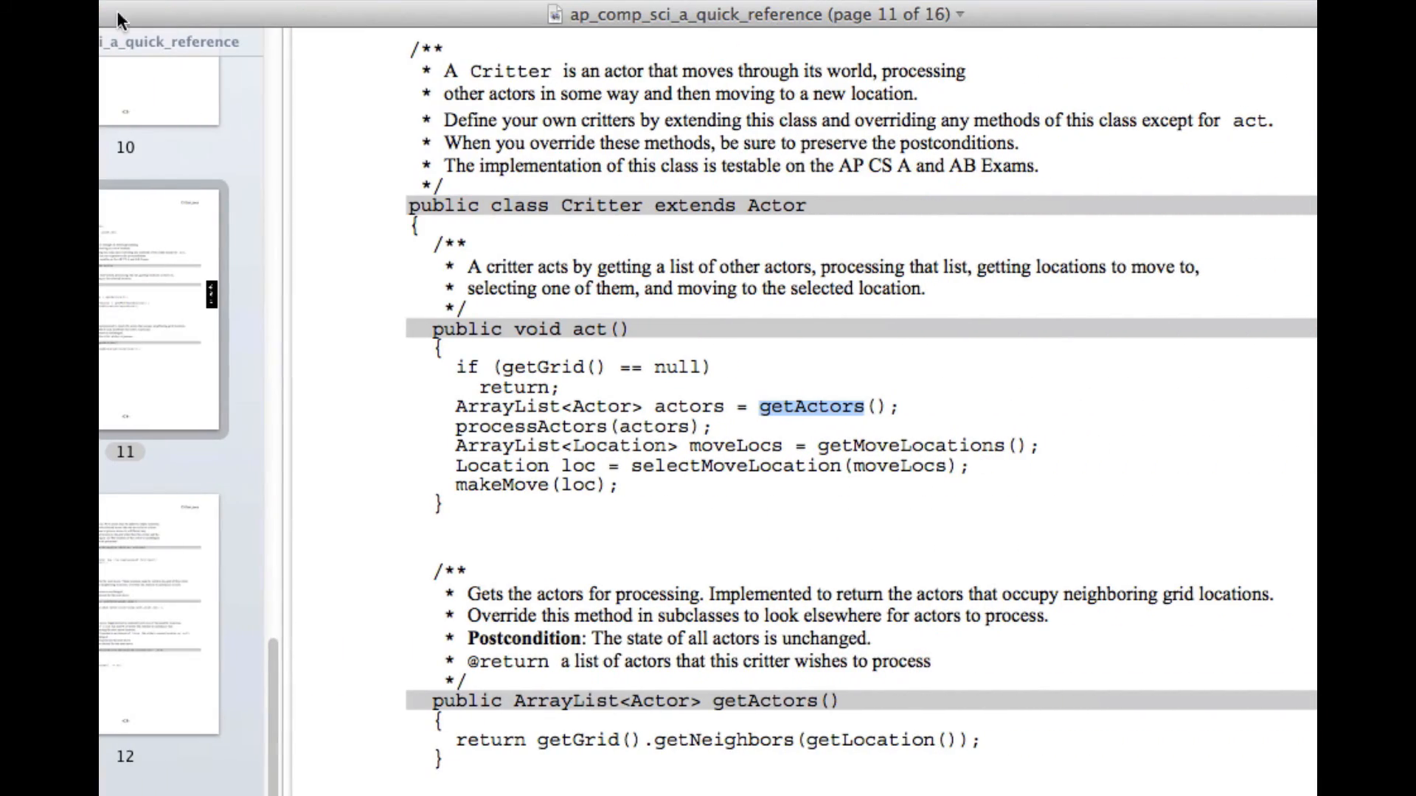
mouse_move(630, 467)
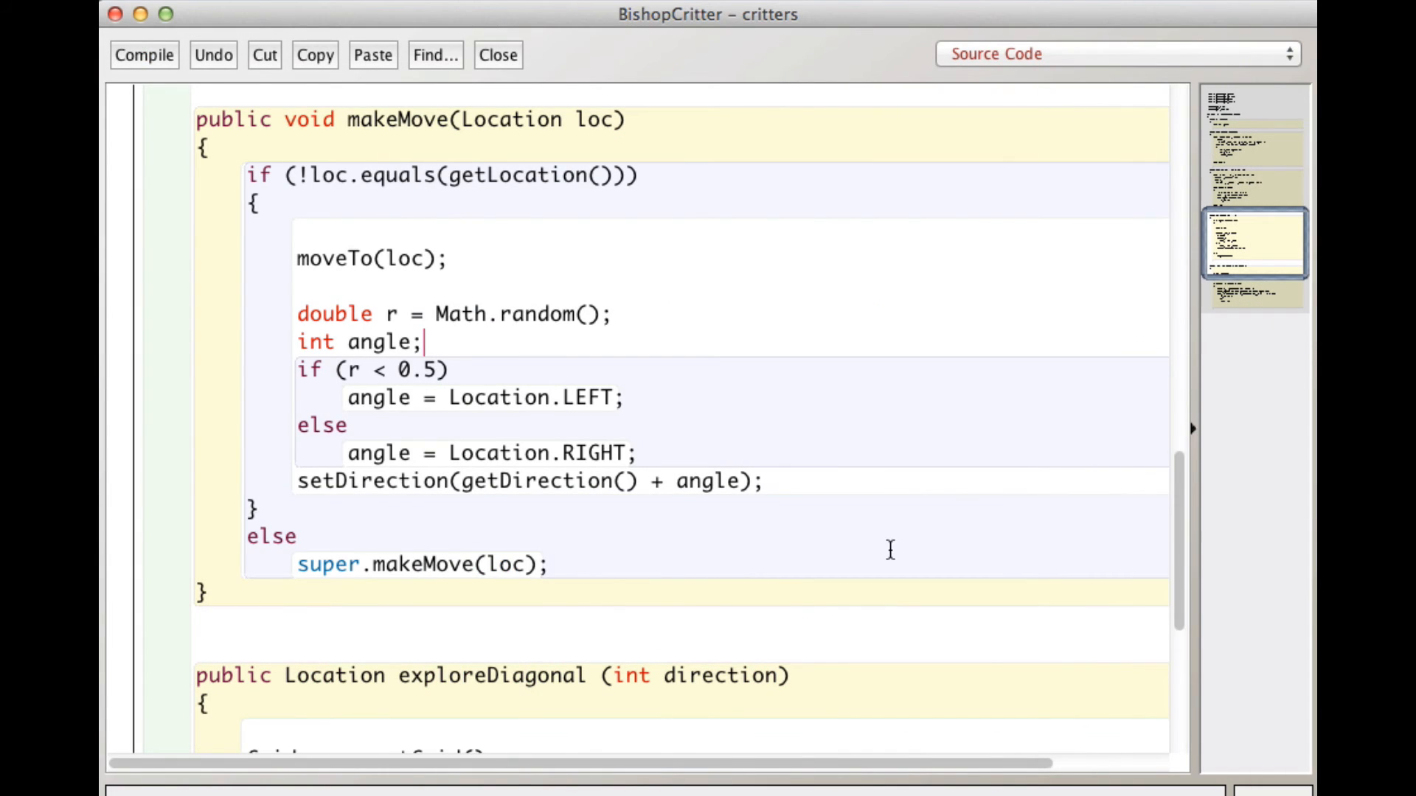
mouse_move(546, 143)
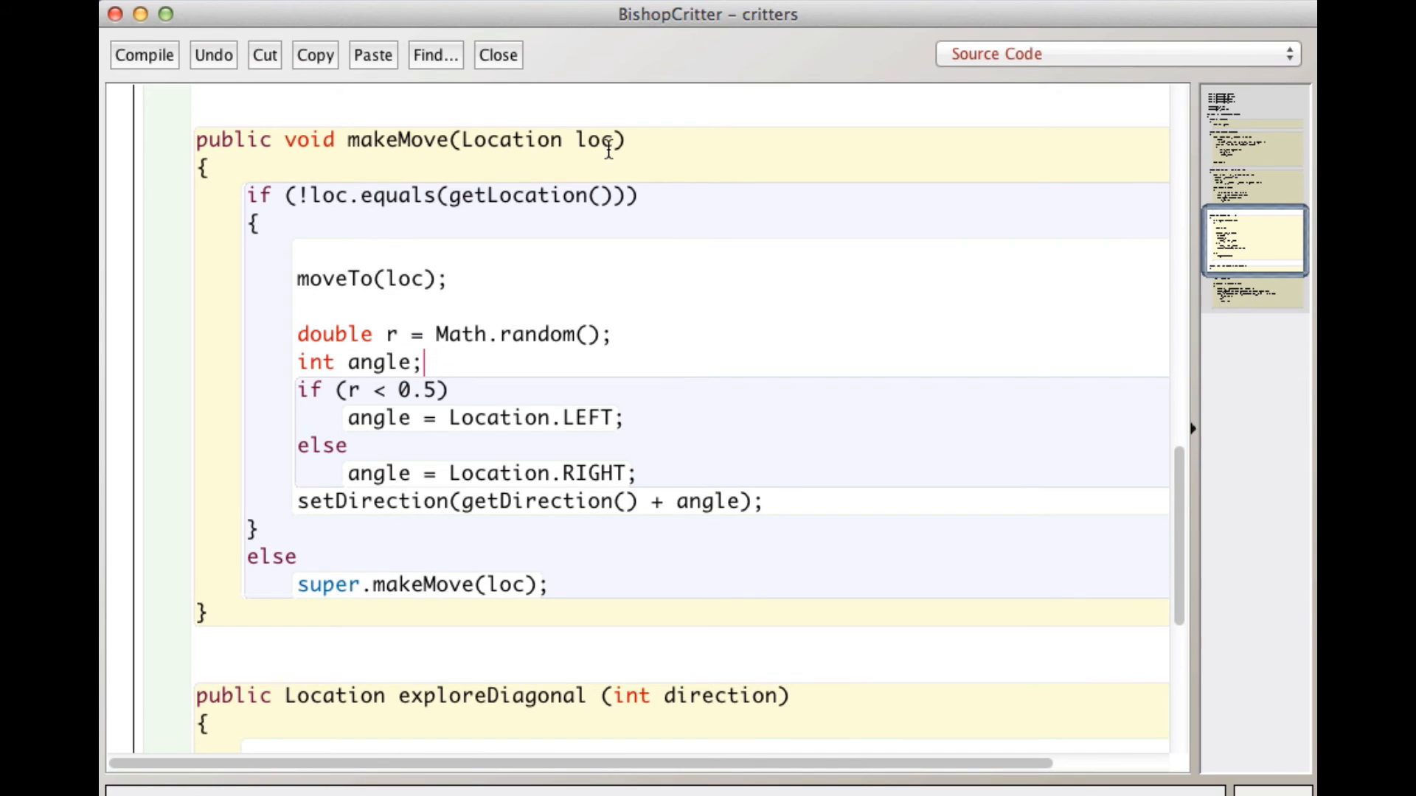
mouse_move(330, 236)
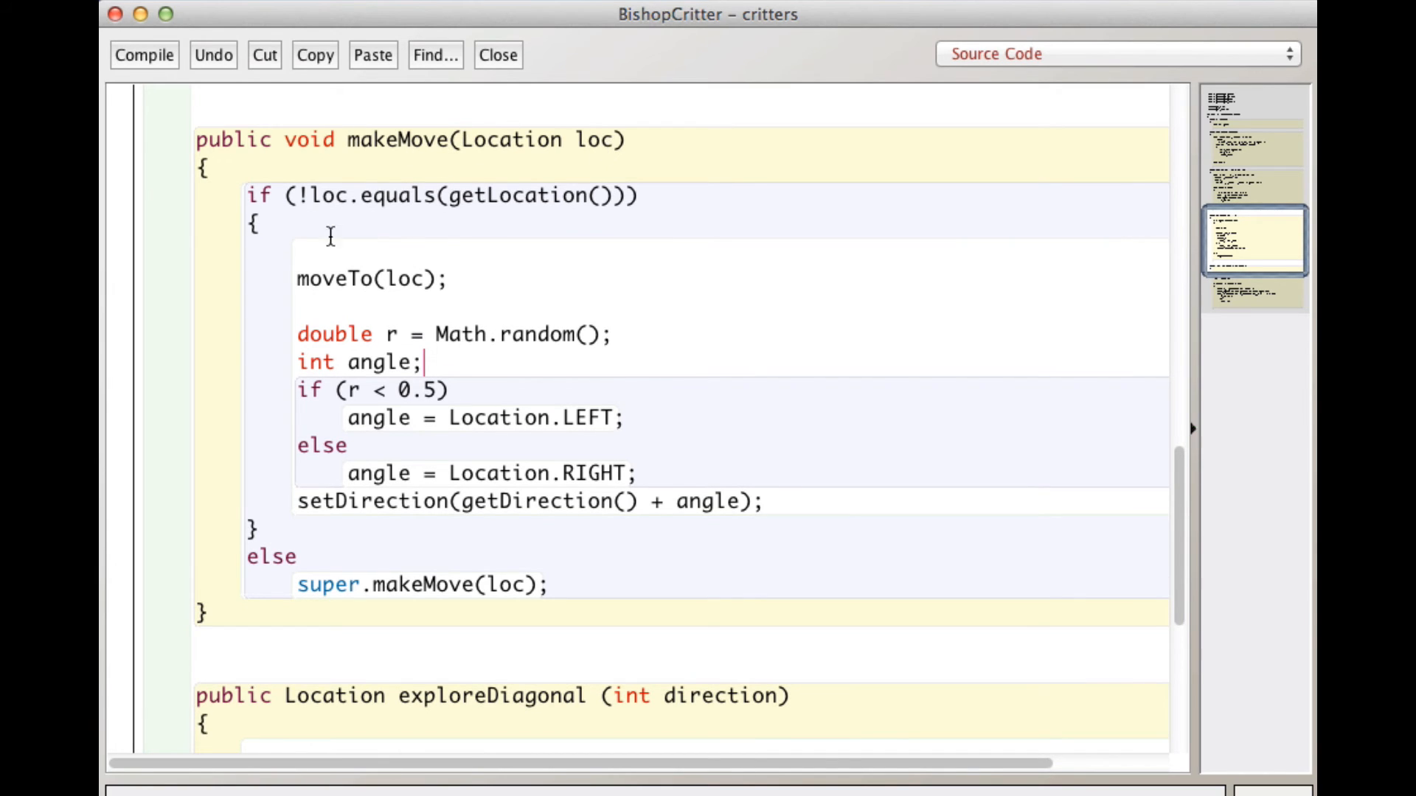
mouse_move(371, 208)
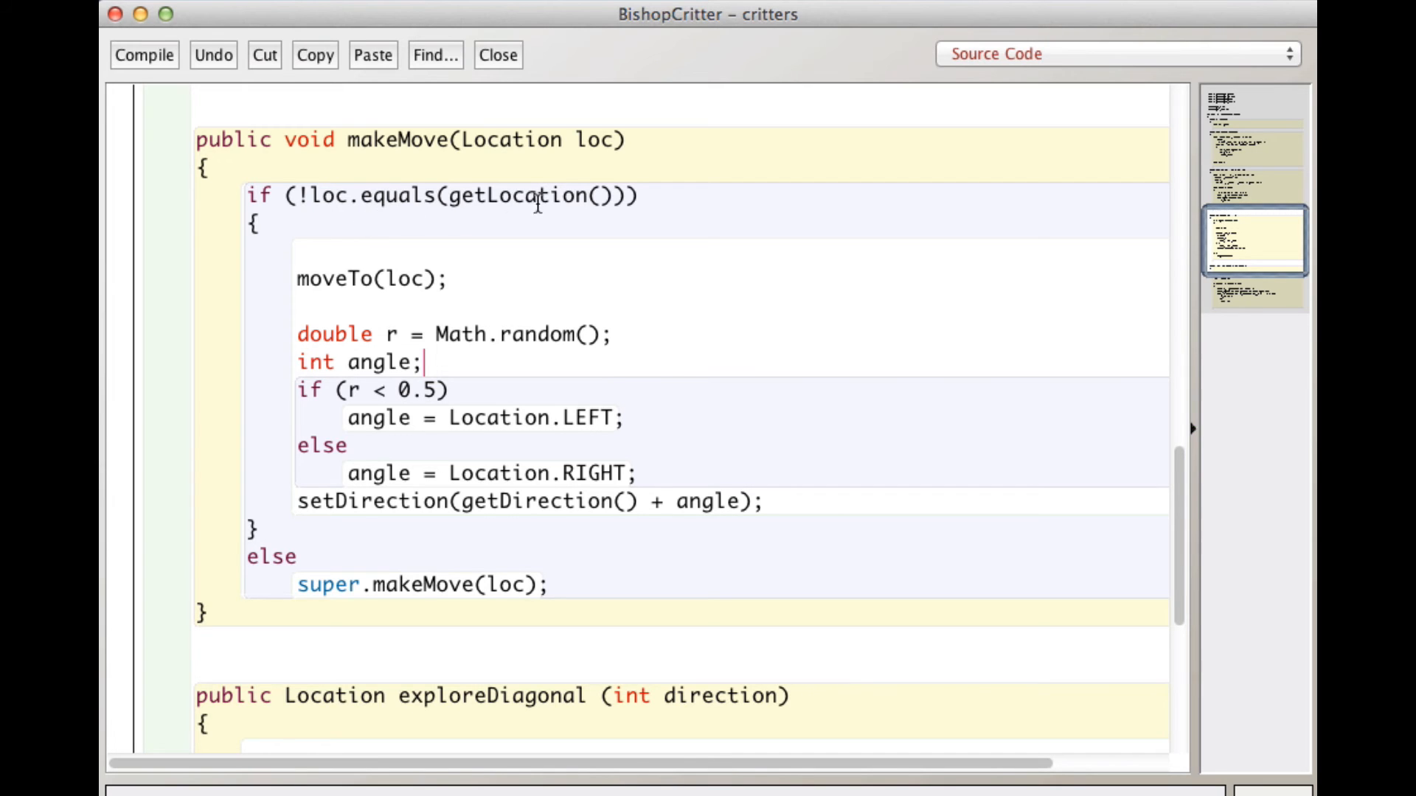
mouse_move(569, 214)
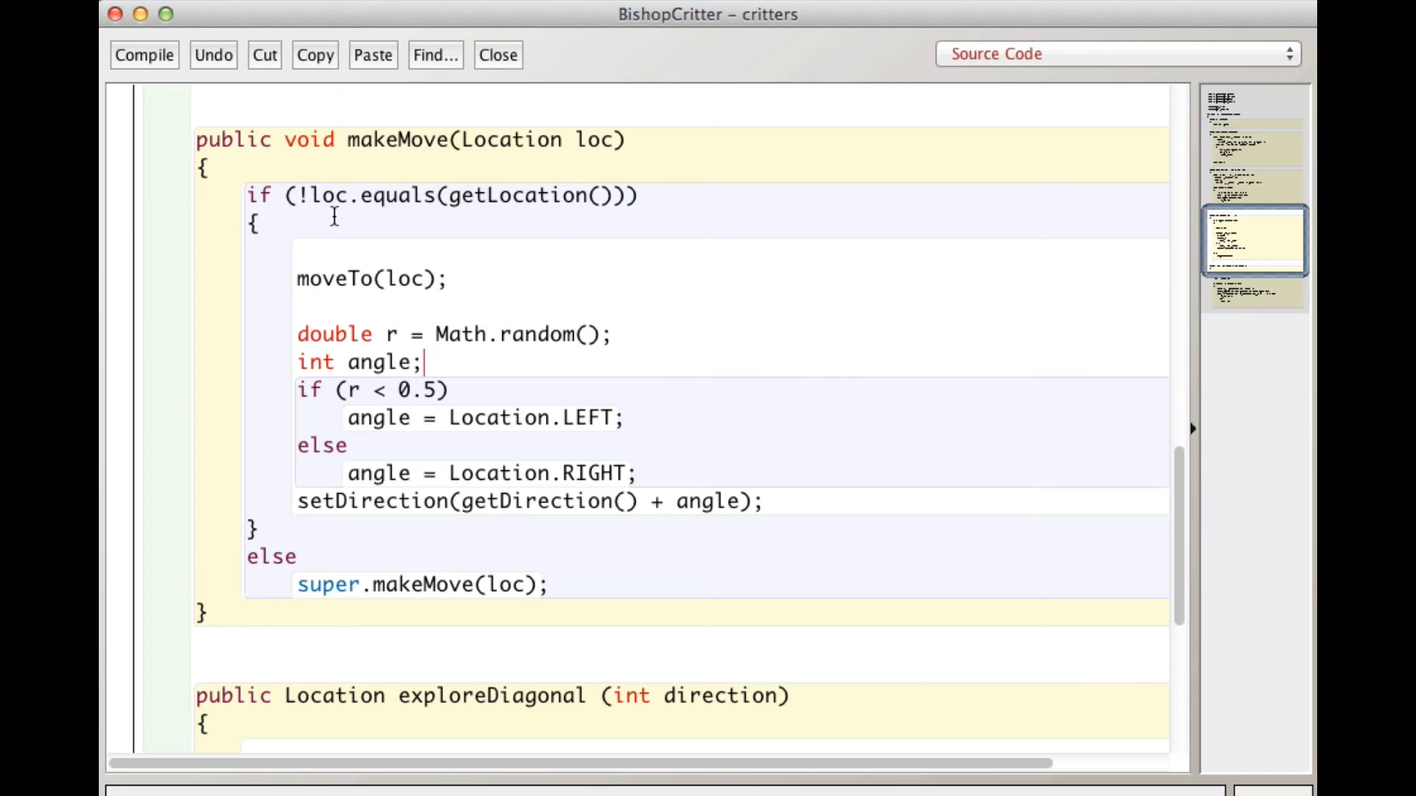
mouse_move(490, 225)
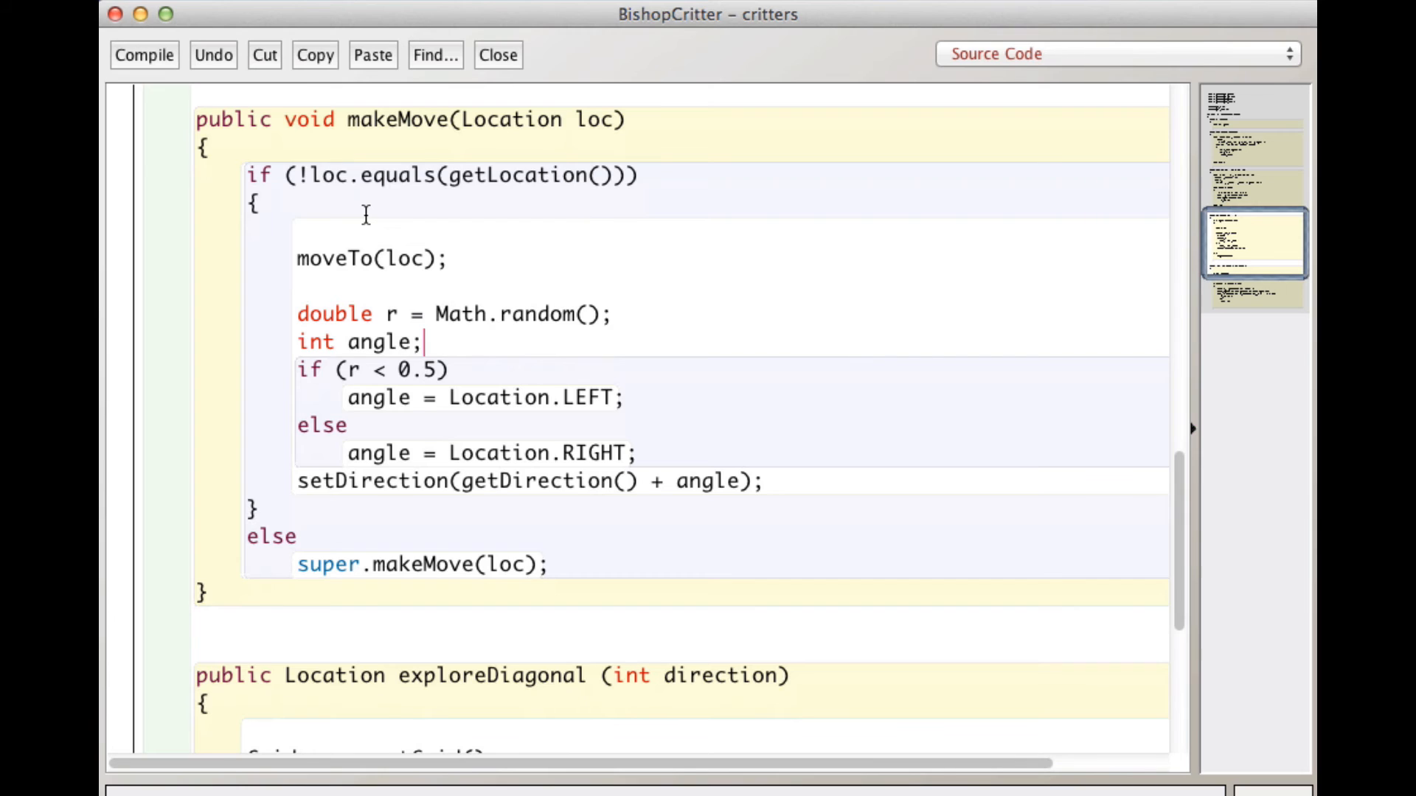
mouse_move(368, 162)
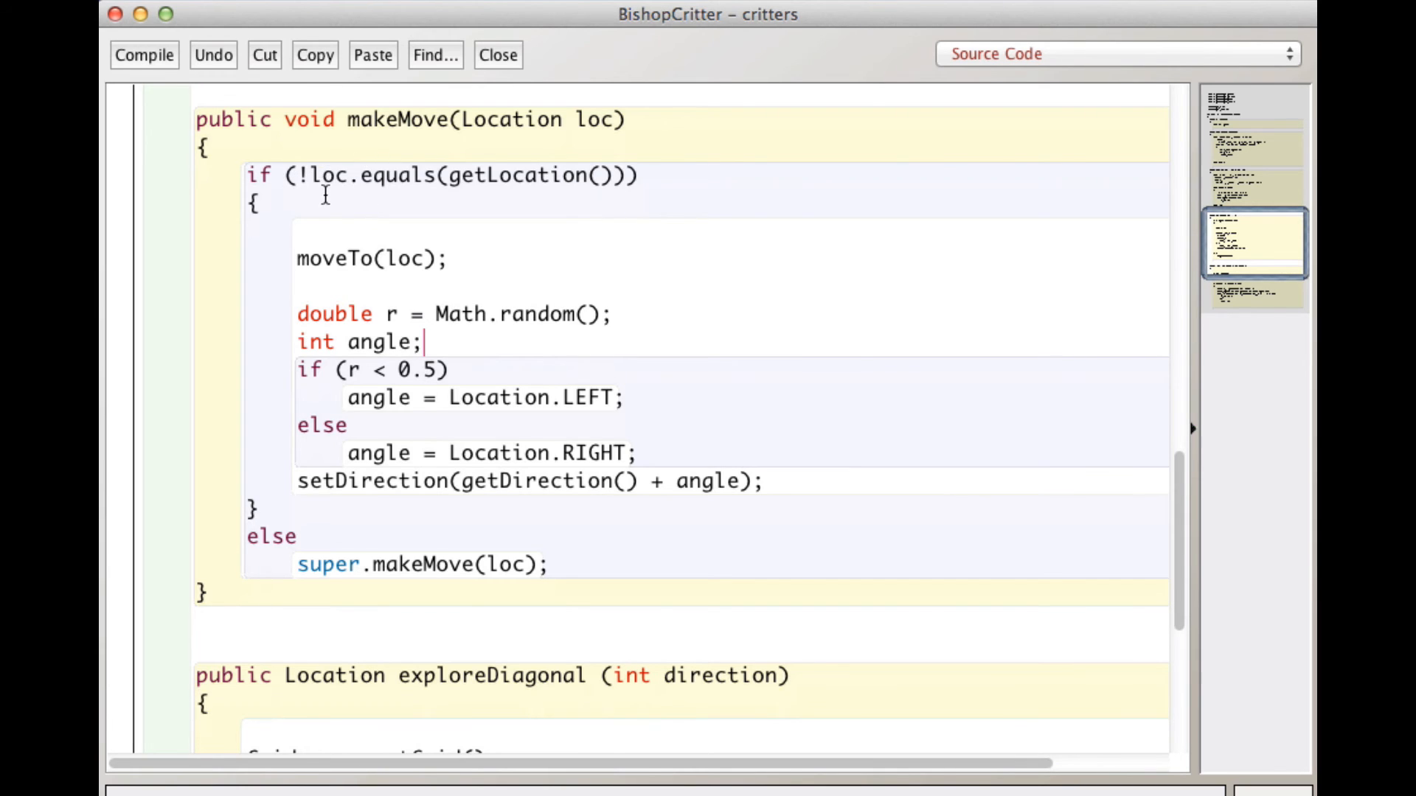
mouse_move(349, 217)
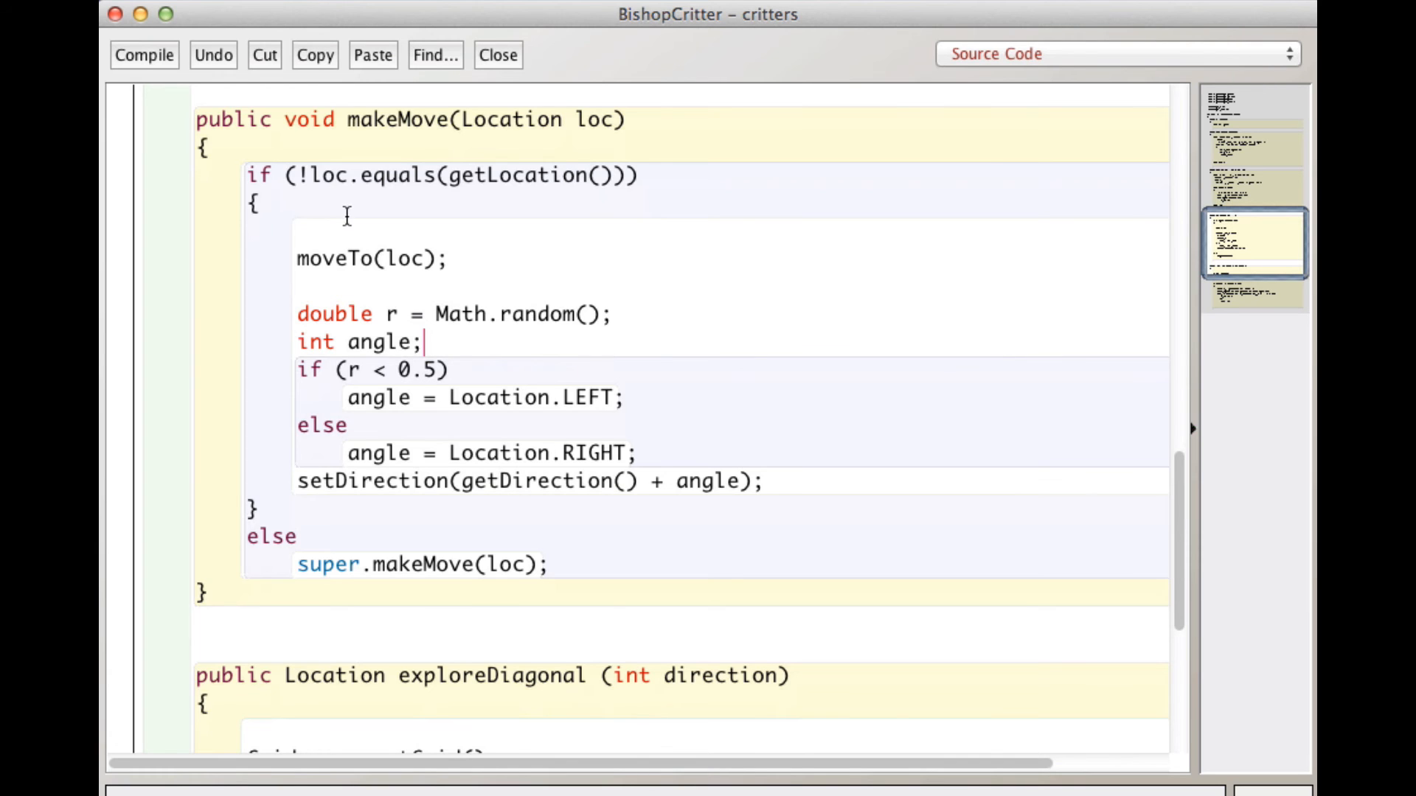
scroll(down, 3)
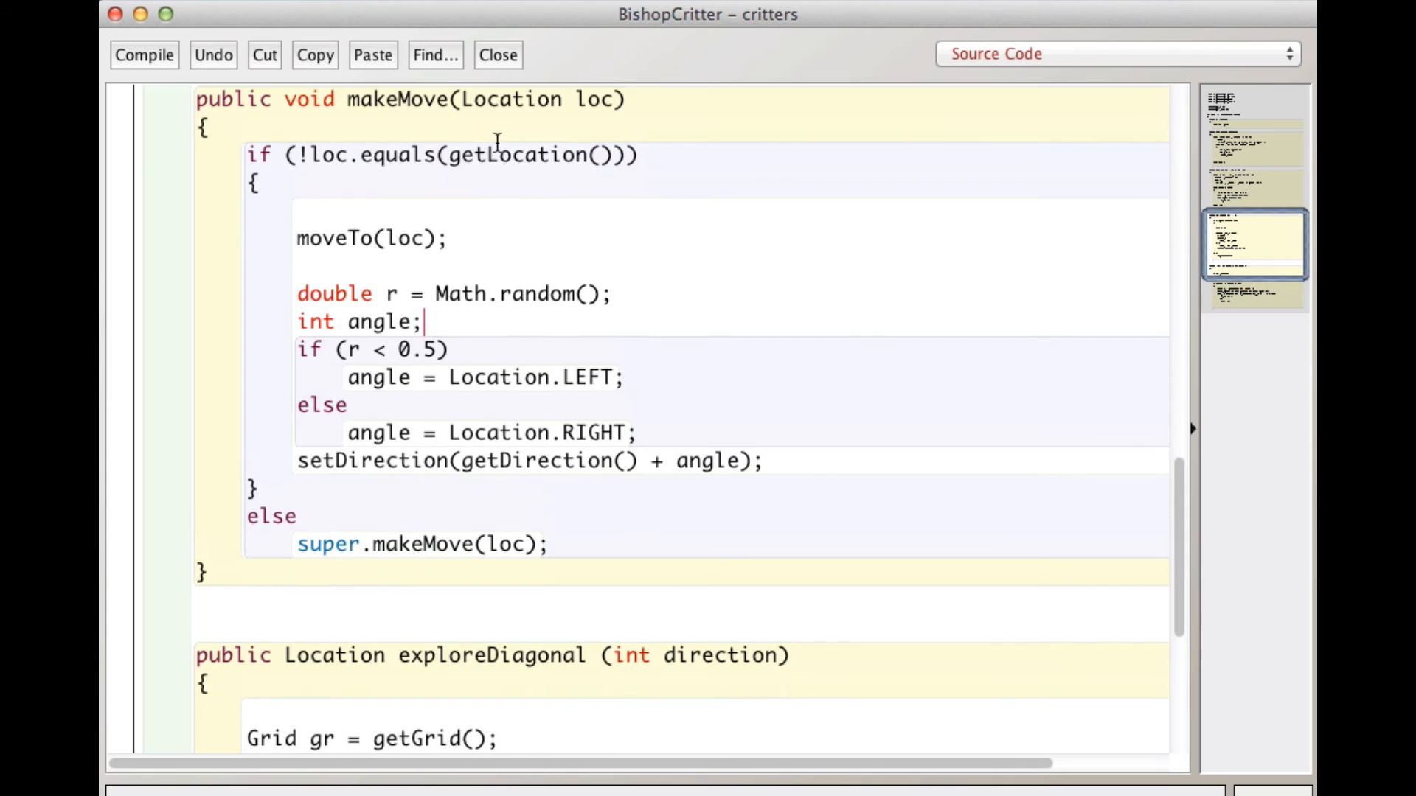
mouse_move(647, 175)
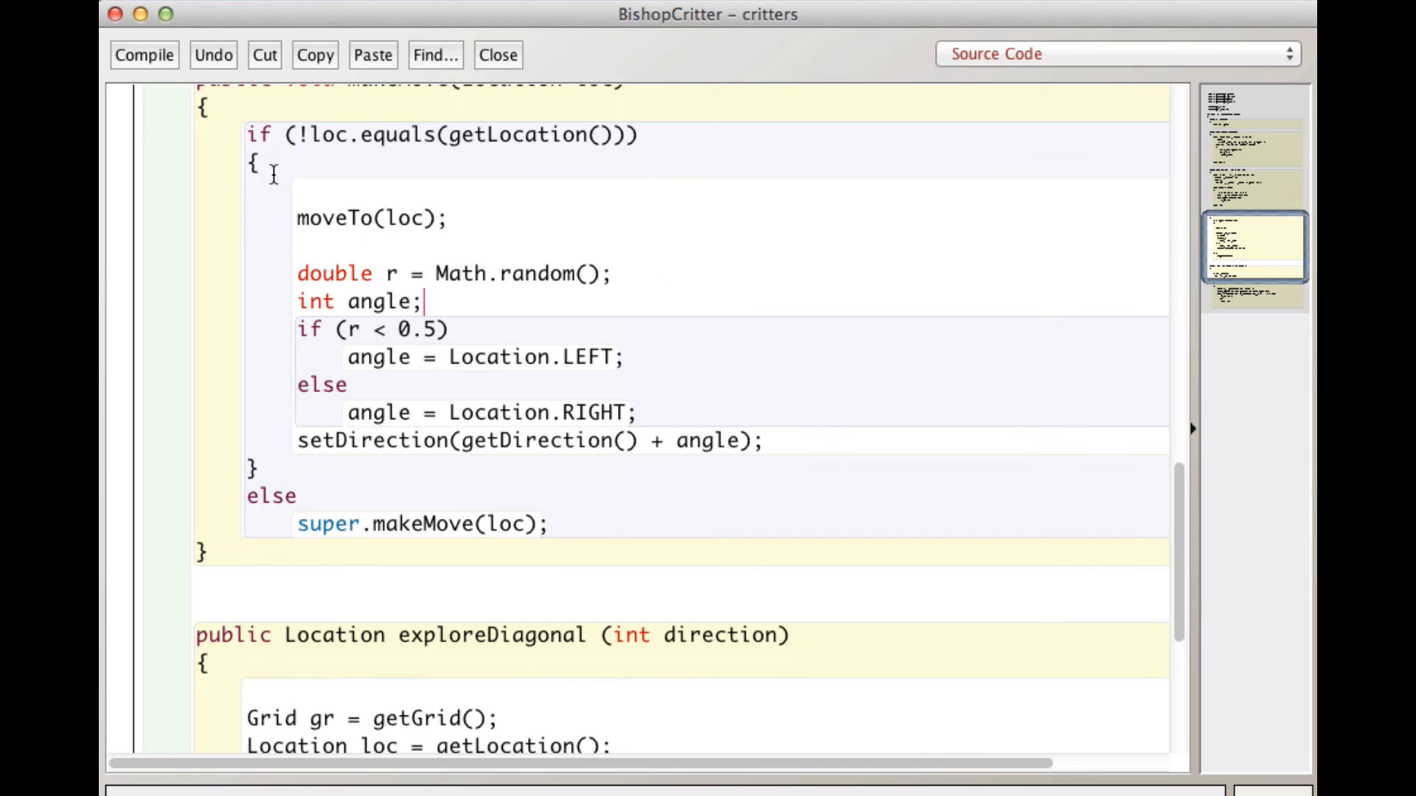
mouse_move(295, 227)
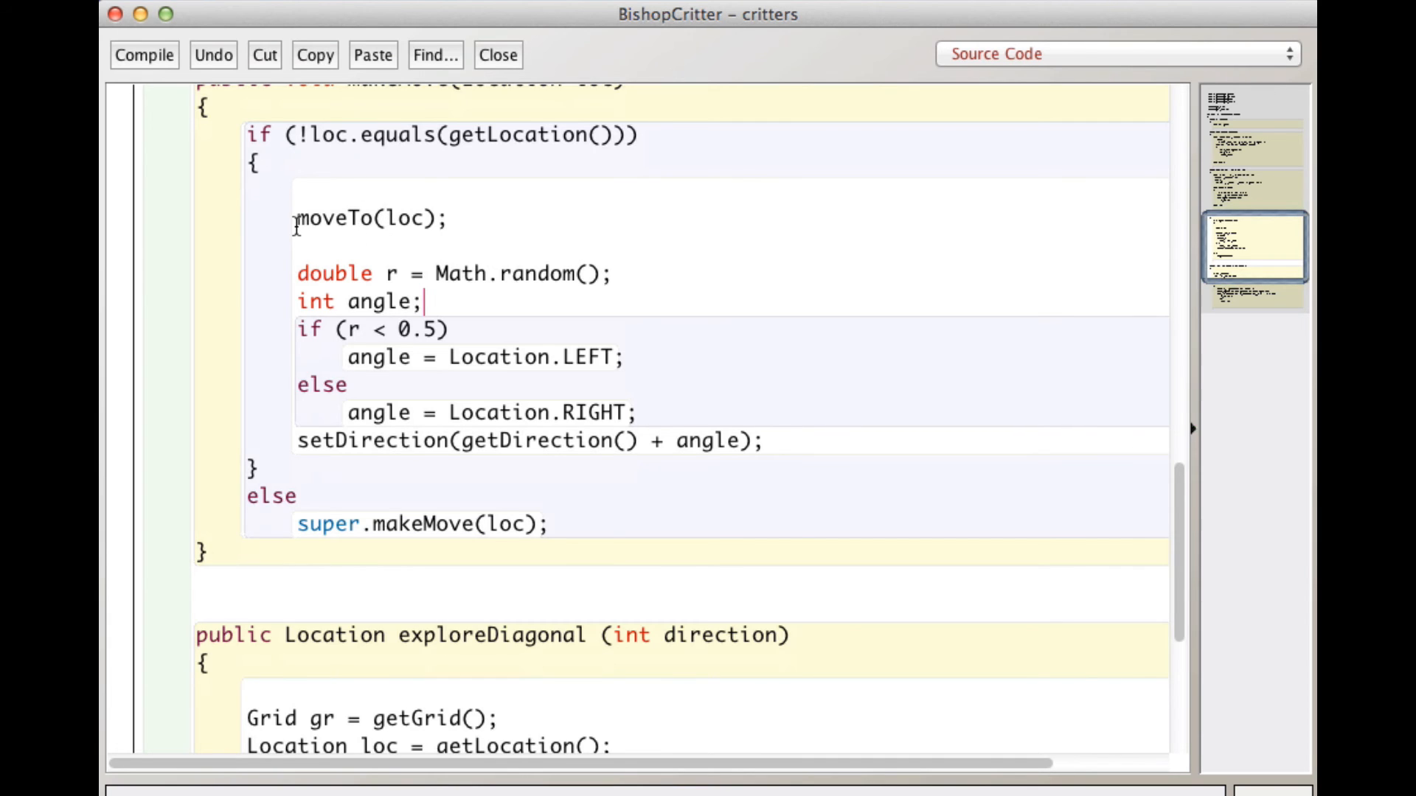
mouse_move(456, 223)
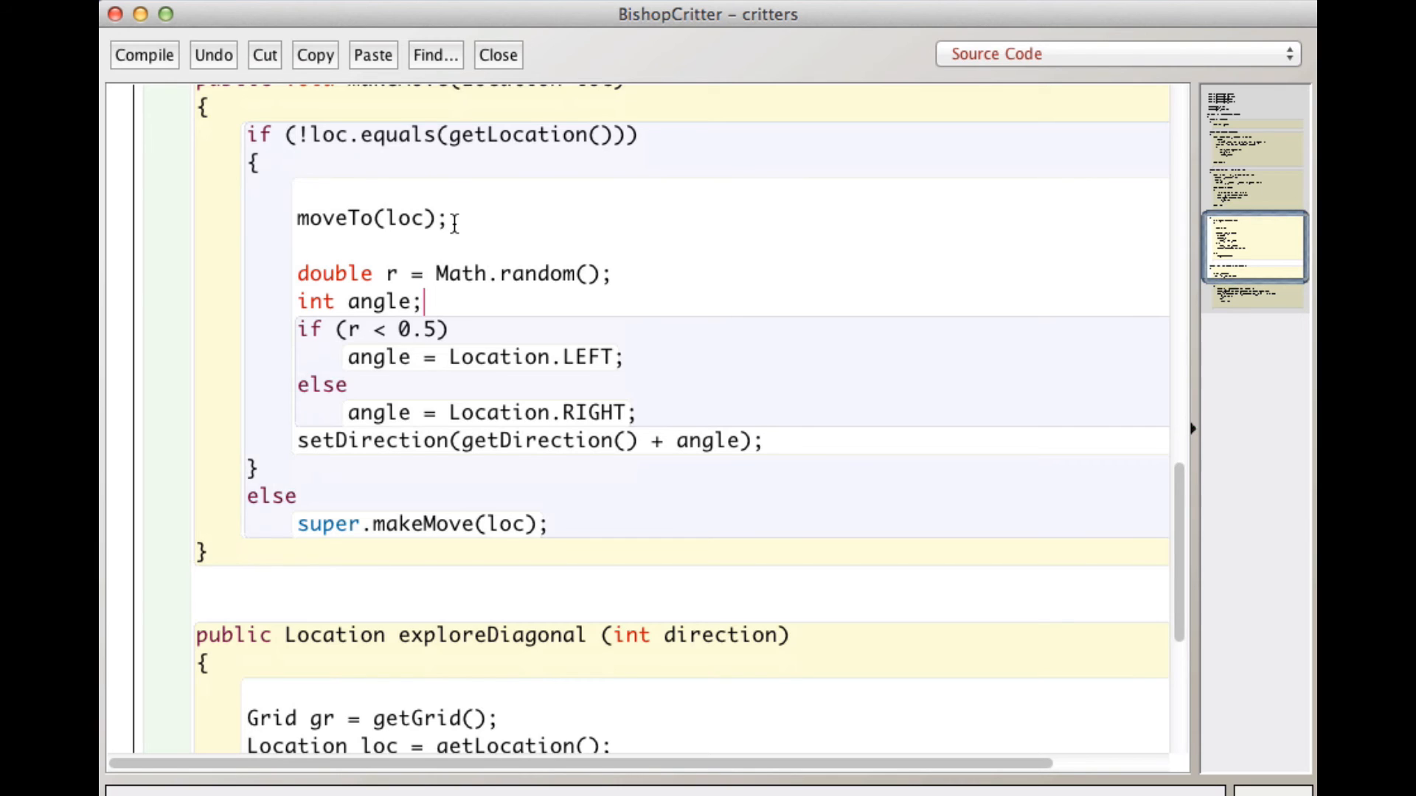
mouse_move(424, 239)
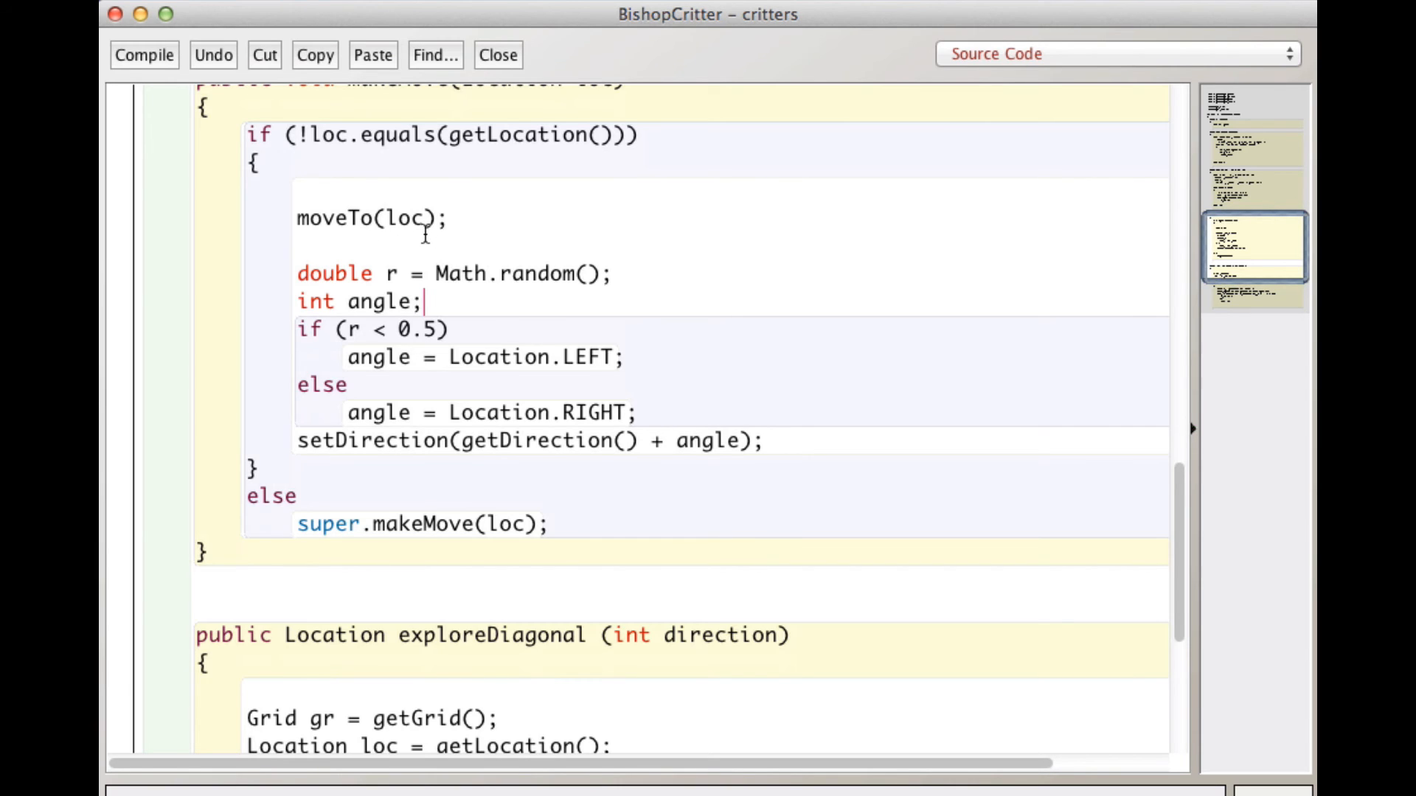
mouse_move(493, 231)
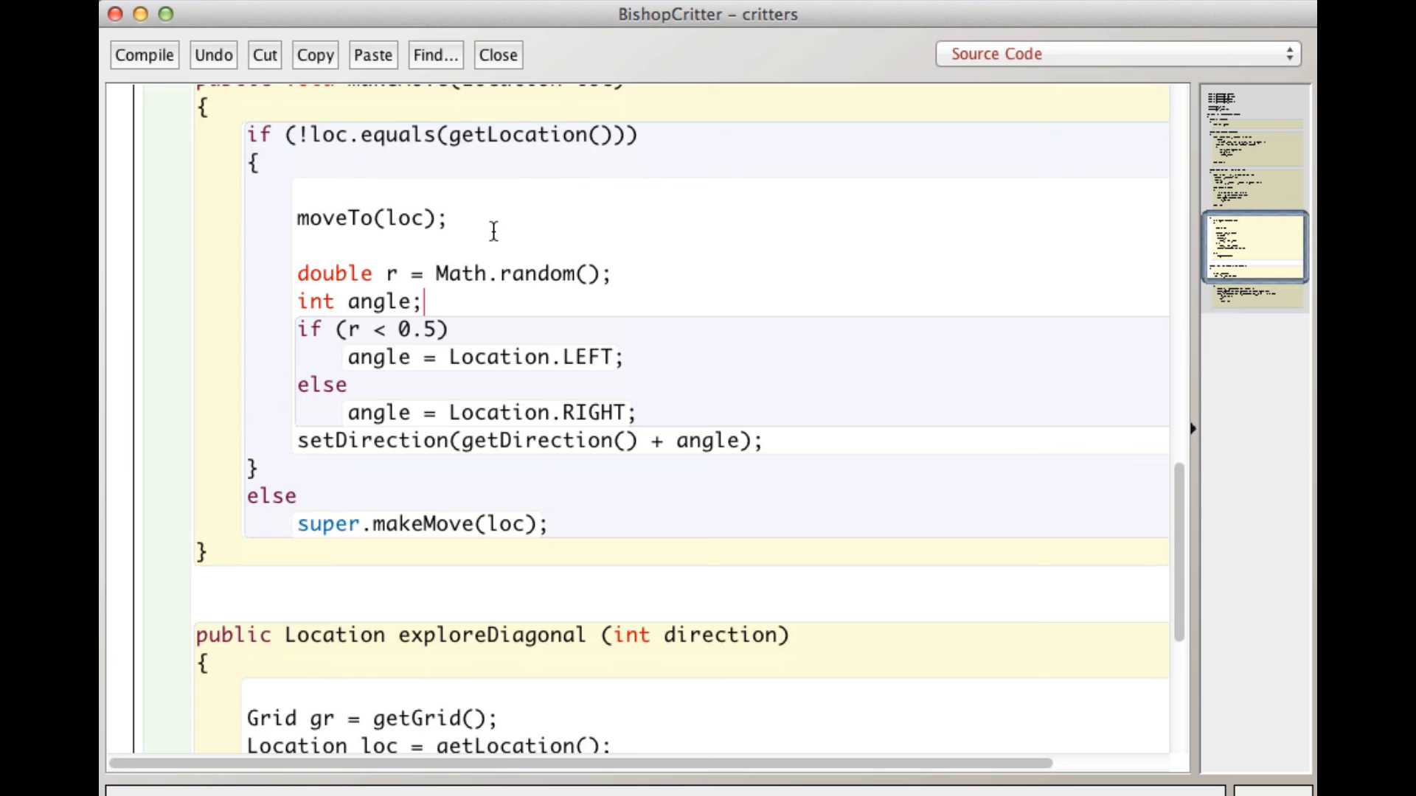
scroll(down, 3)
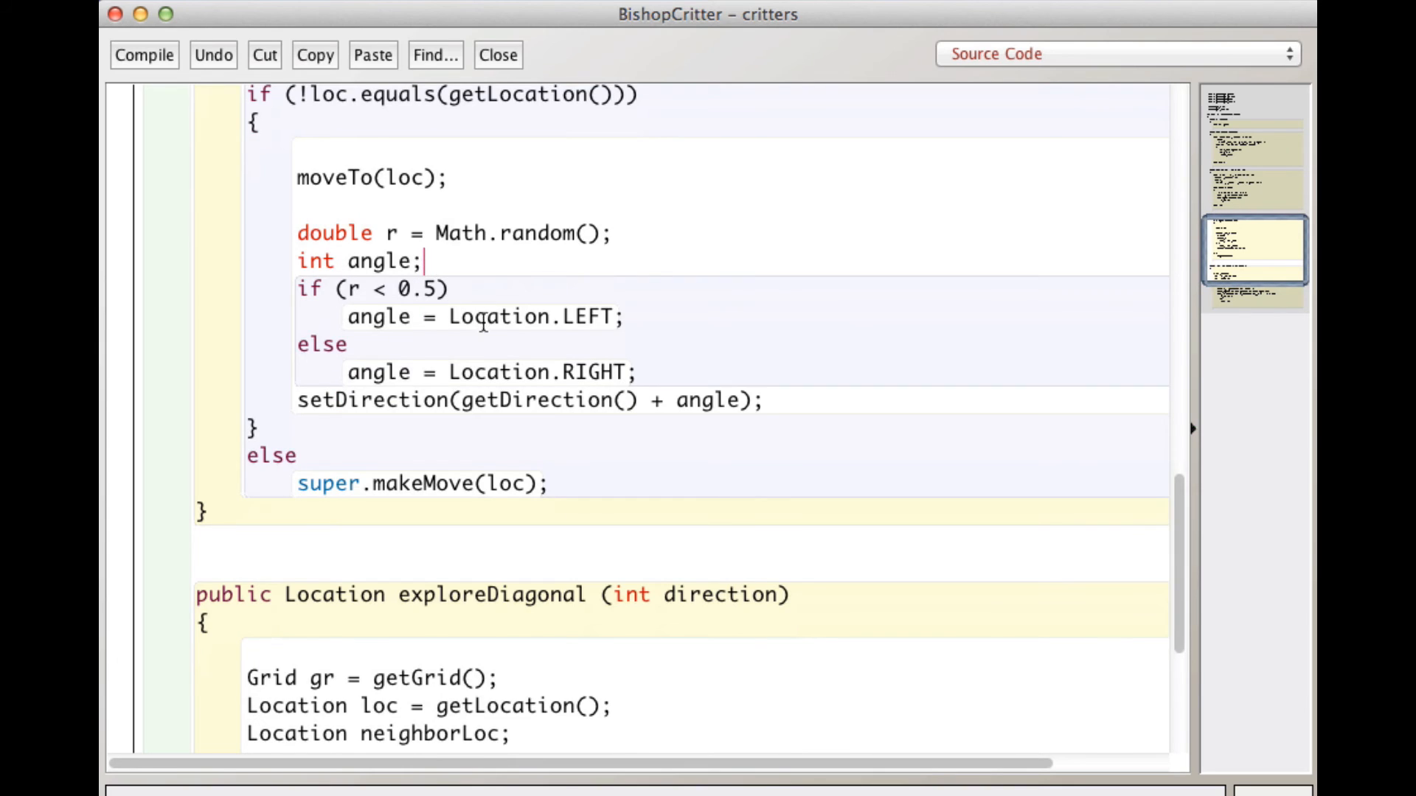
mouse_move(439, 233)
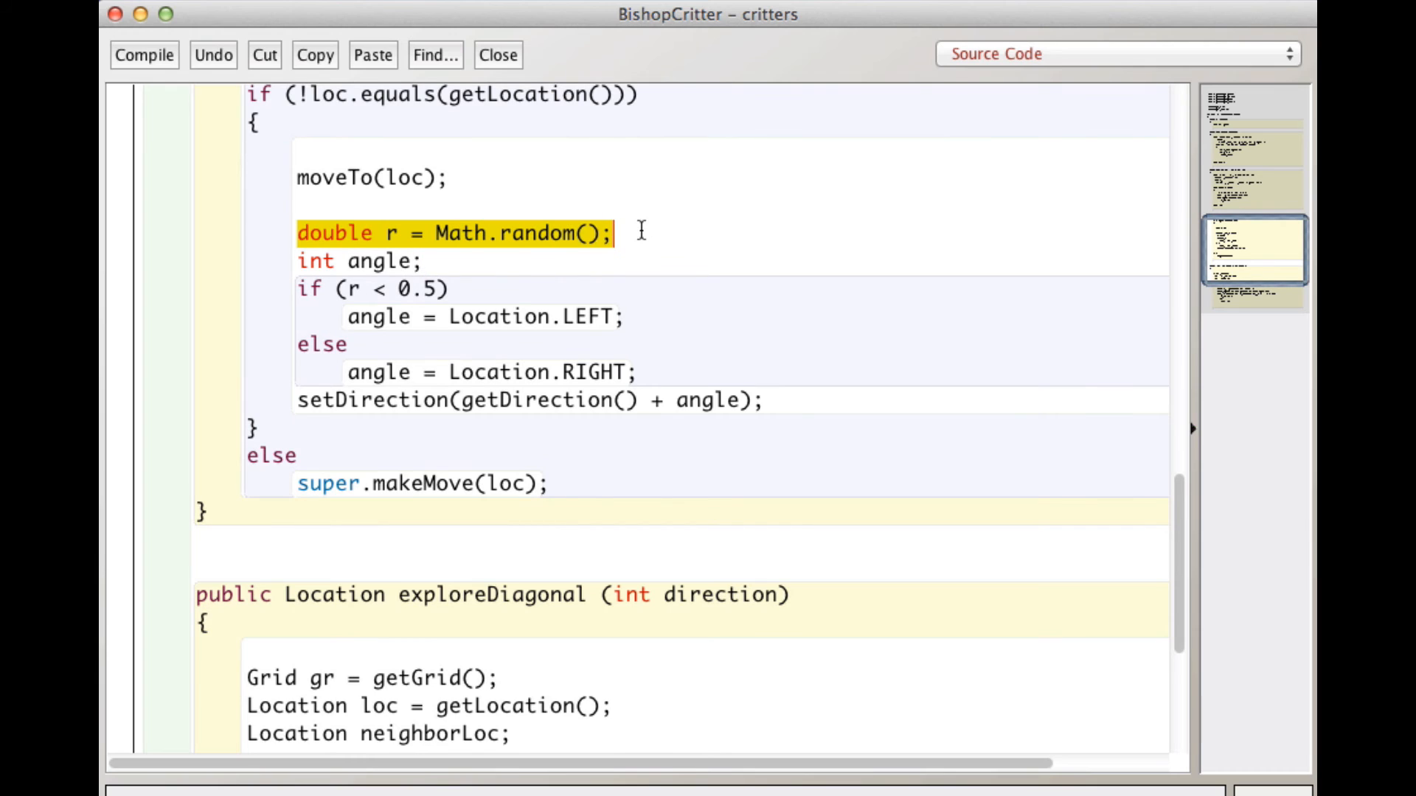
mouse_move(442, 261)
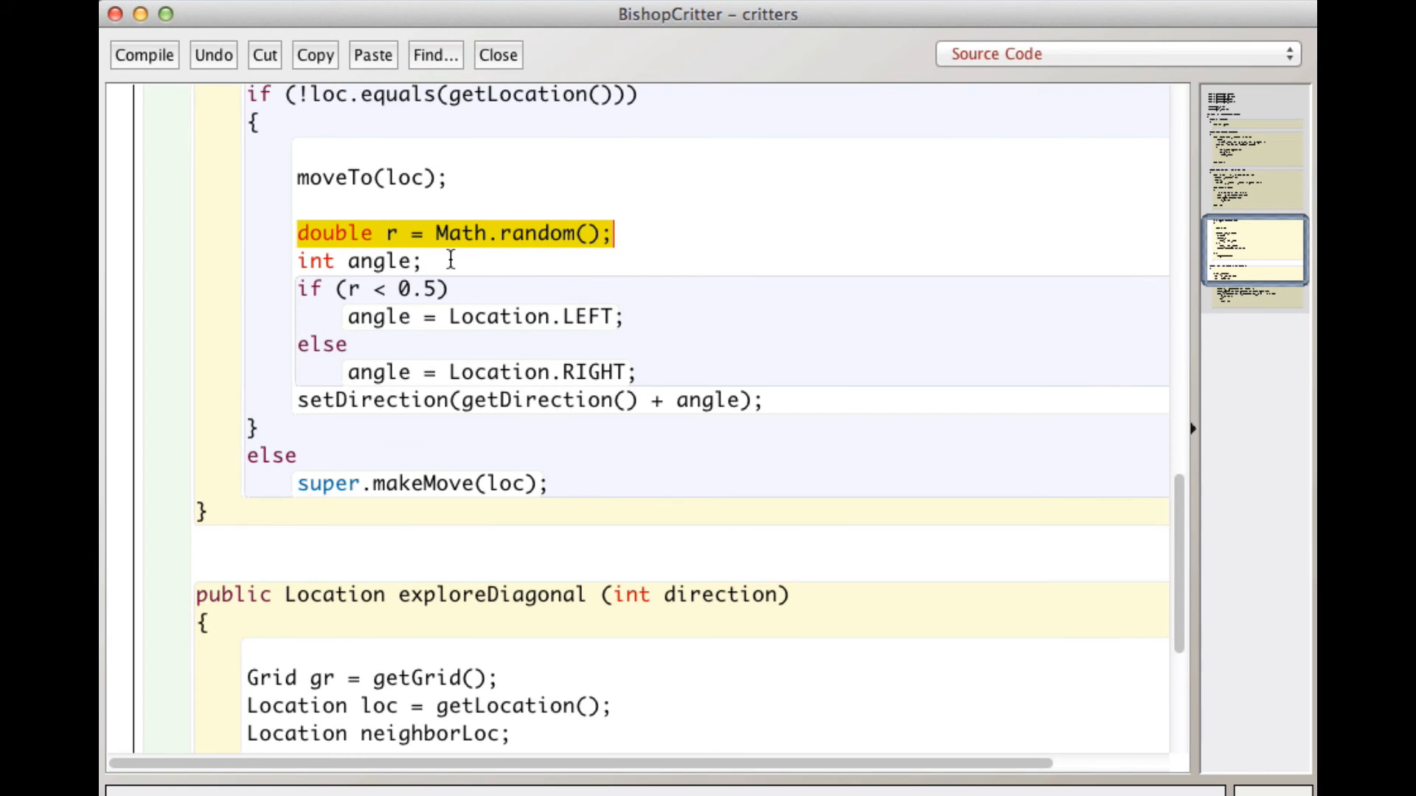
mouse_move(436, 248)
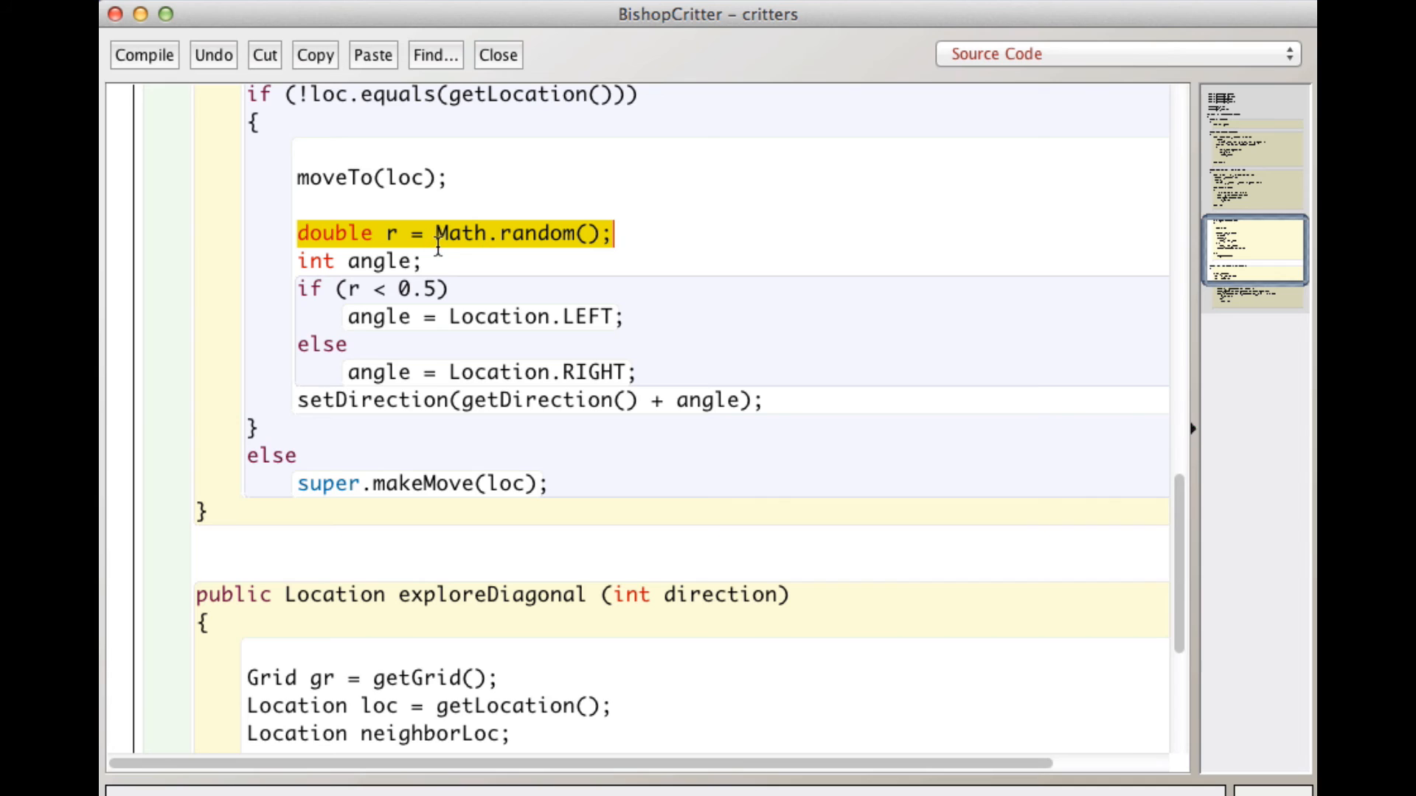
mouse_move(439, 261)
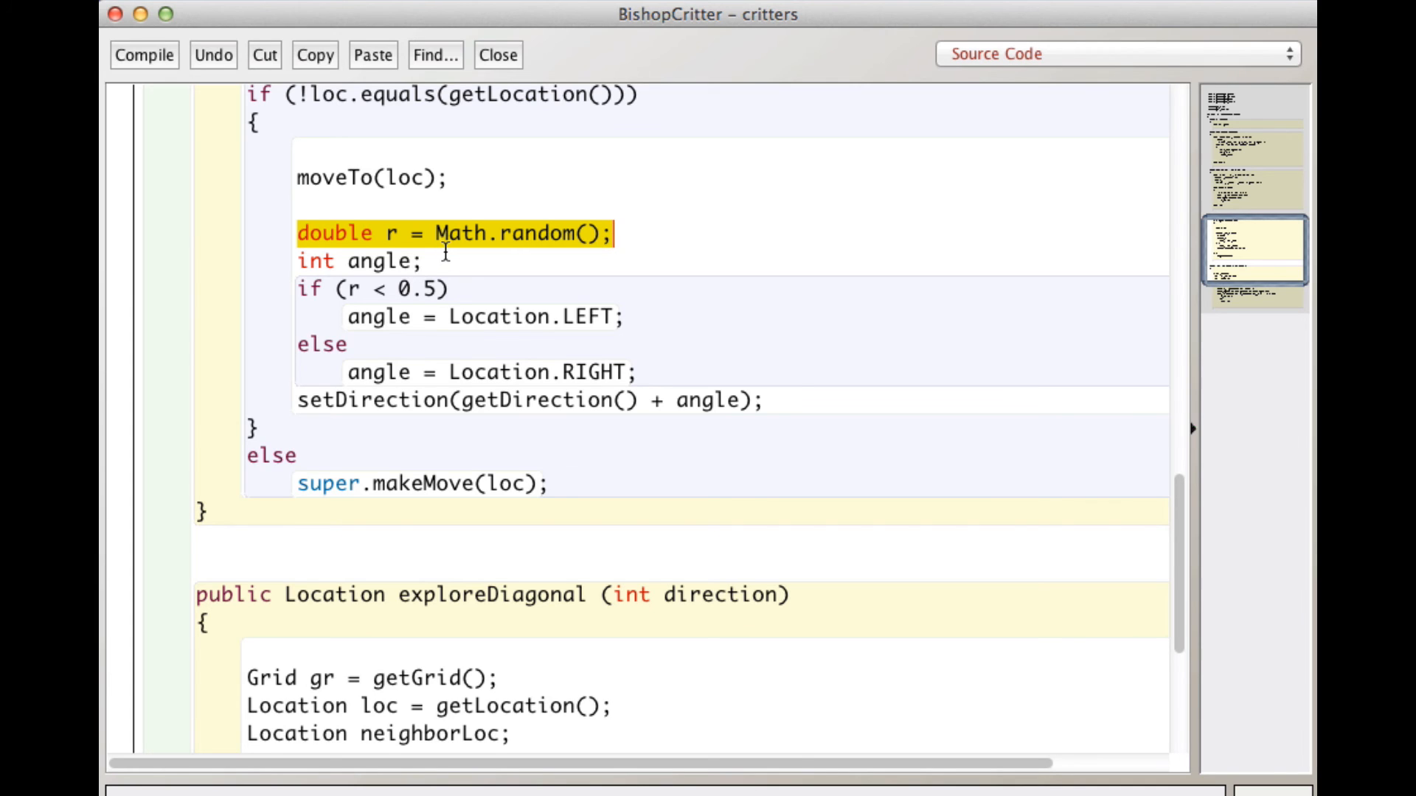
mouse_move(497, 251)
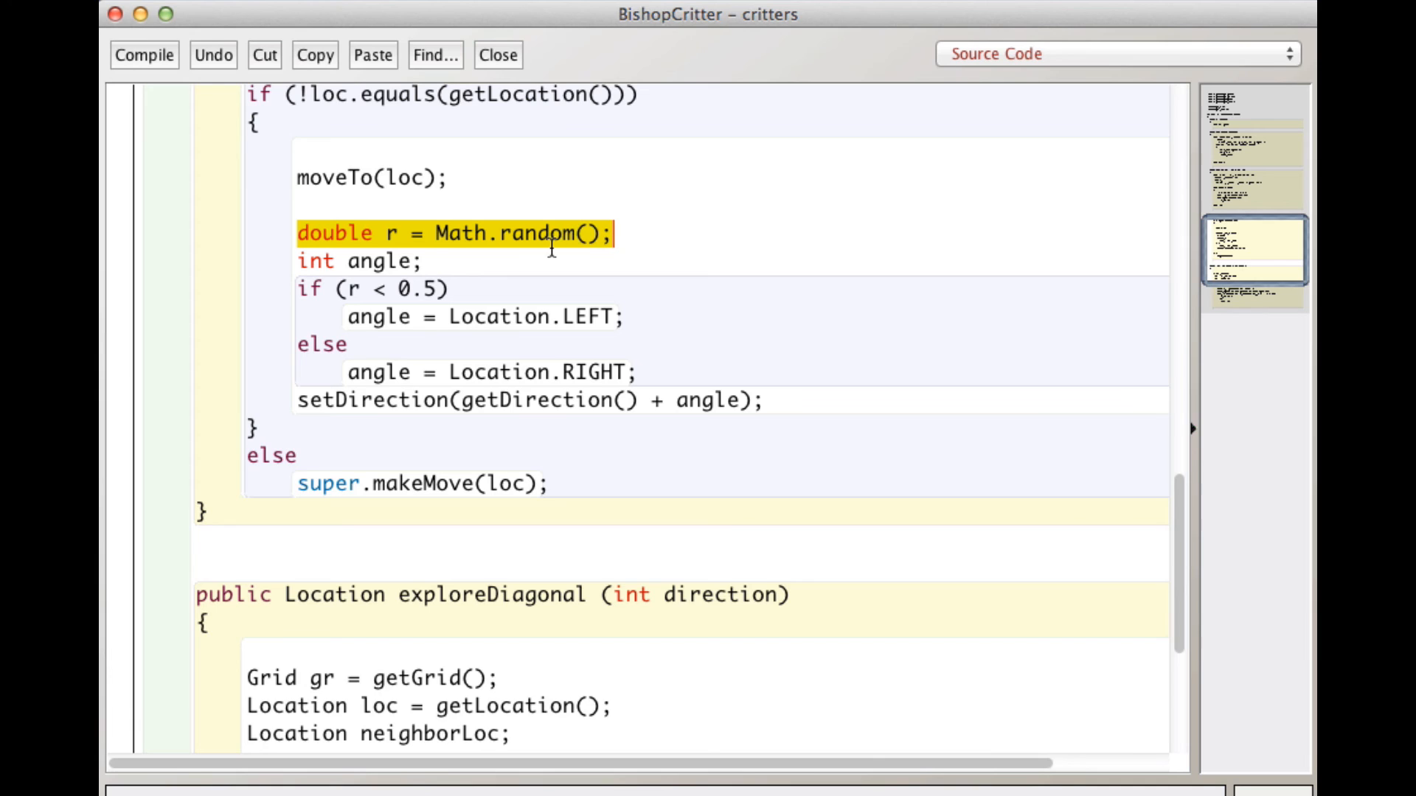
mouse_move(434, 233)
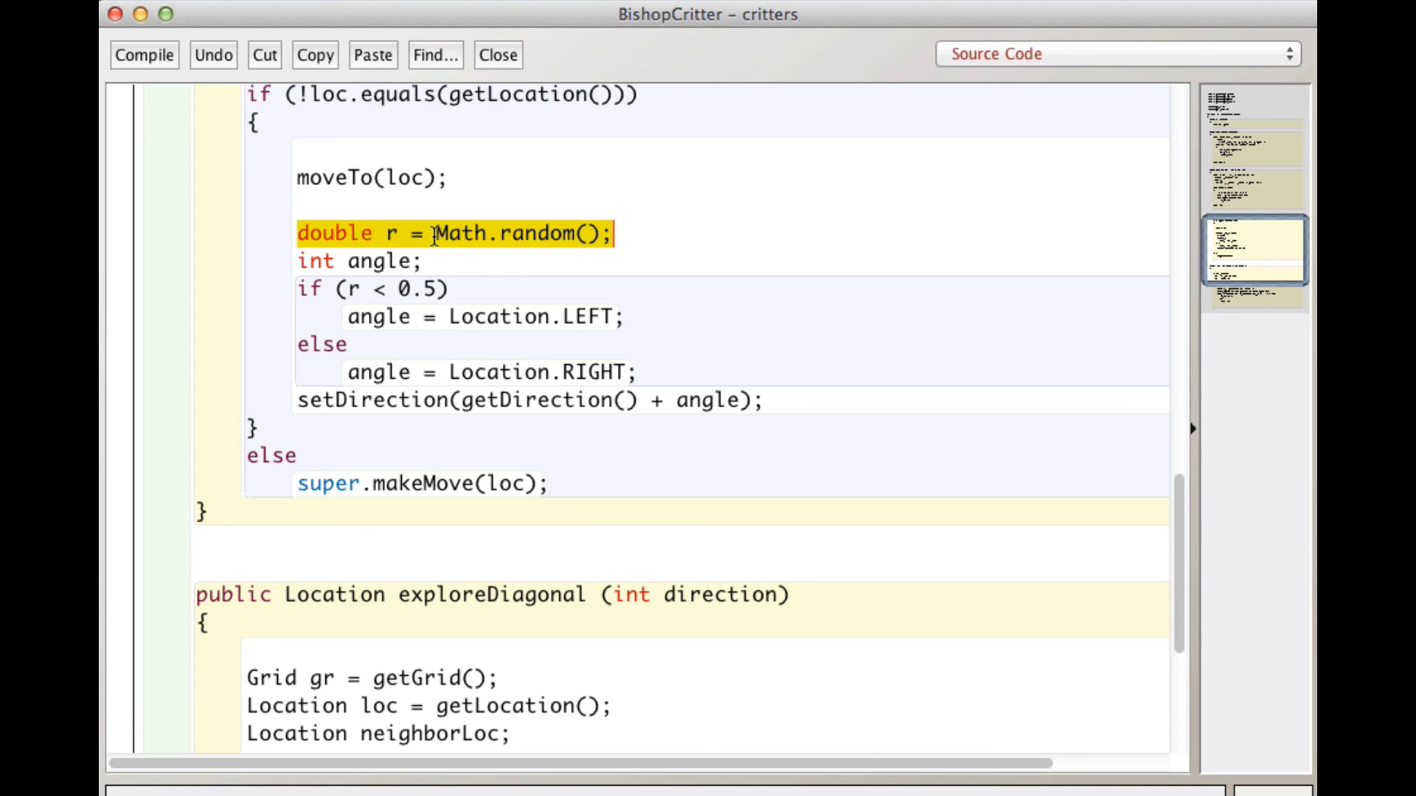
mouse_move(570, 248)
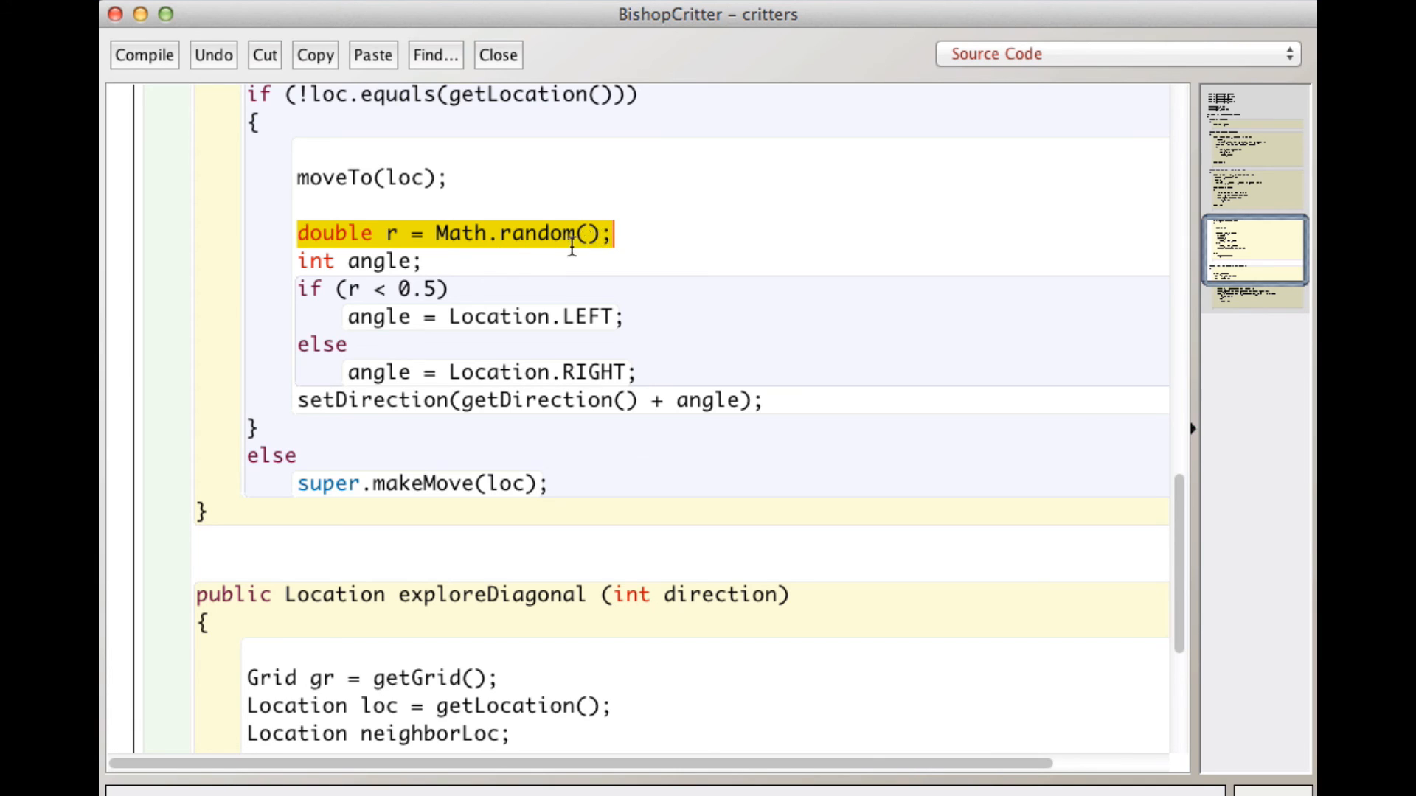
mouse_move(528, 251)
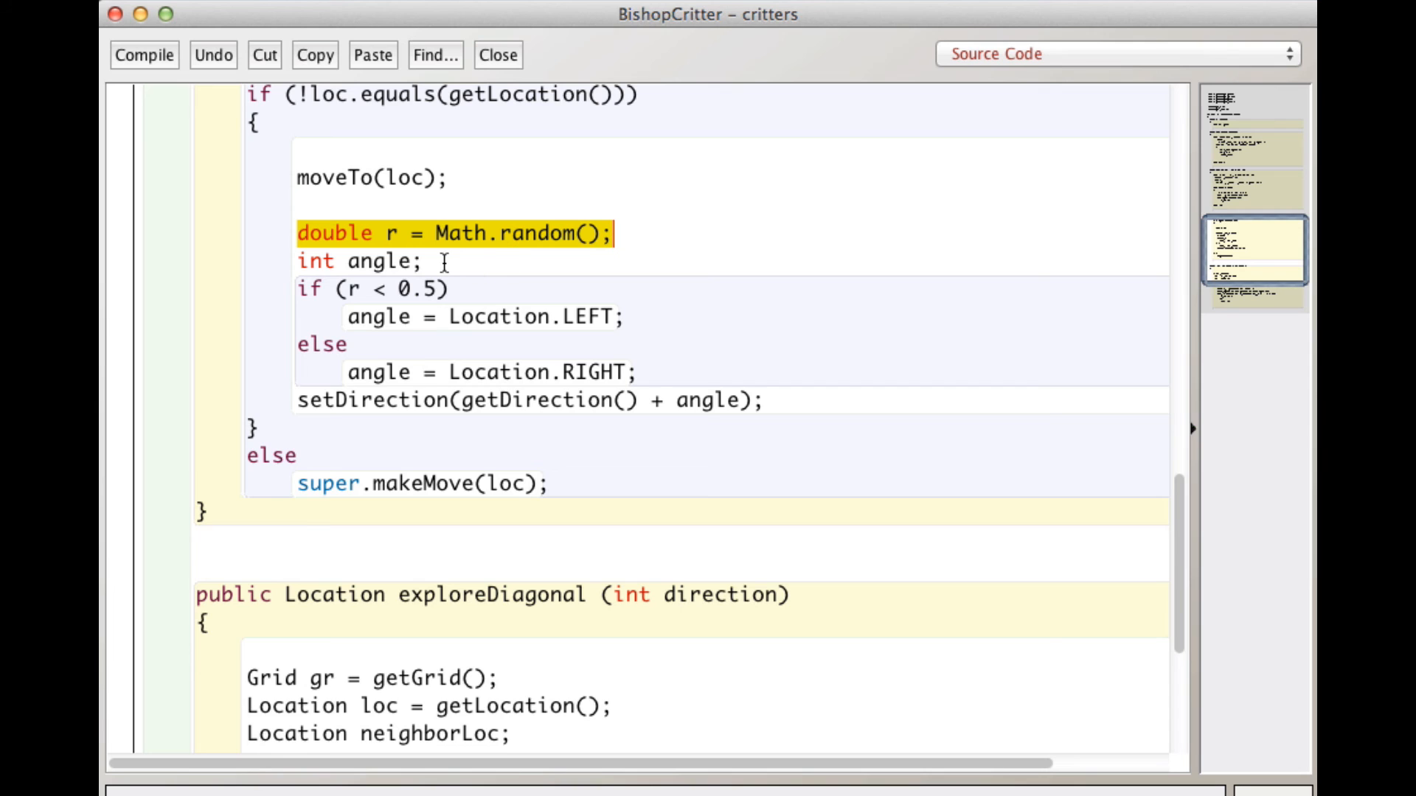
scroll(down, 3)
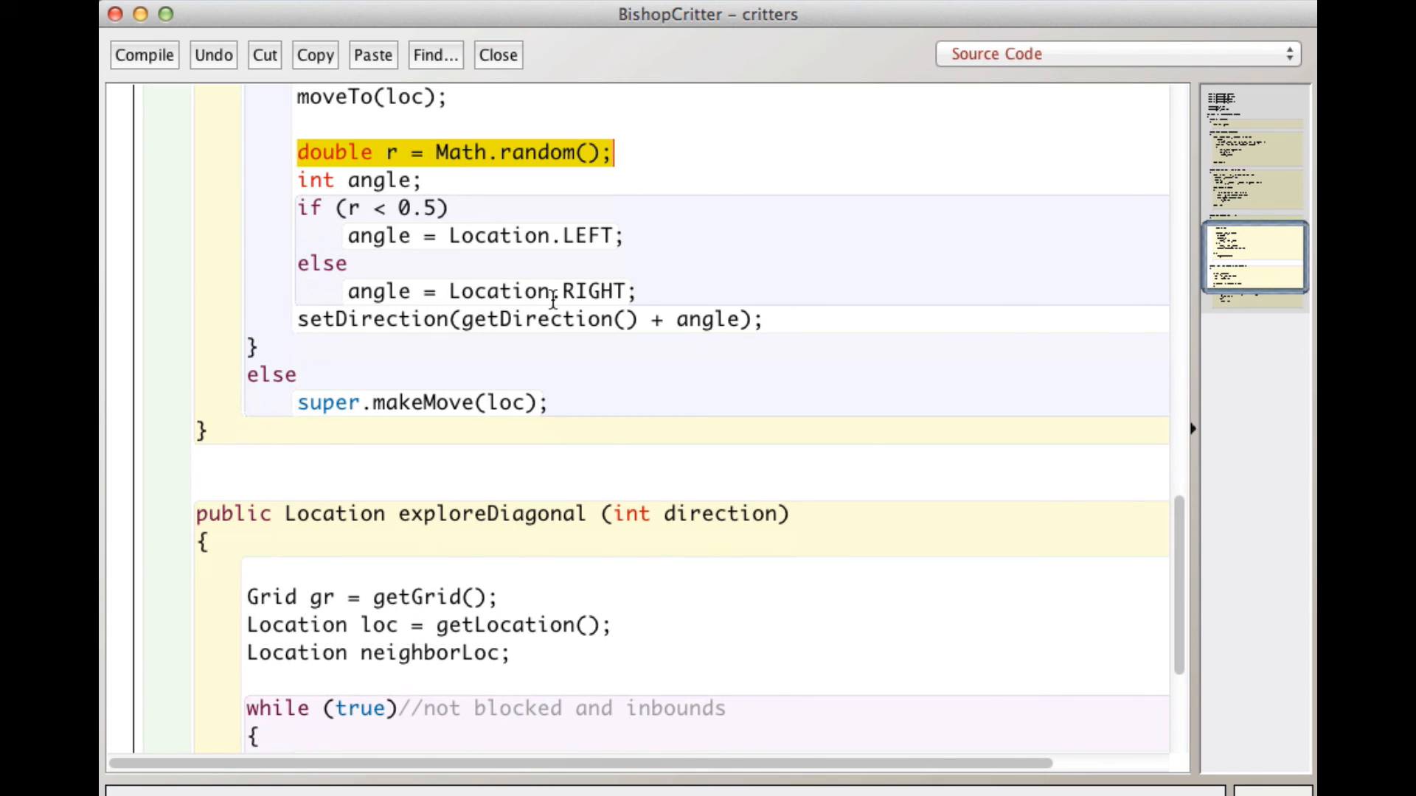
scroll(down, 3)
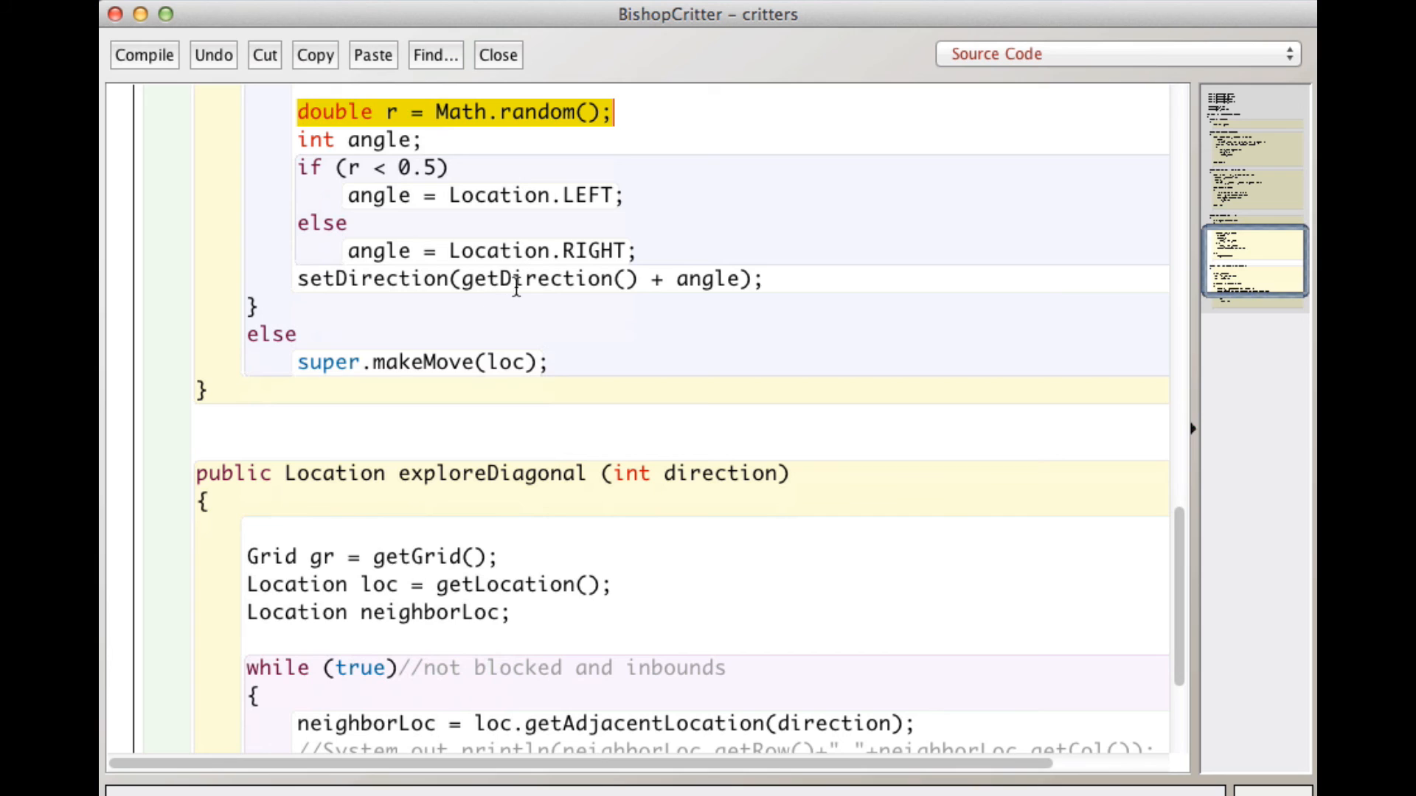
mouse_move(549, 290)
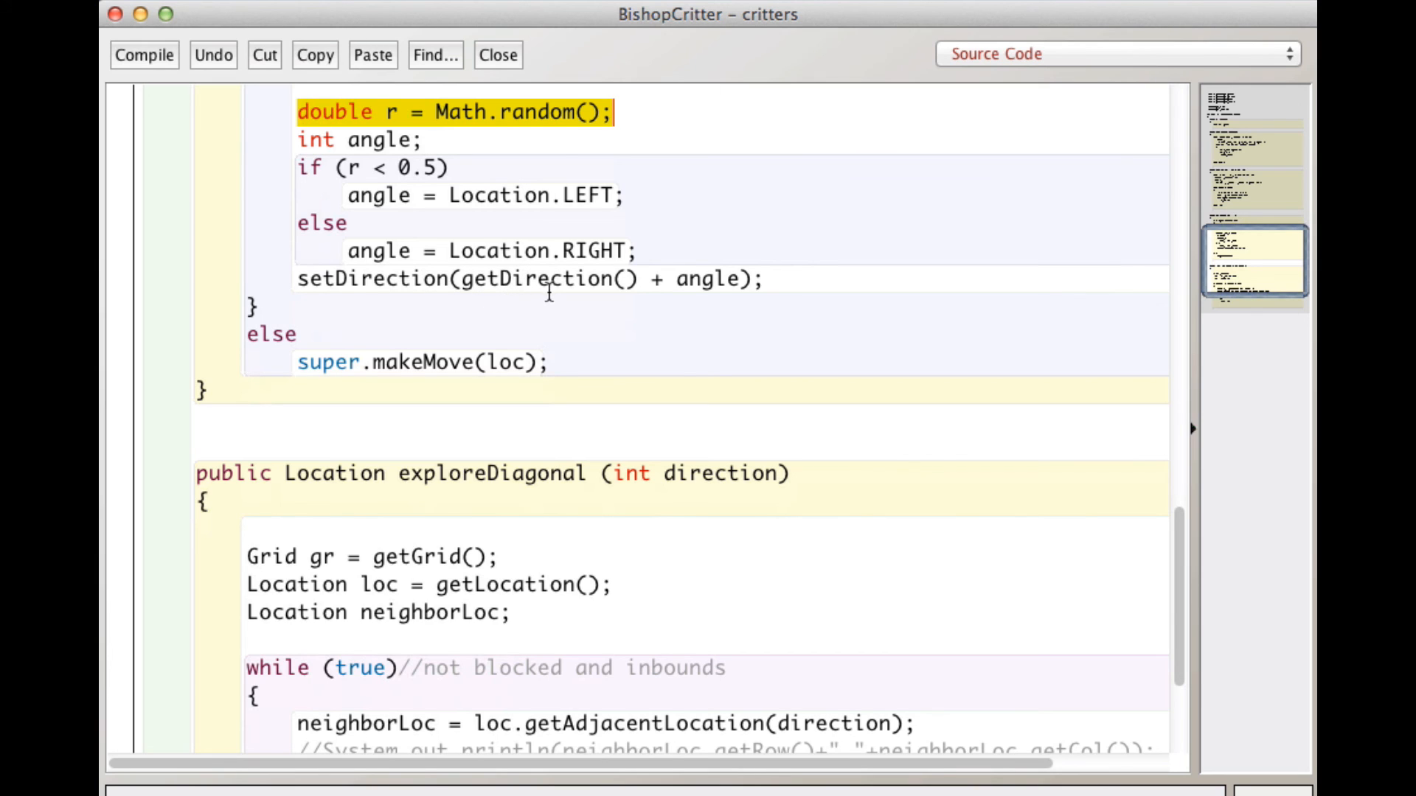
mouse_move(756, 280)
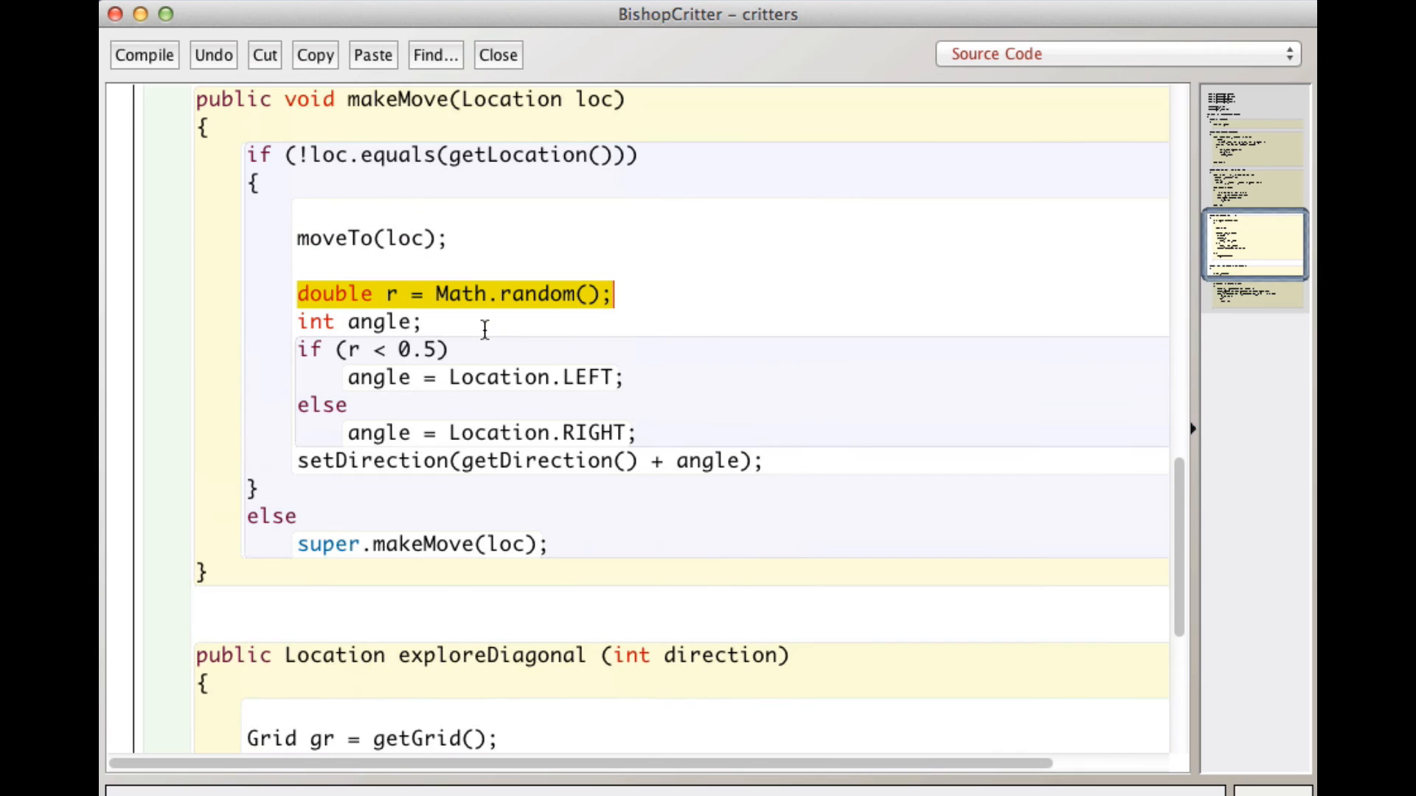
mouse_move(332, 558)
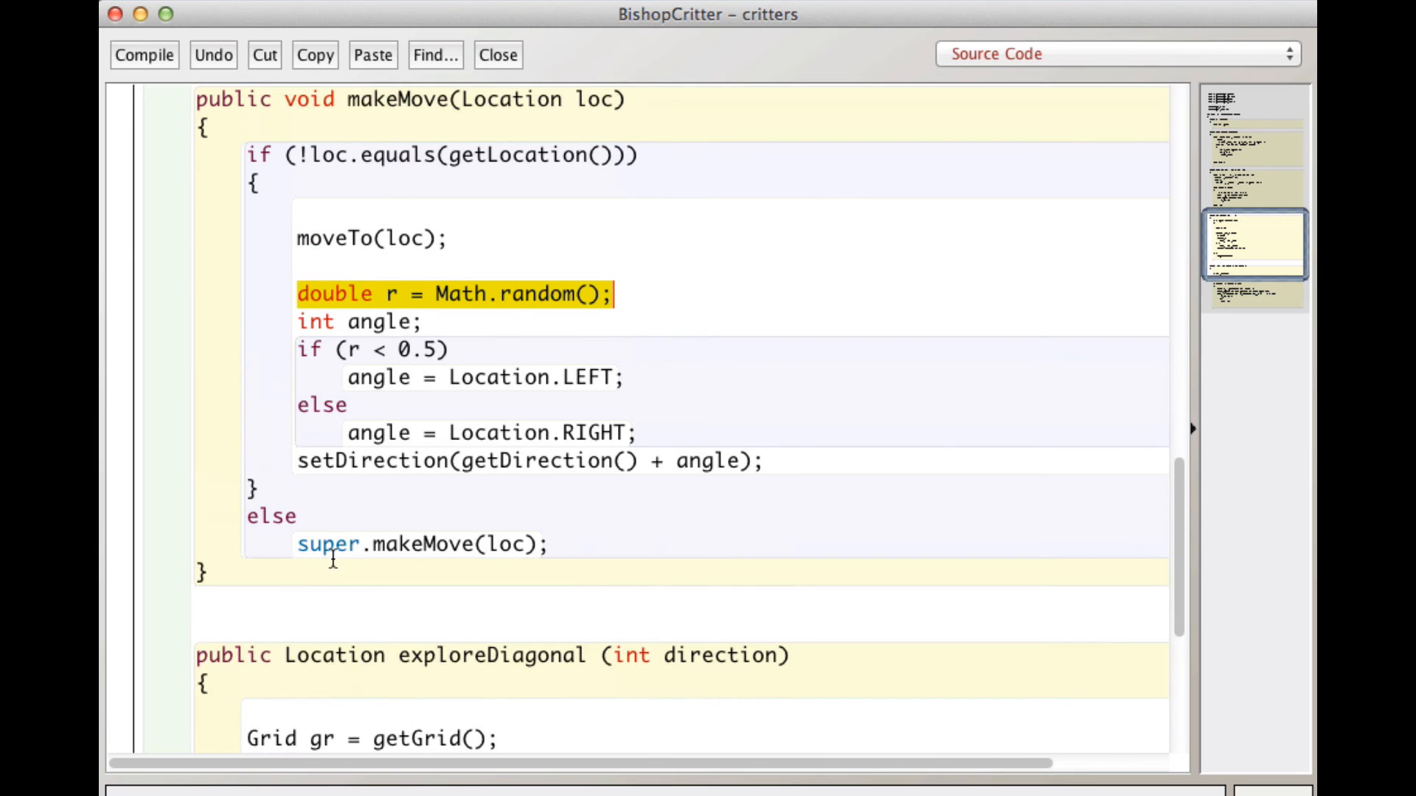
mouse_move(561, 544)
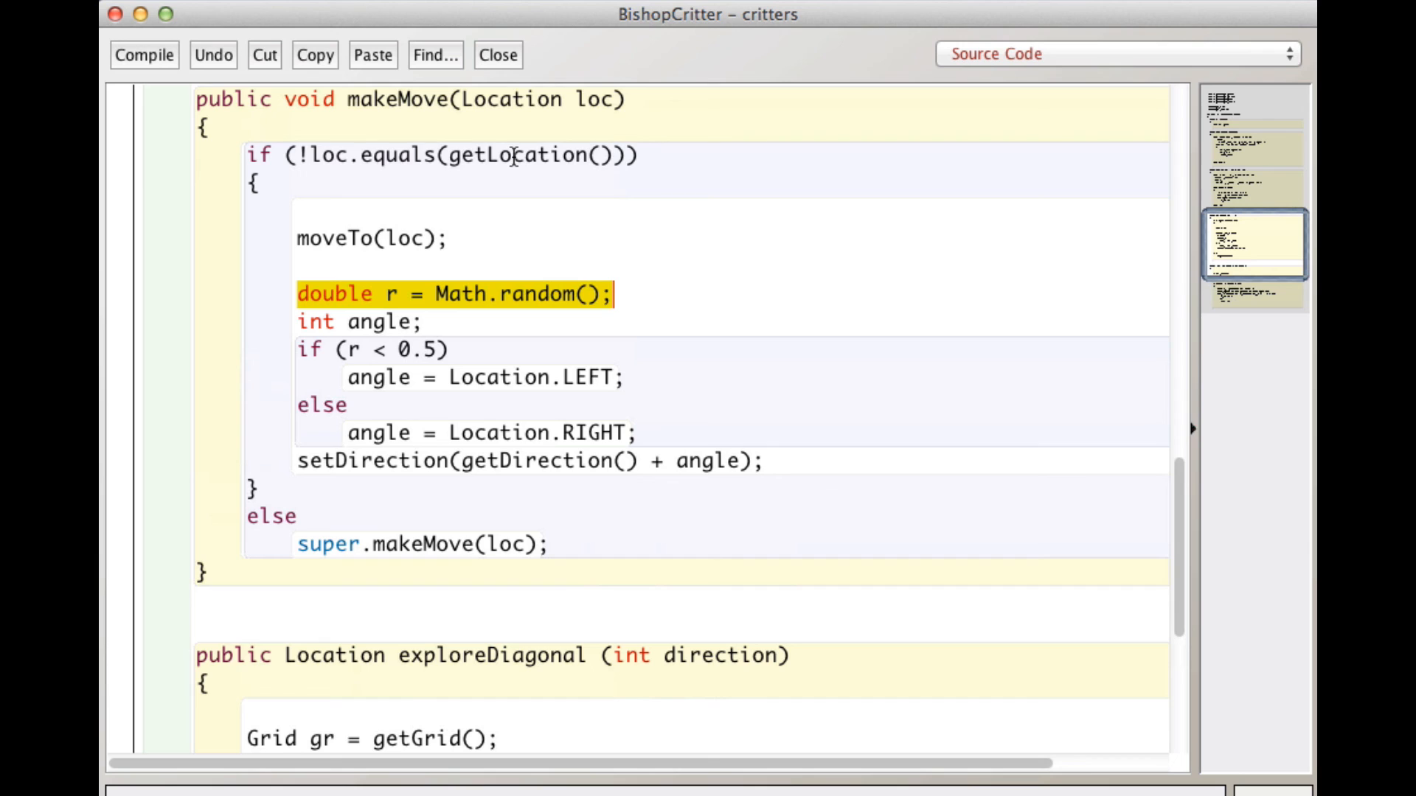
mouse_move(515, 155)
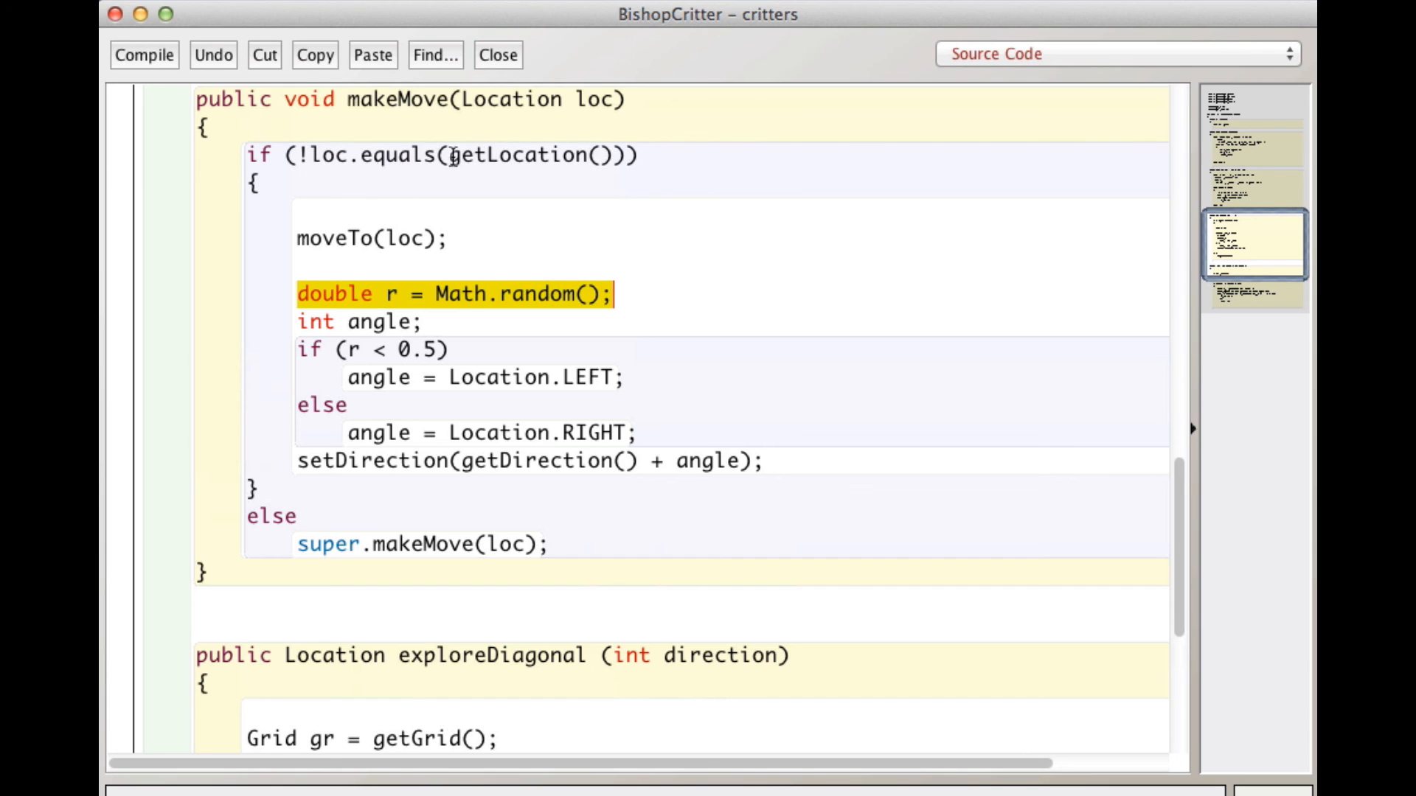
mouse_move(587, 155)
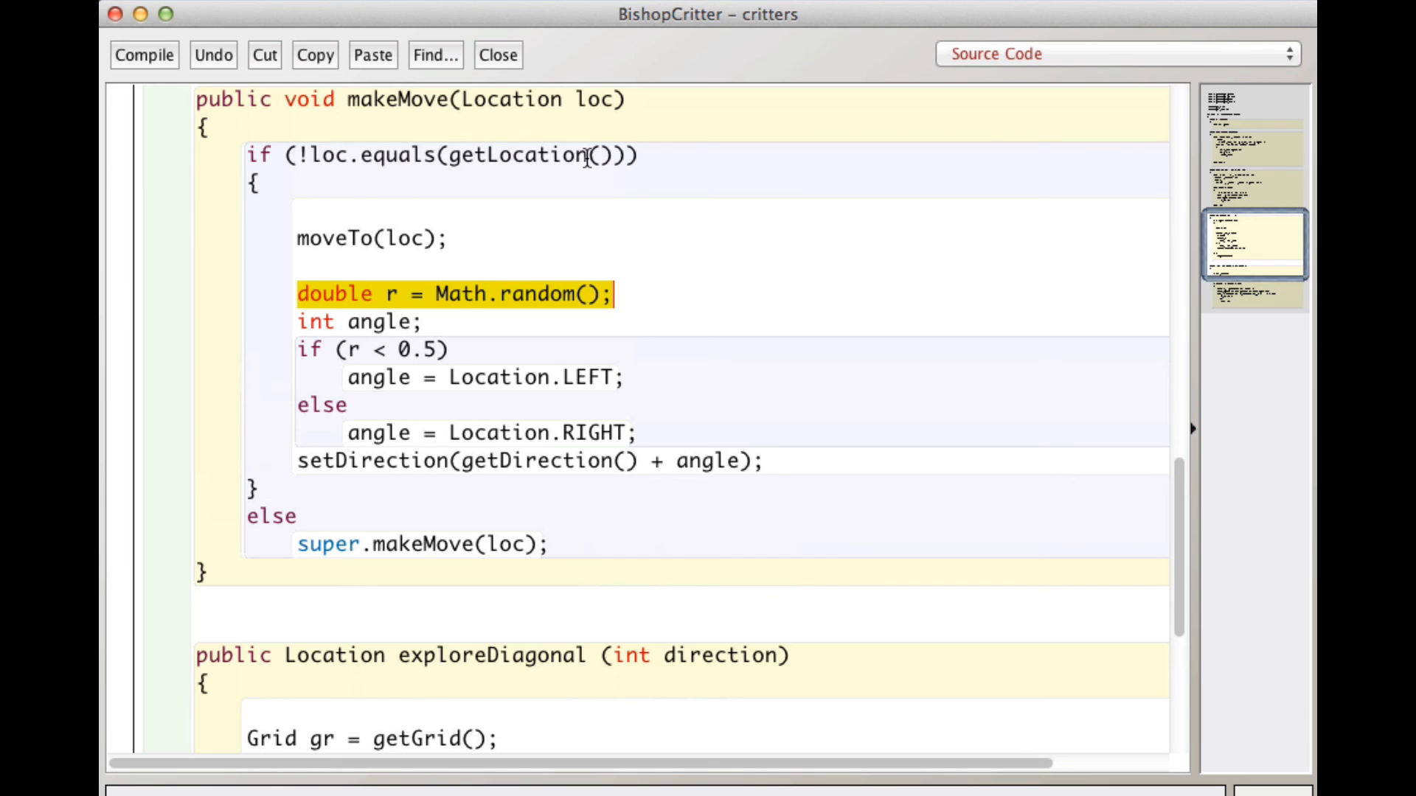
mouse_move(561, 163)
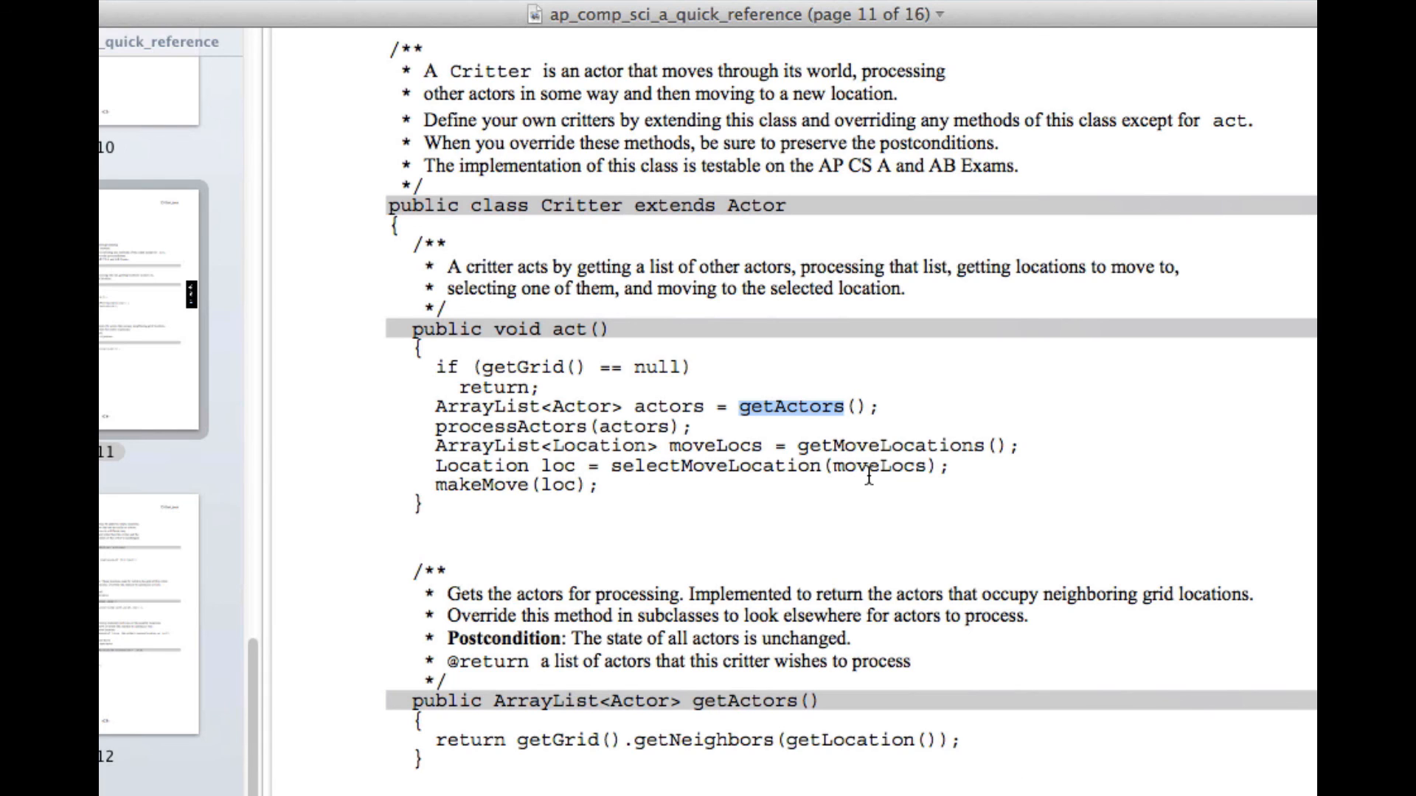
mouse_move(659, 446)
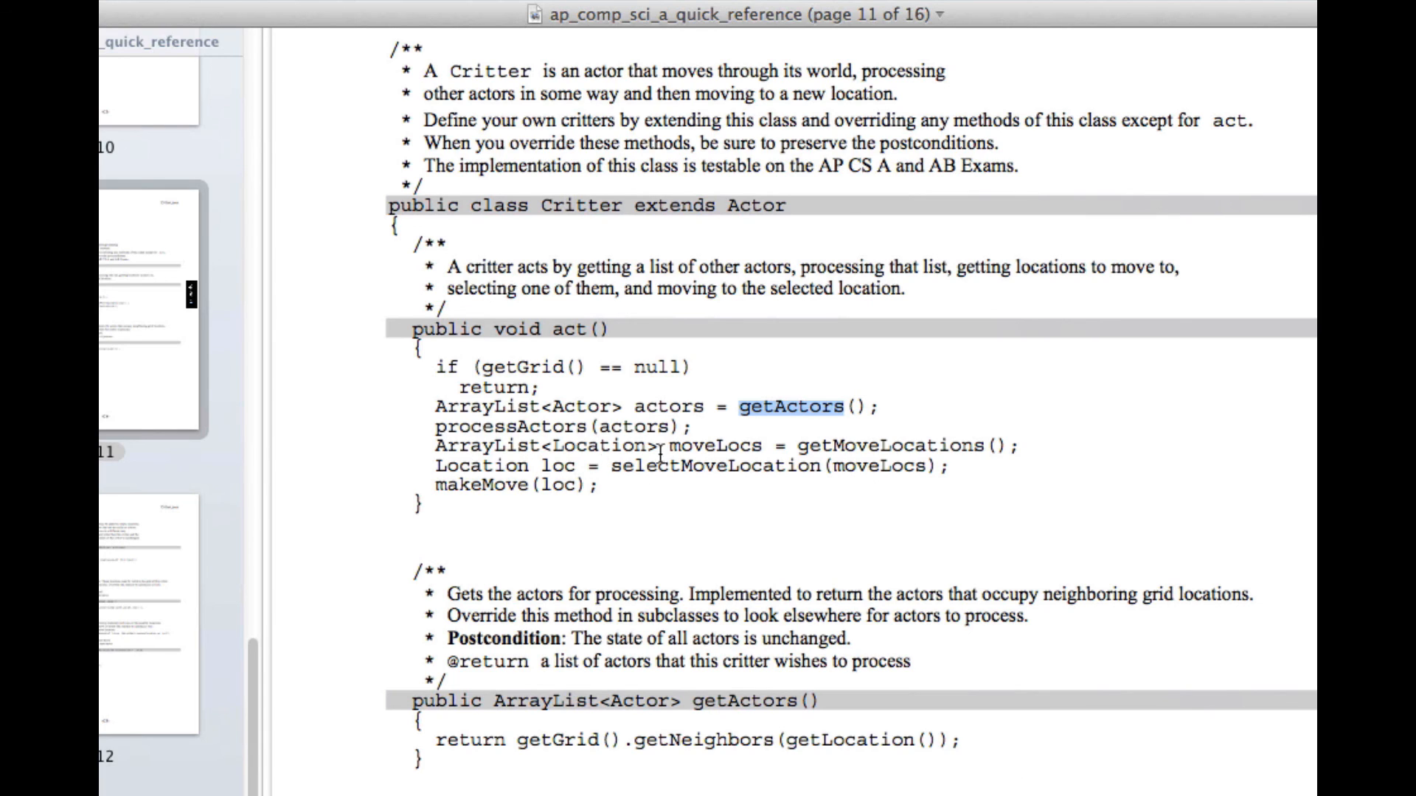
mouse_move(749, 446)
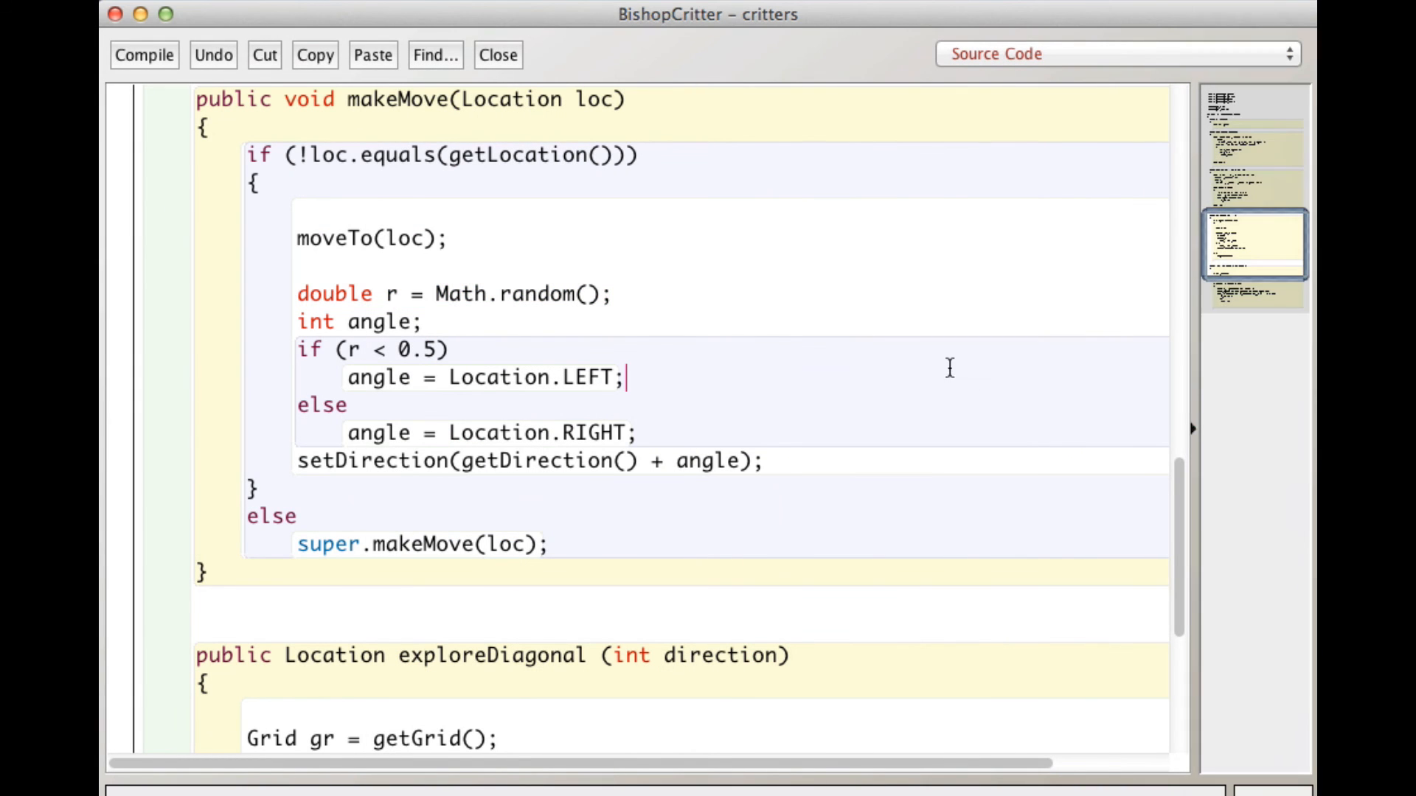
mouse_move(362, 208)
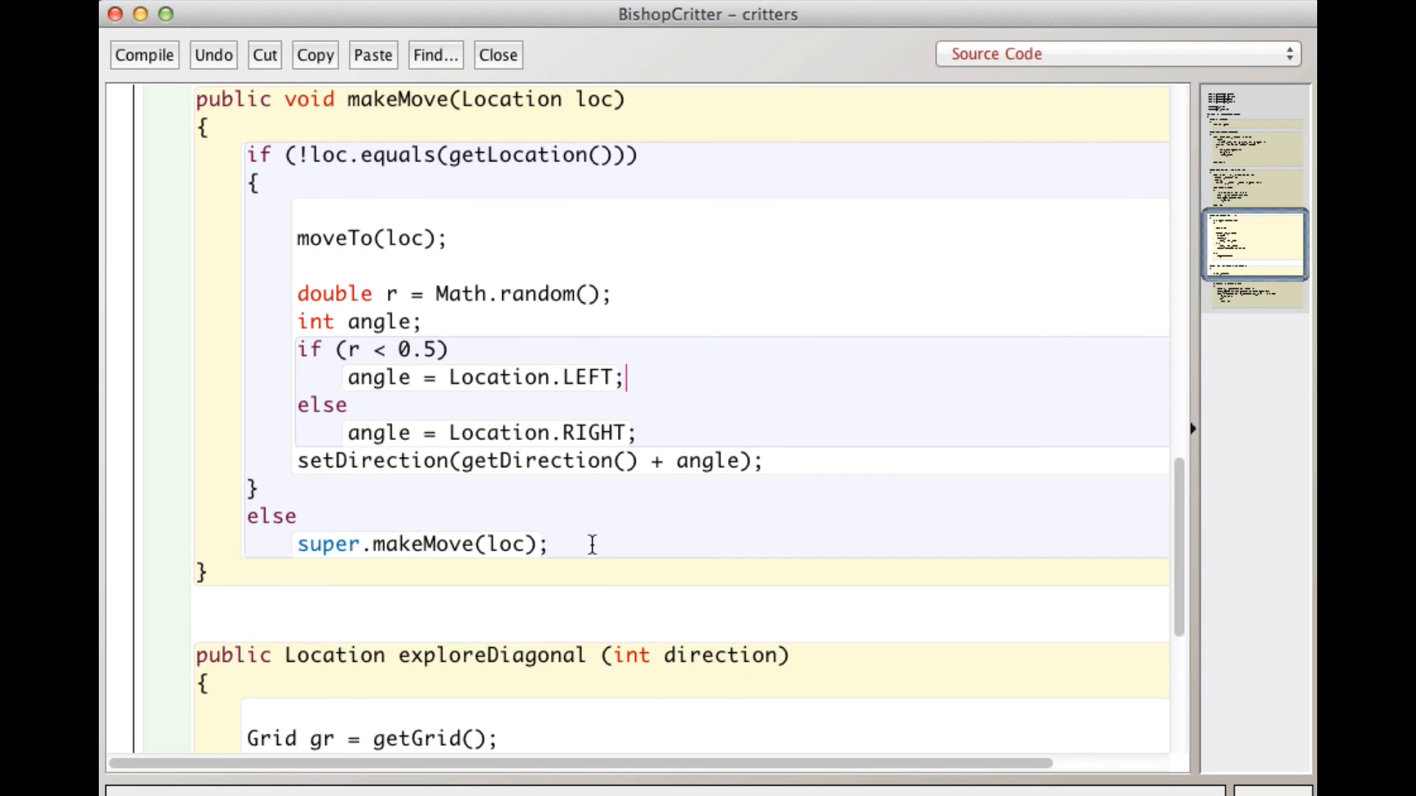
mouse_move(576, 553)
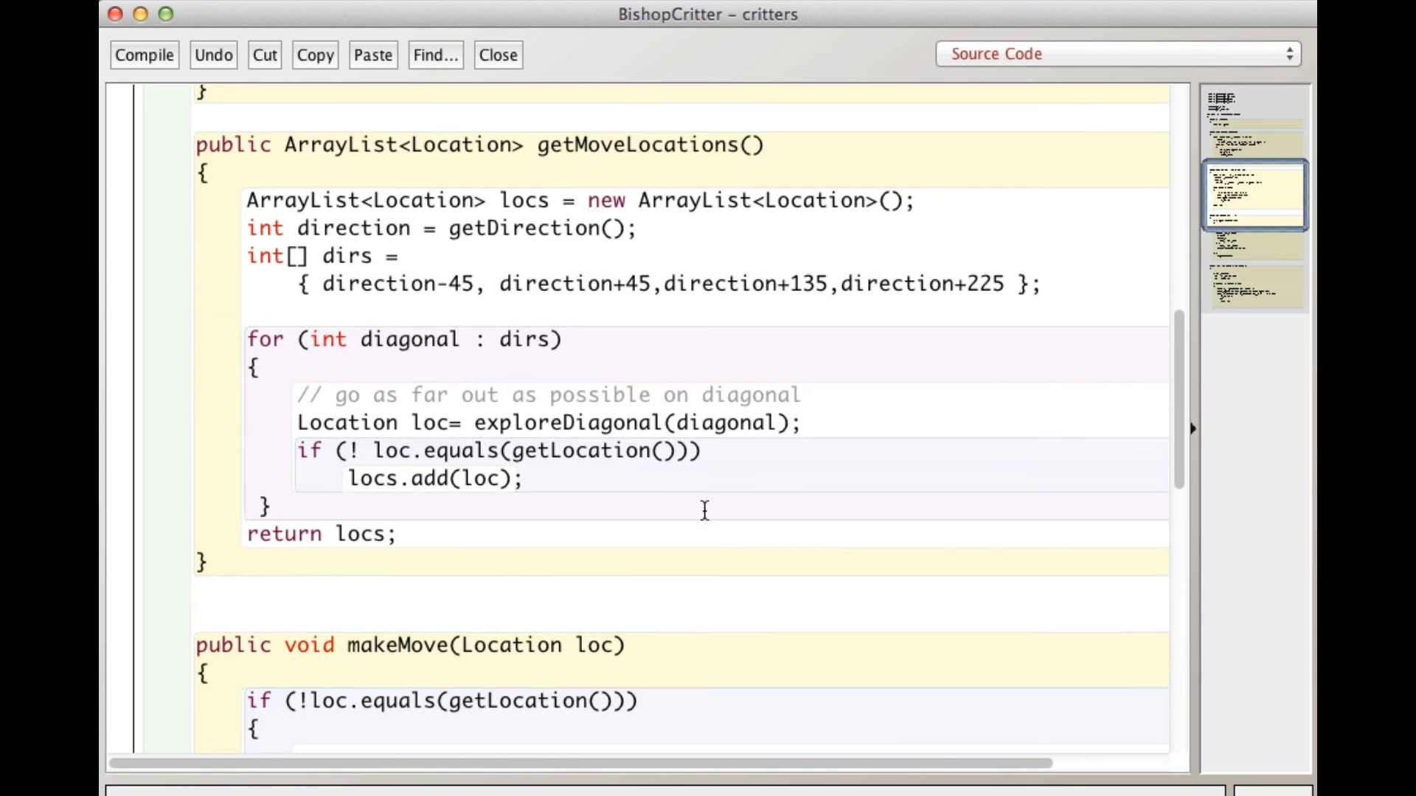
mouse_move(416, 19)
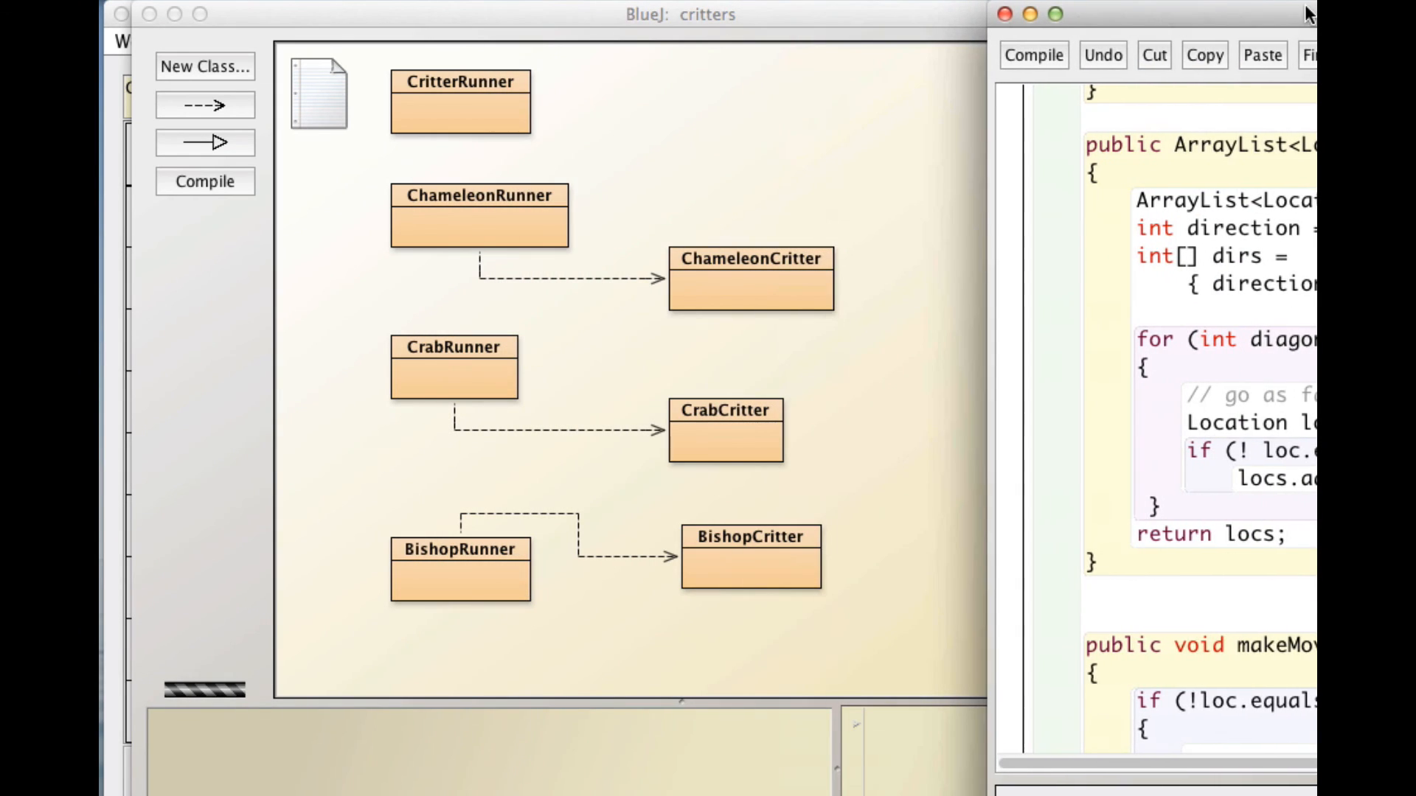
drag(1310, 13, 1189, 10)
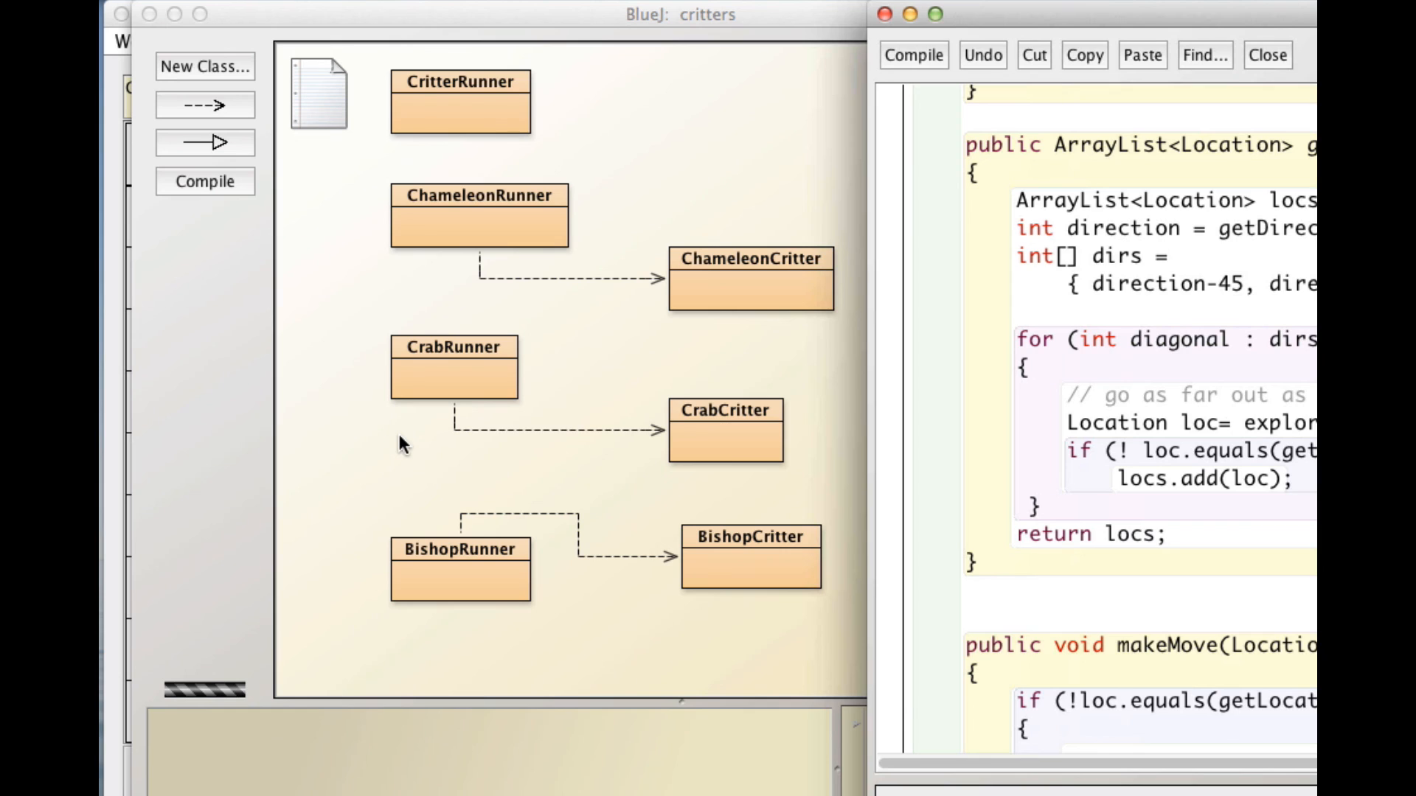
mouse_move(388, 460)
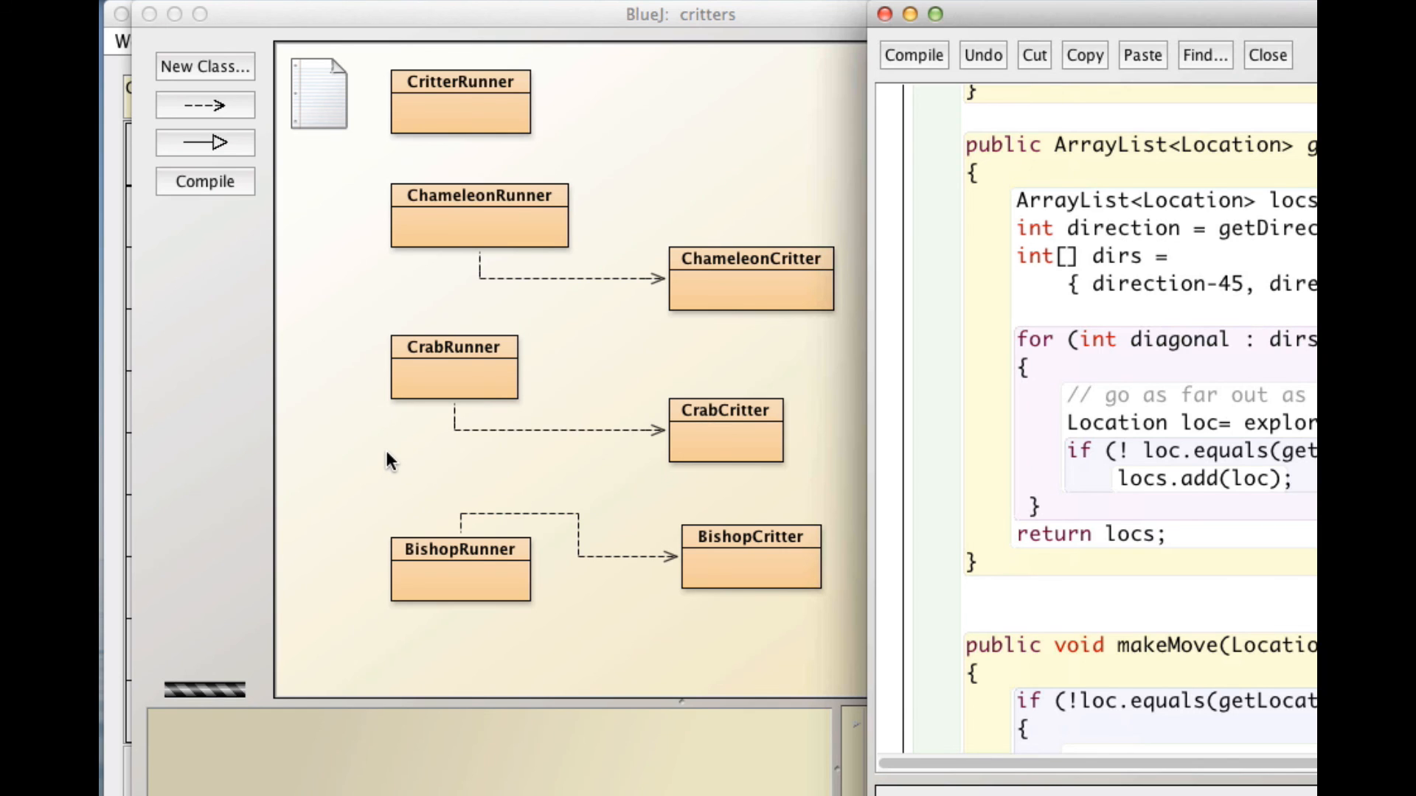
mouse_move(583, 417)
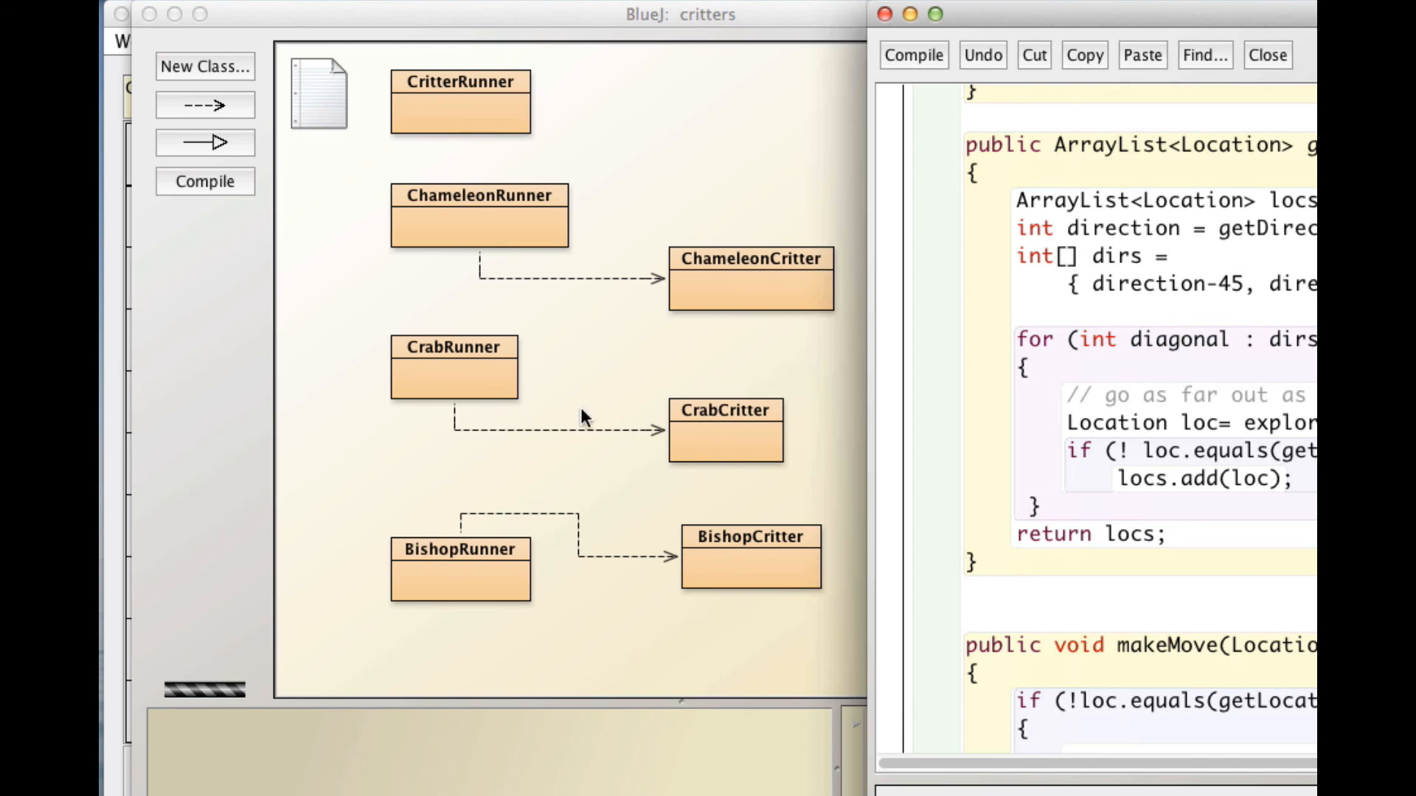
mouse_move(729, 456)
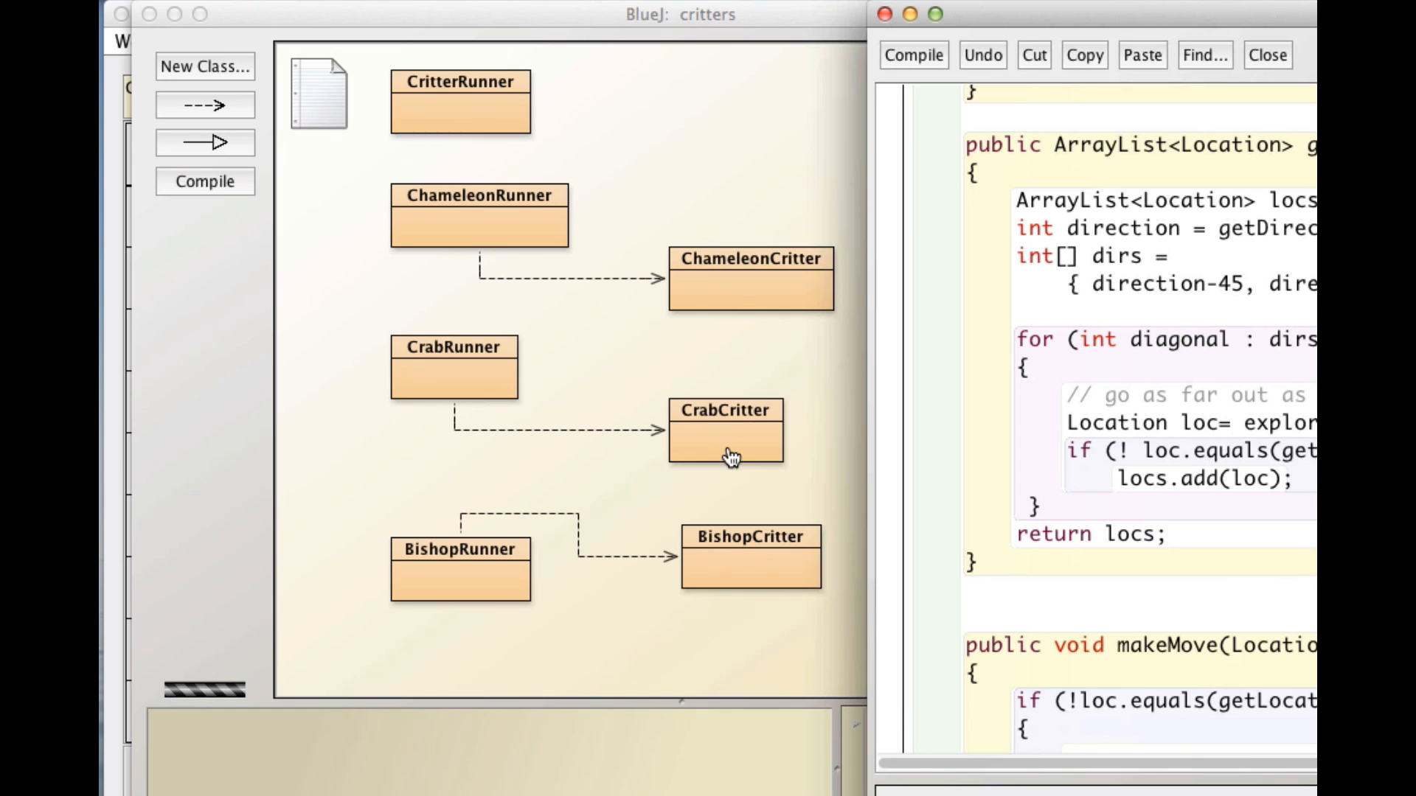
mouse_move(451, 586)
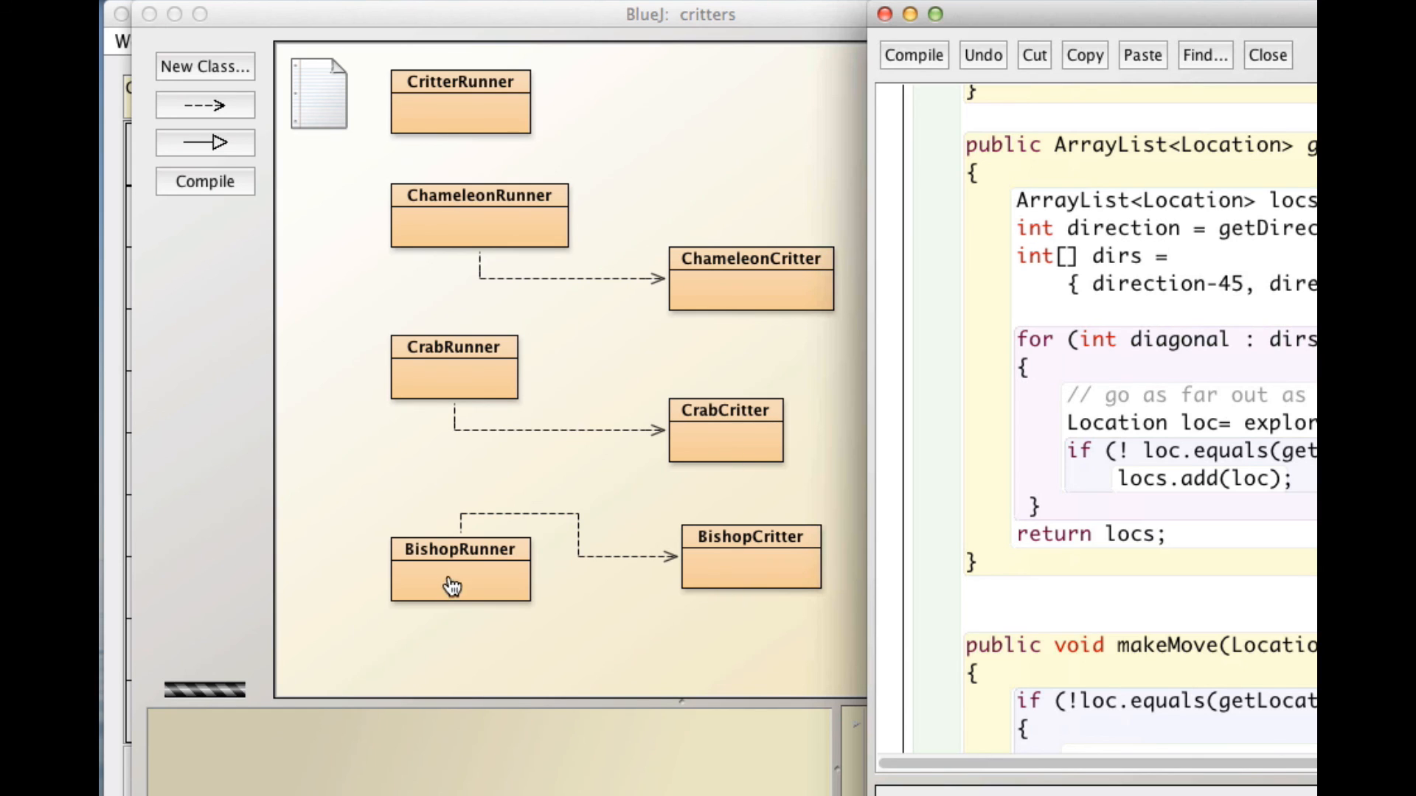
mouse_move(502, 571)
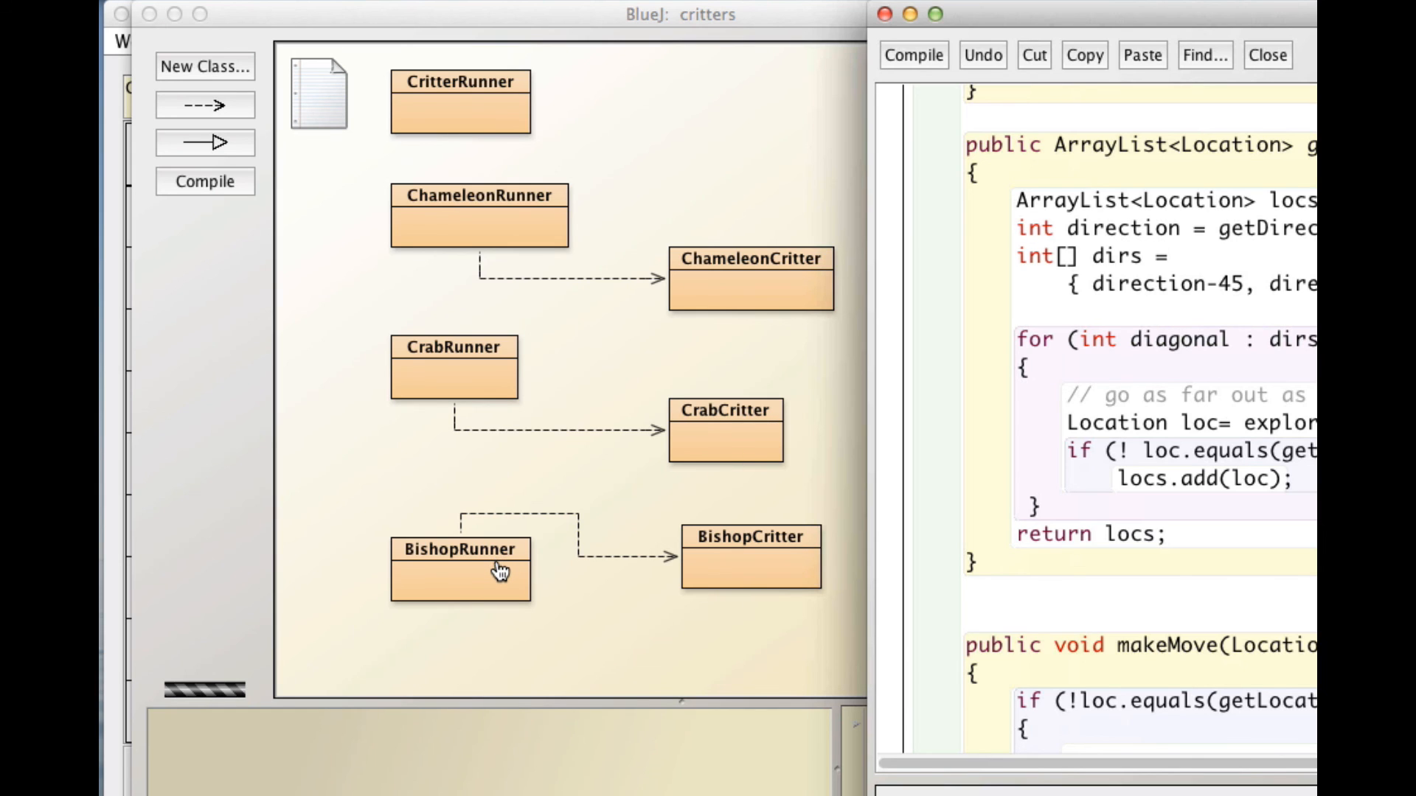
mouse_move(767, 566)
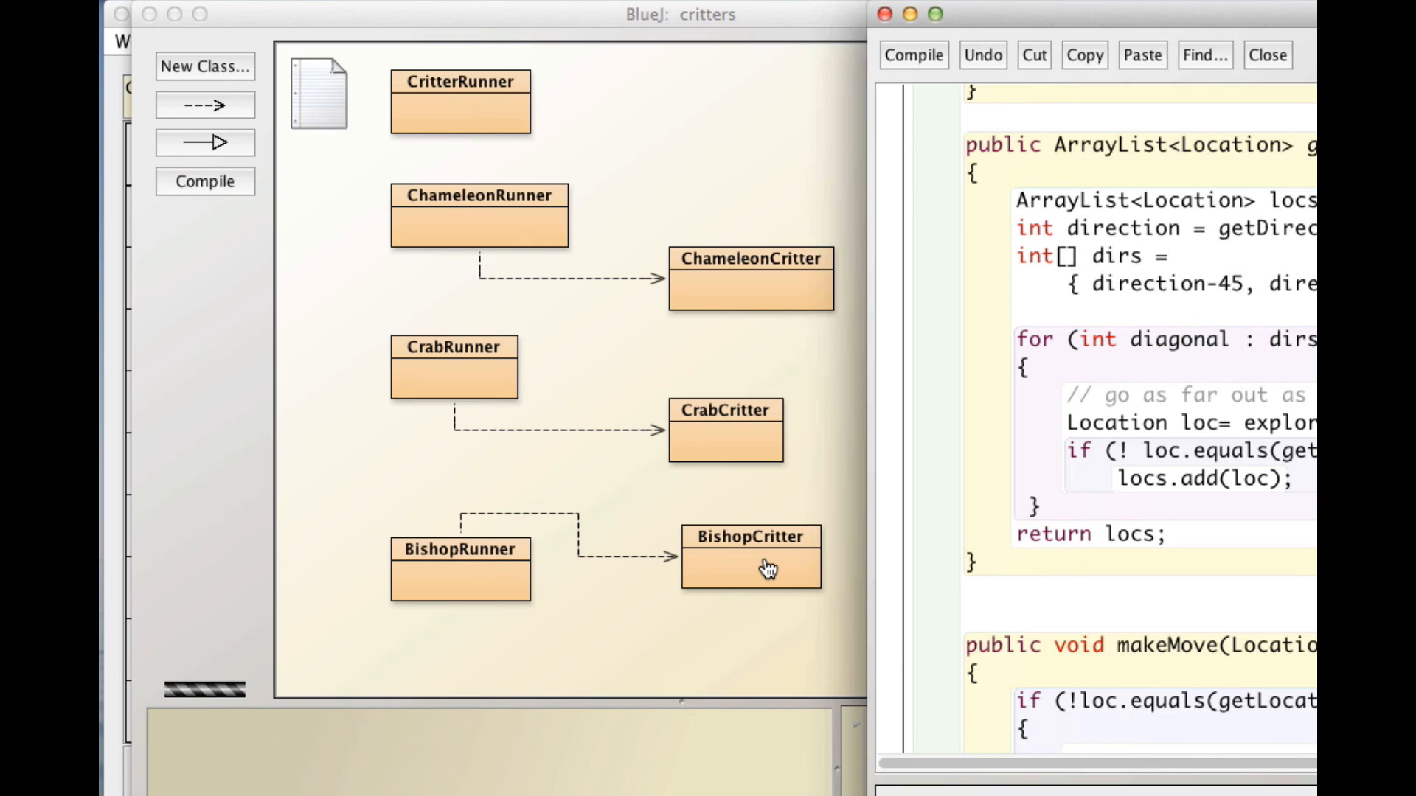
mouse_move(756, 574)
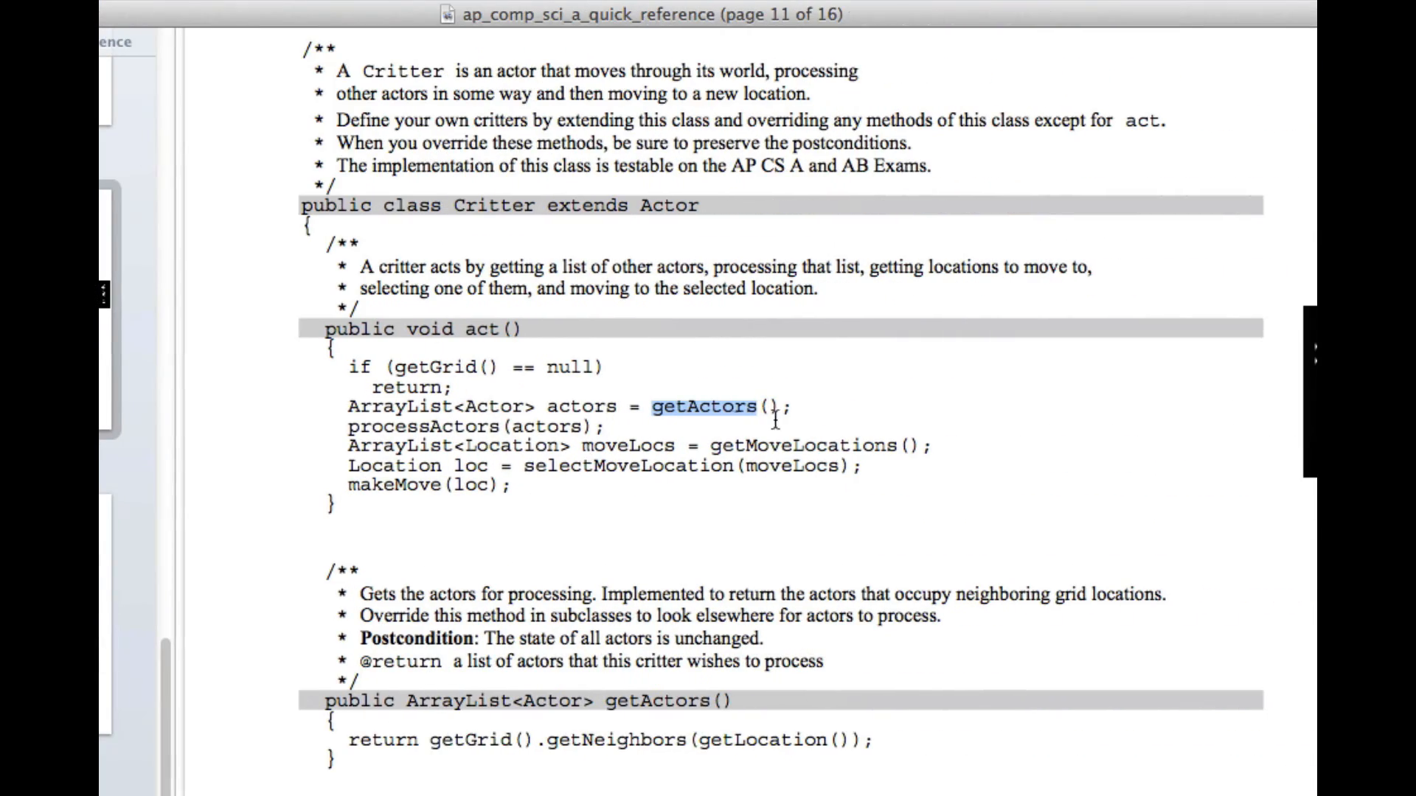
mouse_move(678, 496)
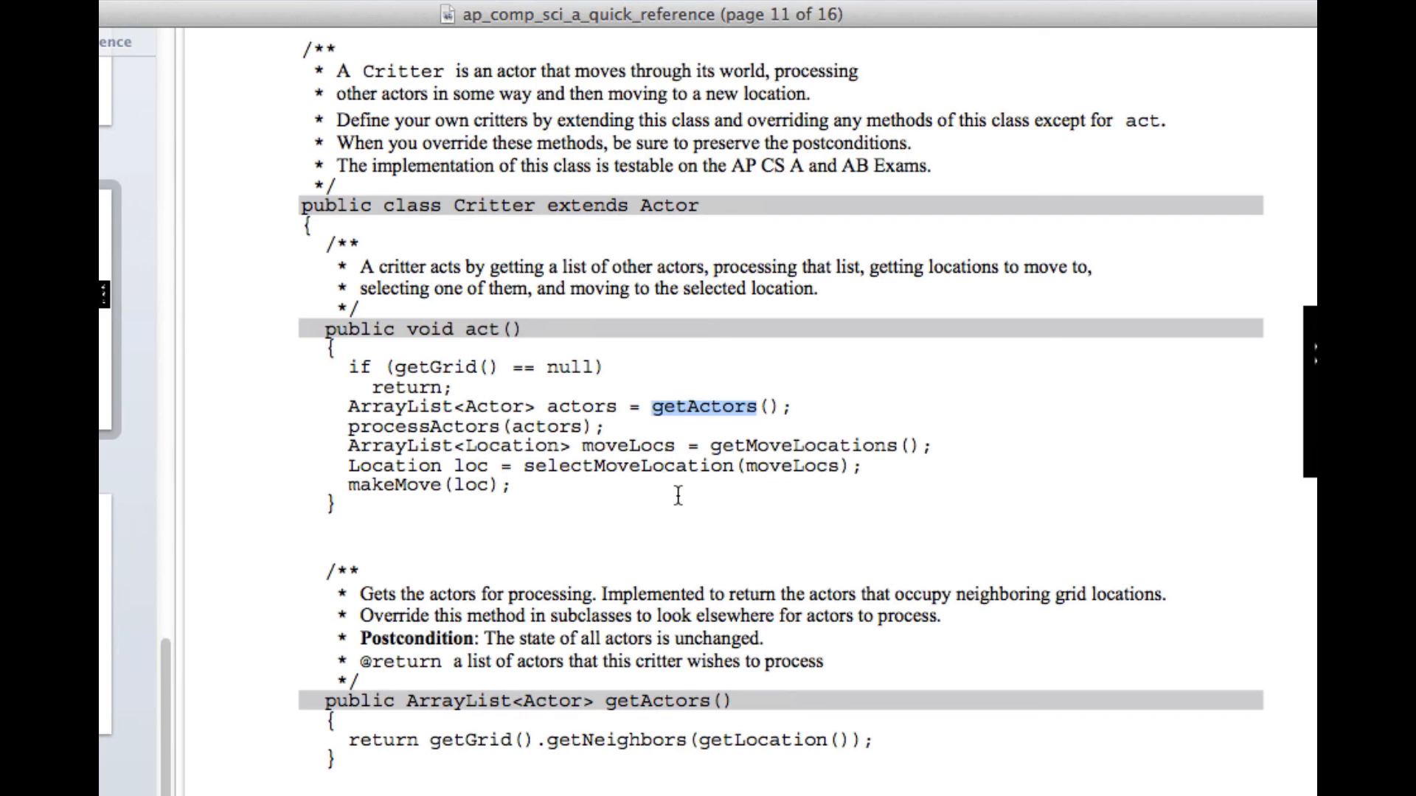
mouse_move(460, 503)
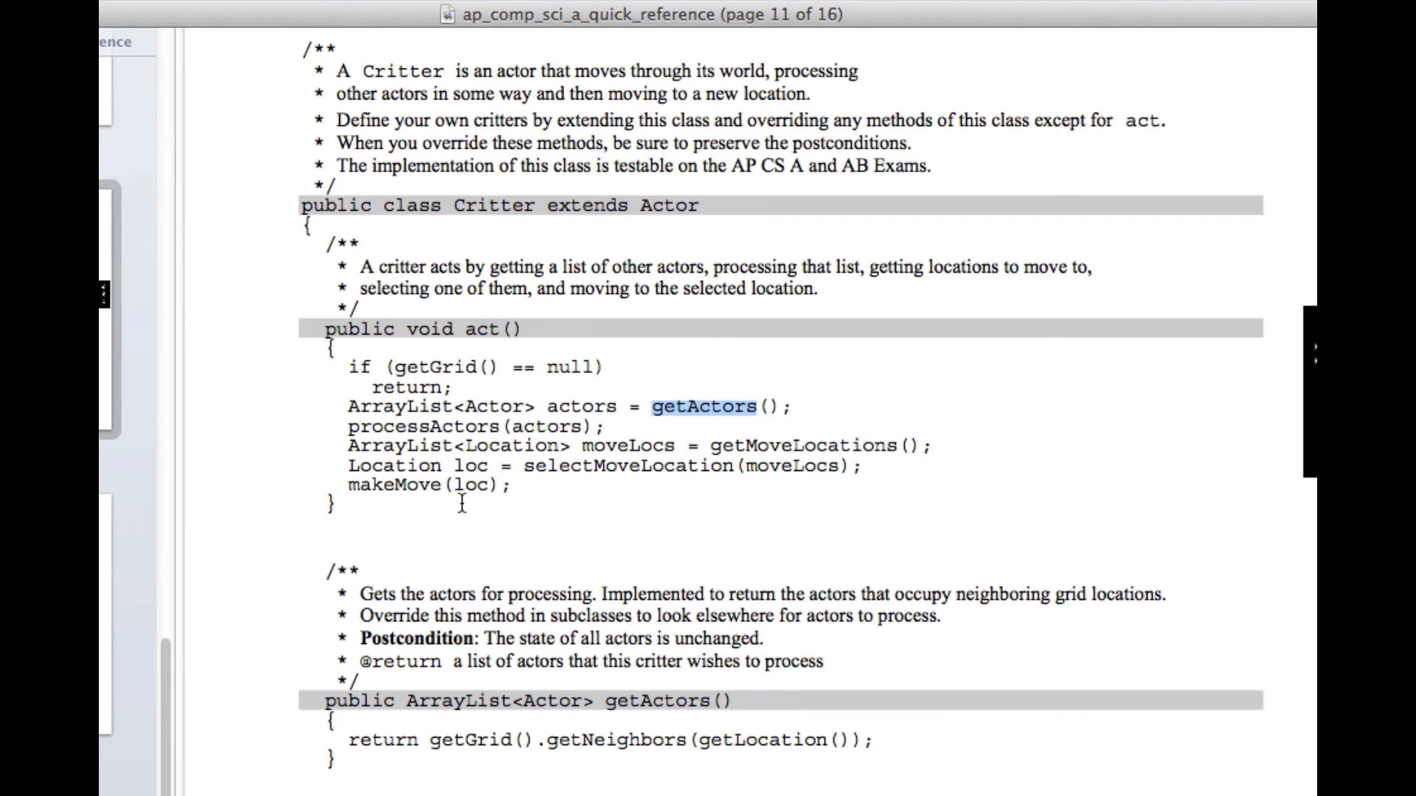